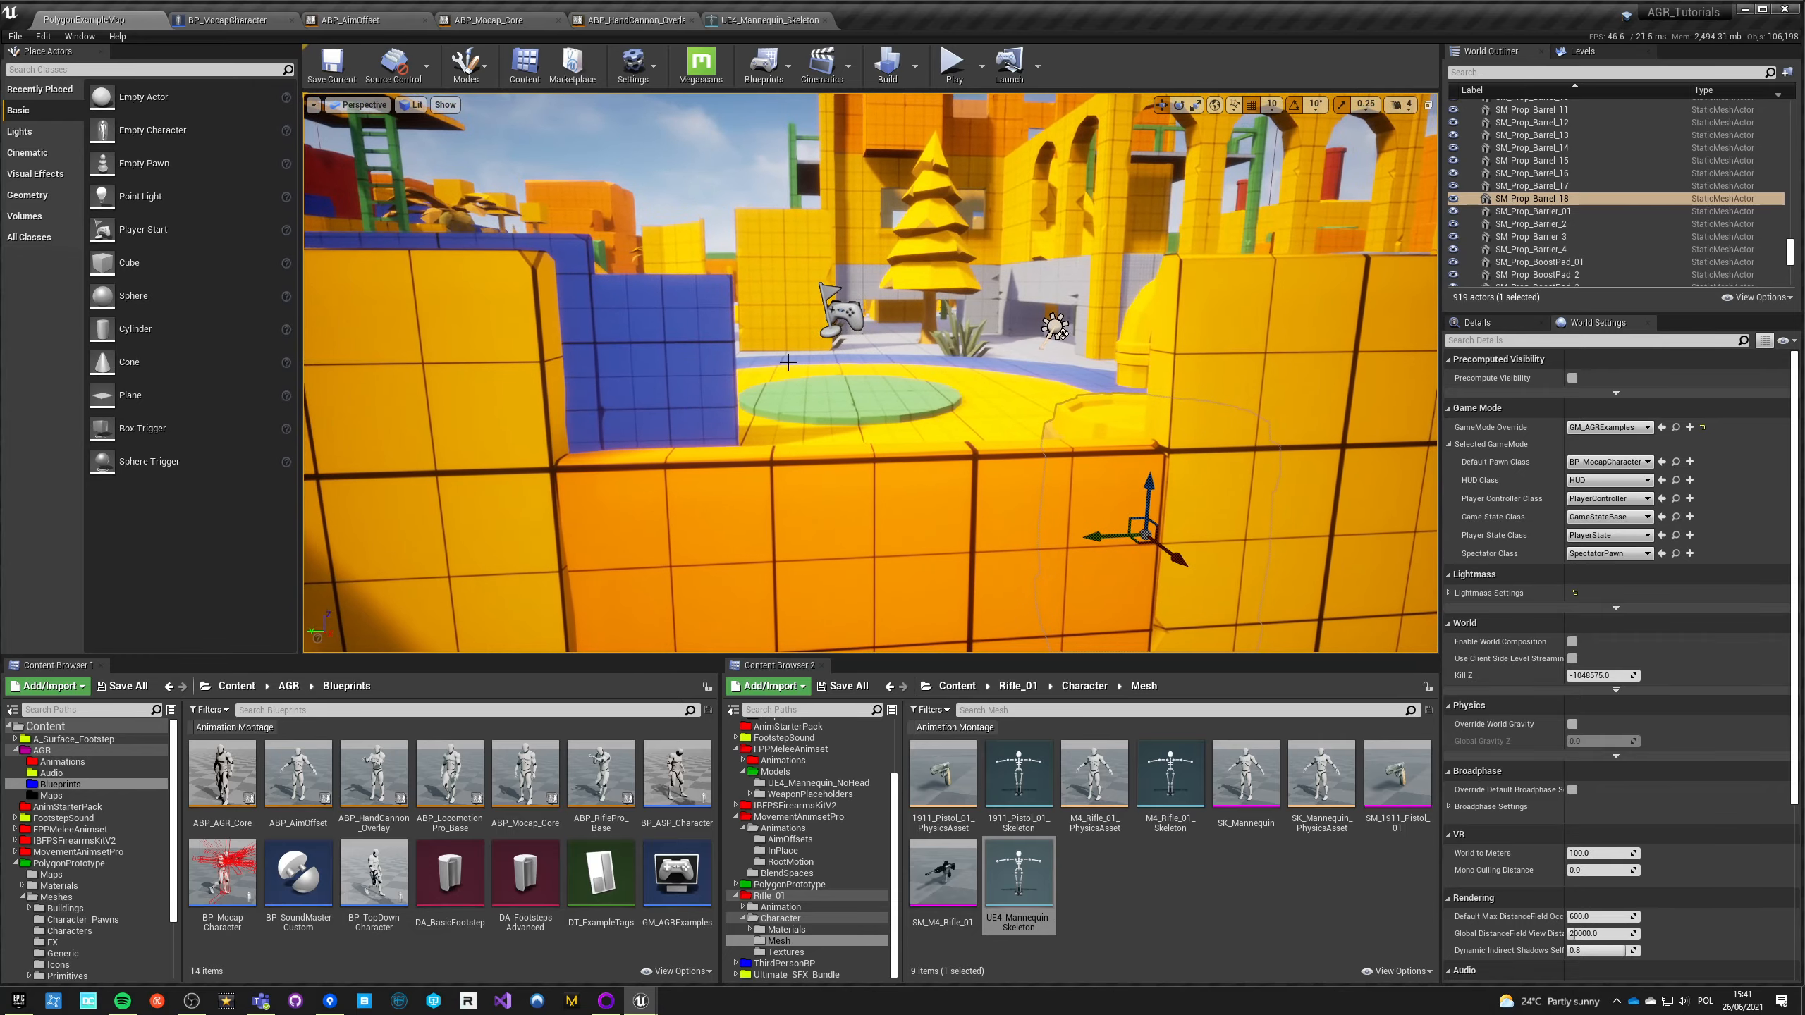
Step: Open ABP_HandCannon_Overlay's AnimGraph and drill into HandCannon > Walking > Grounded State
left_click(948, 58)
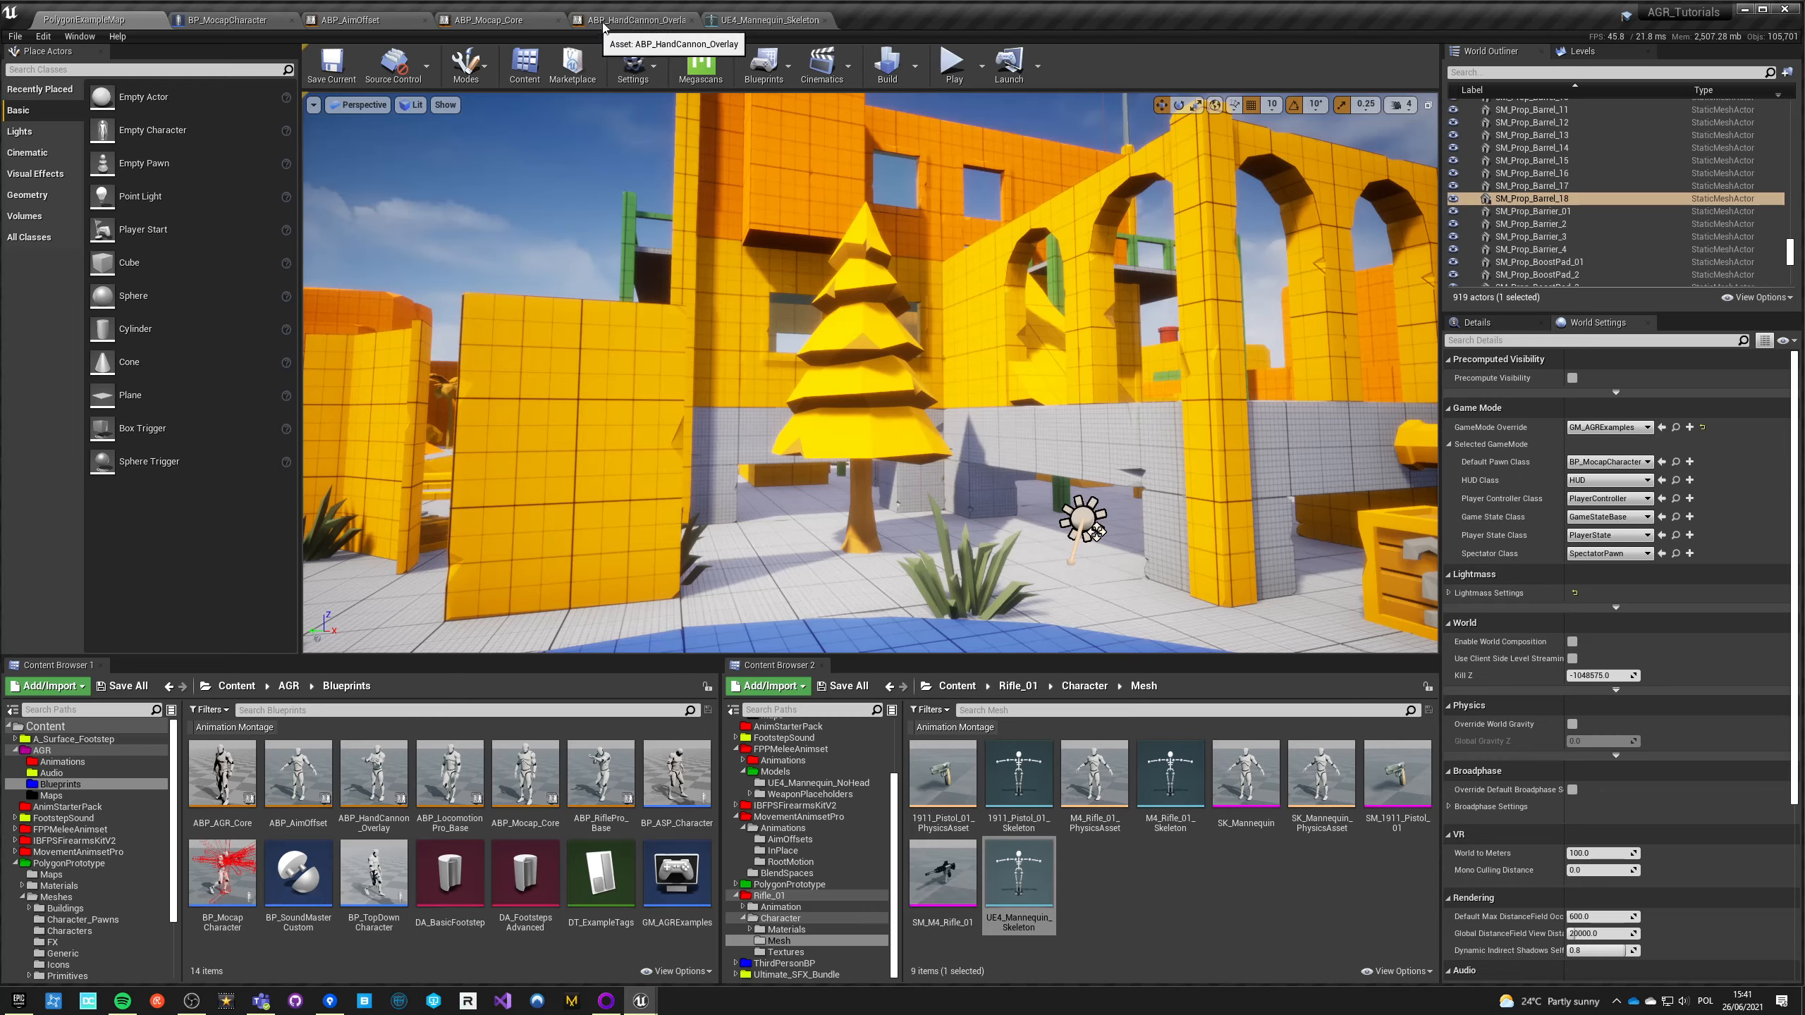
left_click(627, 20)
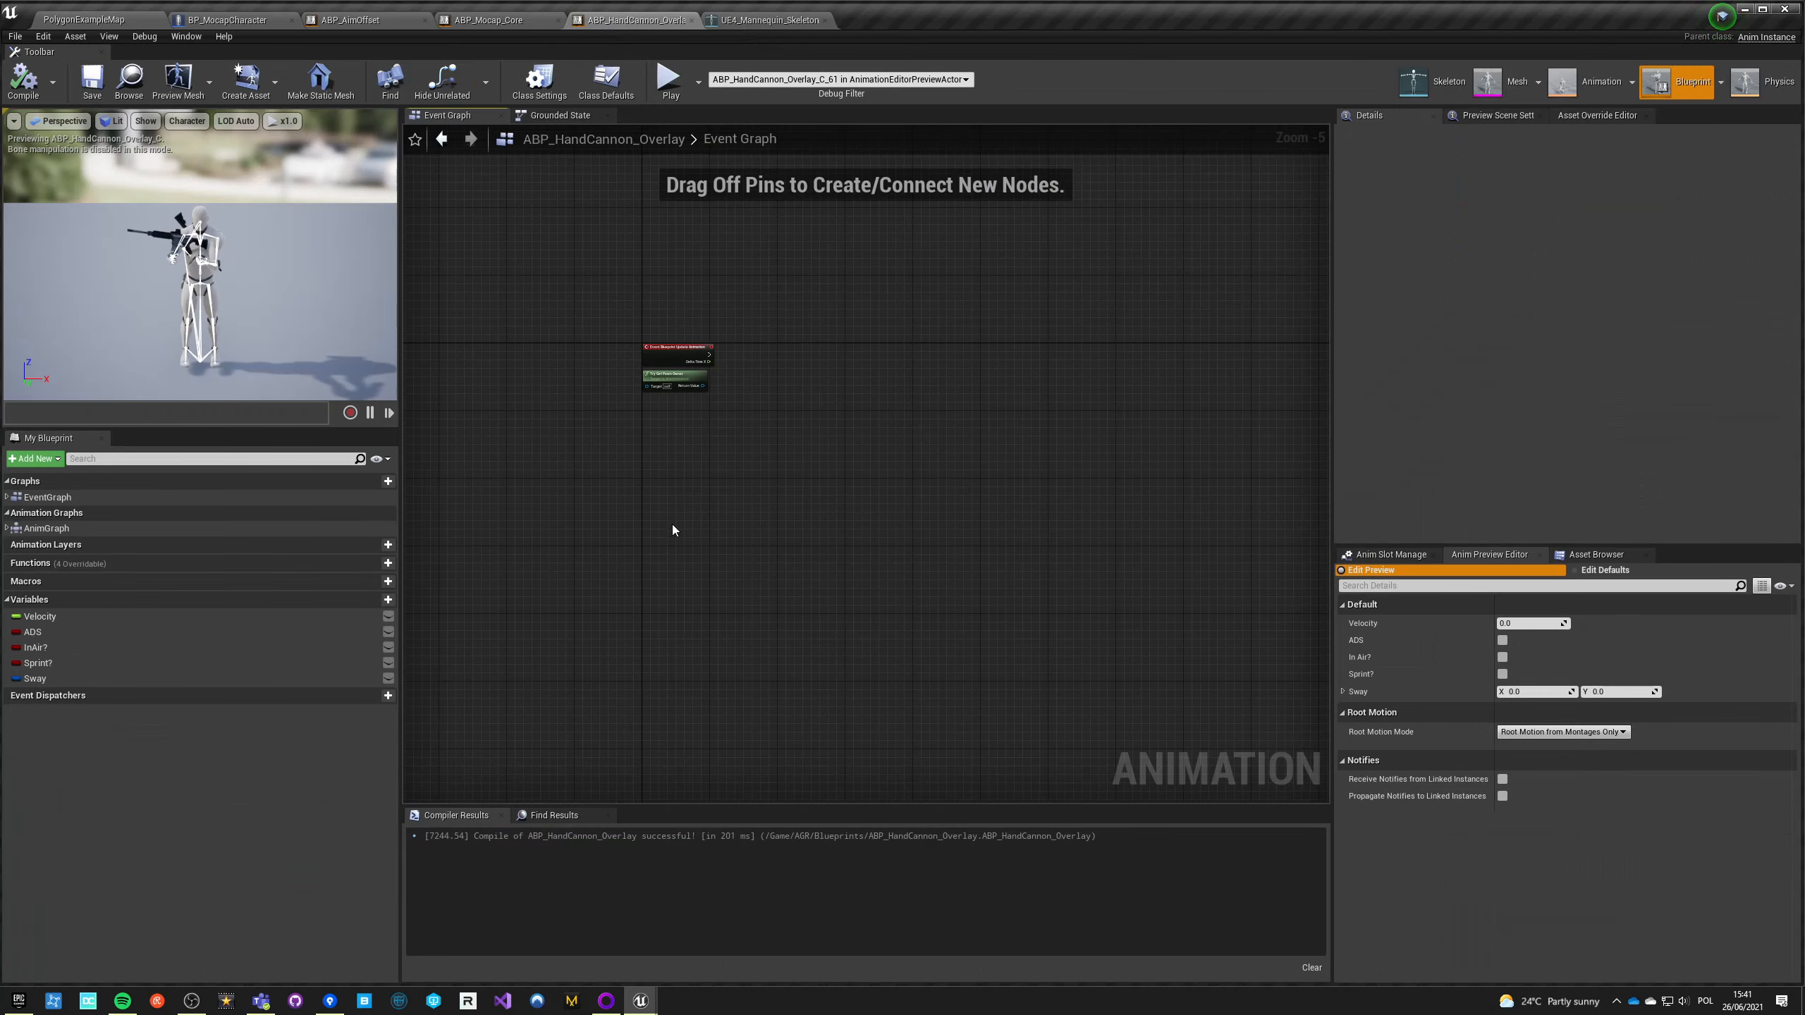
mouse_move(954, 373)
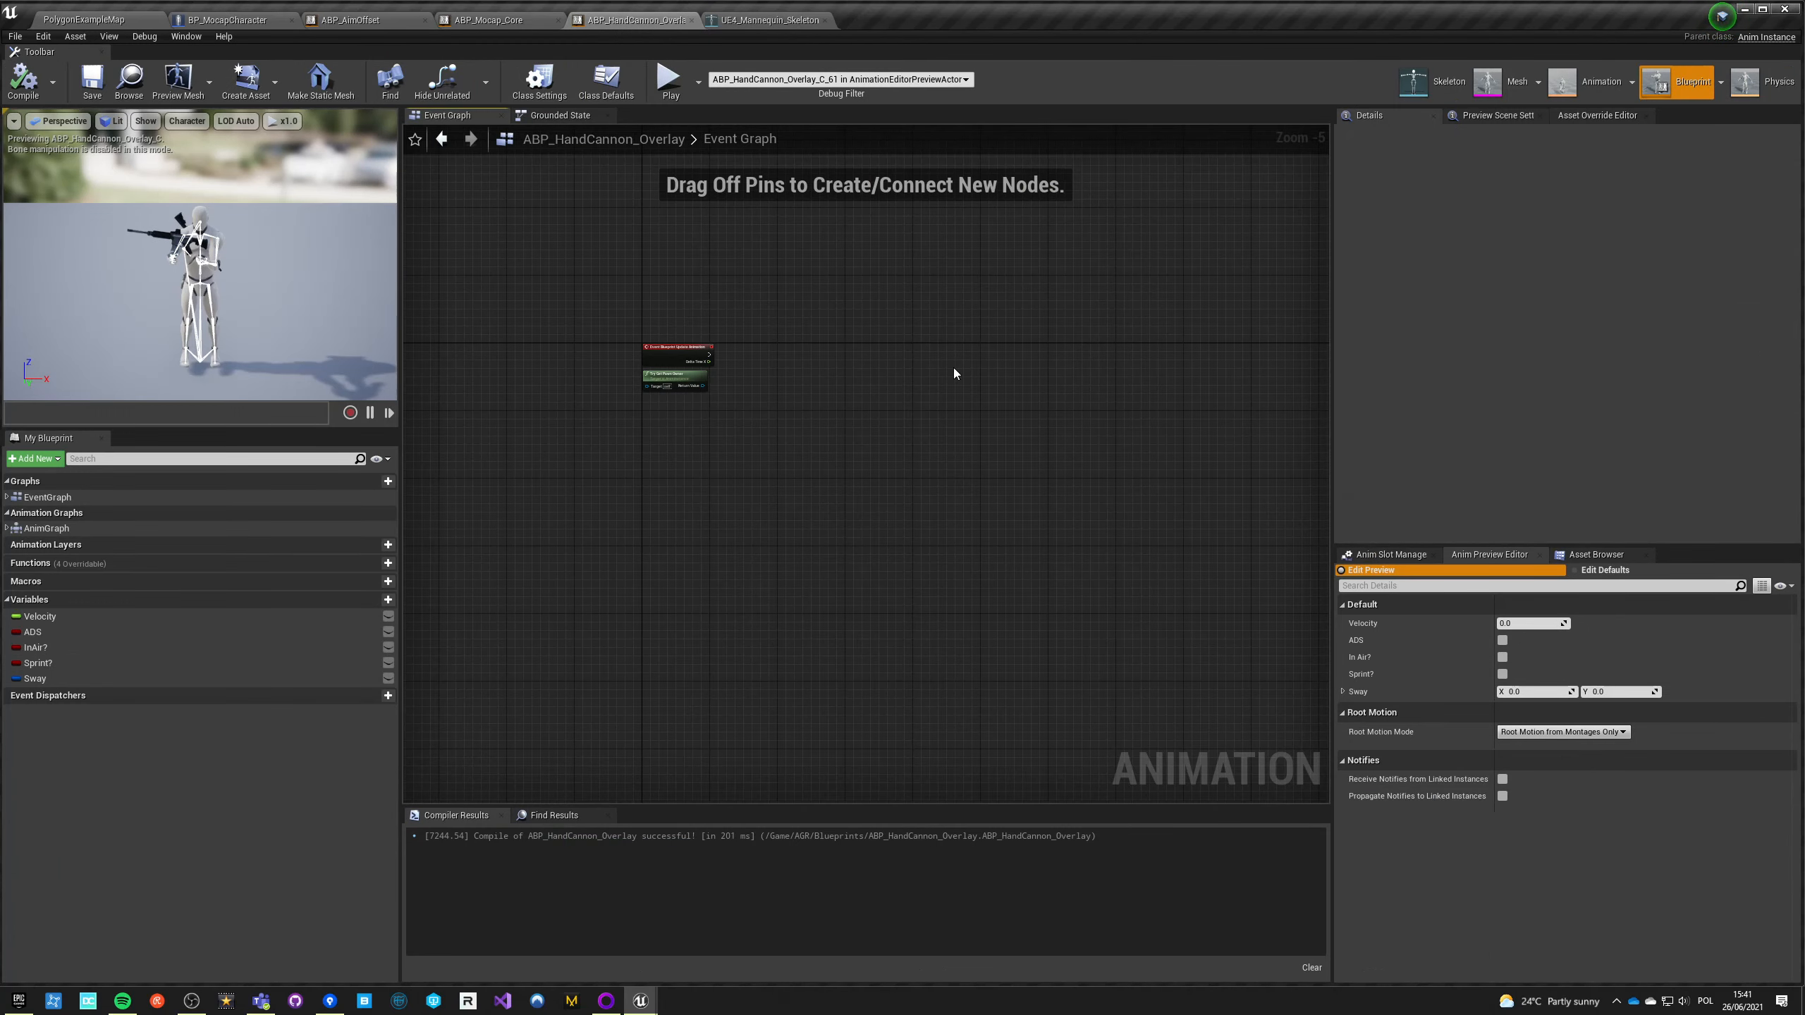
mouse_move(758, 530)
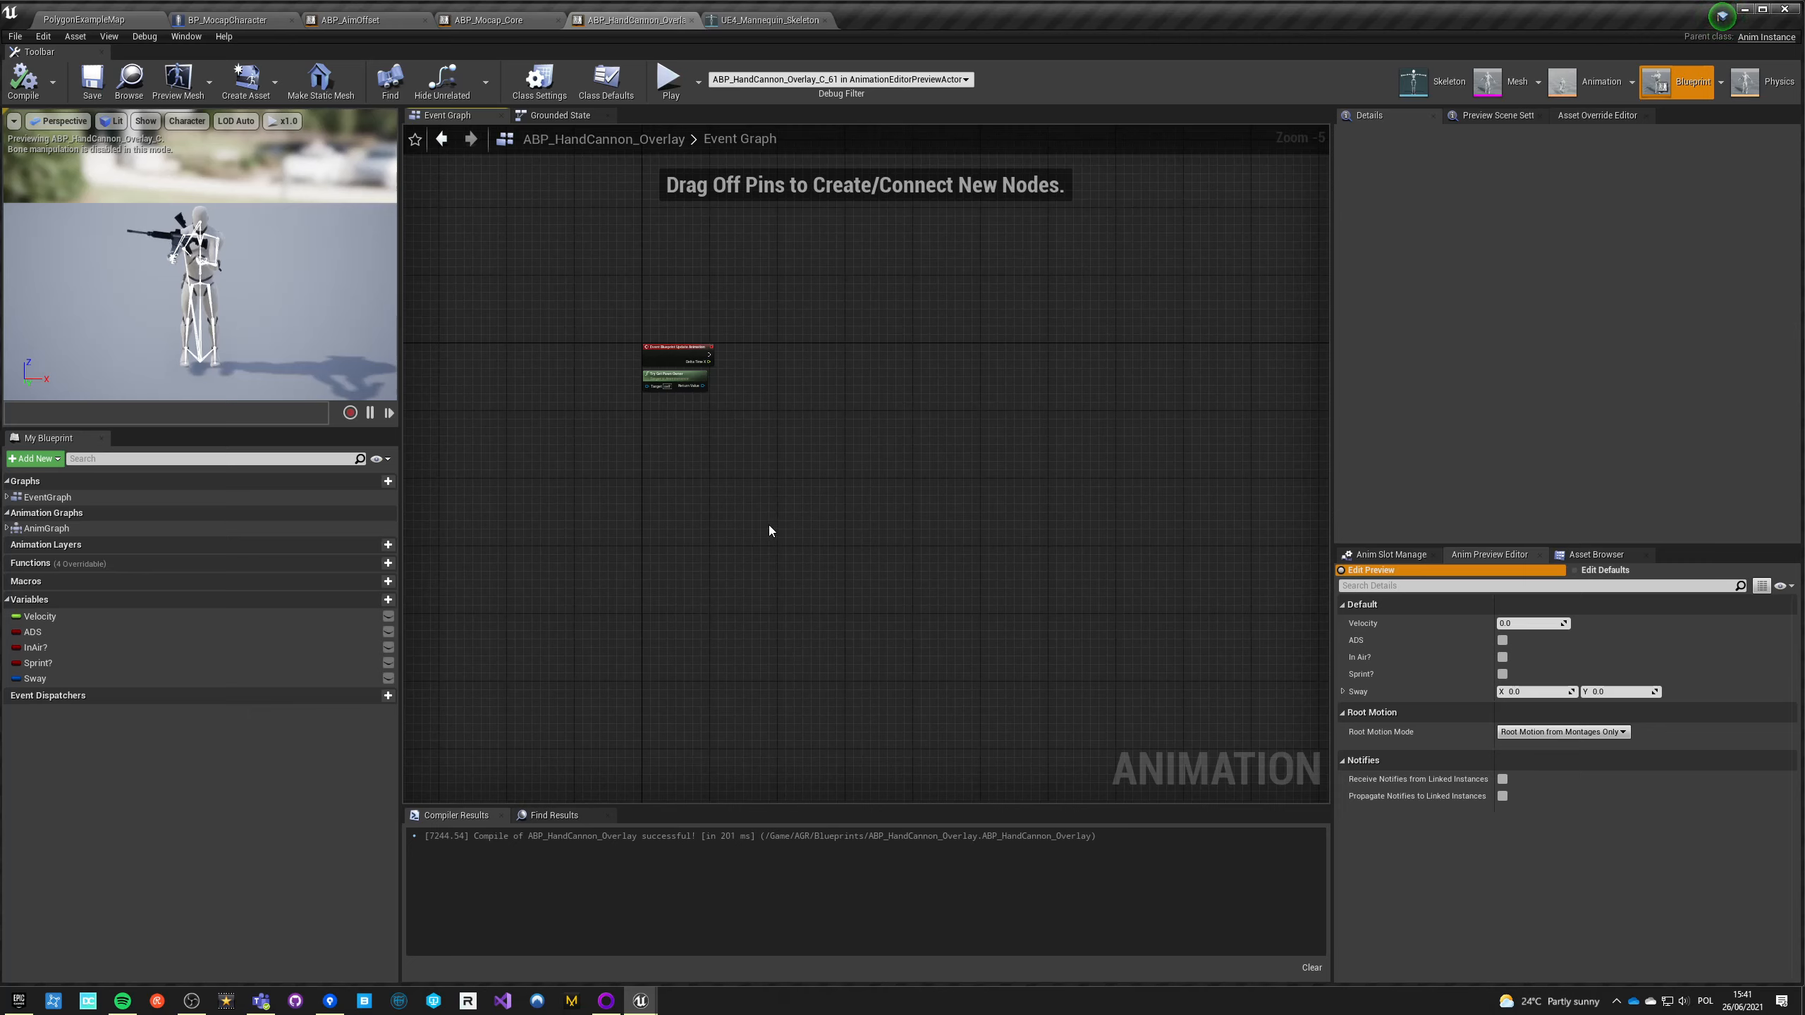
mouse_move(736, 510)
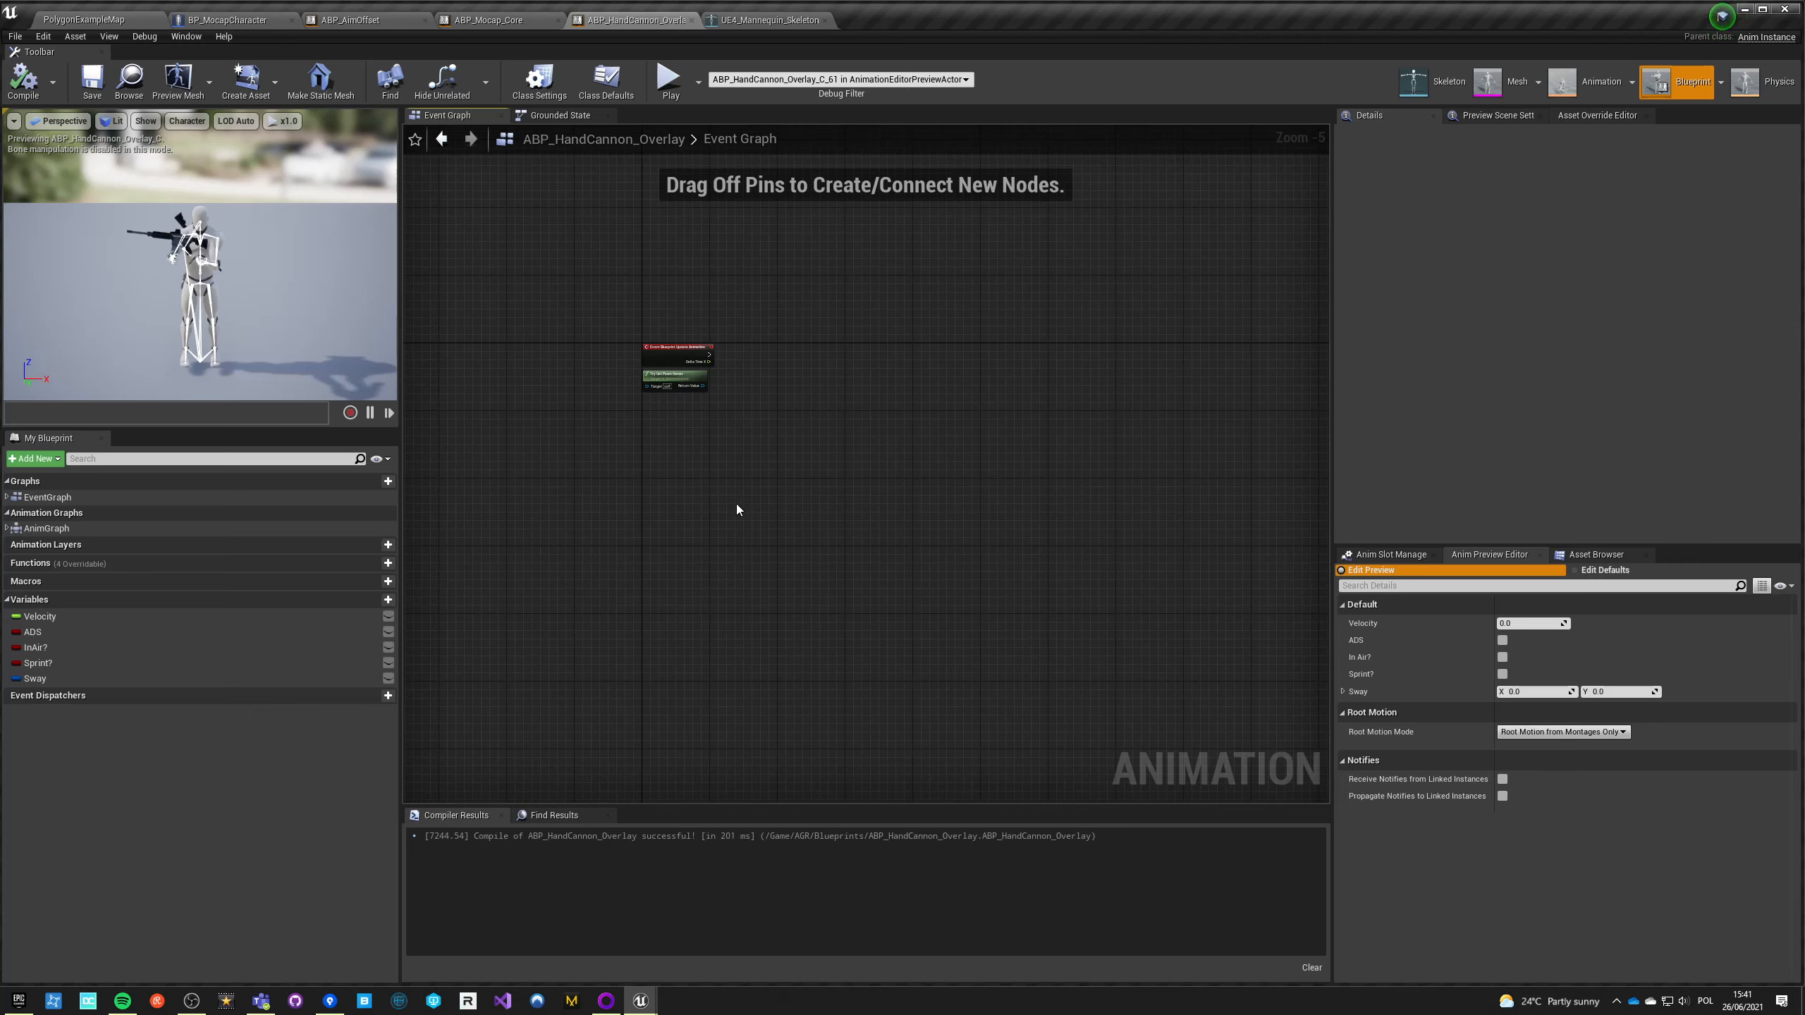
mouse_move(805, 421)
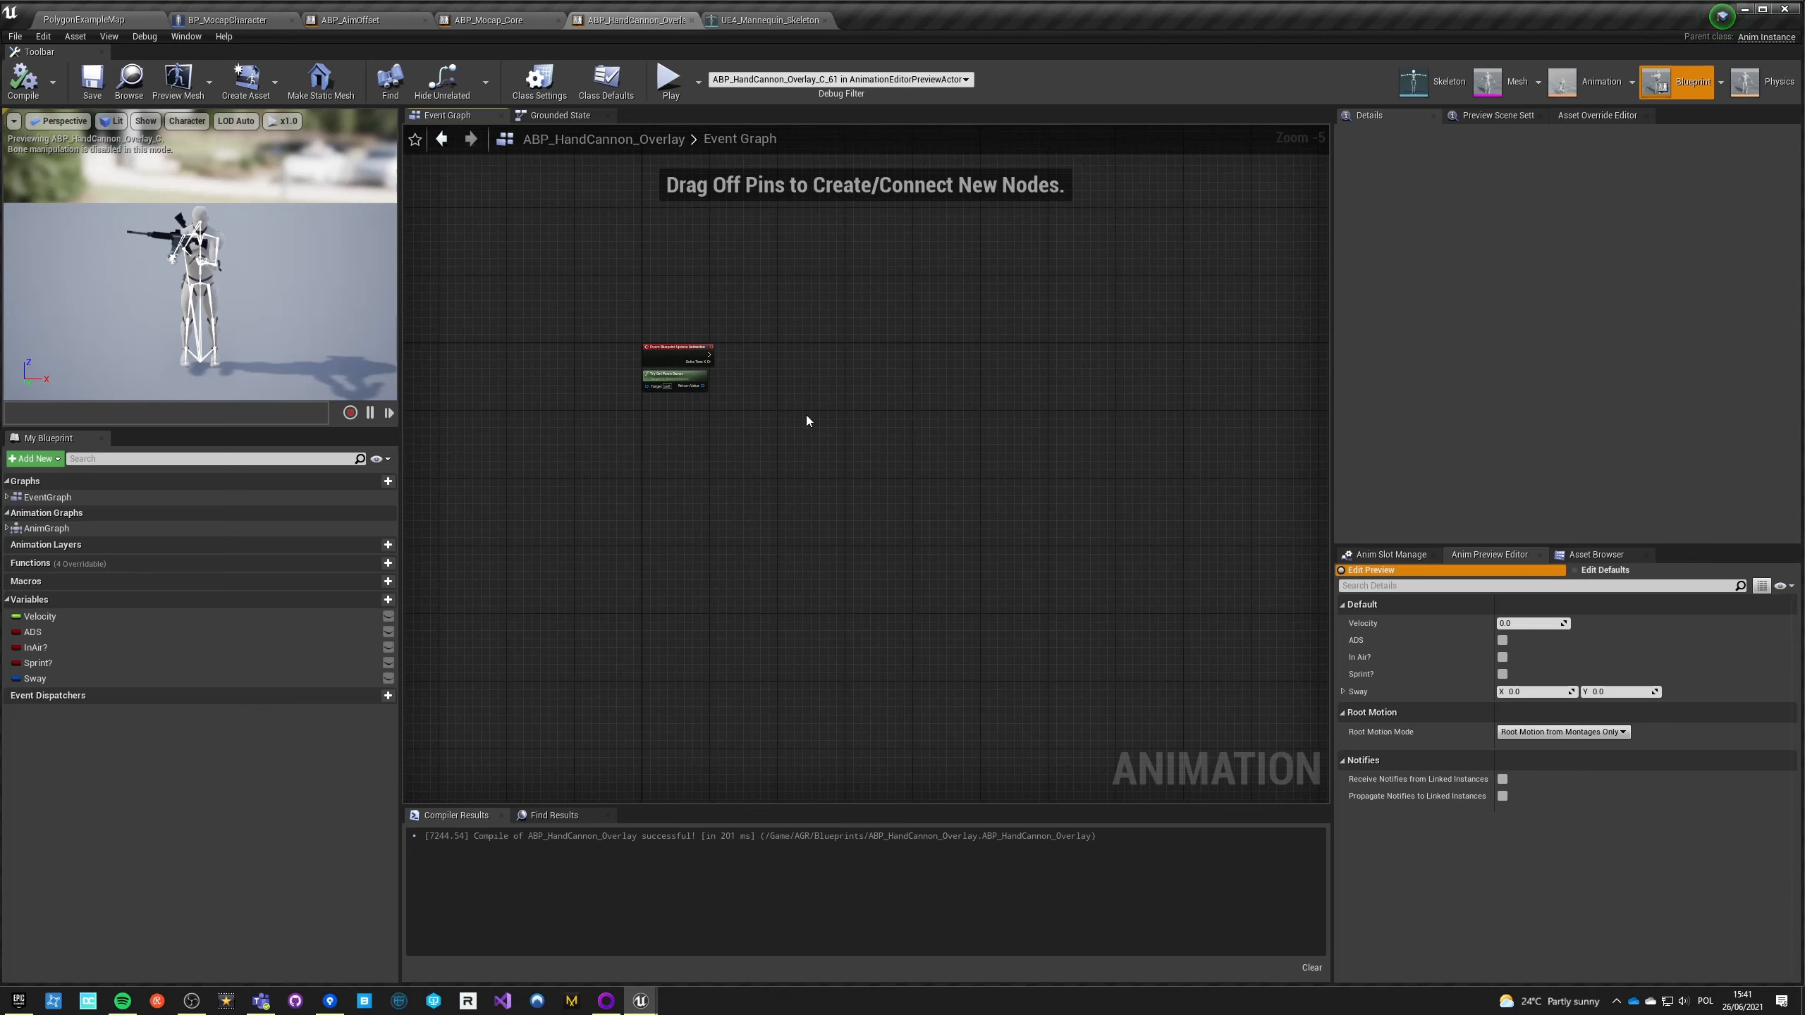
mouse_move(997, 401)
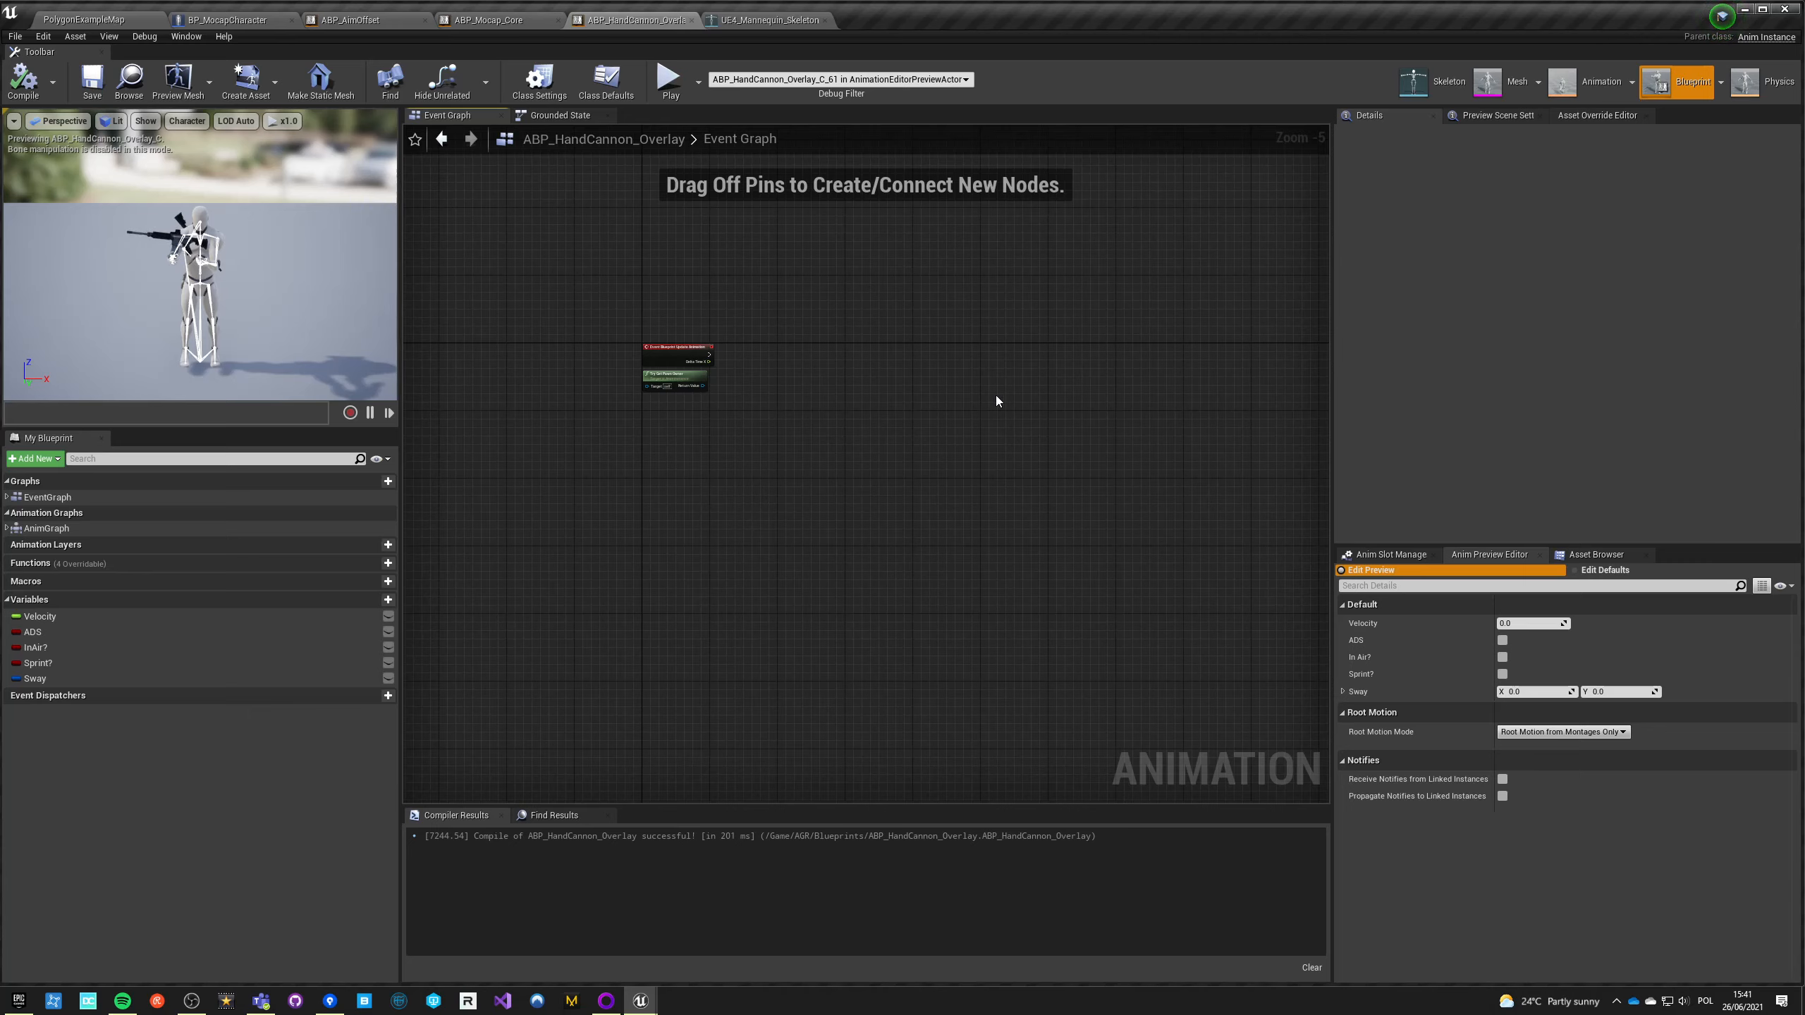
mouse_move(789, 434)
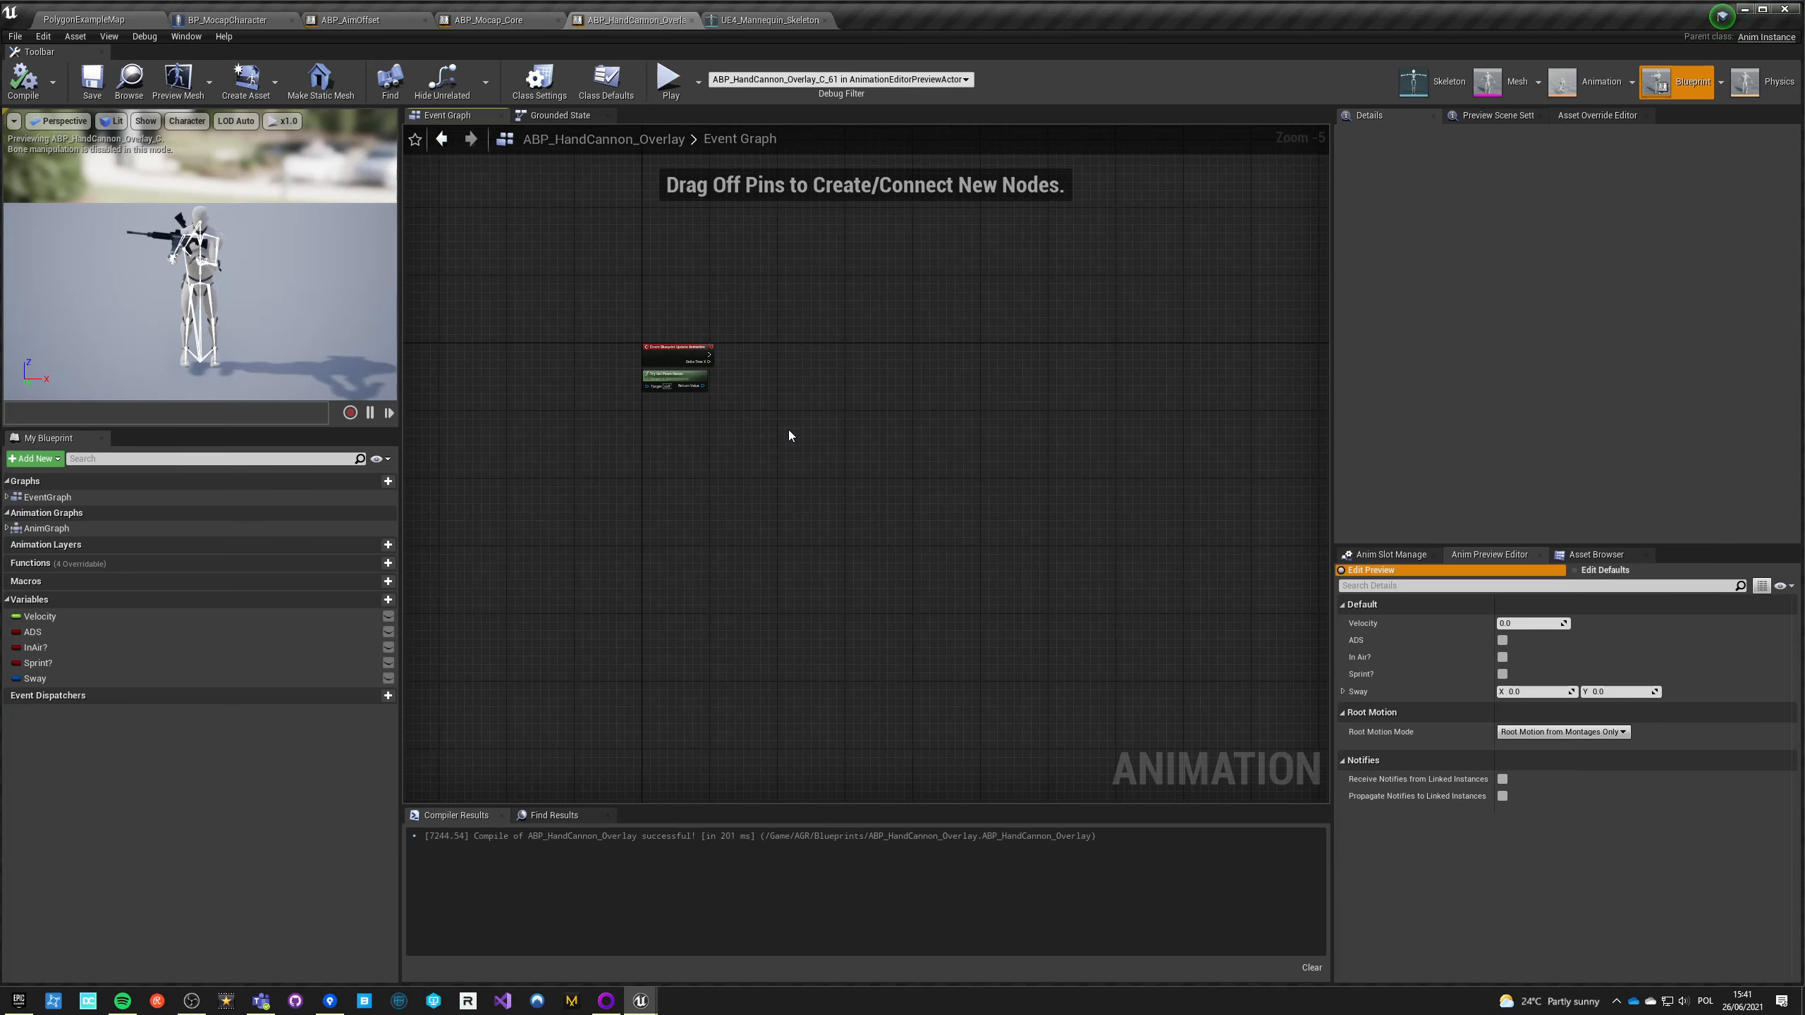
mouse_move(866, 366)
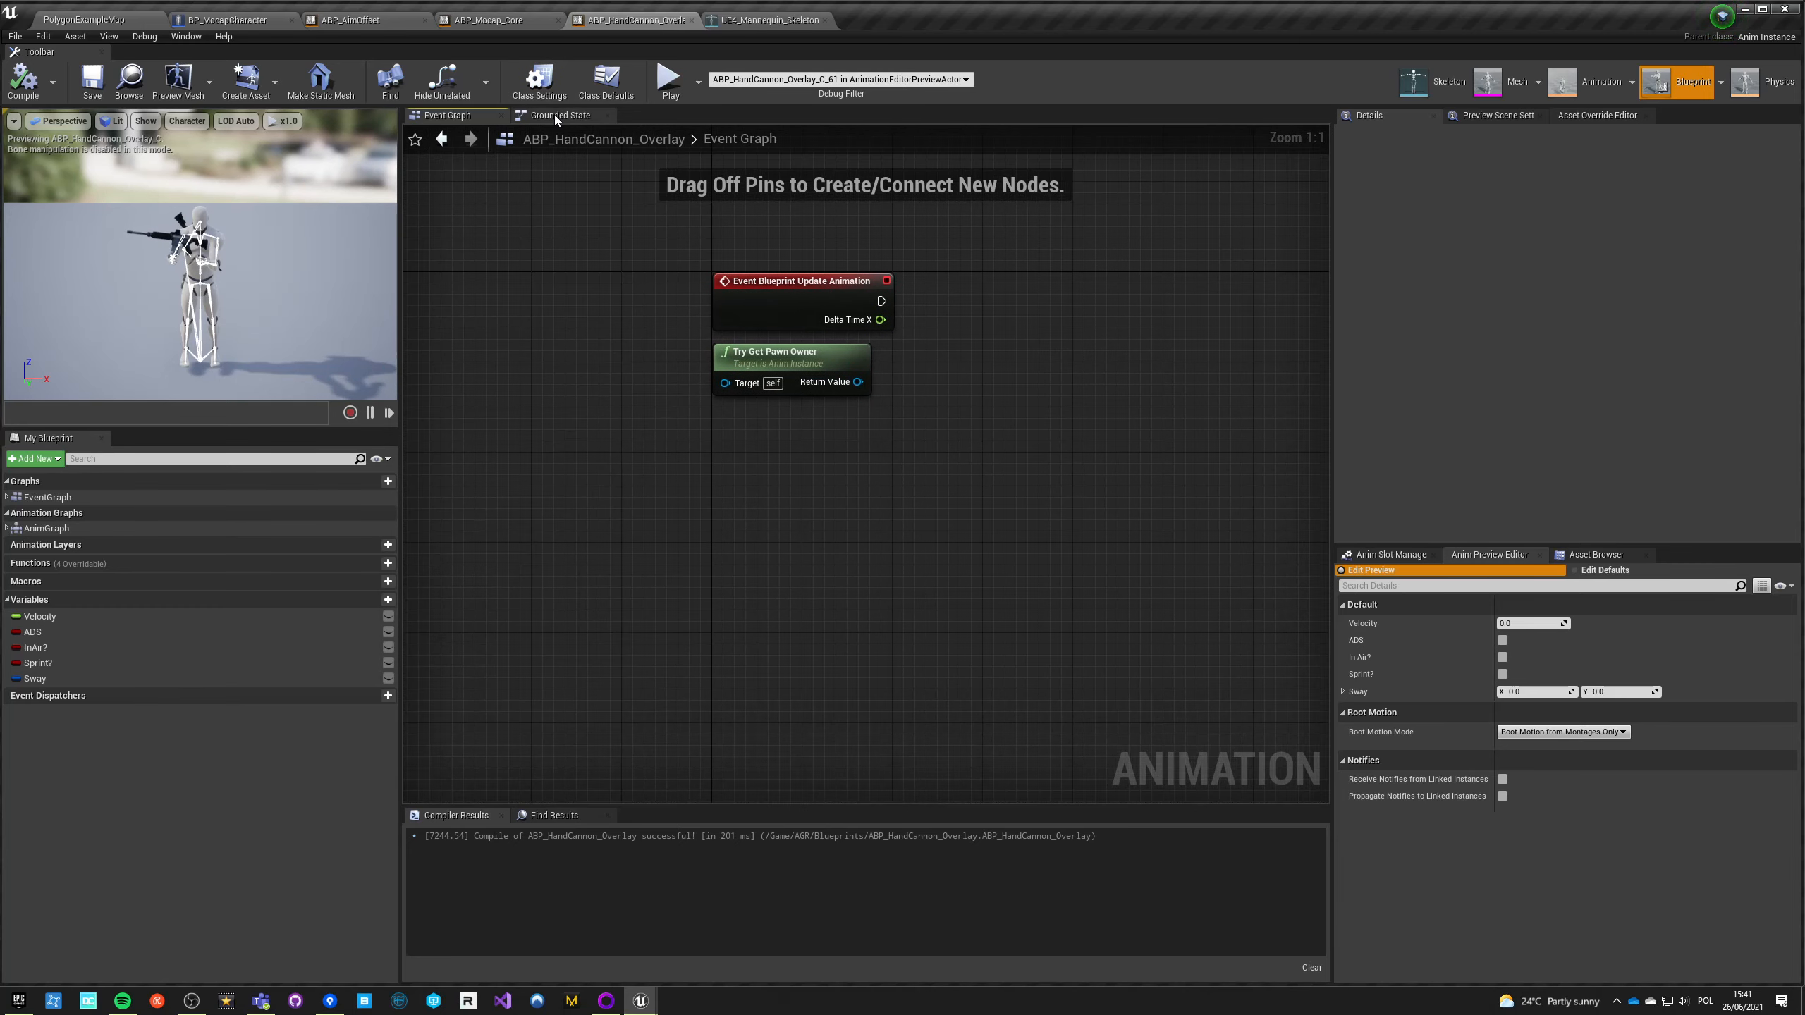
left_click(562, 114)
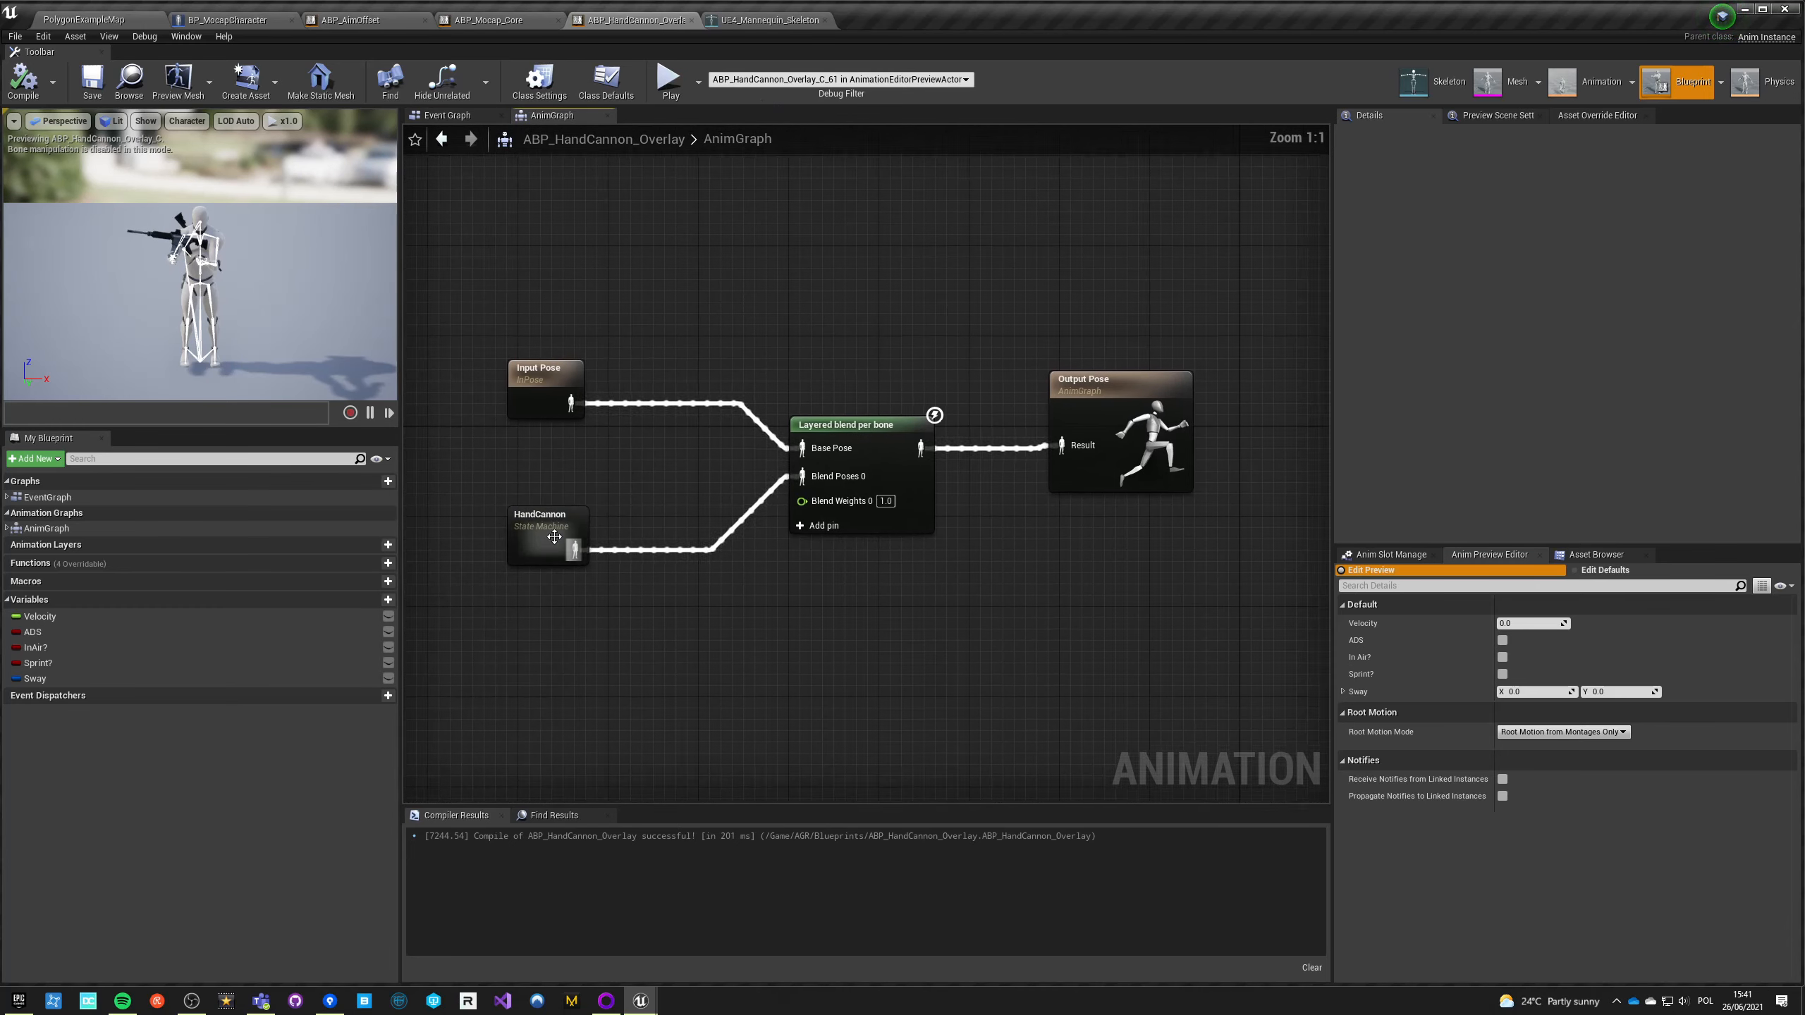
double_click(544, 535)
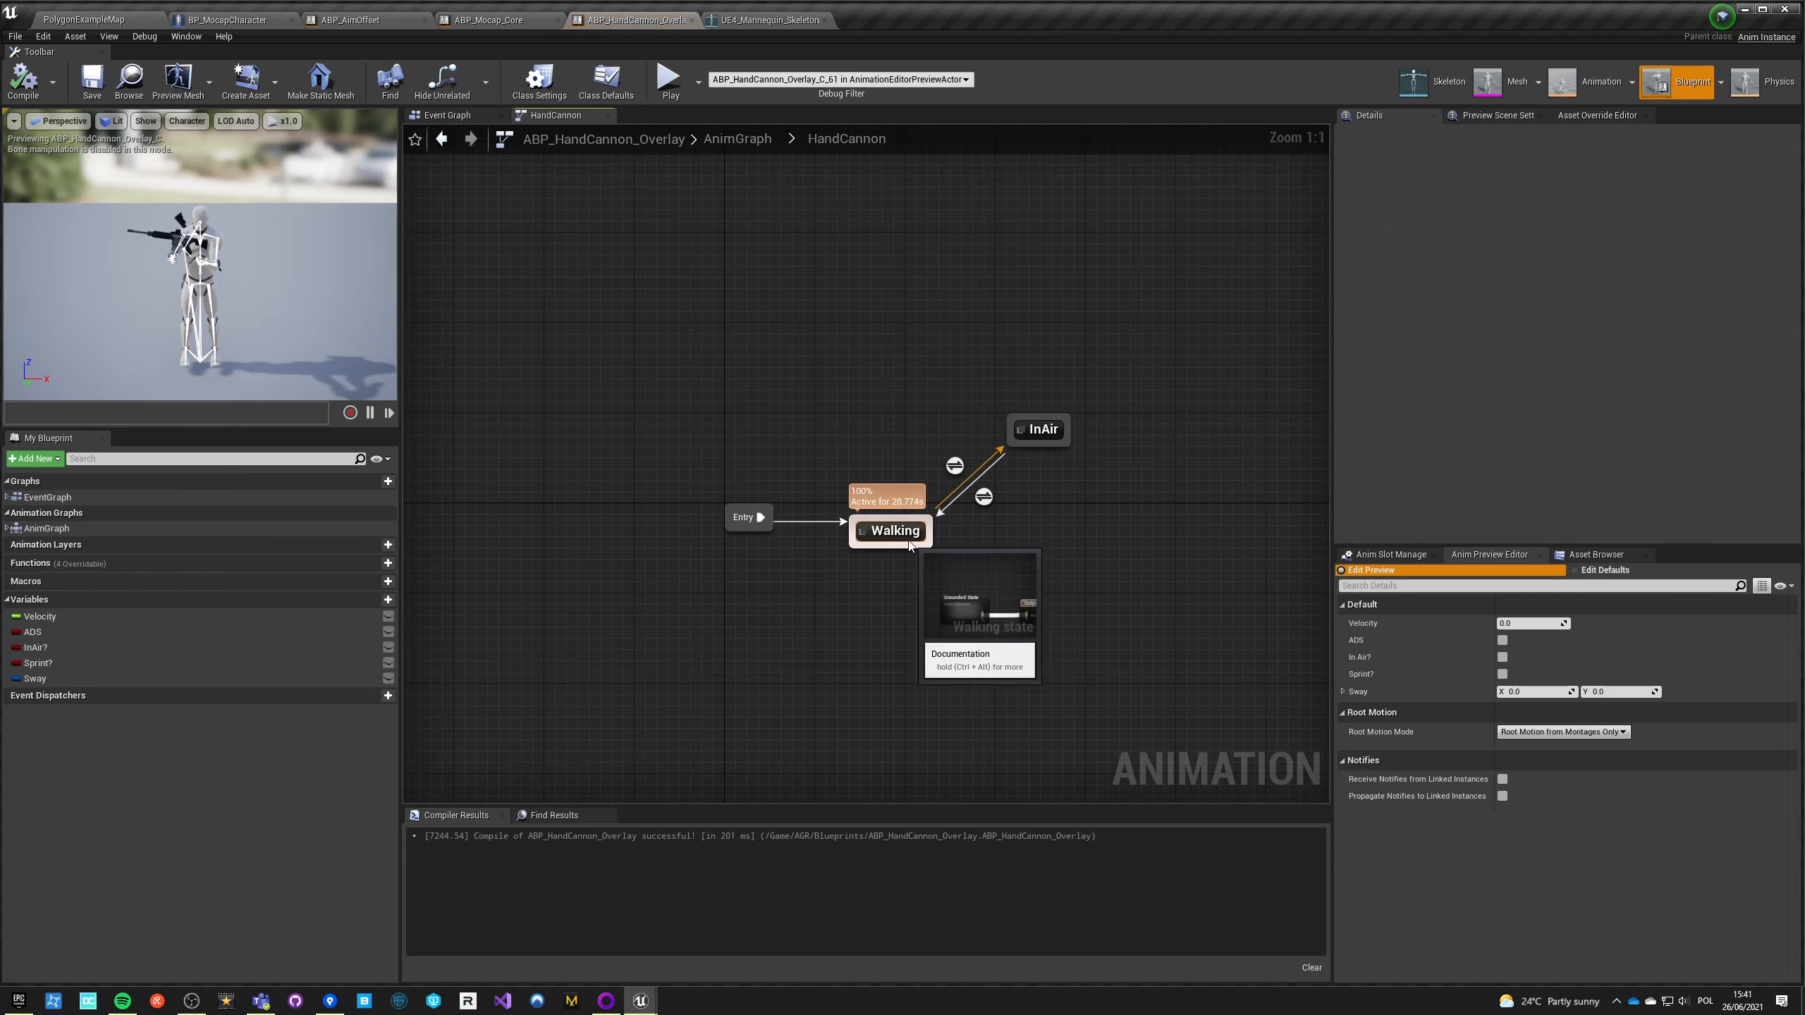
double_click(892, 530)
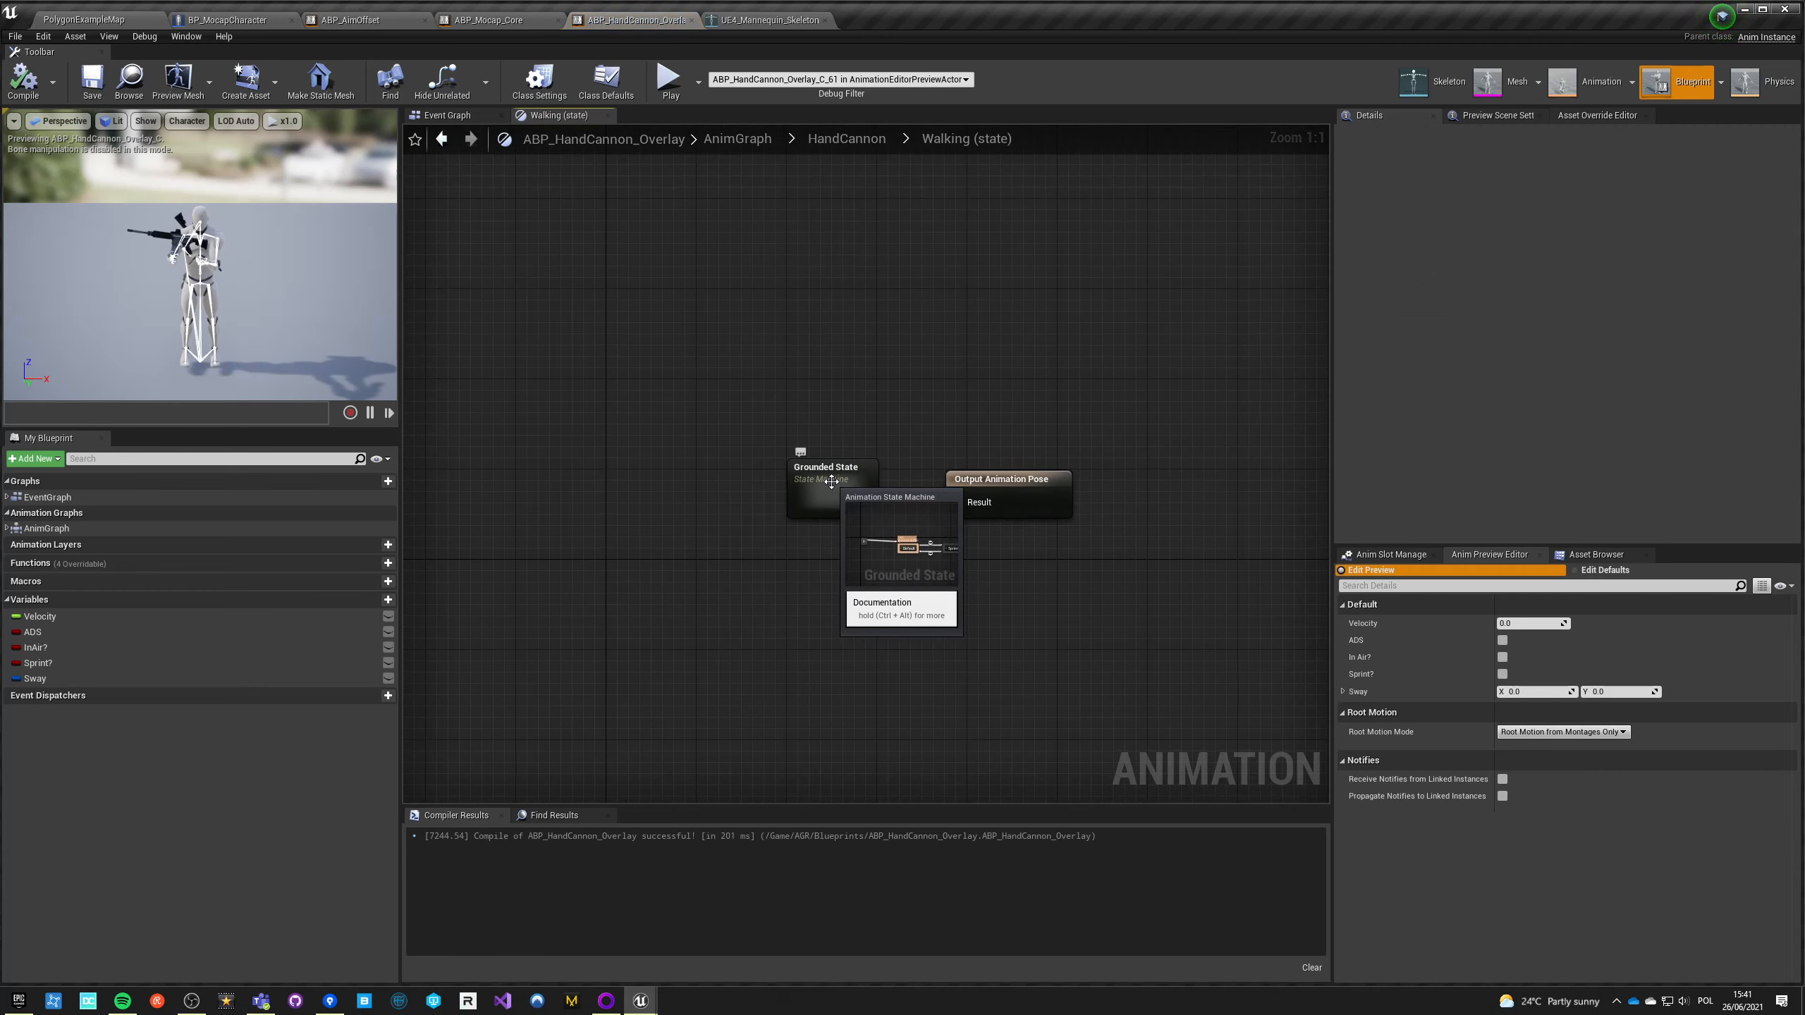
double_click(826, 478)
type("Blocked")
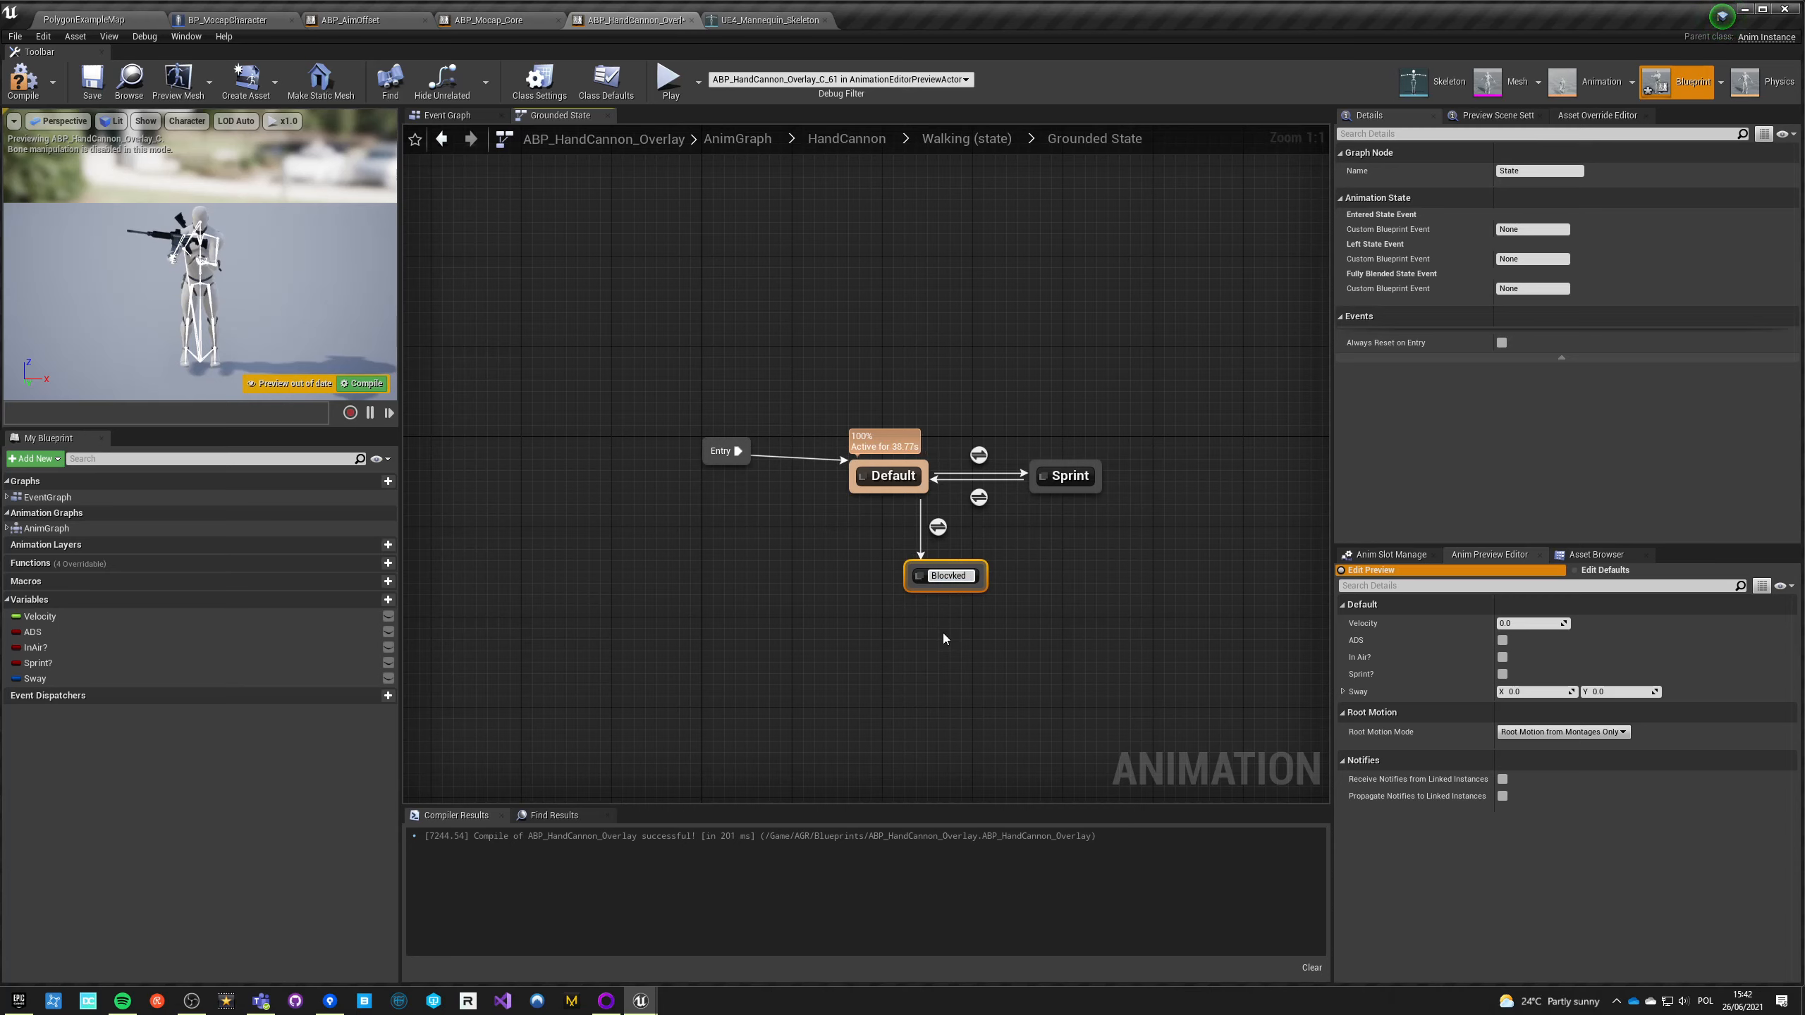
Step: Add a transition from Blocked back to Default and enter the Blocked state
left_click(946, 575)
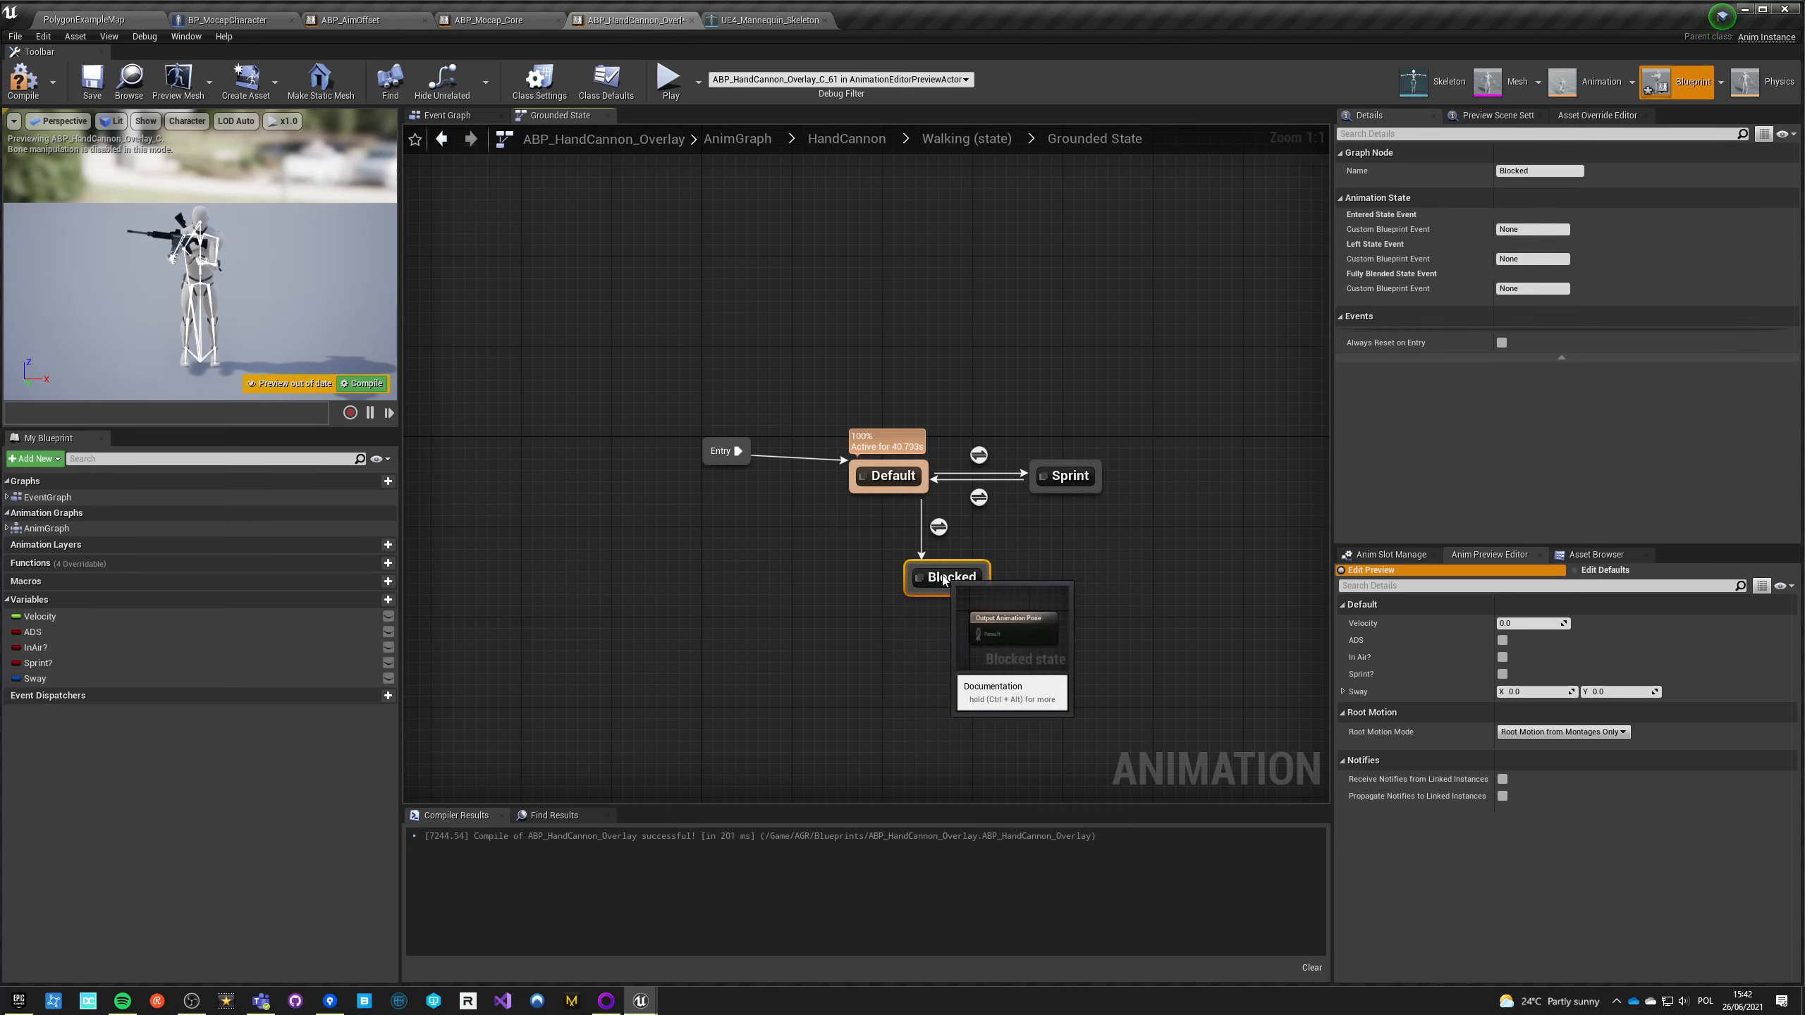
left_click_drag(948, 577, 879, 633)
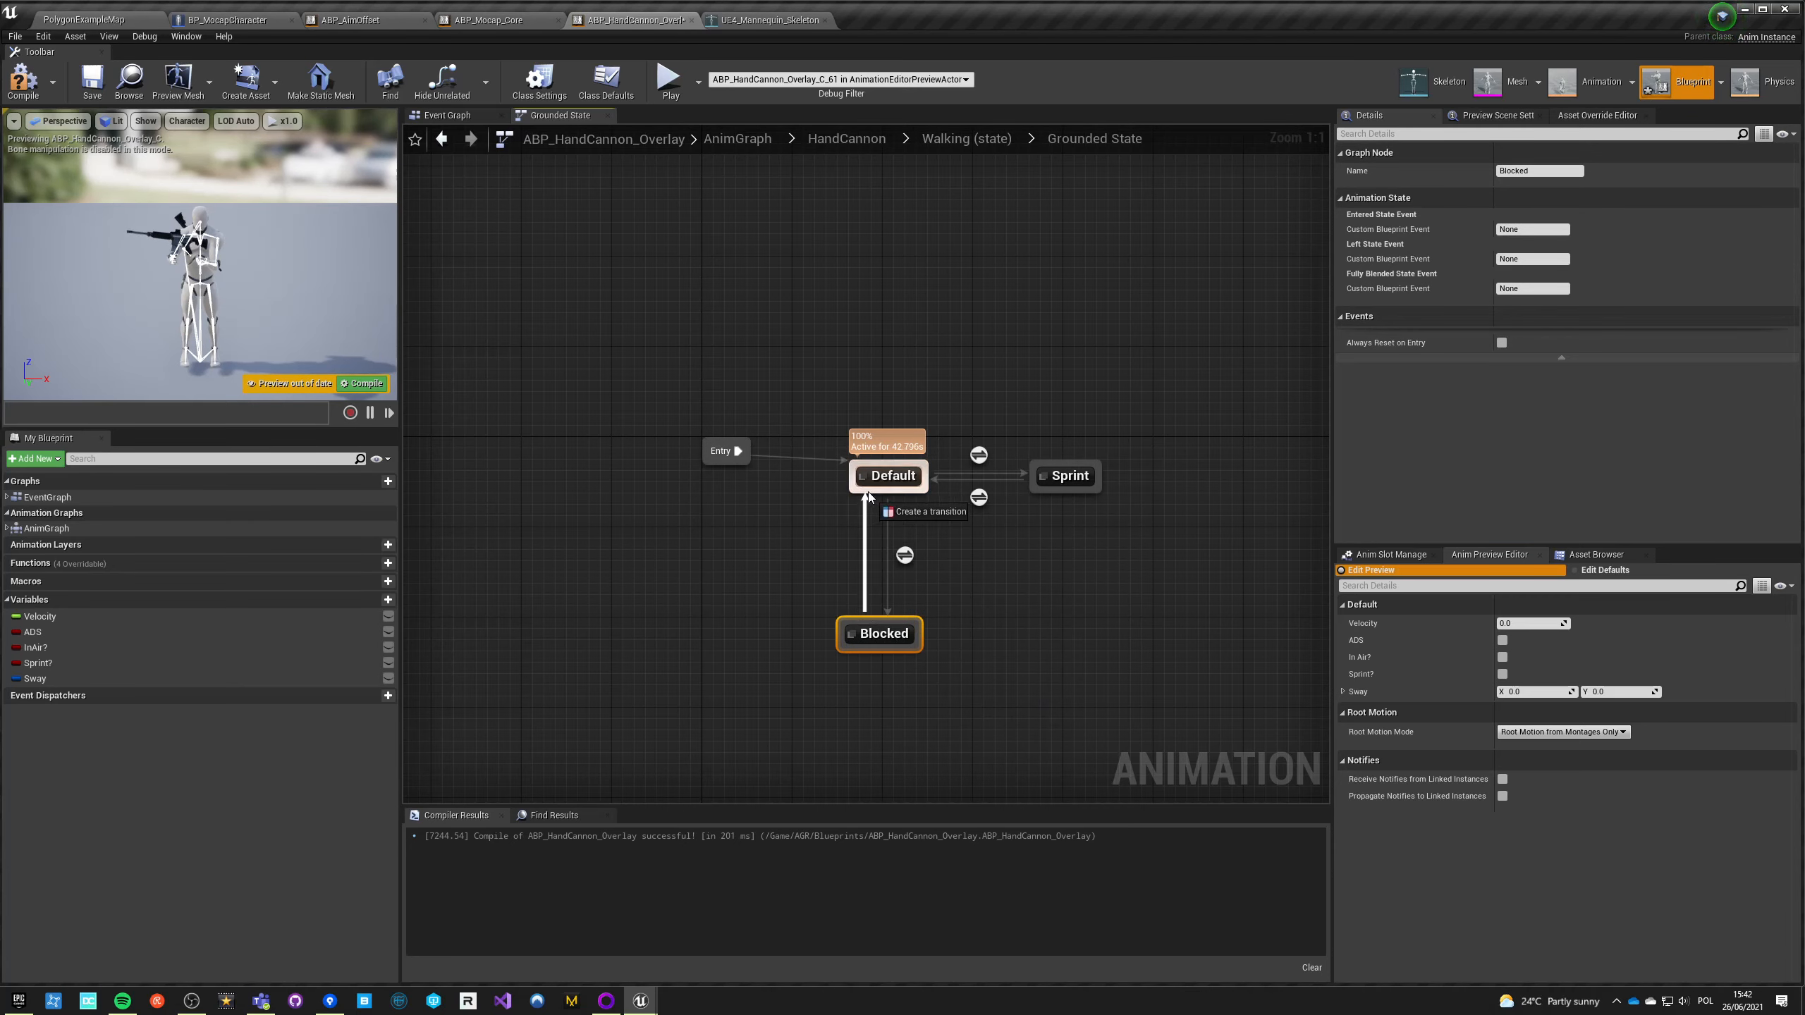
double_click(879, 633)
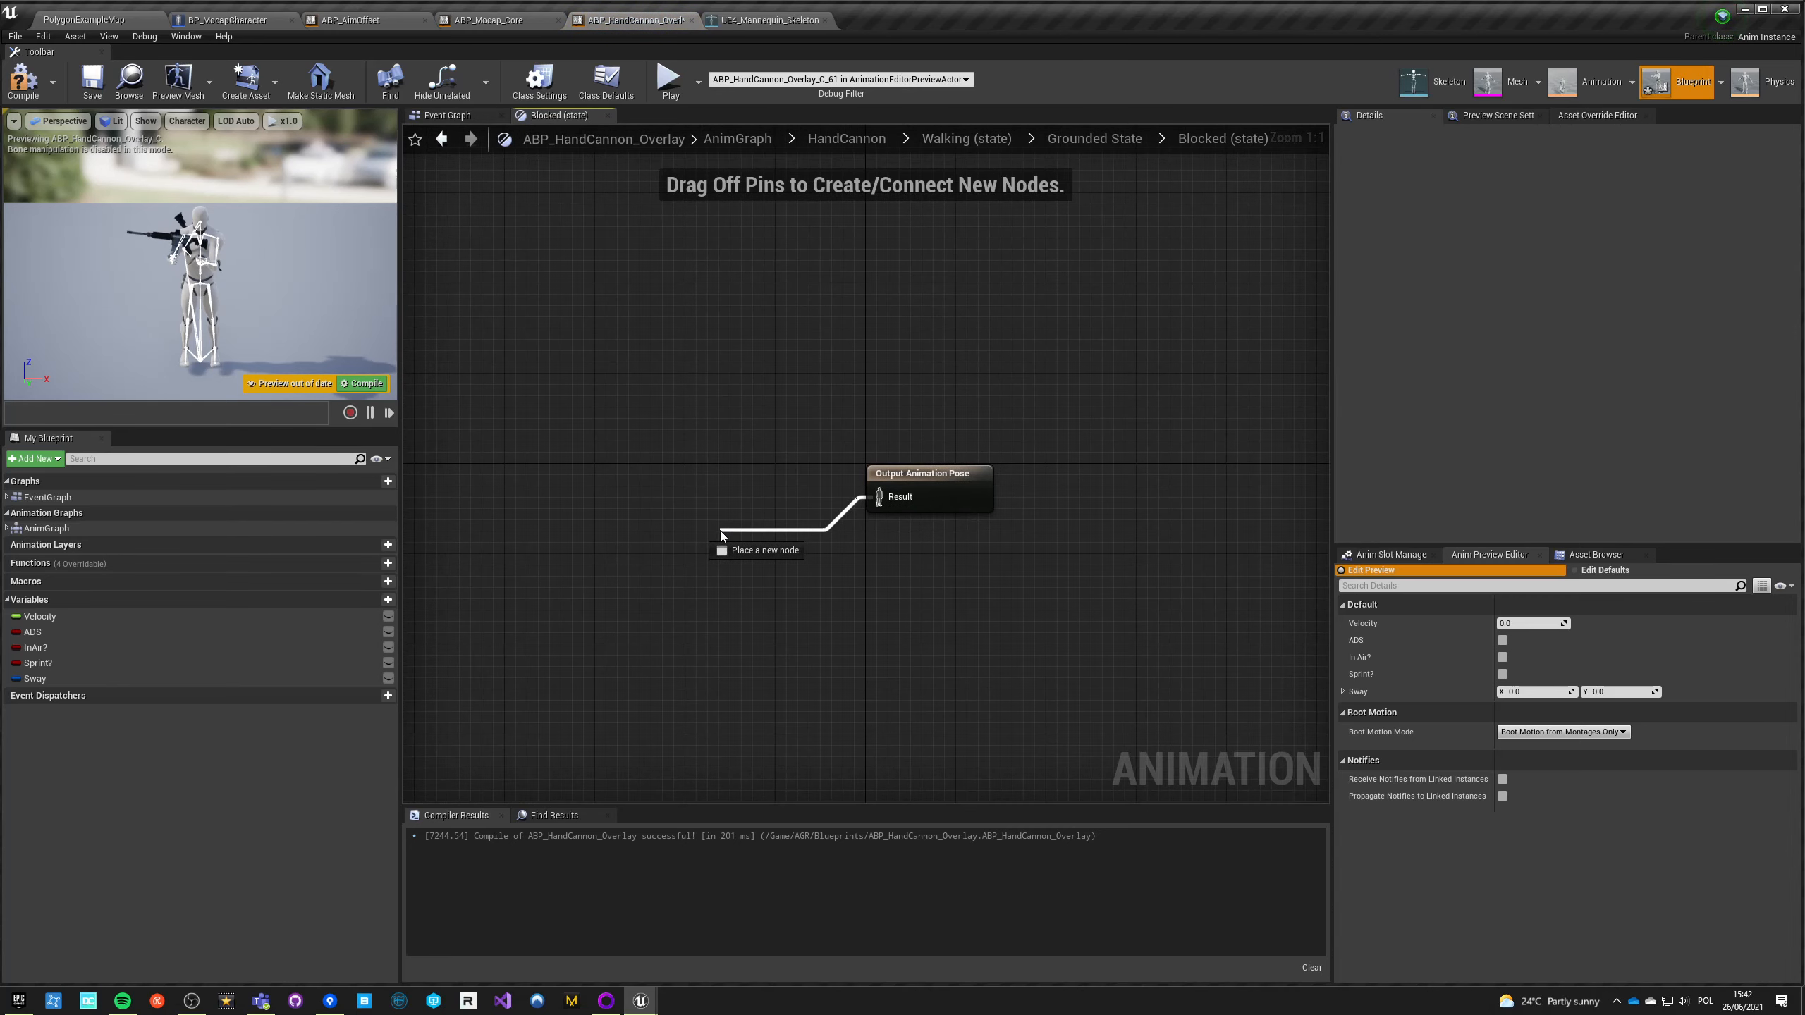
Step: Make Blocked play ANIM_Hand_Cannon_Pistol-Sprint at a 0.1 play rate
type("sprint h")
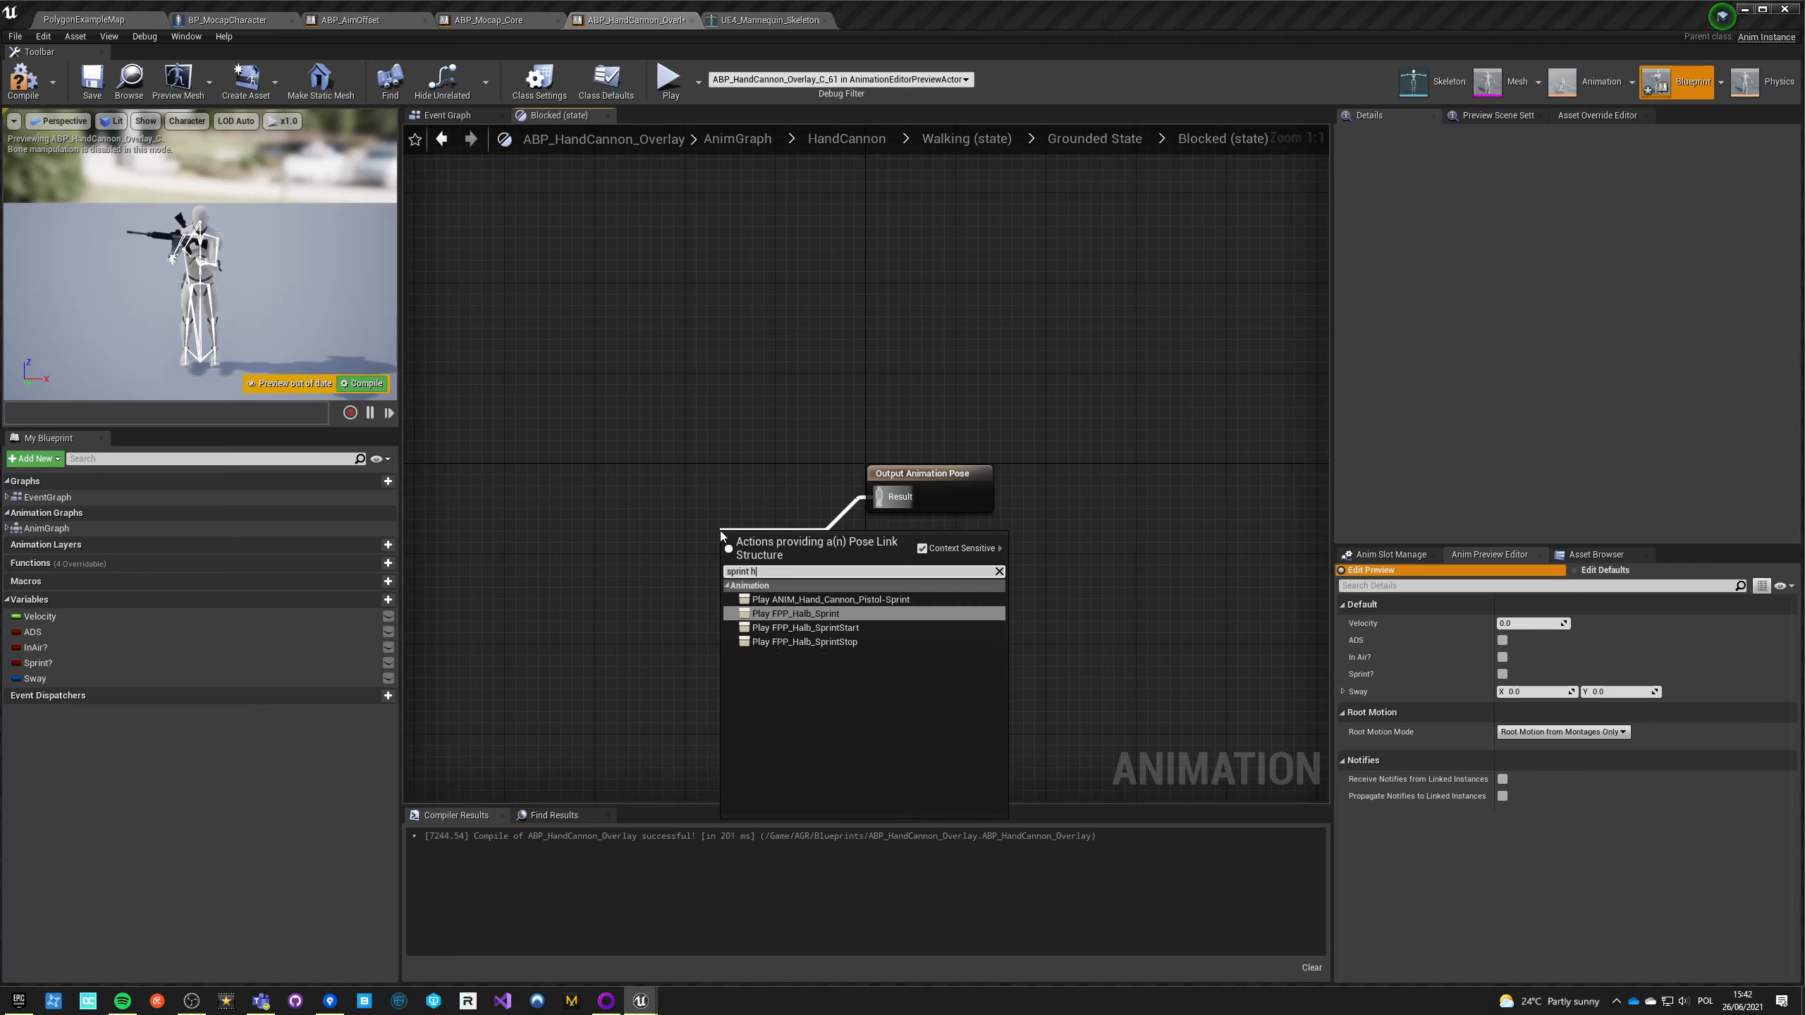
left_click(826, 599)
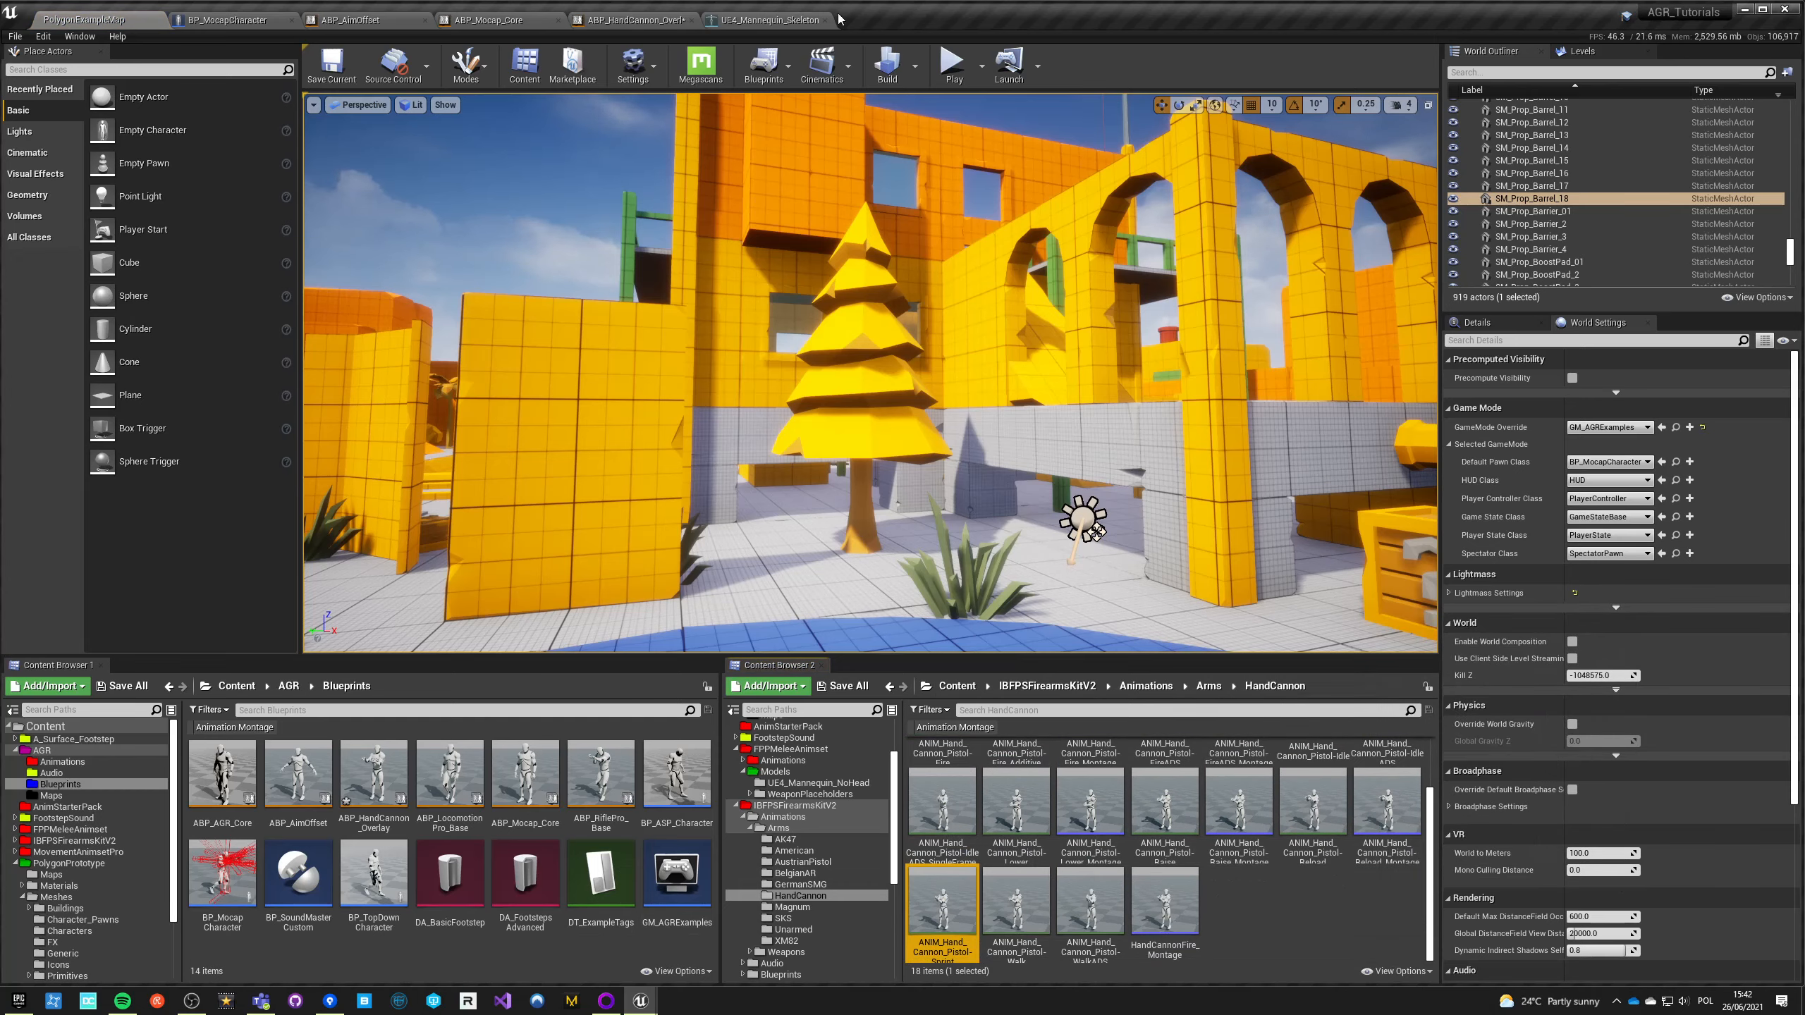
left_click(628, 20)
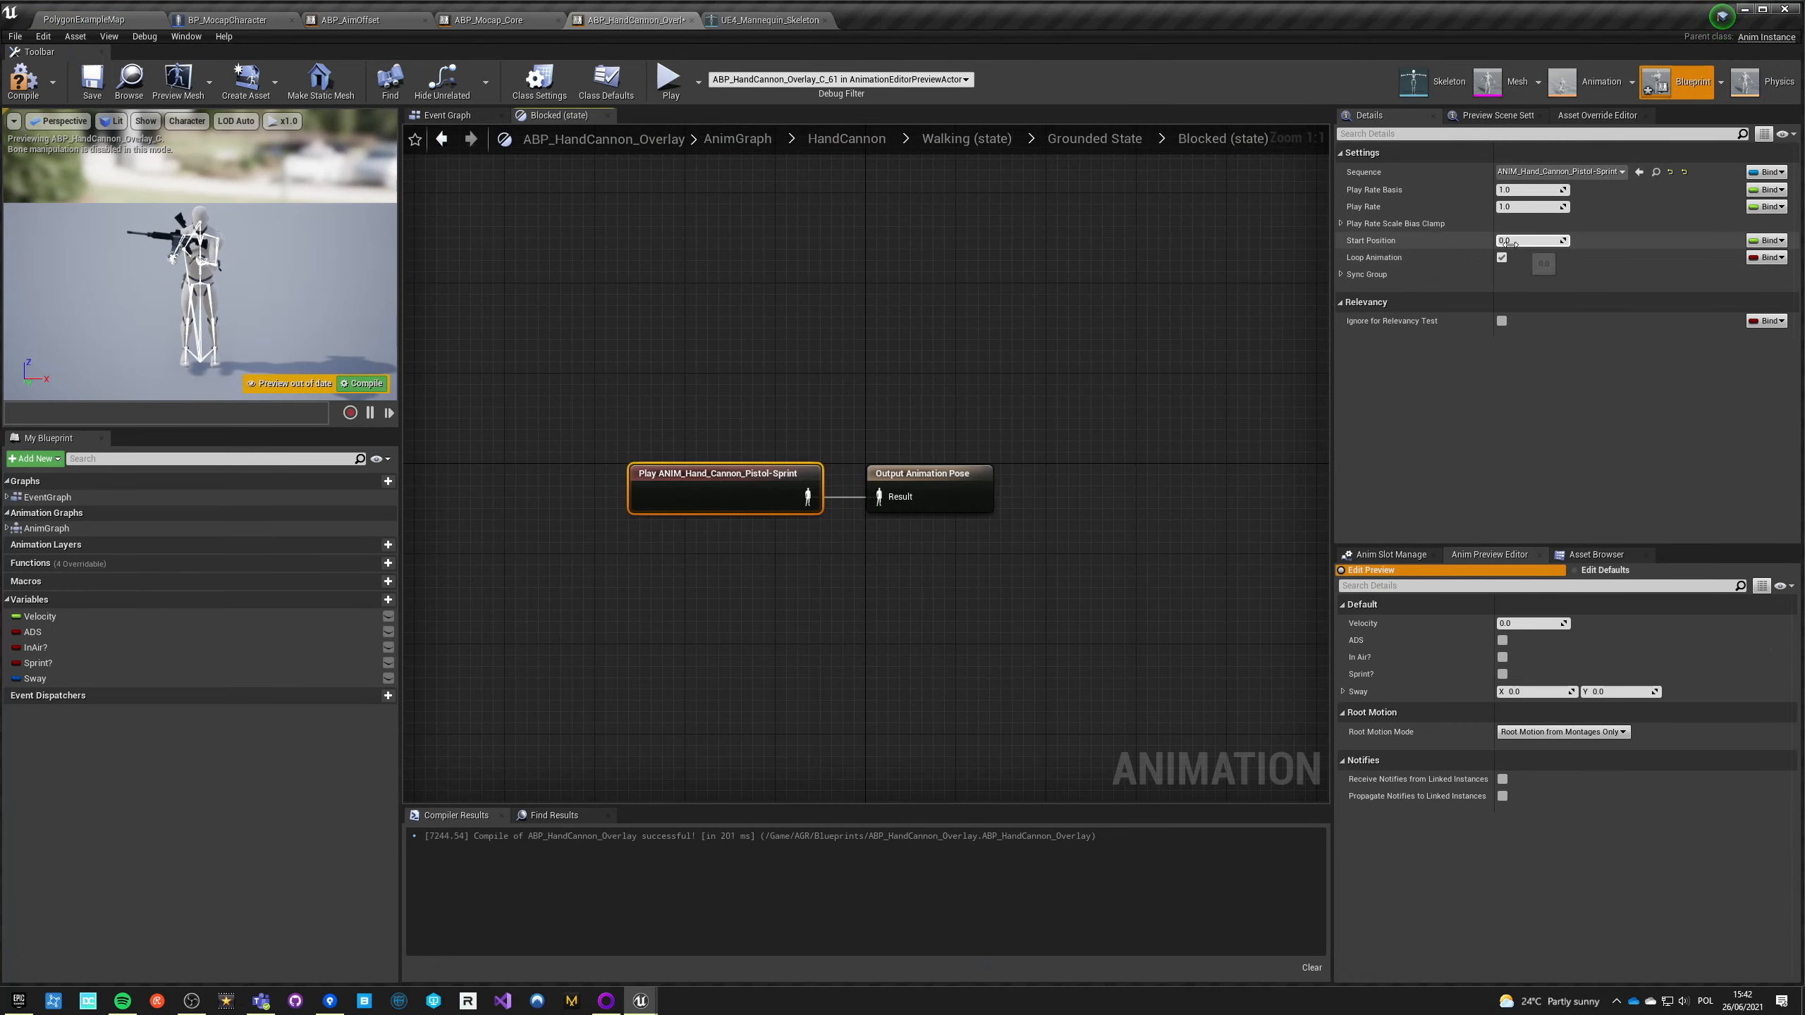
left_click(1530, 205)
type("0.1")
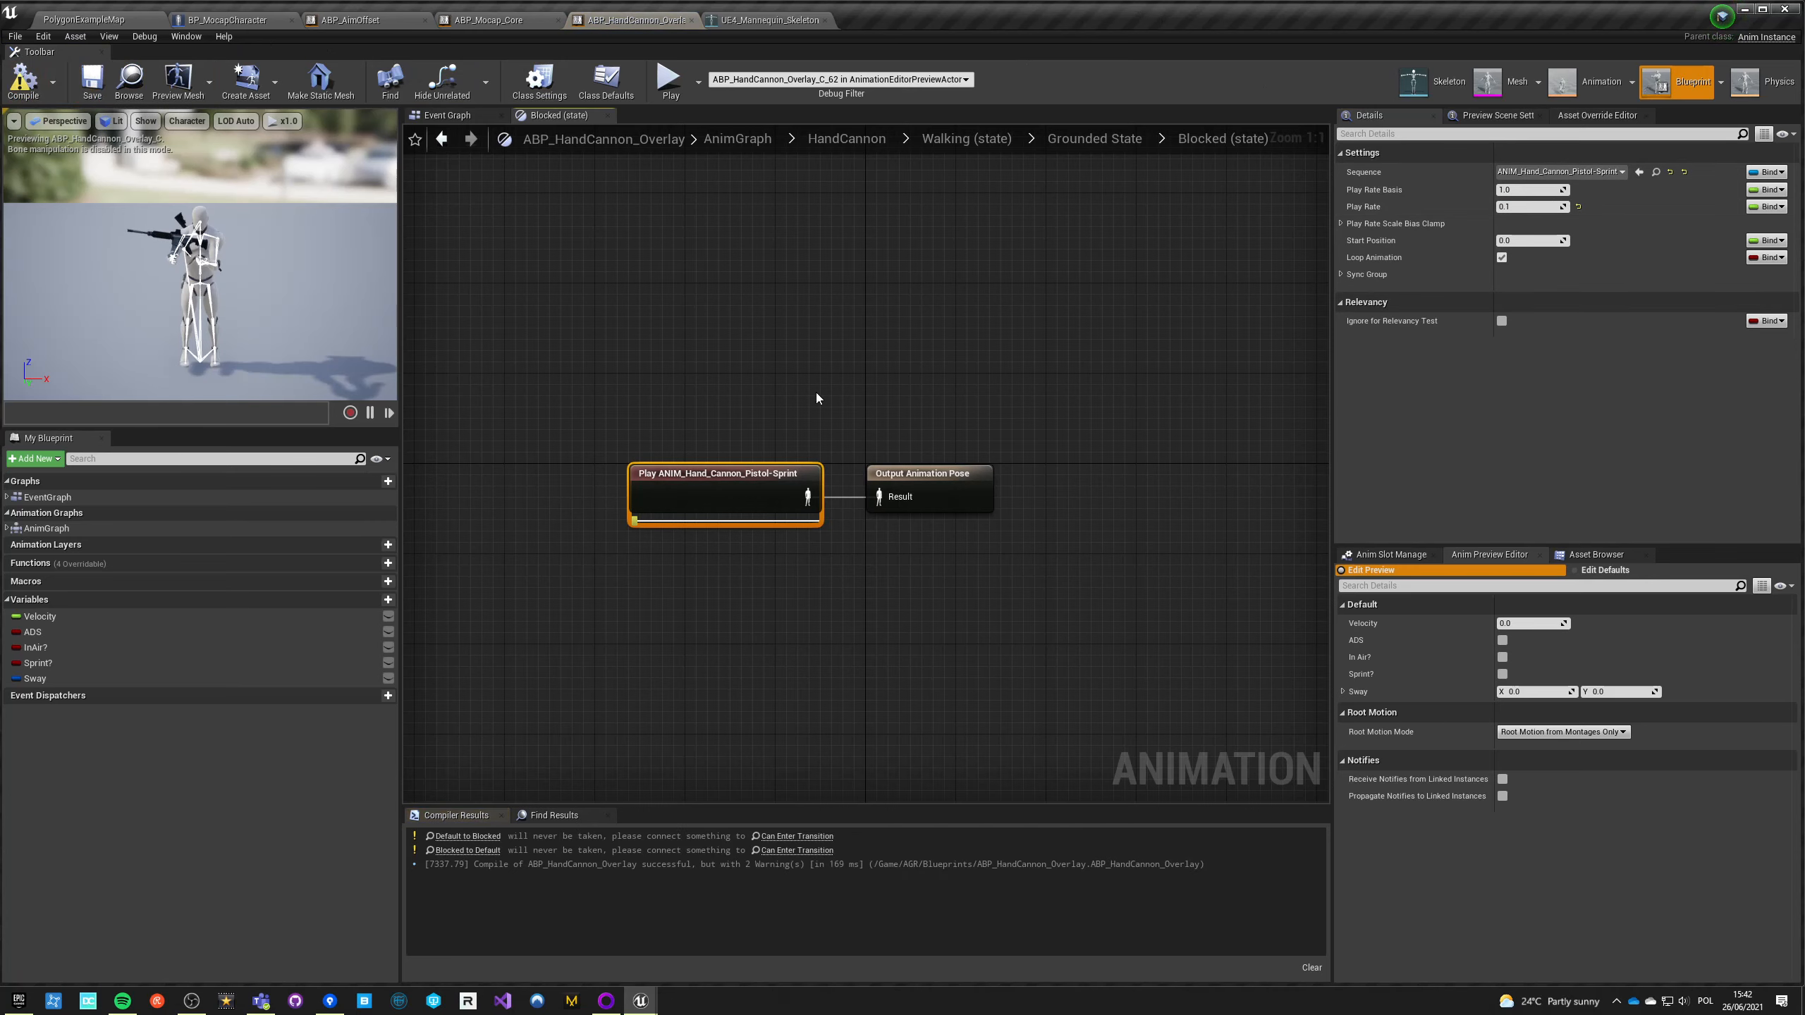
left_click(1094, 138)
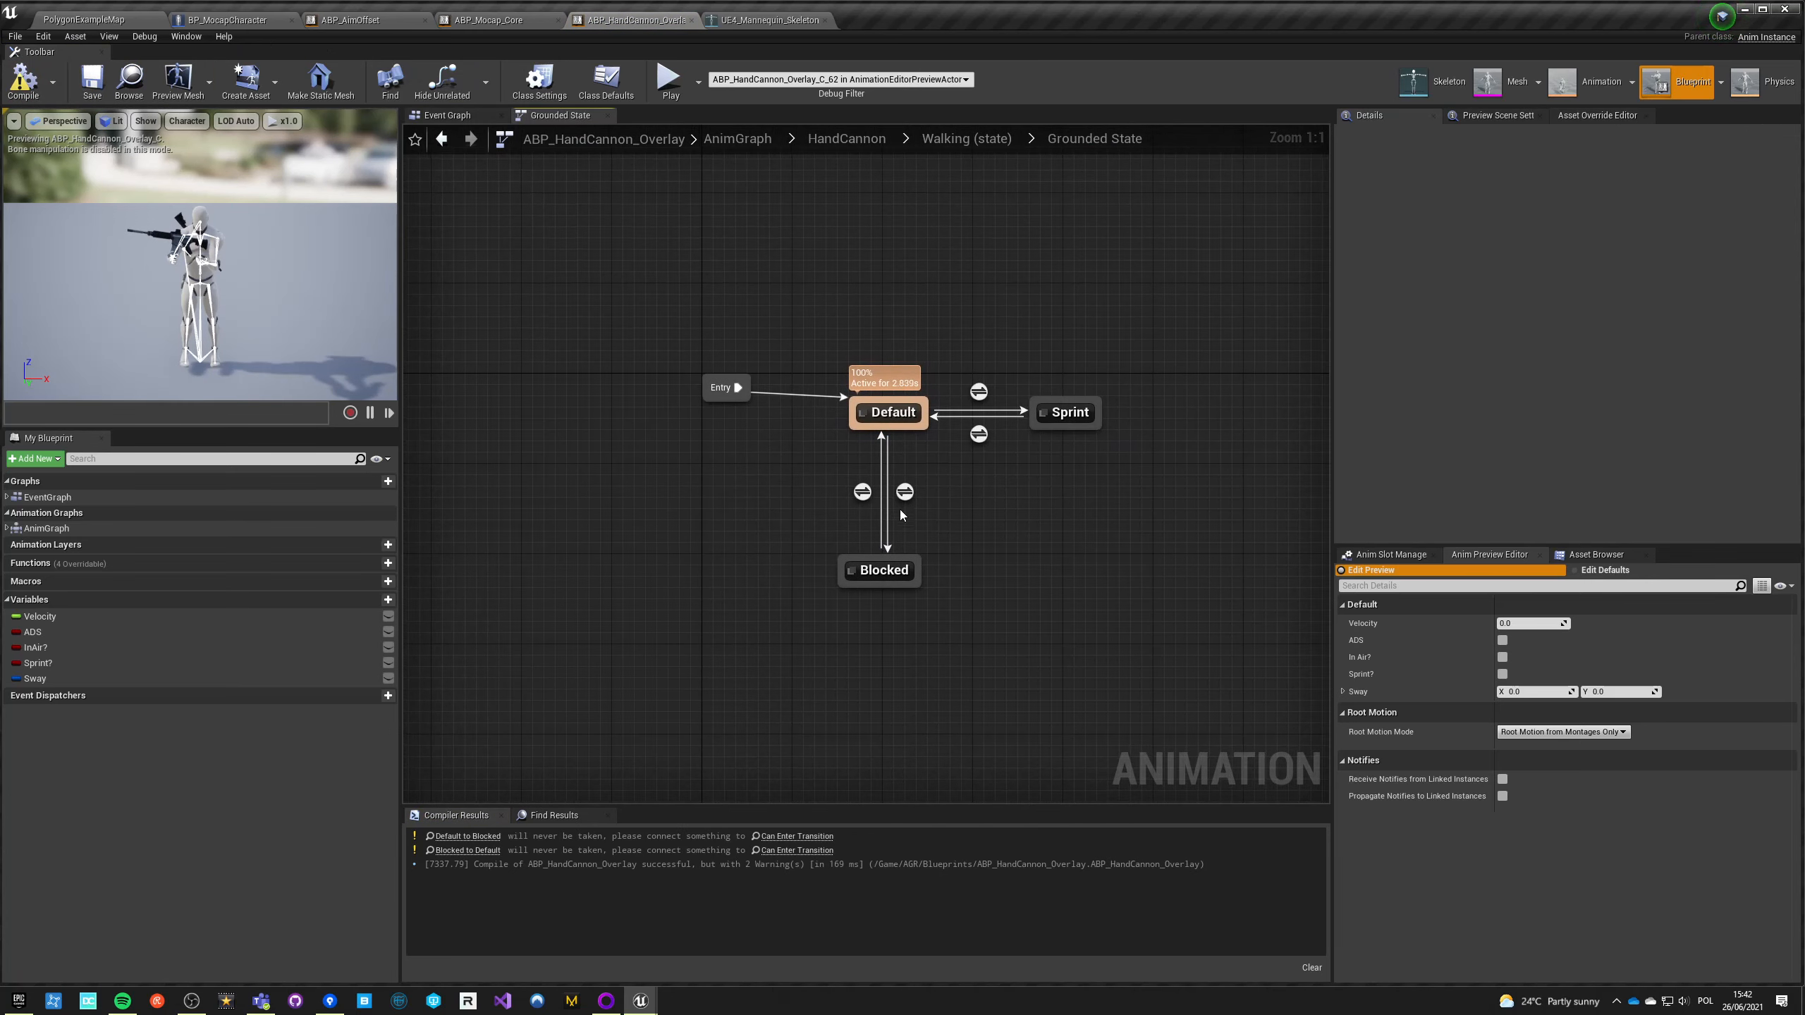
Step: Promote the Default-to-Blocked rule to Blocked?, and use NOT Blocked? for the return
left_click(904, 492)
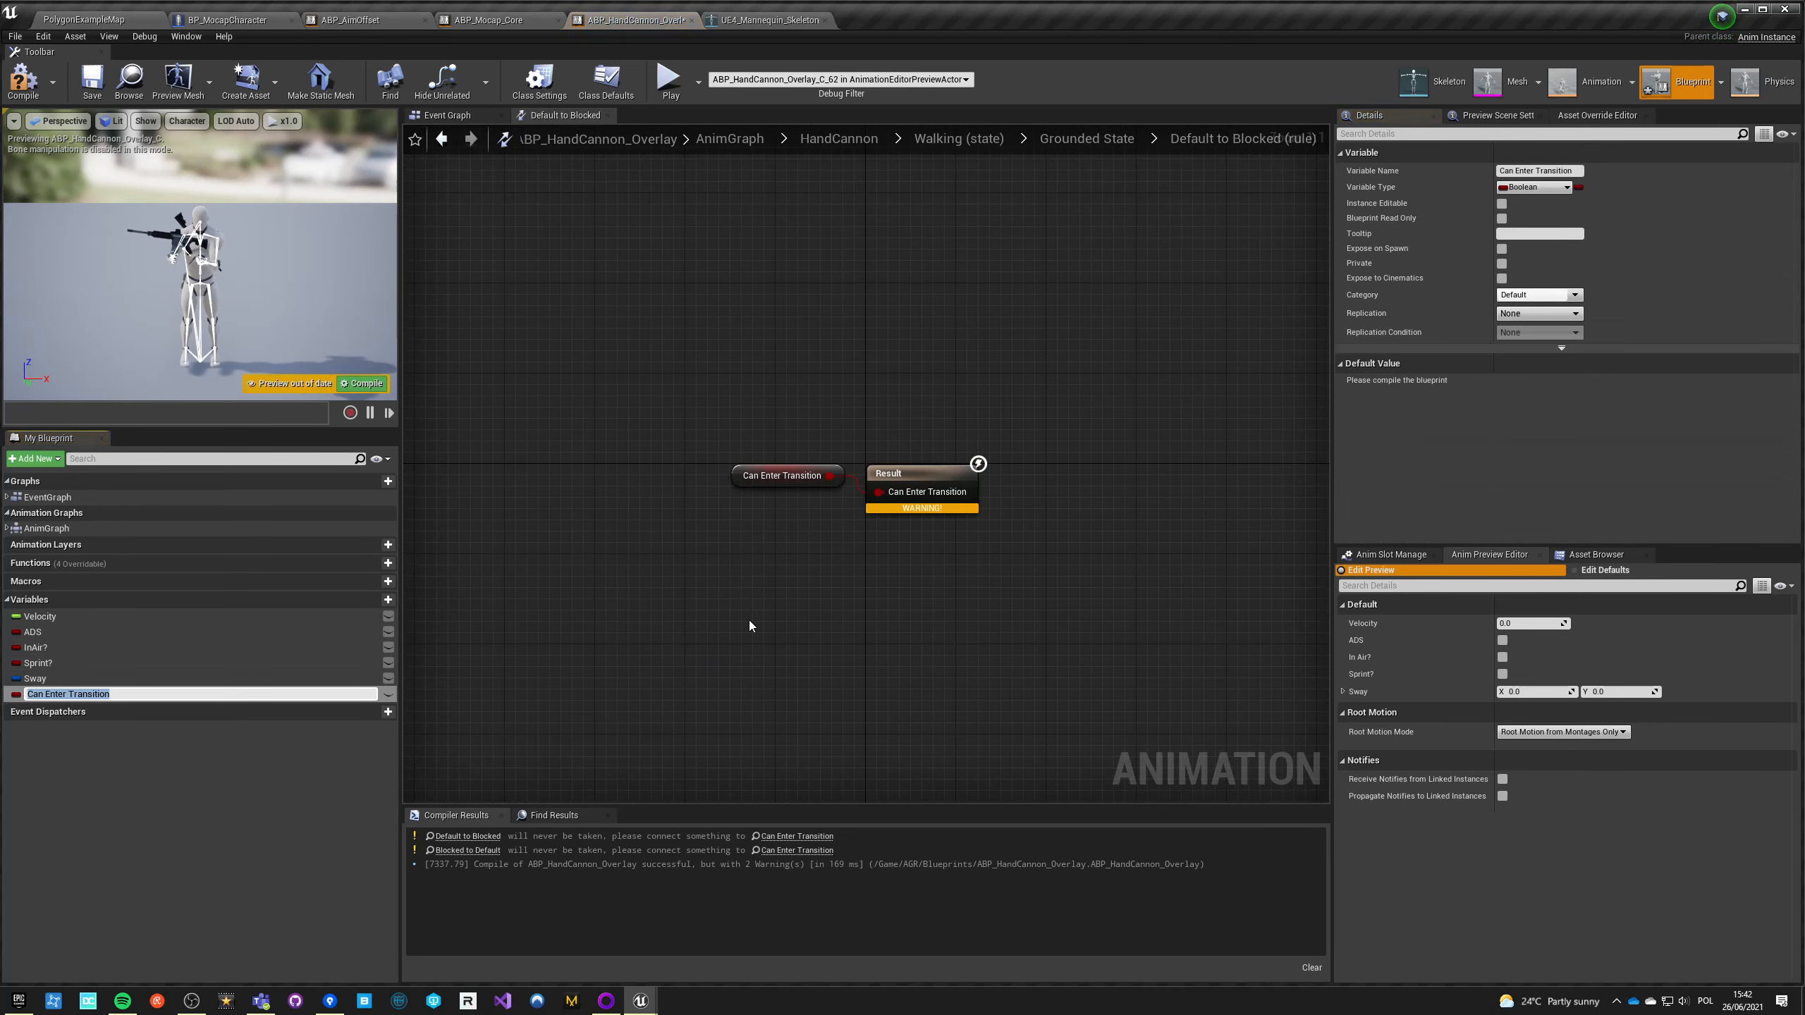
type("Blocked?")
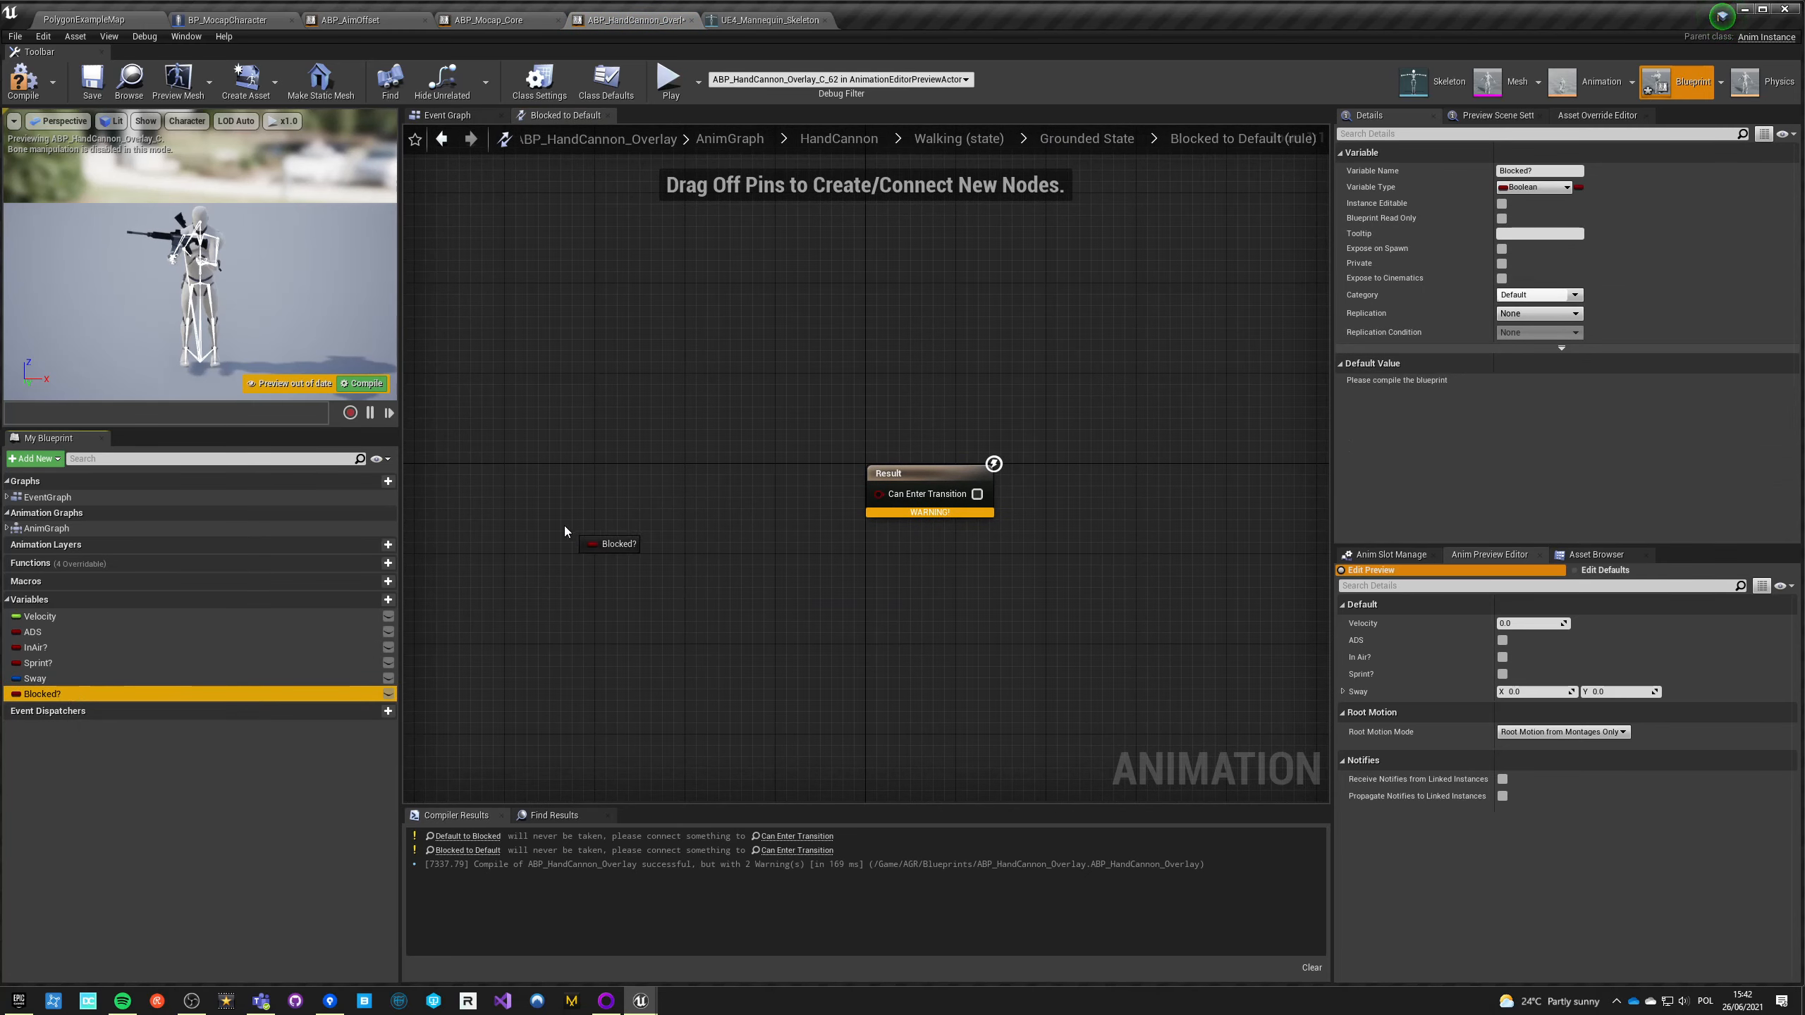
left_click_drag(631, 543, 700, 550)
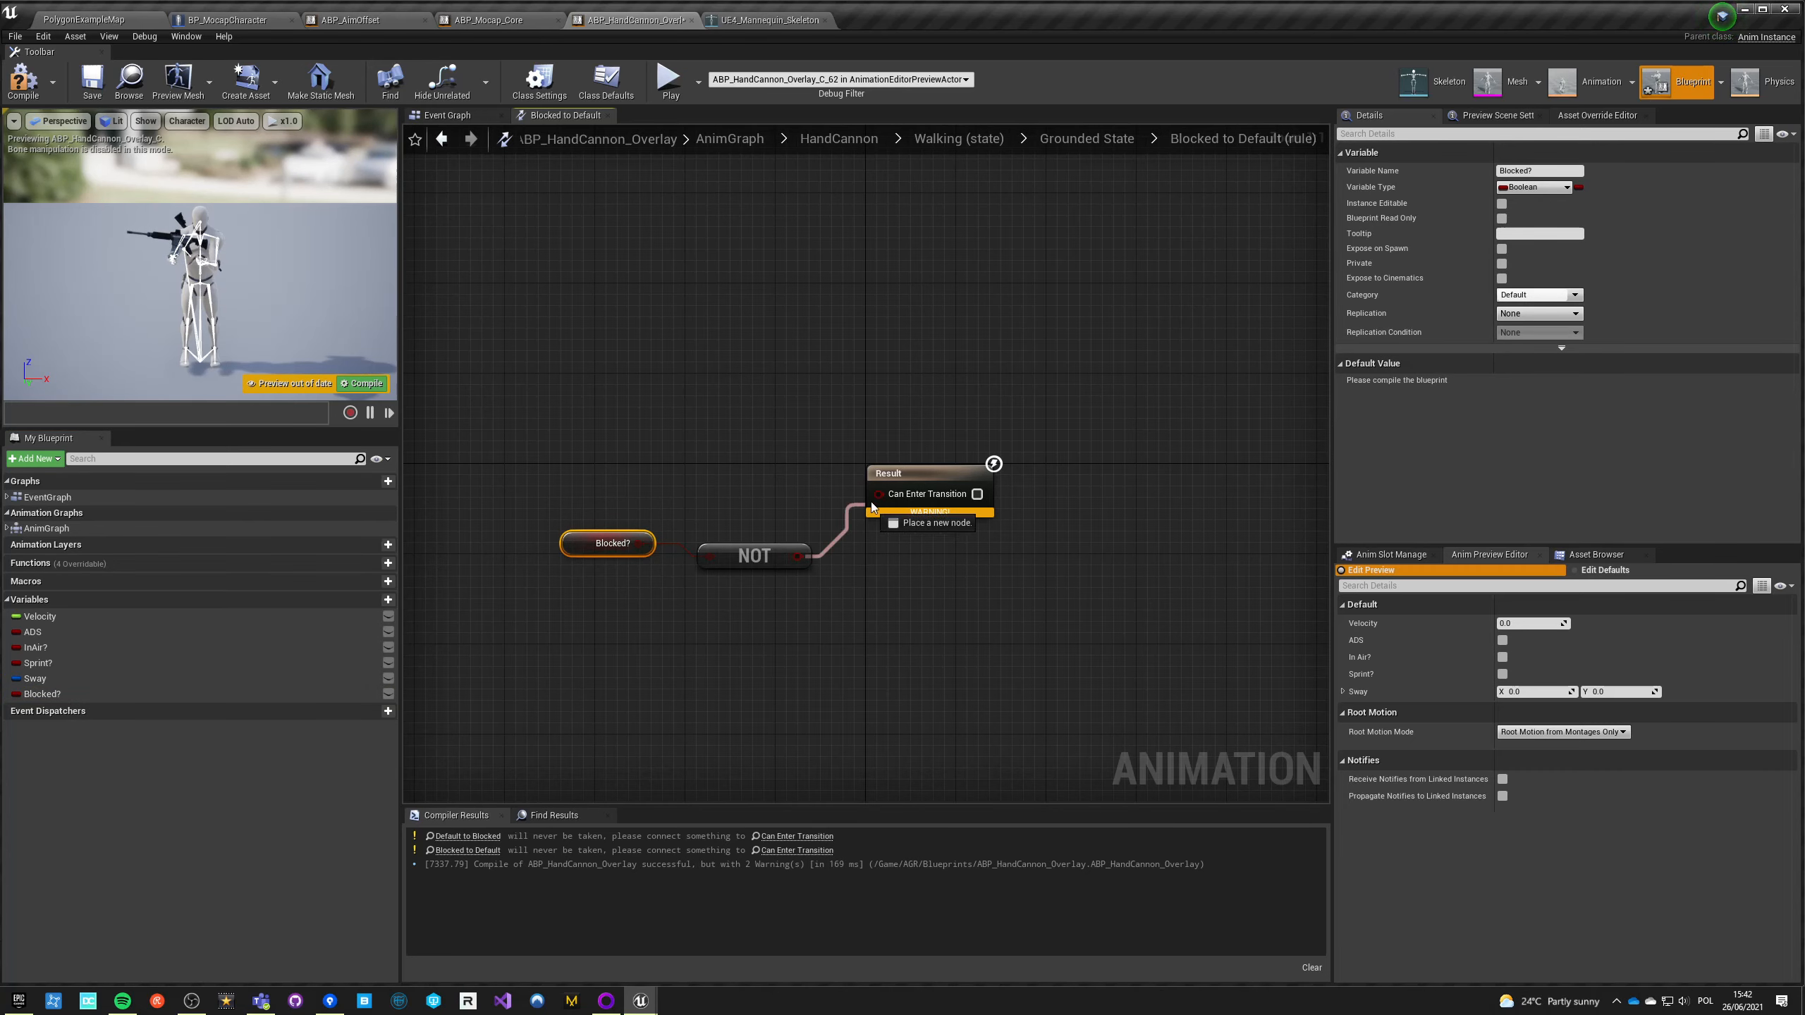
left_click(1086, 138)
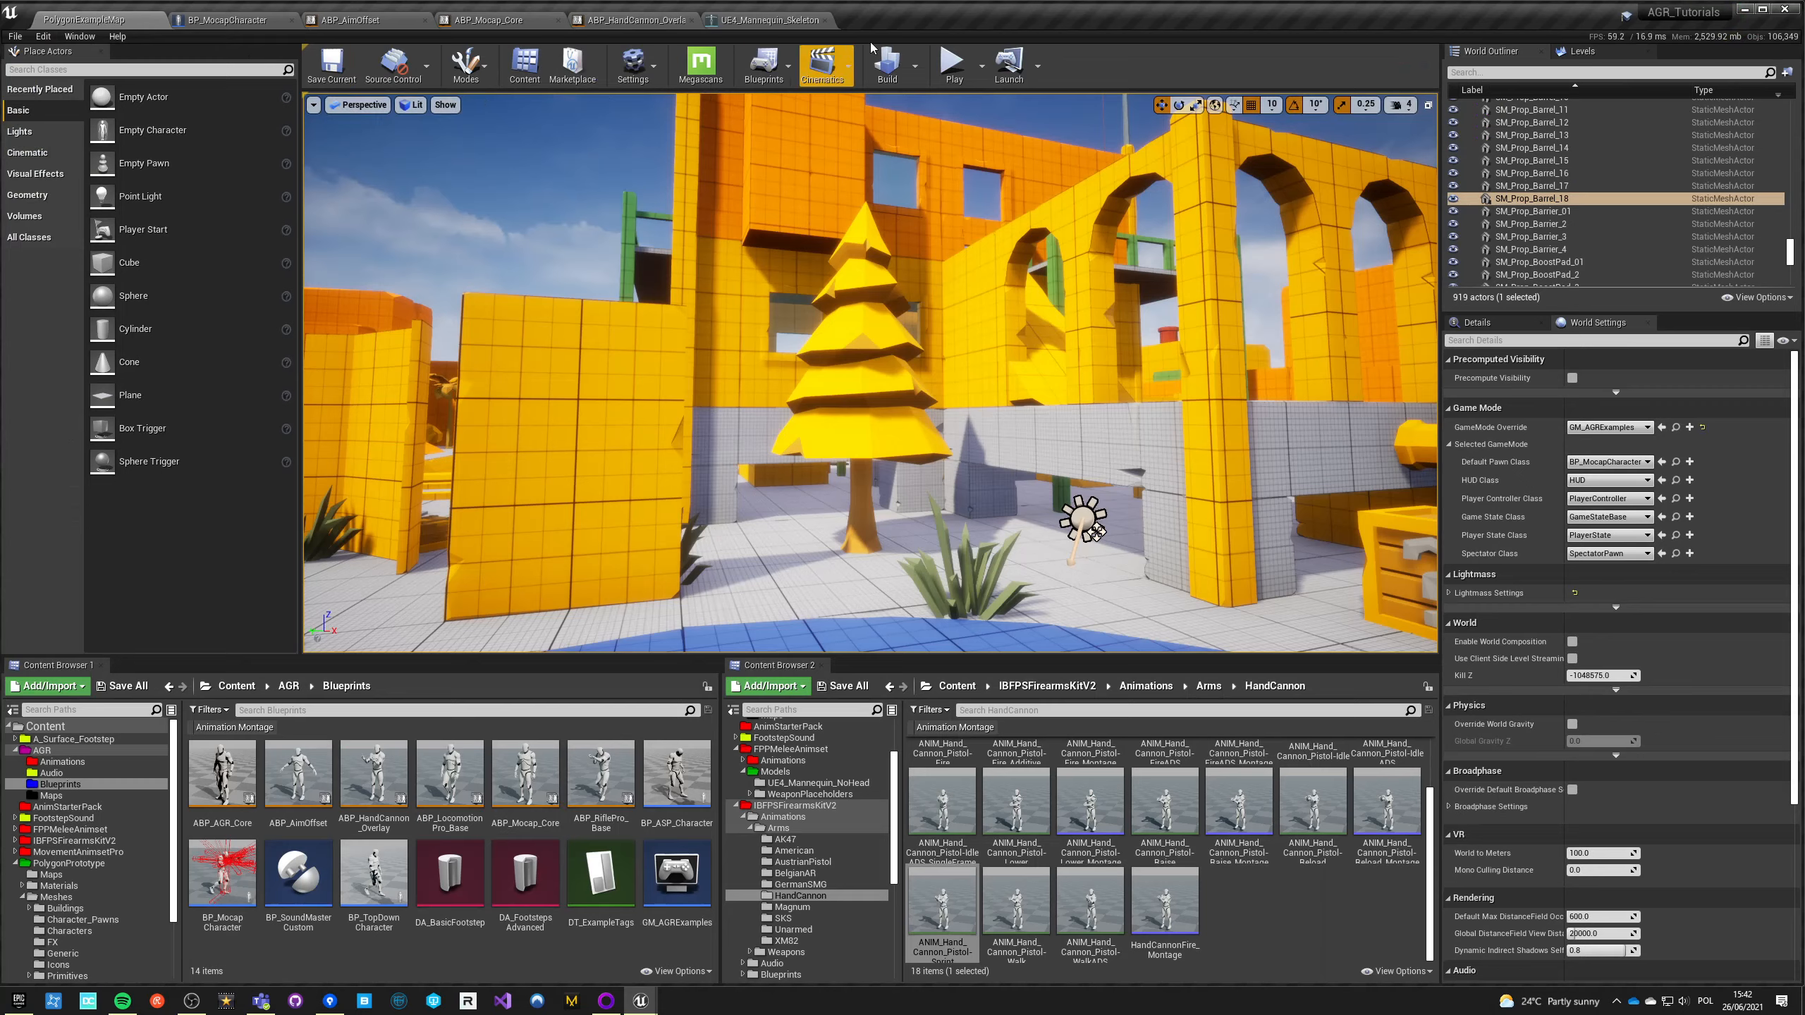
Step: Return to the ABP_HandCannon_Overlay editor and compile it
left_click(951, 65)
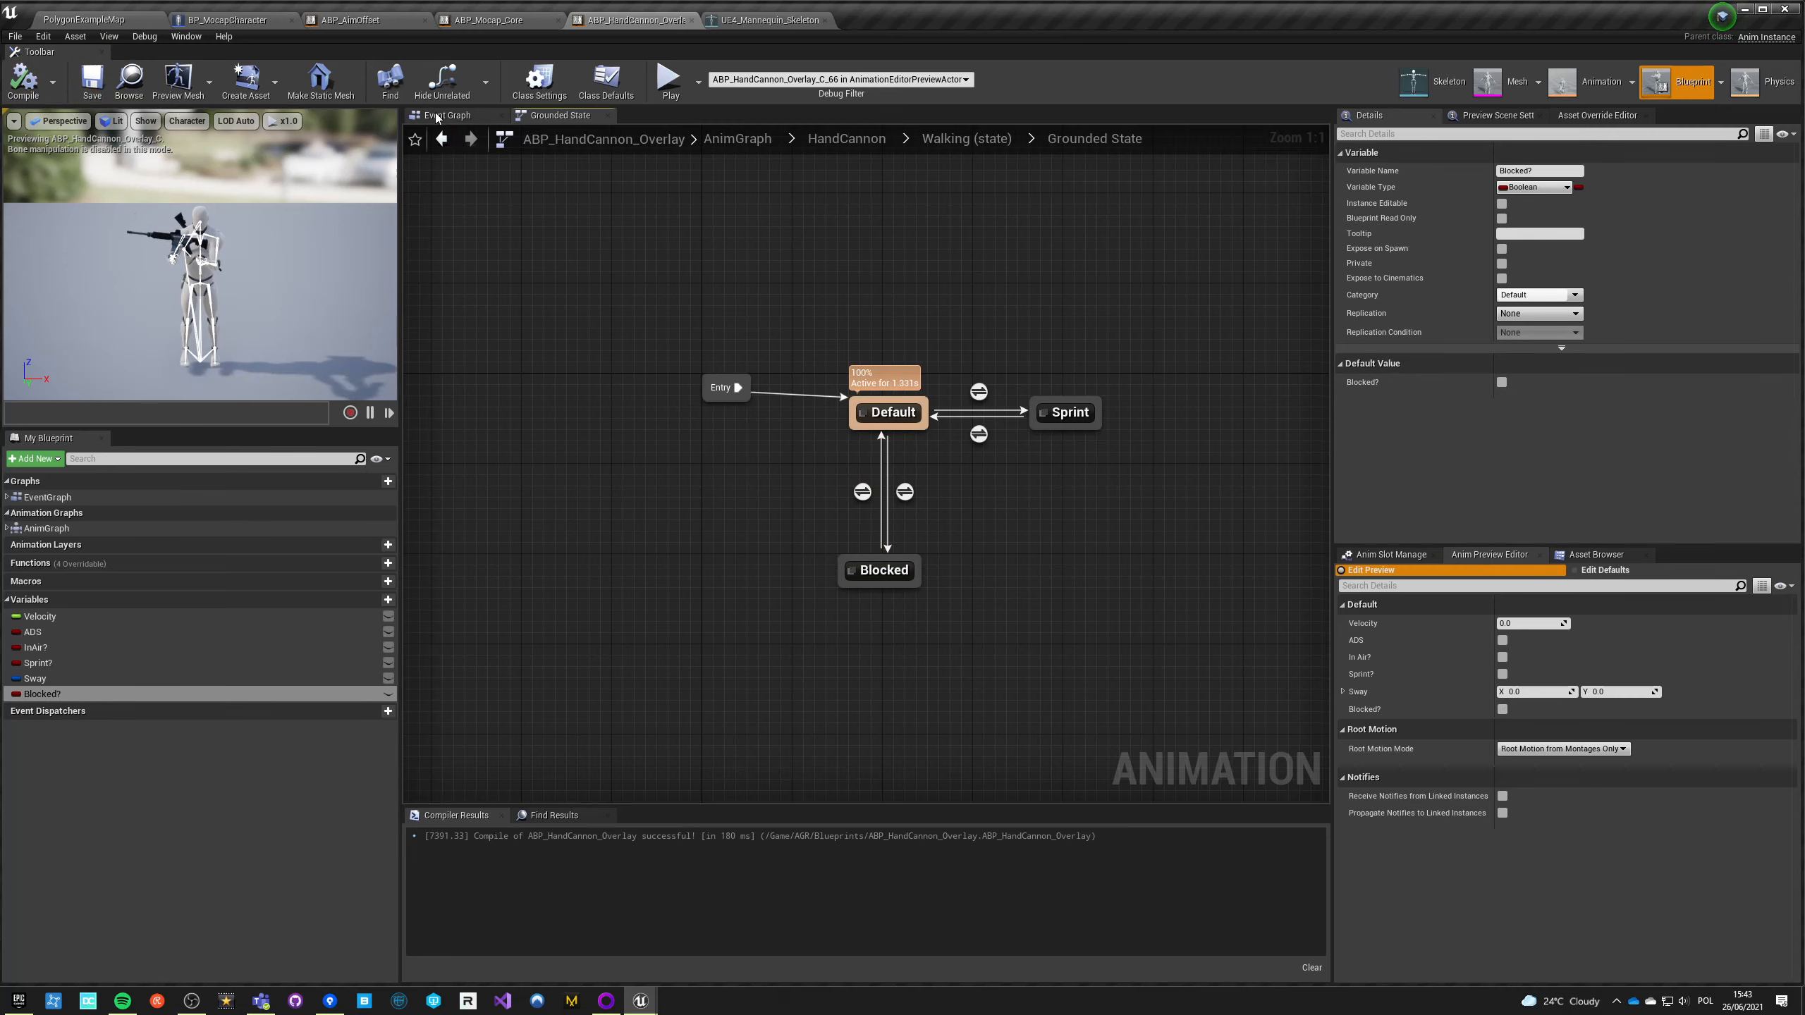
Step: In the Event Graph, cast the pawn owner to Character and get mesh socket location and rotation
left_click(444, 115)
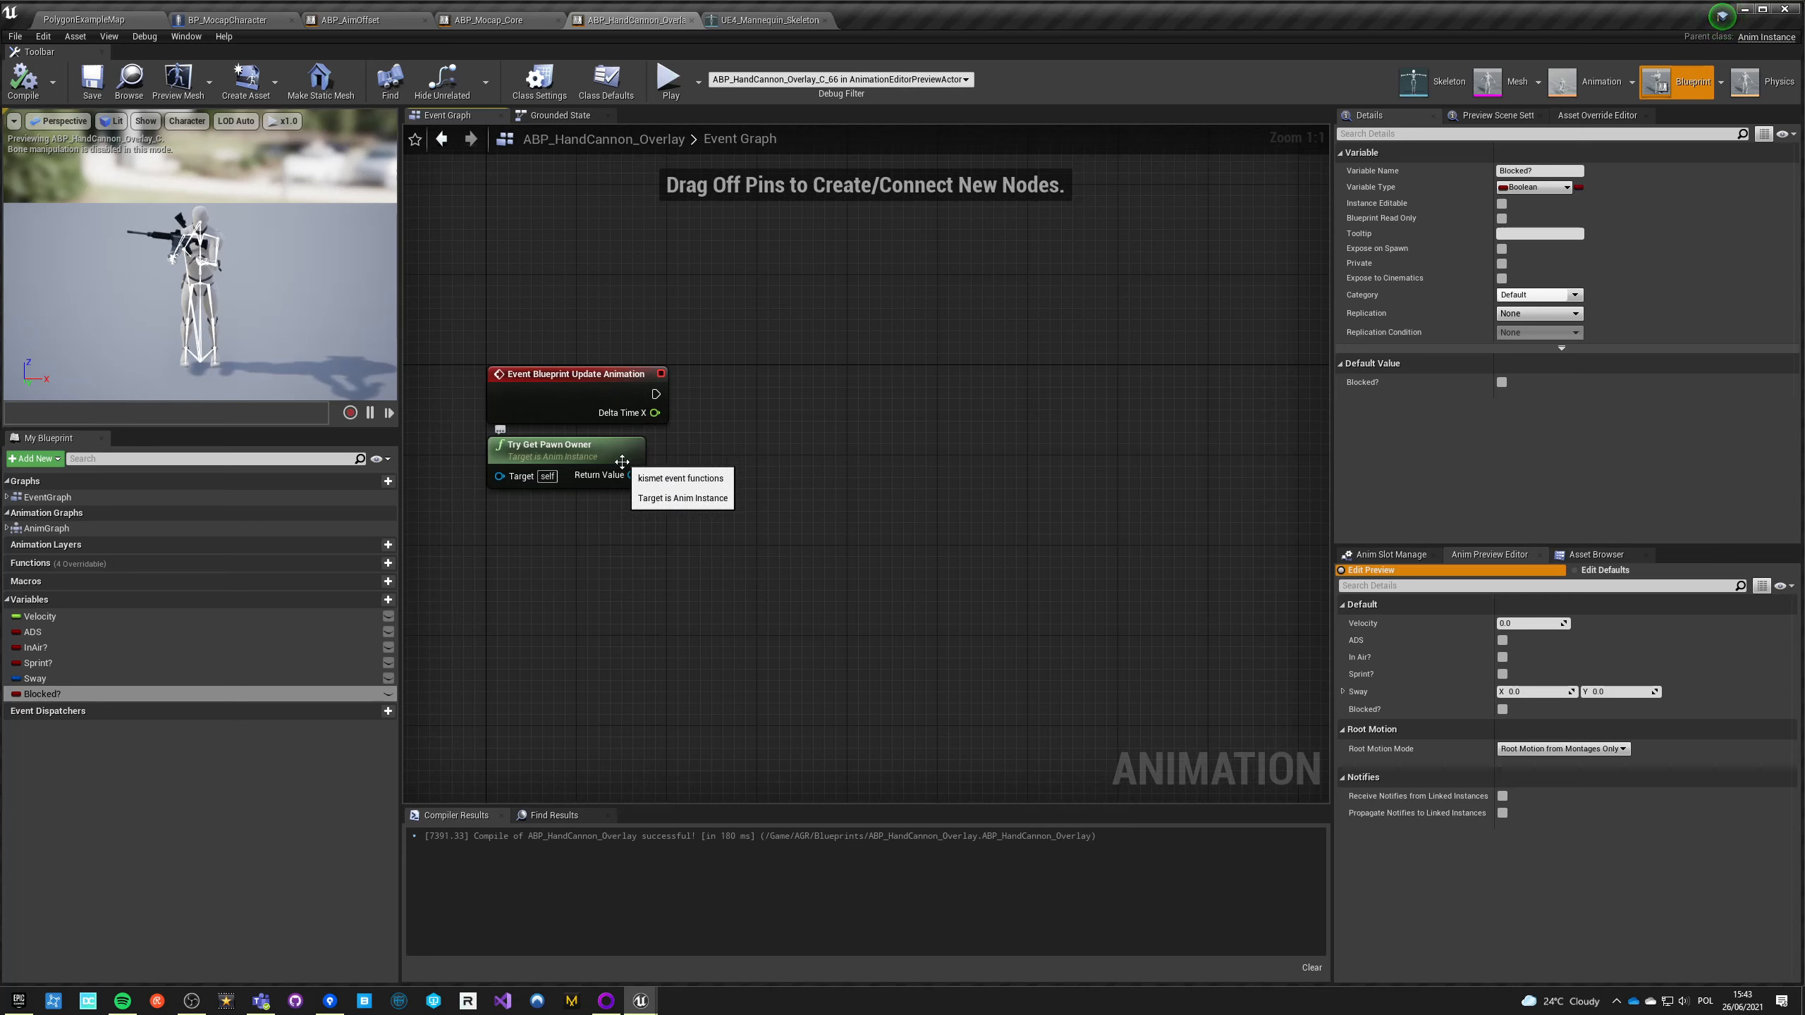
left_click_drag(631, 474, 737, 404)
type("cast to charac")
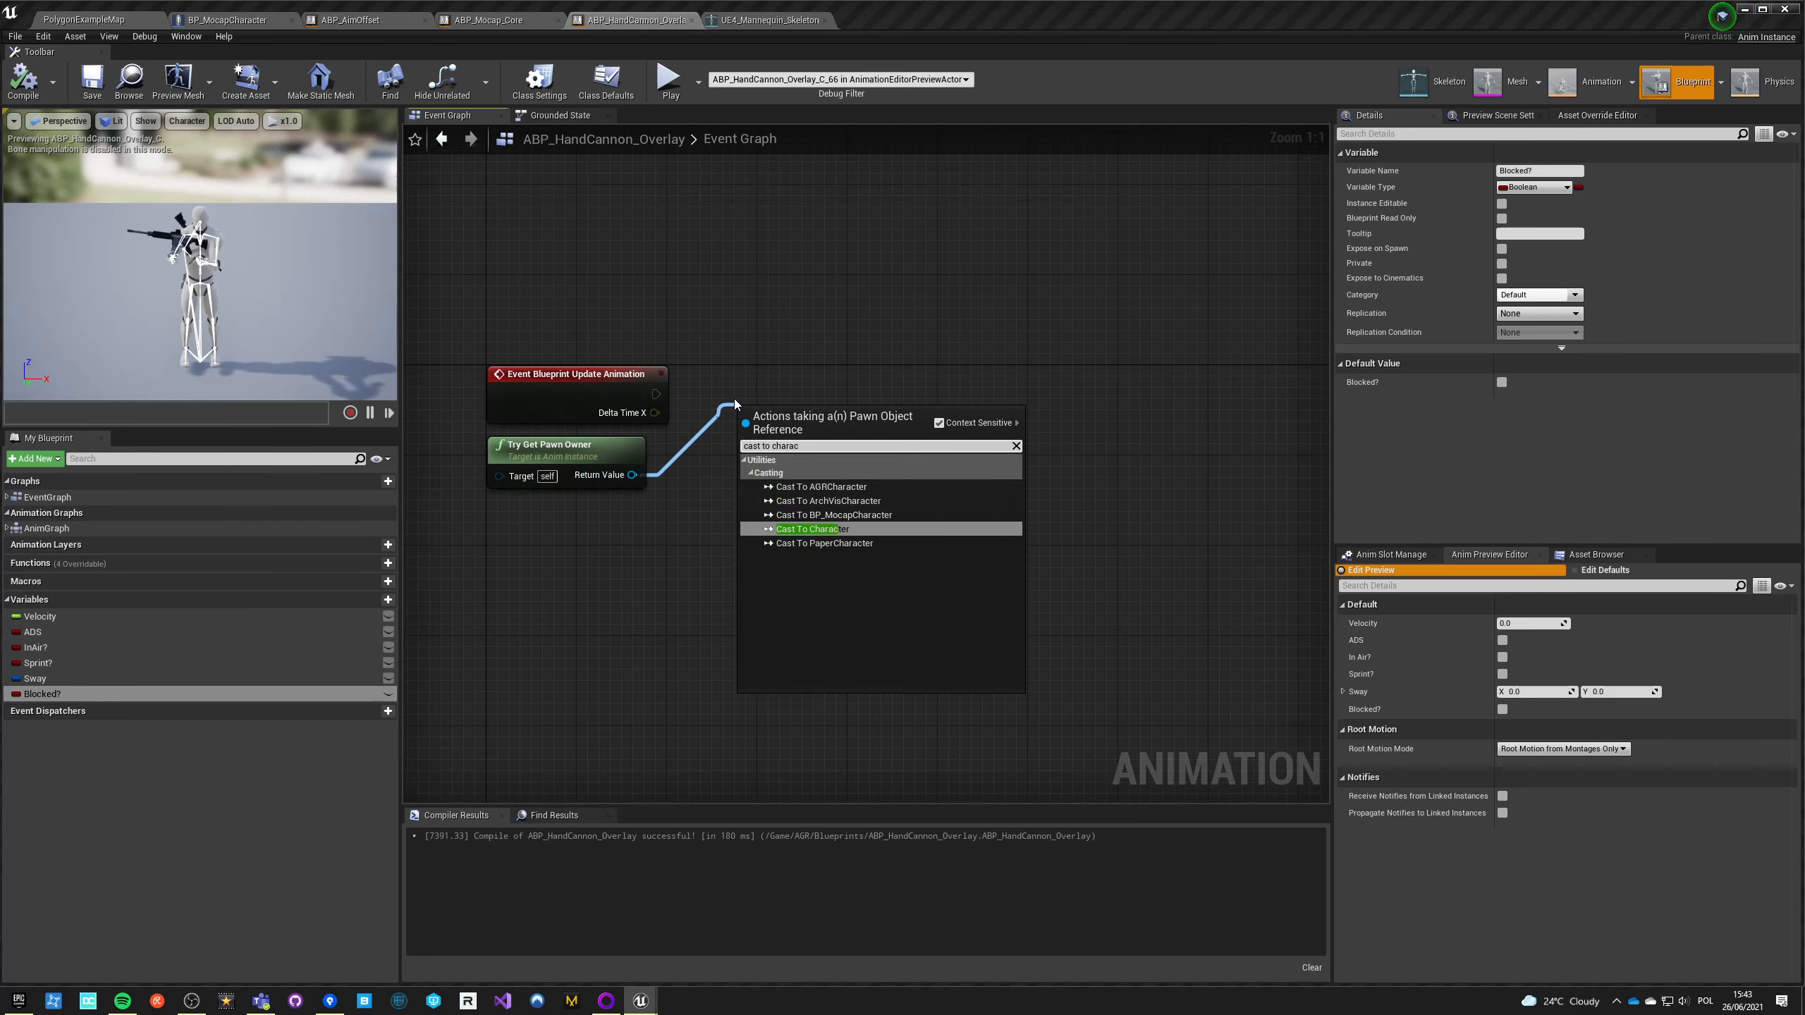
left_click(807, 528)
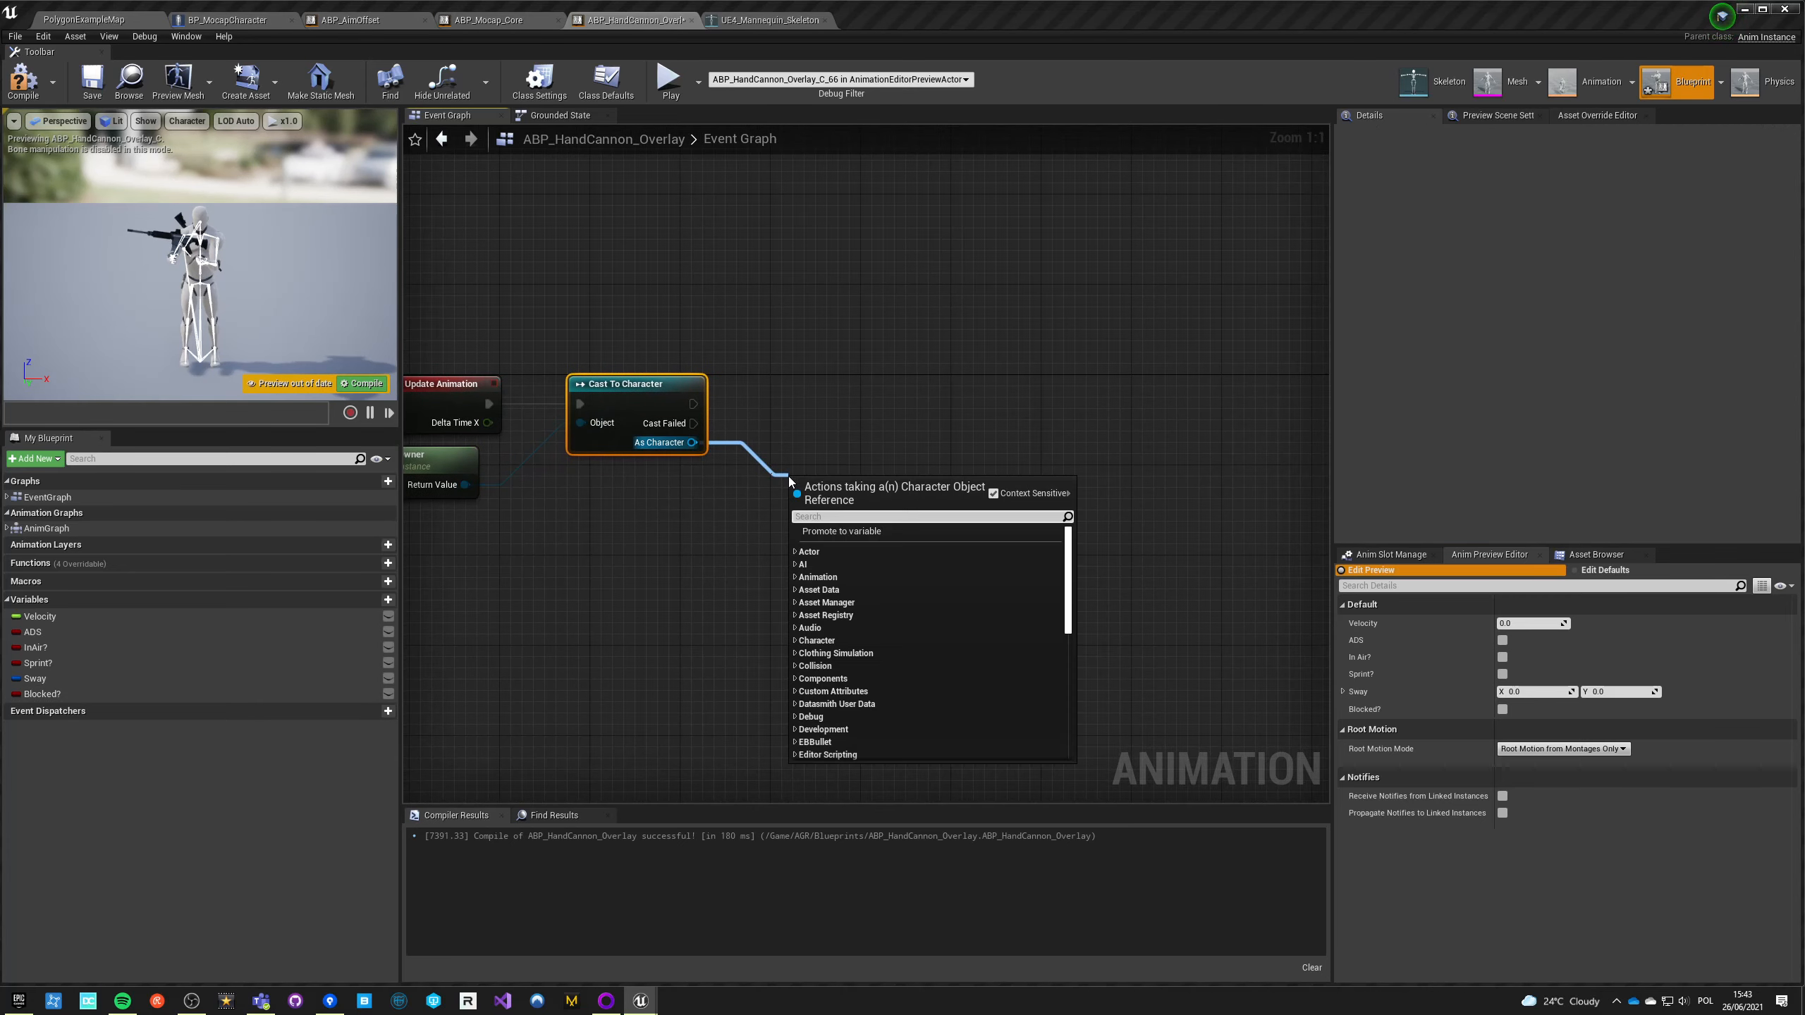
type("get mesh")
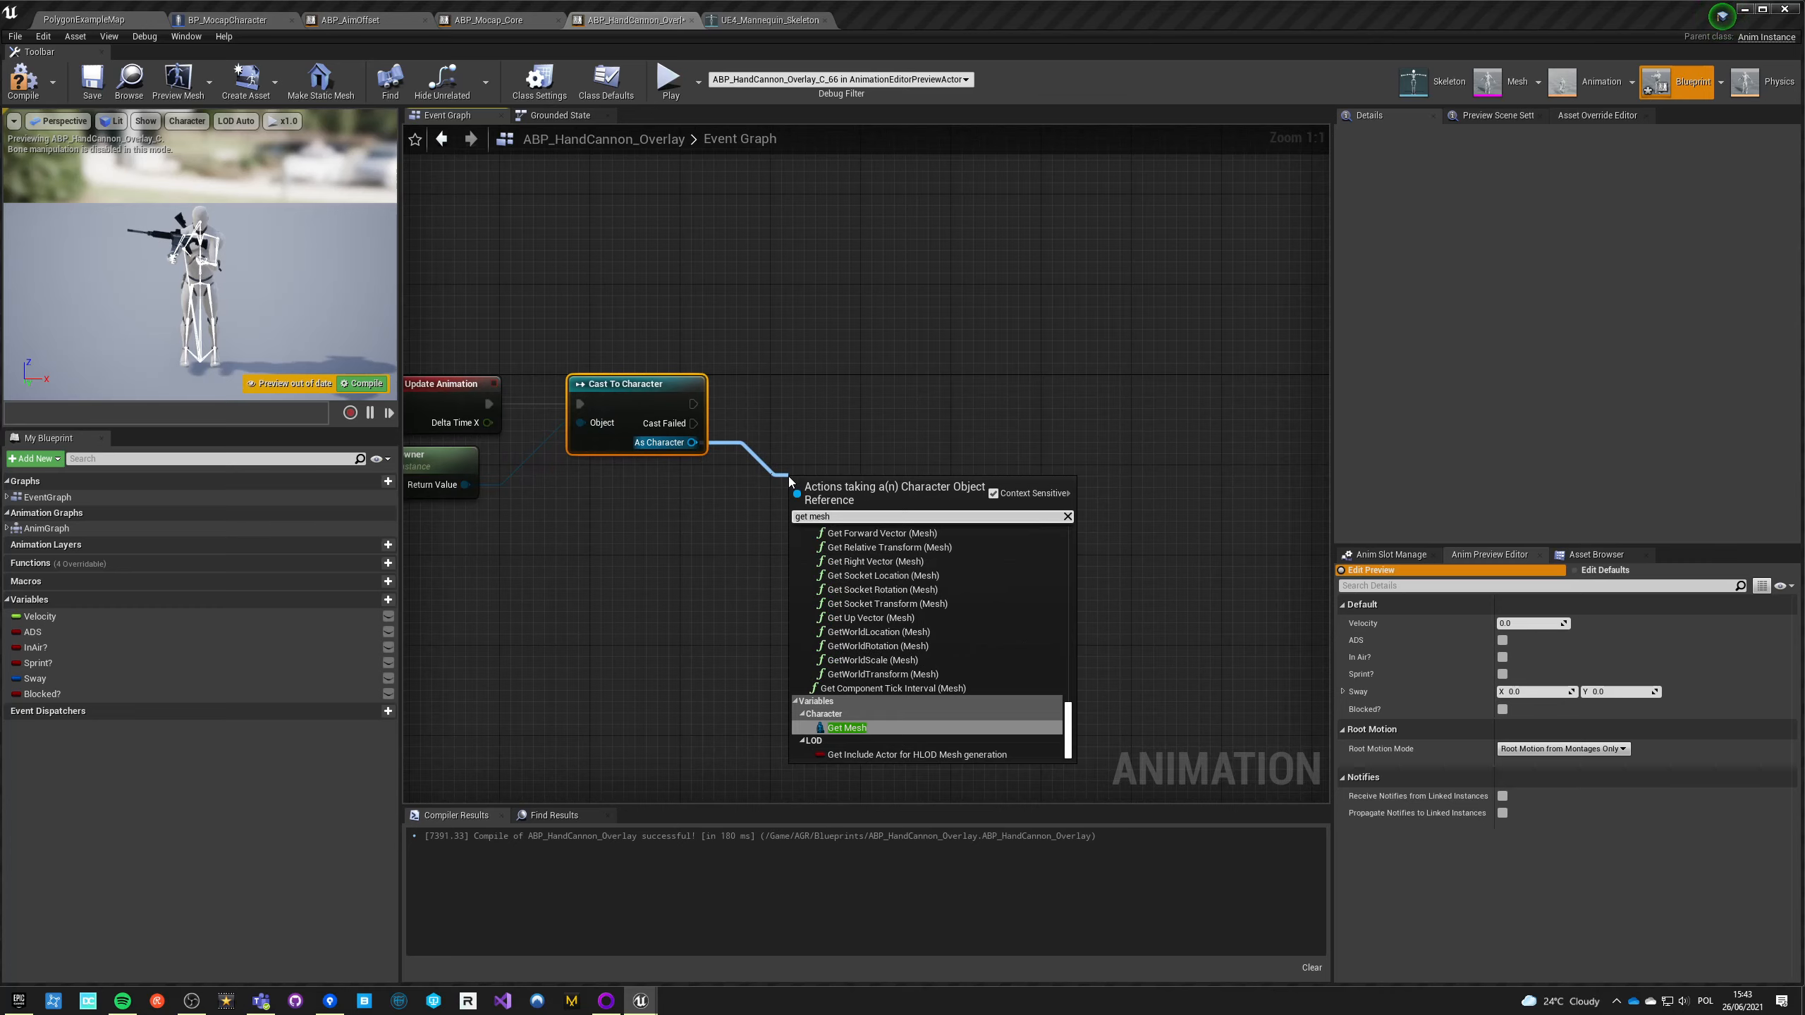
left_click(846, 728)
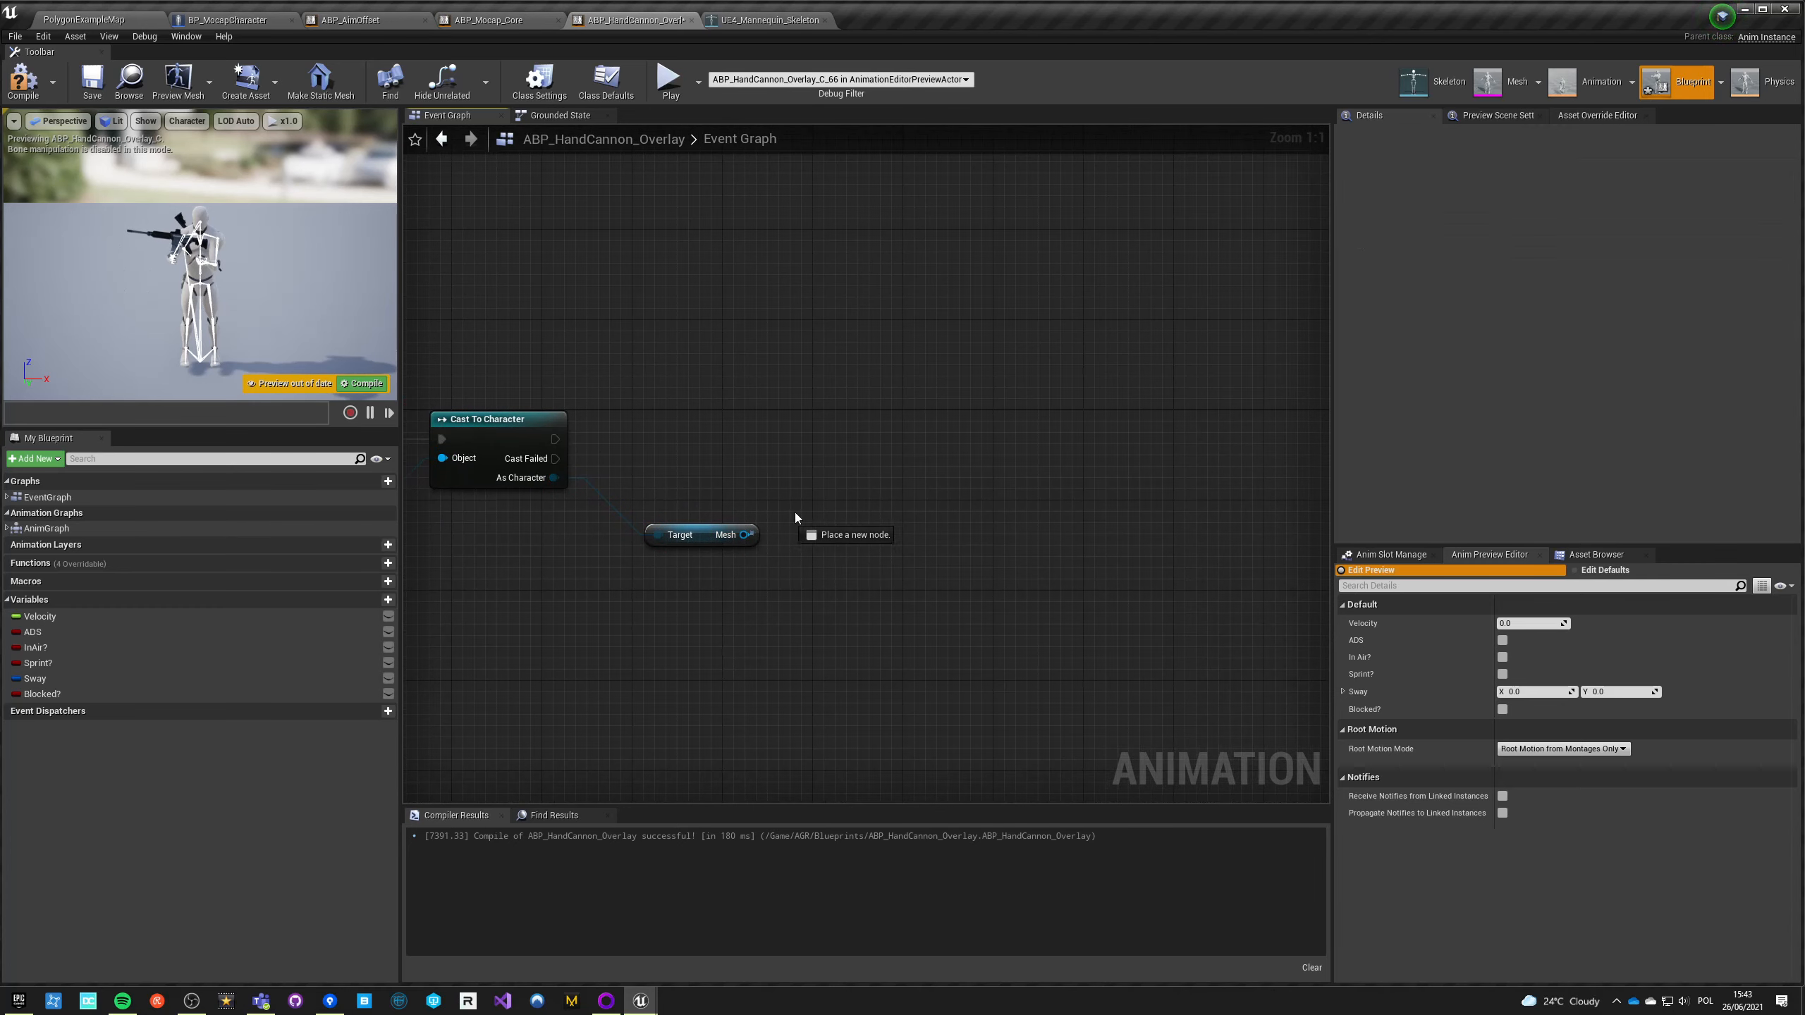
left_click_drag(745, 533, 857, 506)
type("get socket")
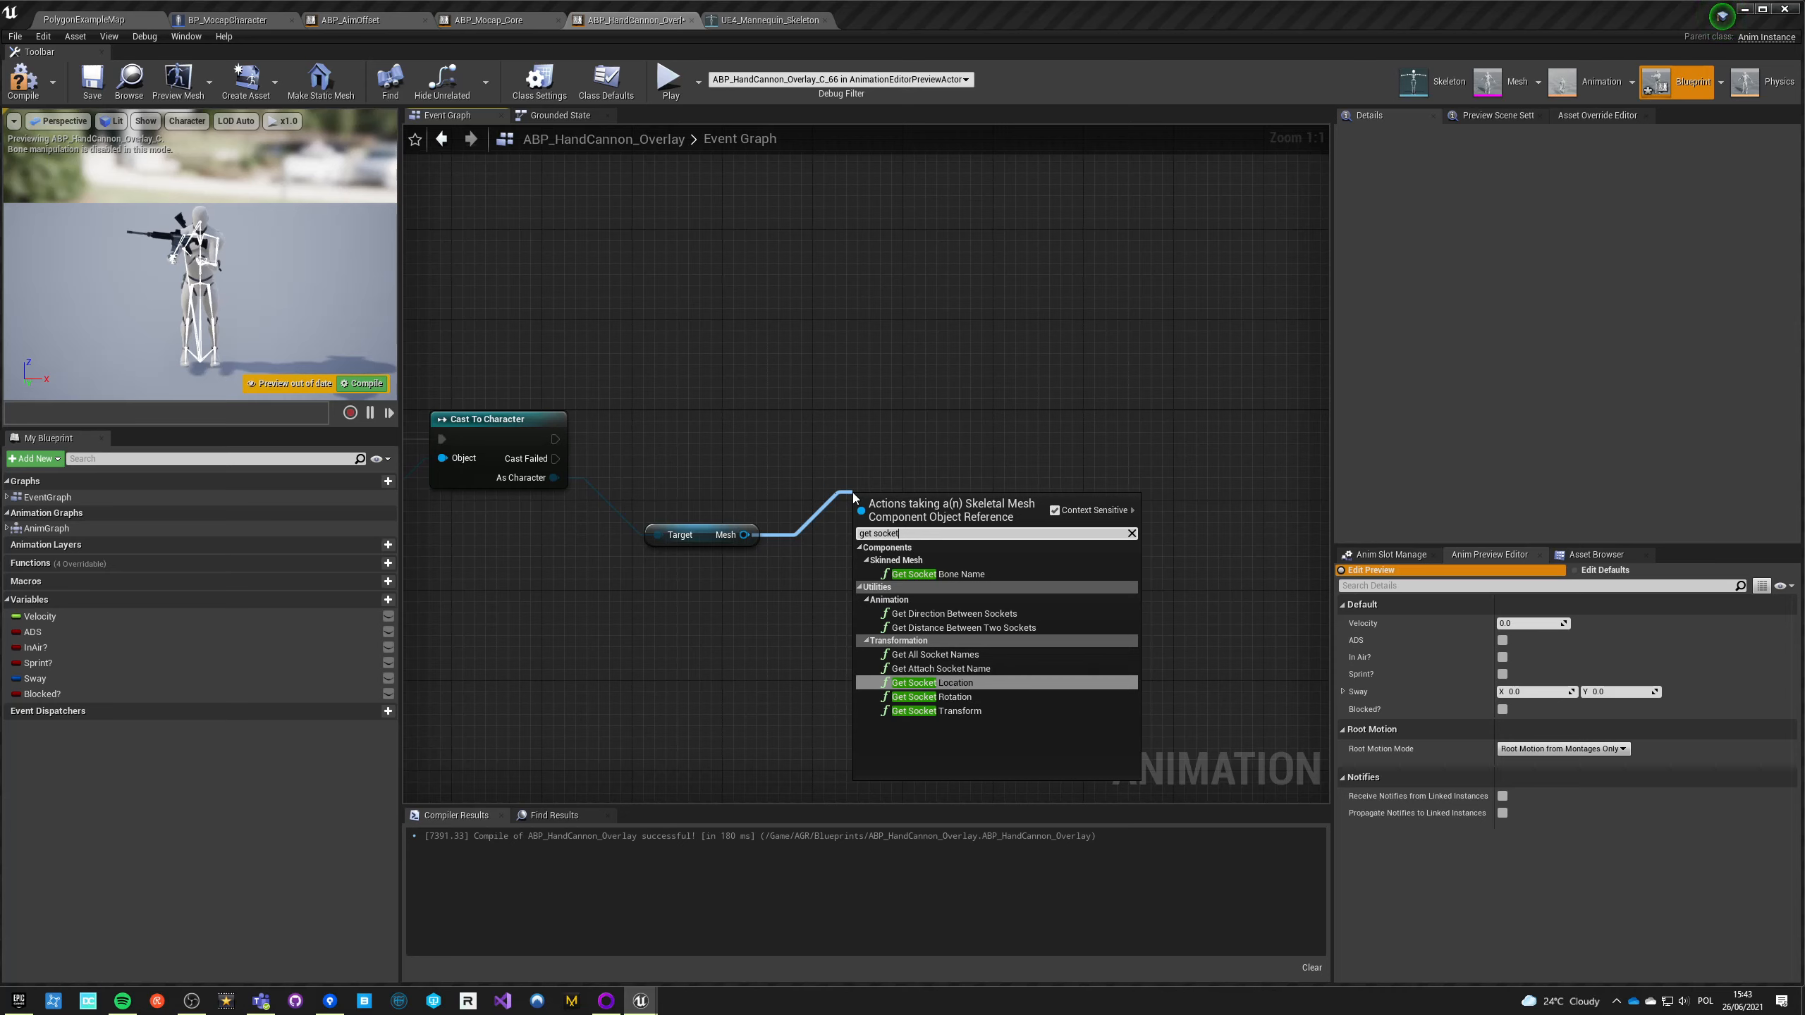
left_click(935, 682)
type("get so")
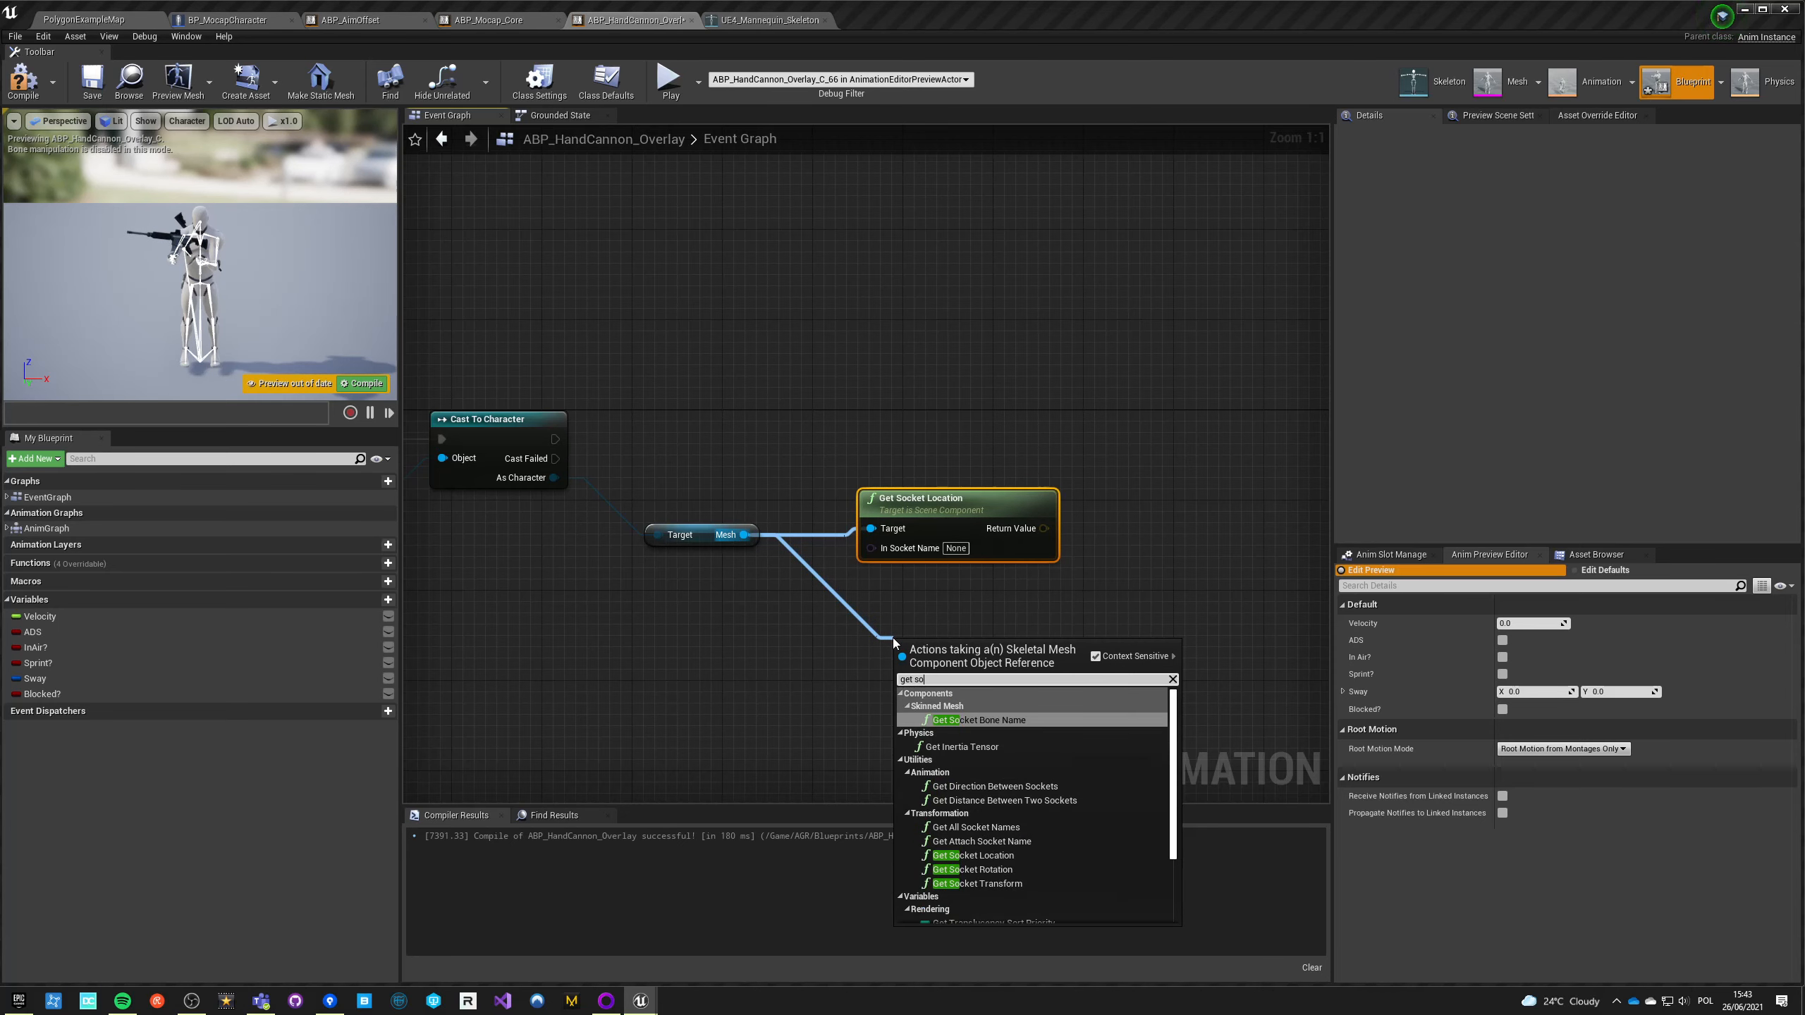
left_click(974, 869)
type("sphere")
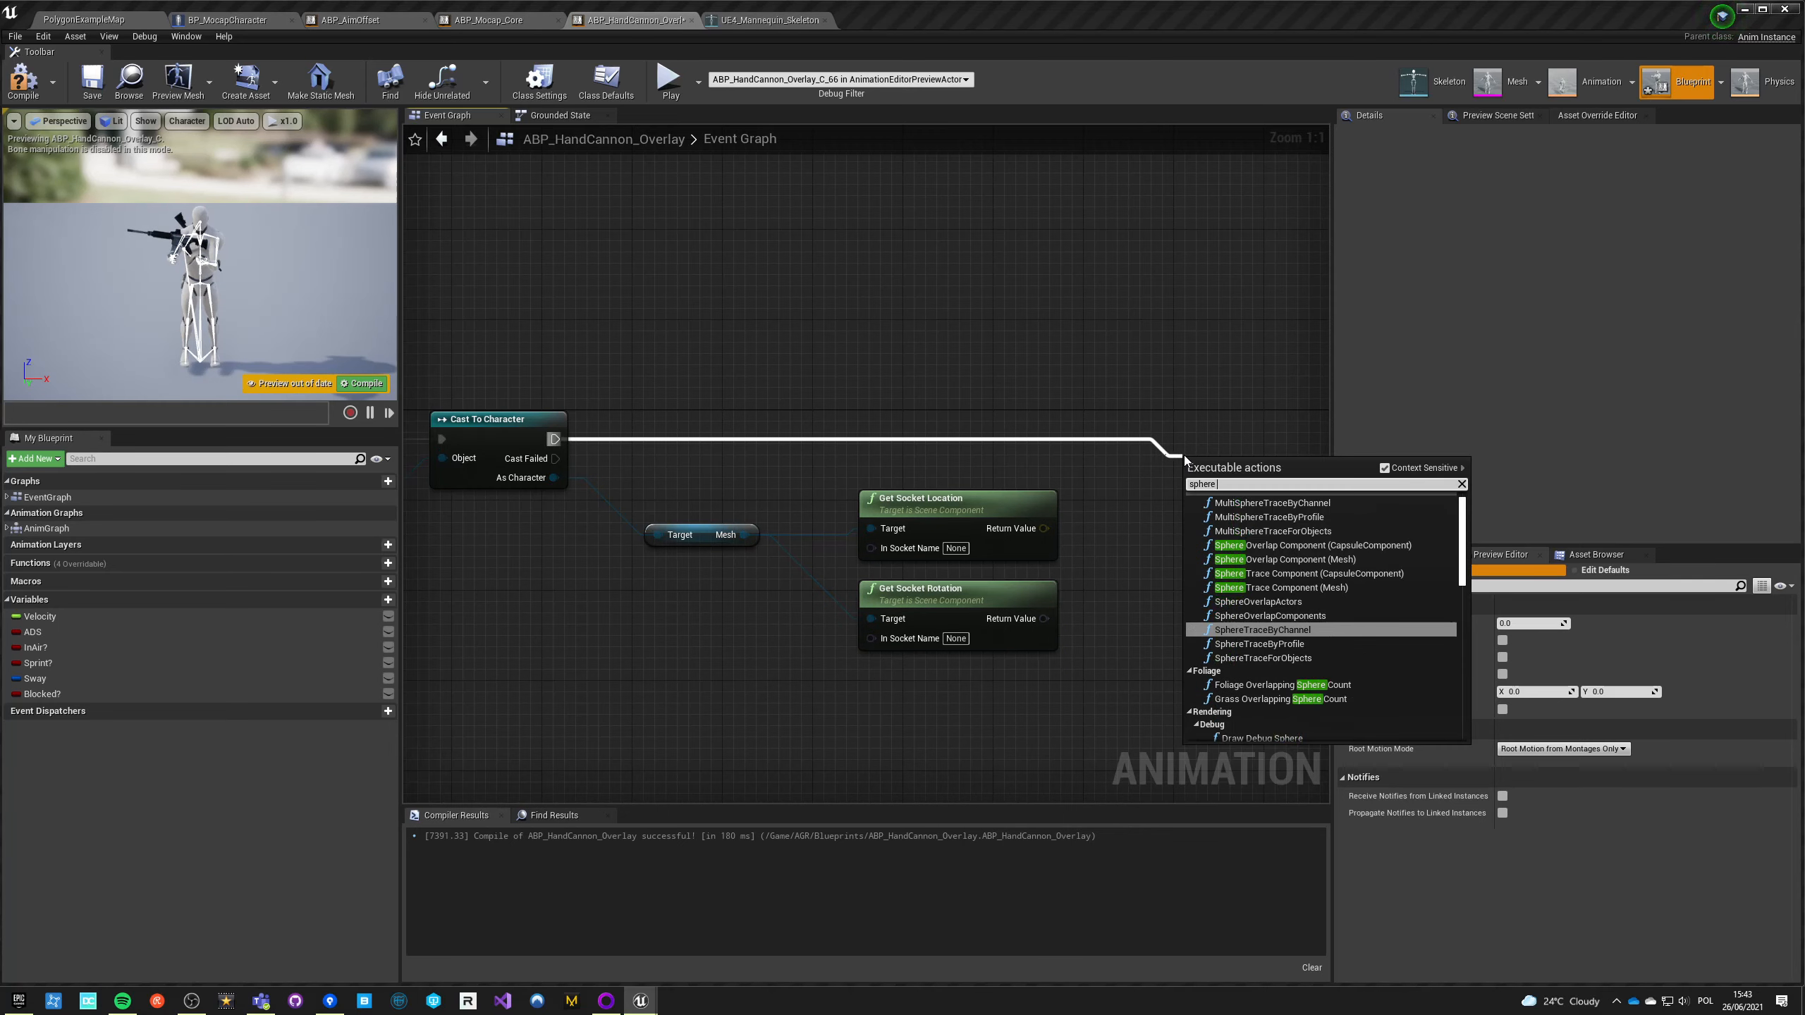
Step: Add SphereTraceForObjects, set sockets to VB GUN and head, and compile
type("coll")
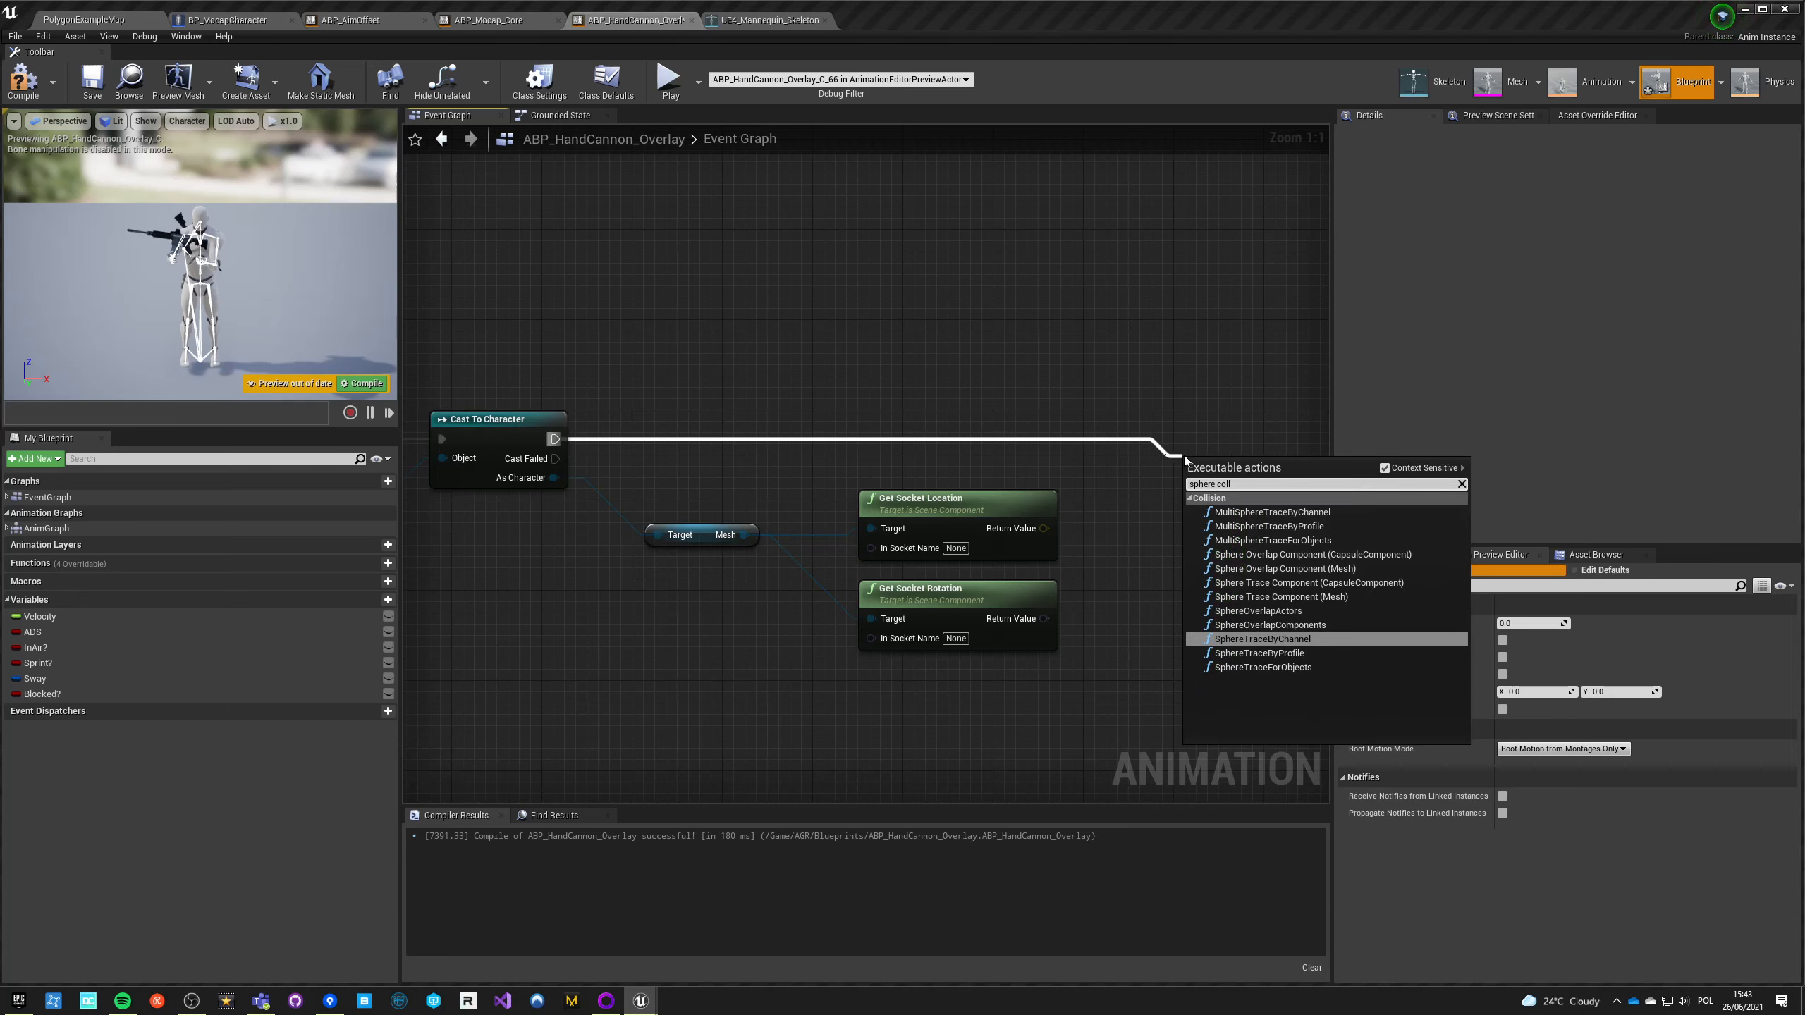
left_click(1262, 667)
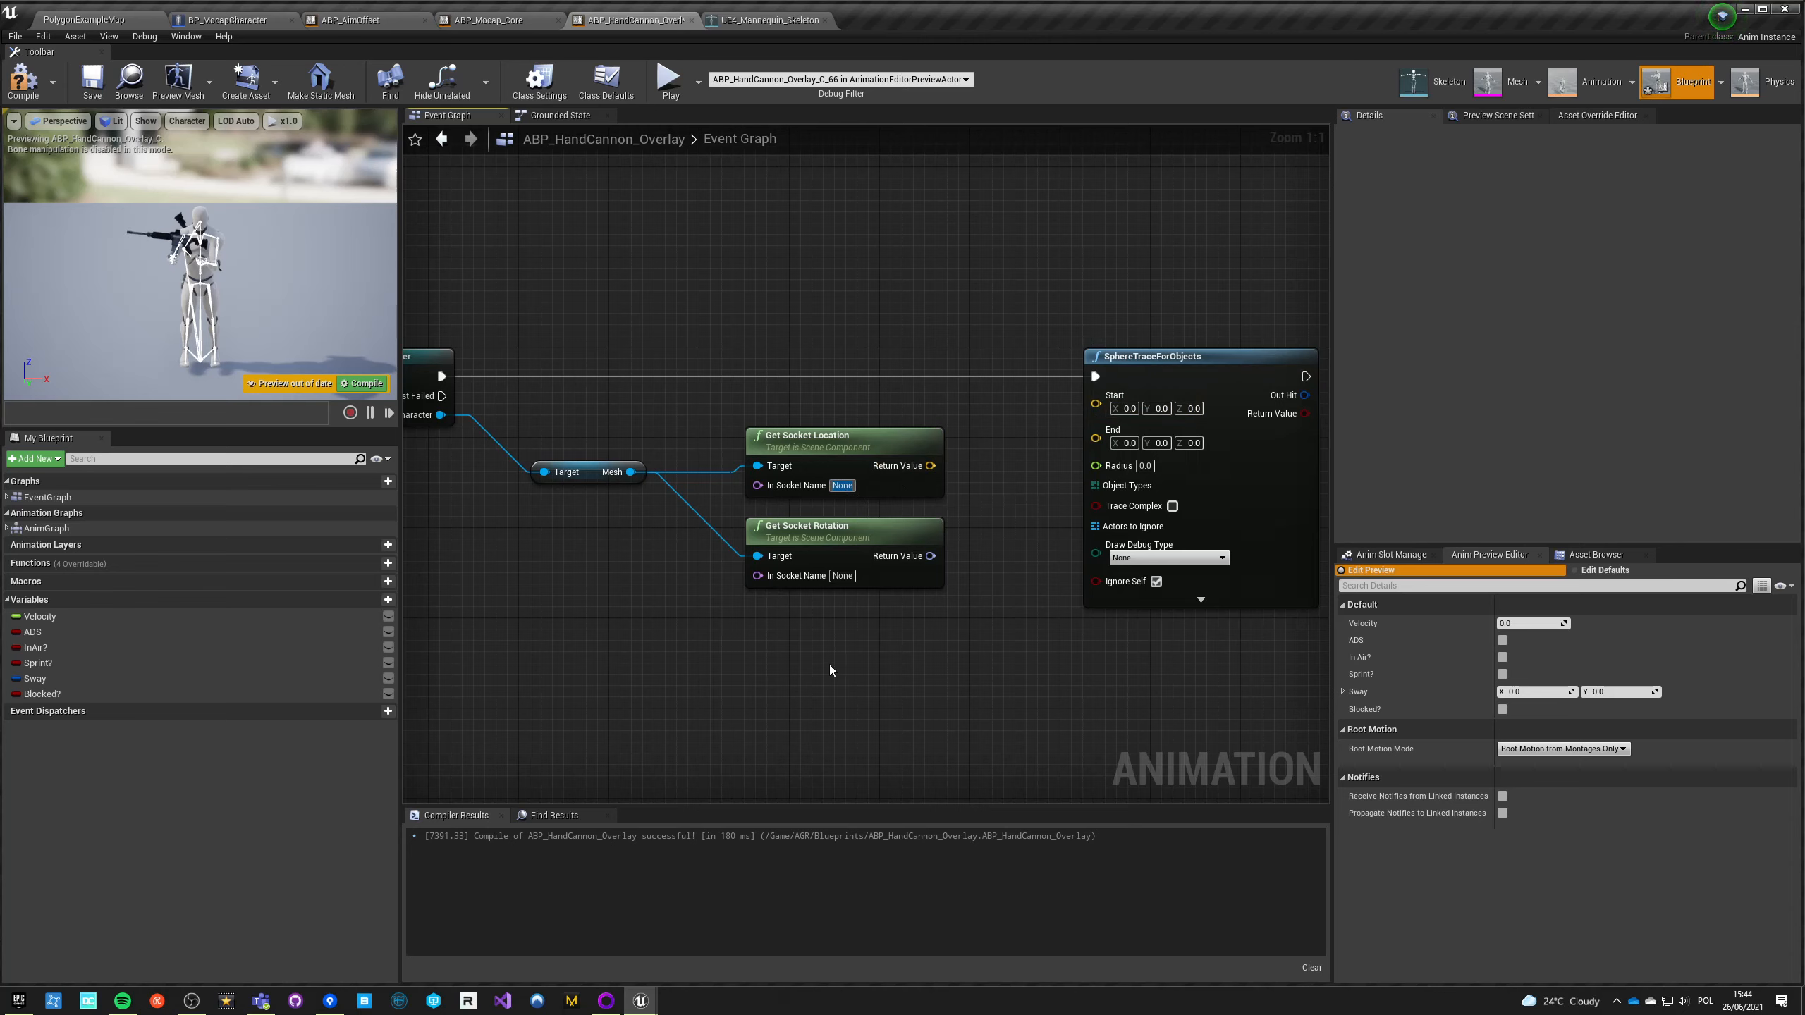
type("VB GUN")
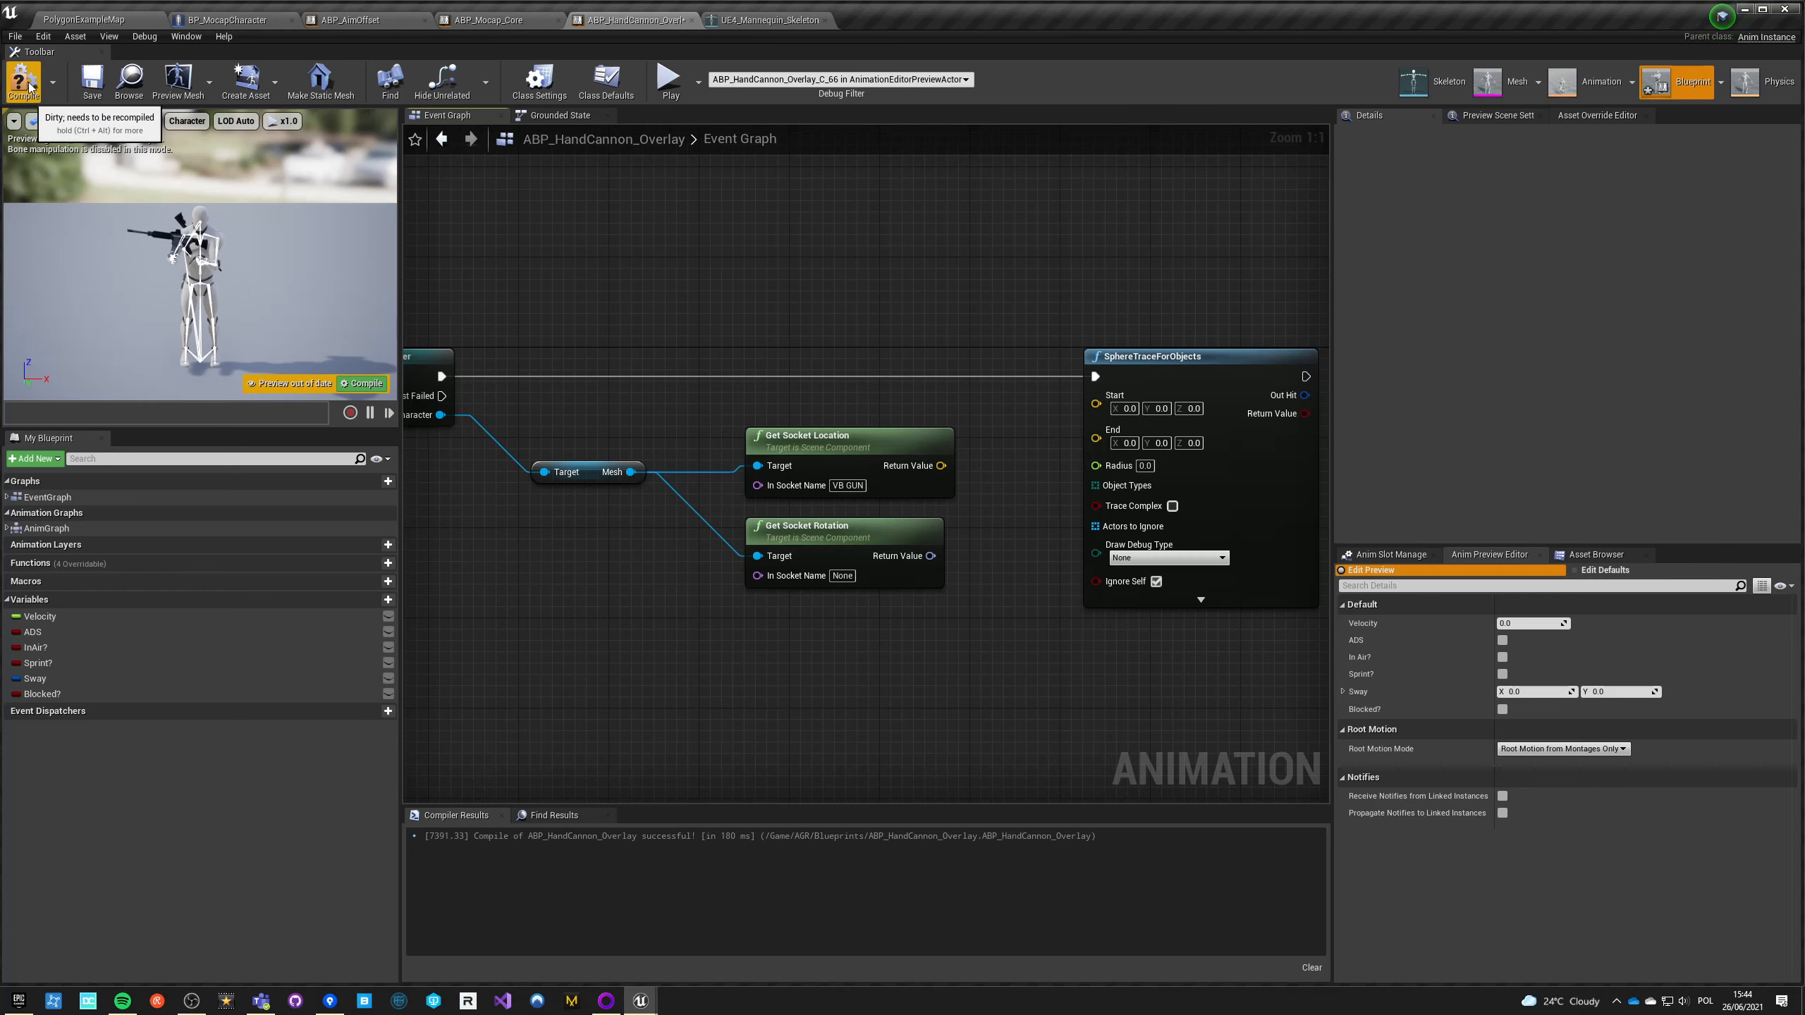
left_click(22, 78)
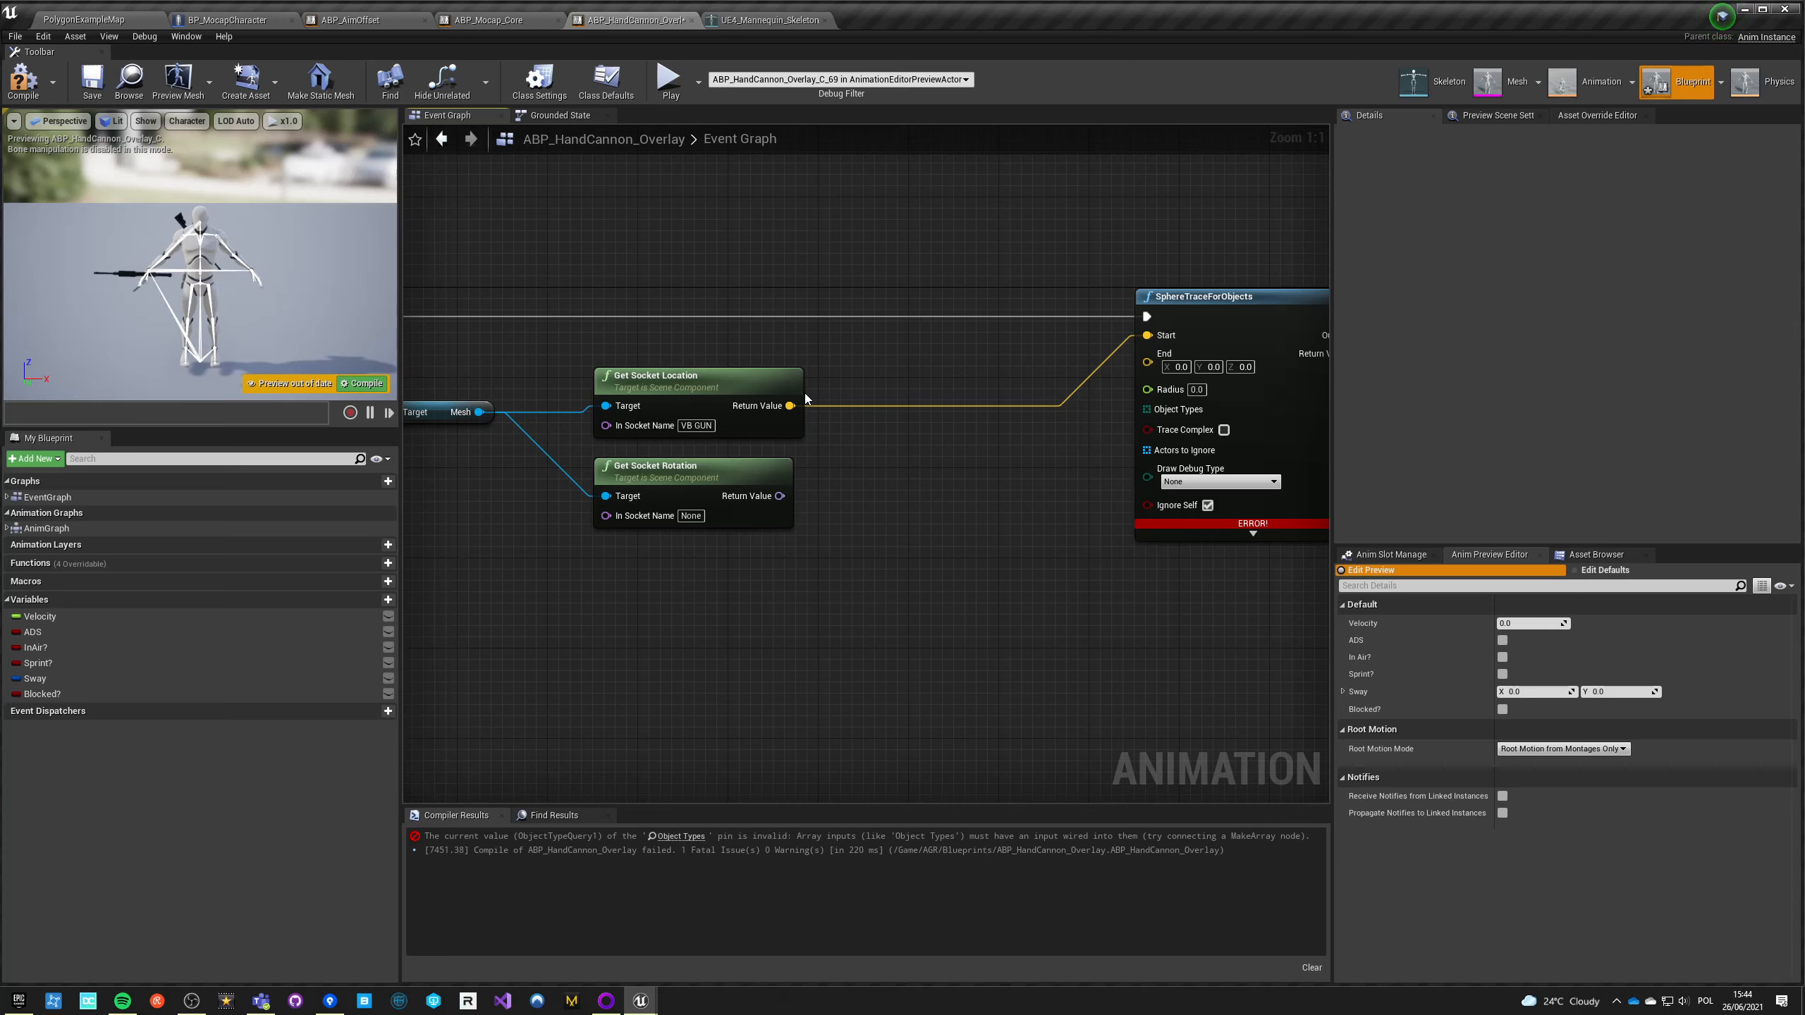
mouse_move(846, 500)
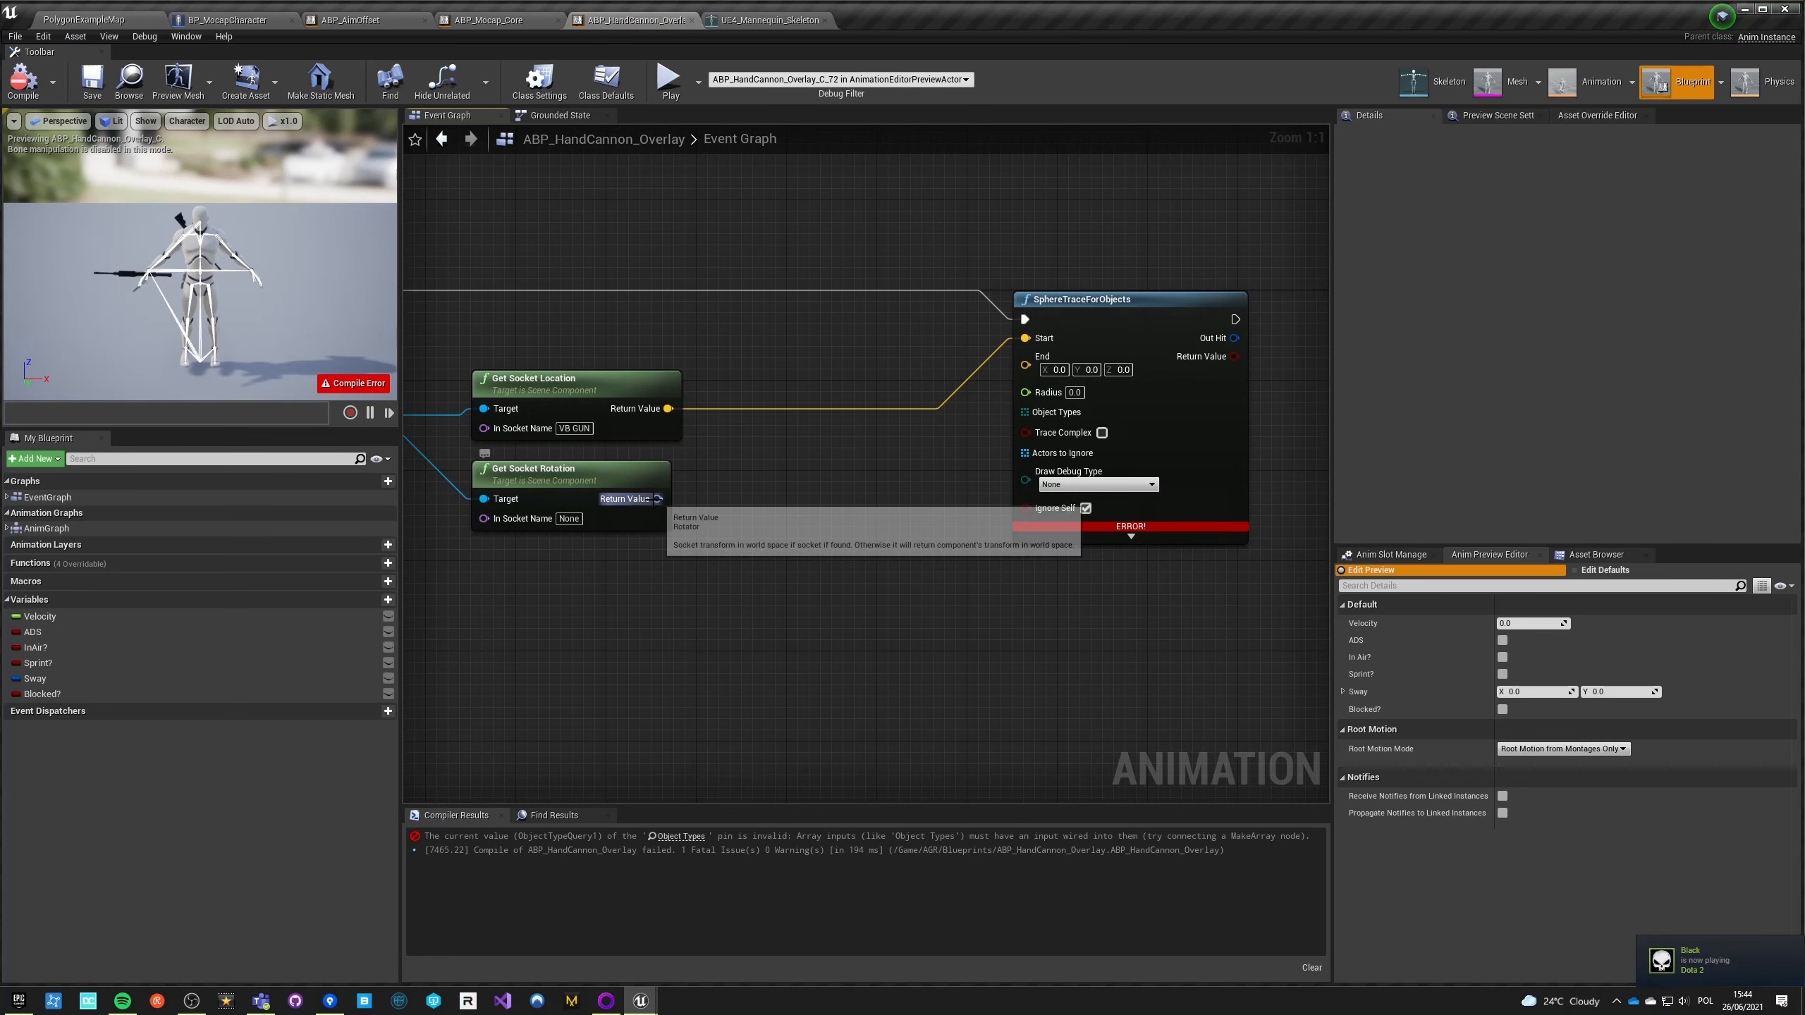
mouse_move(533, 468)
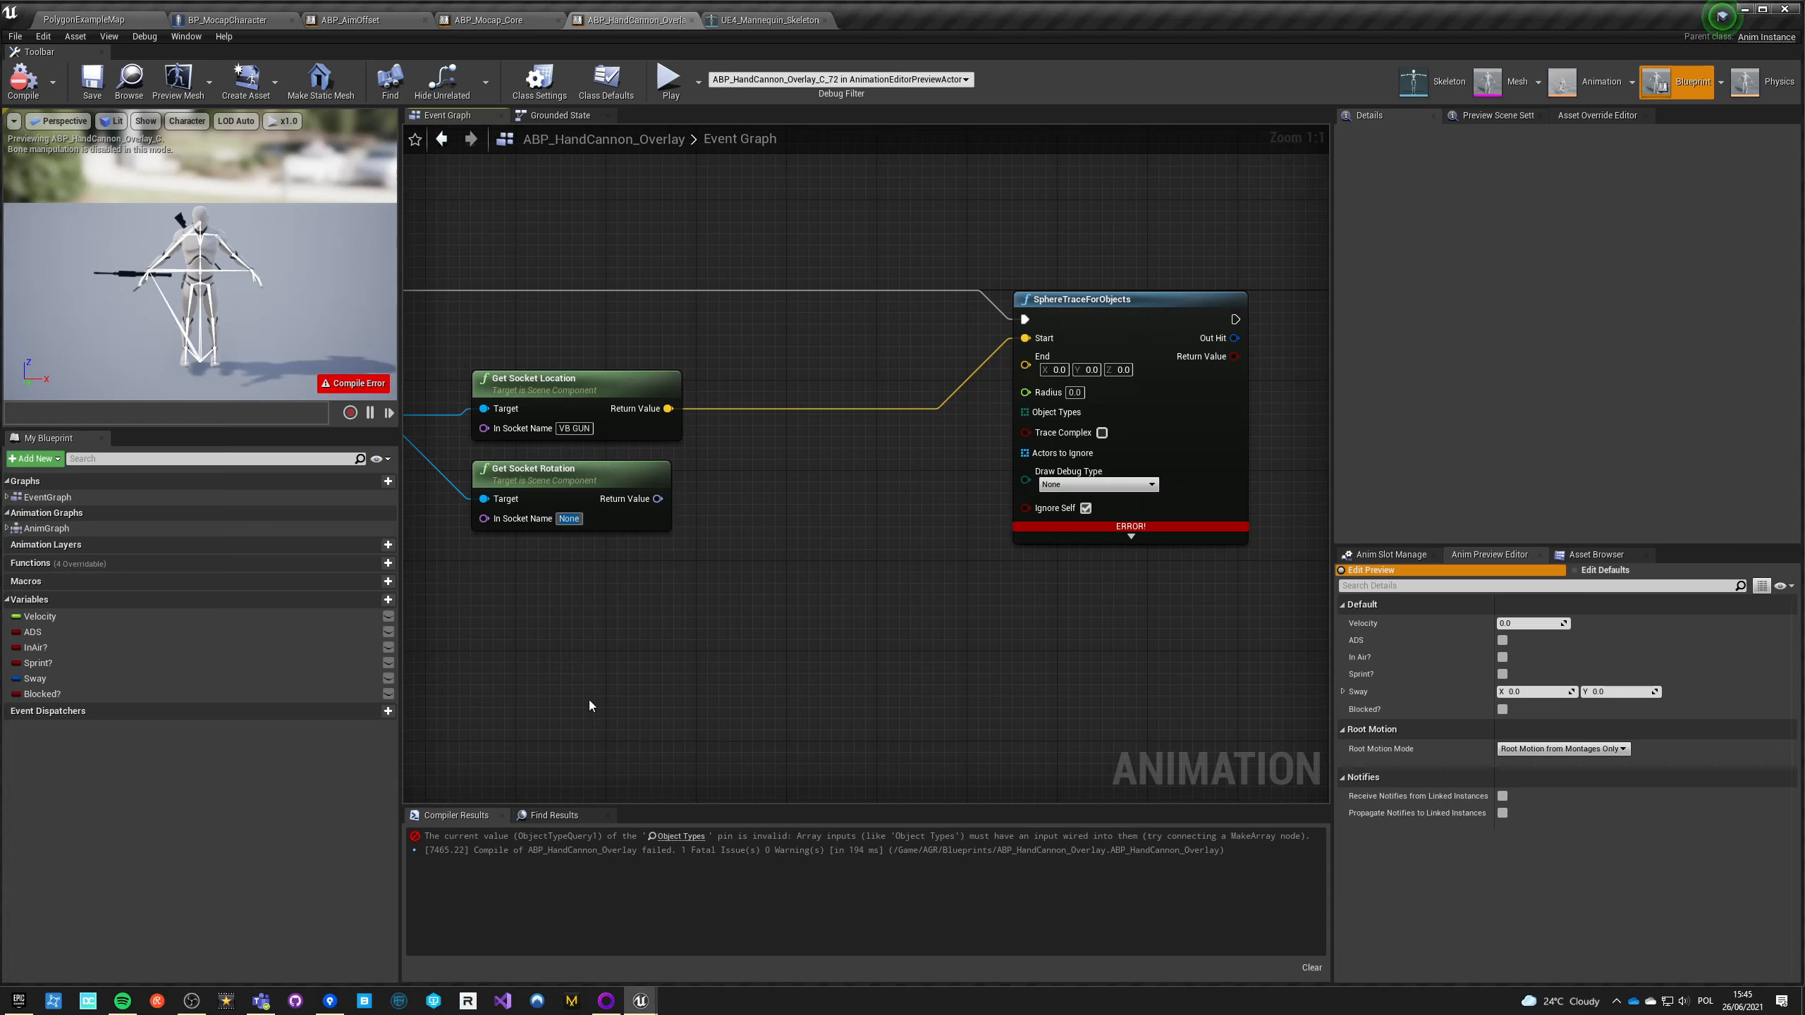
type("H")
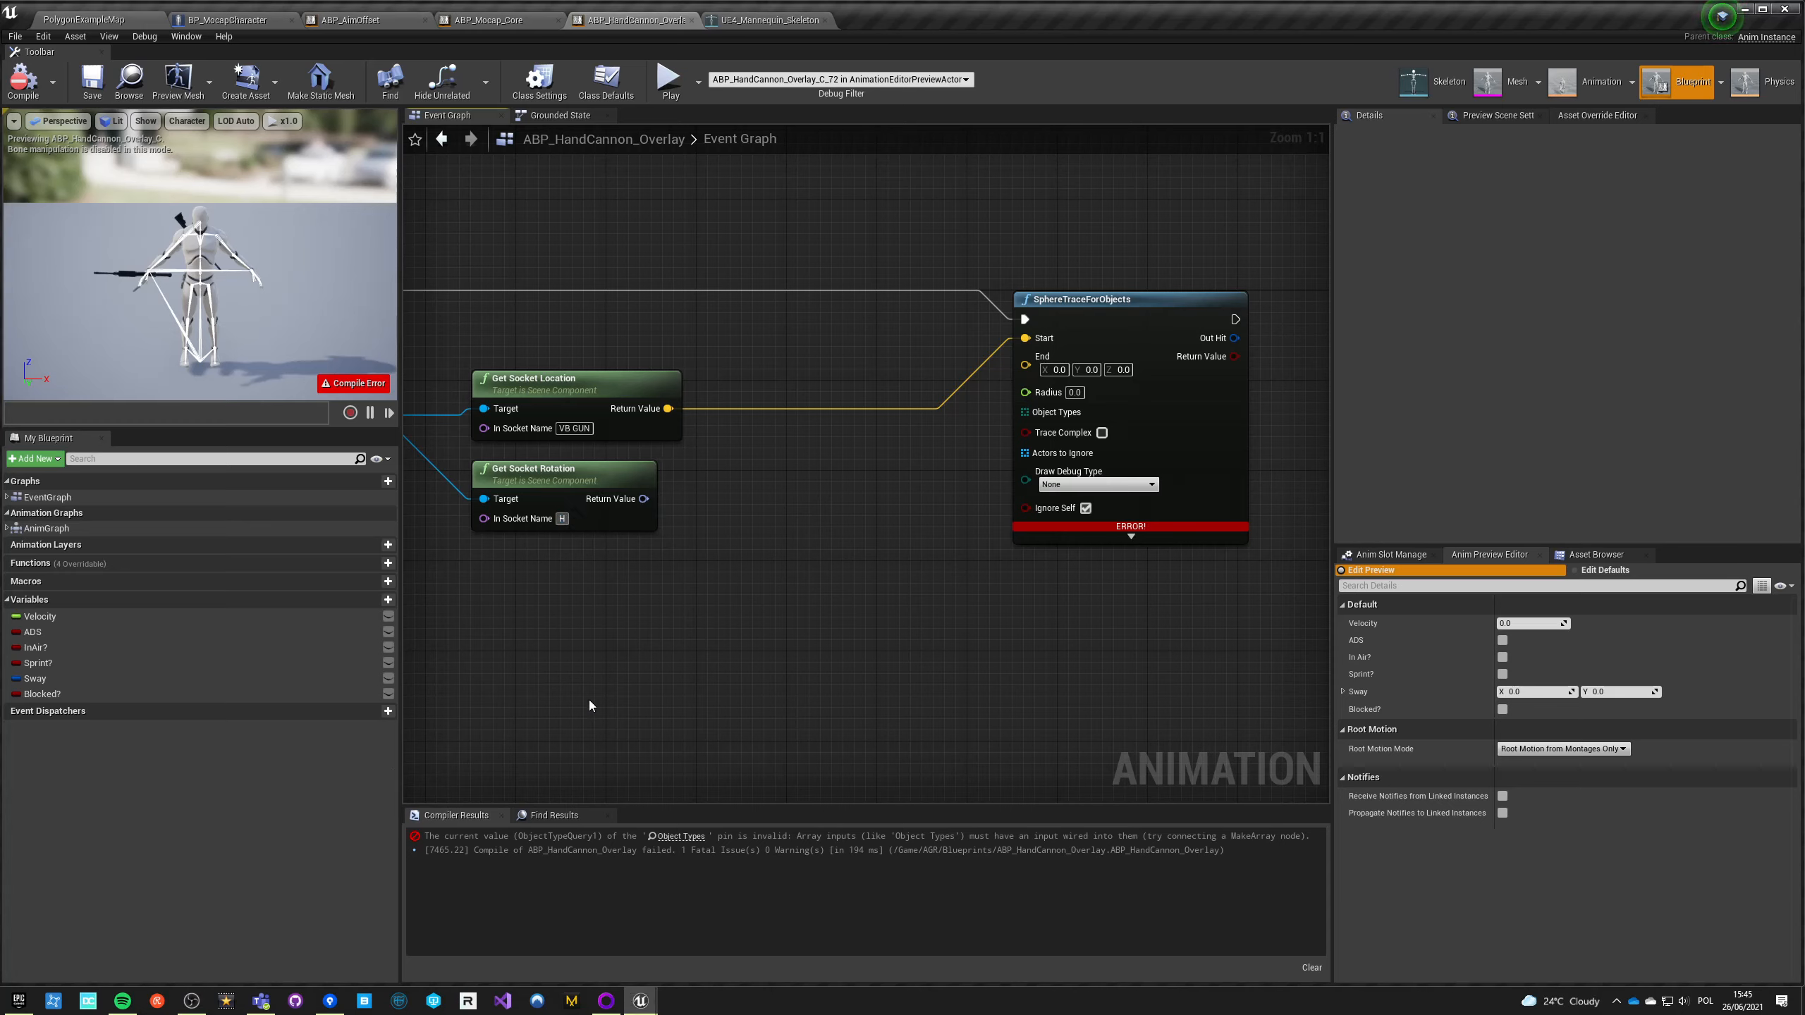
type("head")
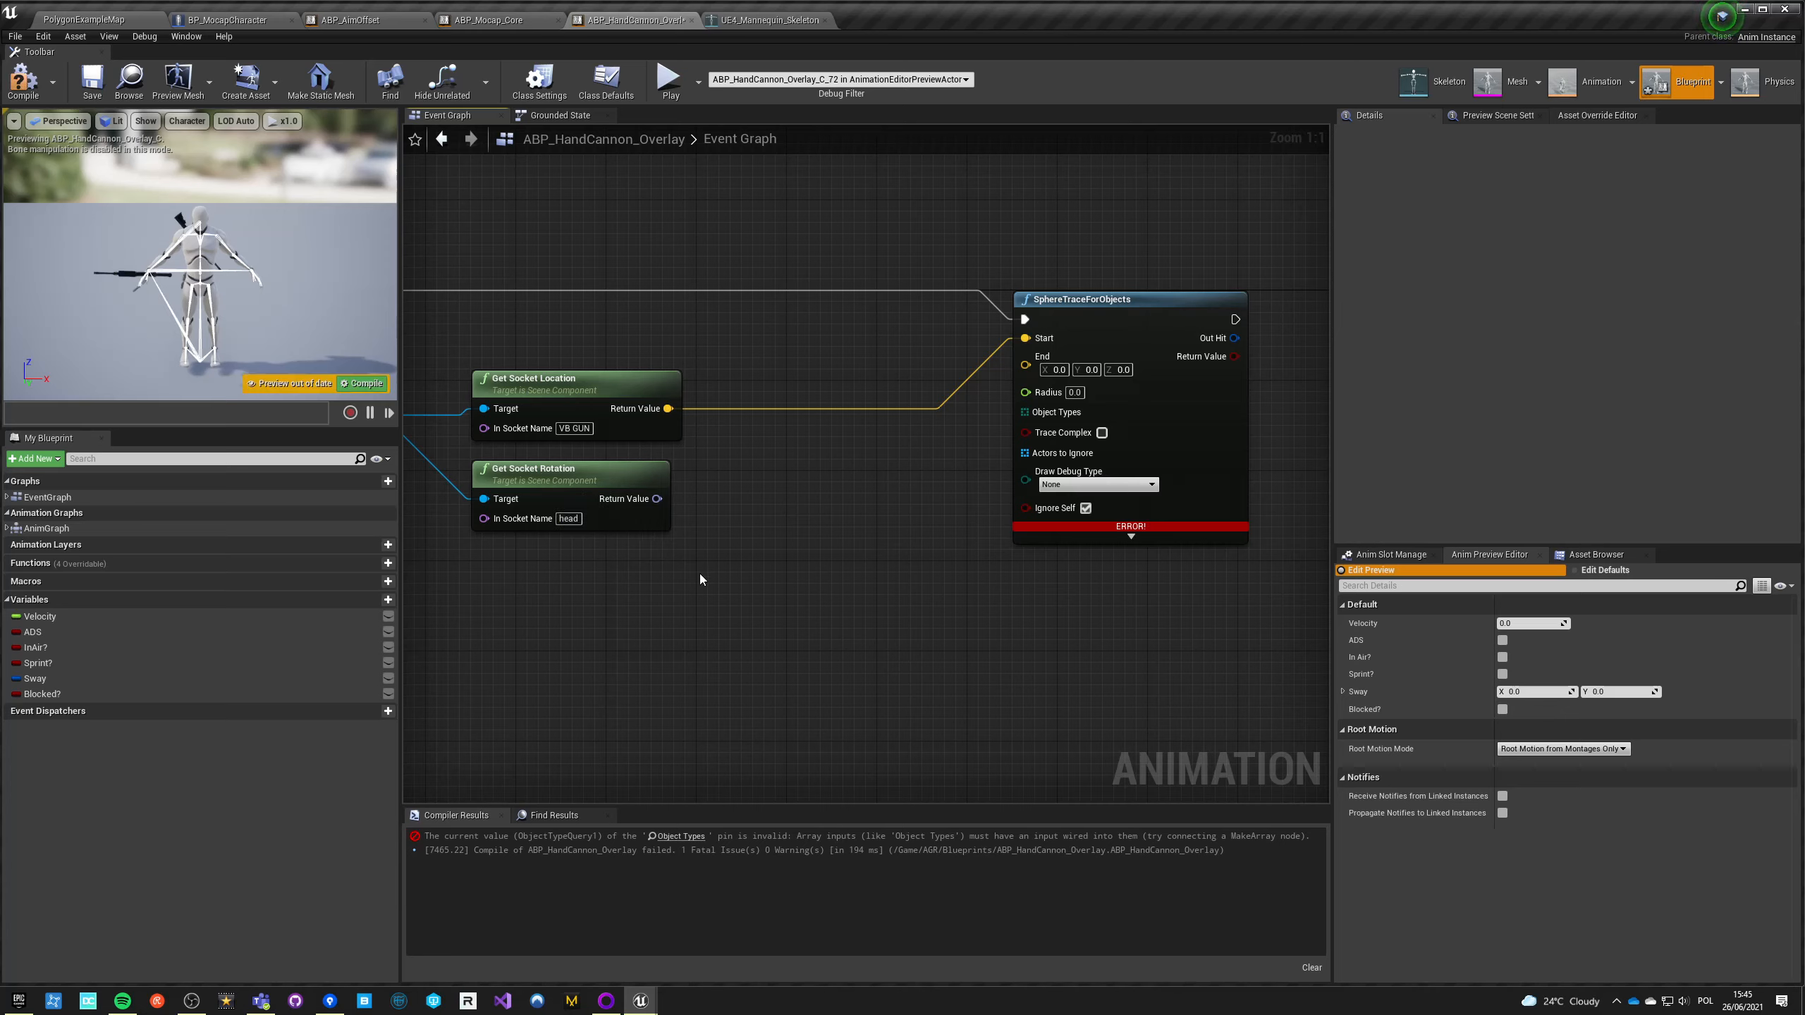
mouse_move(657, 499)
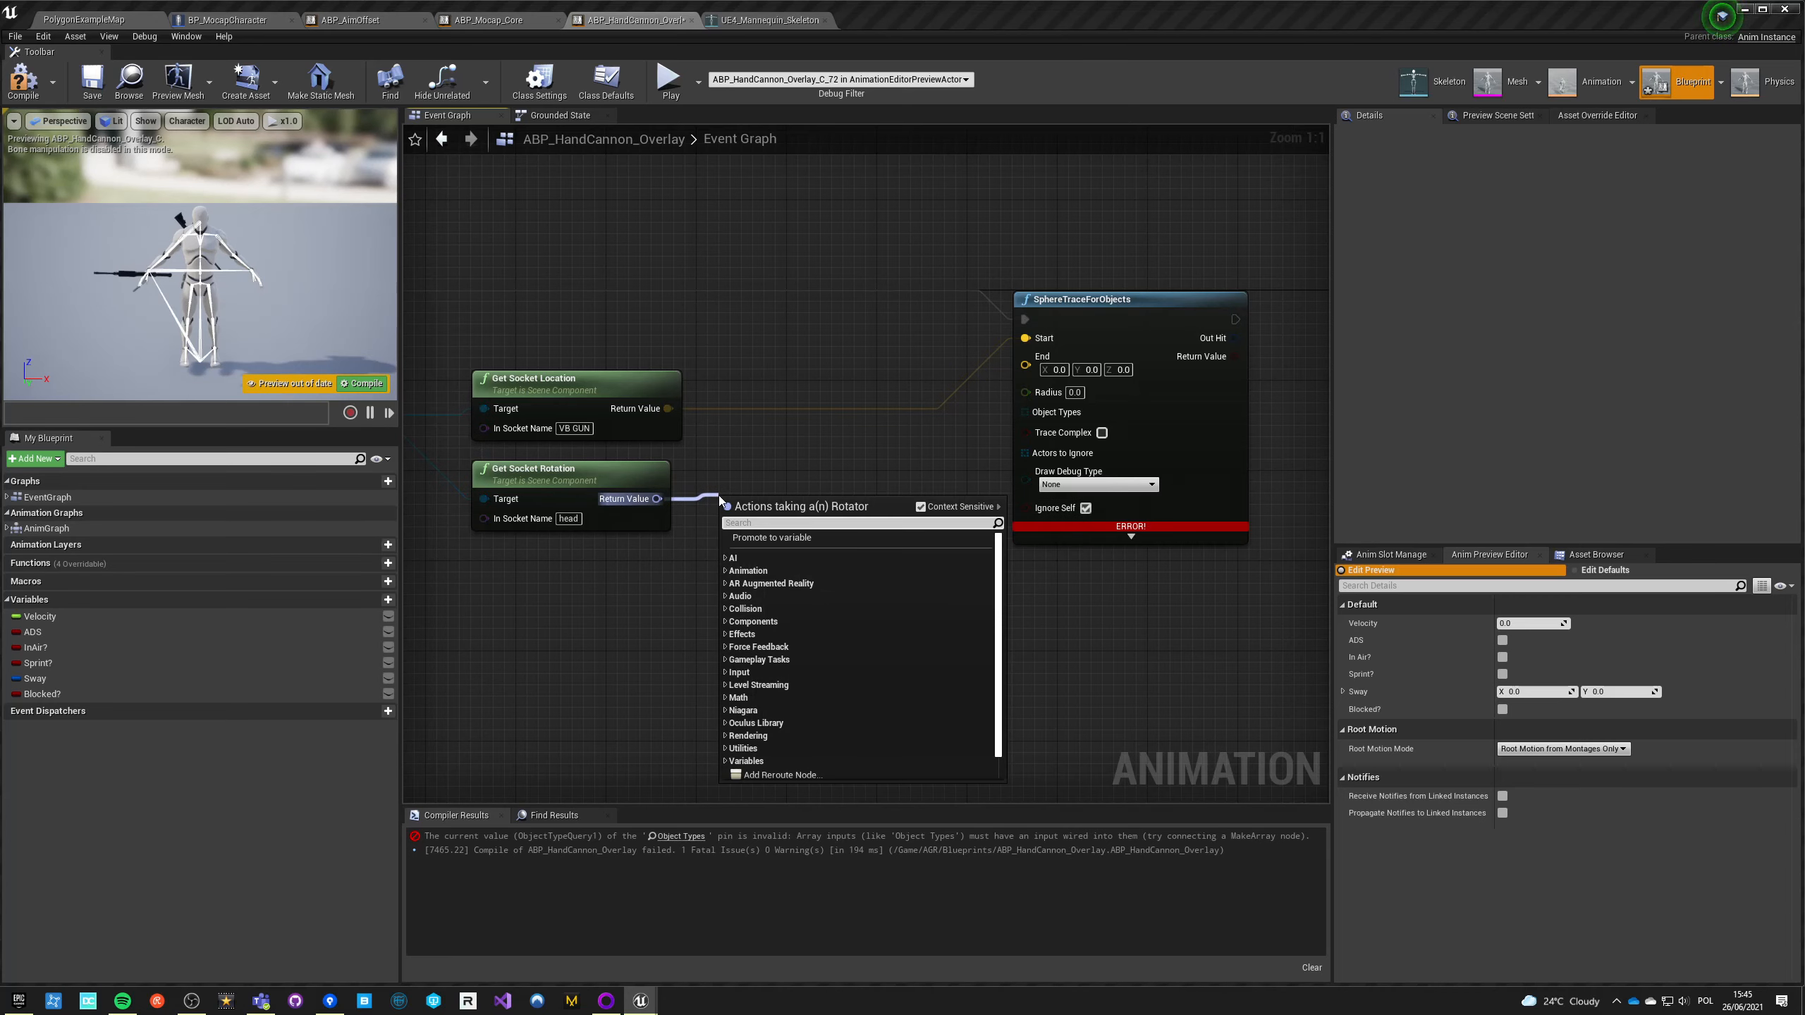
Step: Set the trace End to socket location plus head forward vector × 35, radius 6.0
type("get forward")
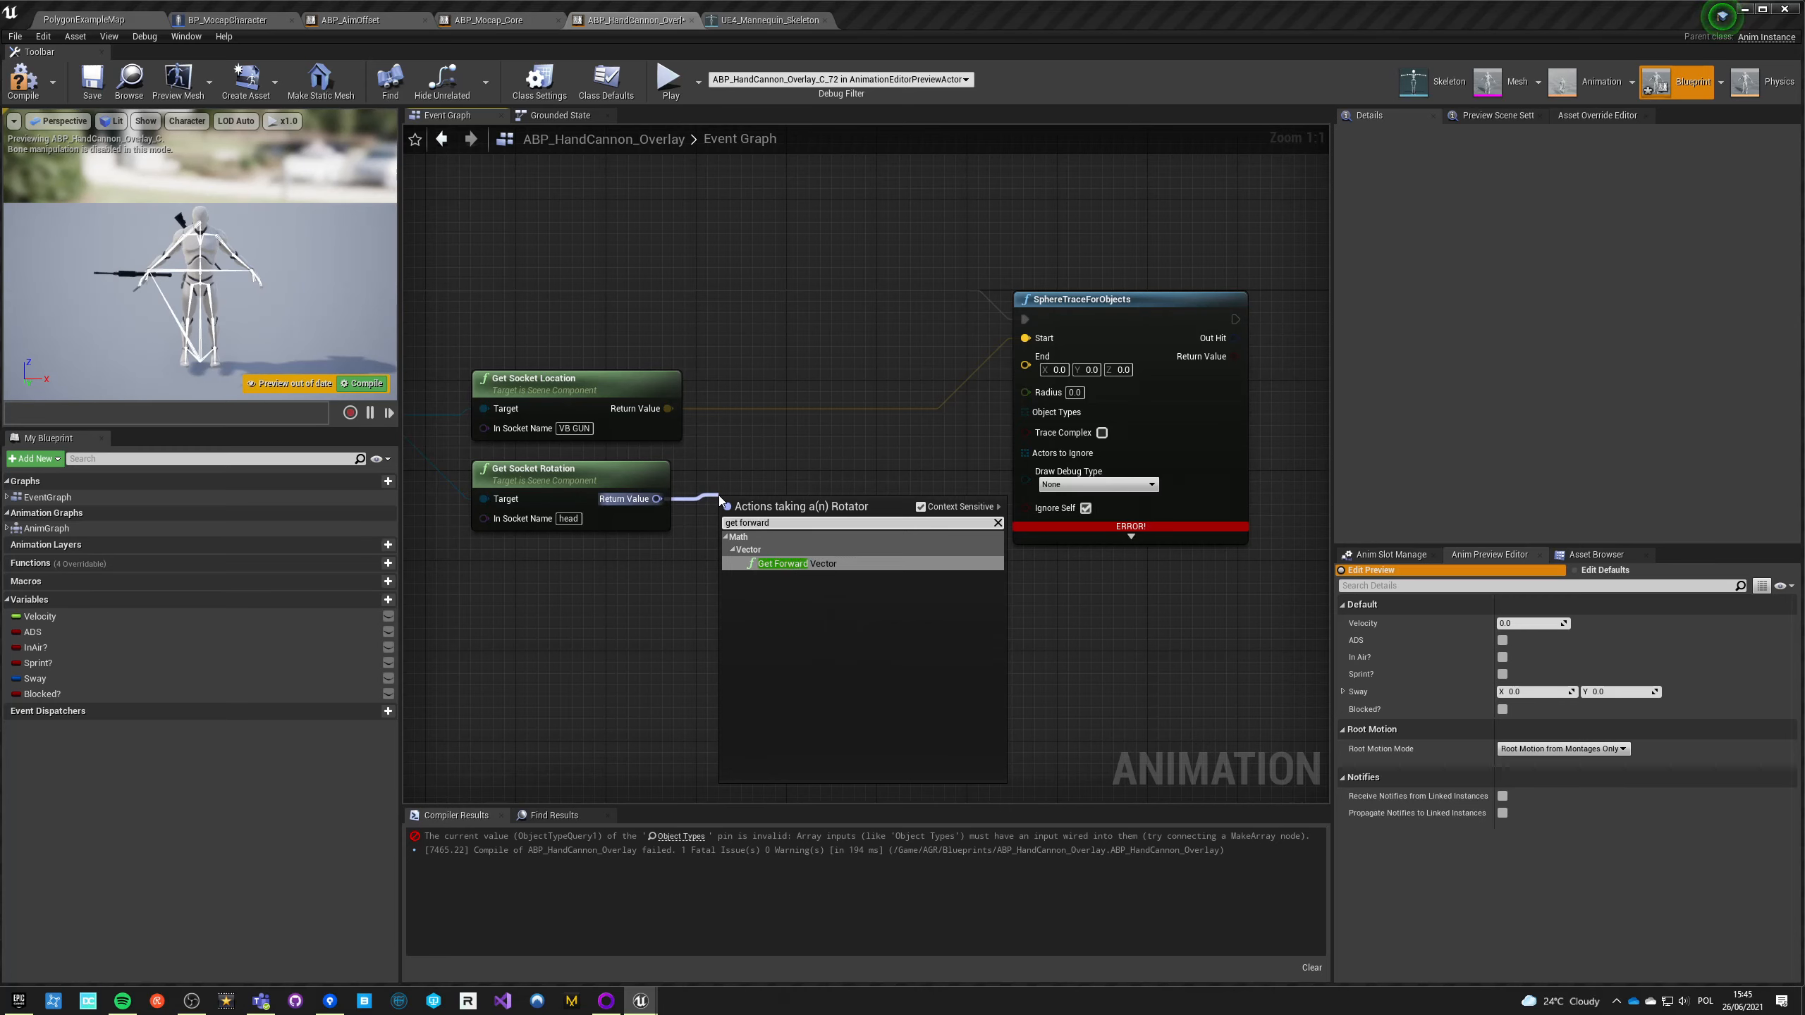
left_click(782, 562)
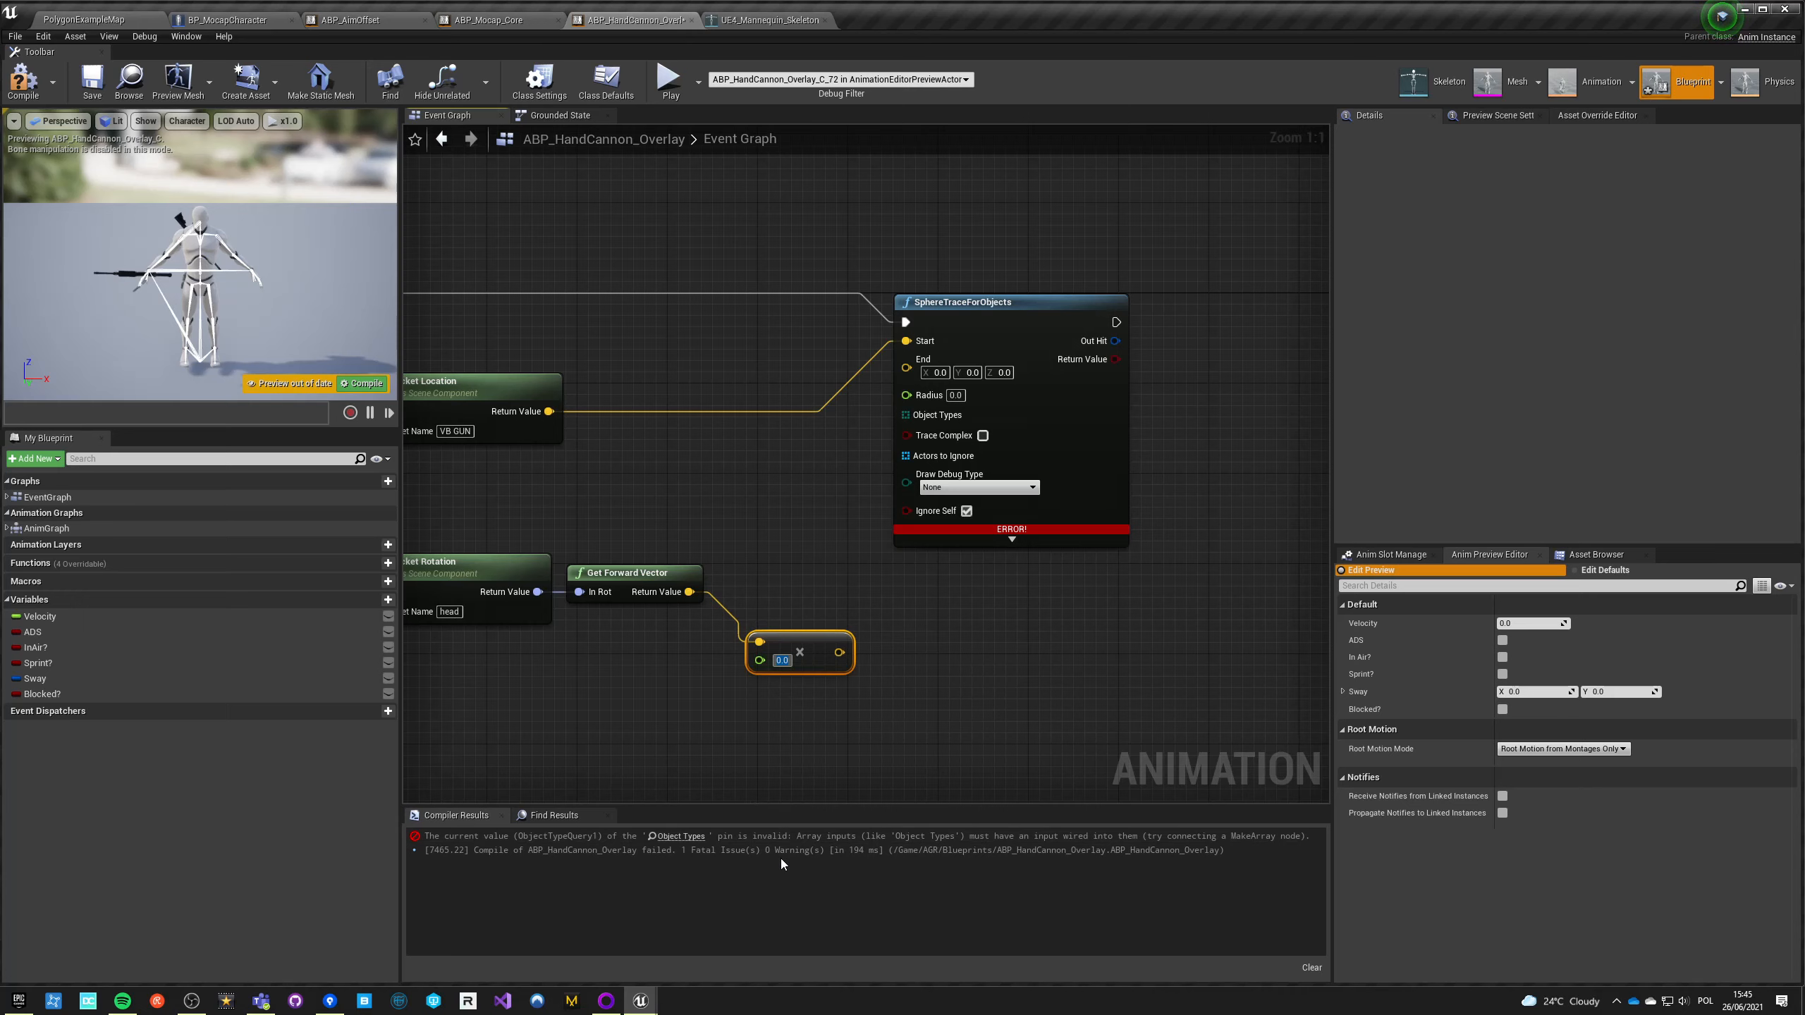
mouse_move(930, 717)
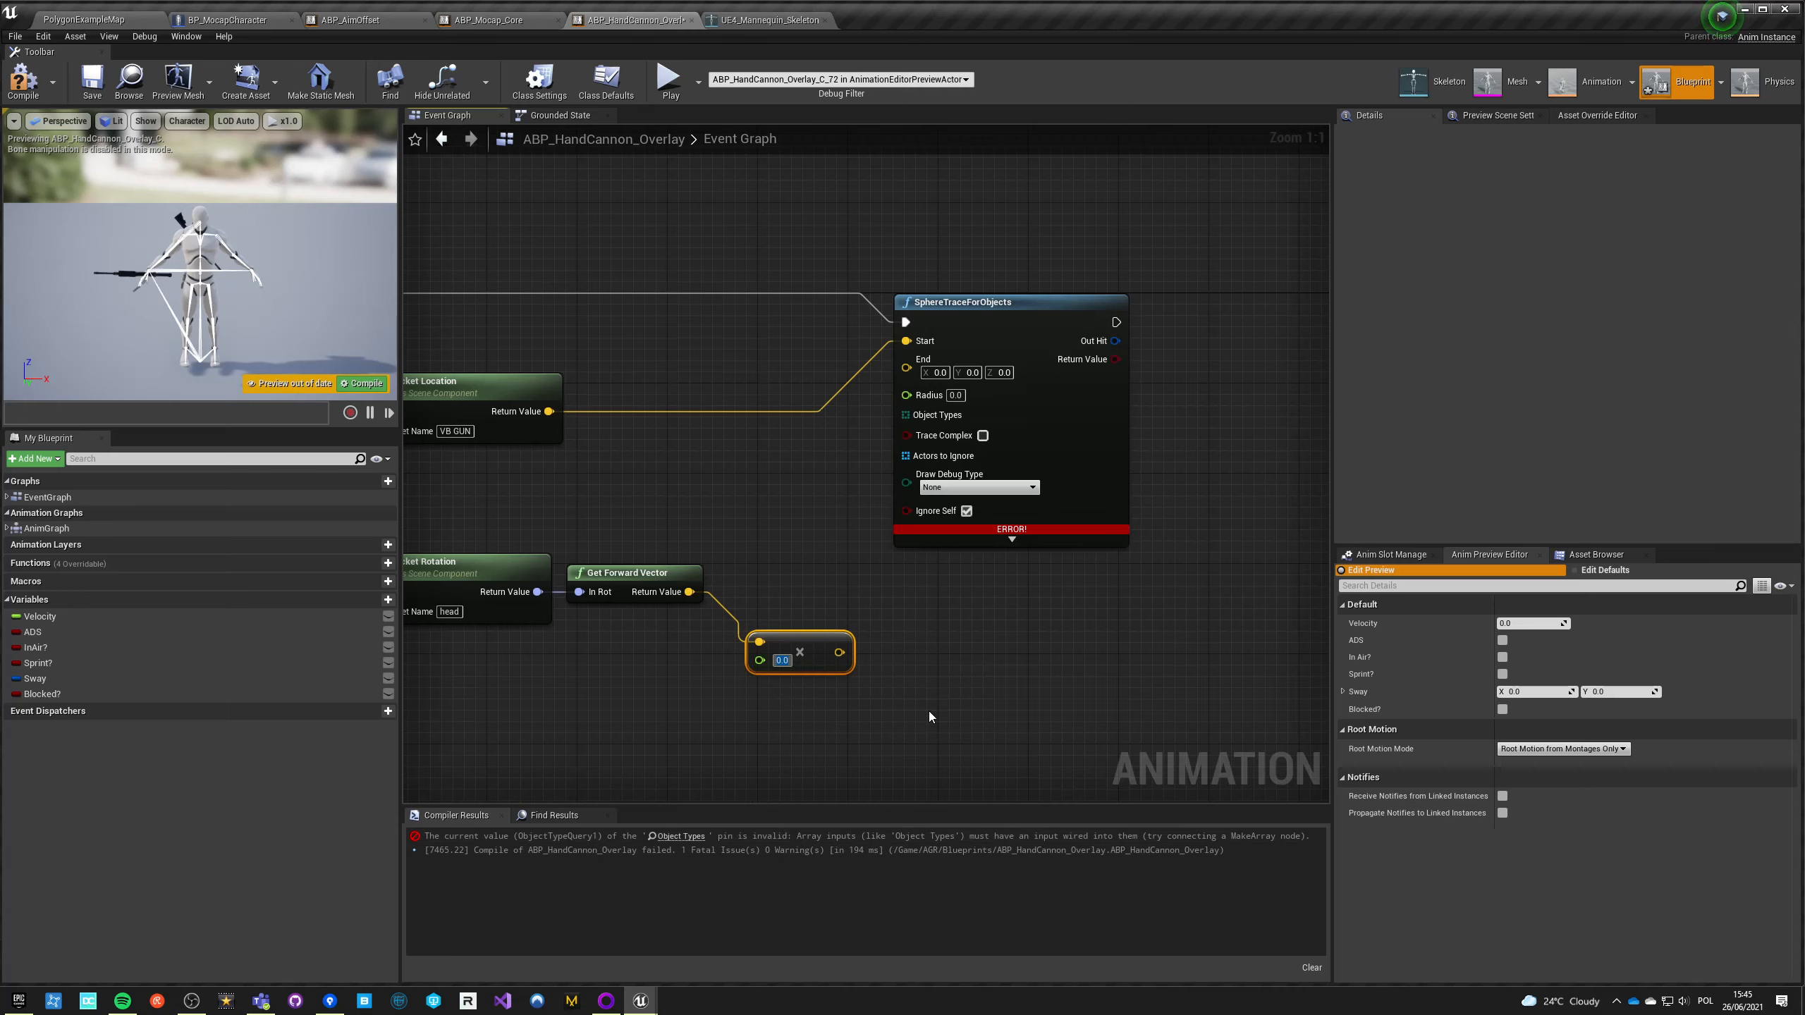
type("35.0")
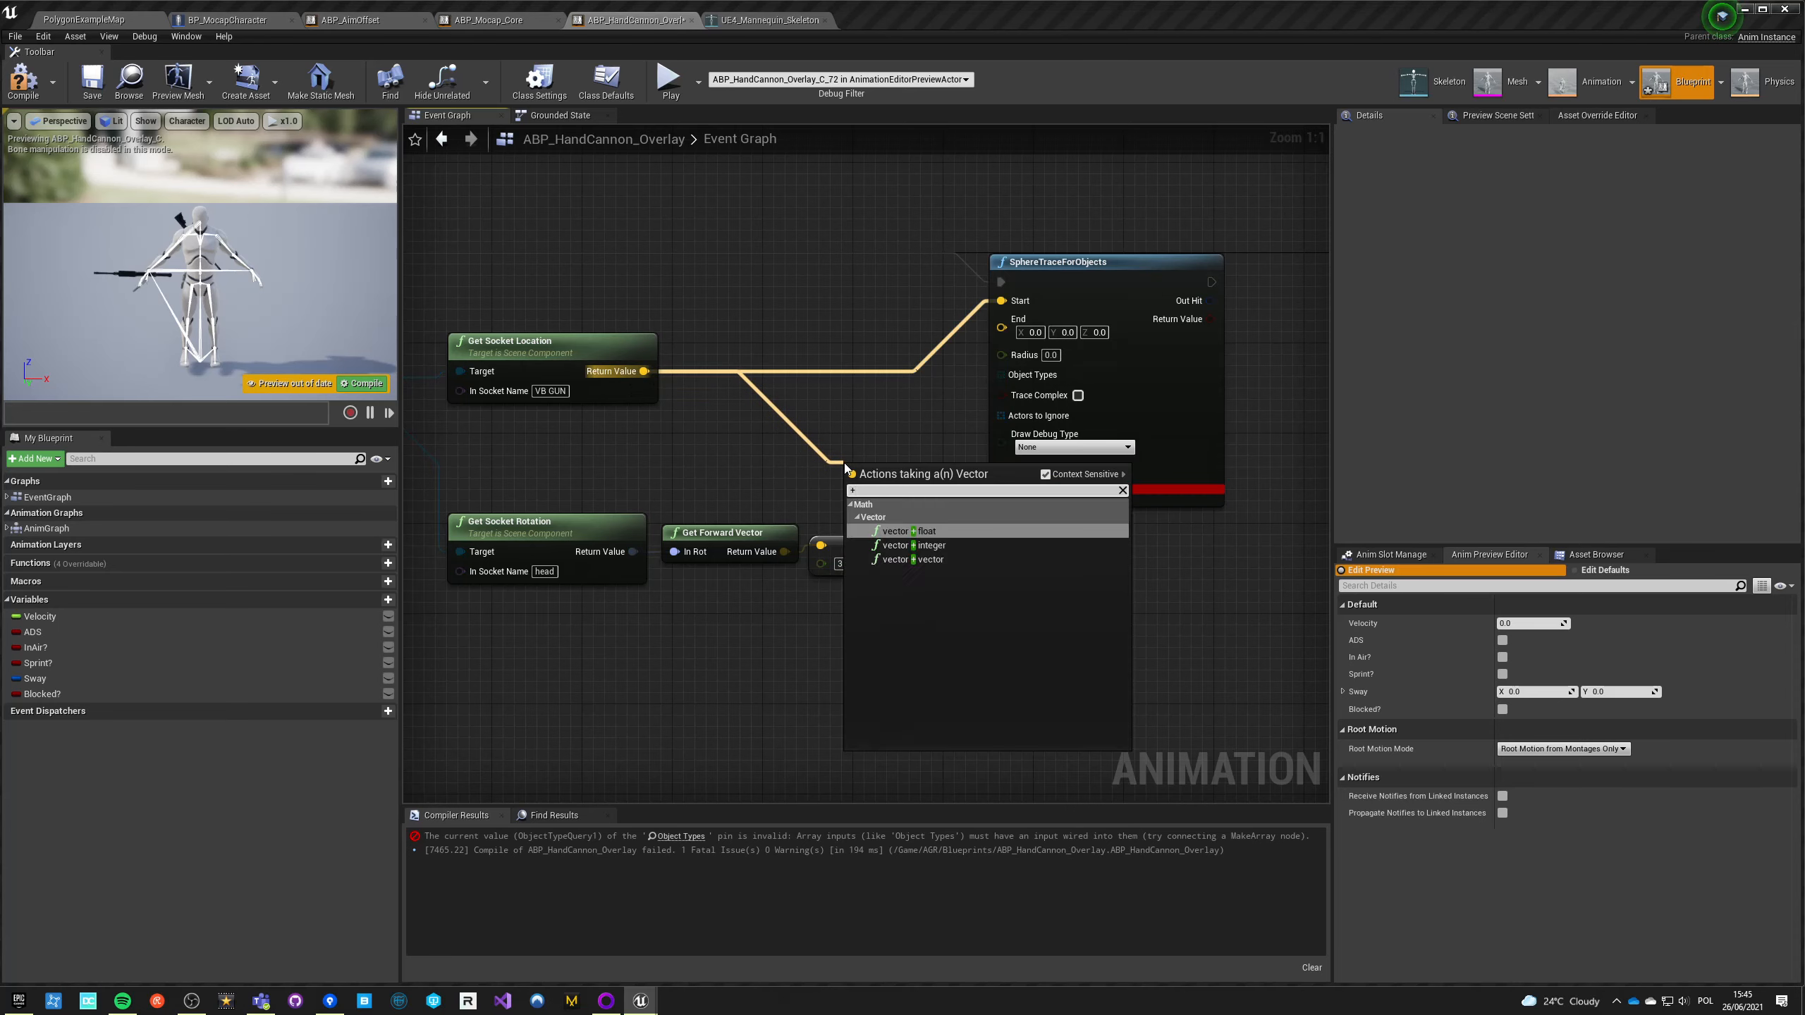
left_click(892, 559)
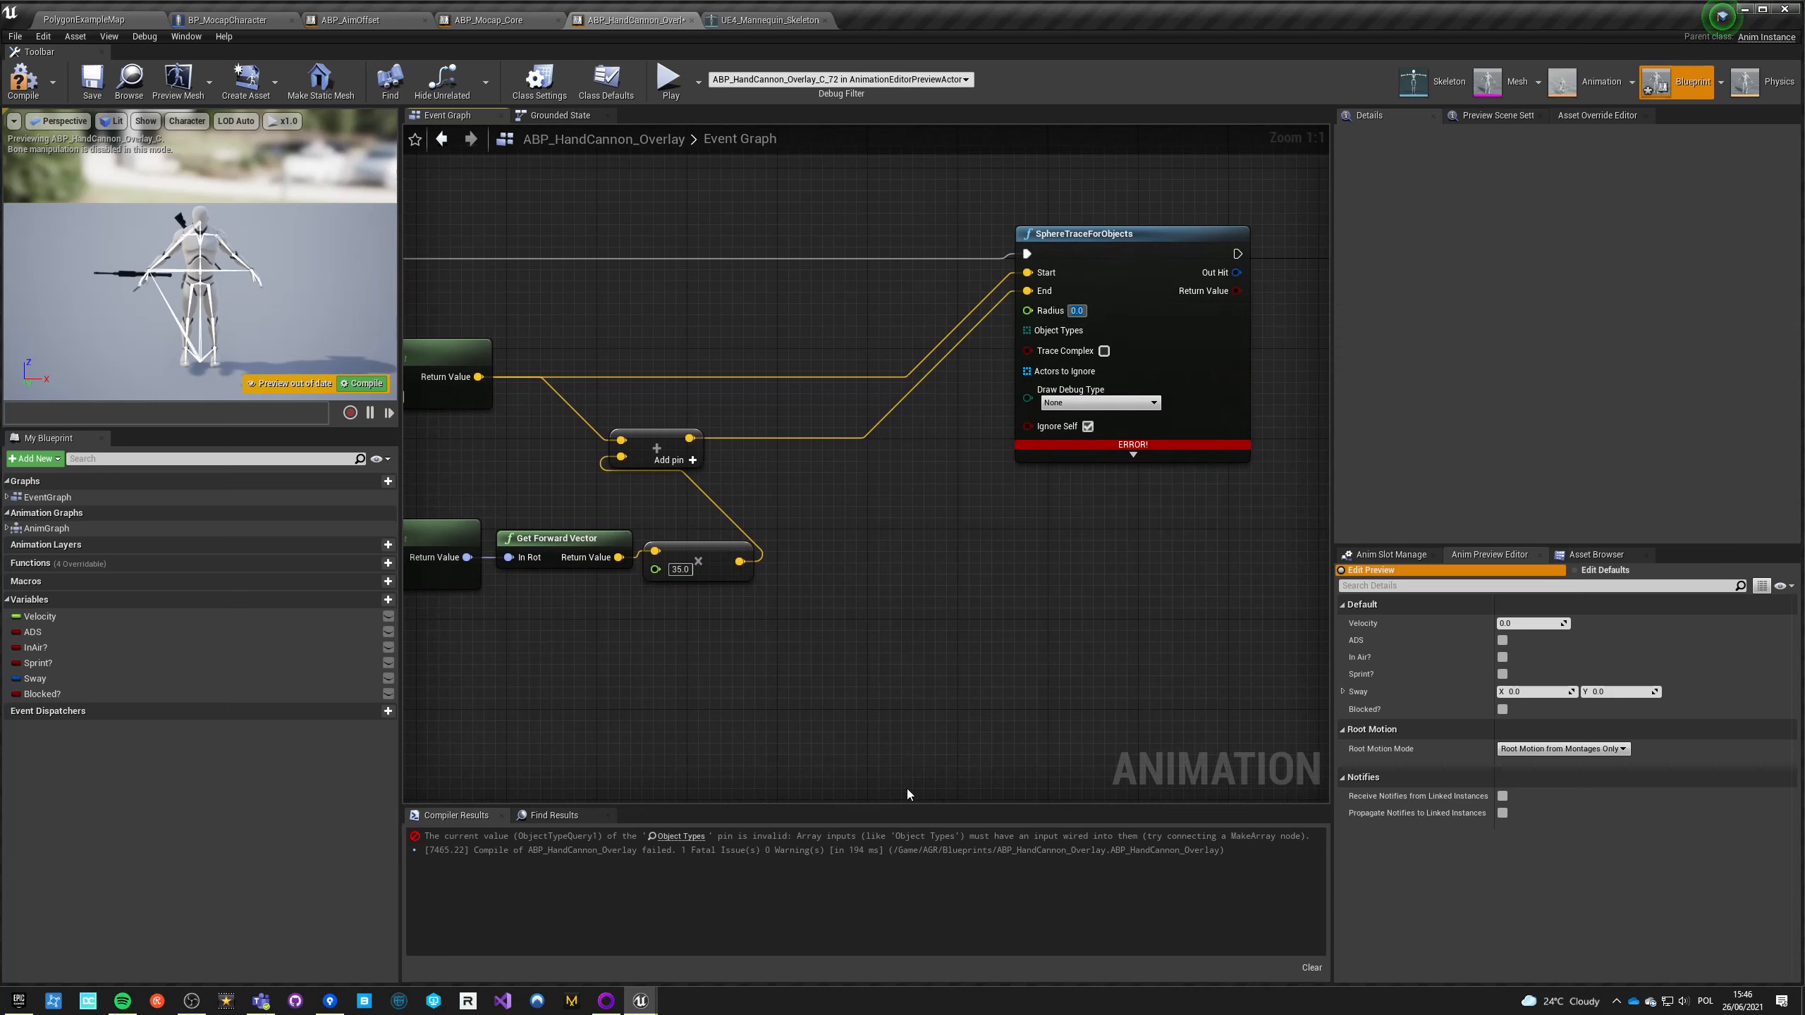
type("6.0")
type("m")
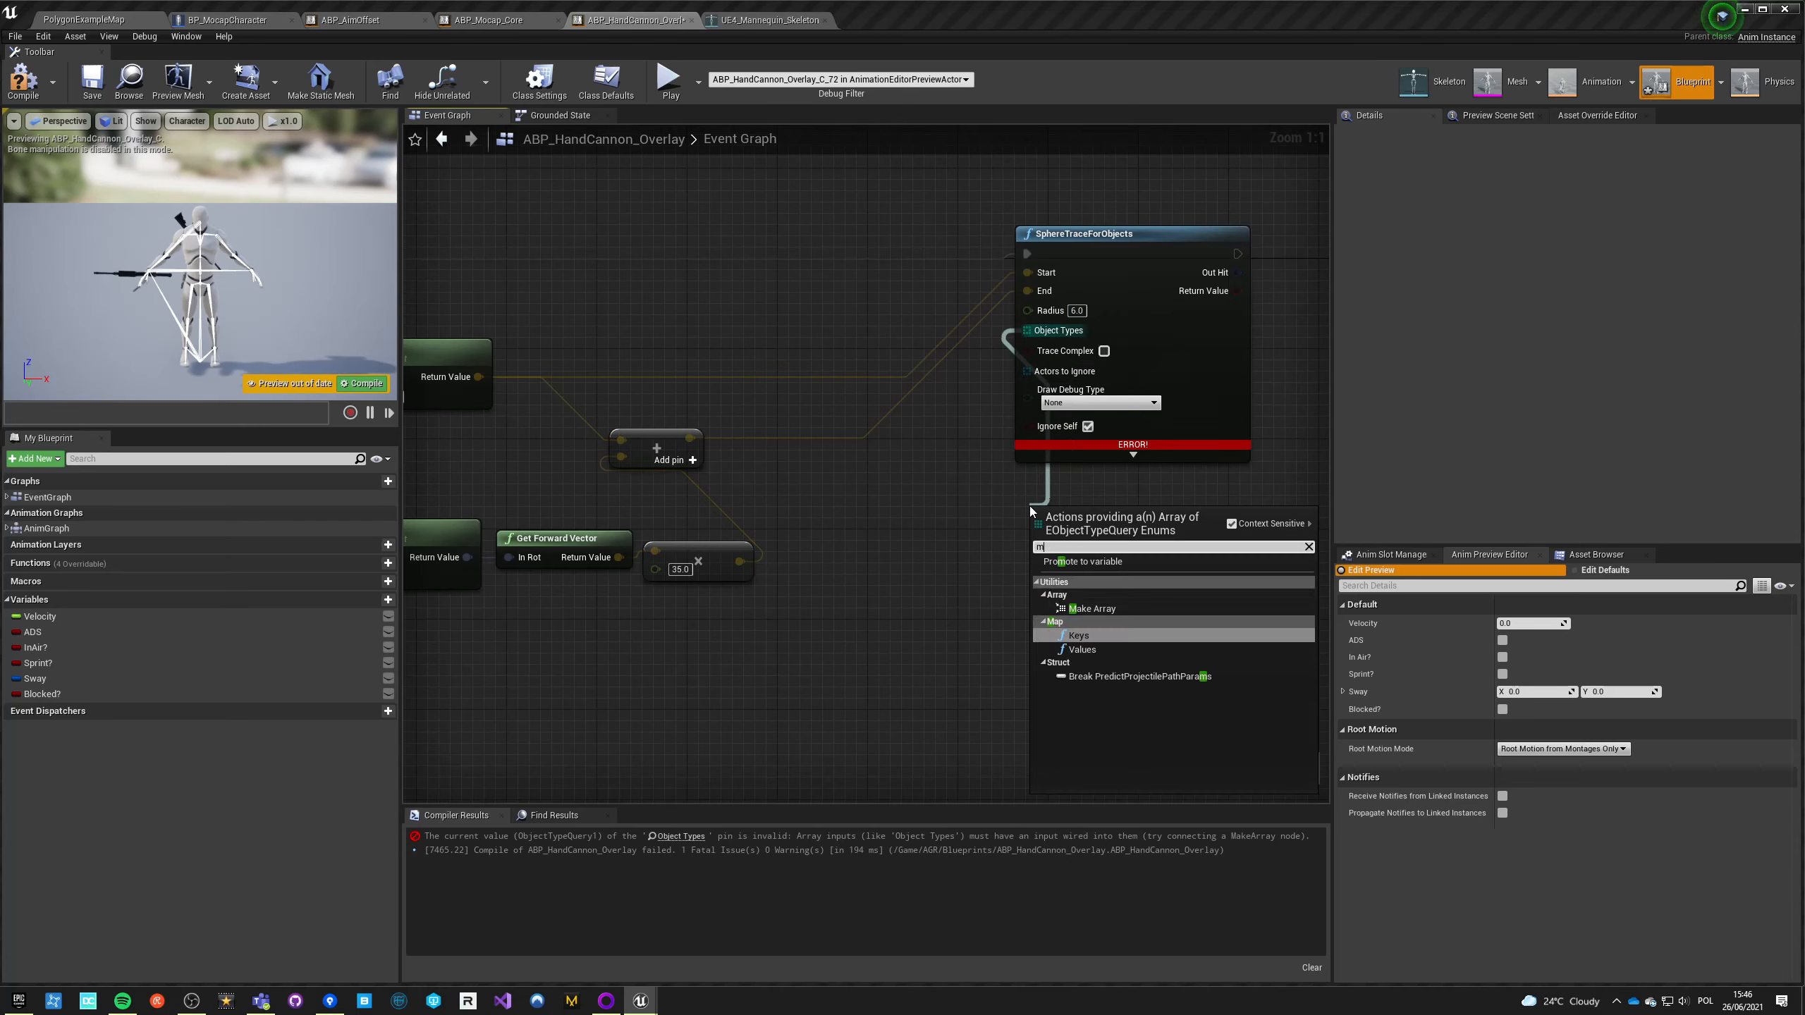
Step: Feed a Make Array of five object types, including WorldDynamic, into the trace's Object Types
left_click(1090, 608)
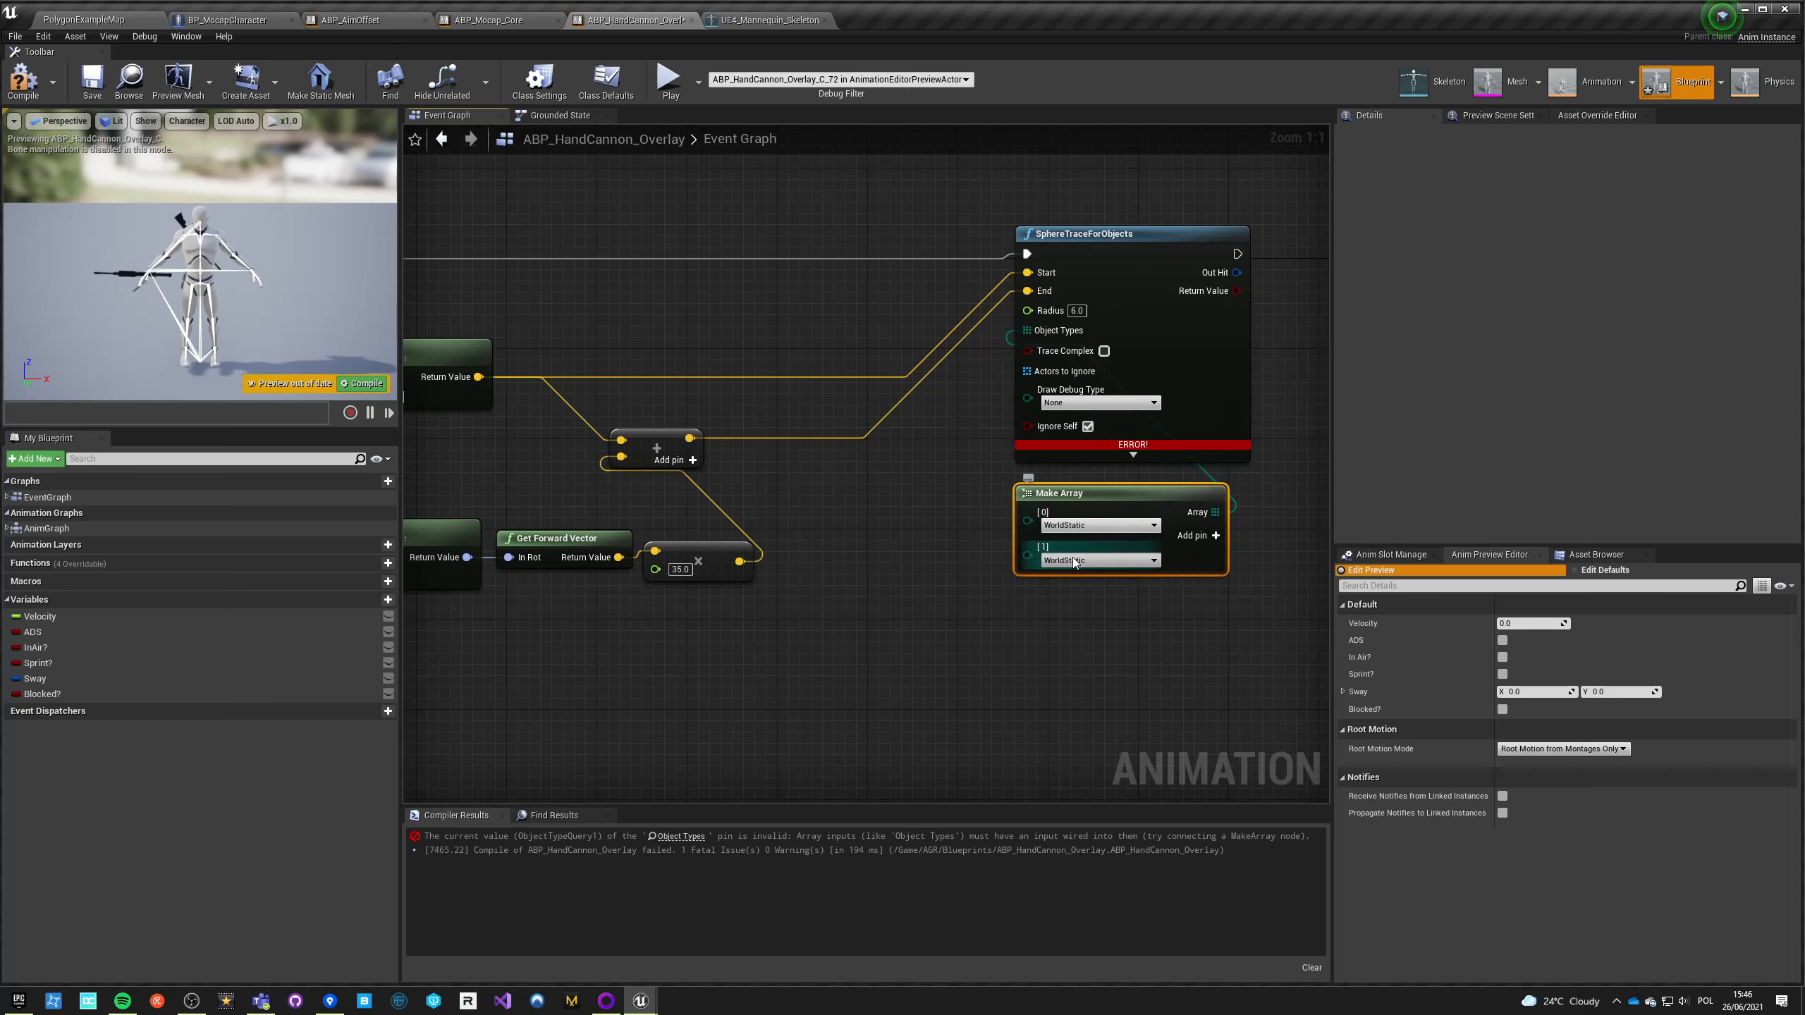
left_click(1094, 559)
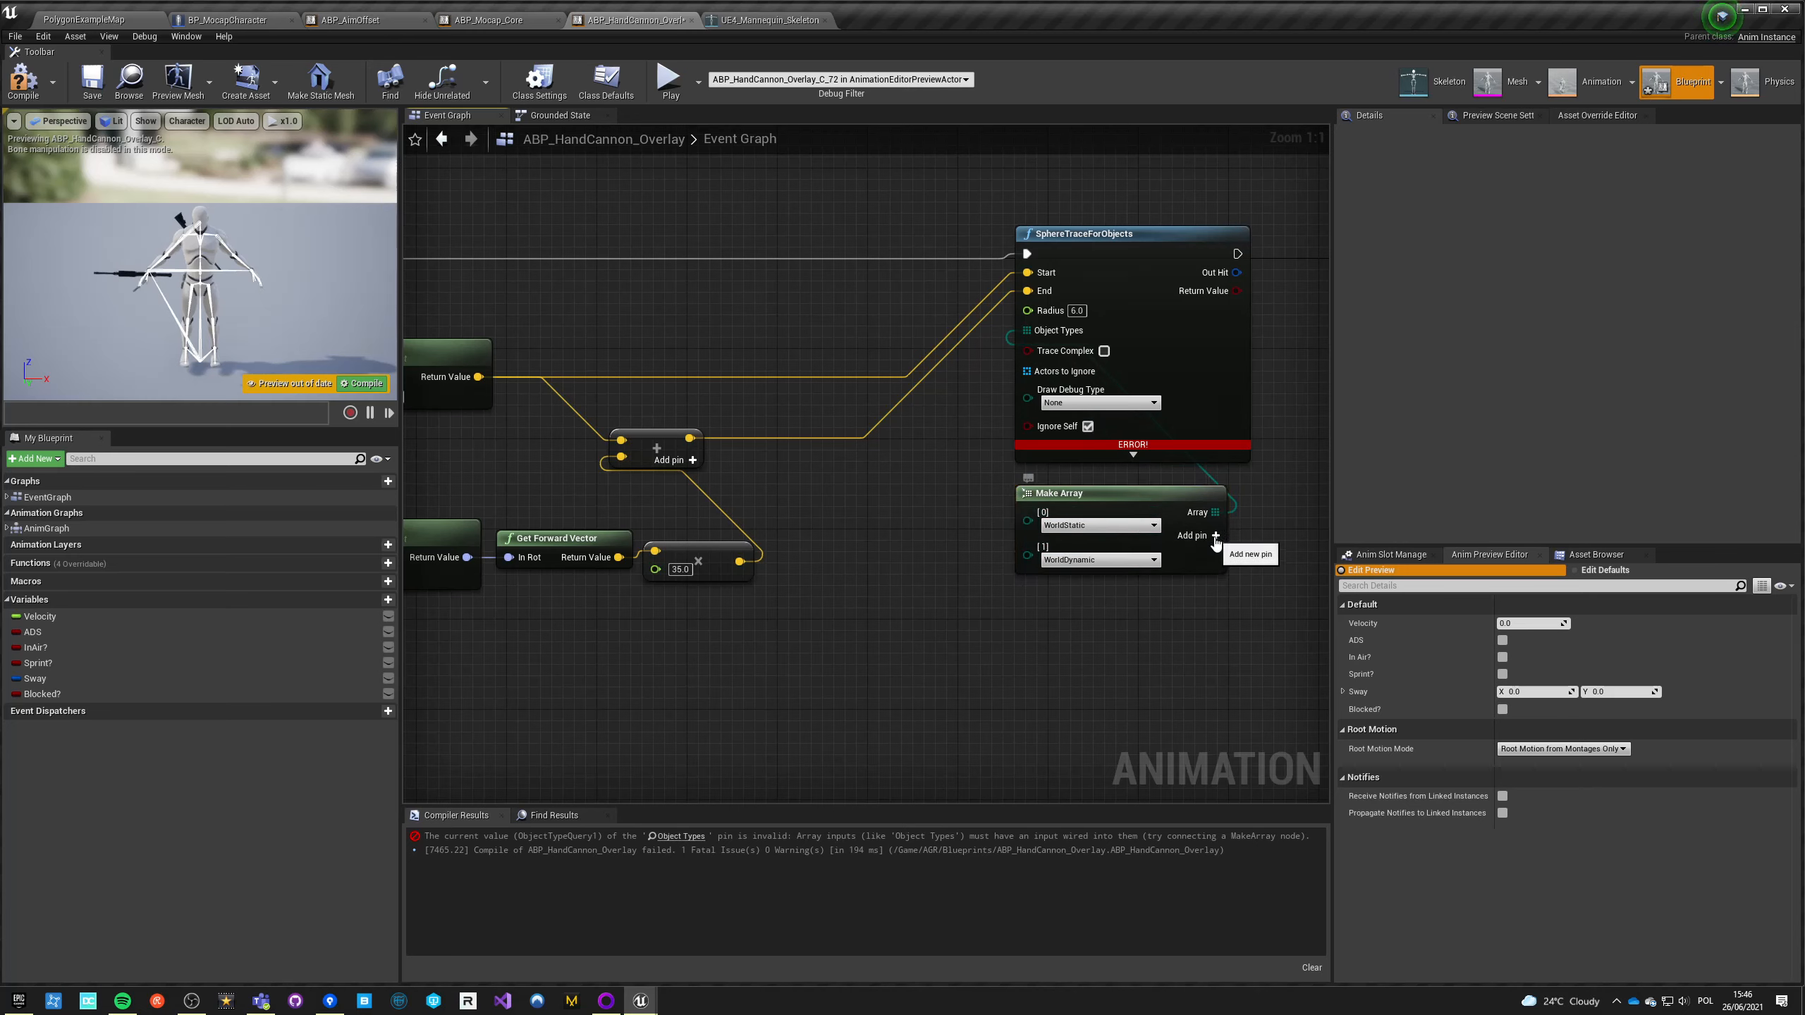
left_click(1214, 542)
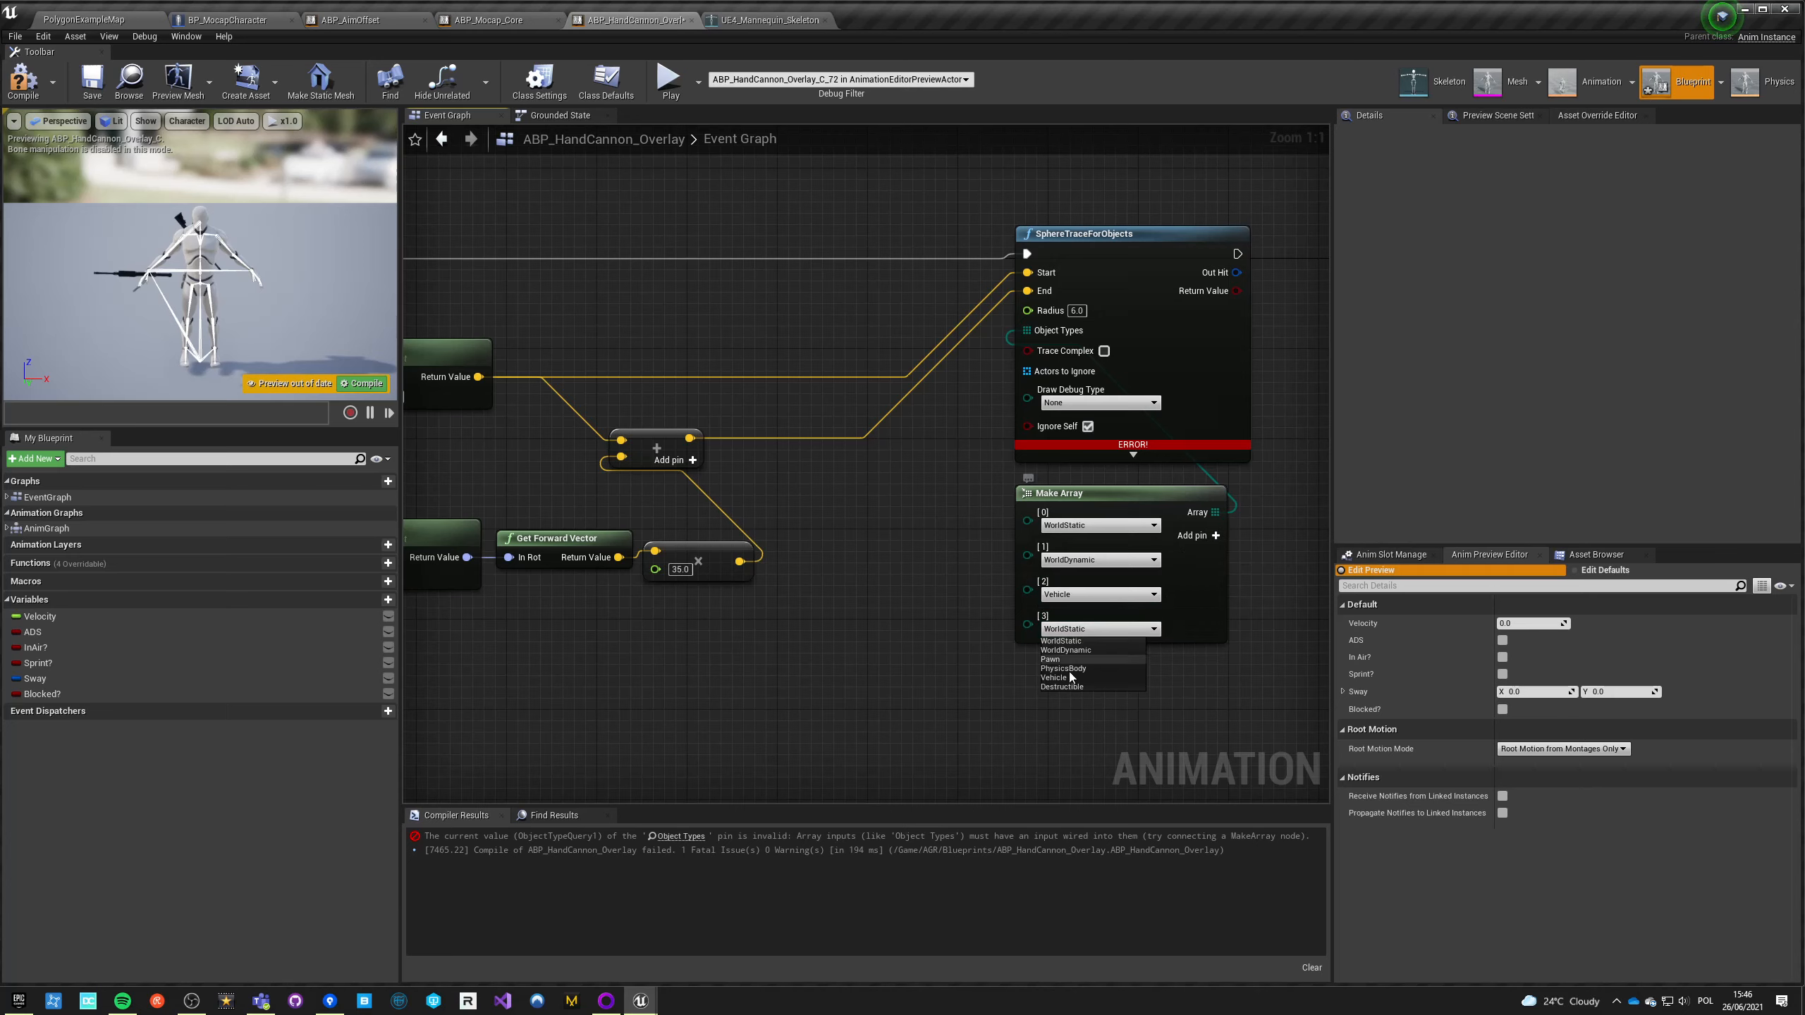
left_click(1060, 675)
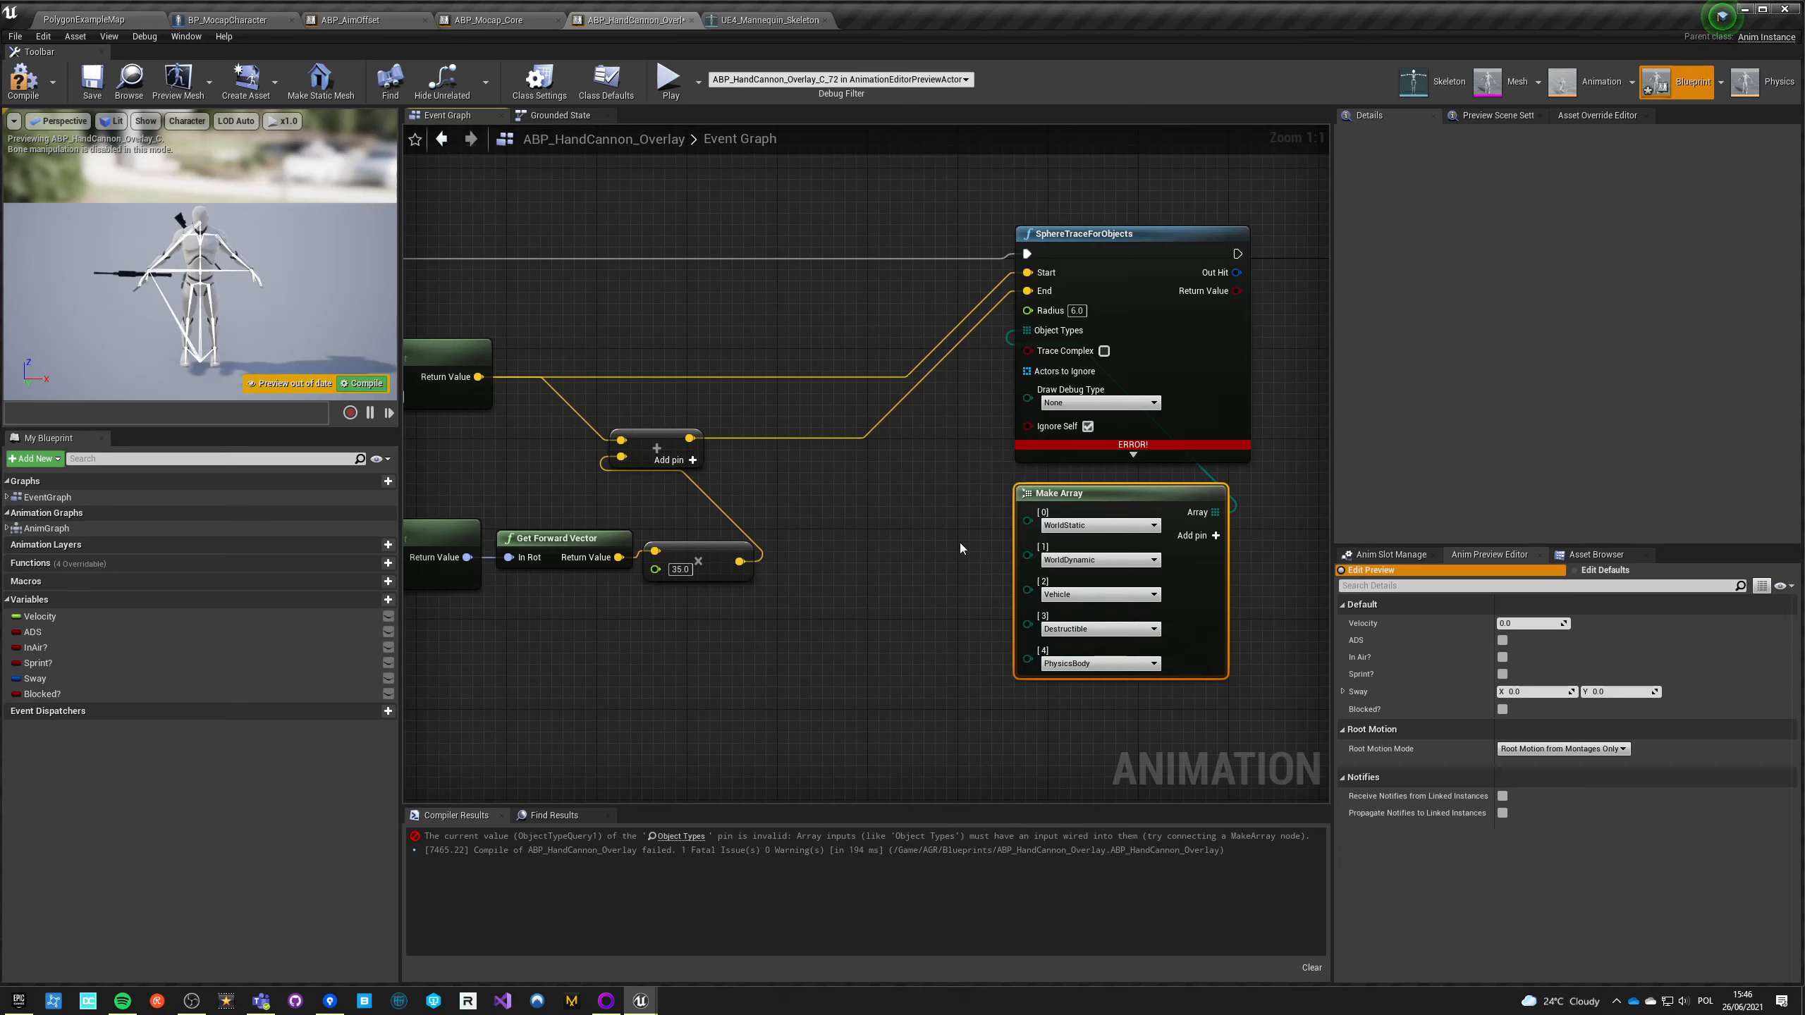
left_click(1099, 402)
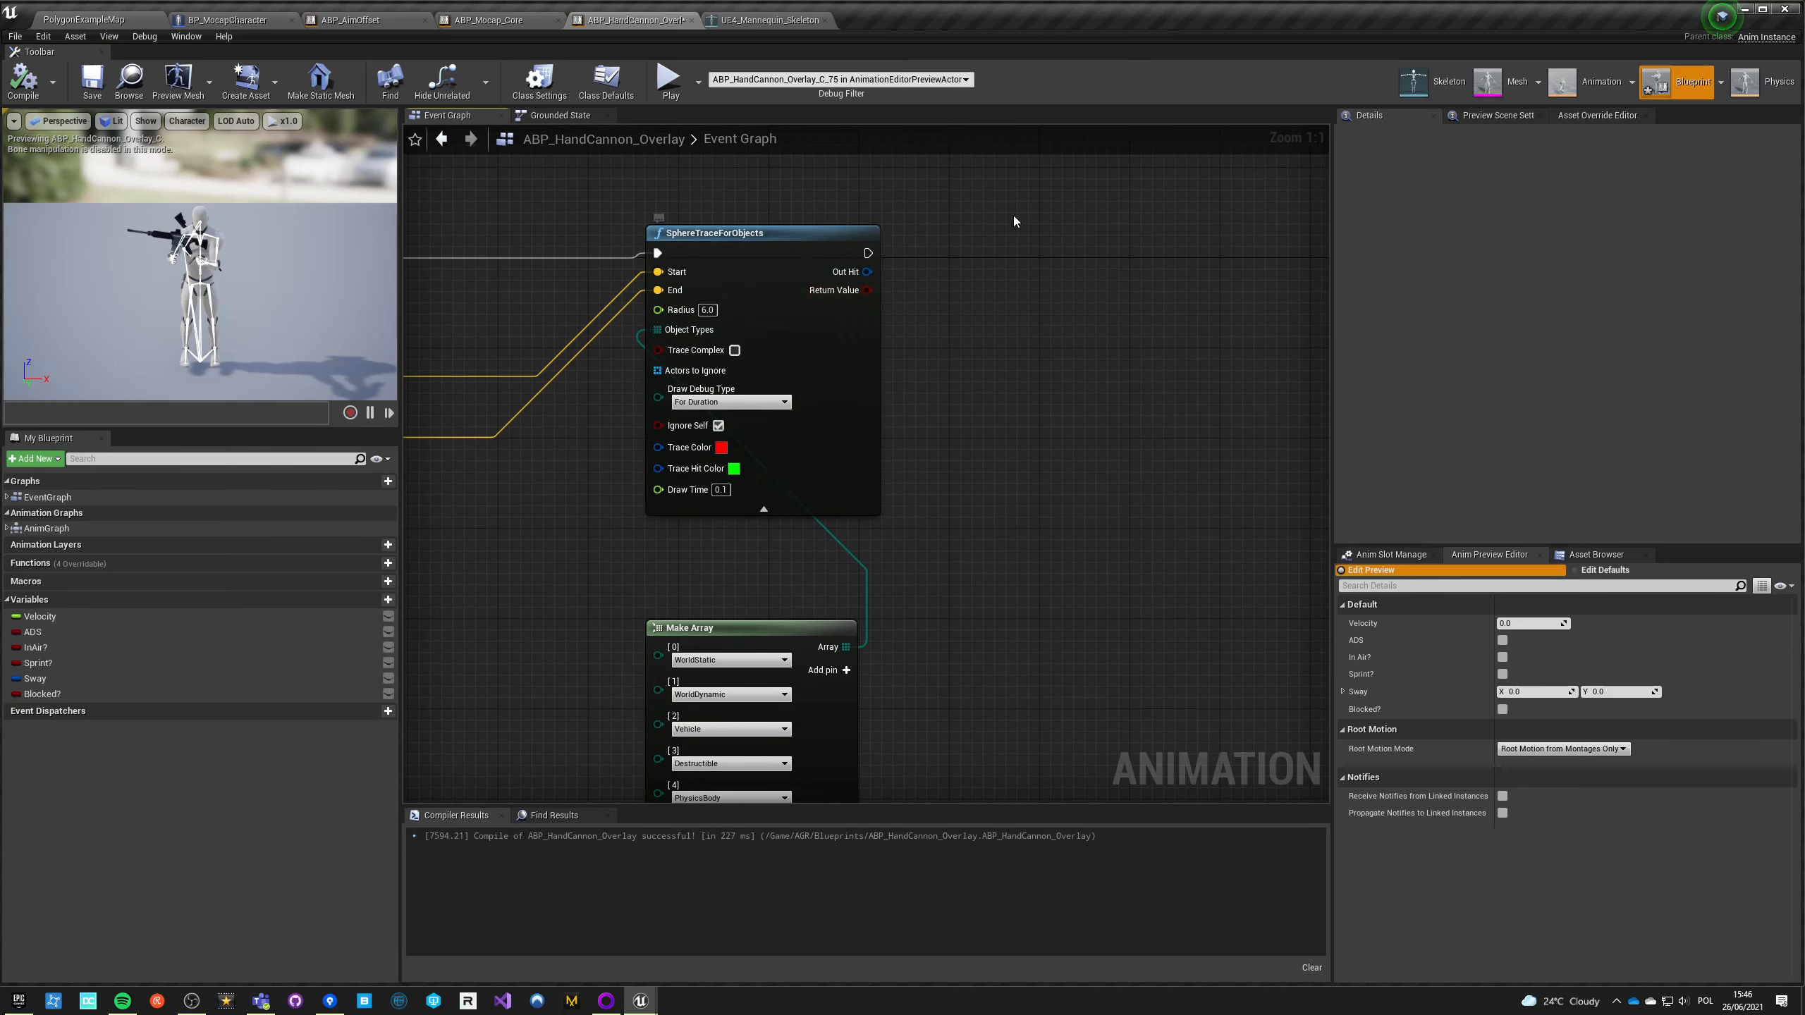
Step: Promote the trace's Return Value to Blocked? and switch to the level editor
right_click(870, 289)
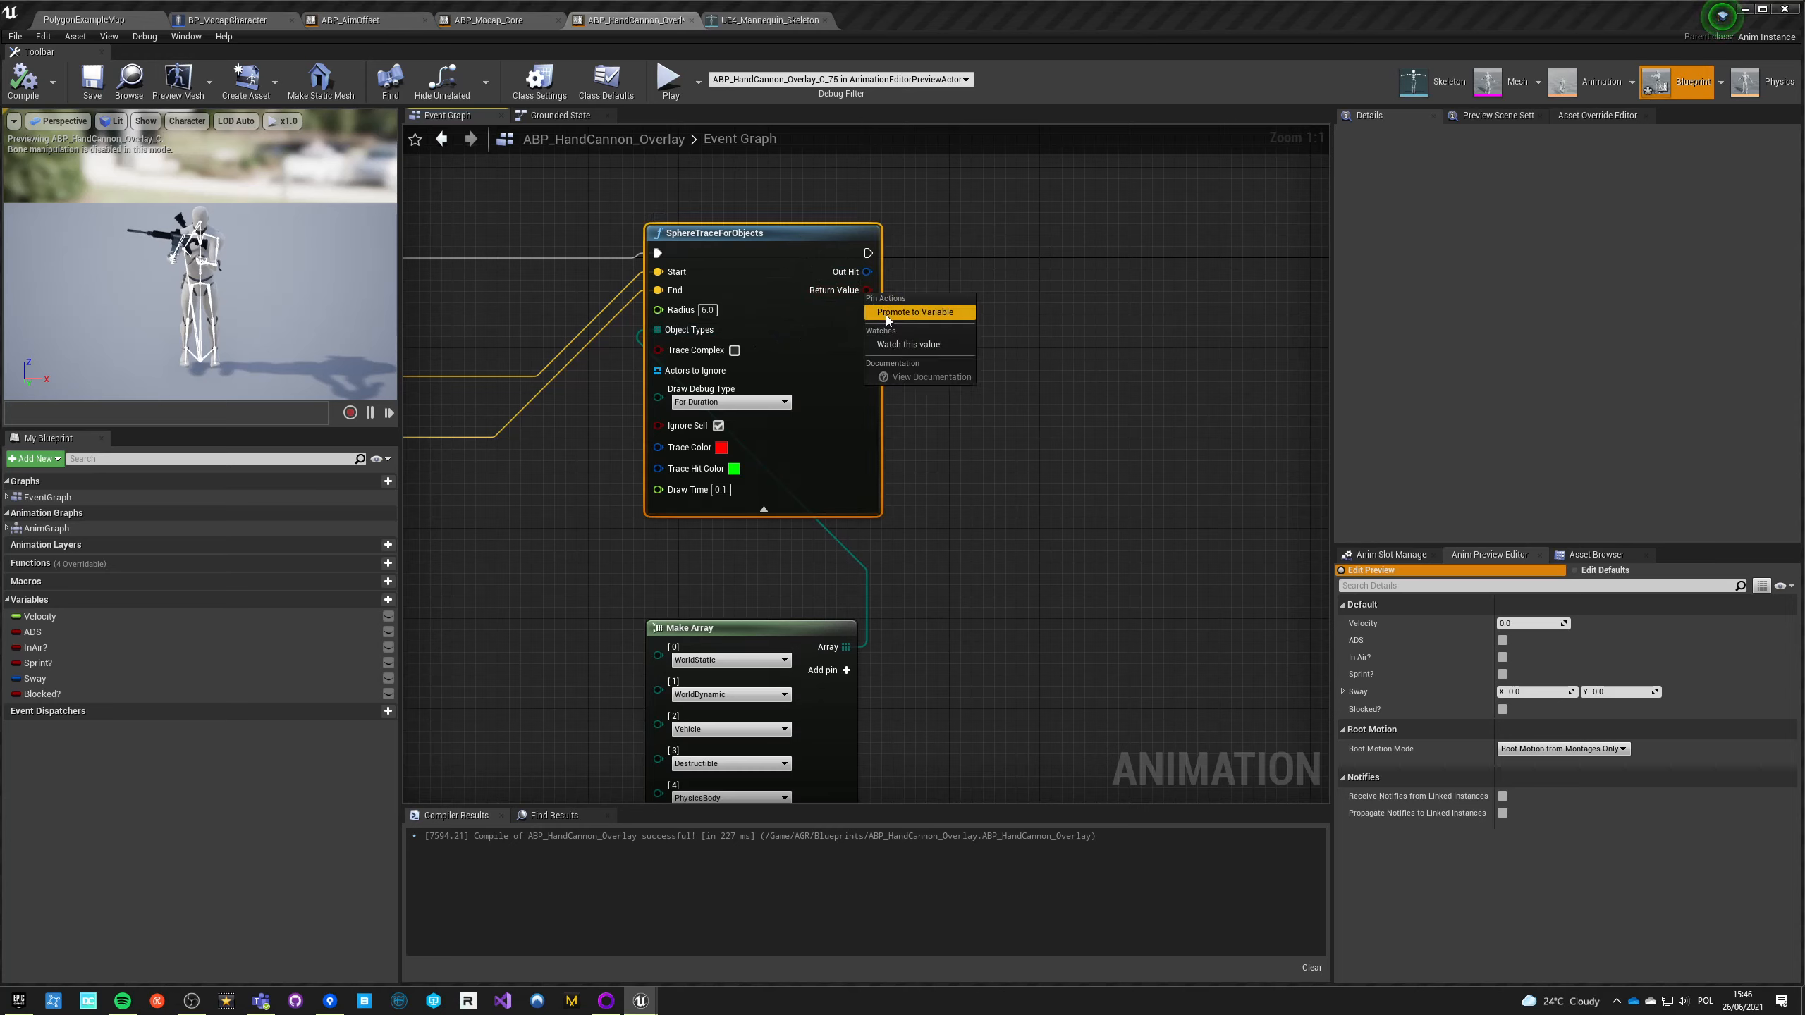
left_click(910, 311)
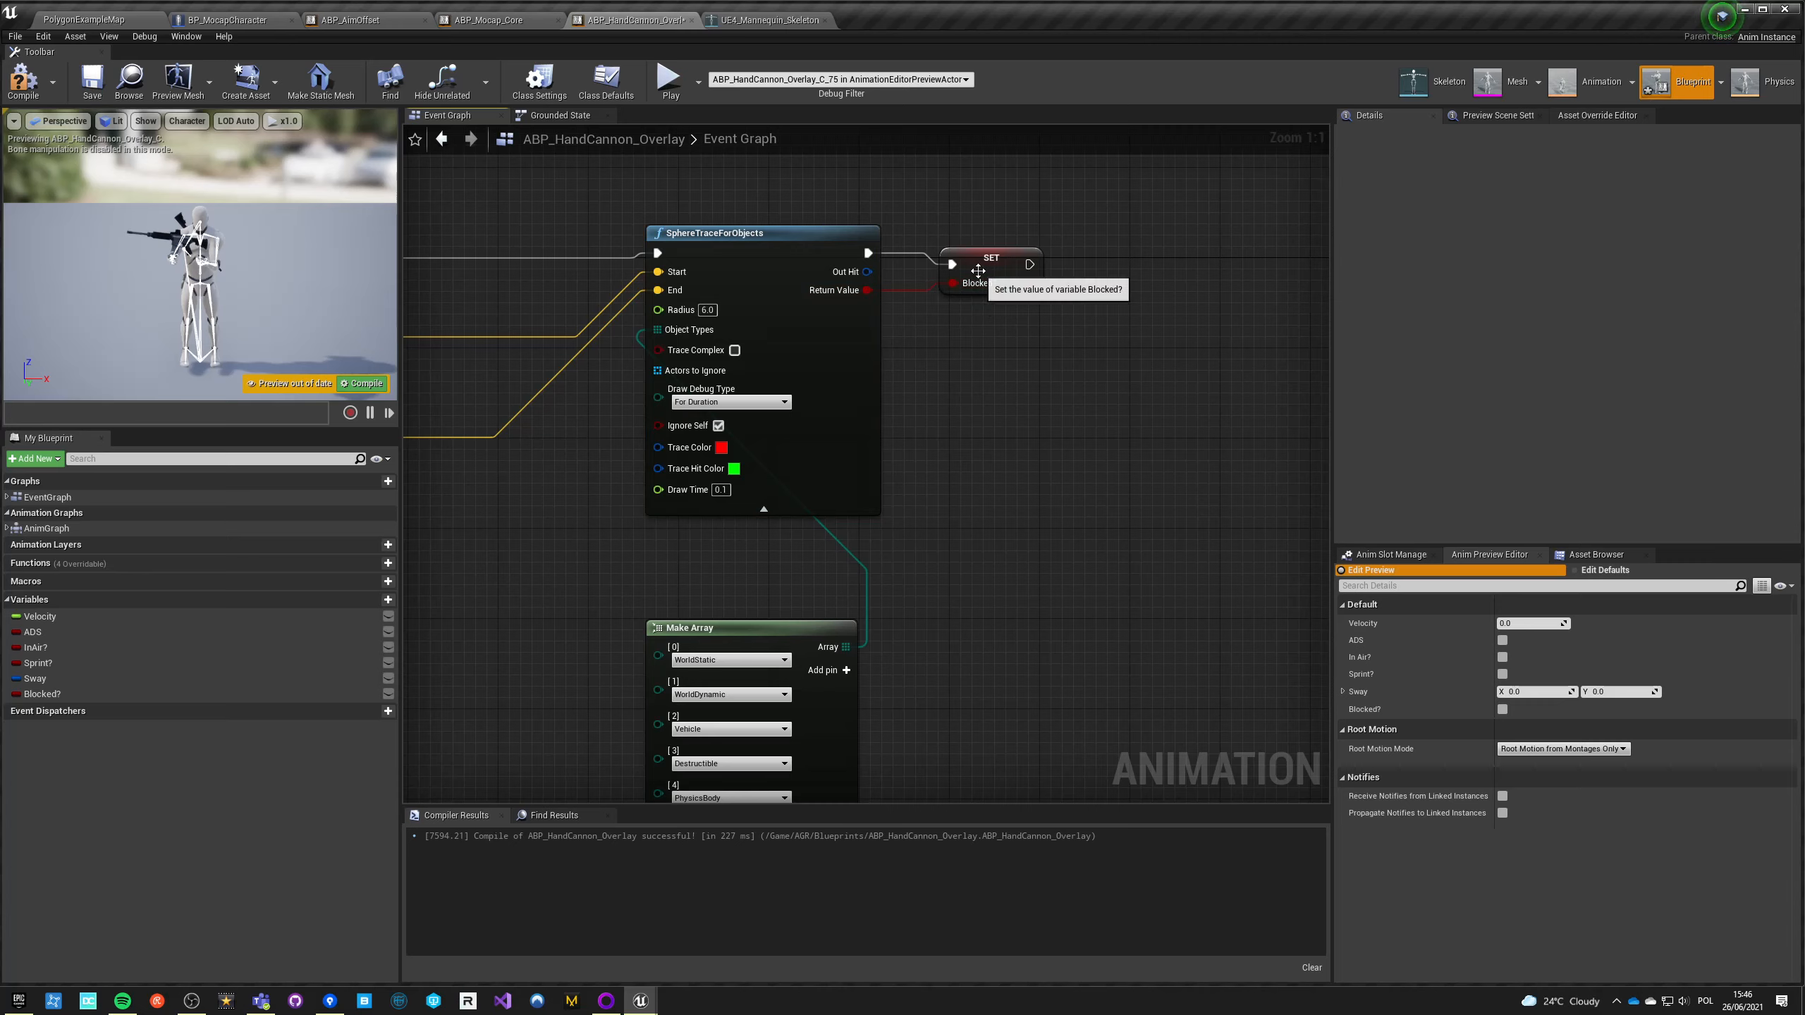
left_click(990, 258)
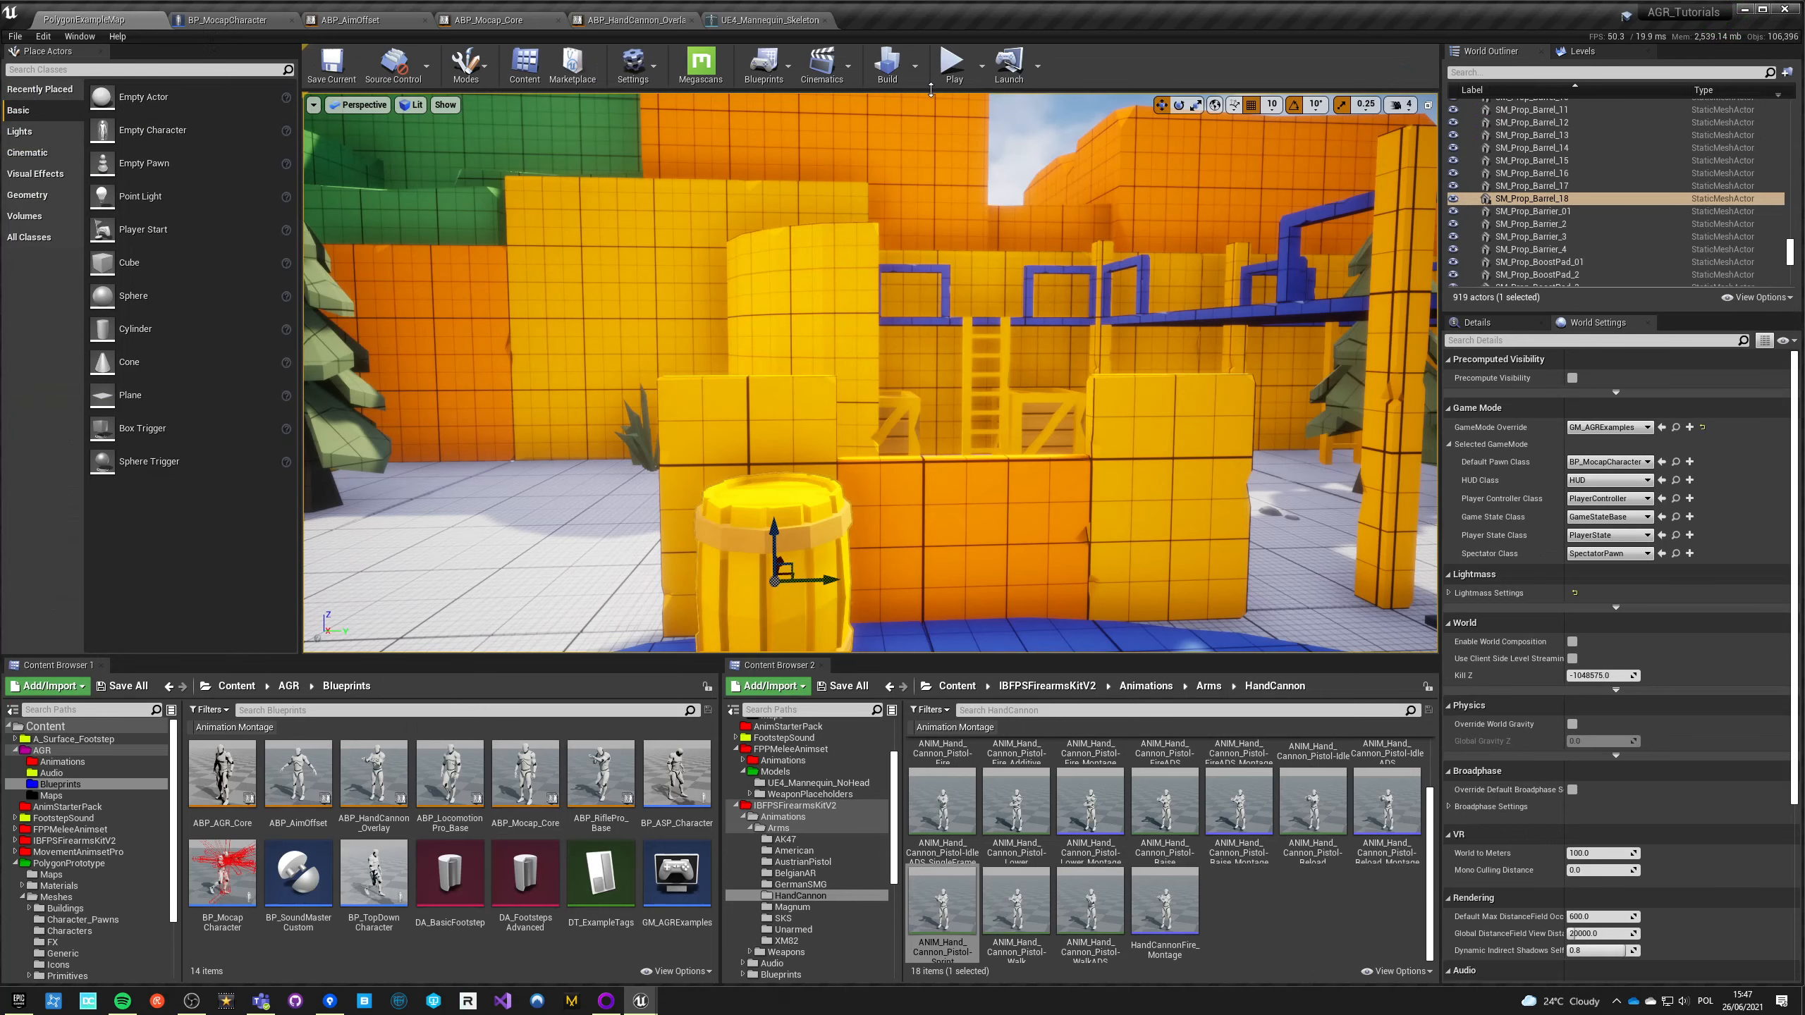
Step: Check the UE4_Mannequin_Skeleton sockets, then bring up BP_MocapCharacter's event graph
left_click(951, 64)
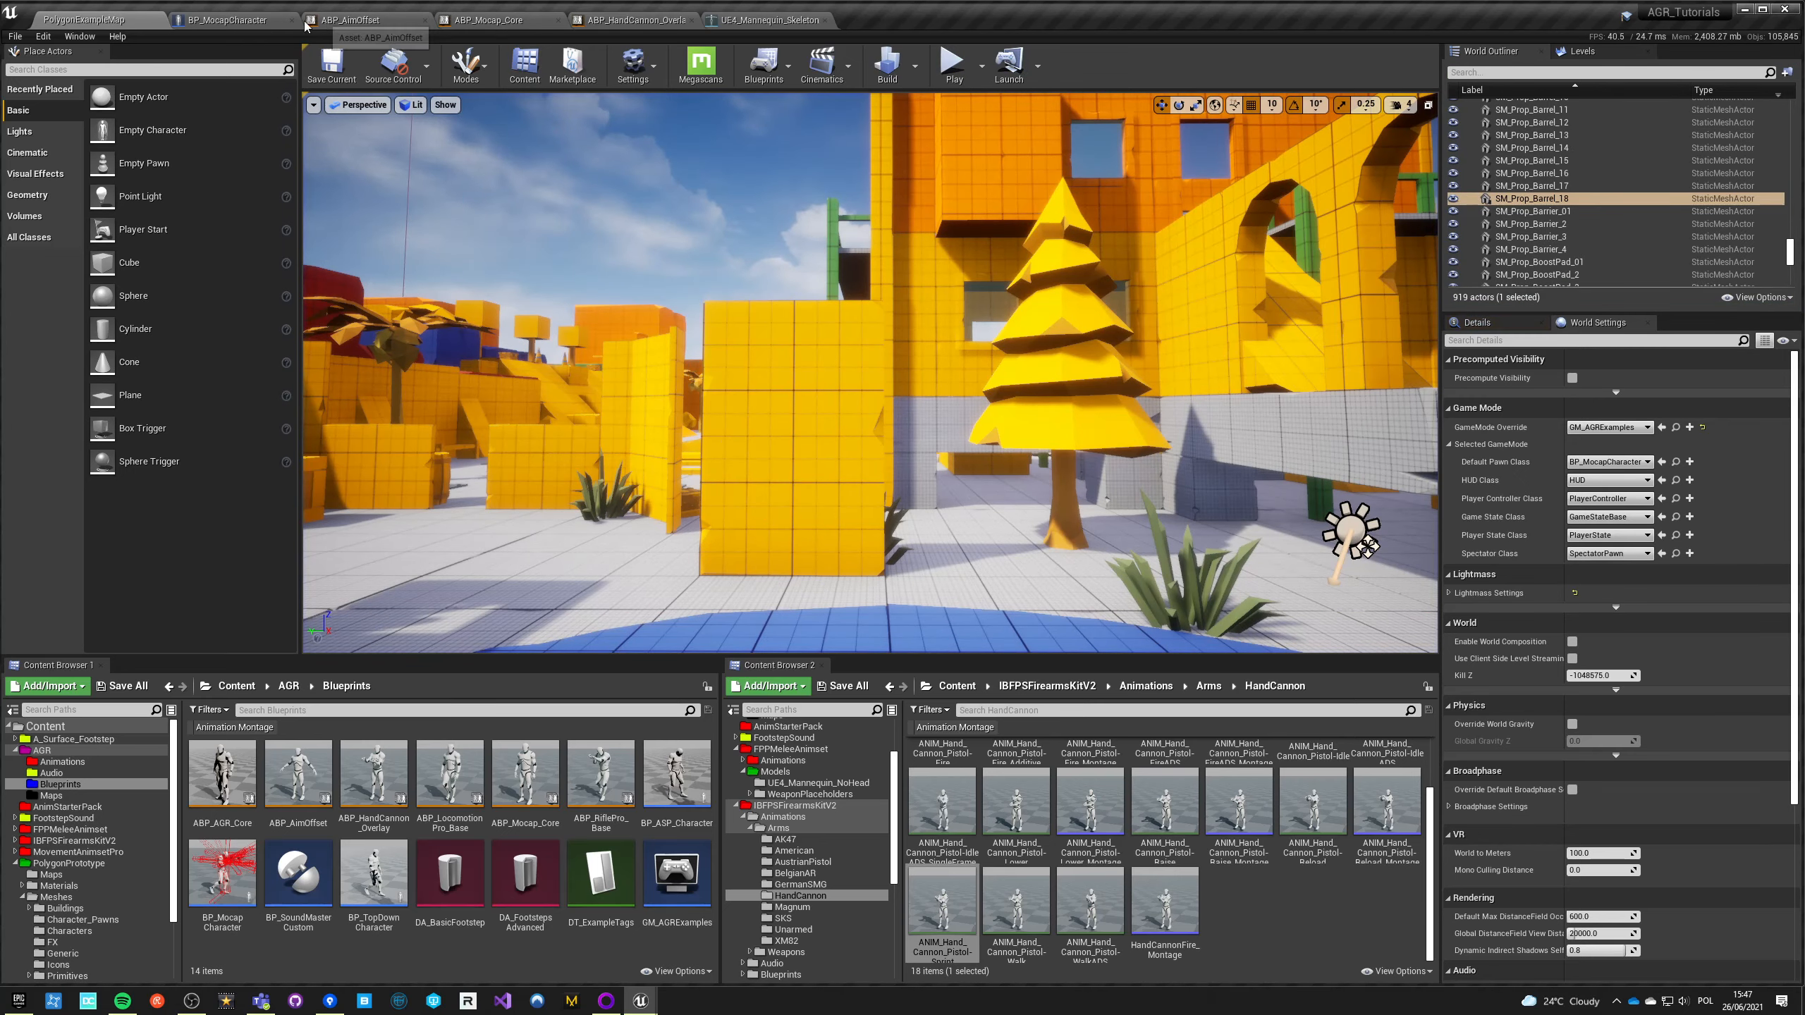
left_click(765, 19)
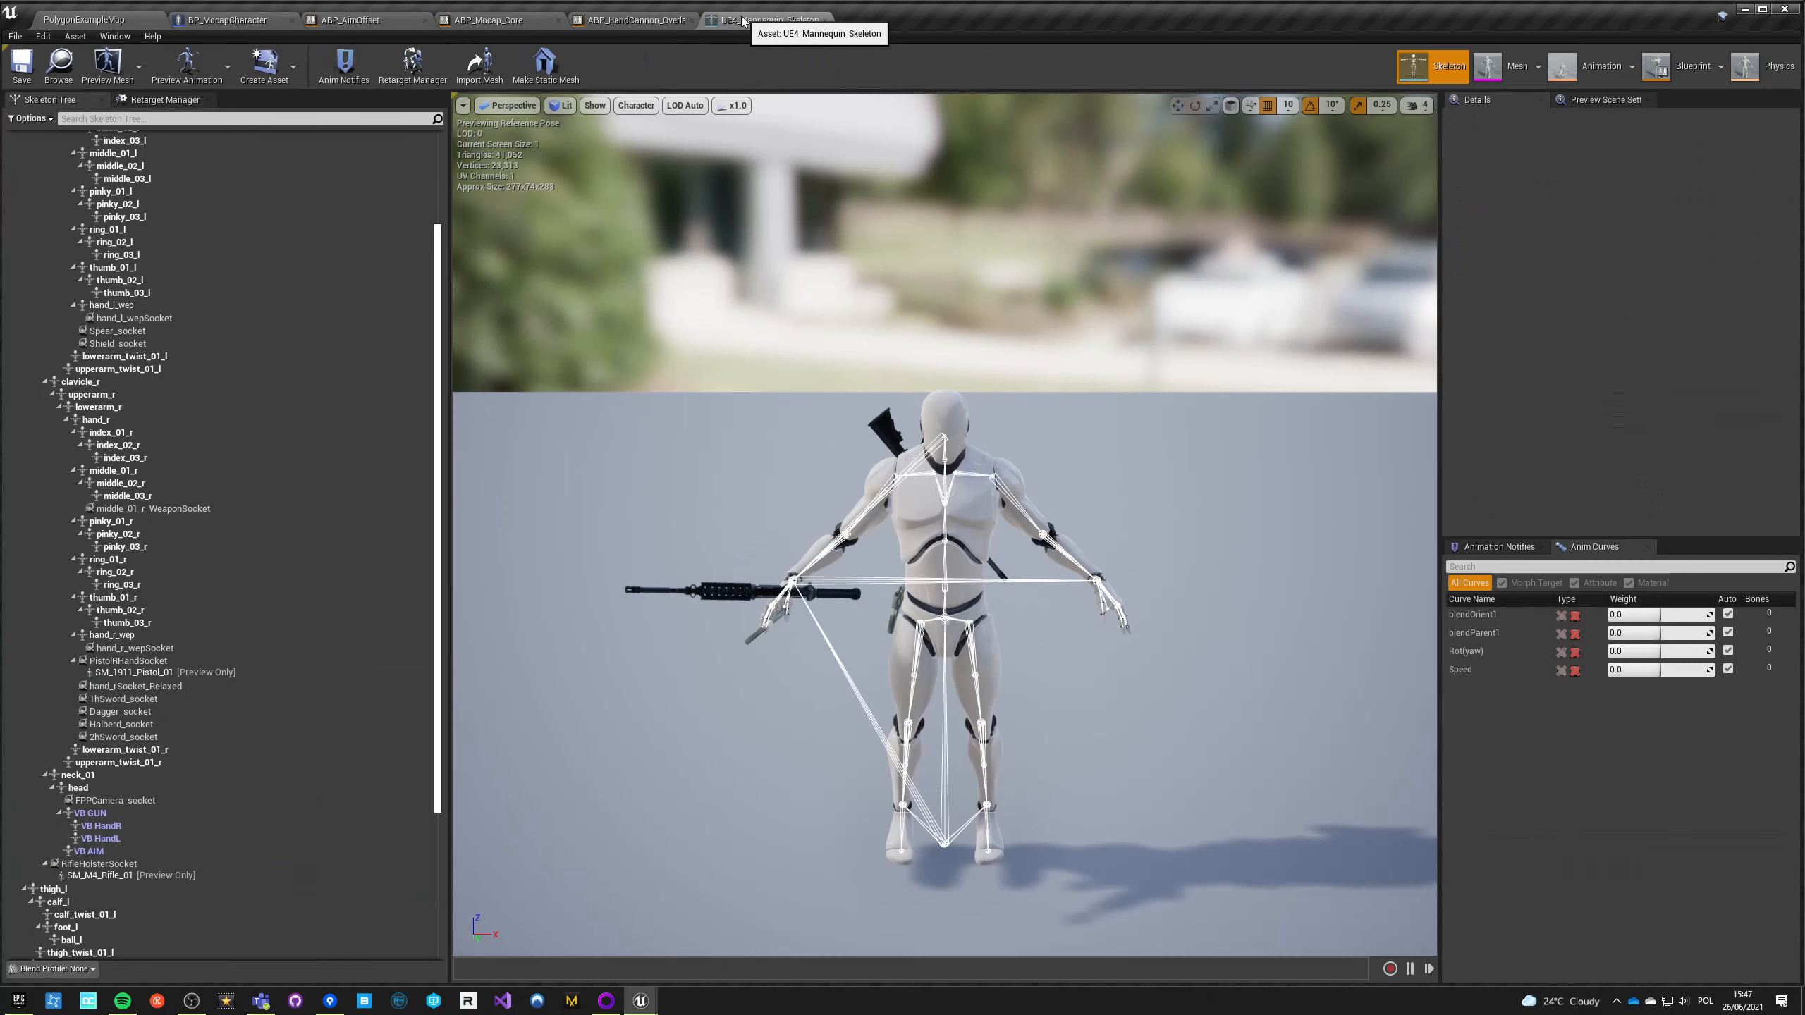
left_click(213, 20)
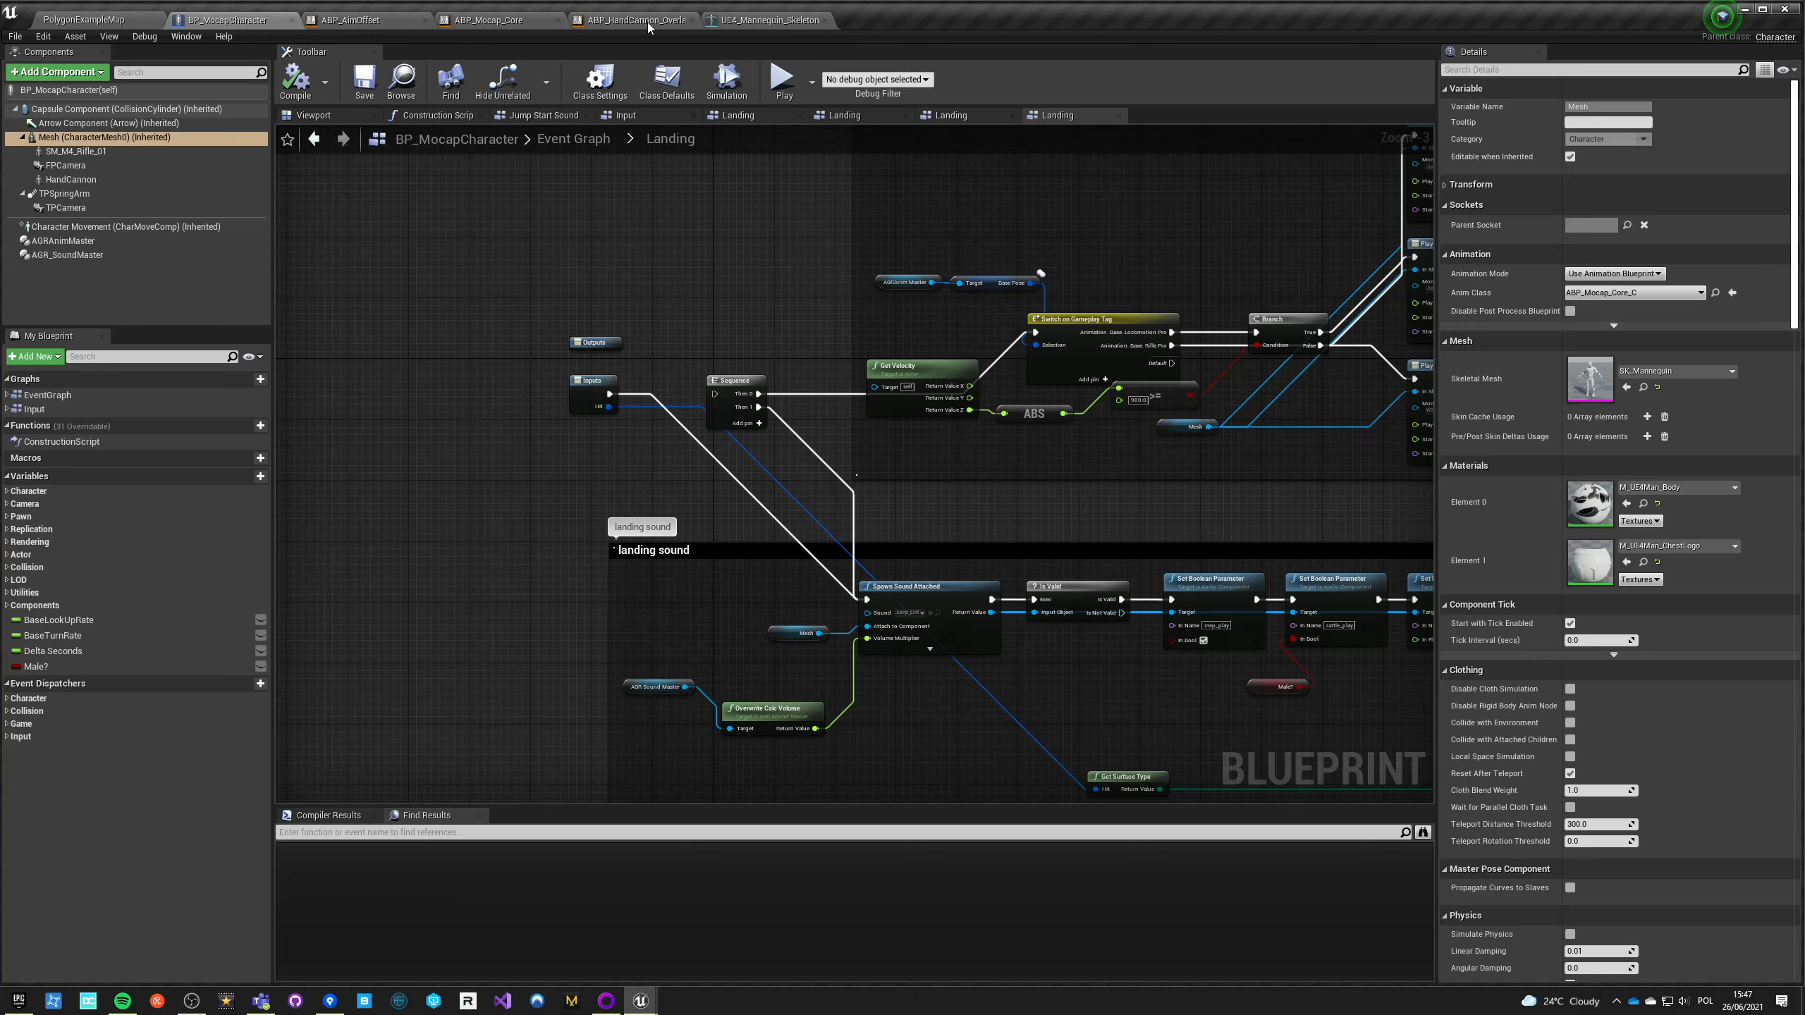
Step: Replace Get Forward Vector with the head rotation's Get Right Vector, multiplier 45
left_click(630, 19)
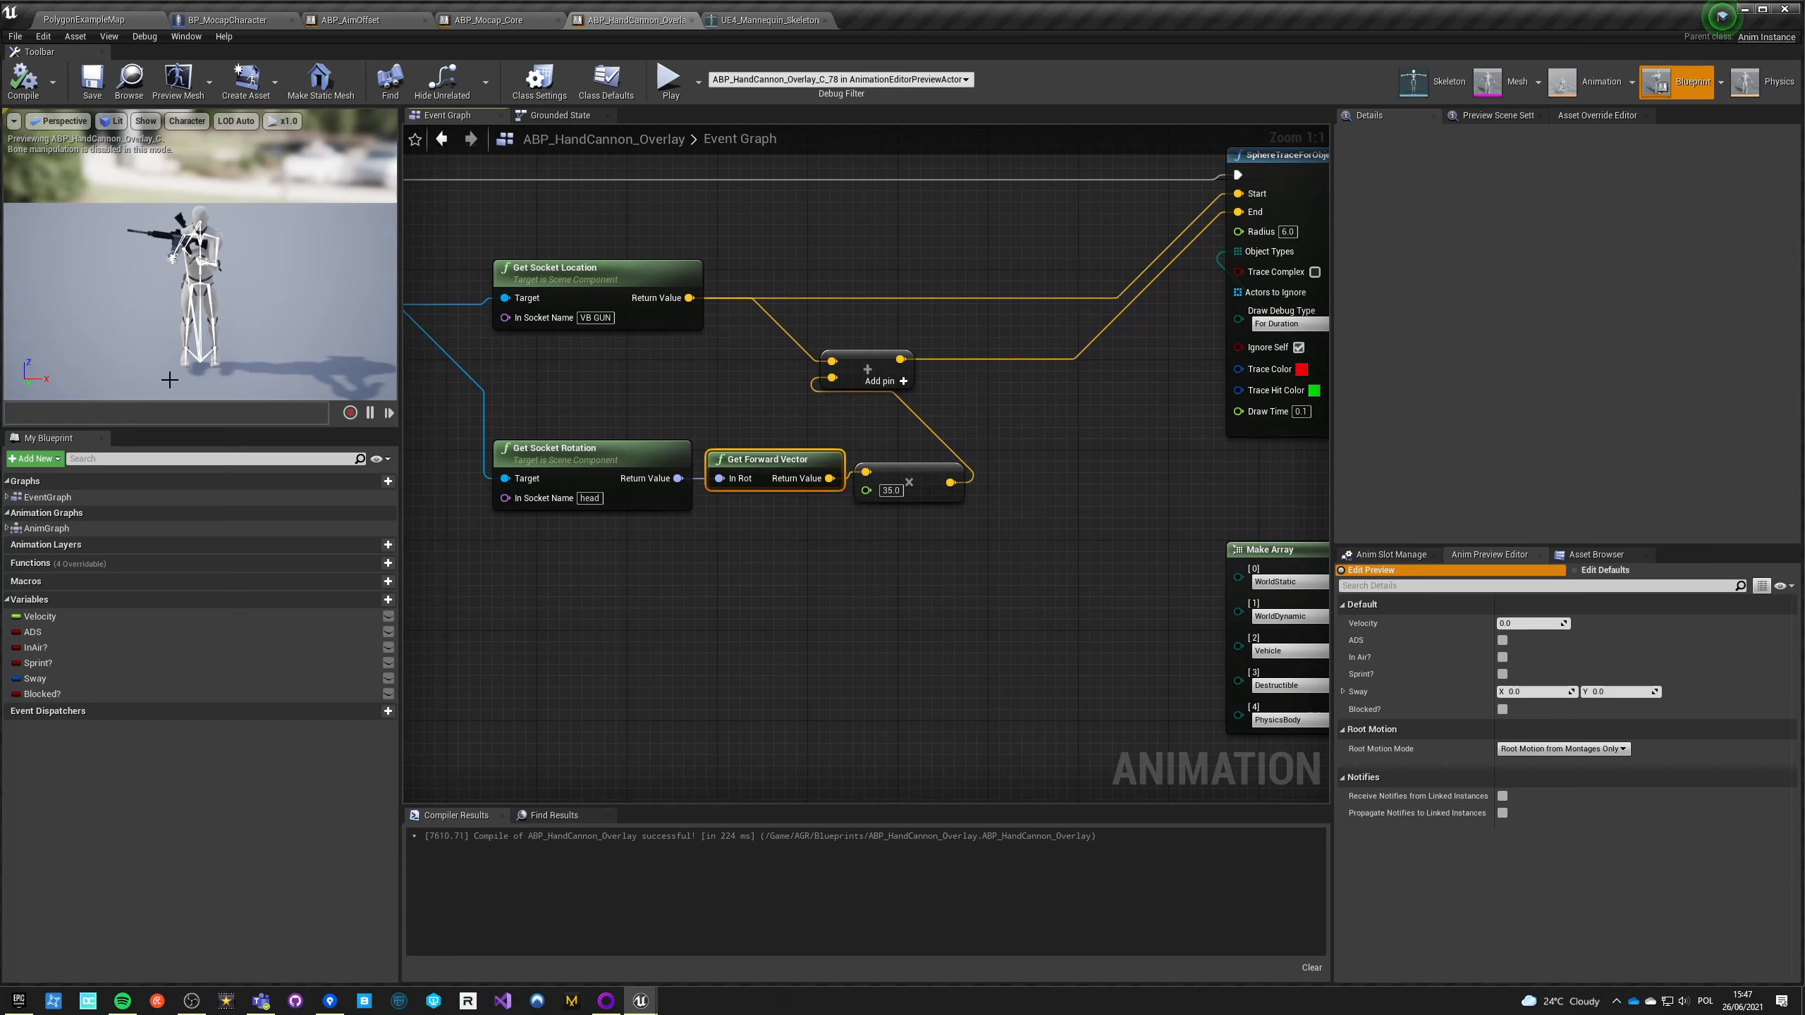
mouse_move(717, 594)
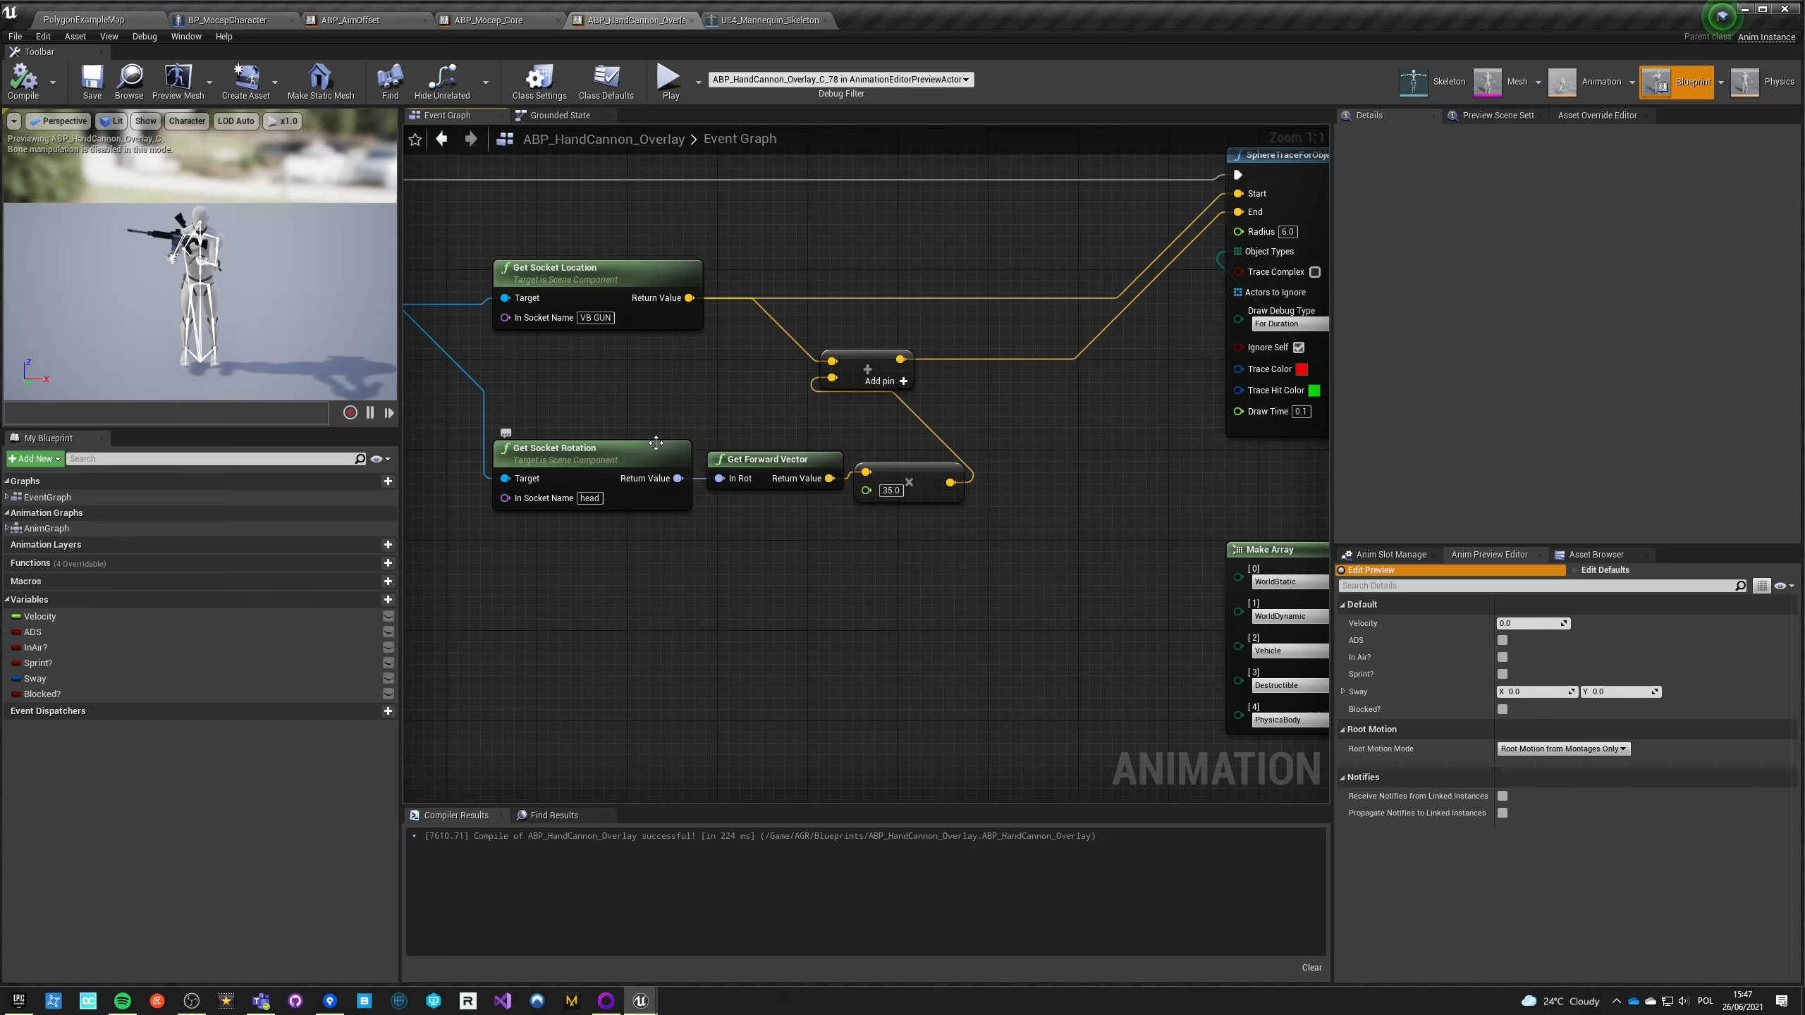
left_click_drag(679, 478, 733, 553)
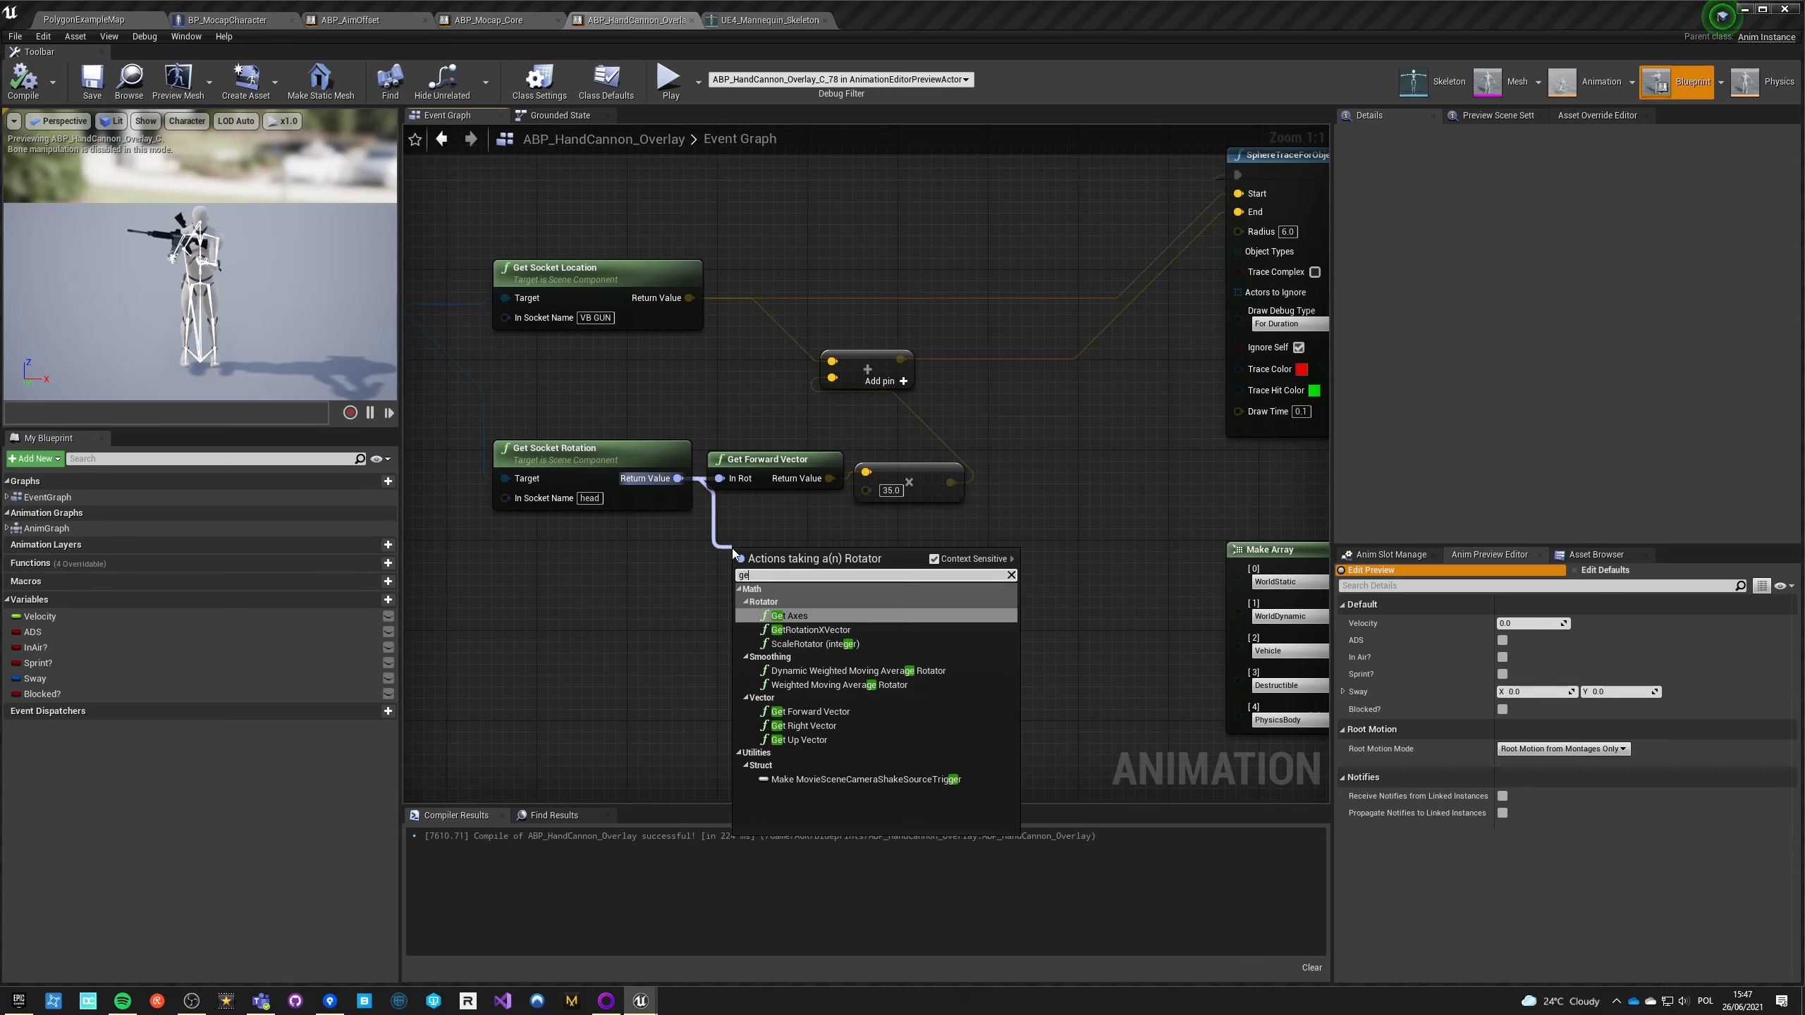
left_click(806, 726)
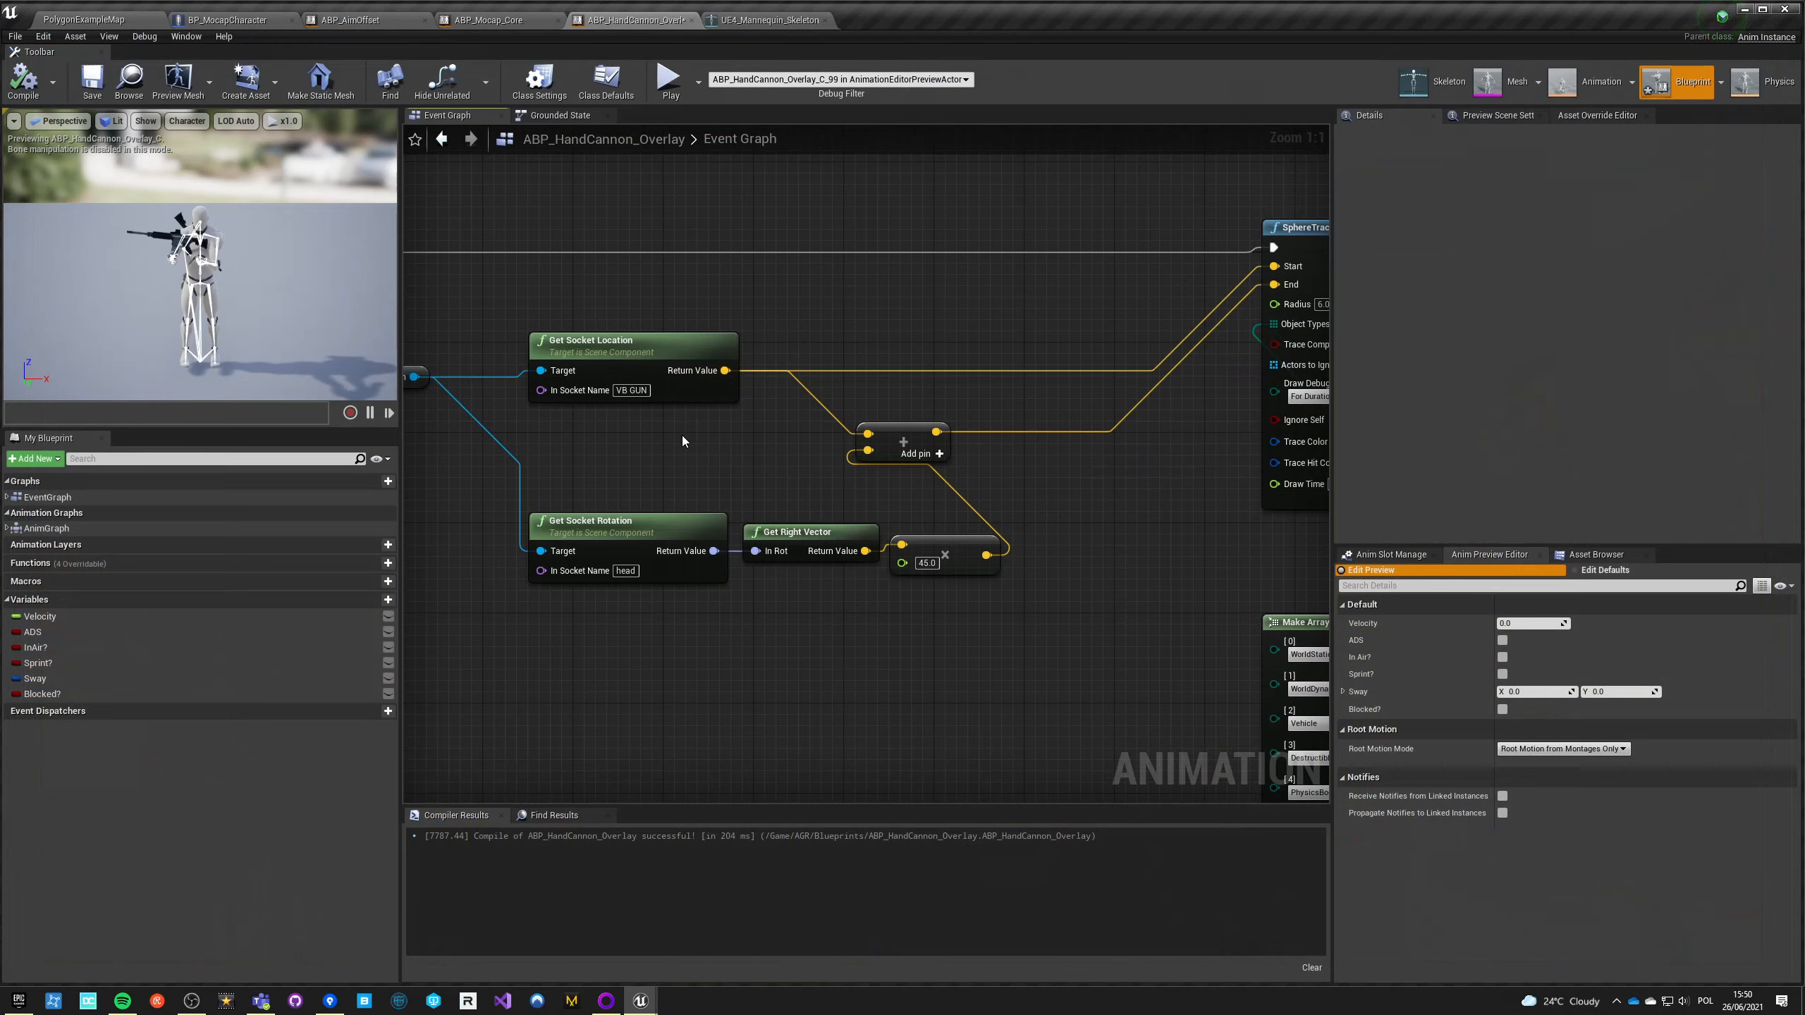
Step: Copy bone name index_01_r into Get Socket Location's In Socket Name, then open BP_MocapCharacter
left_click(765, 19)
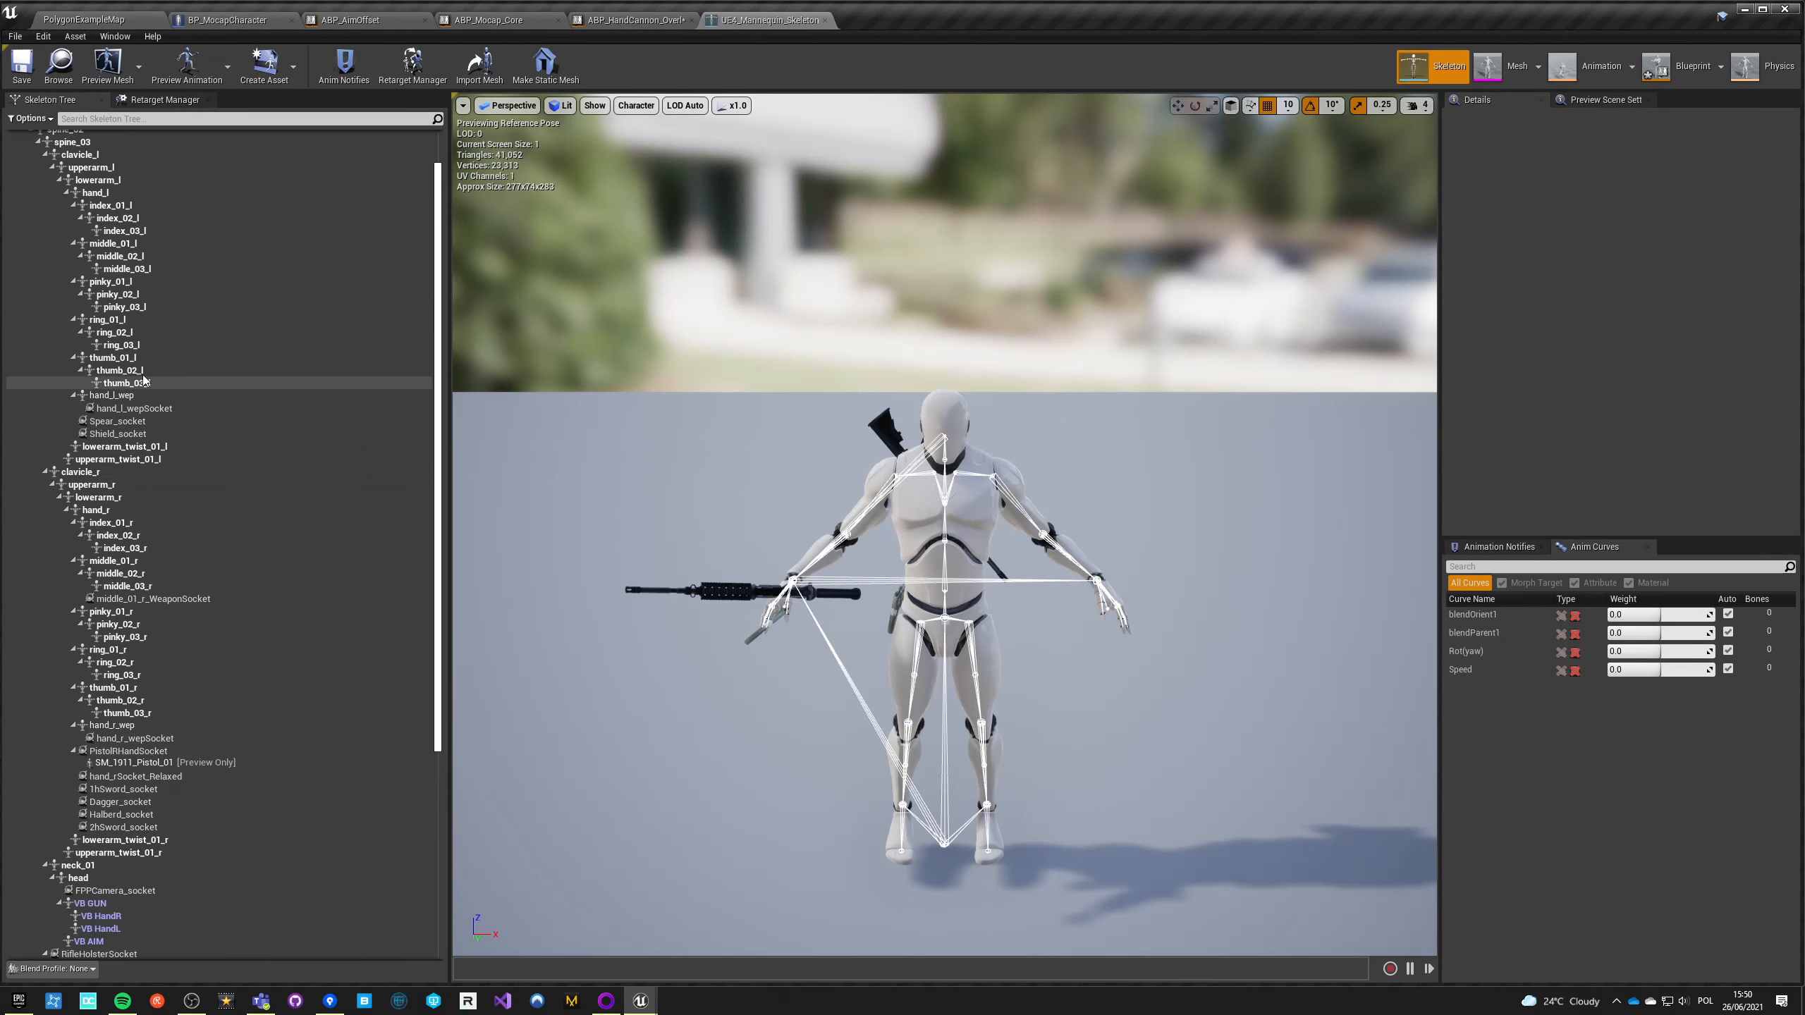
left_click(109, 205)
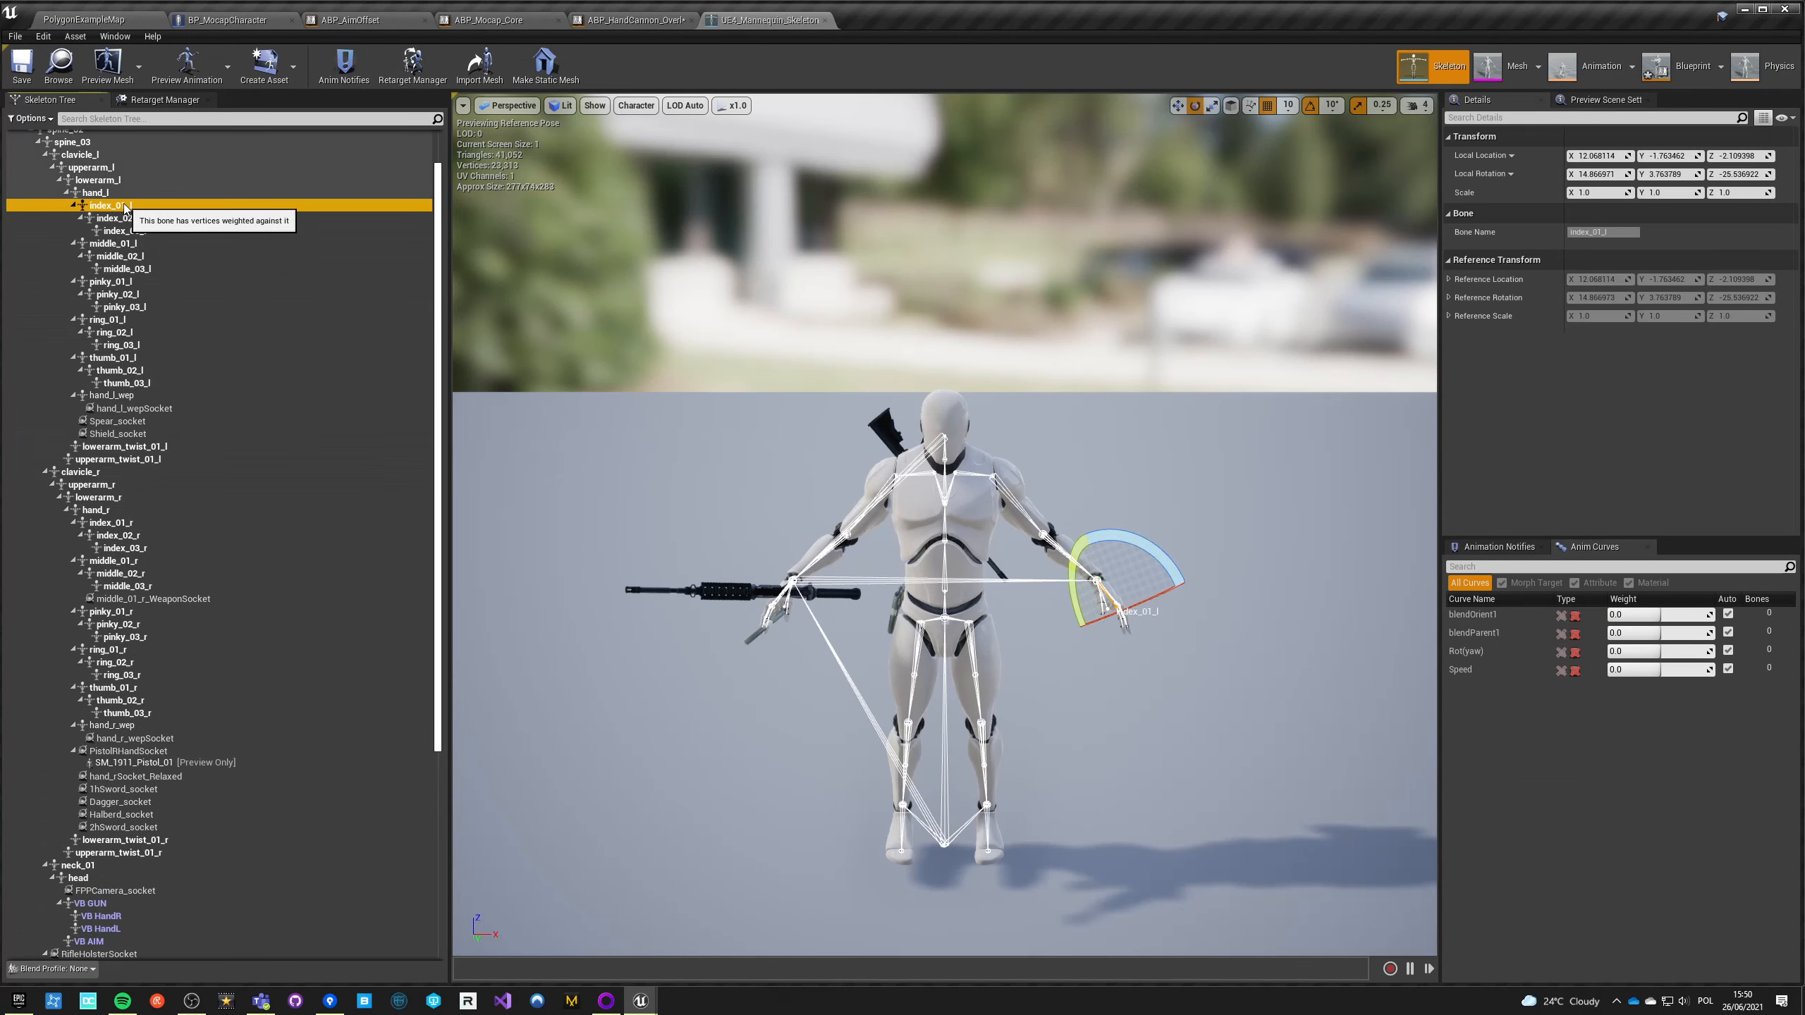
right_click(113, 522)
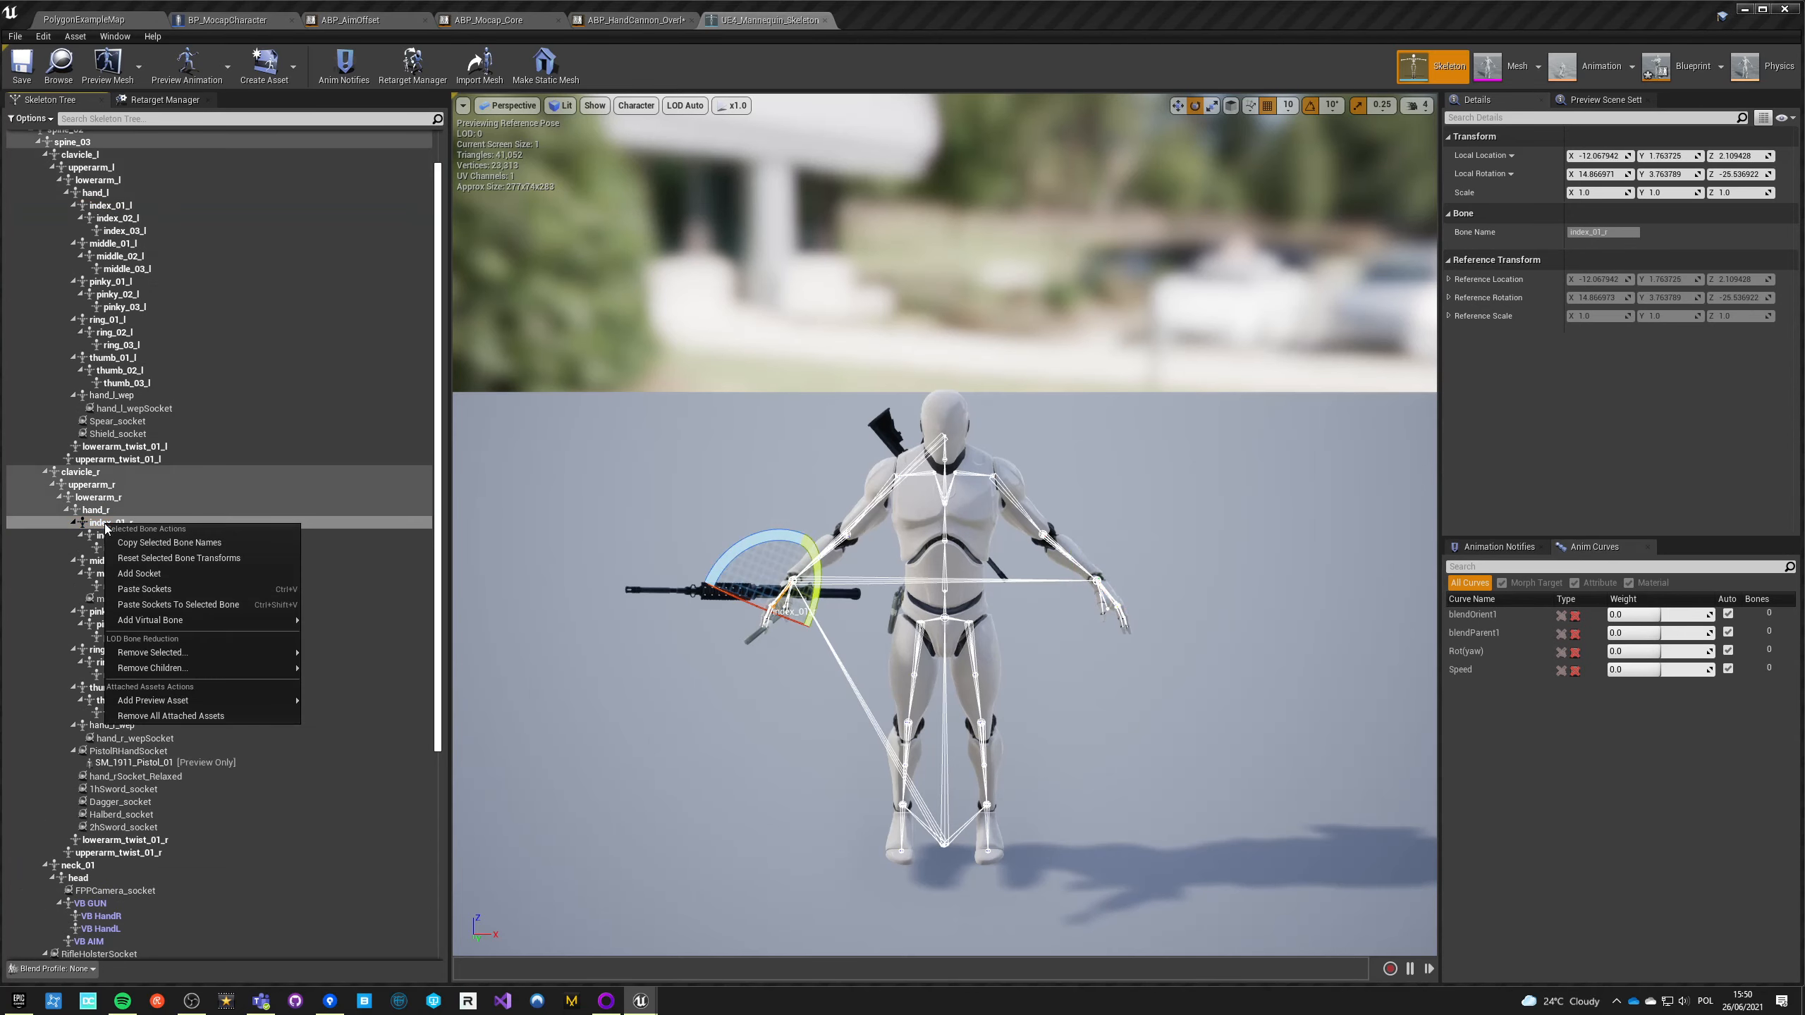
left_click(628, 20)
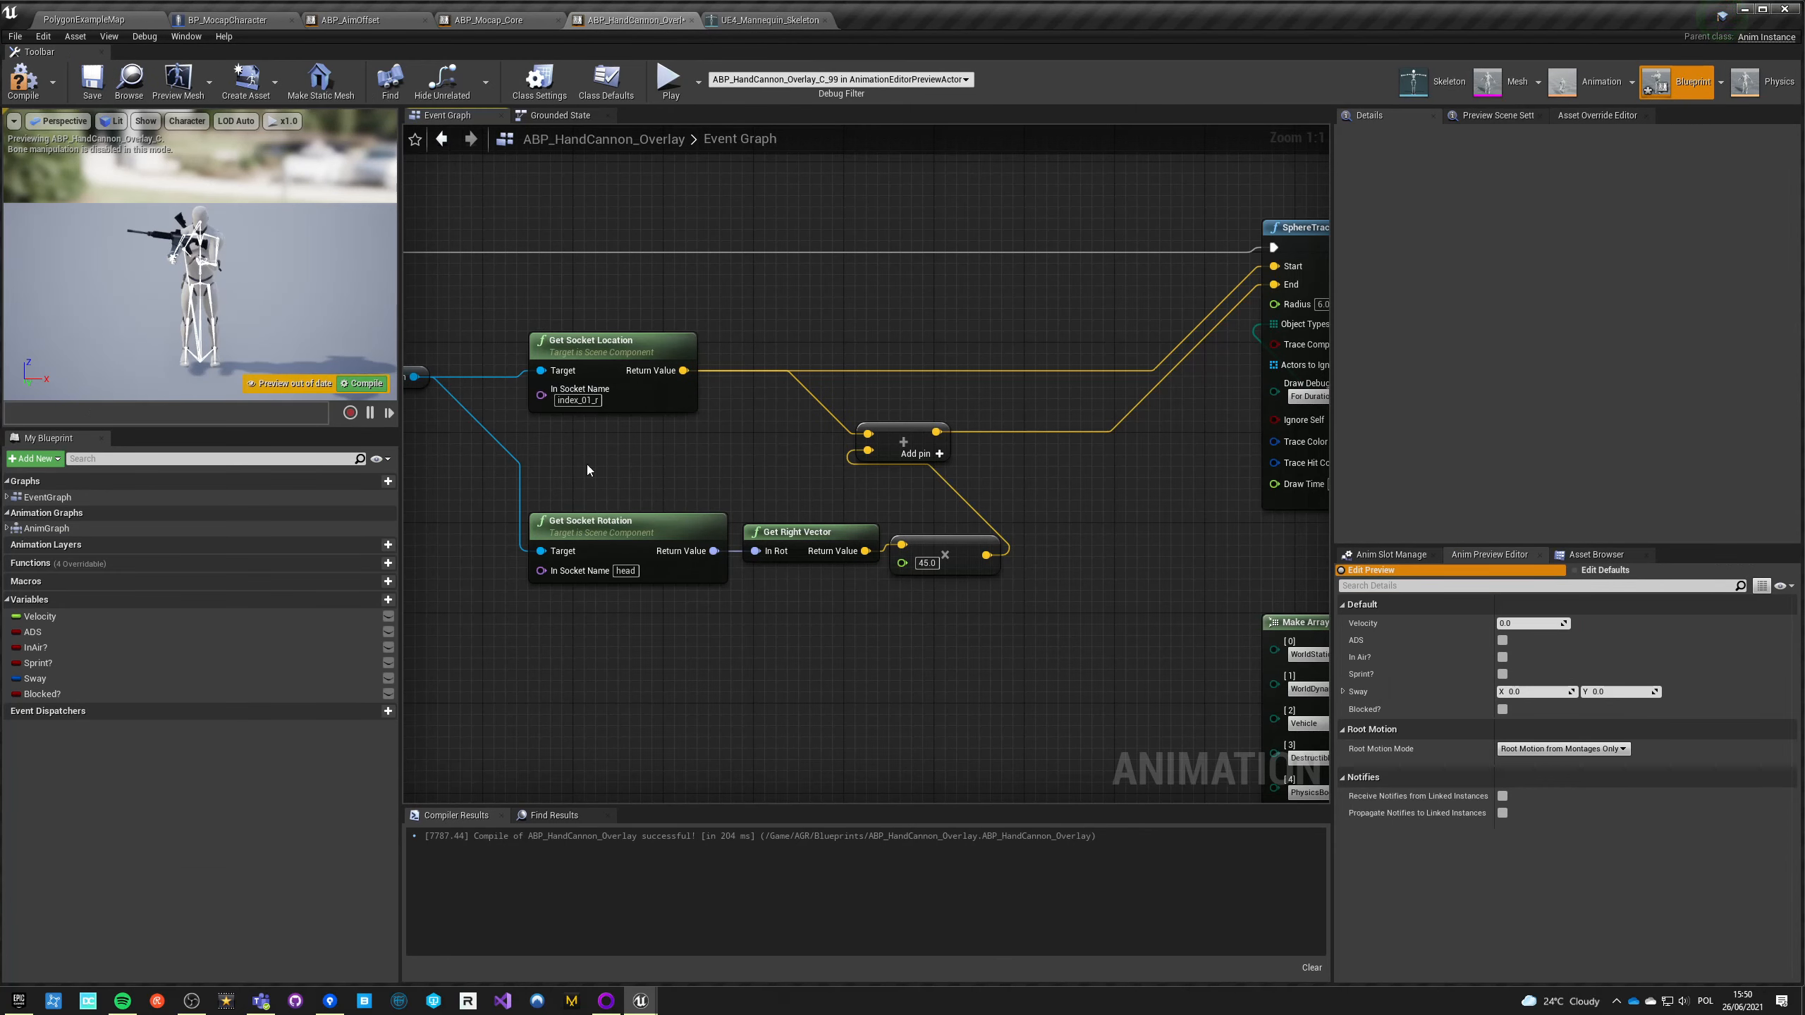
left_click(606, 80)
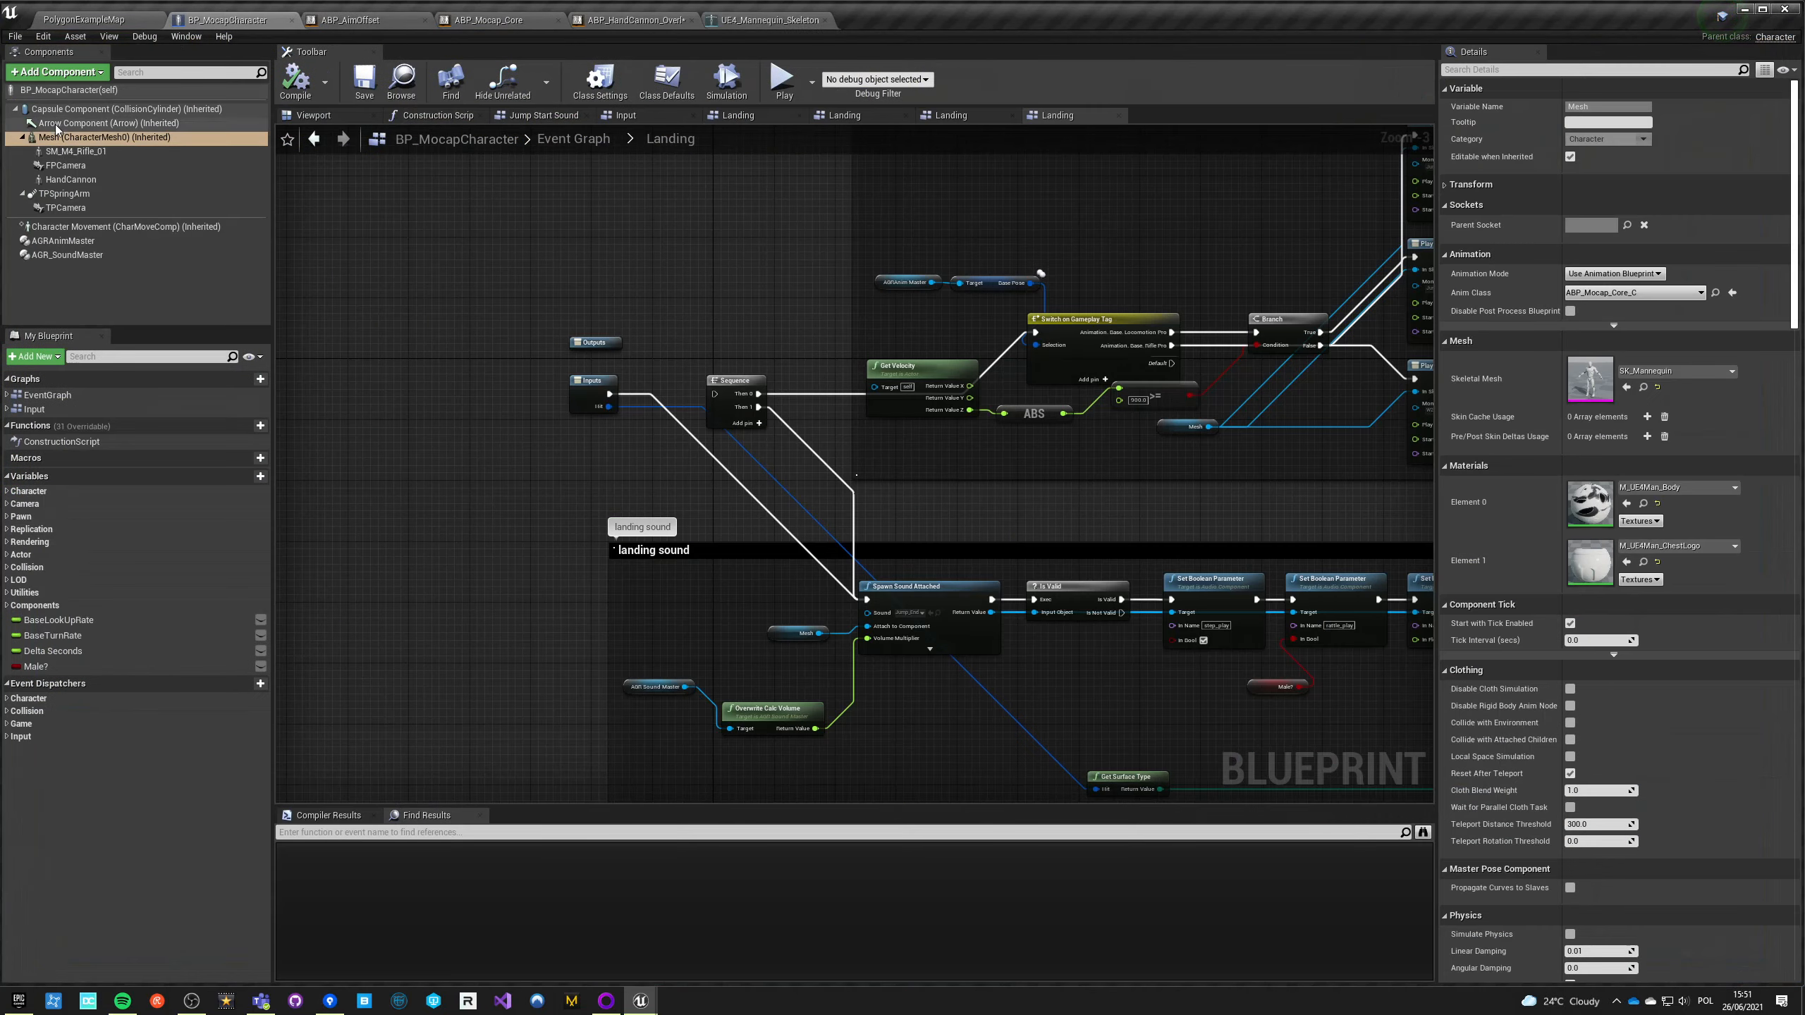
Step: Show BP_MocapCharacter in the 3D viewport and inspect its capsule component and skeletal mesh transform
left_click(127, 108)
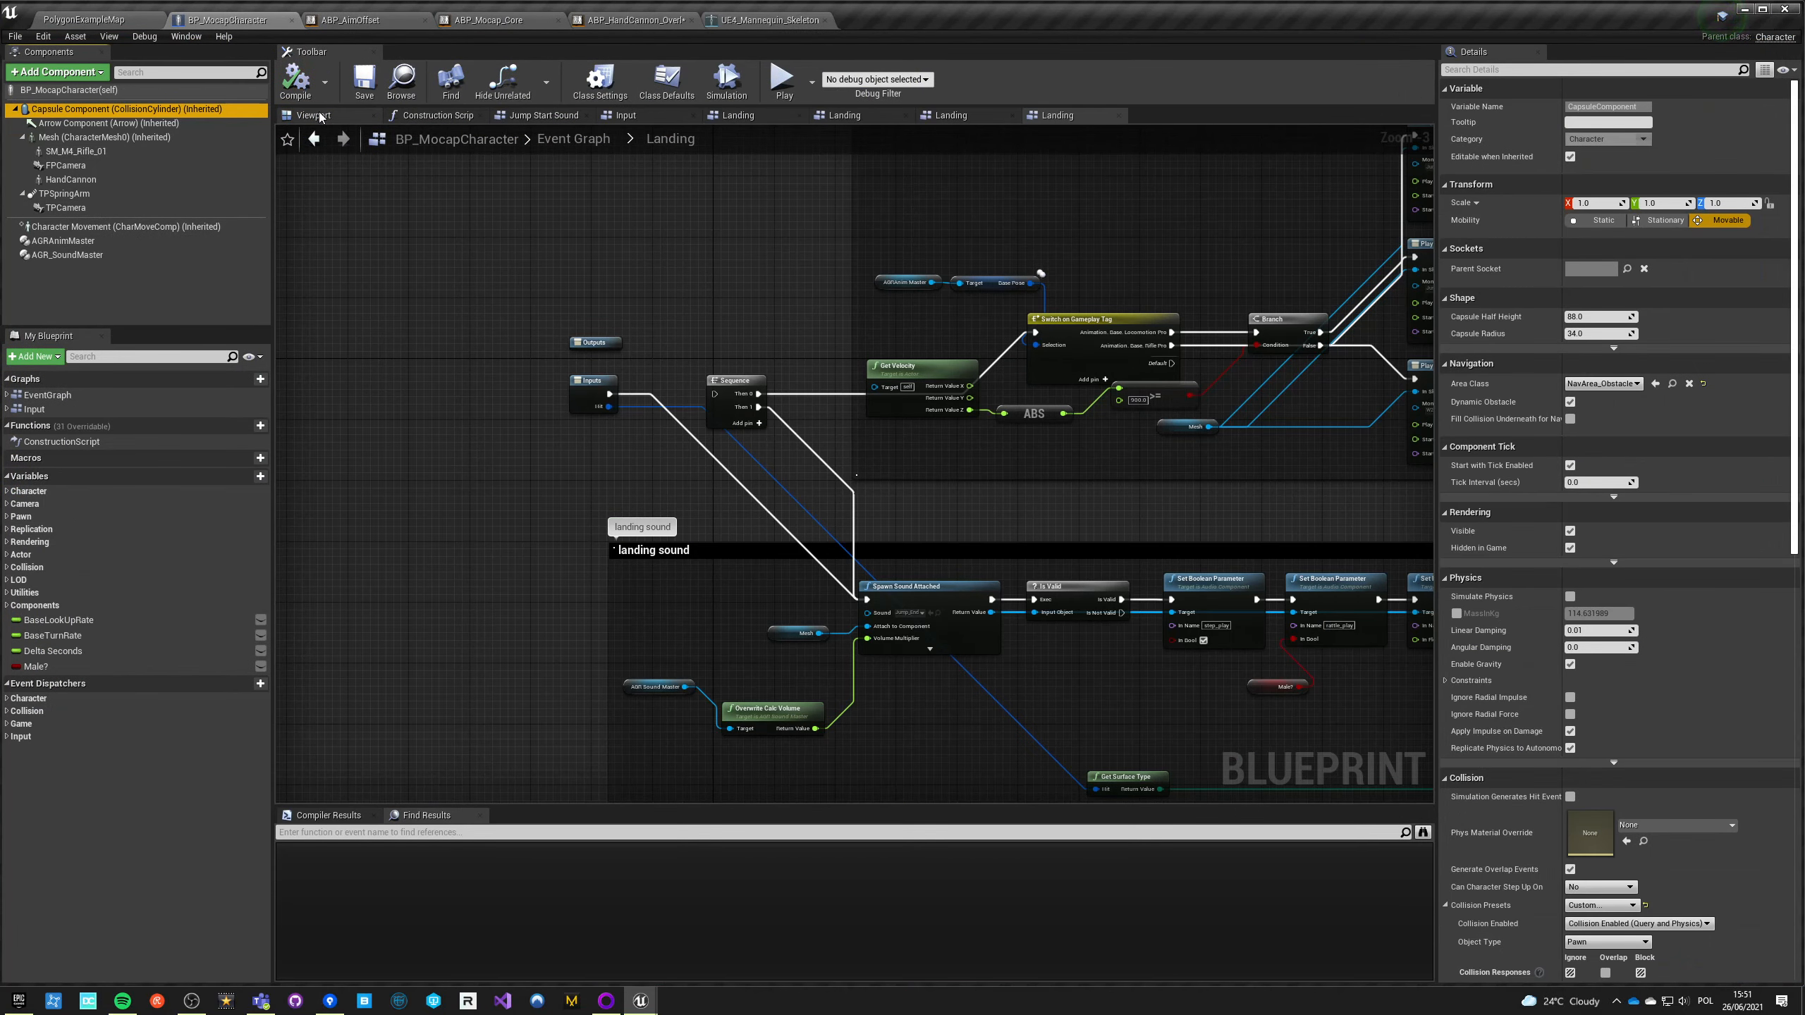
left_click(311, 114)
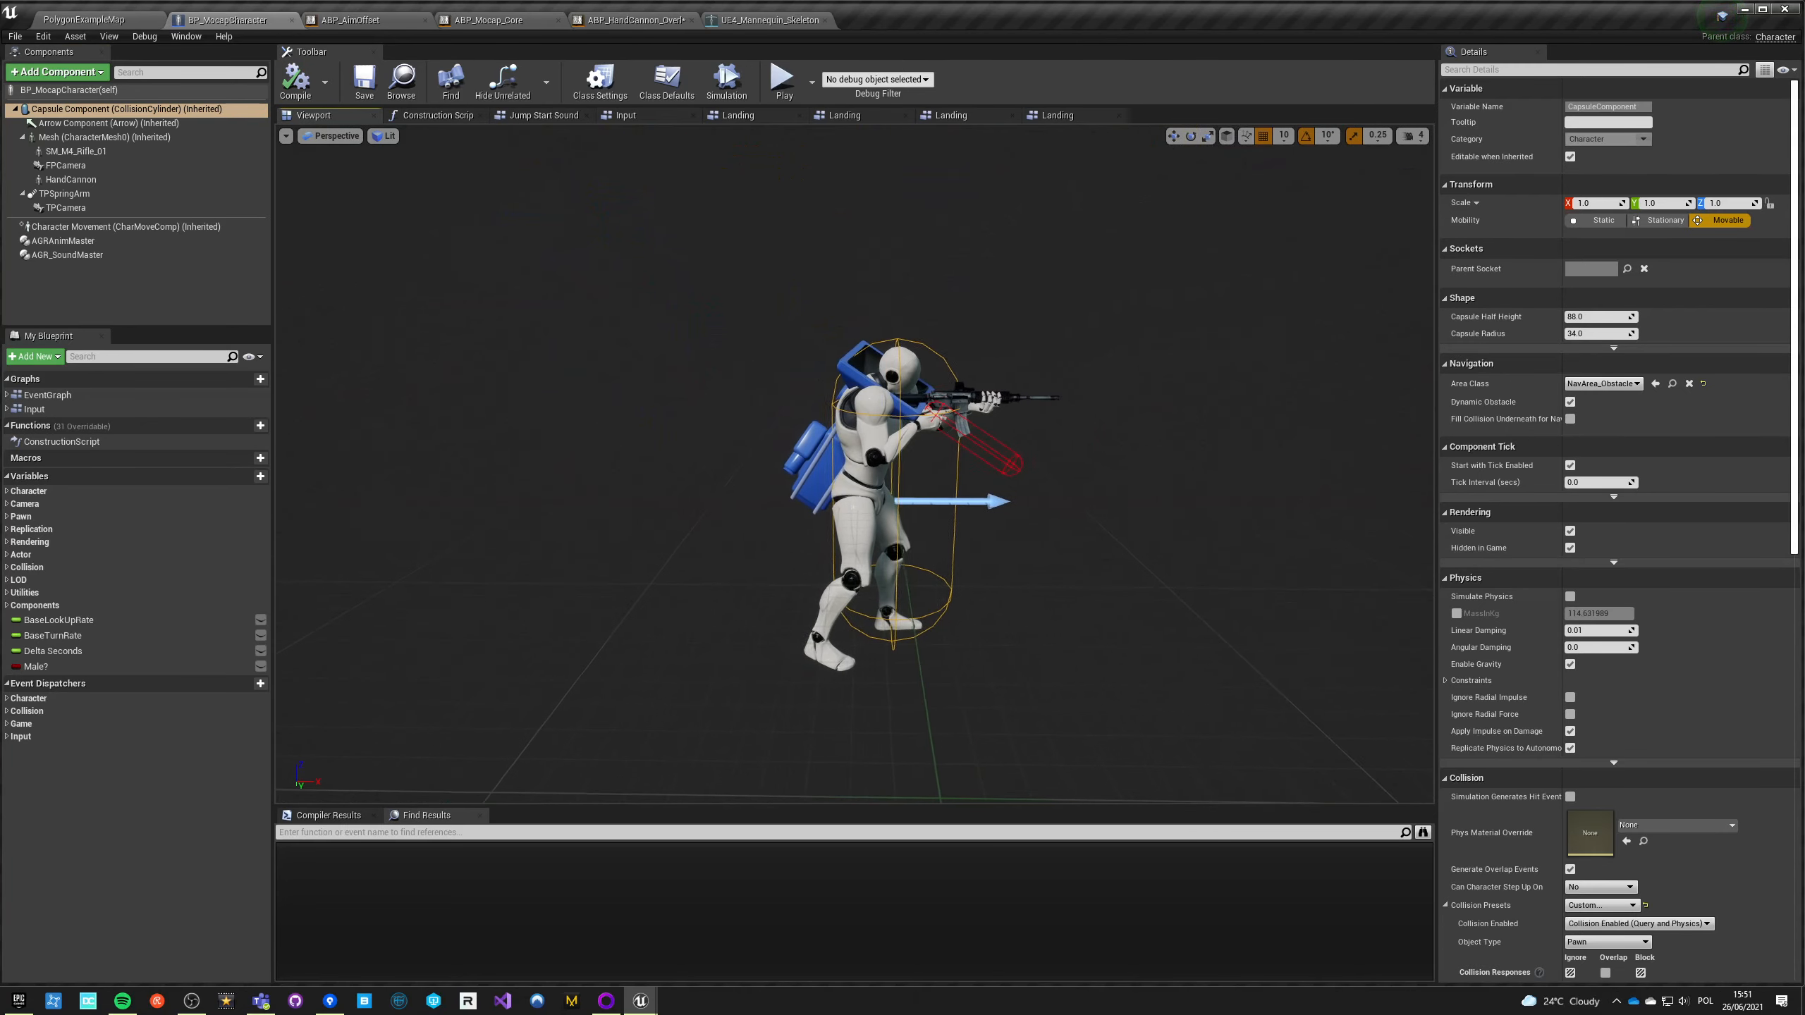
left_click(104, 137)
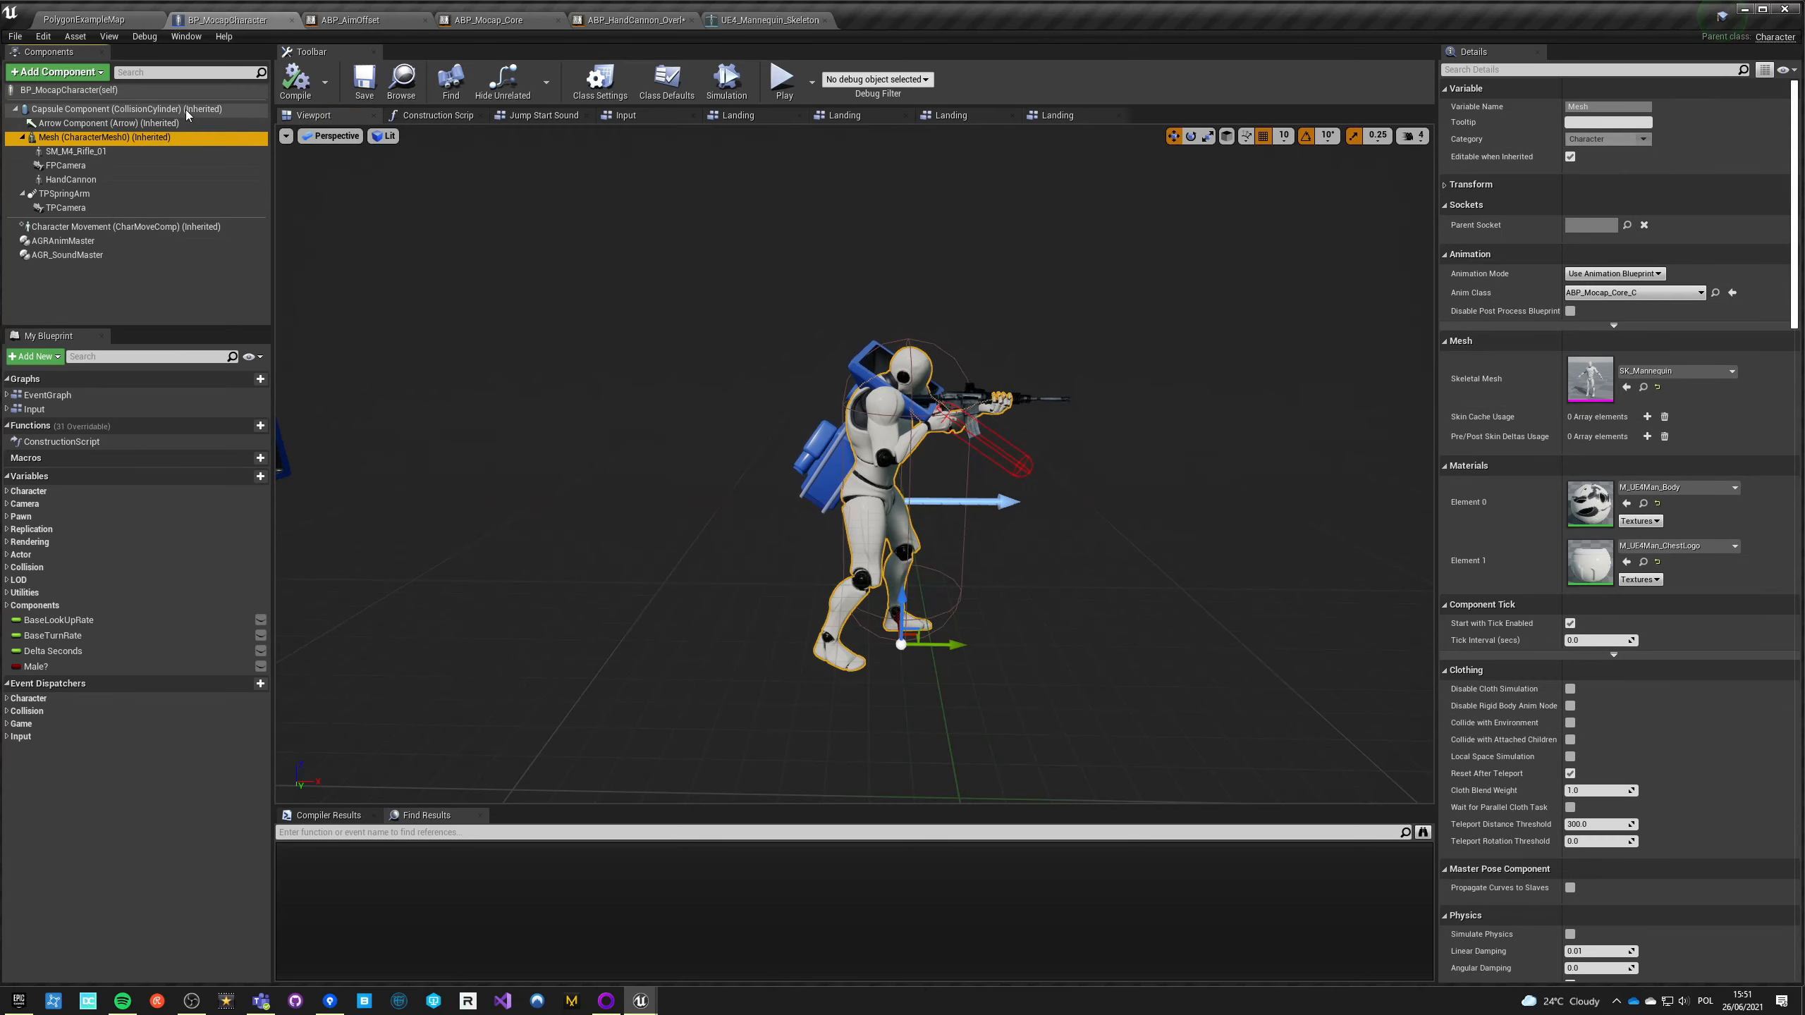
mouse_move(103, 137)
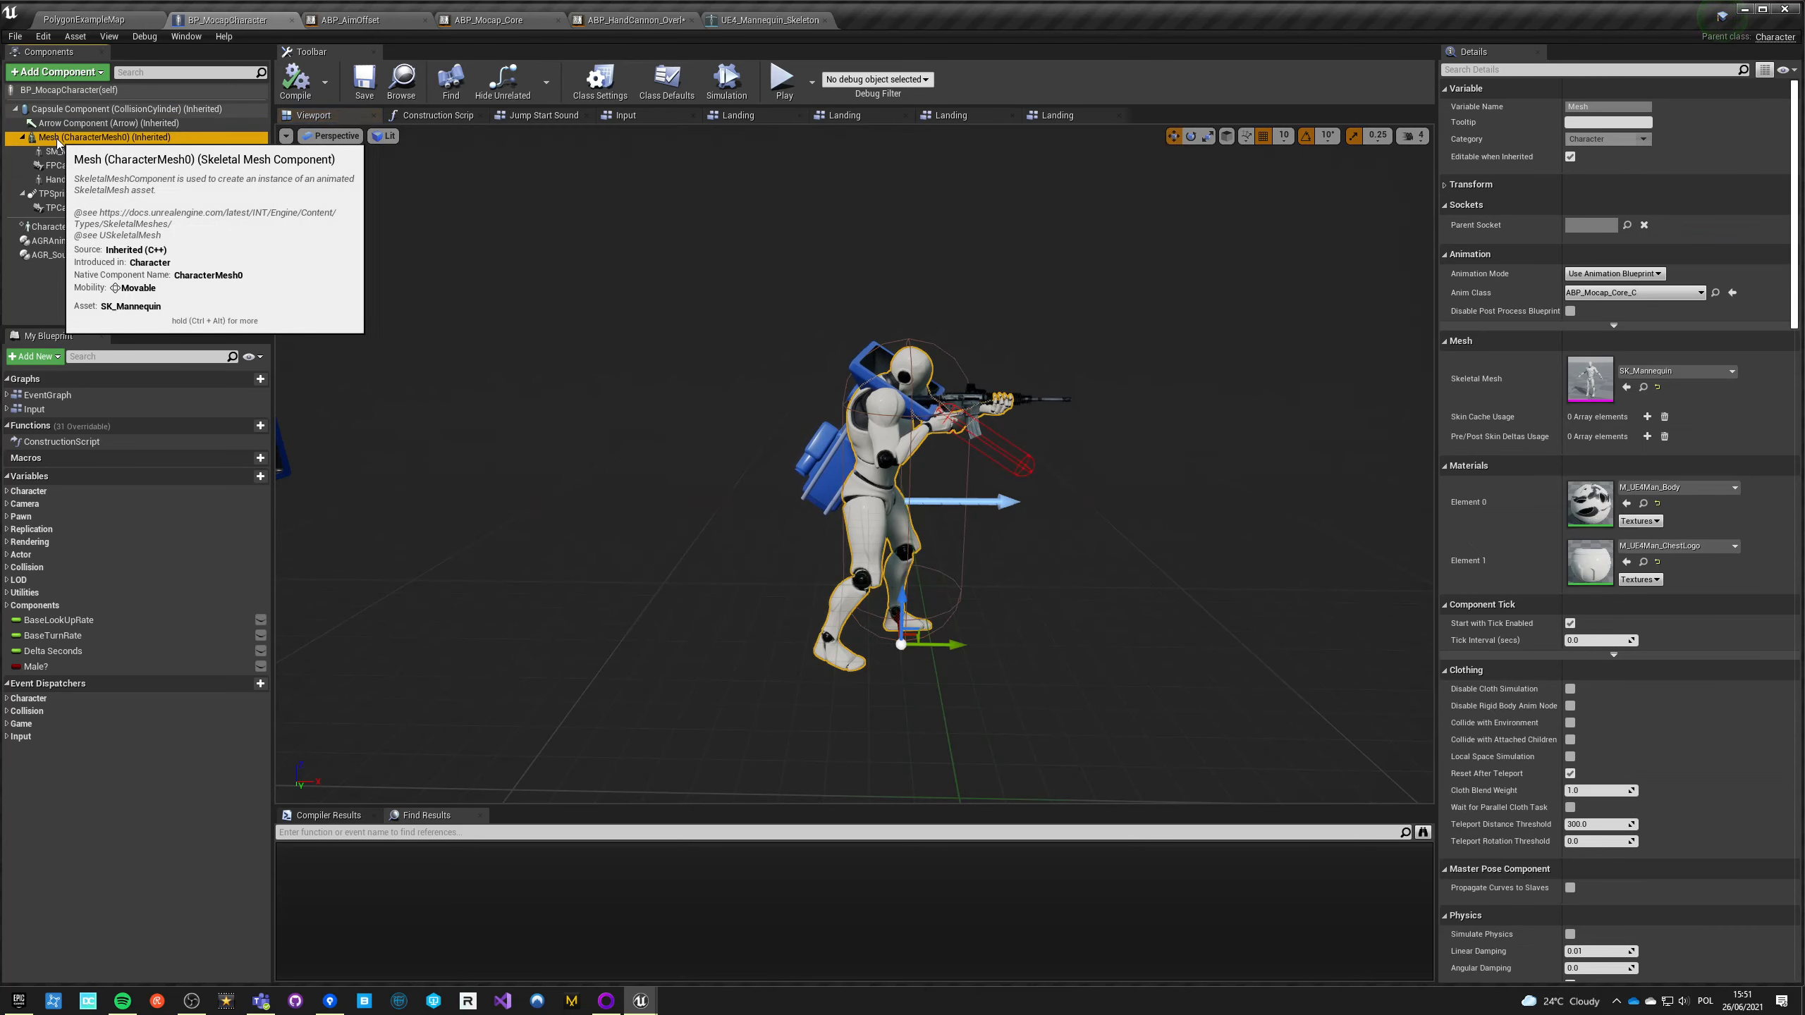
left_click(127, 107)
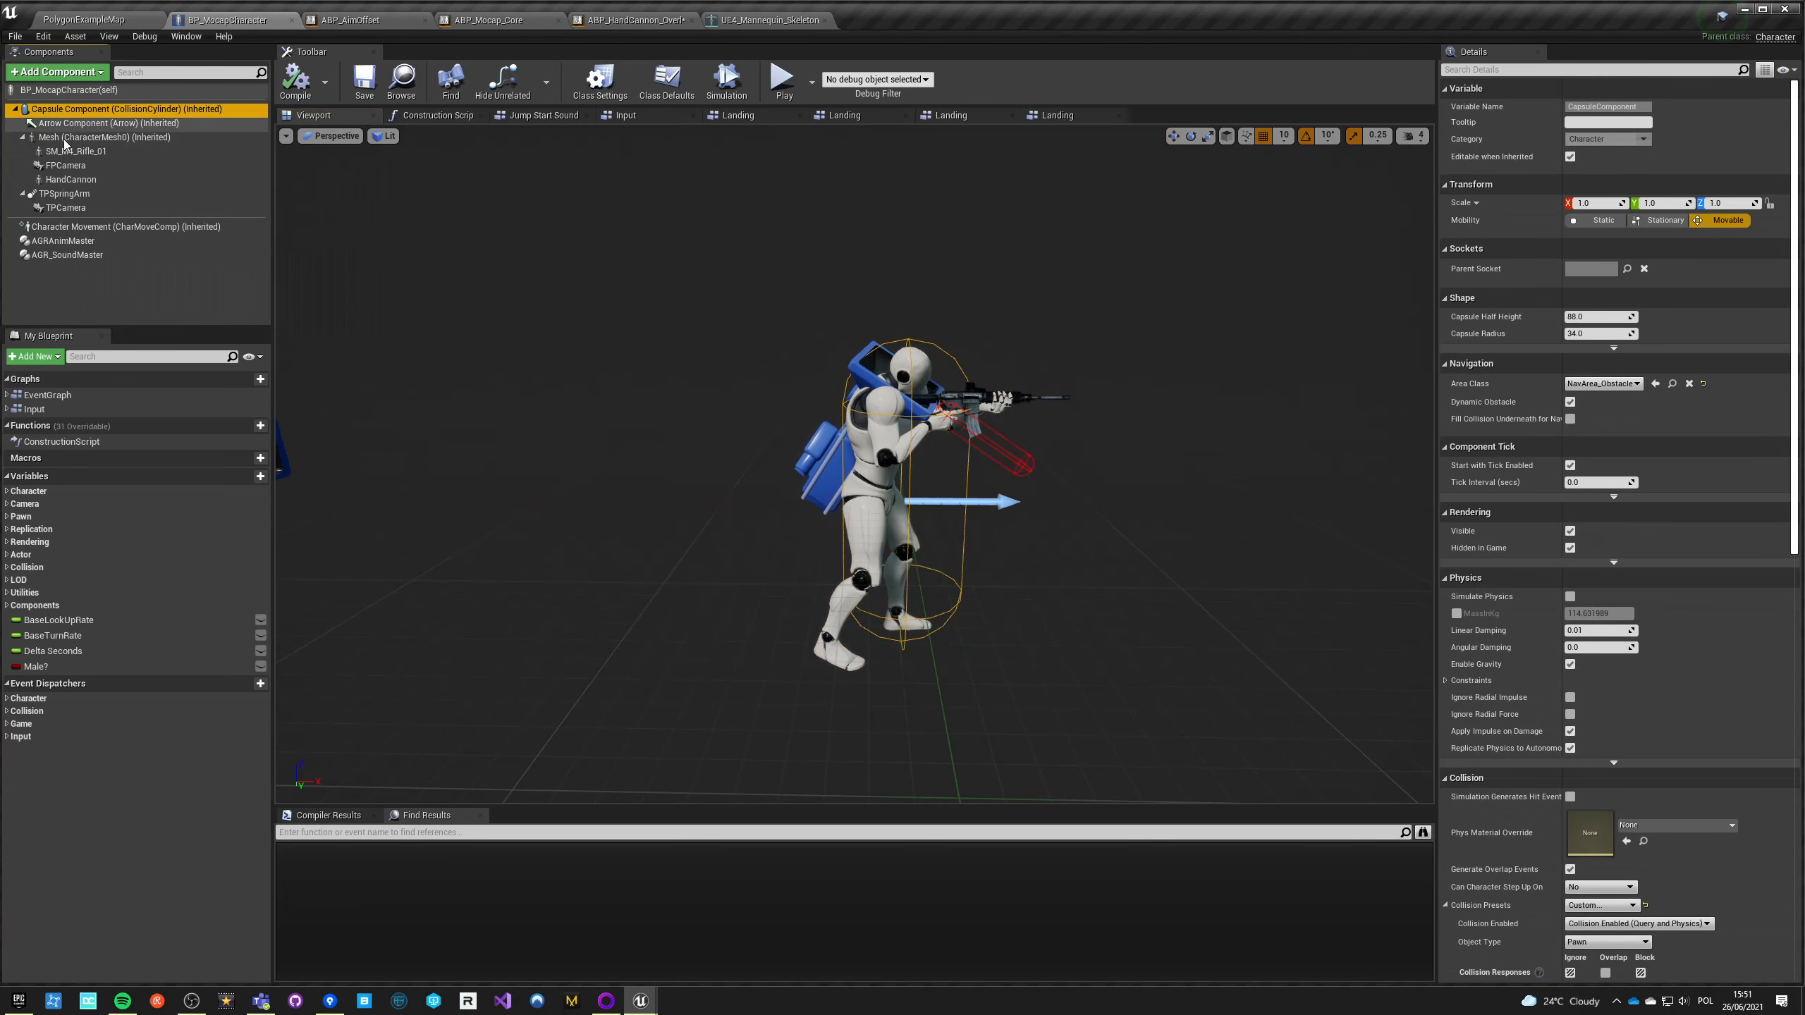
left_click(104, 137)
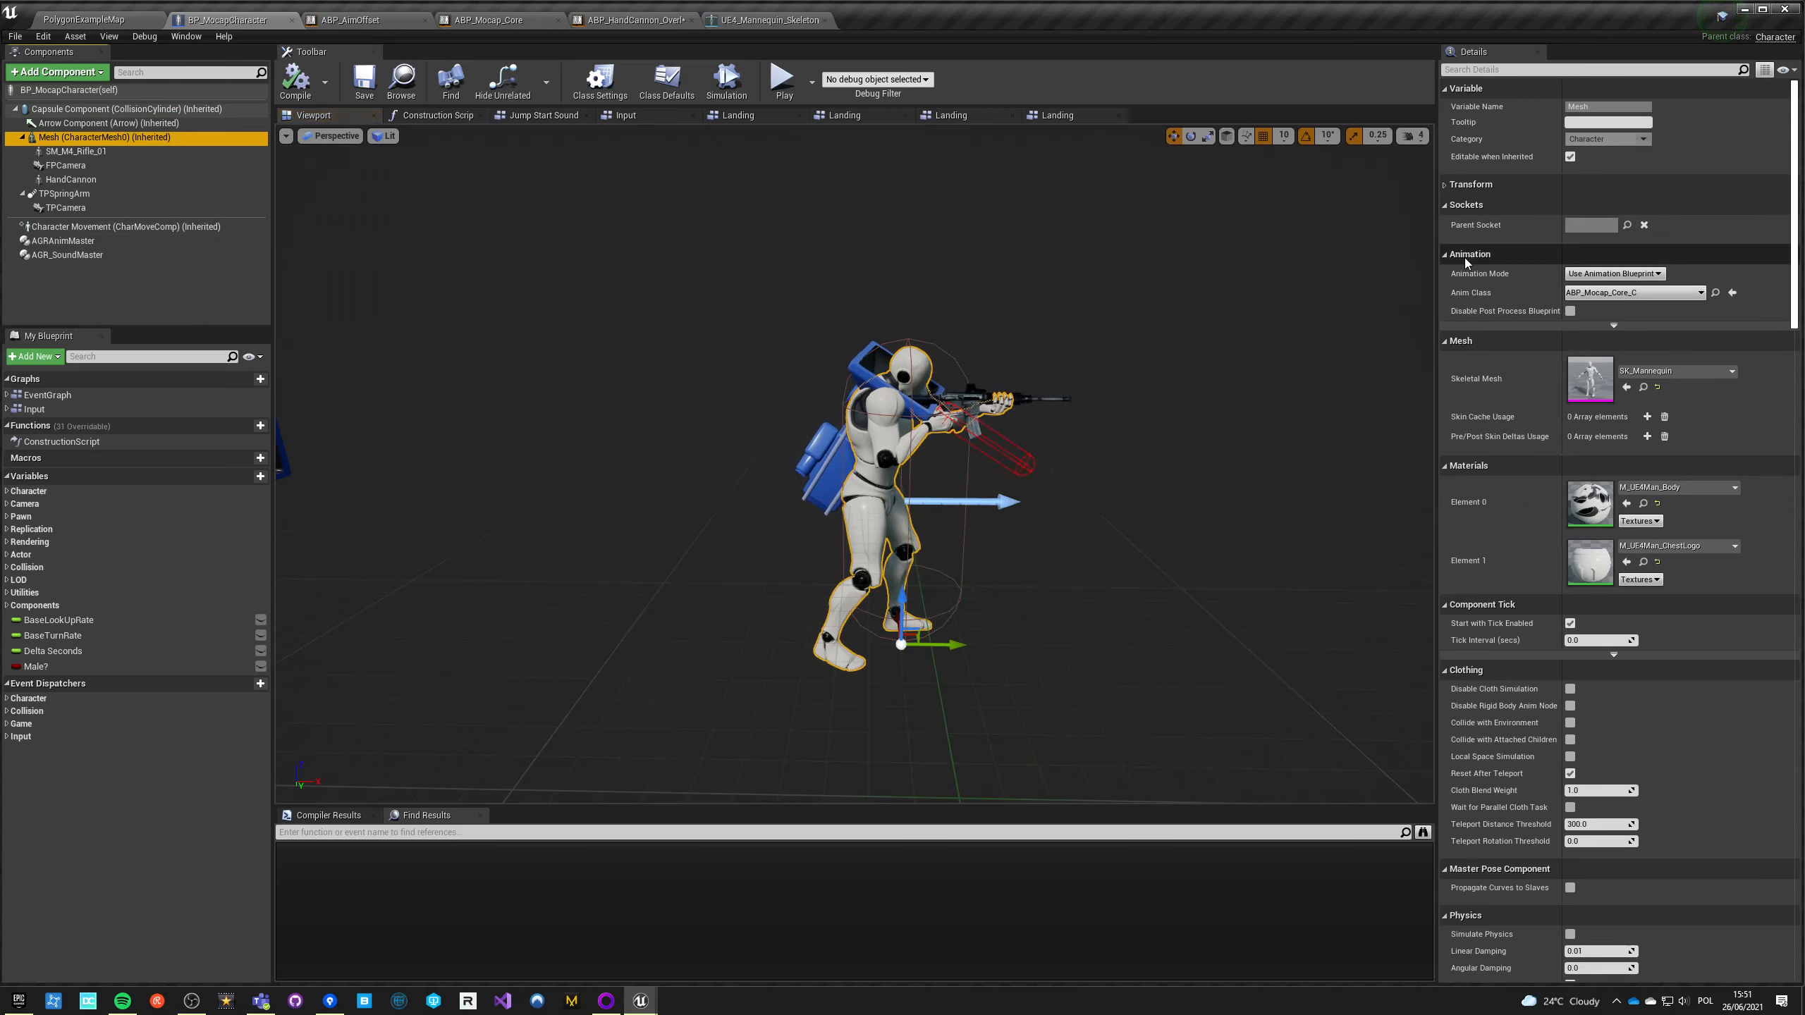
left_click(1470, 184)
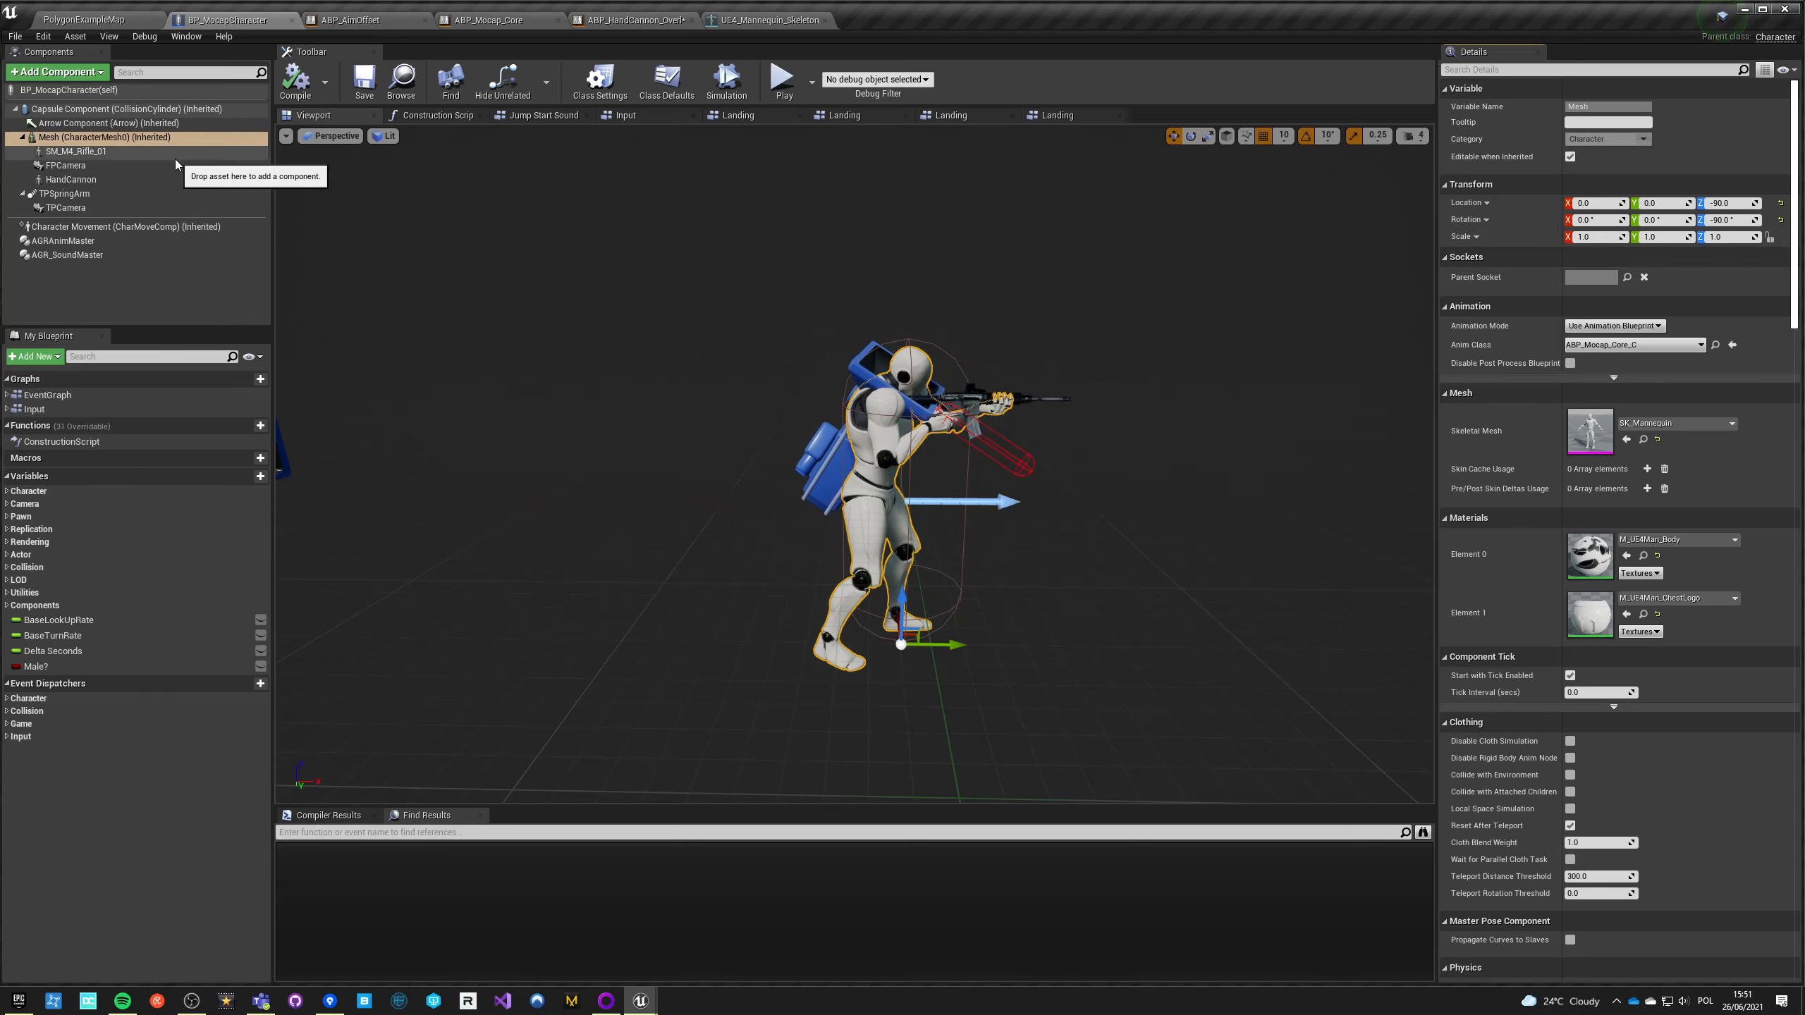
mouse_move(352, 19)
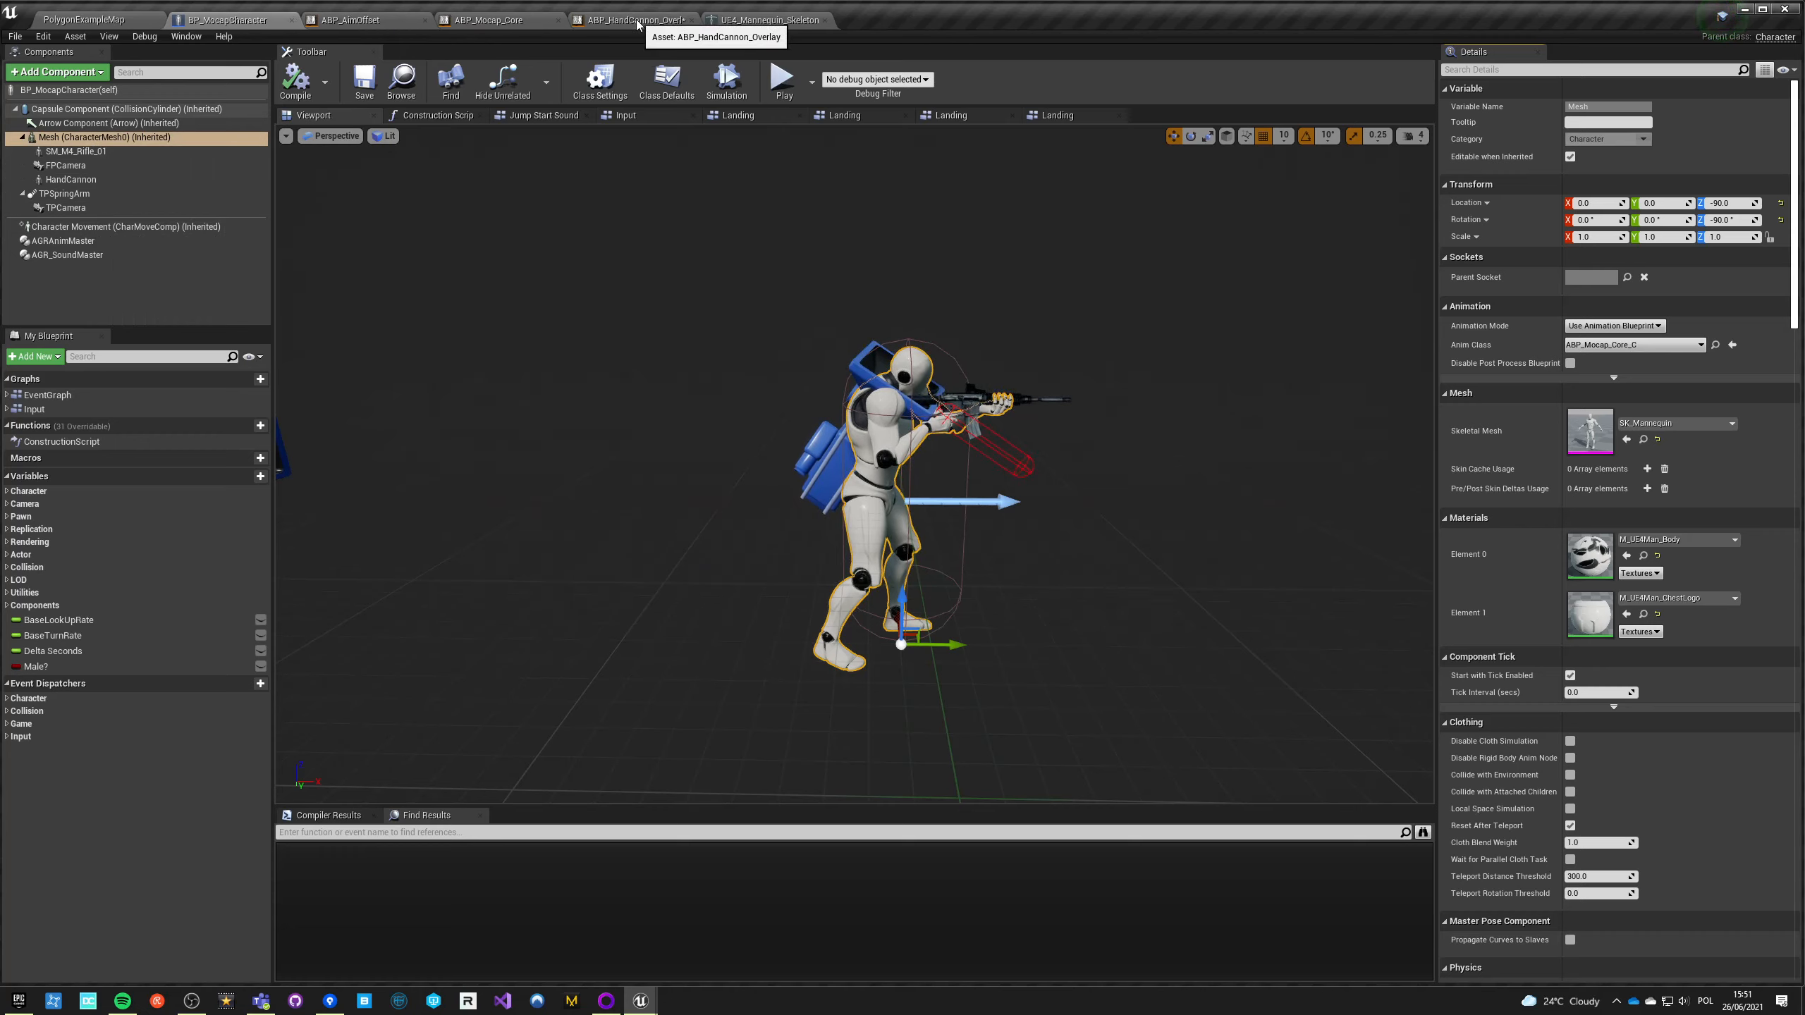
left_click(115, 108)
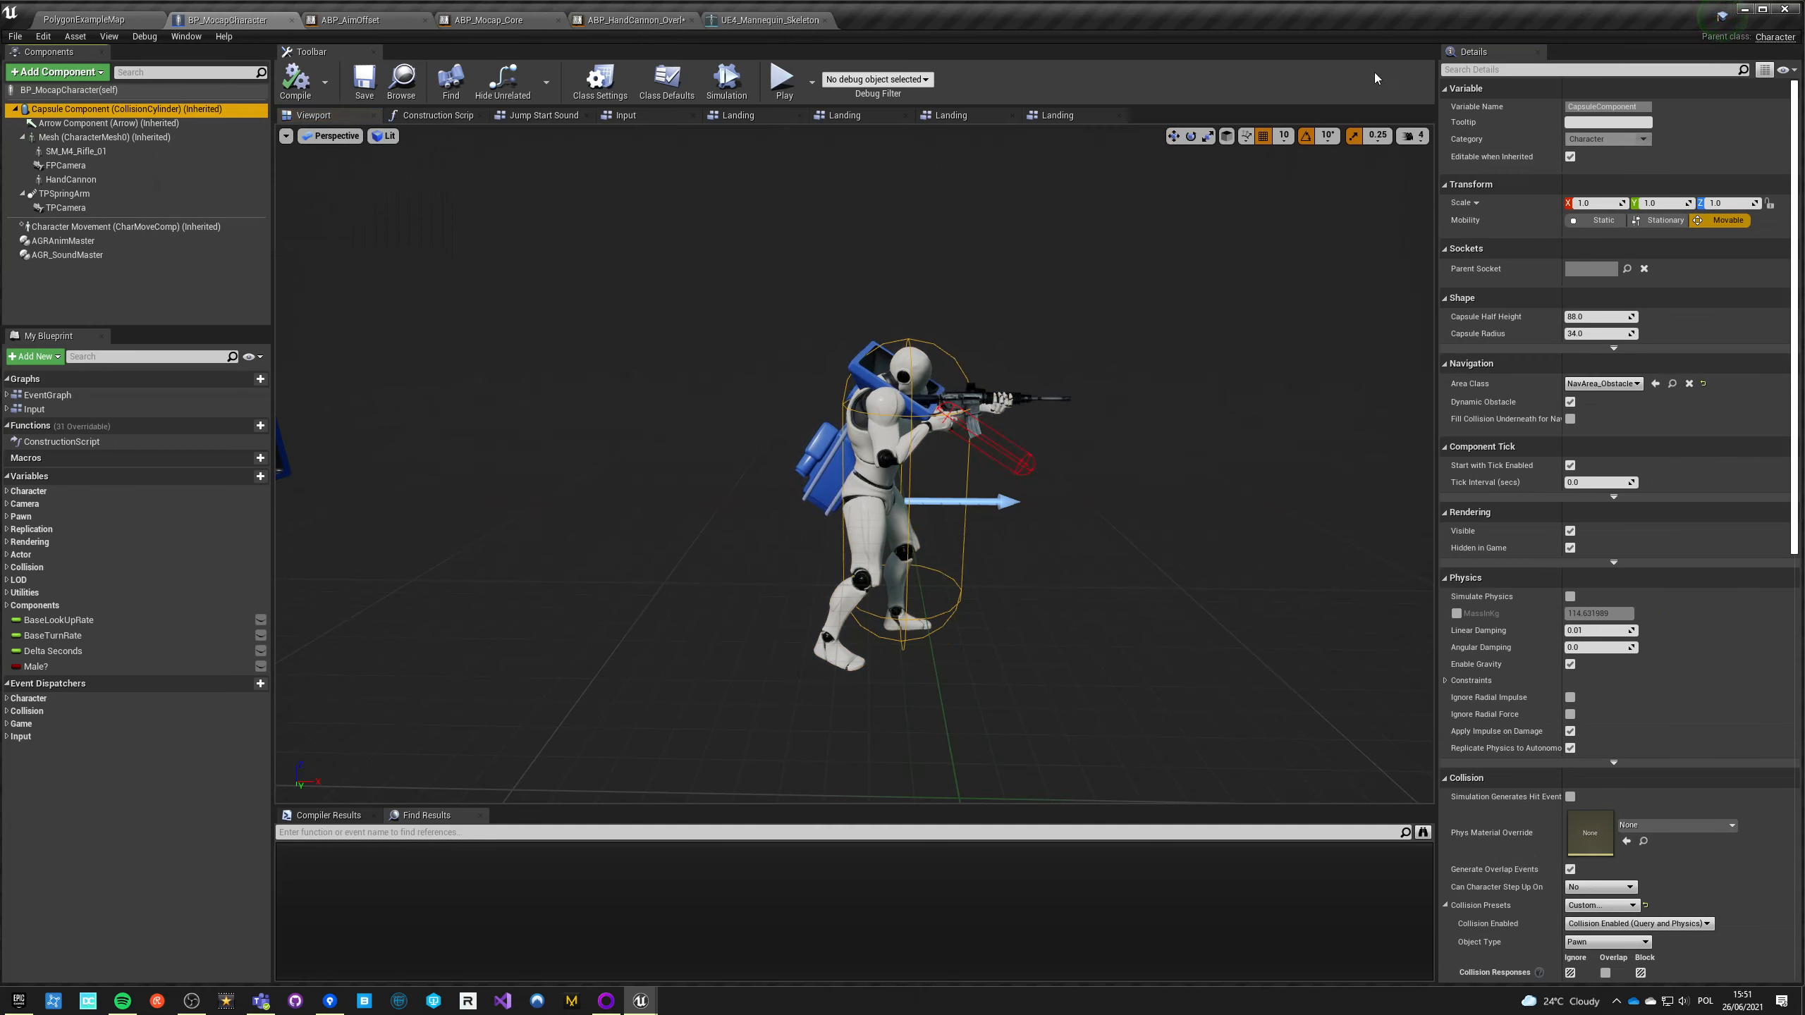
Step: Look up the capsule settings in Details and set Capsule Radius to 44.0
left_click(665, 82)
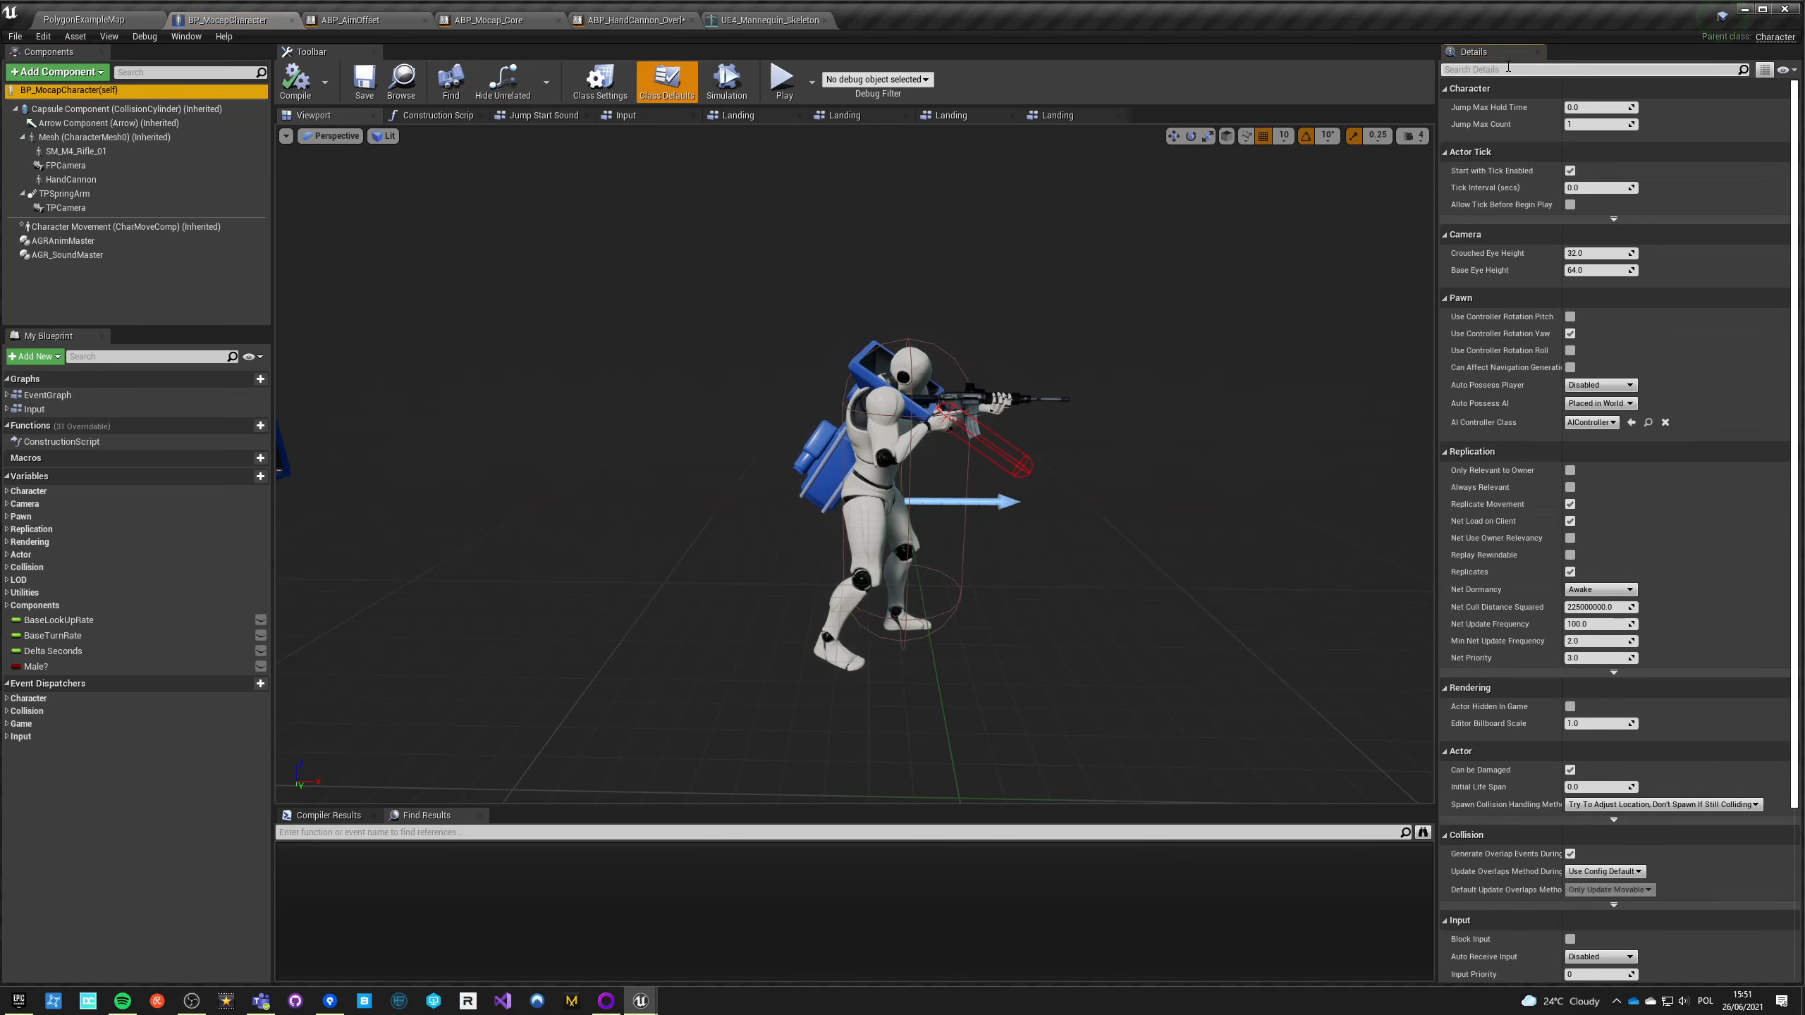
type("capsul")
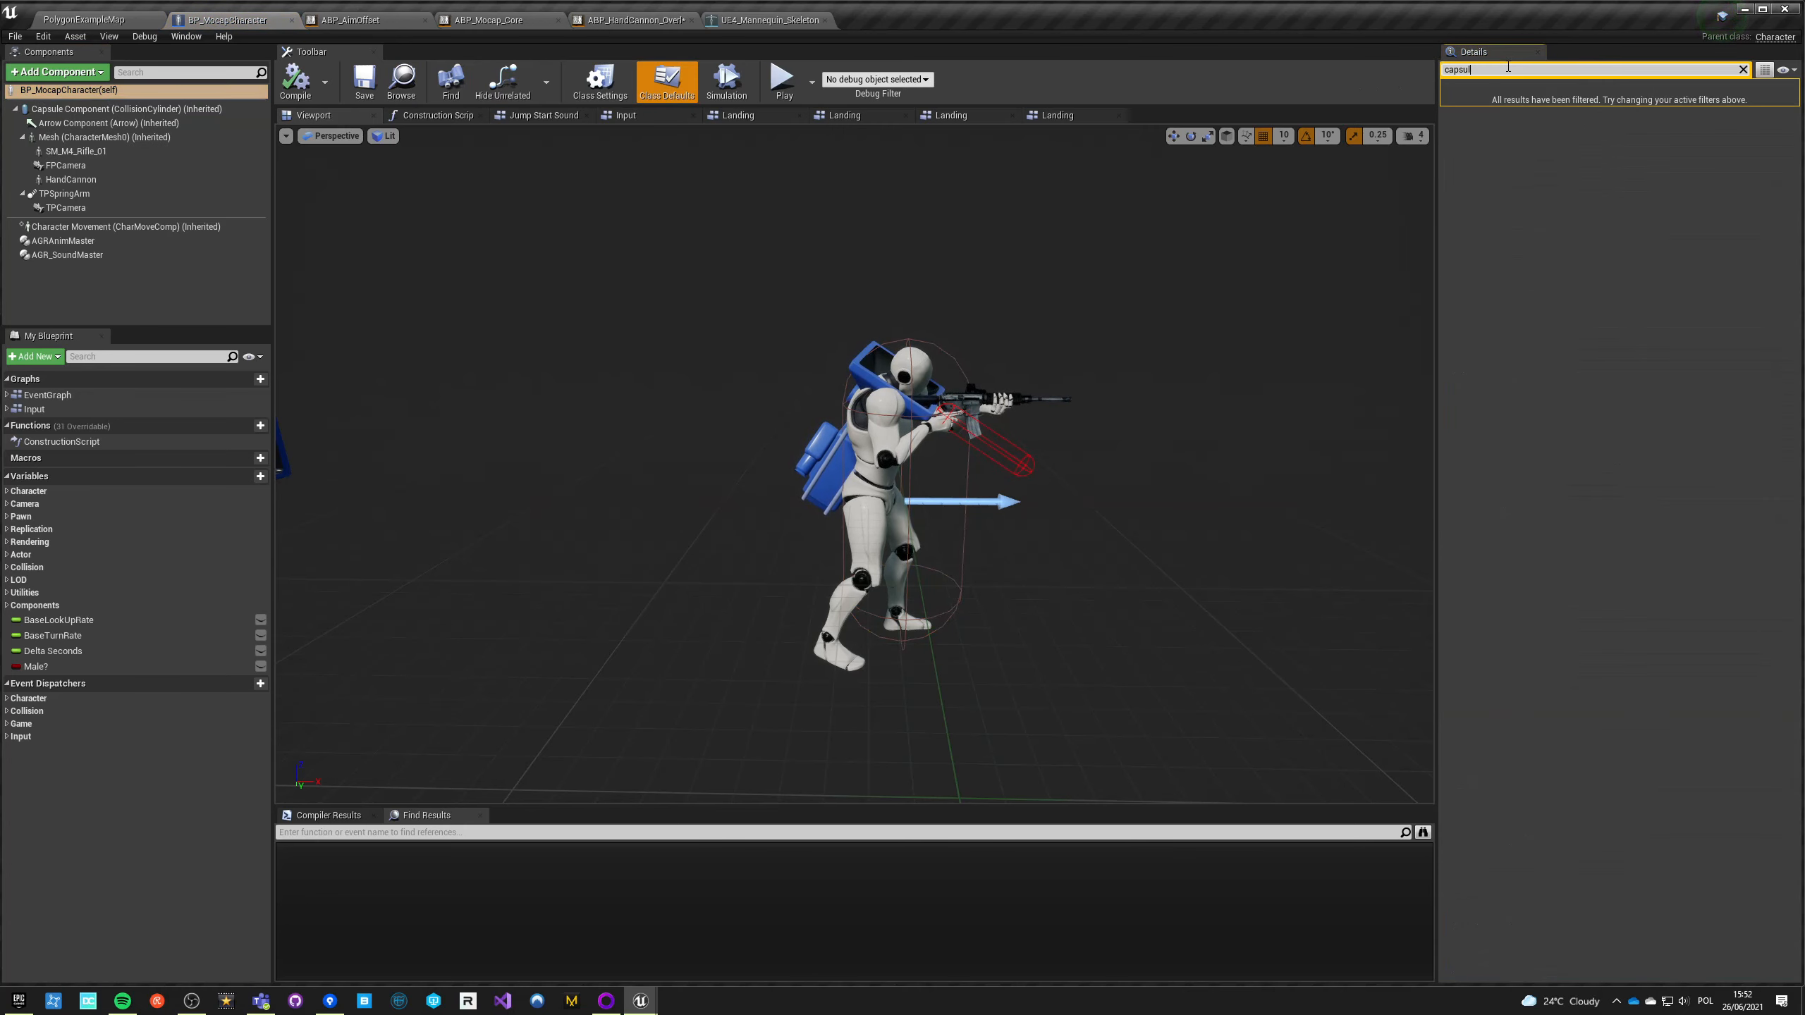
type("half")
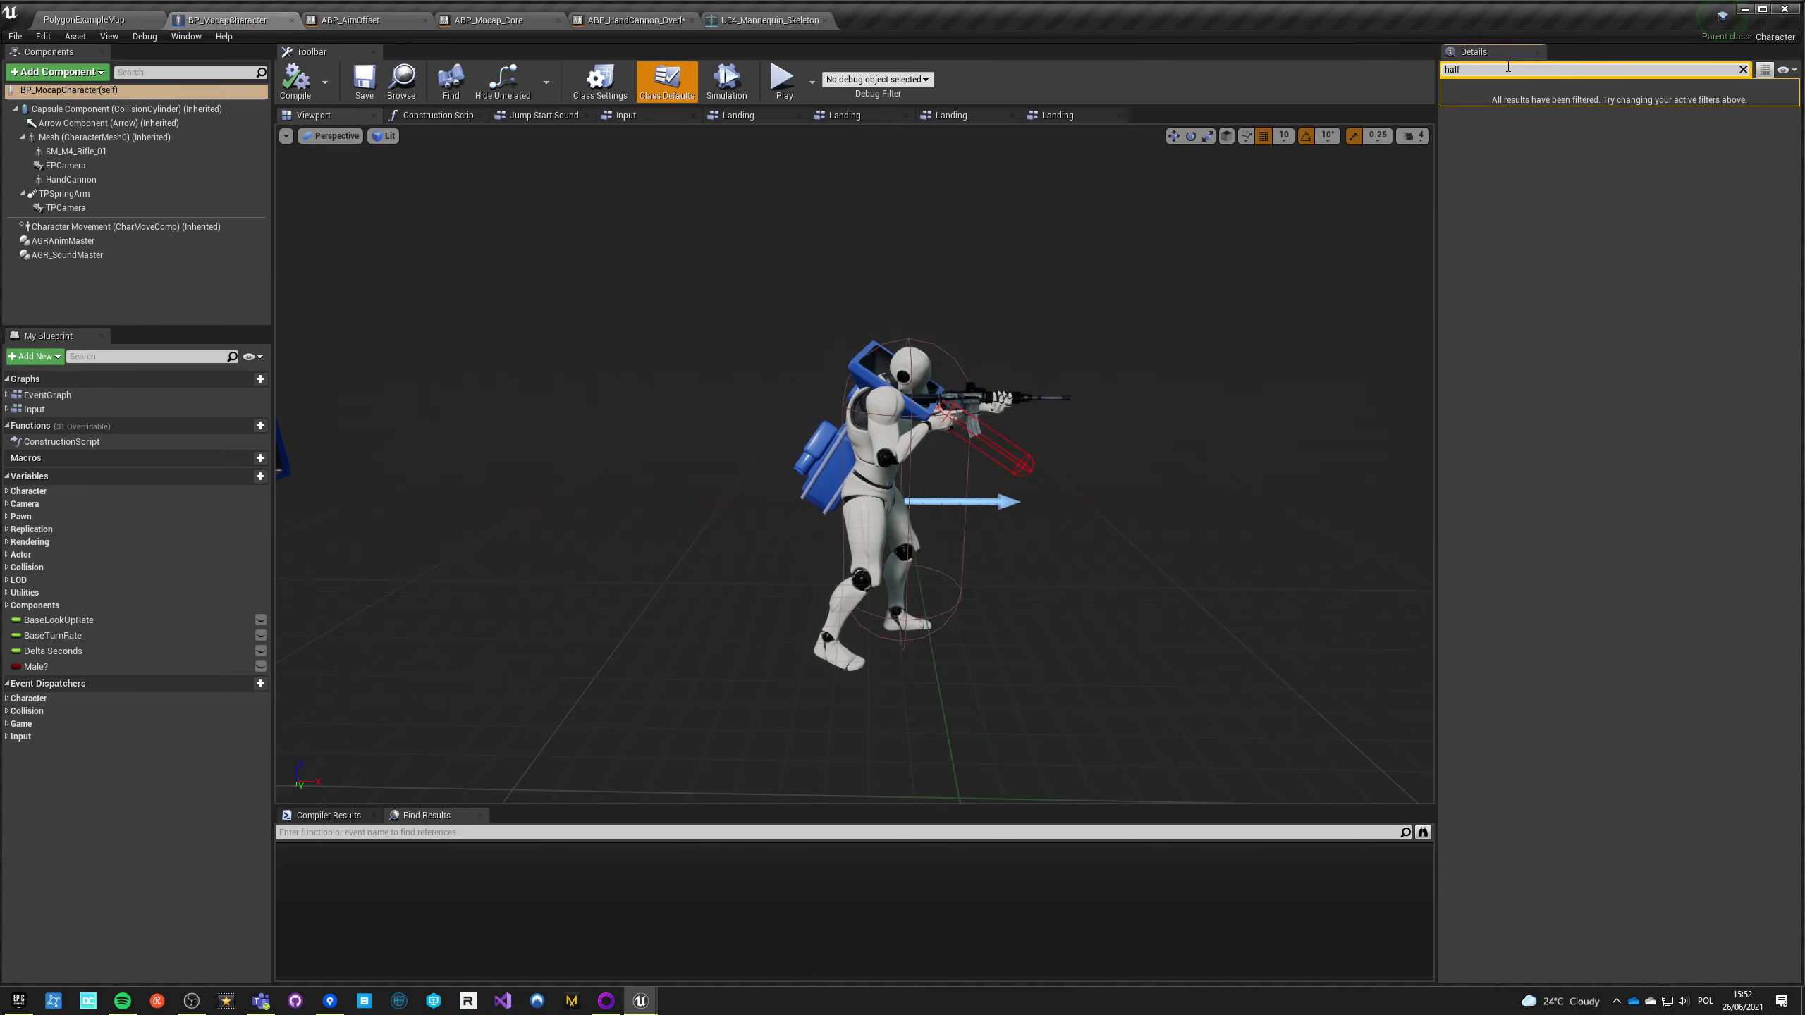
left_click(122, 108)
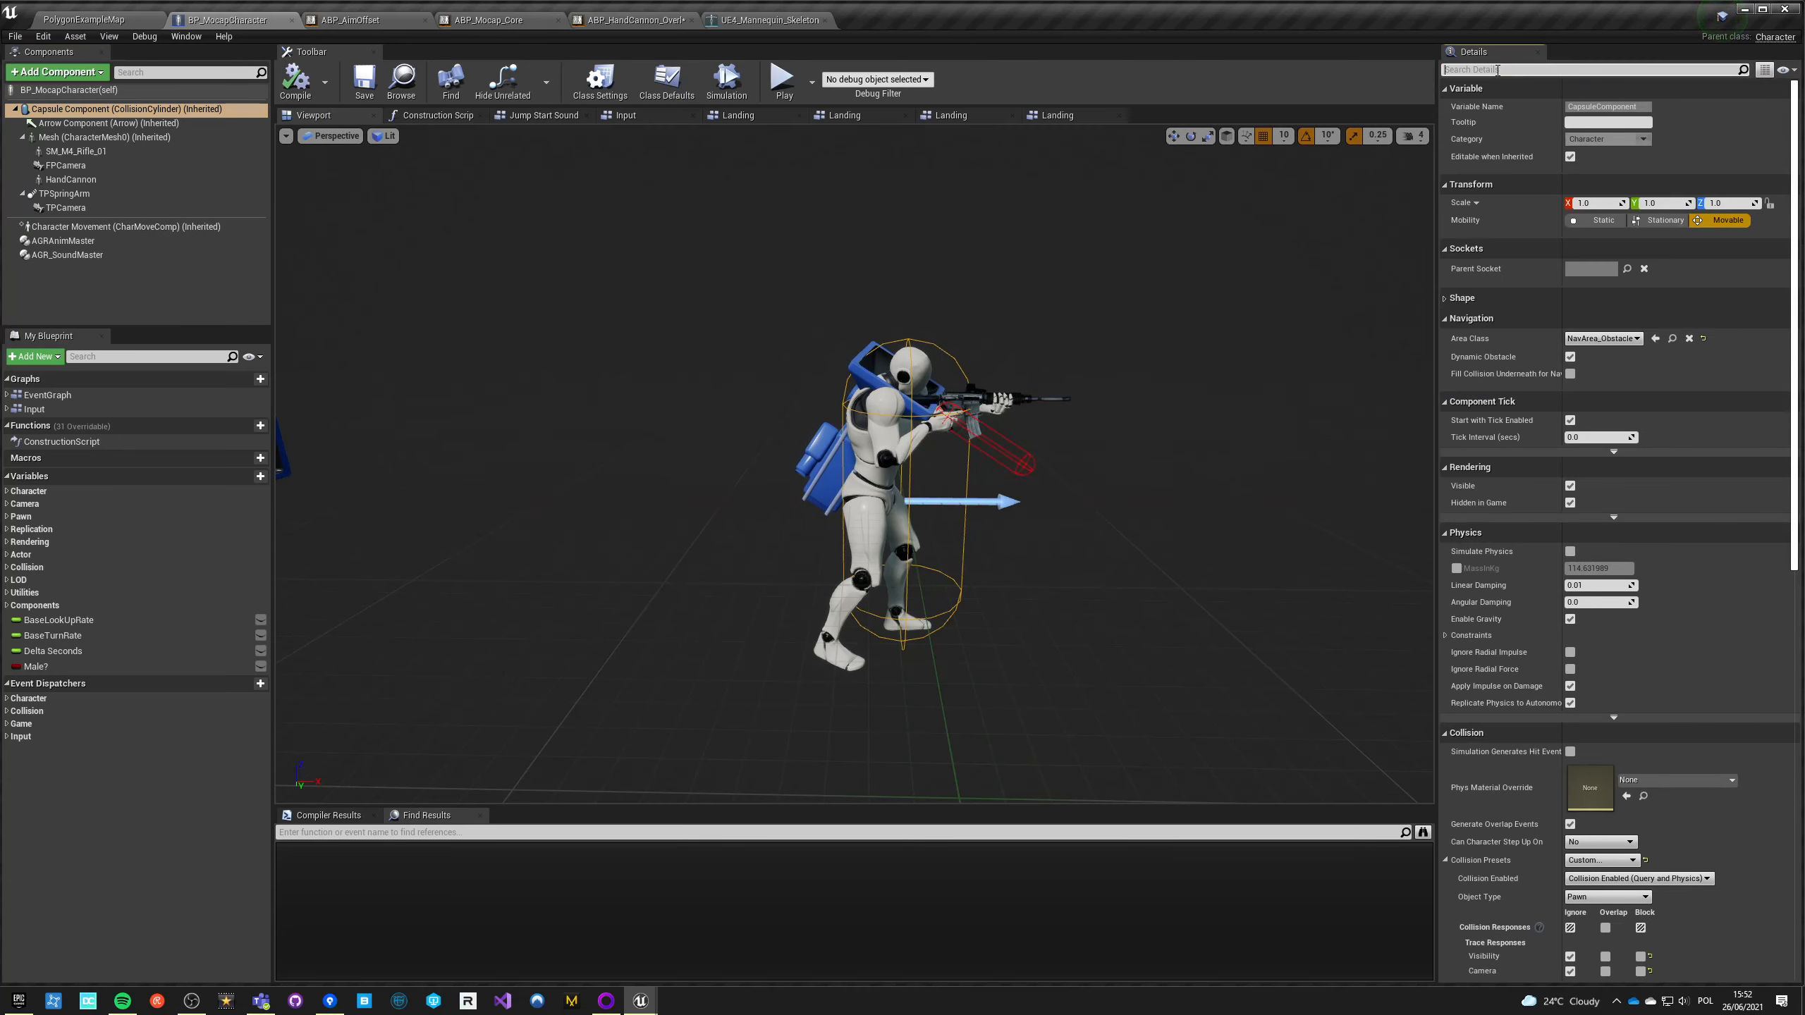
type("rad")
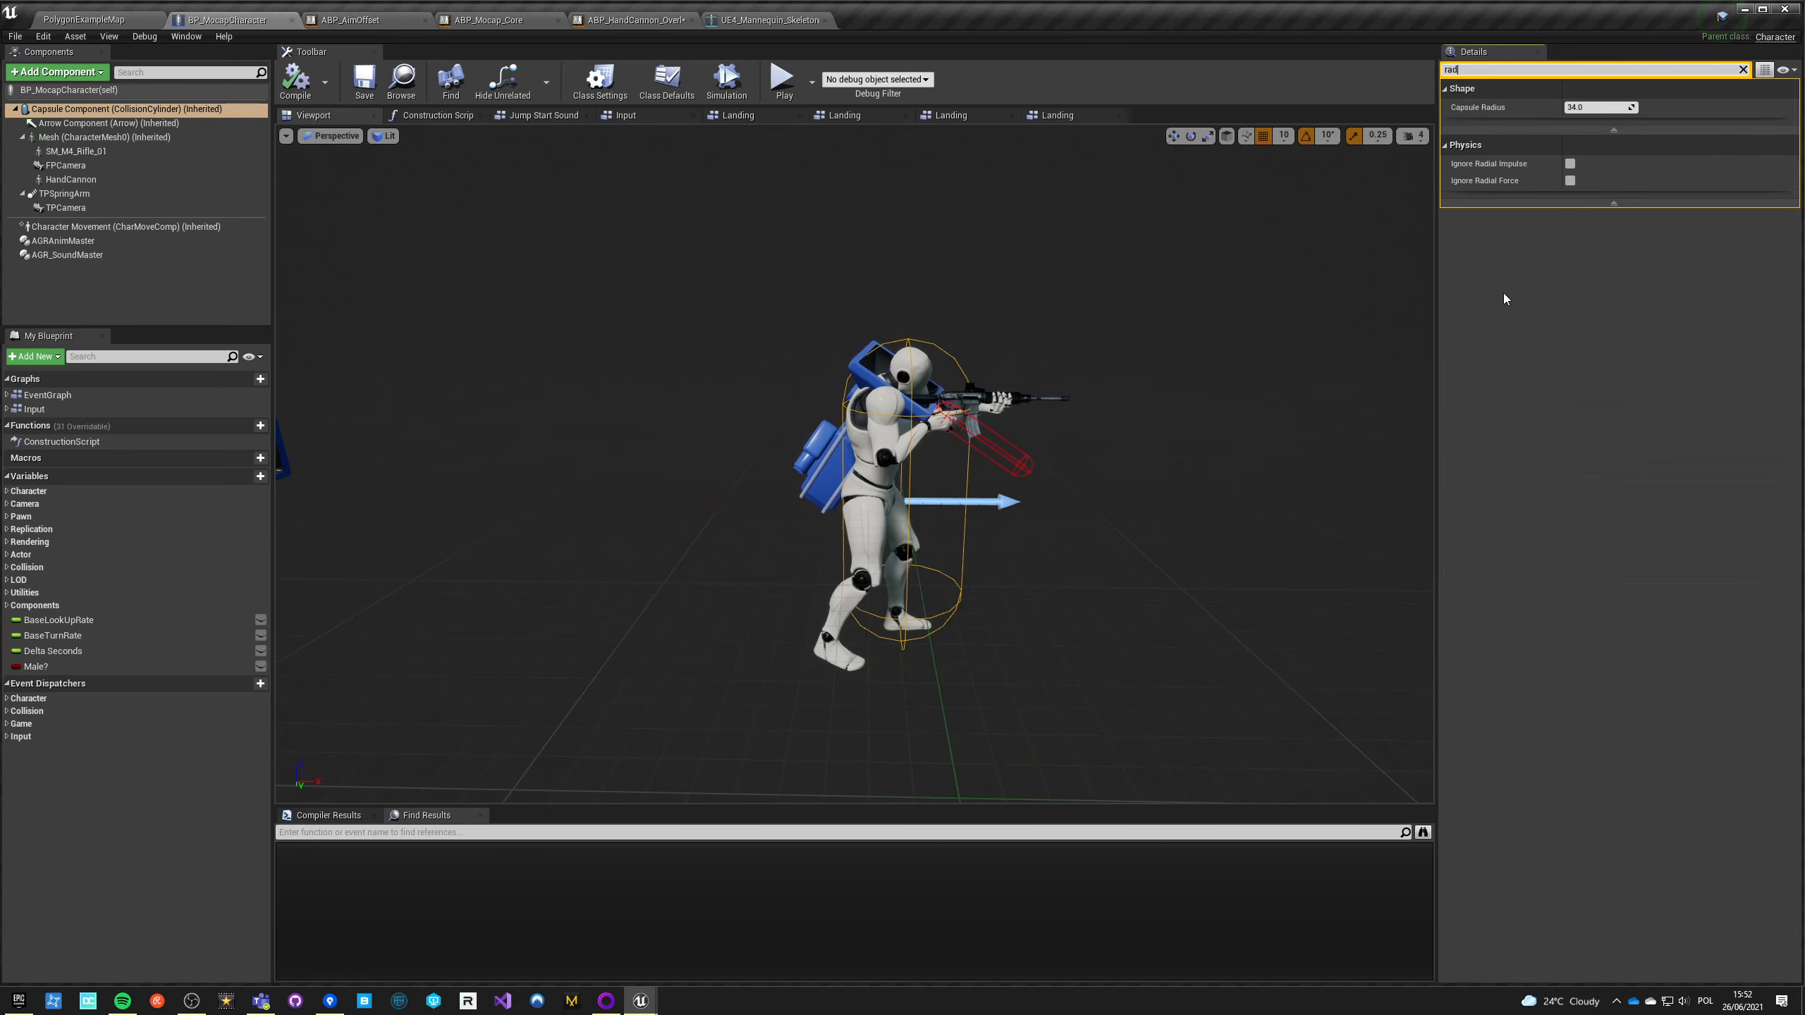
left_click(1597, 108)
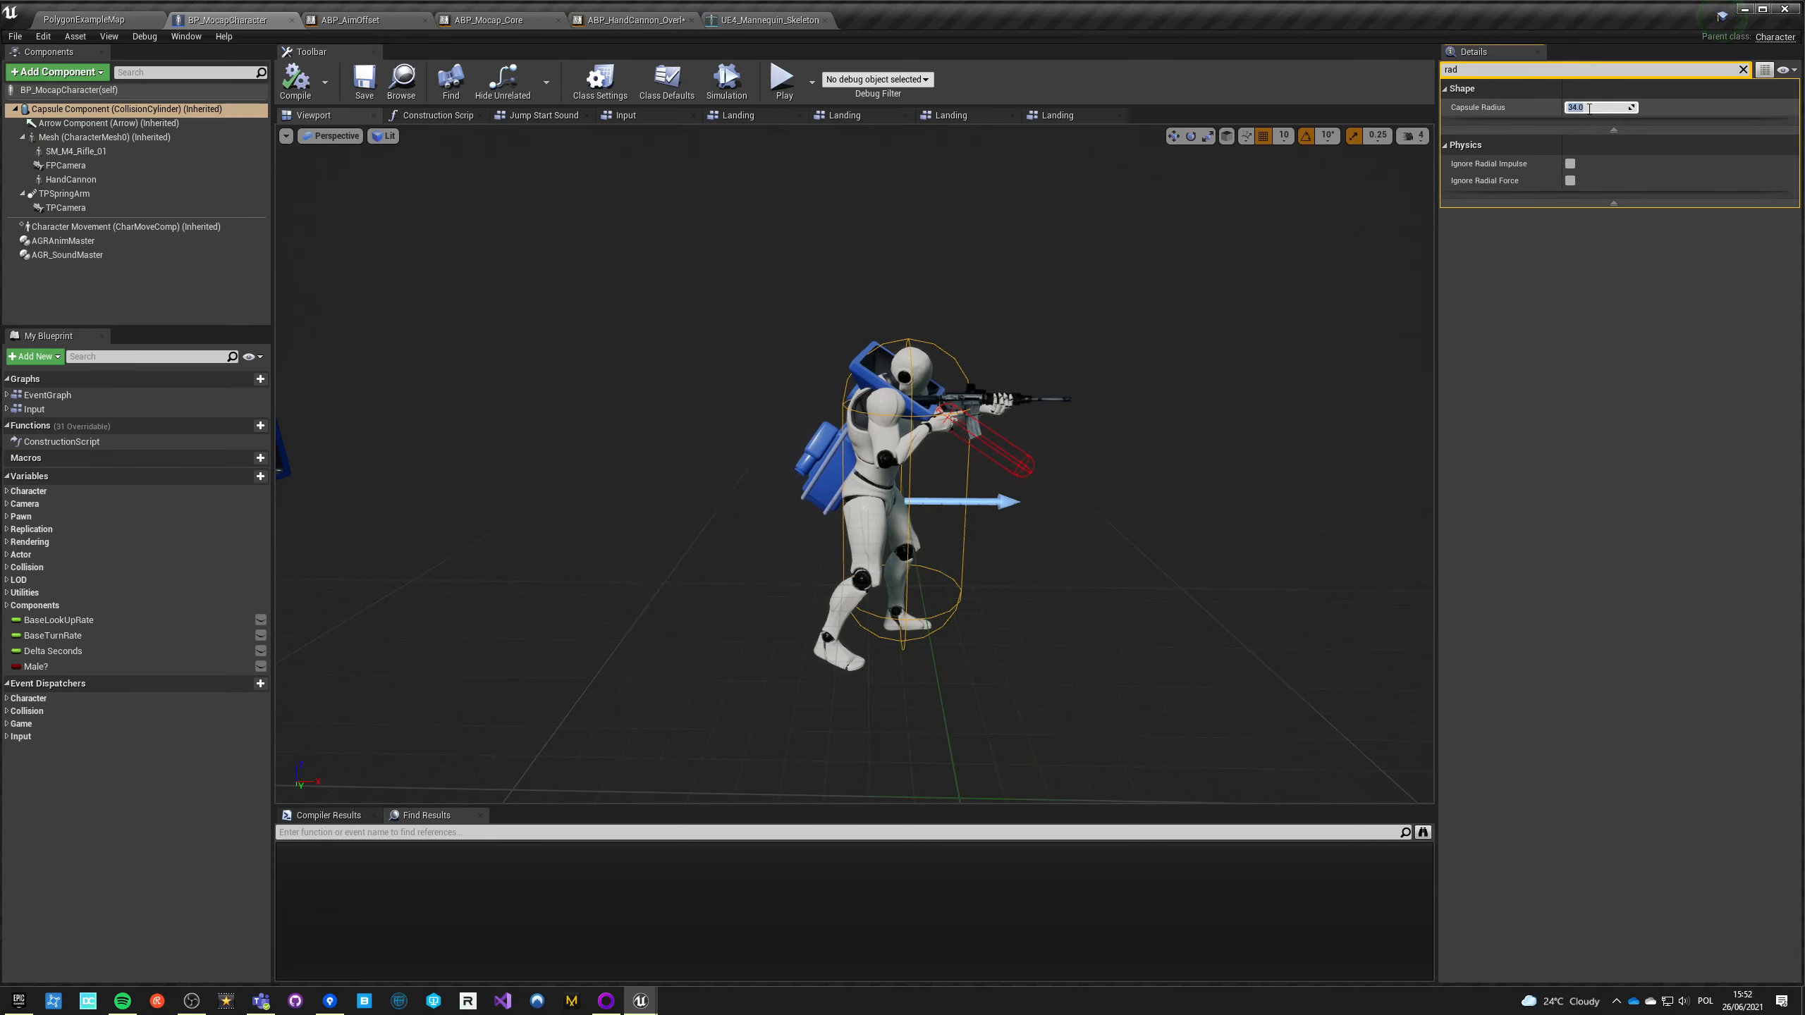
type("44.0")
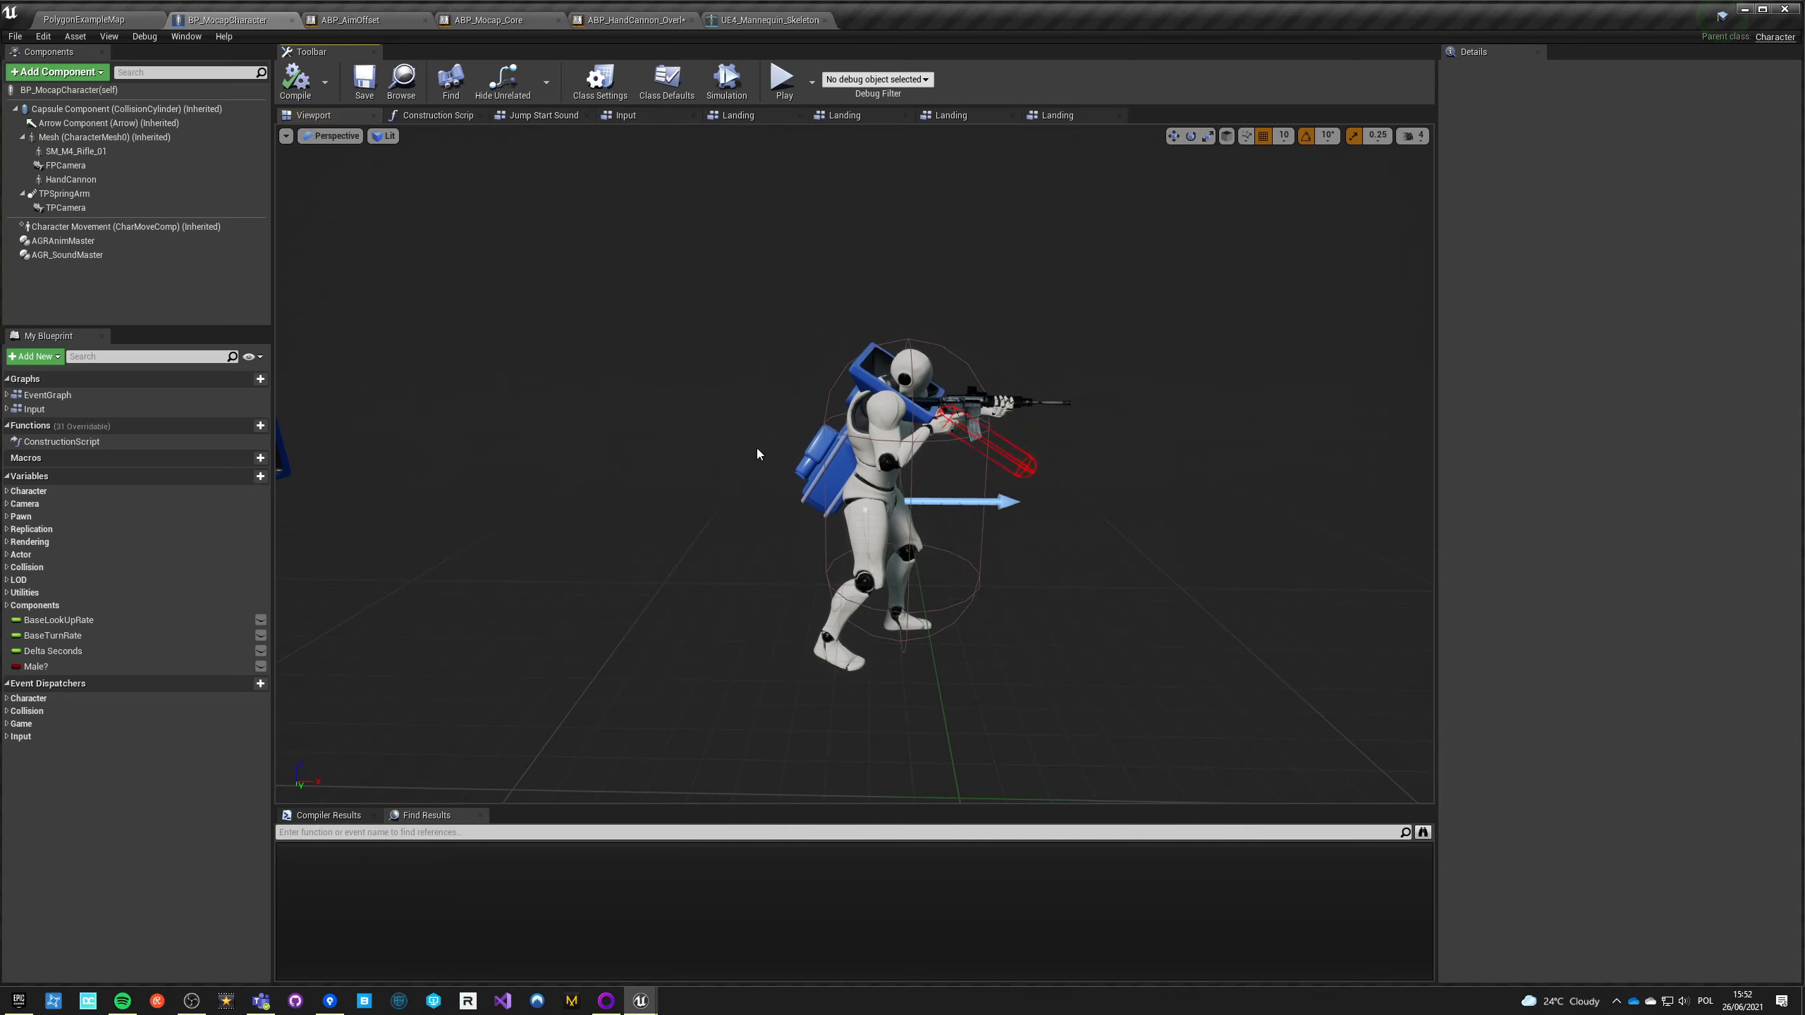
Step: Return to the PolygonExampleMap level and focus its viewport
left_click(81, 18)
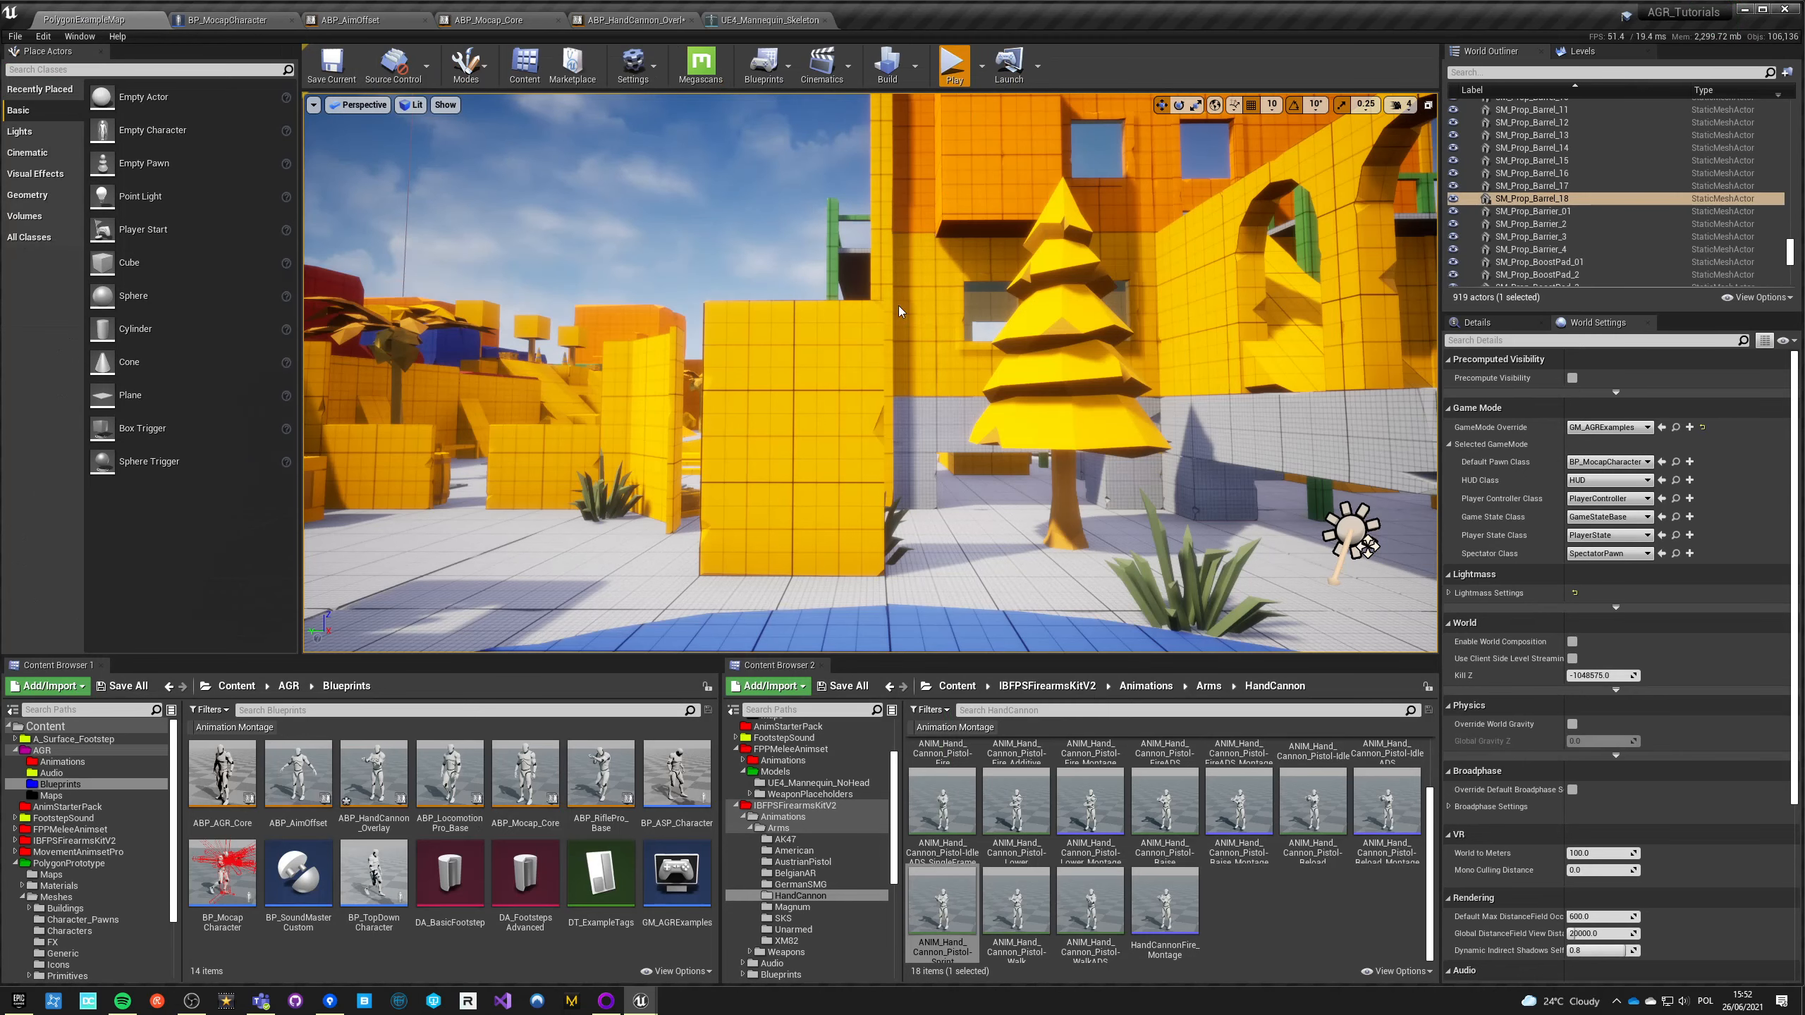
left_click(953, 64)
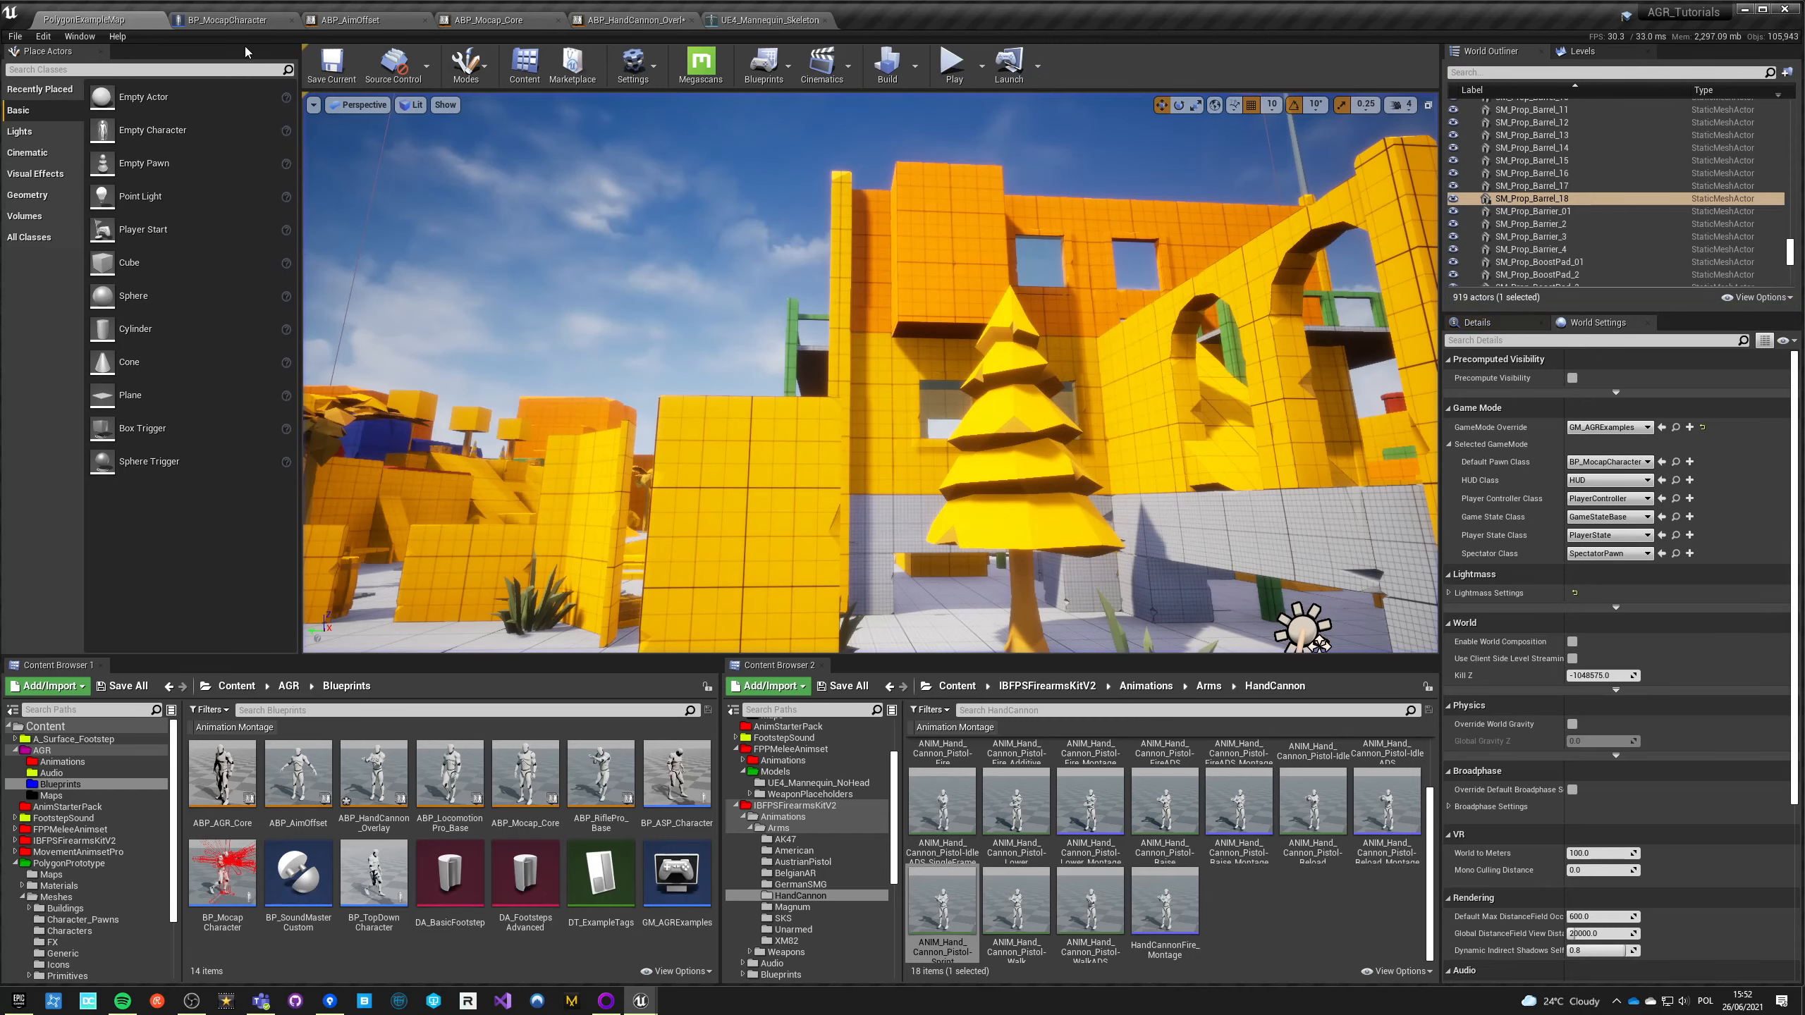
left_click(360, 20)
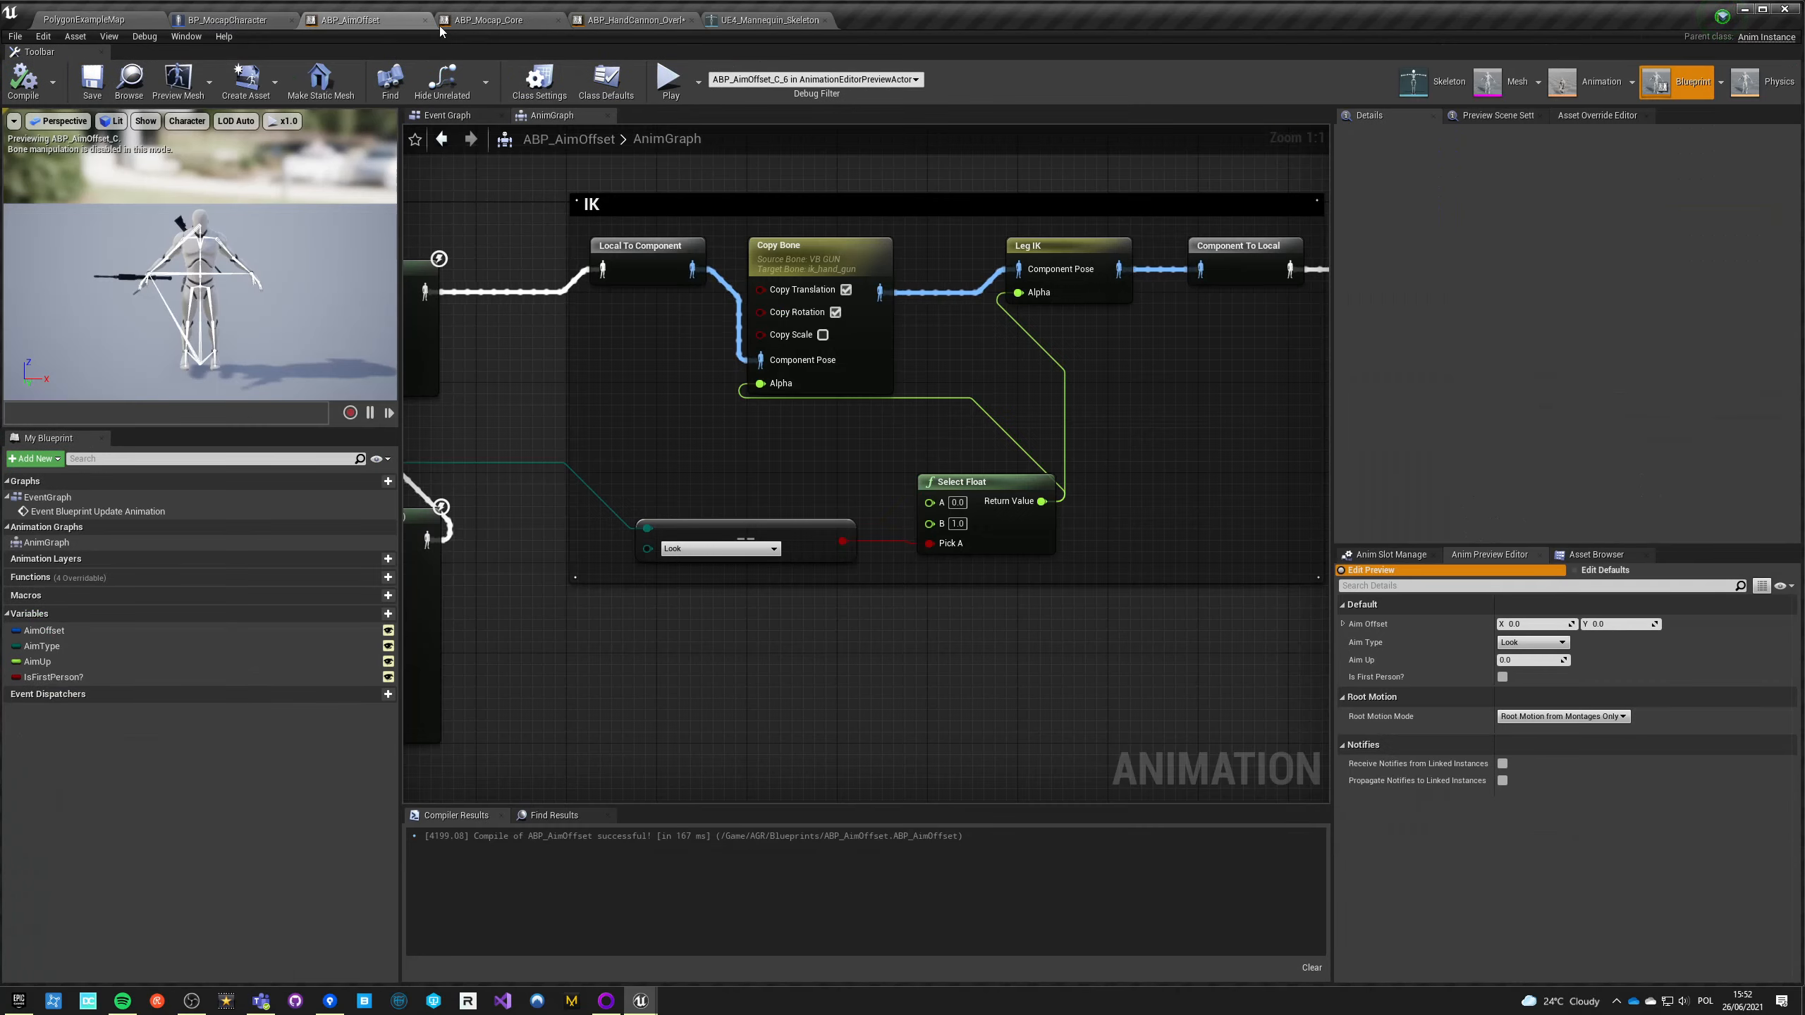
left_click(489, 19)
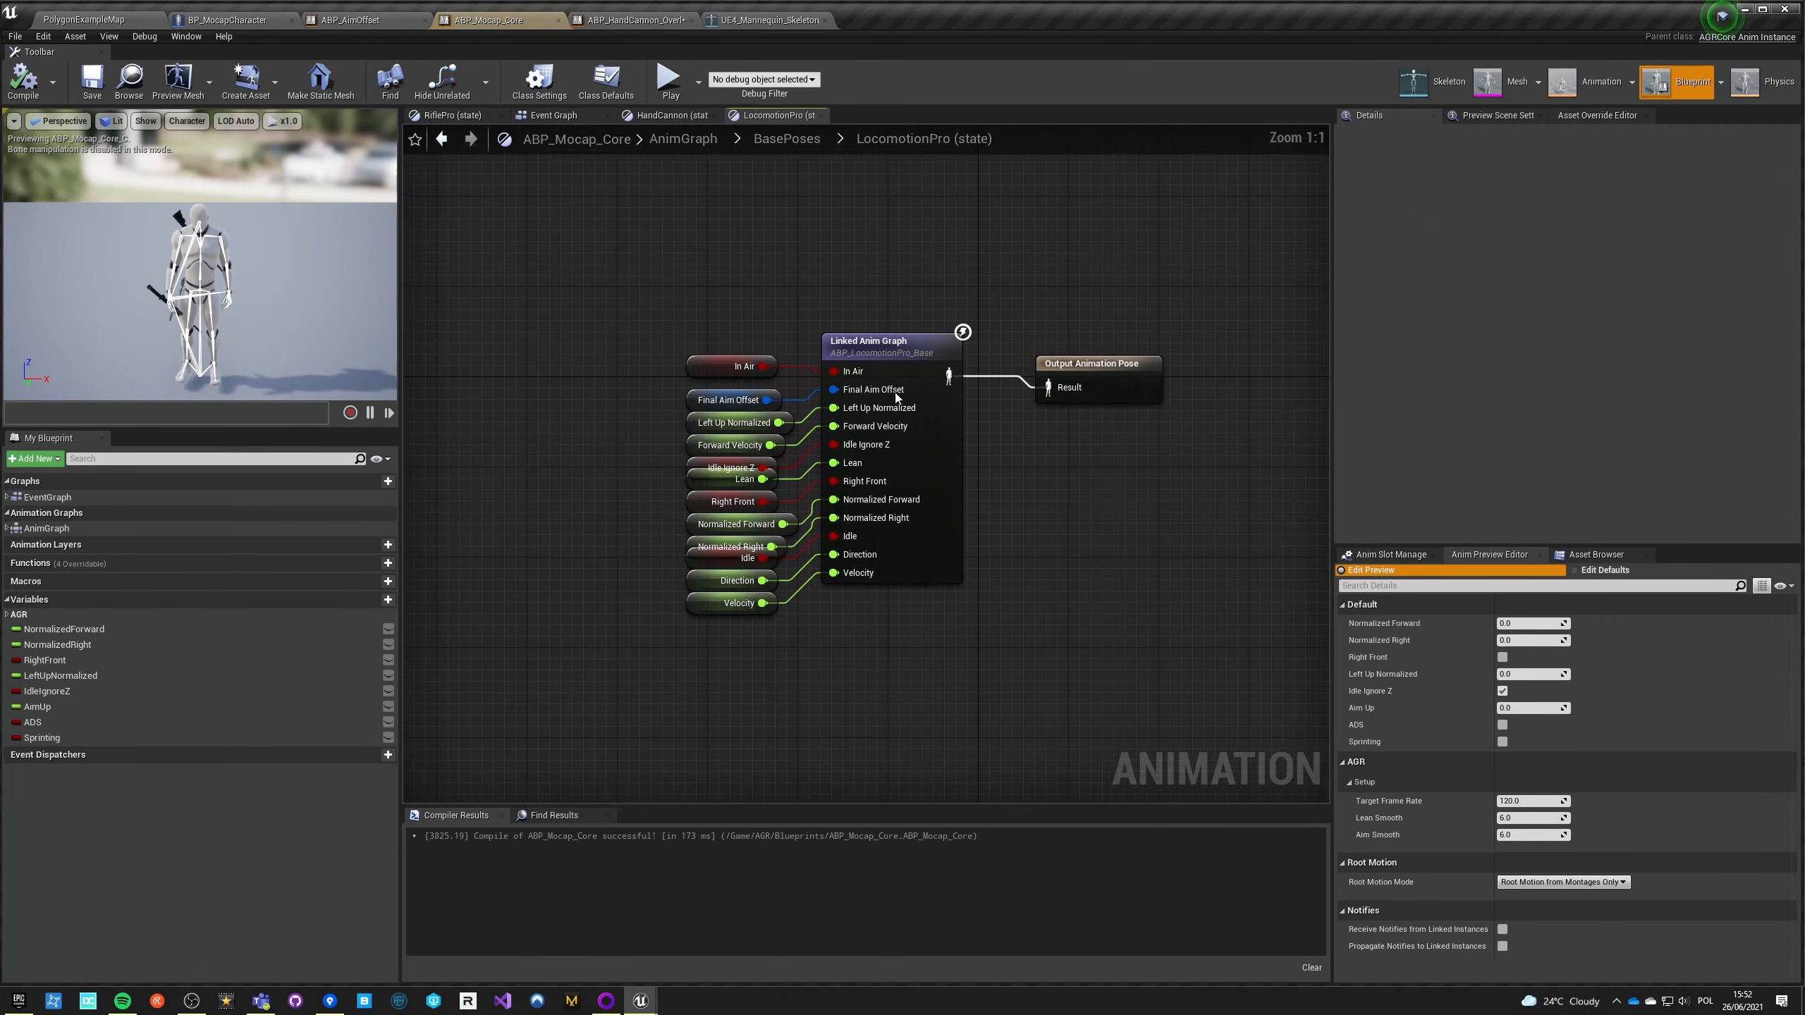
left_click(786, 138)
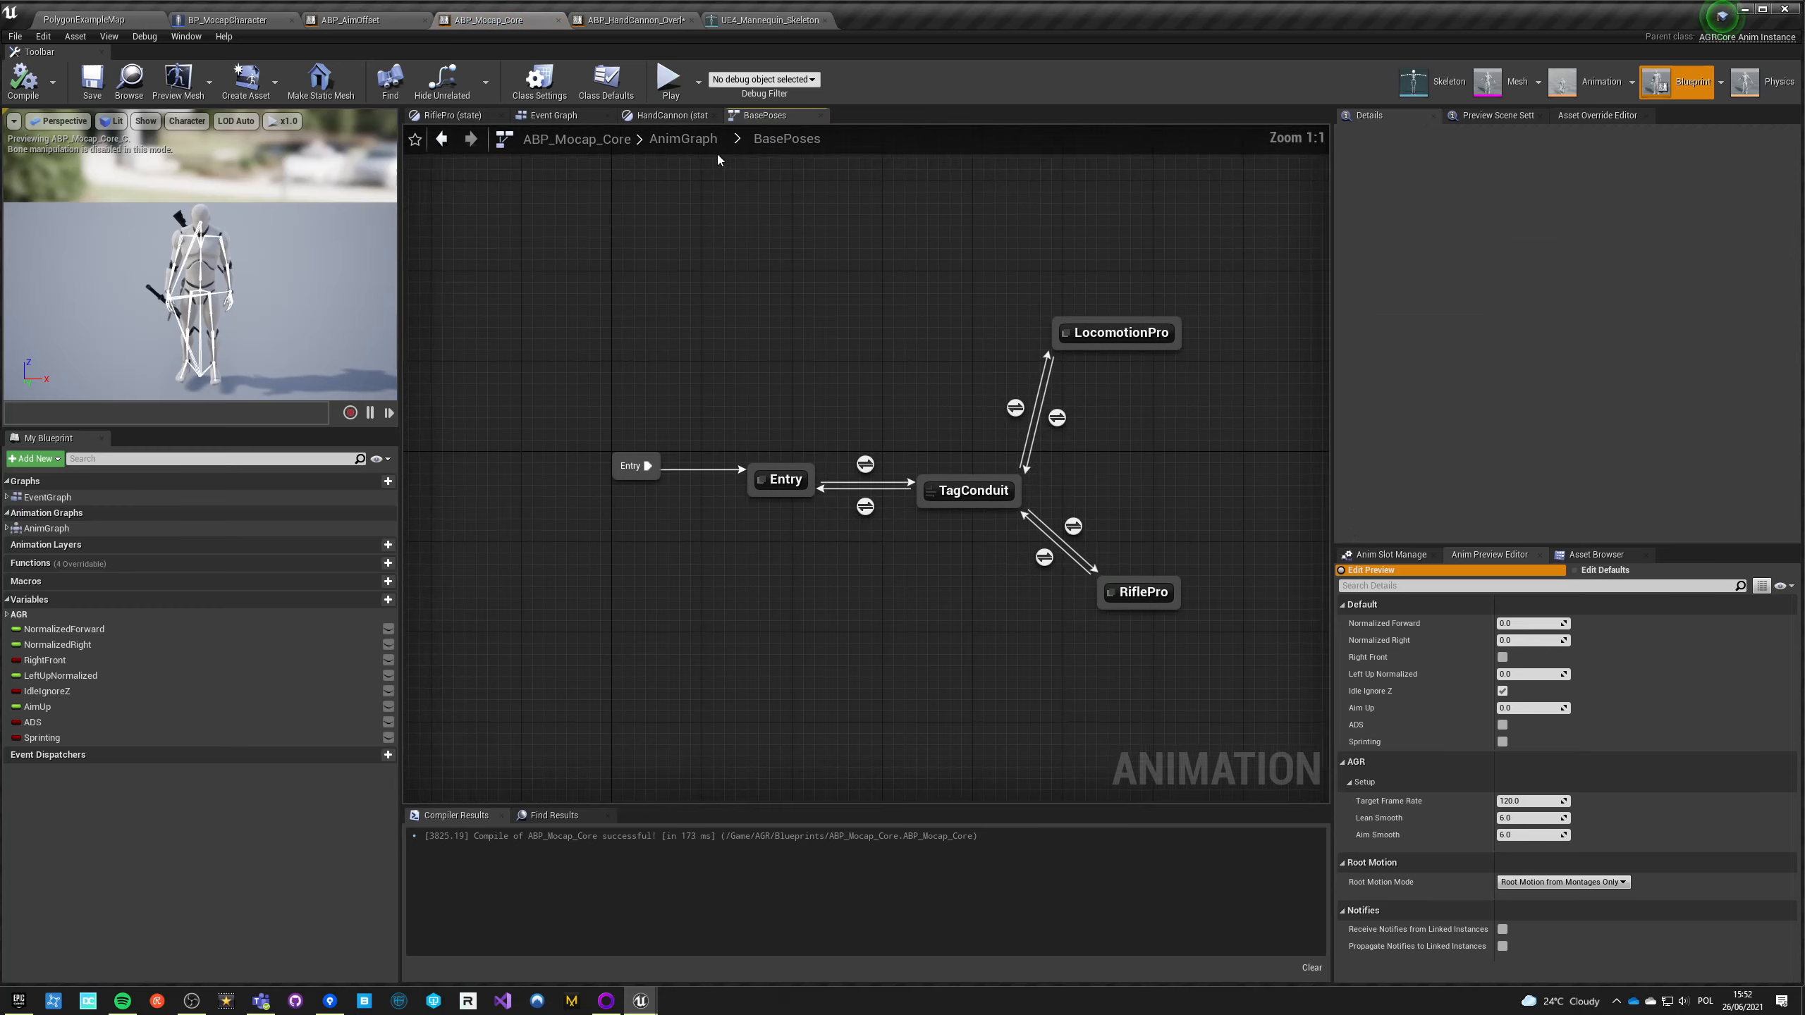
double_click(1114, 333)
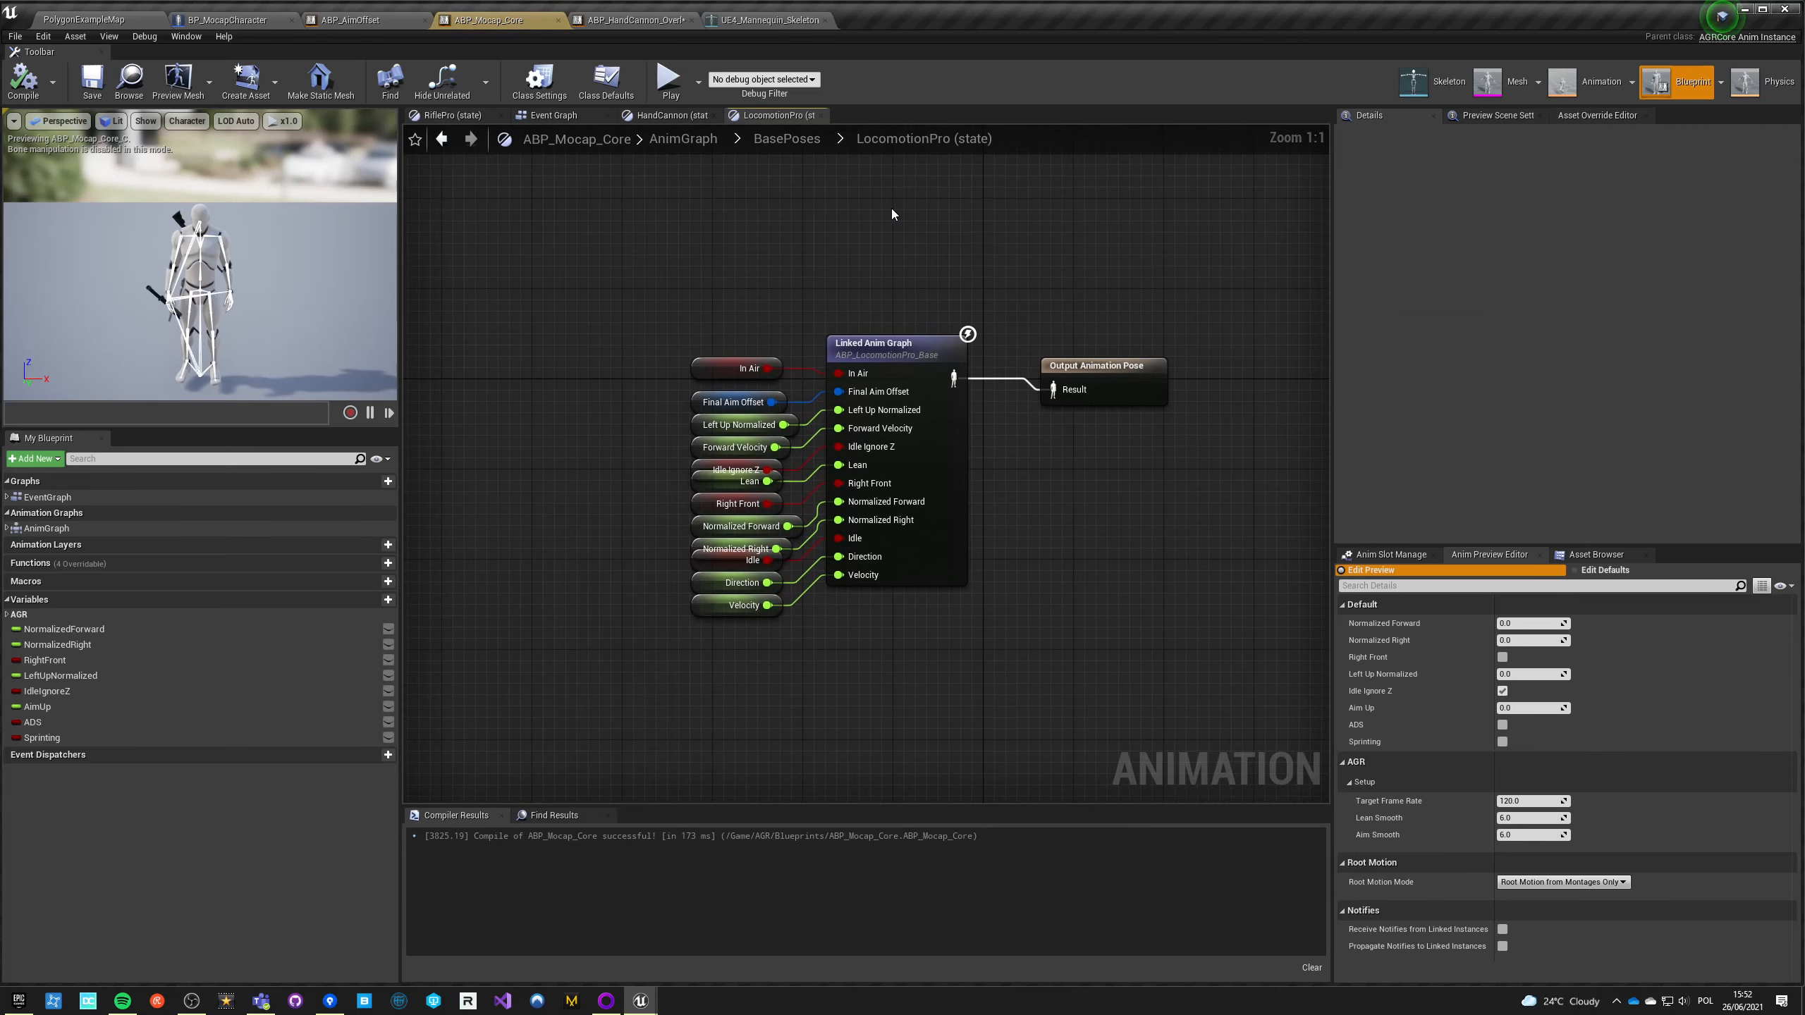
left_click(777, 115)
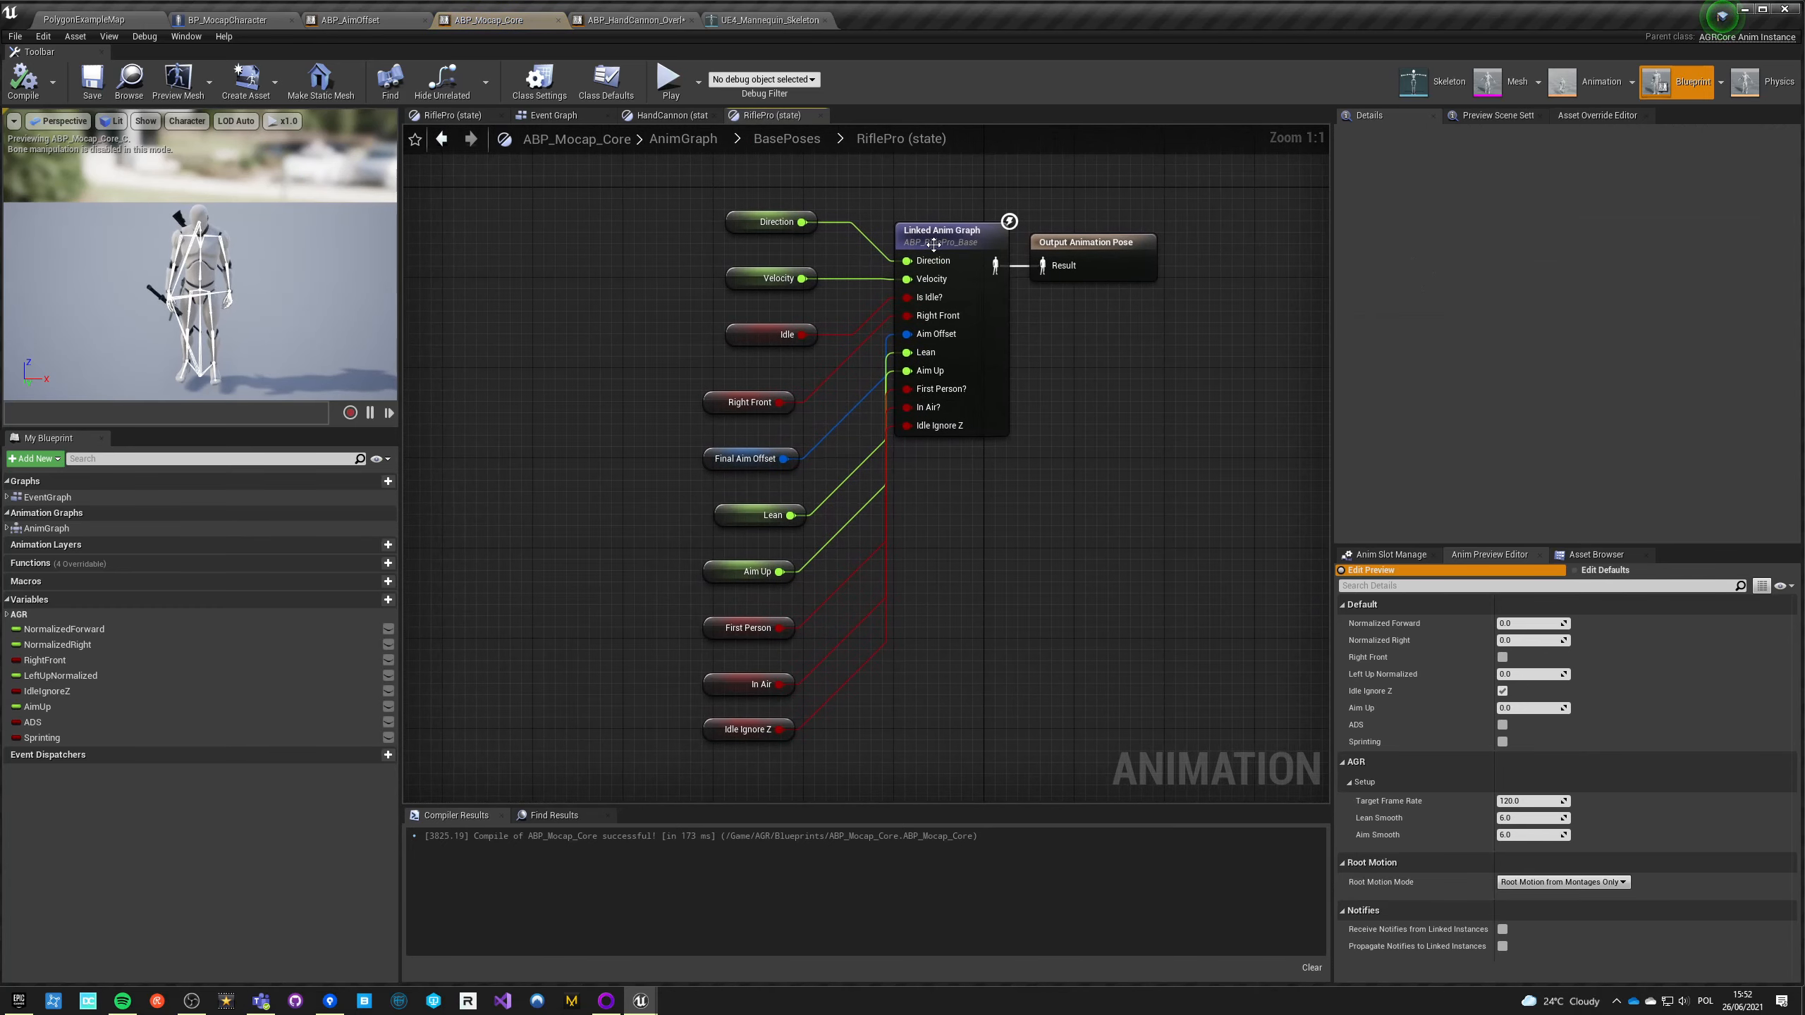
left_click(944, 231)
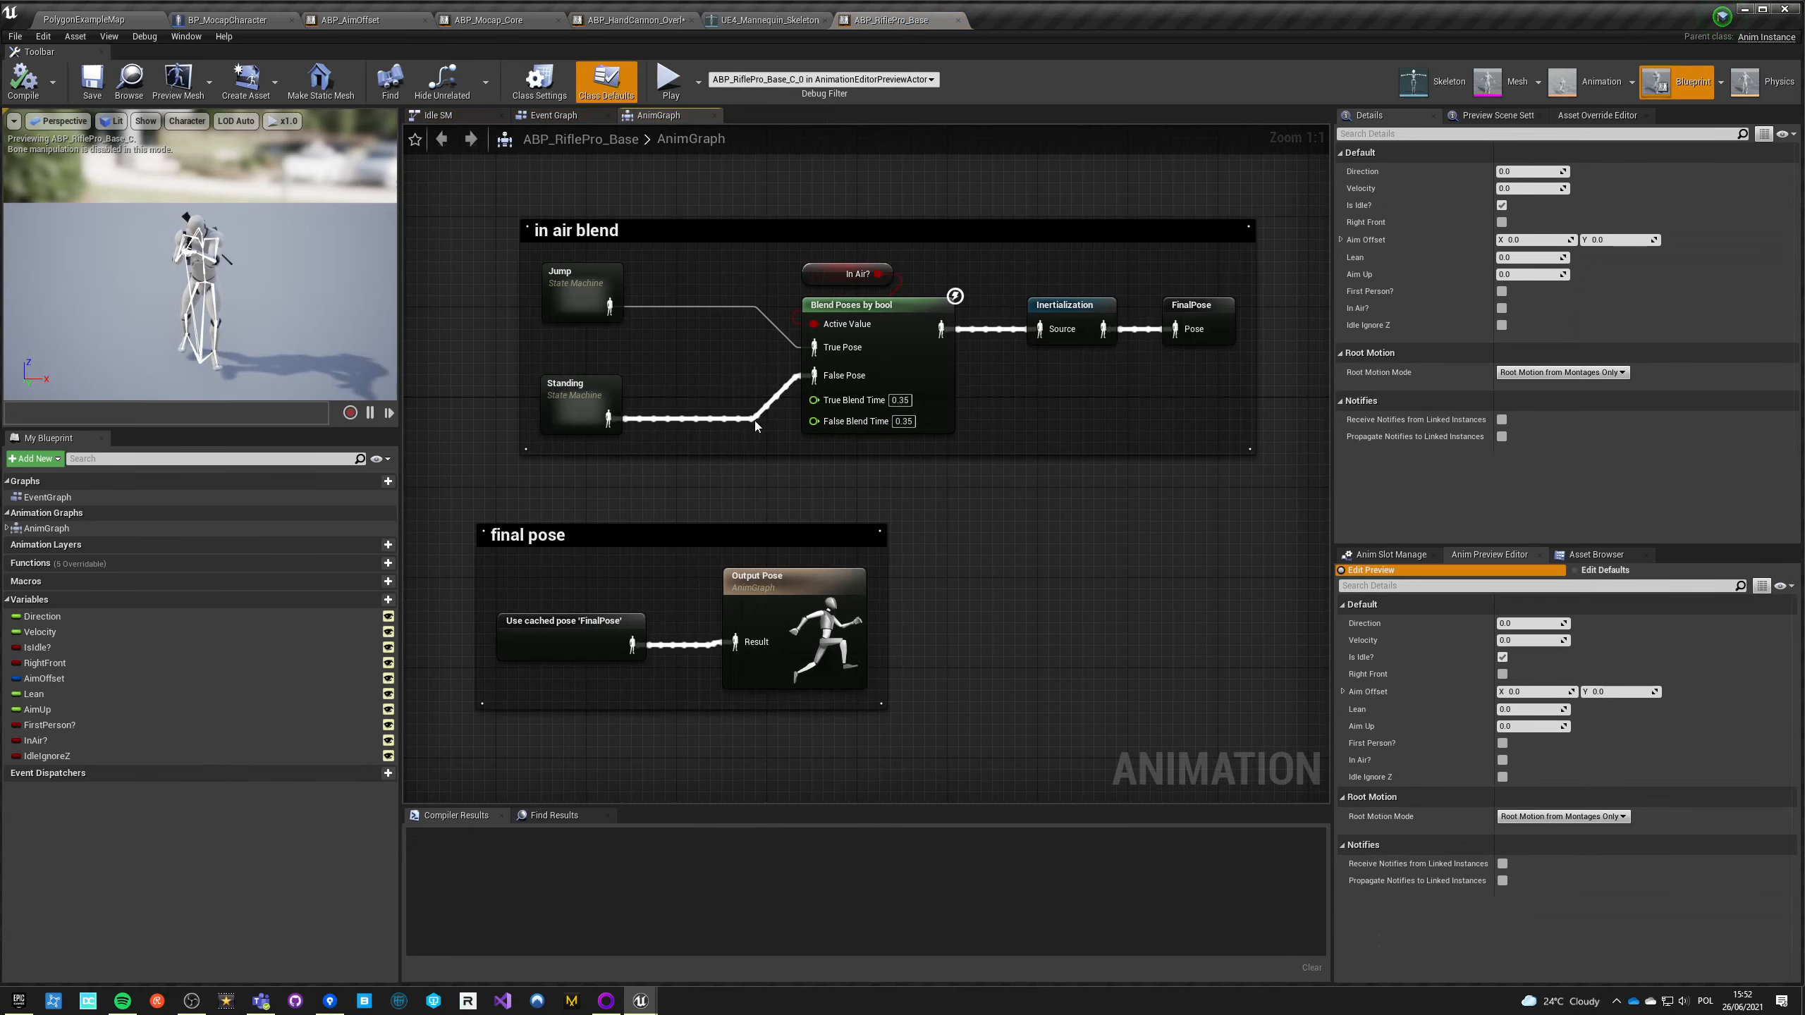
double_click(582, 408)
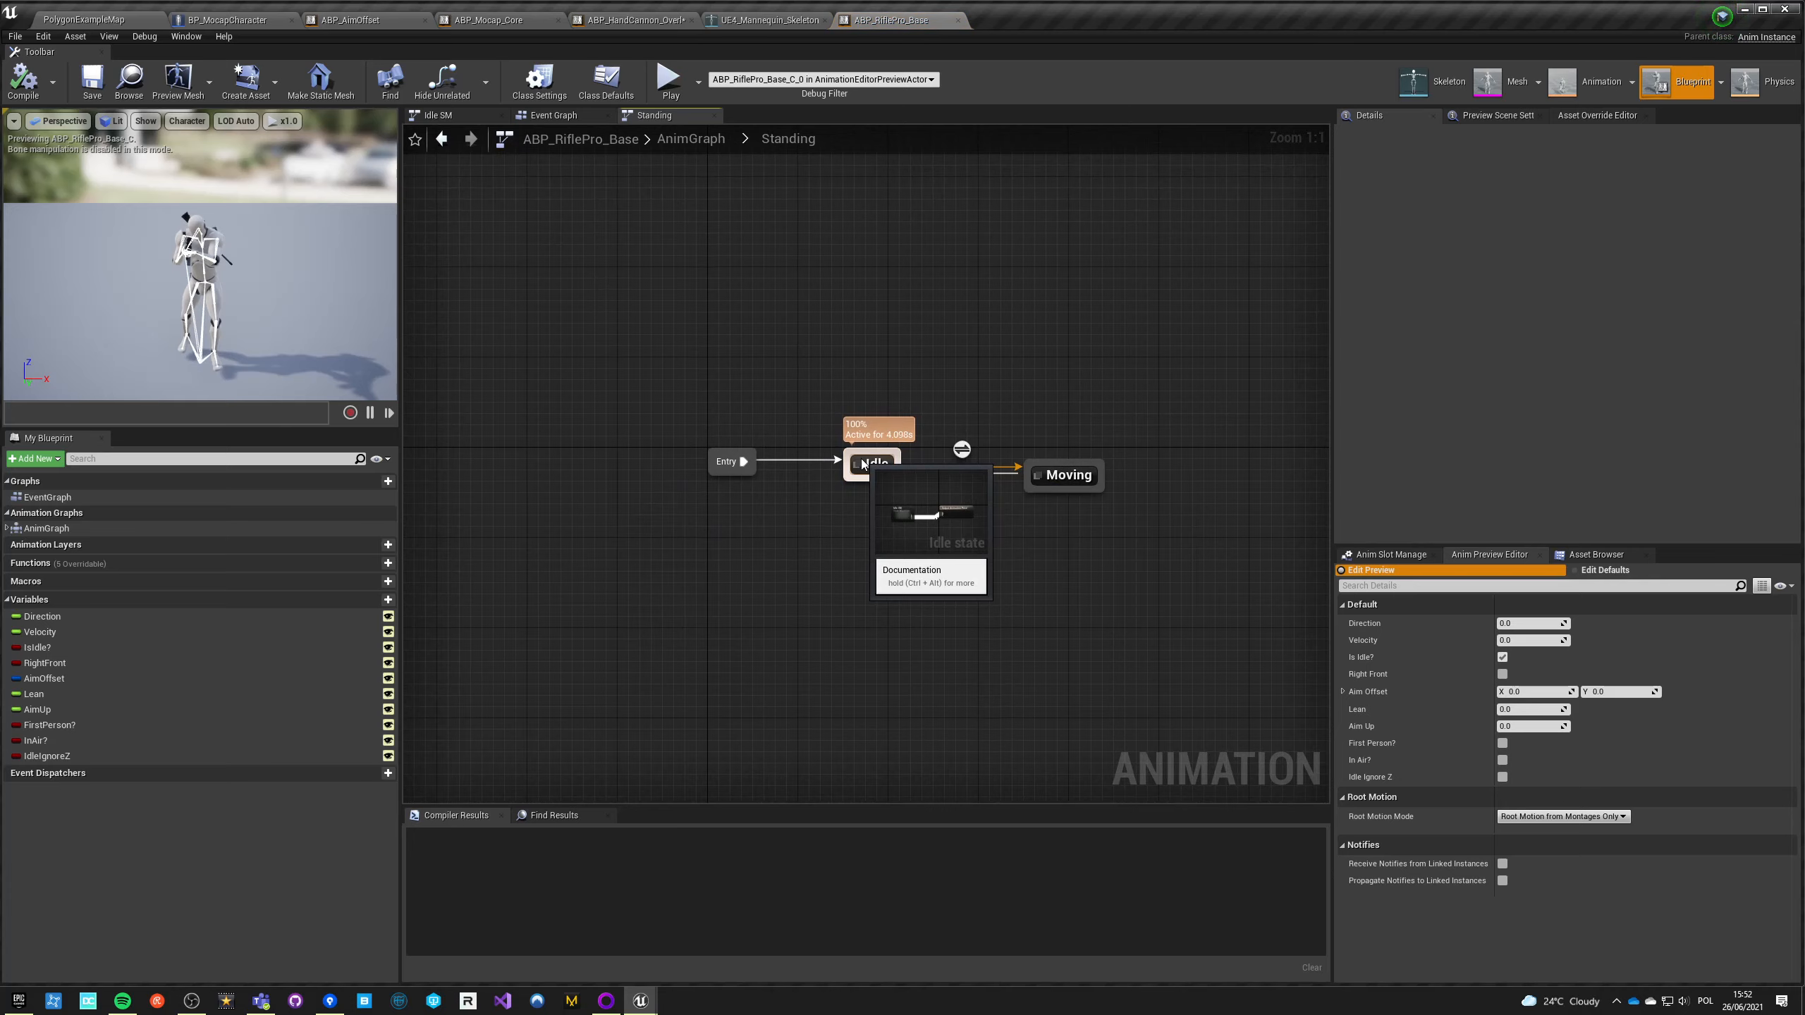
double_click(874, 463)
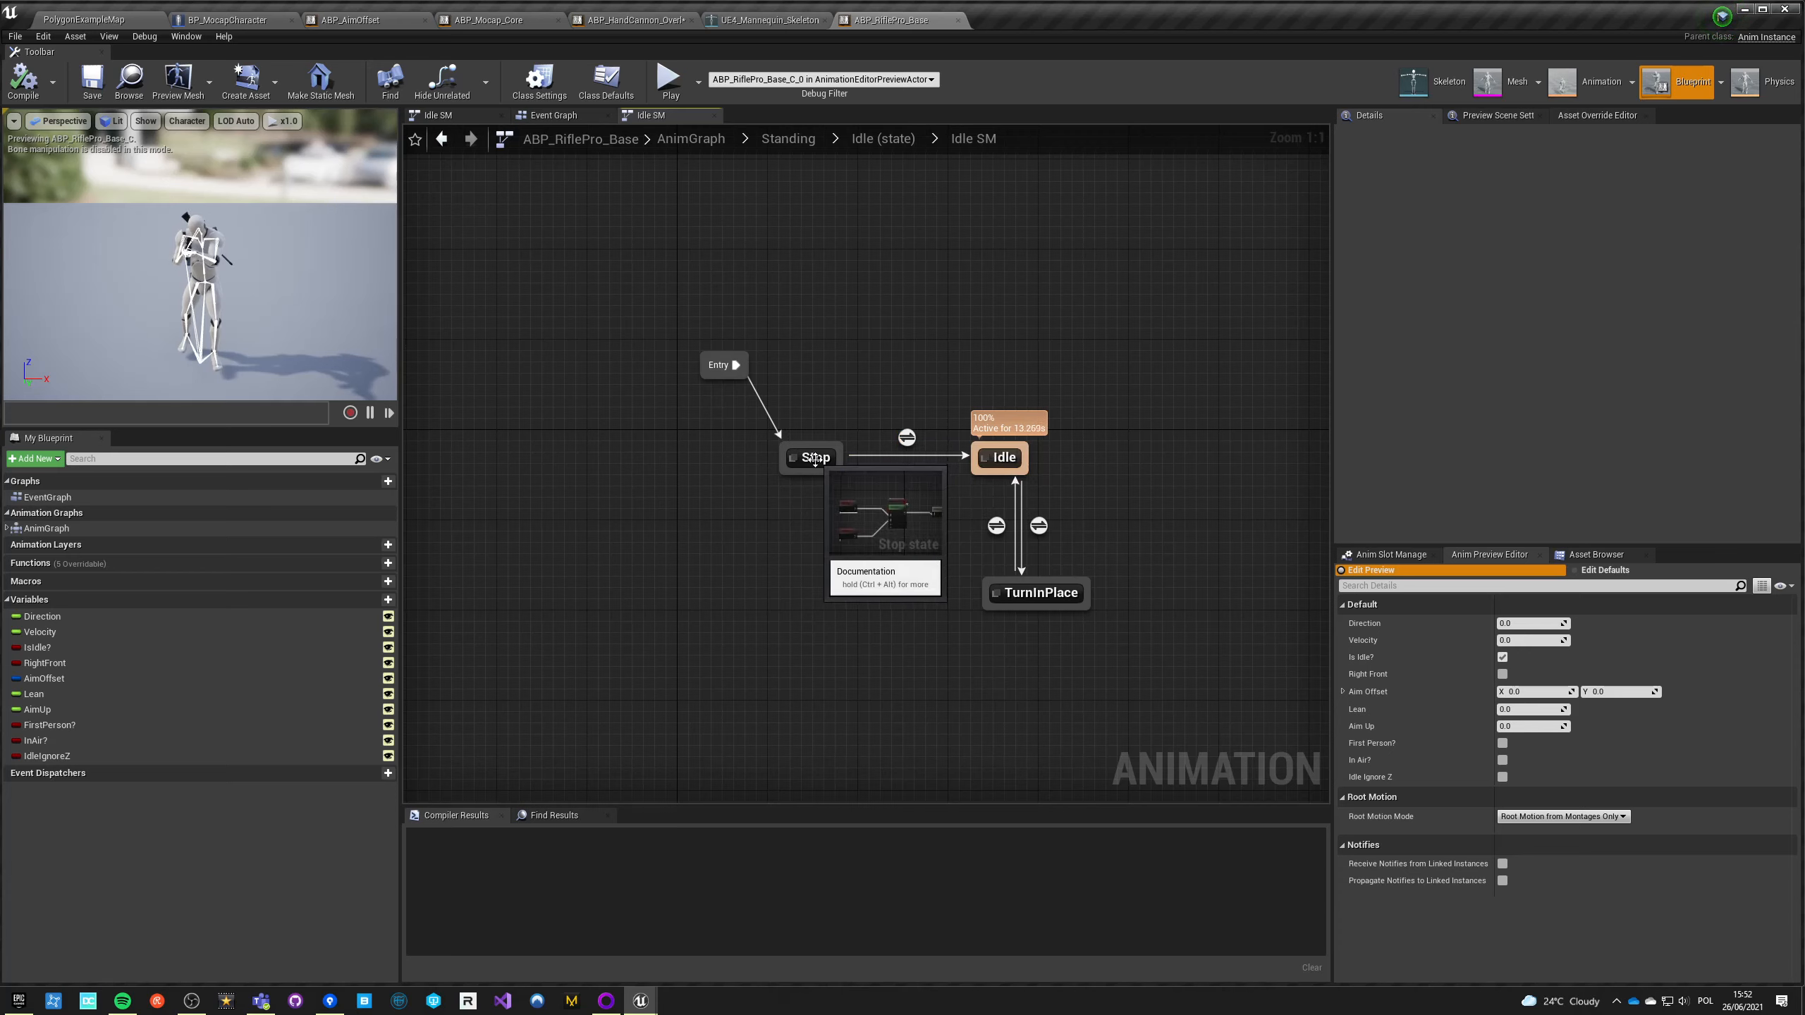
mouse_move(834, 488)
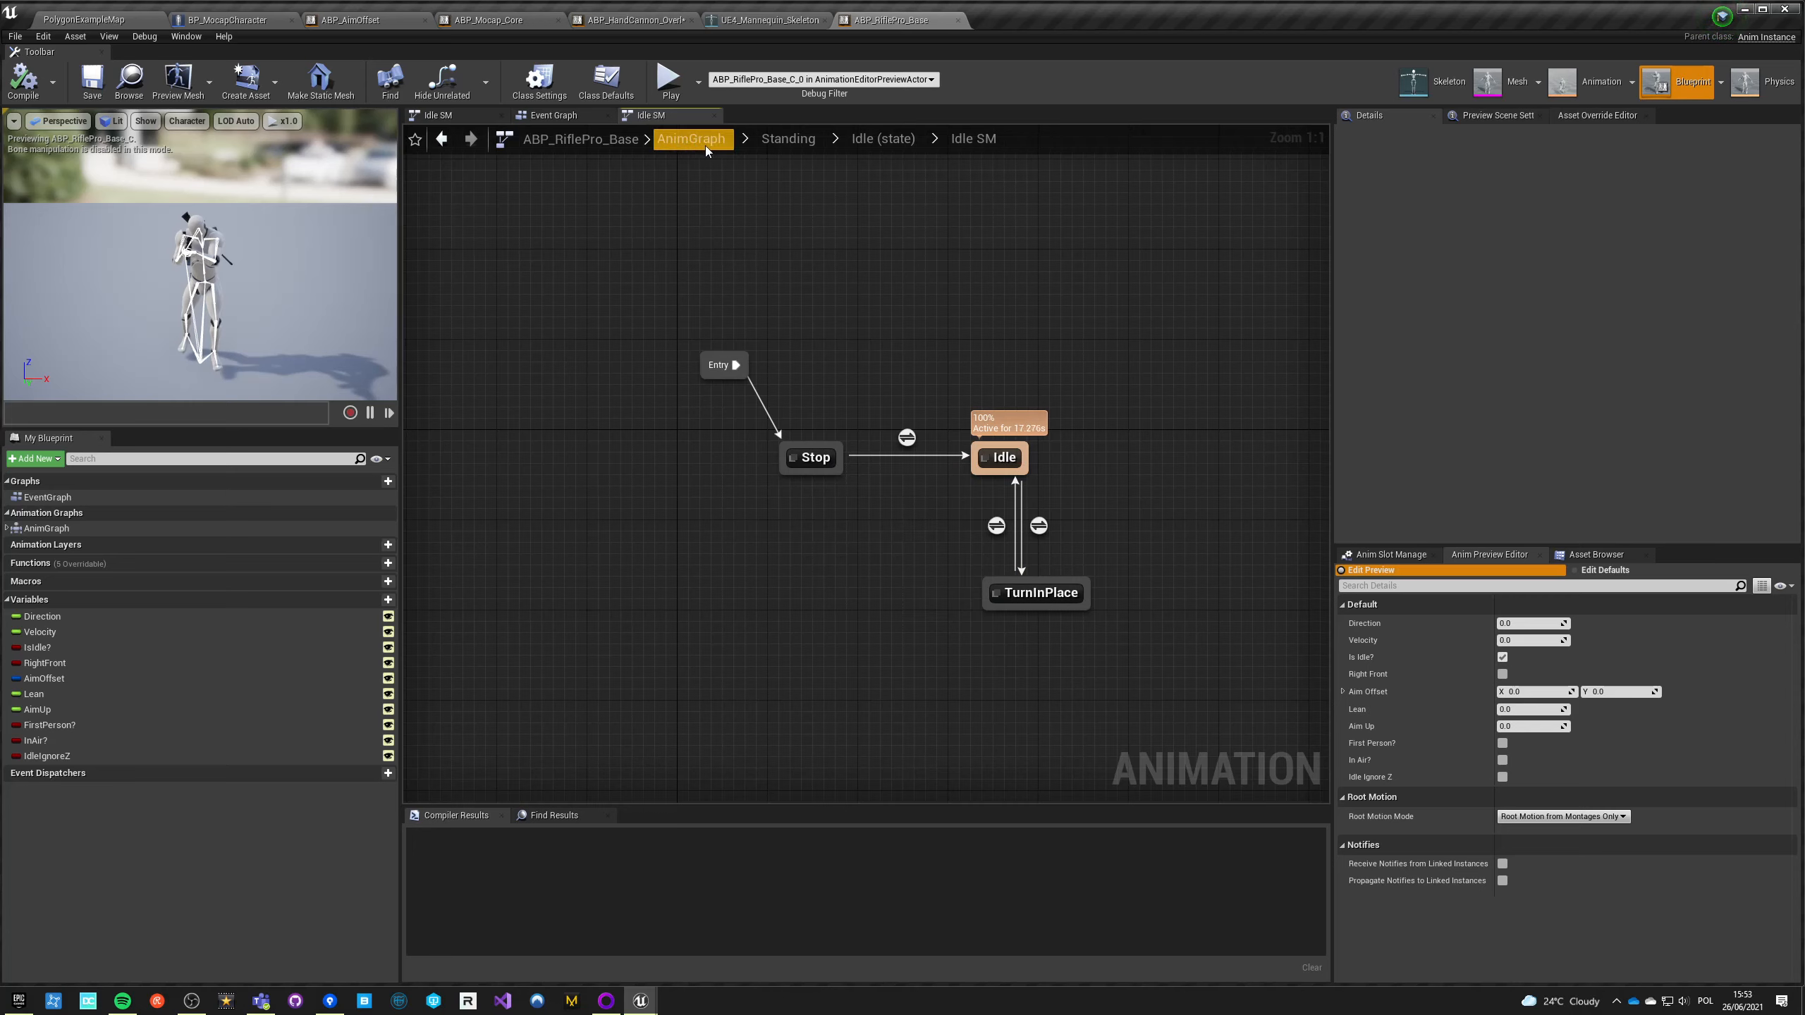
left_click(691, 138)
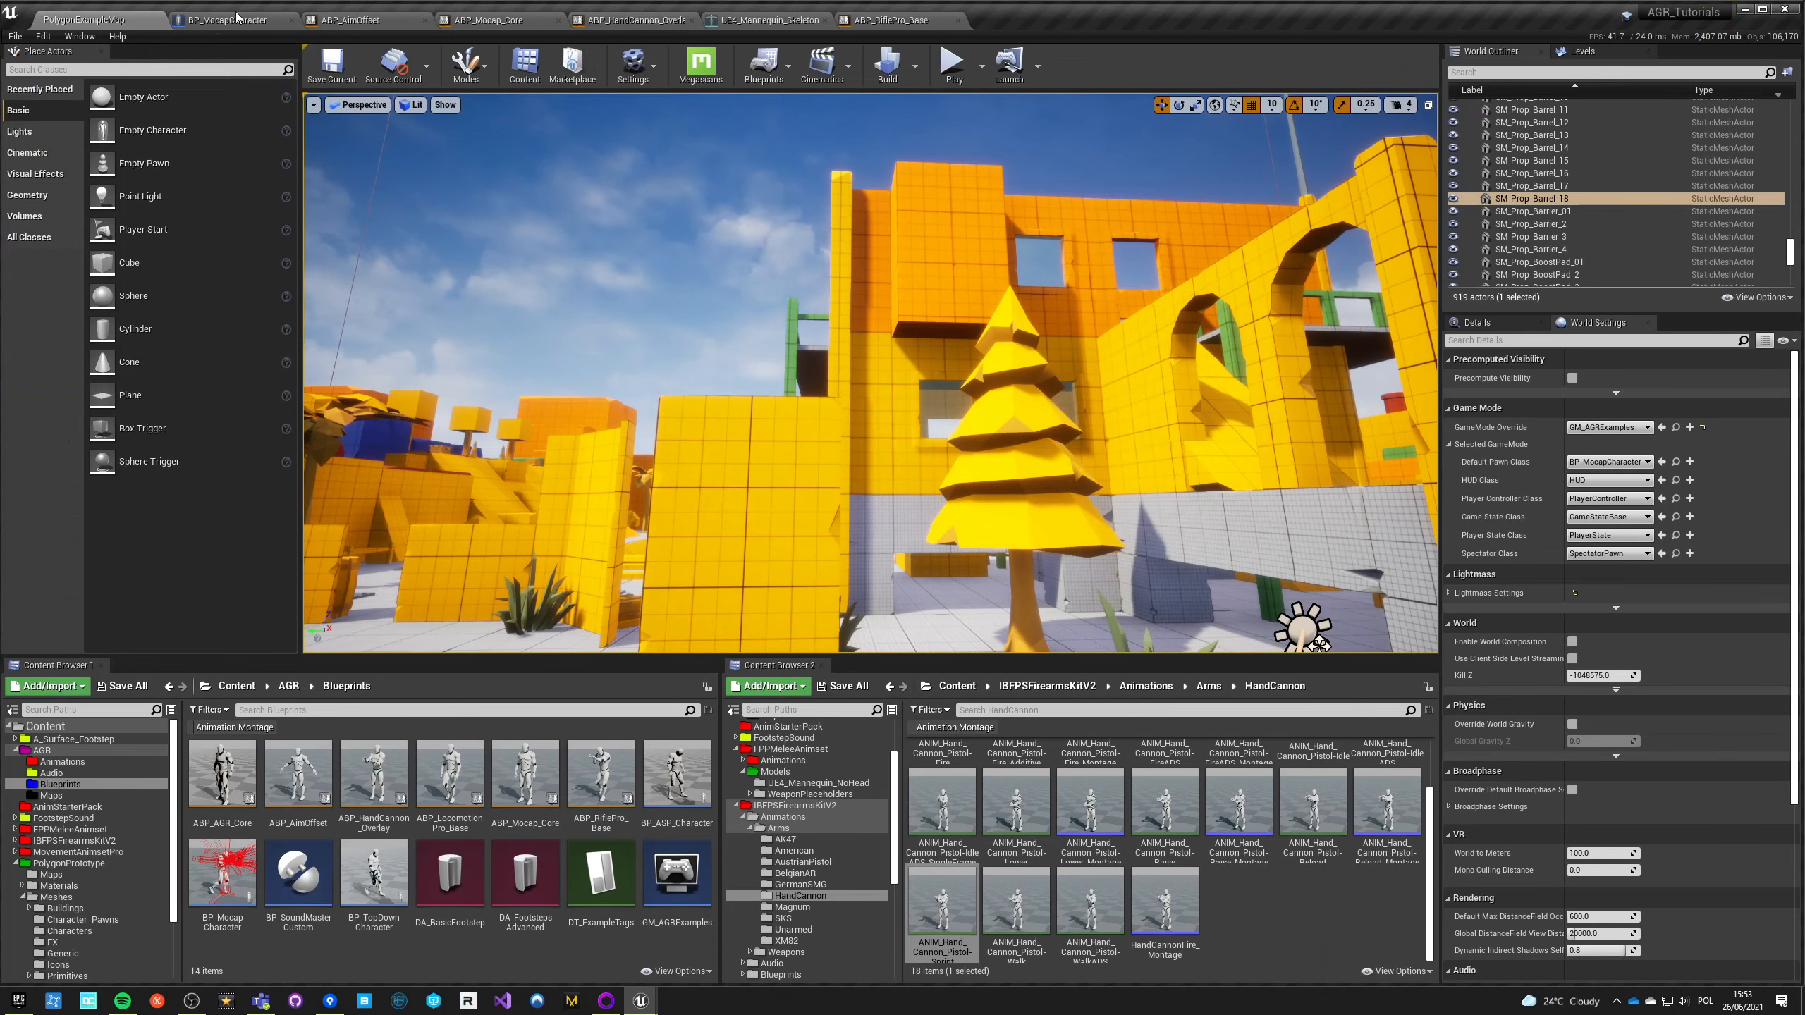
Step: Review radius settings on BP_MocapCharacter's self and Character Movement, then go back to the level
left_click(224, 20)
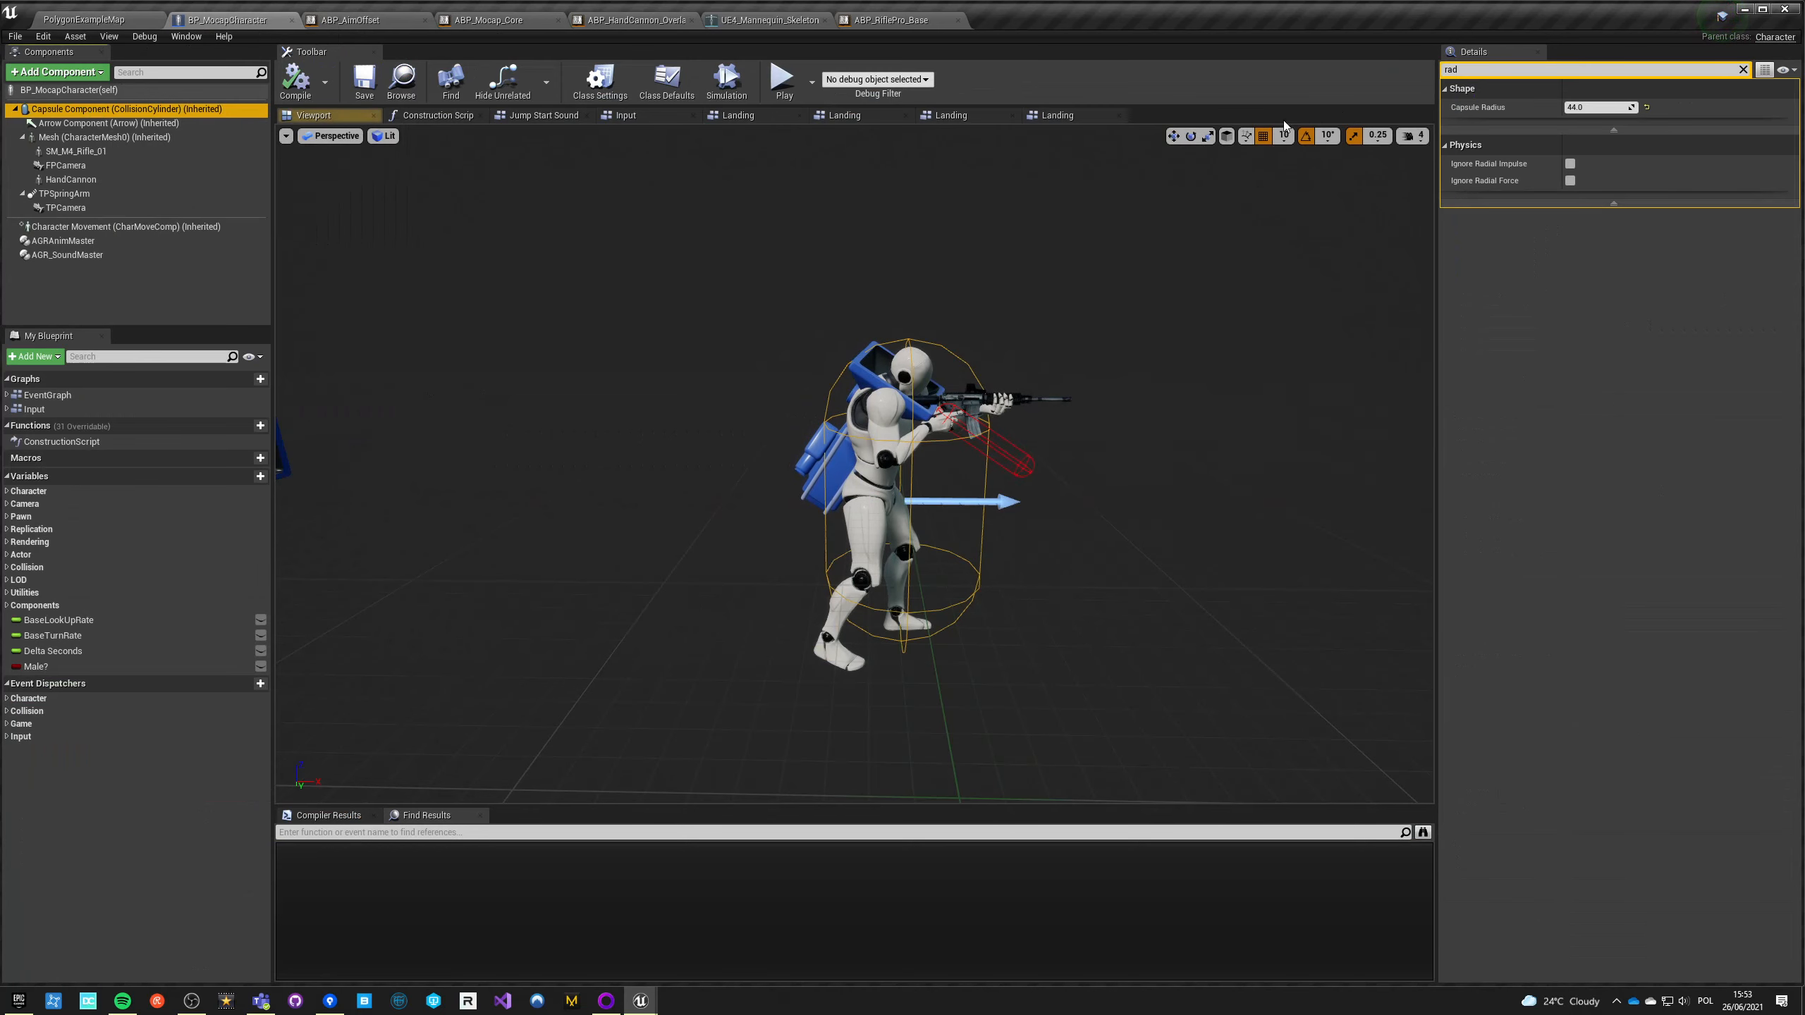
left_click(296, 82)
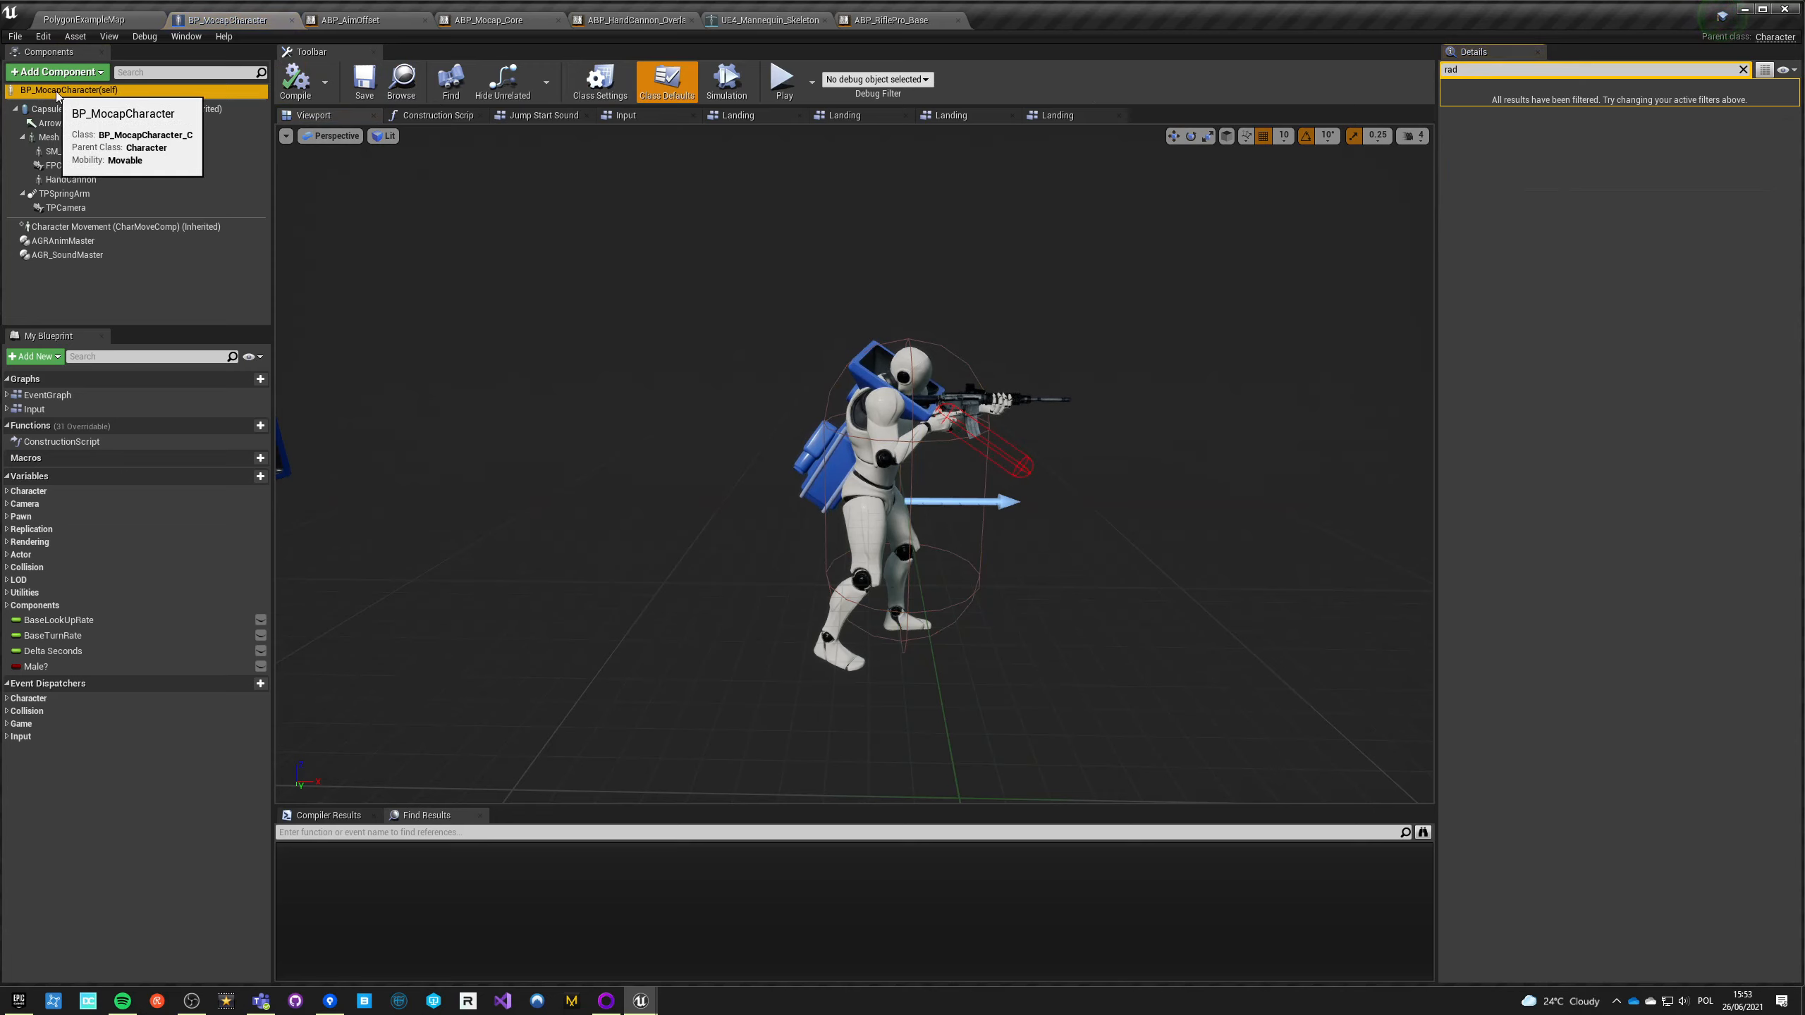
left_click(112, 227)
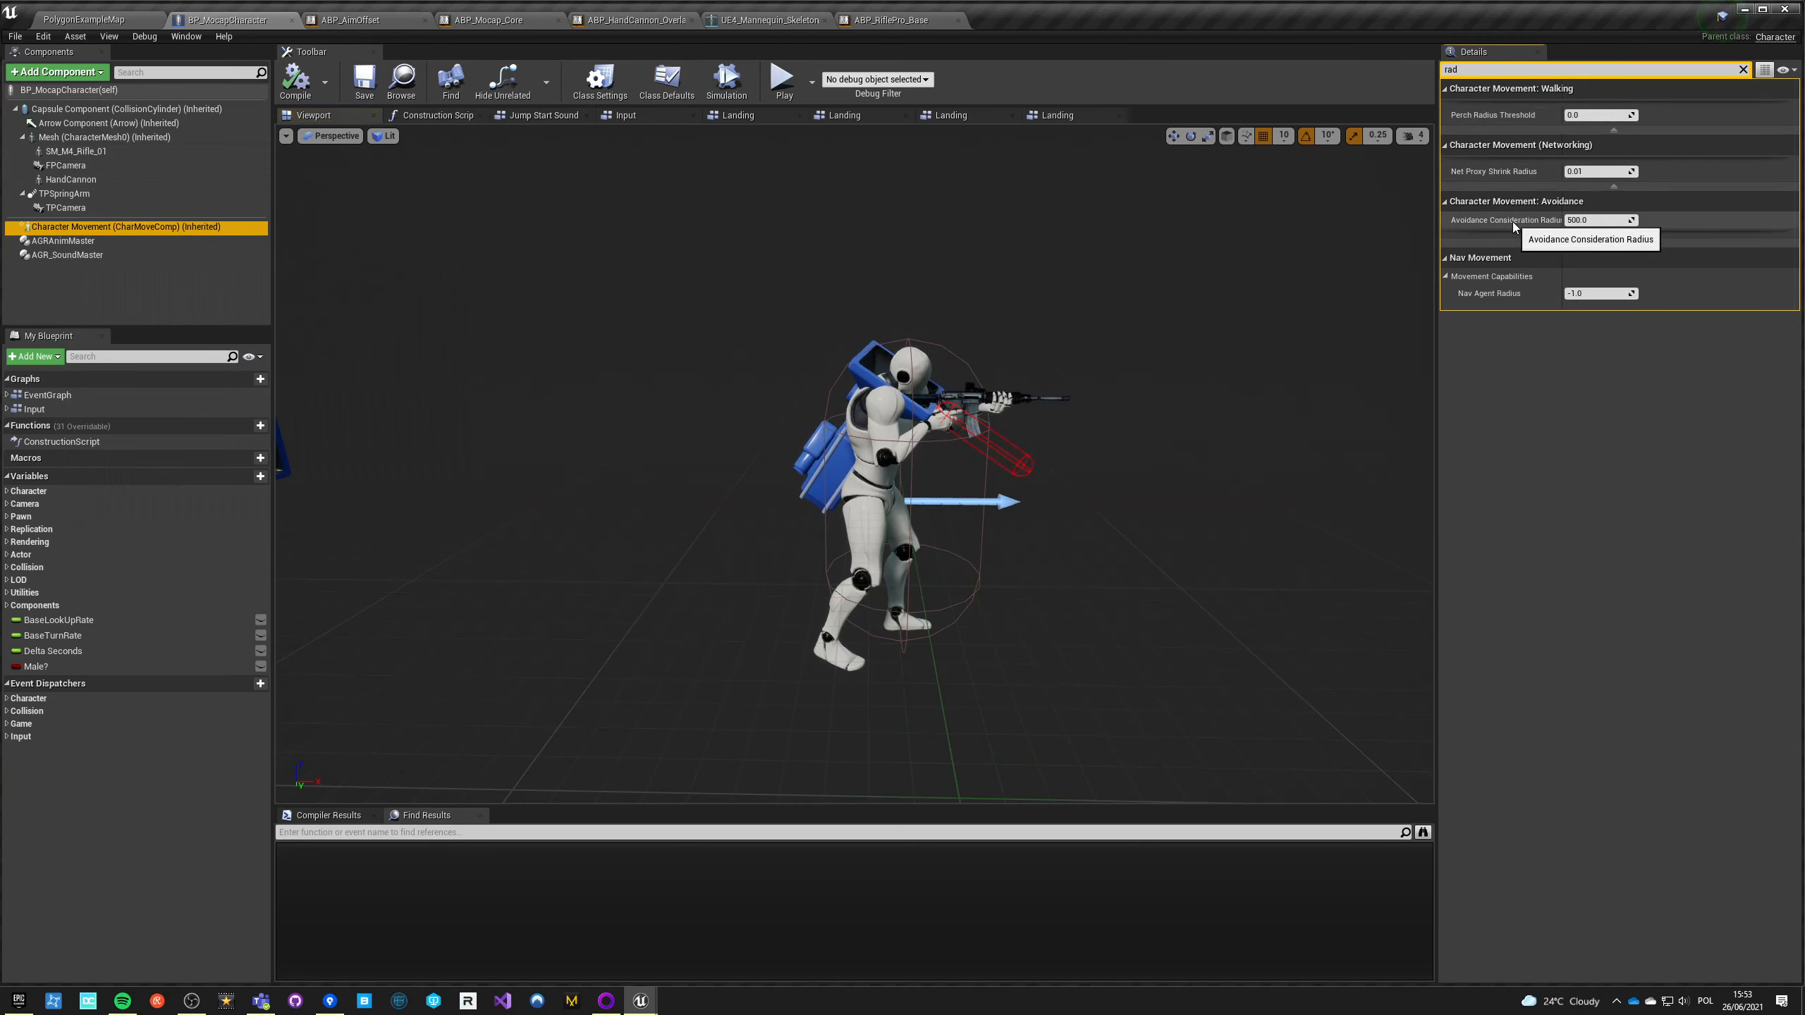
left_click(1599, 220)
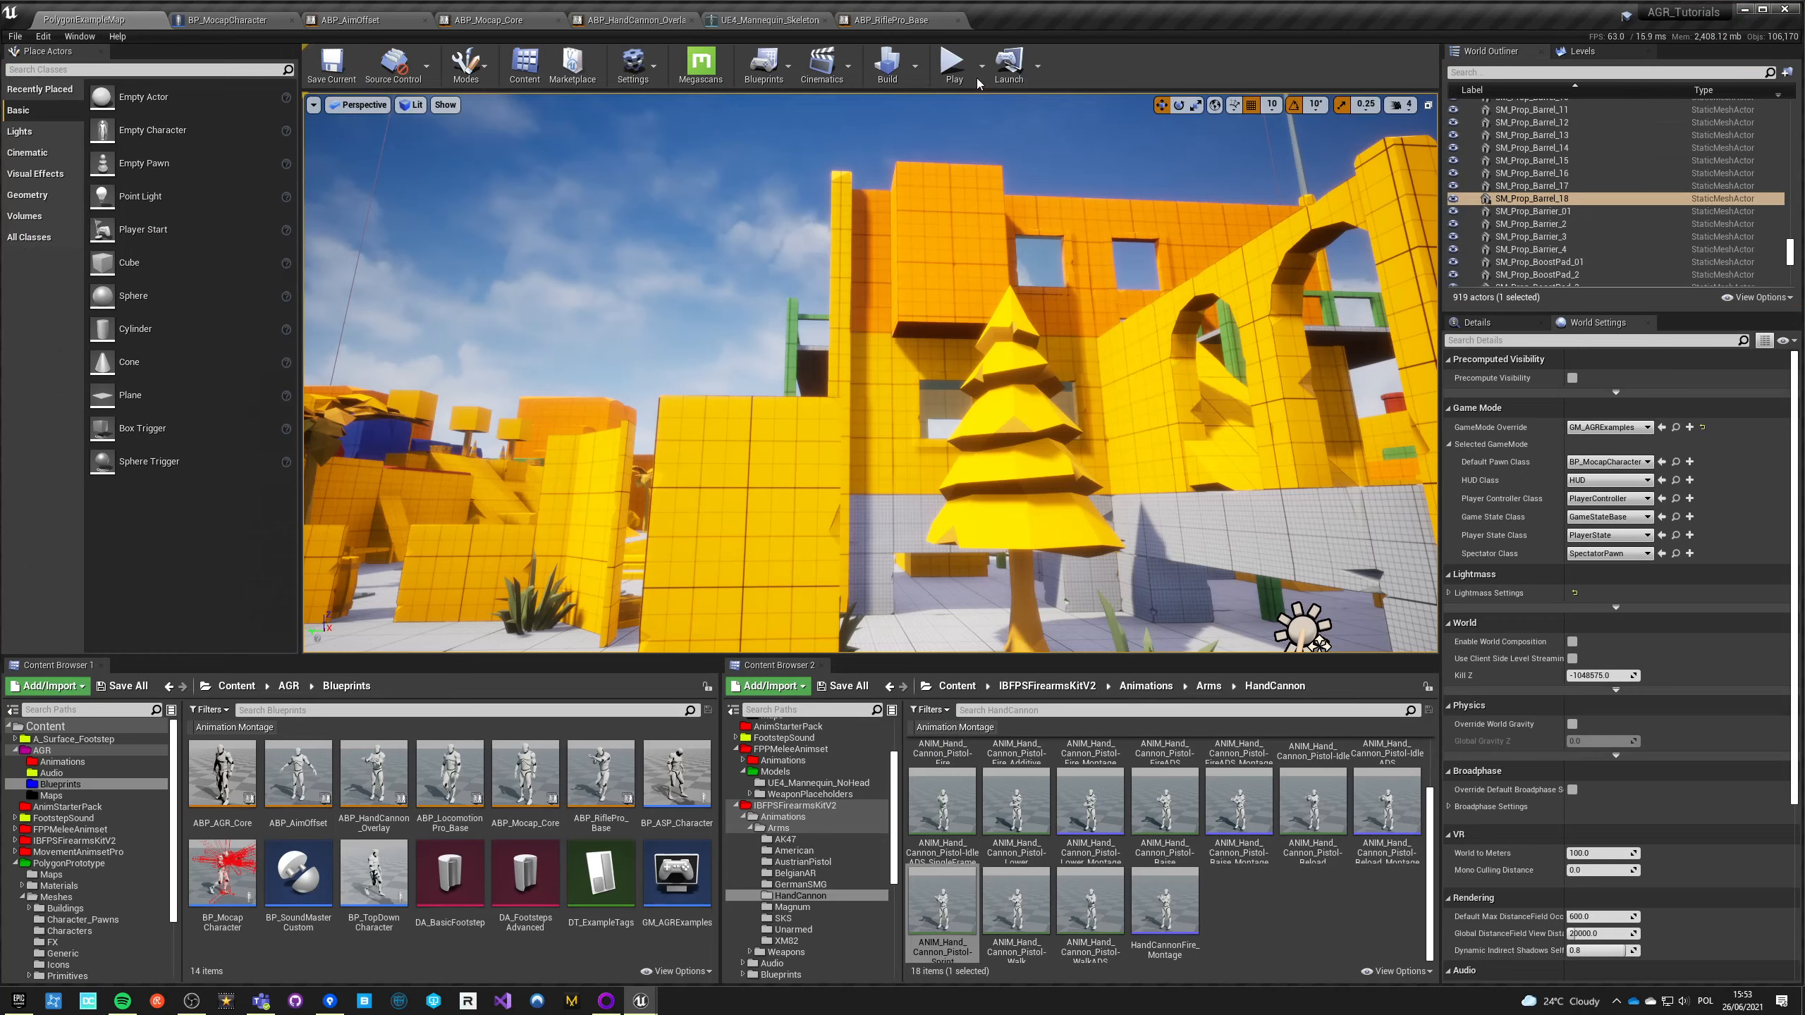
left_click(951, 63)
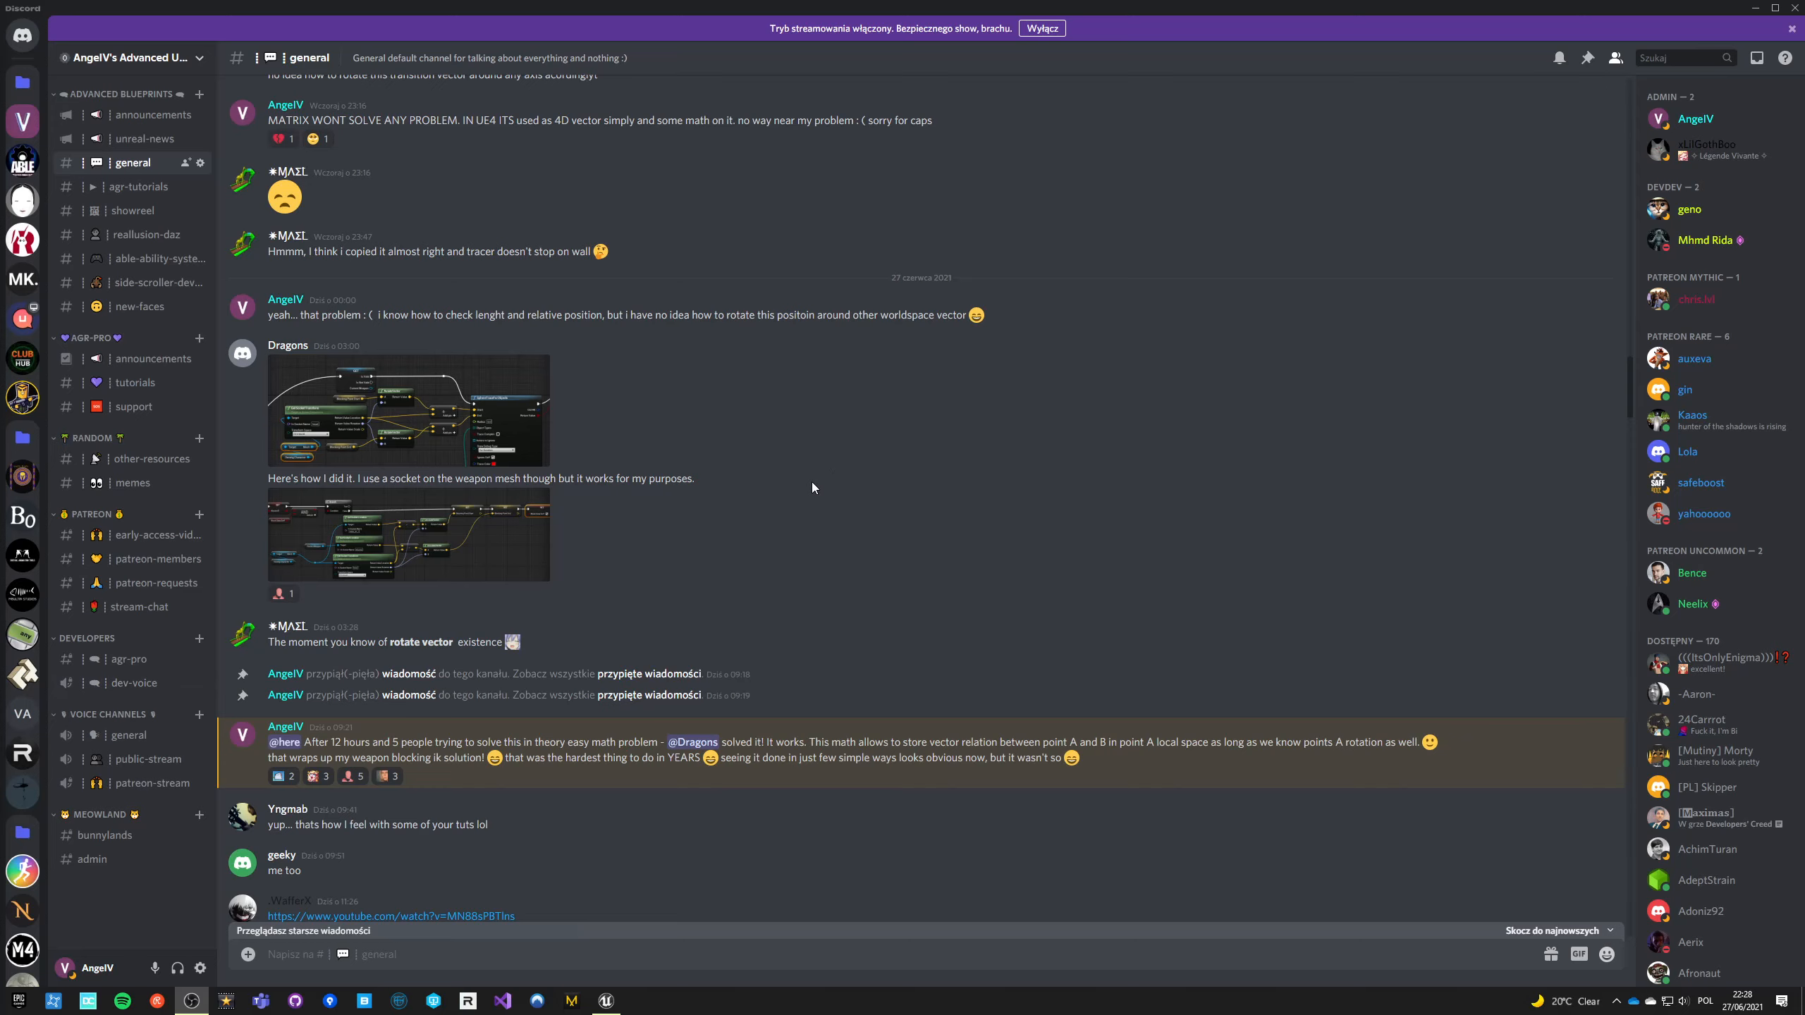
mouse_move(319, 510)
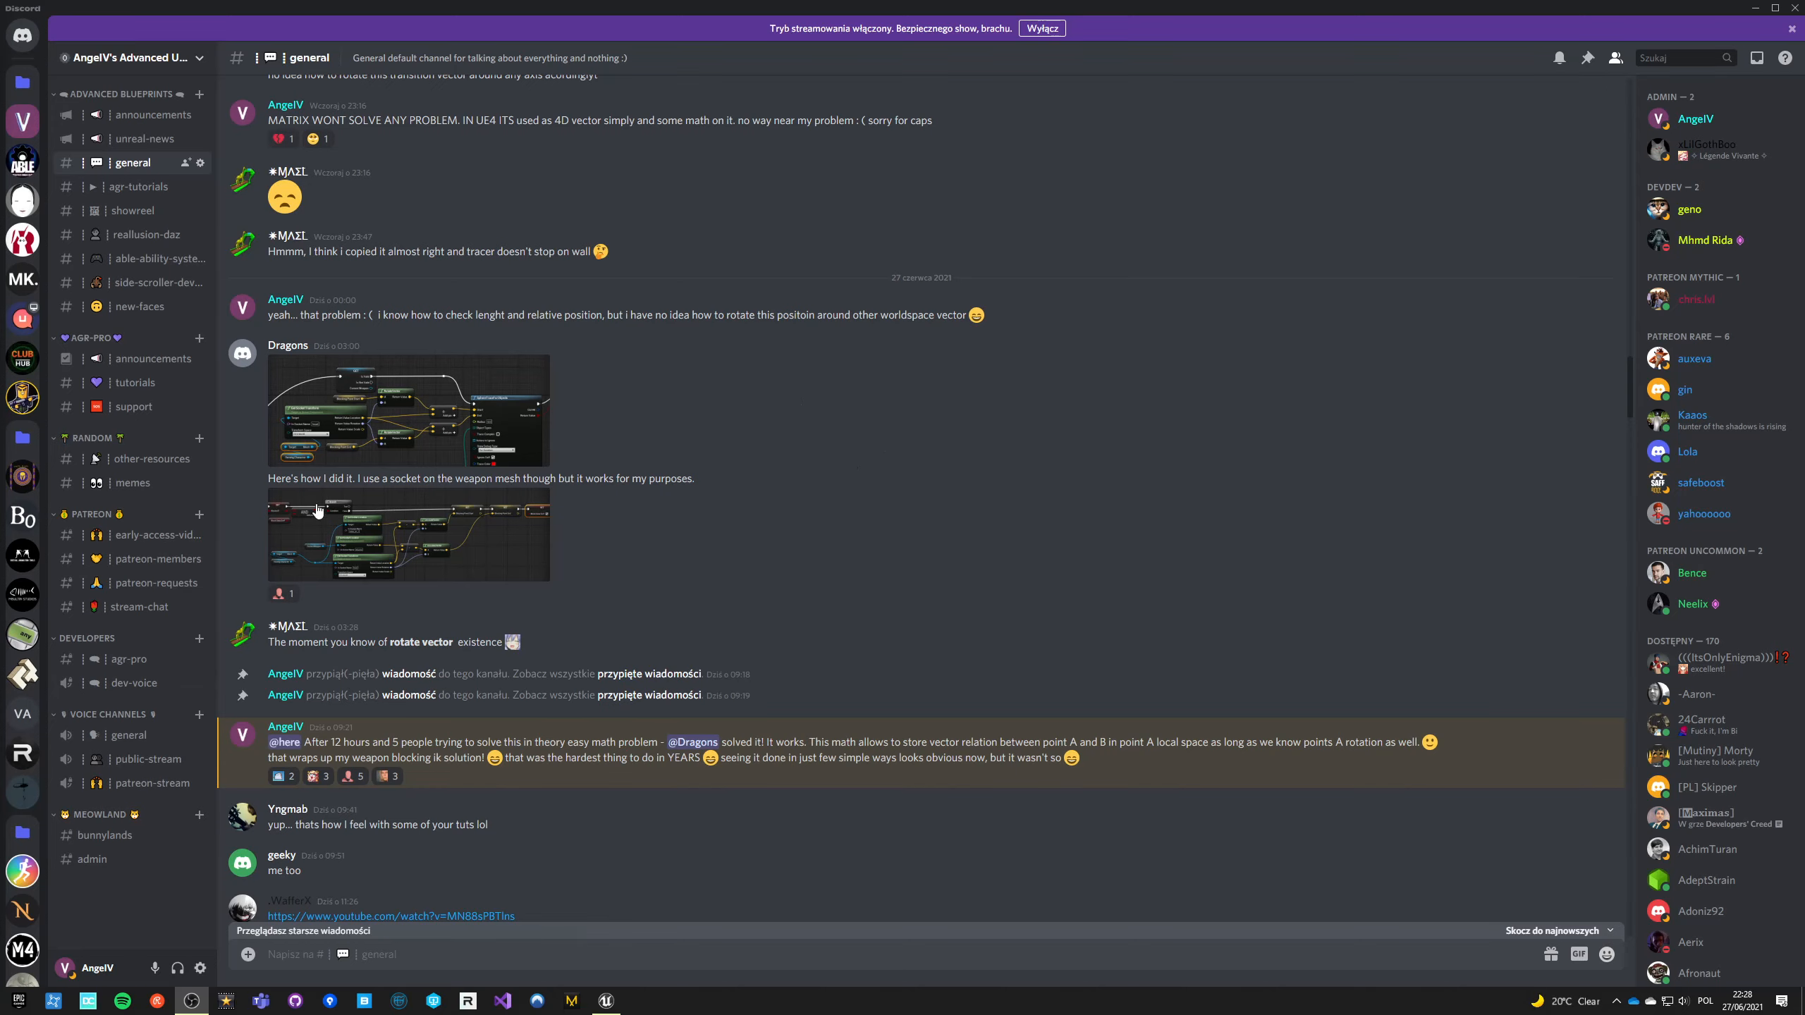
mouse_move(318, 513)
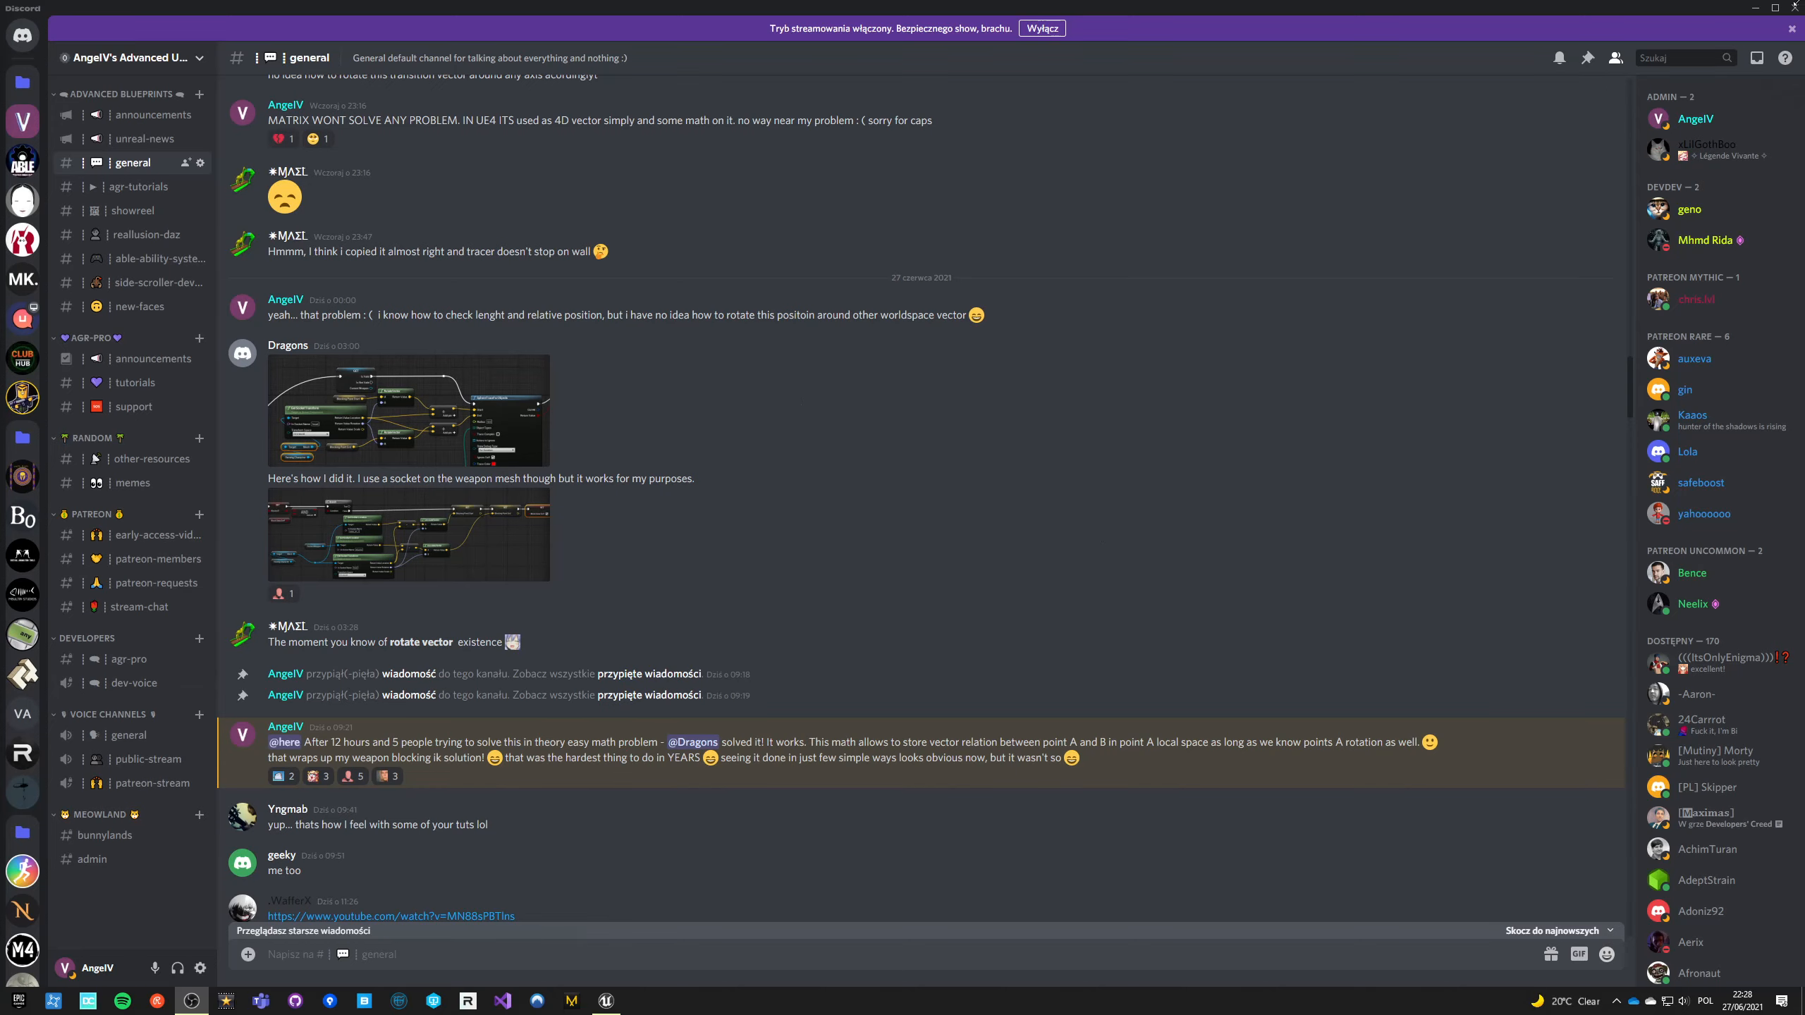
left_click(606, 999)
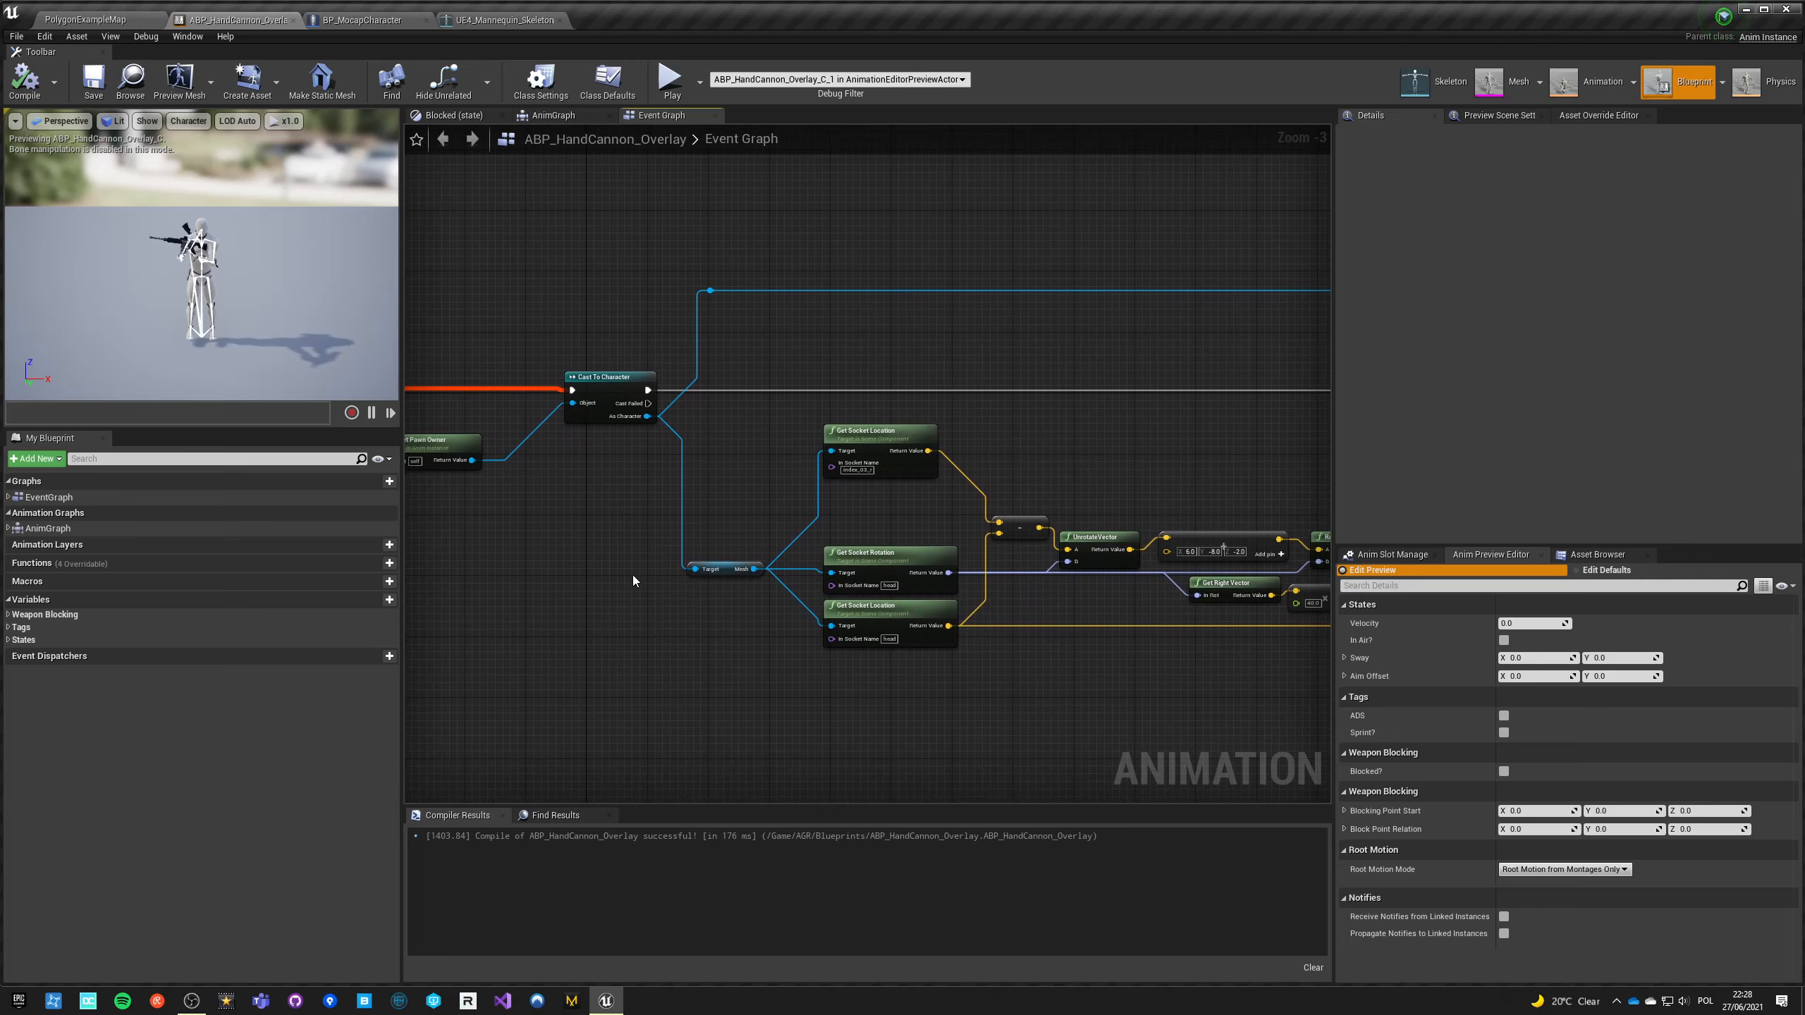
Step: Drill from the AnimGraph into HandCannon, then Walking, and open the Blocked state's graph
scroll("down", 3)
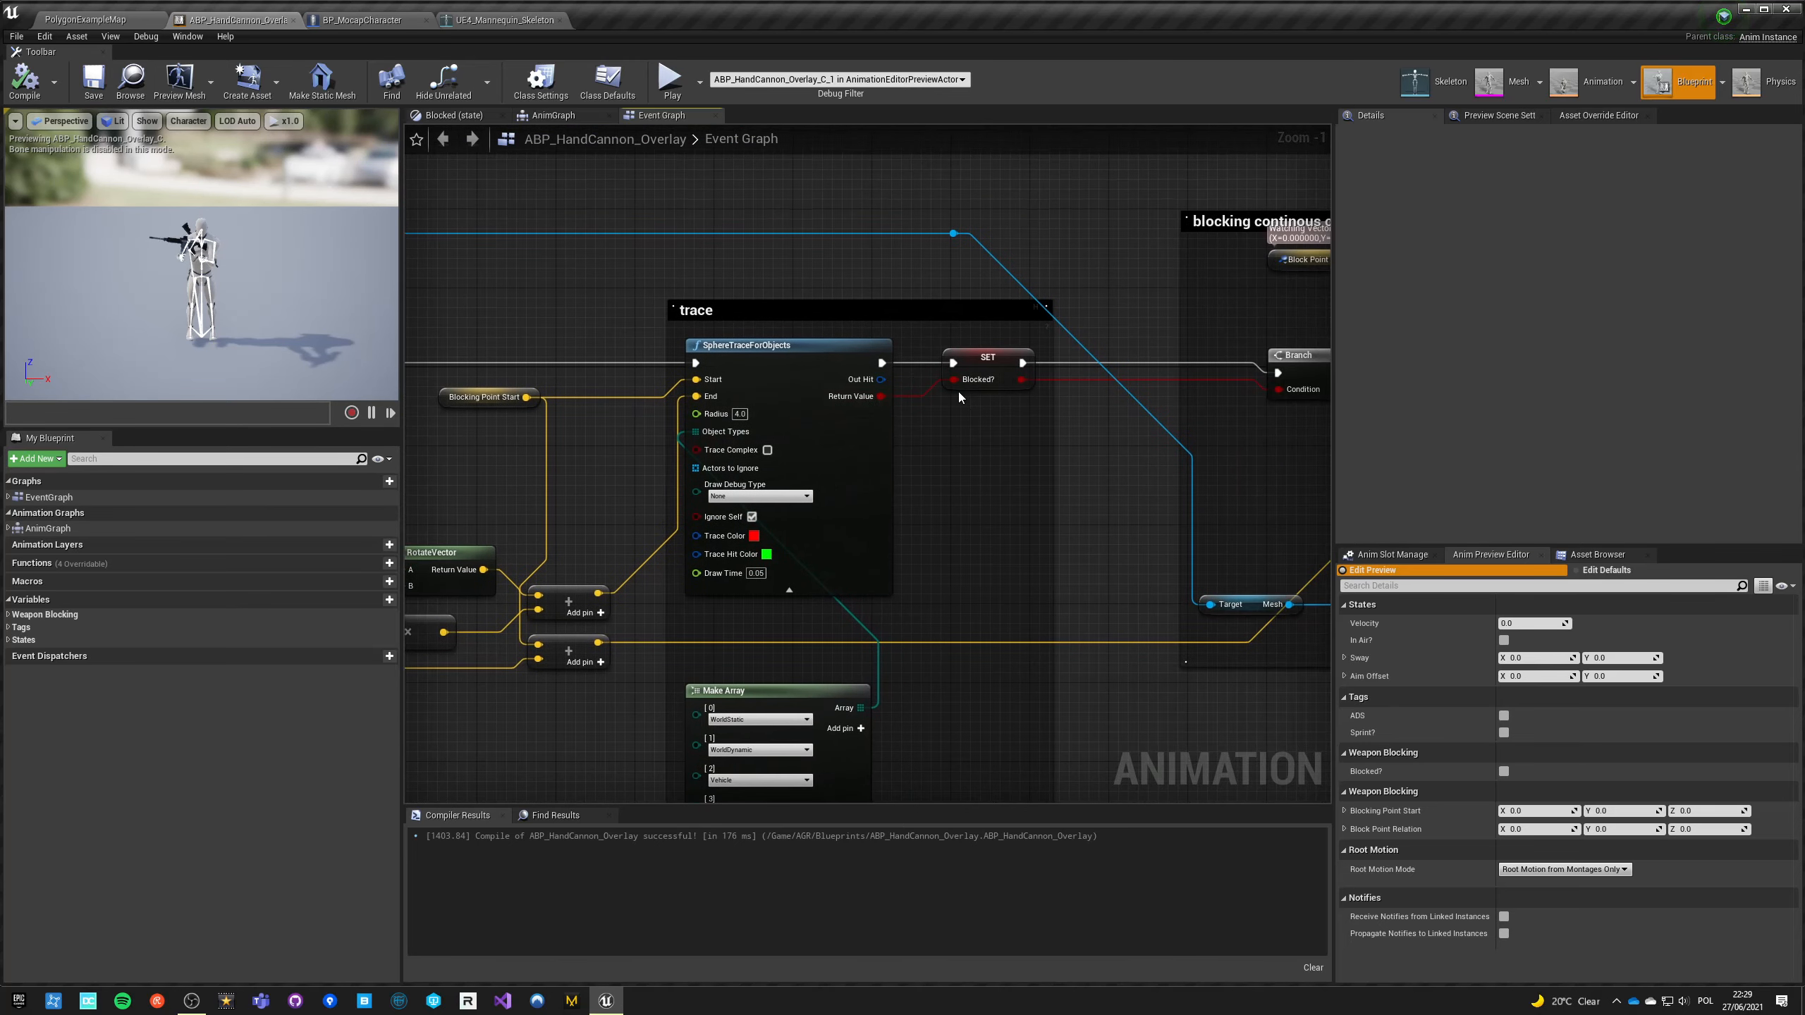
mouse_move(942, 427)
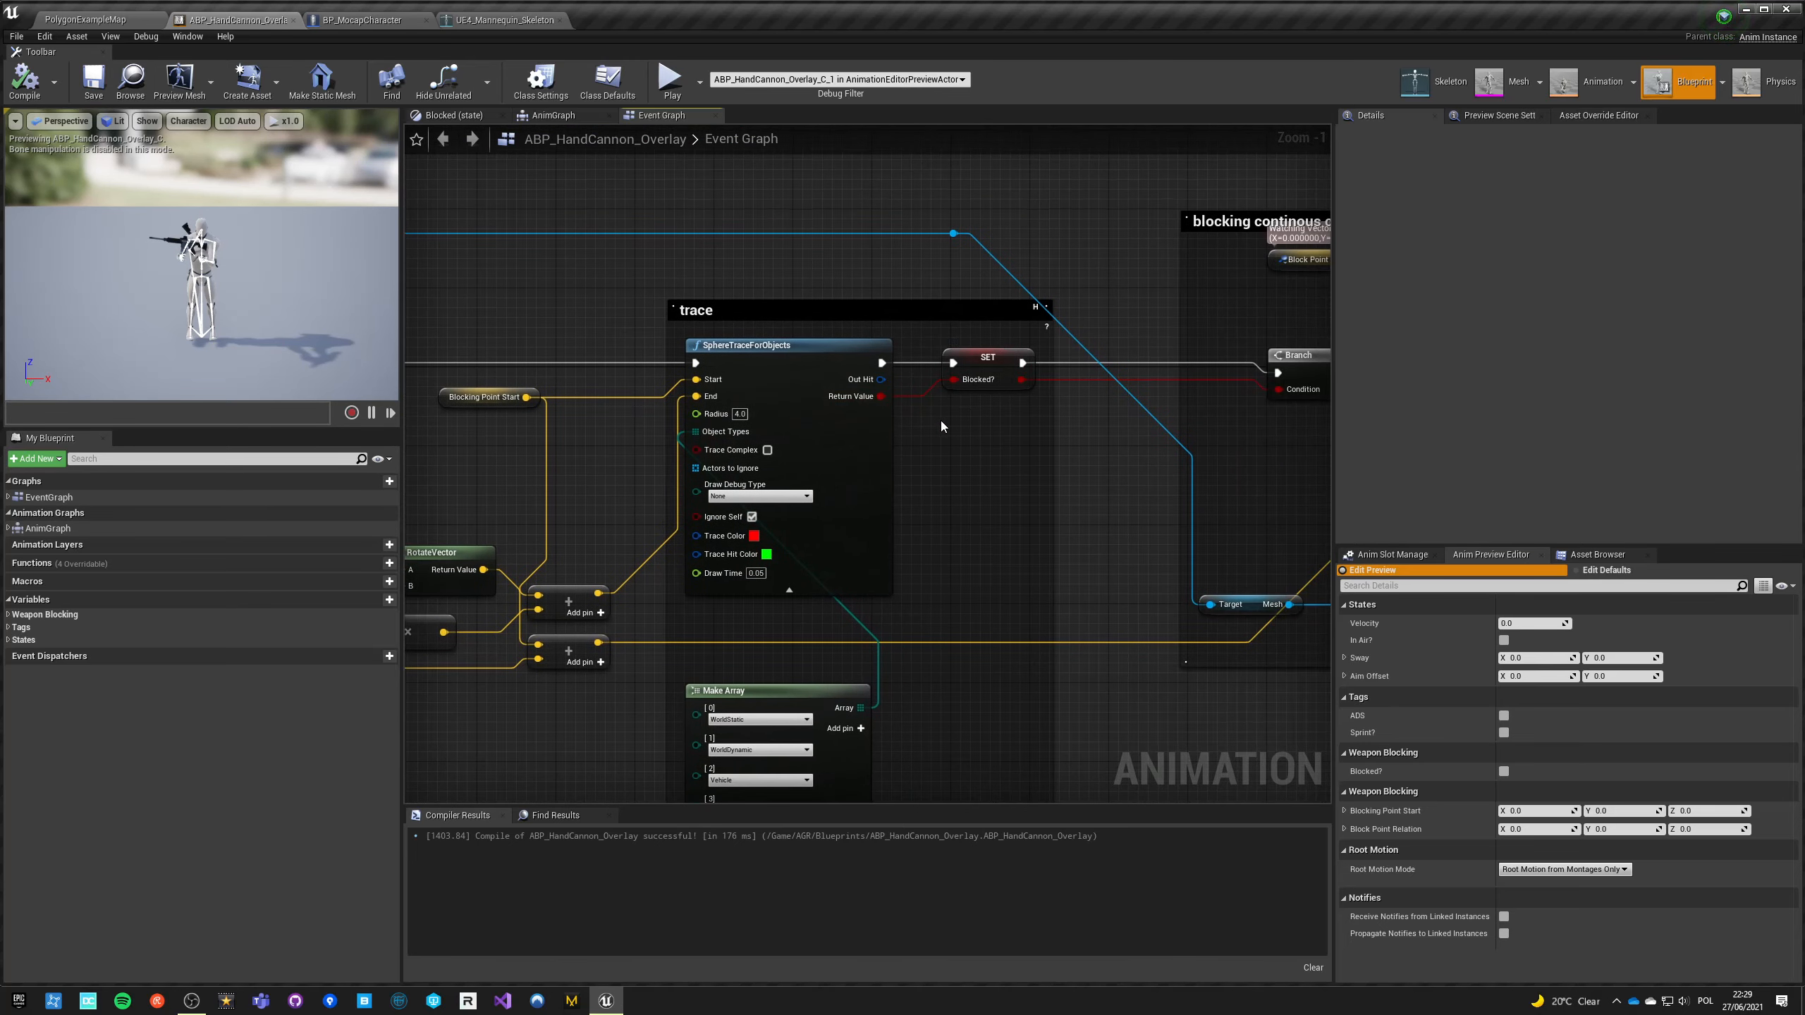
mouse_move(888, 279)
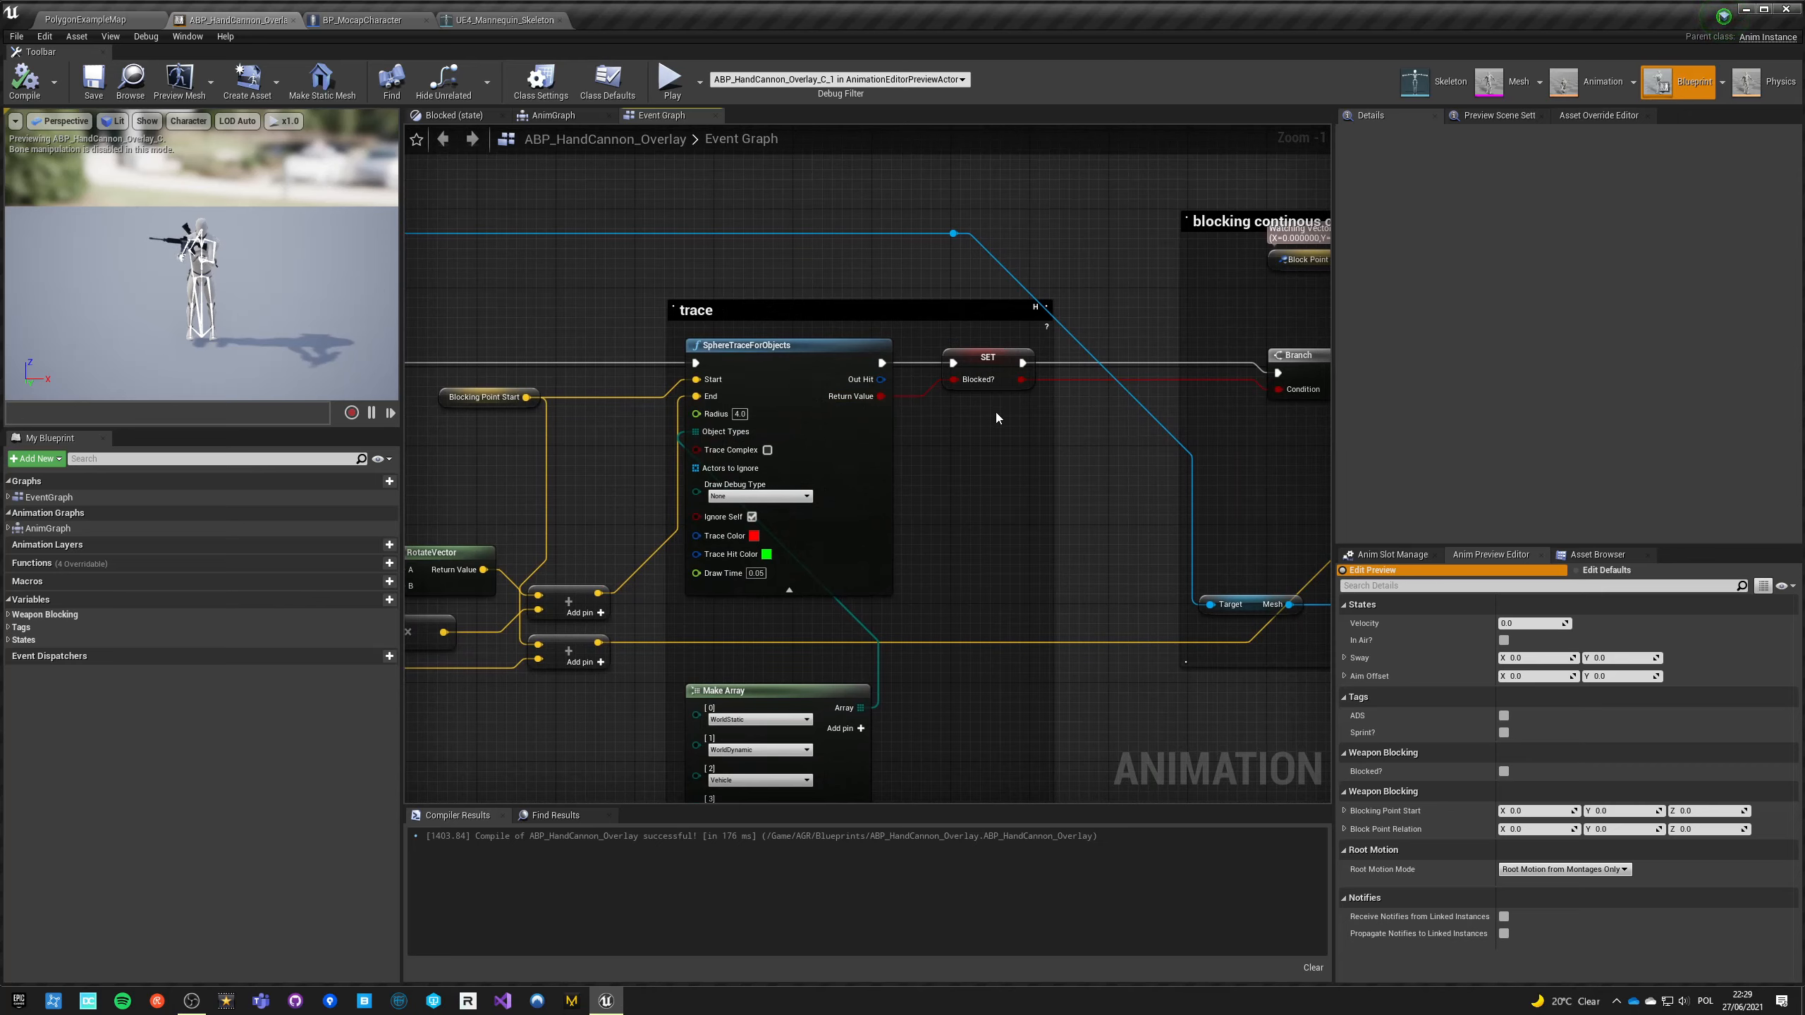
left_click(554, 114)
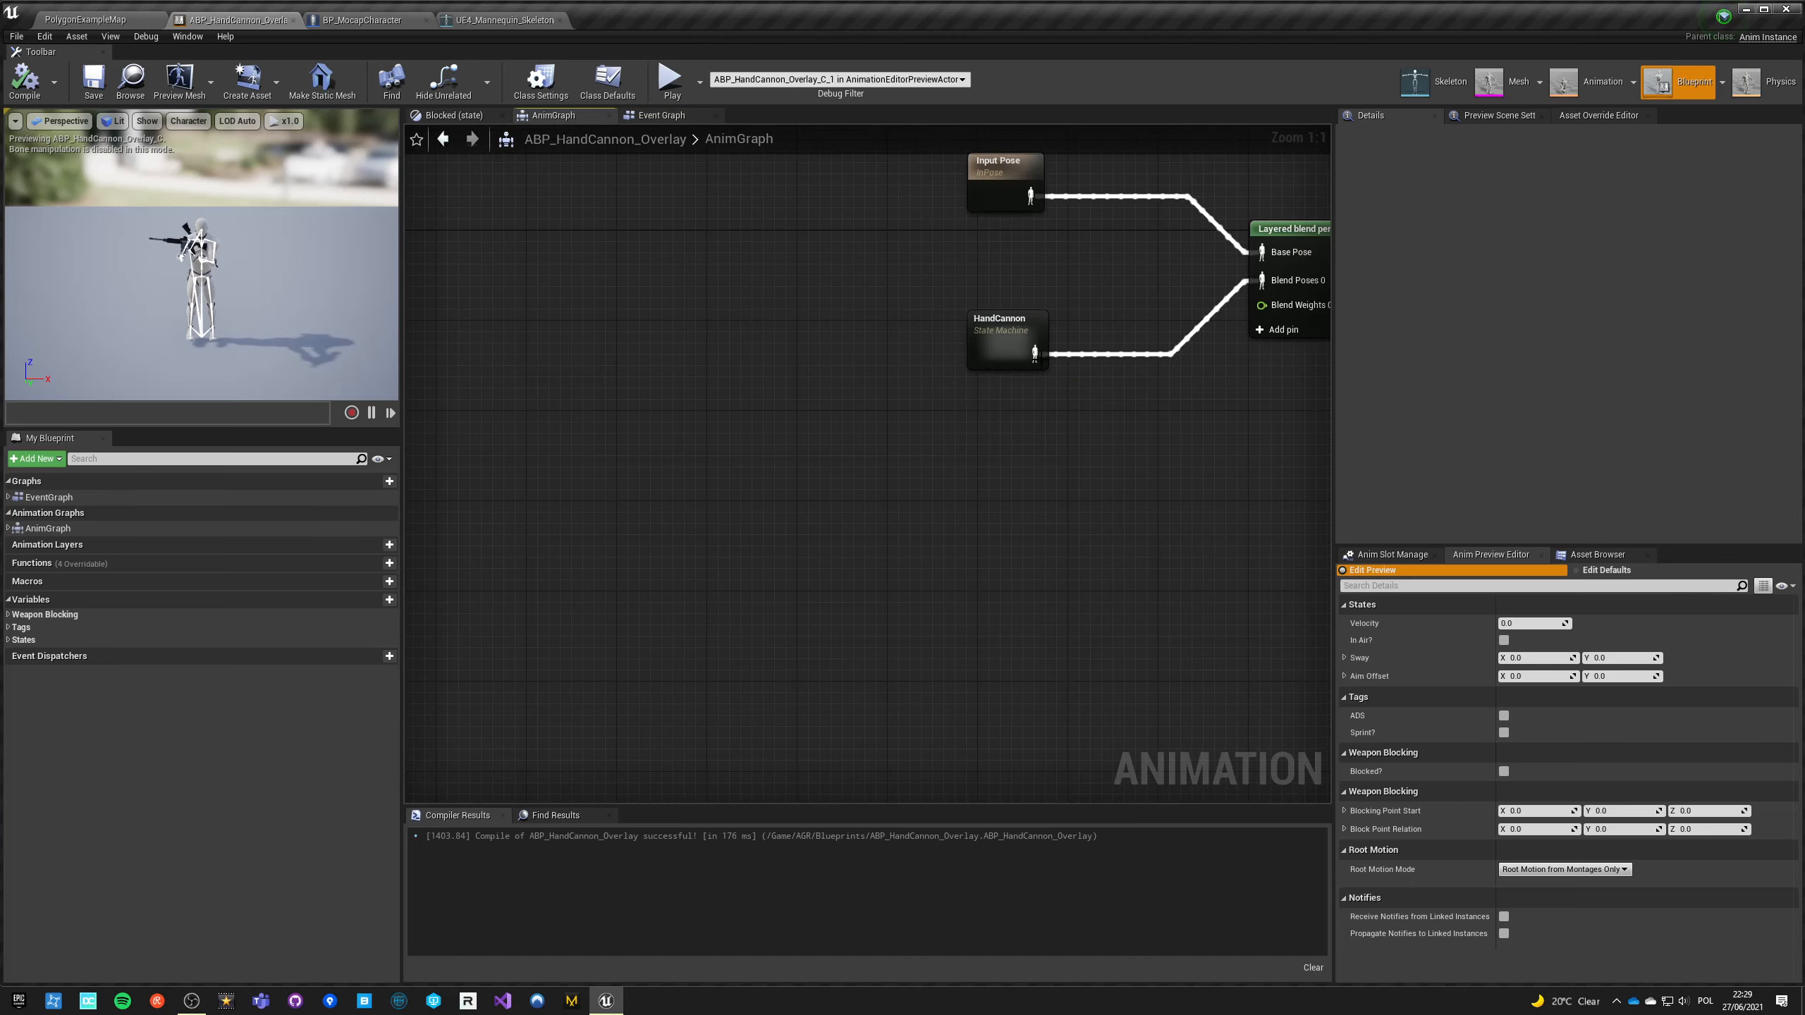
double_click(1003, 337)
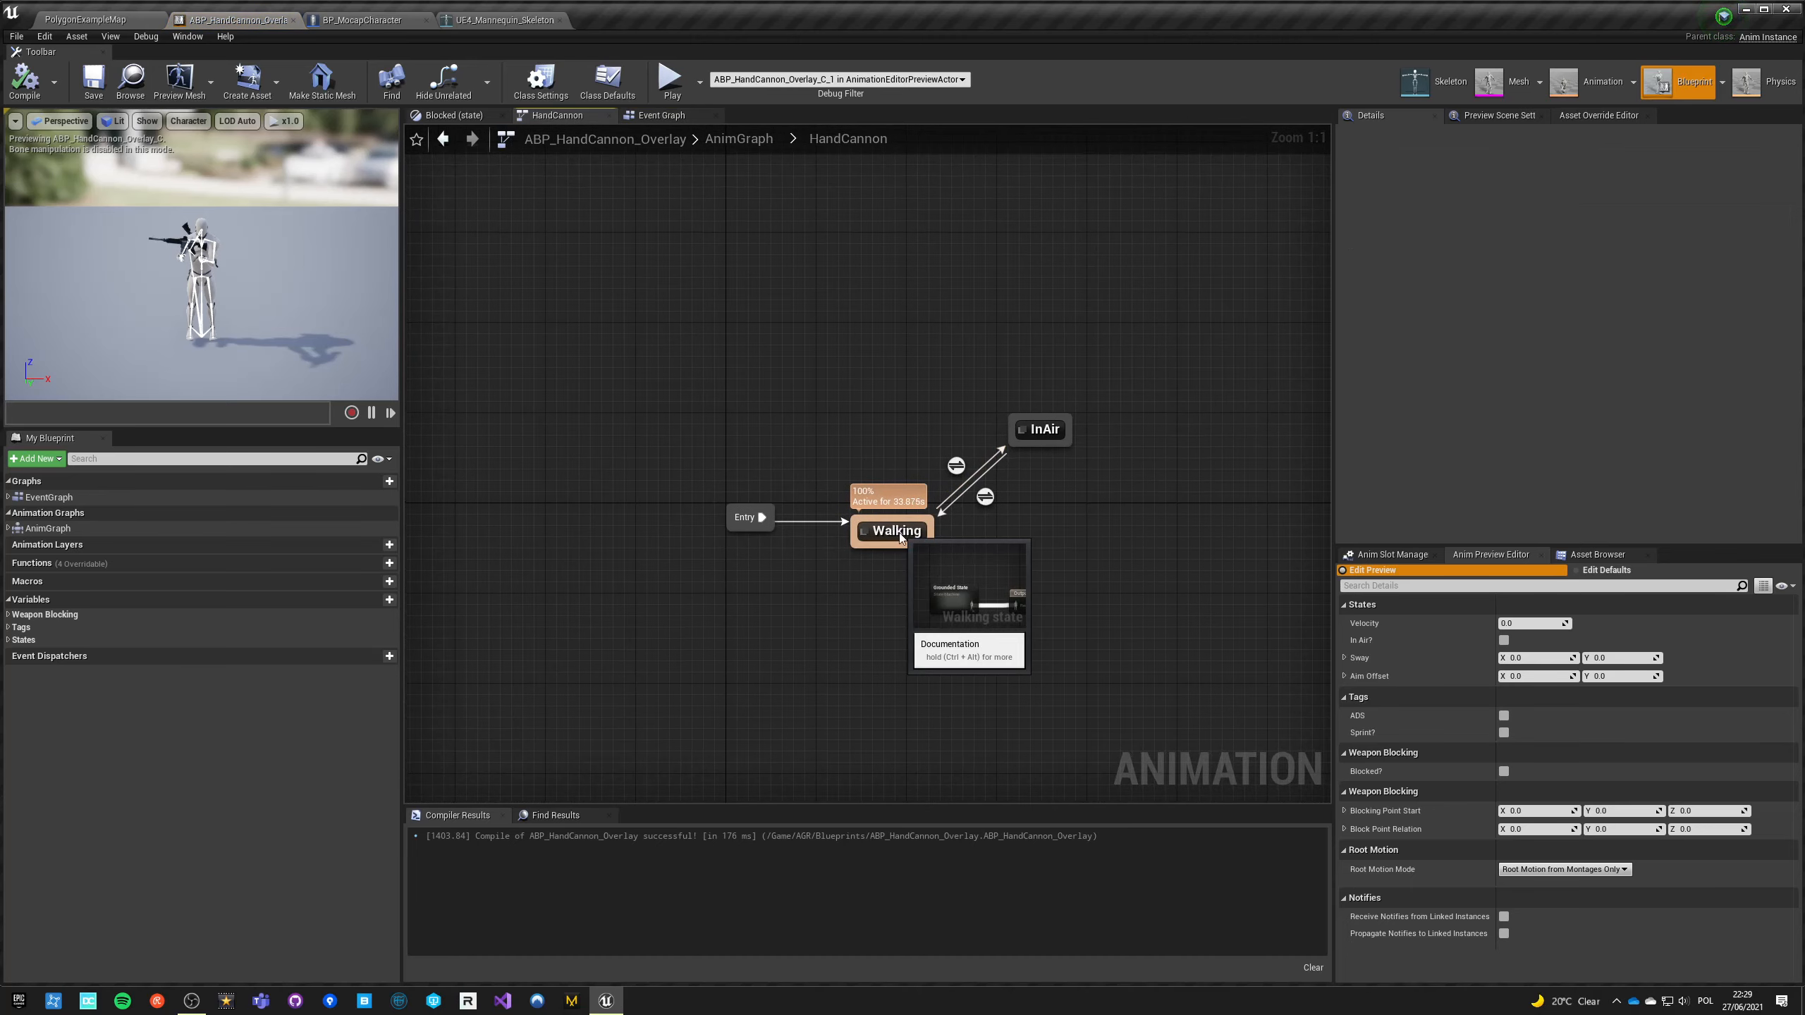
double_click(895, 531)
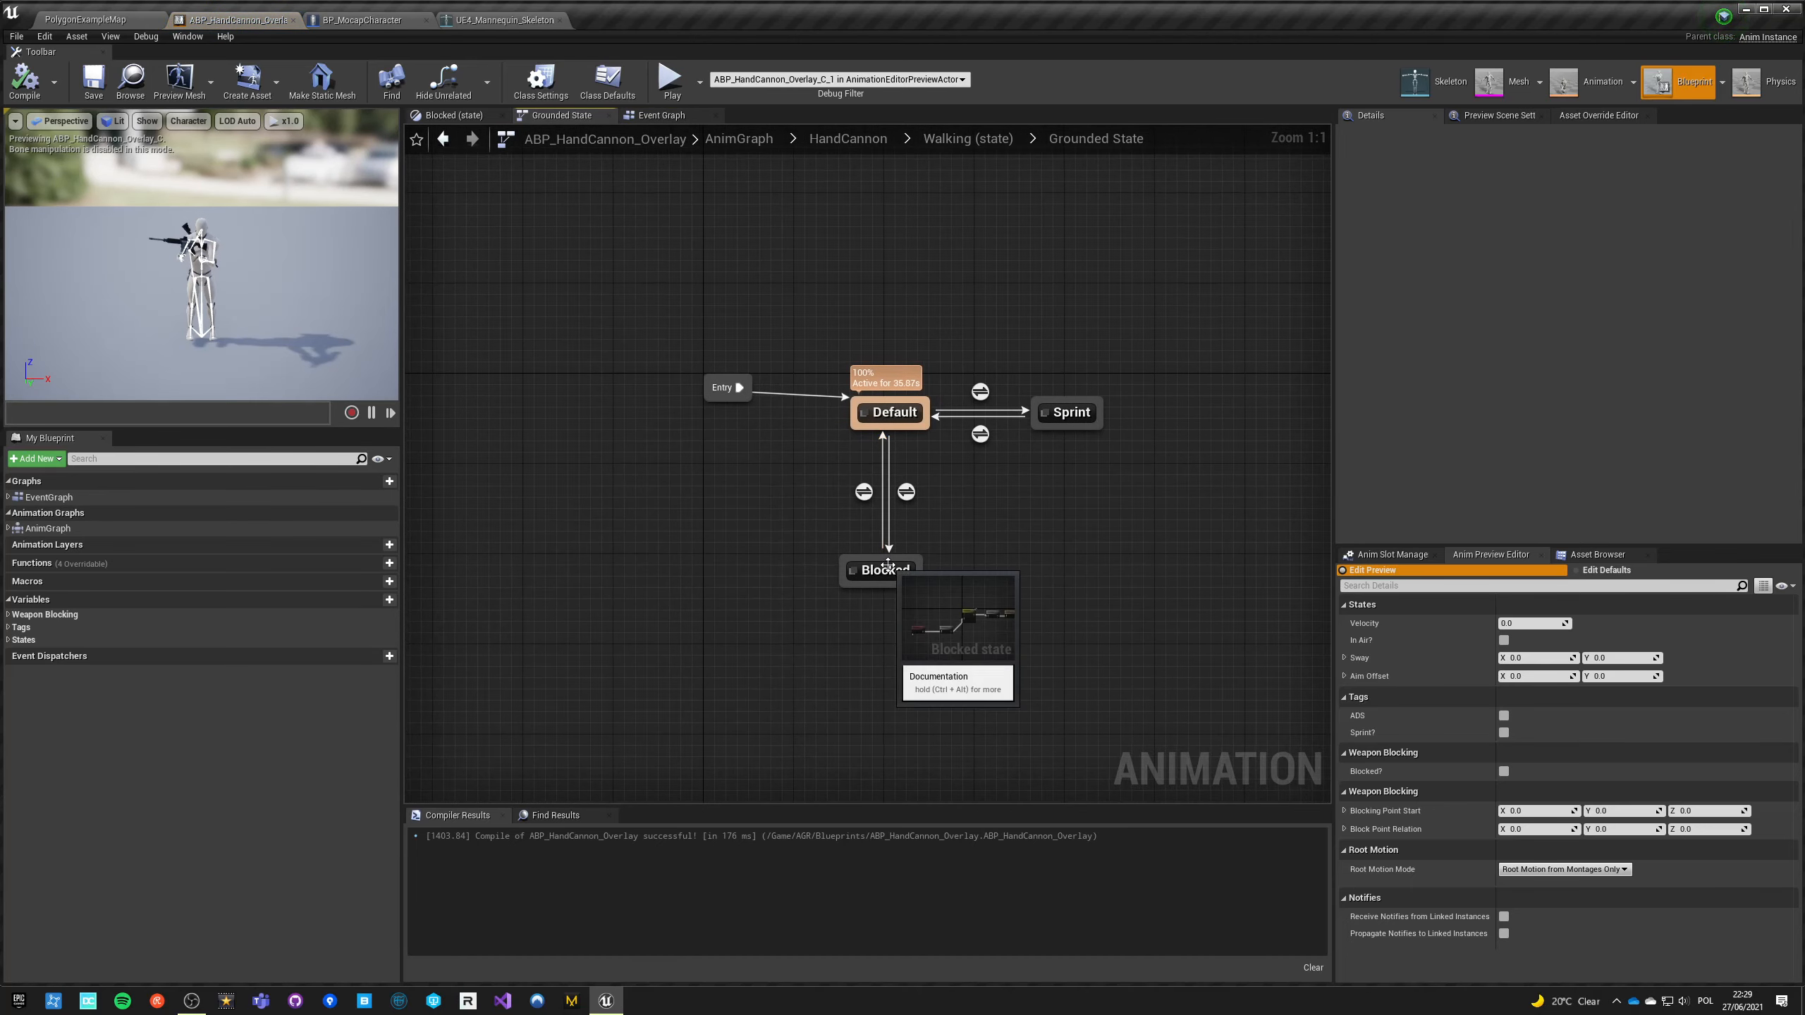
left_click(881, 569)
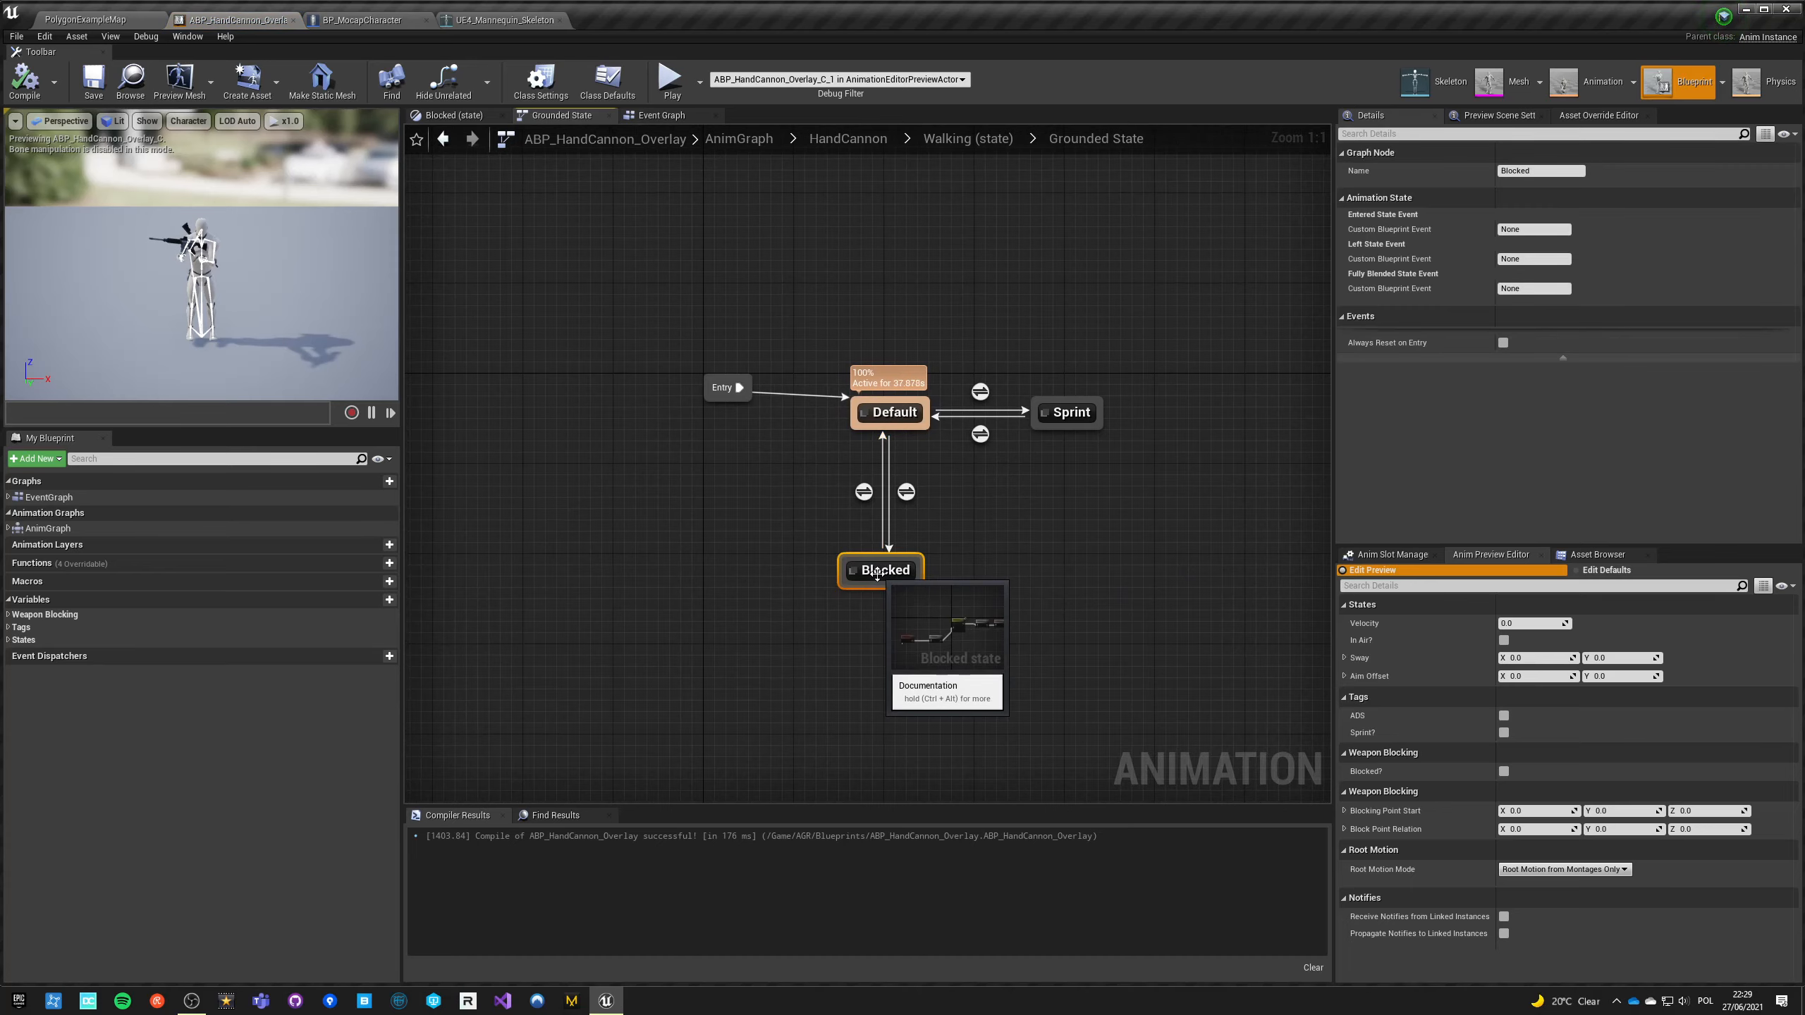
double_click(882, 569)
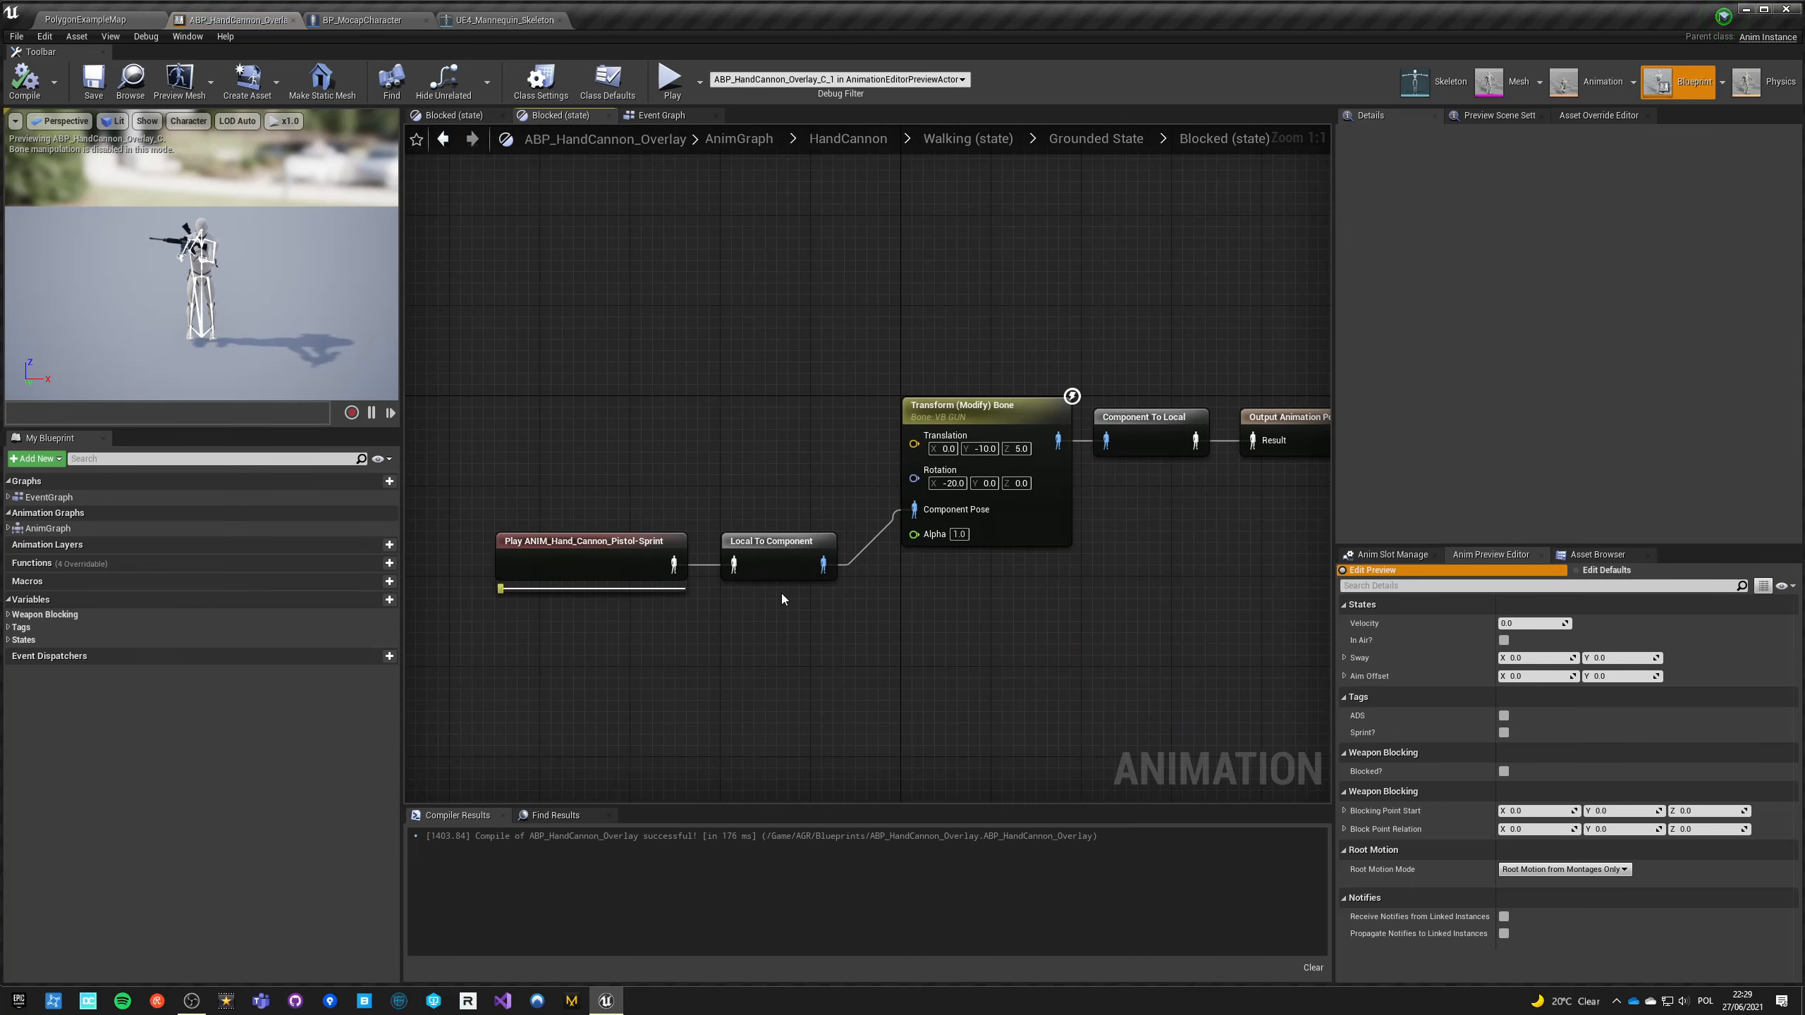
mouse_move(583, 549)
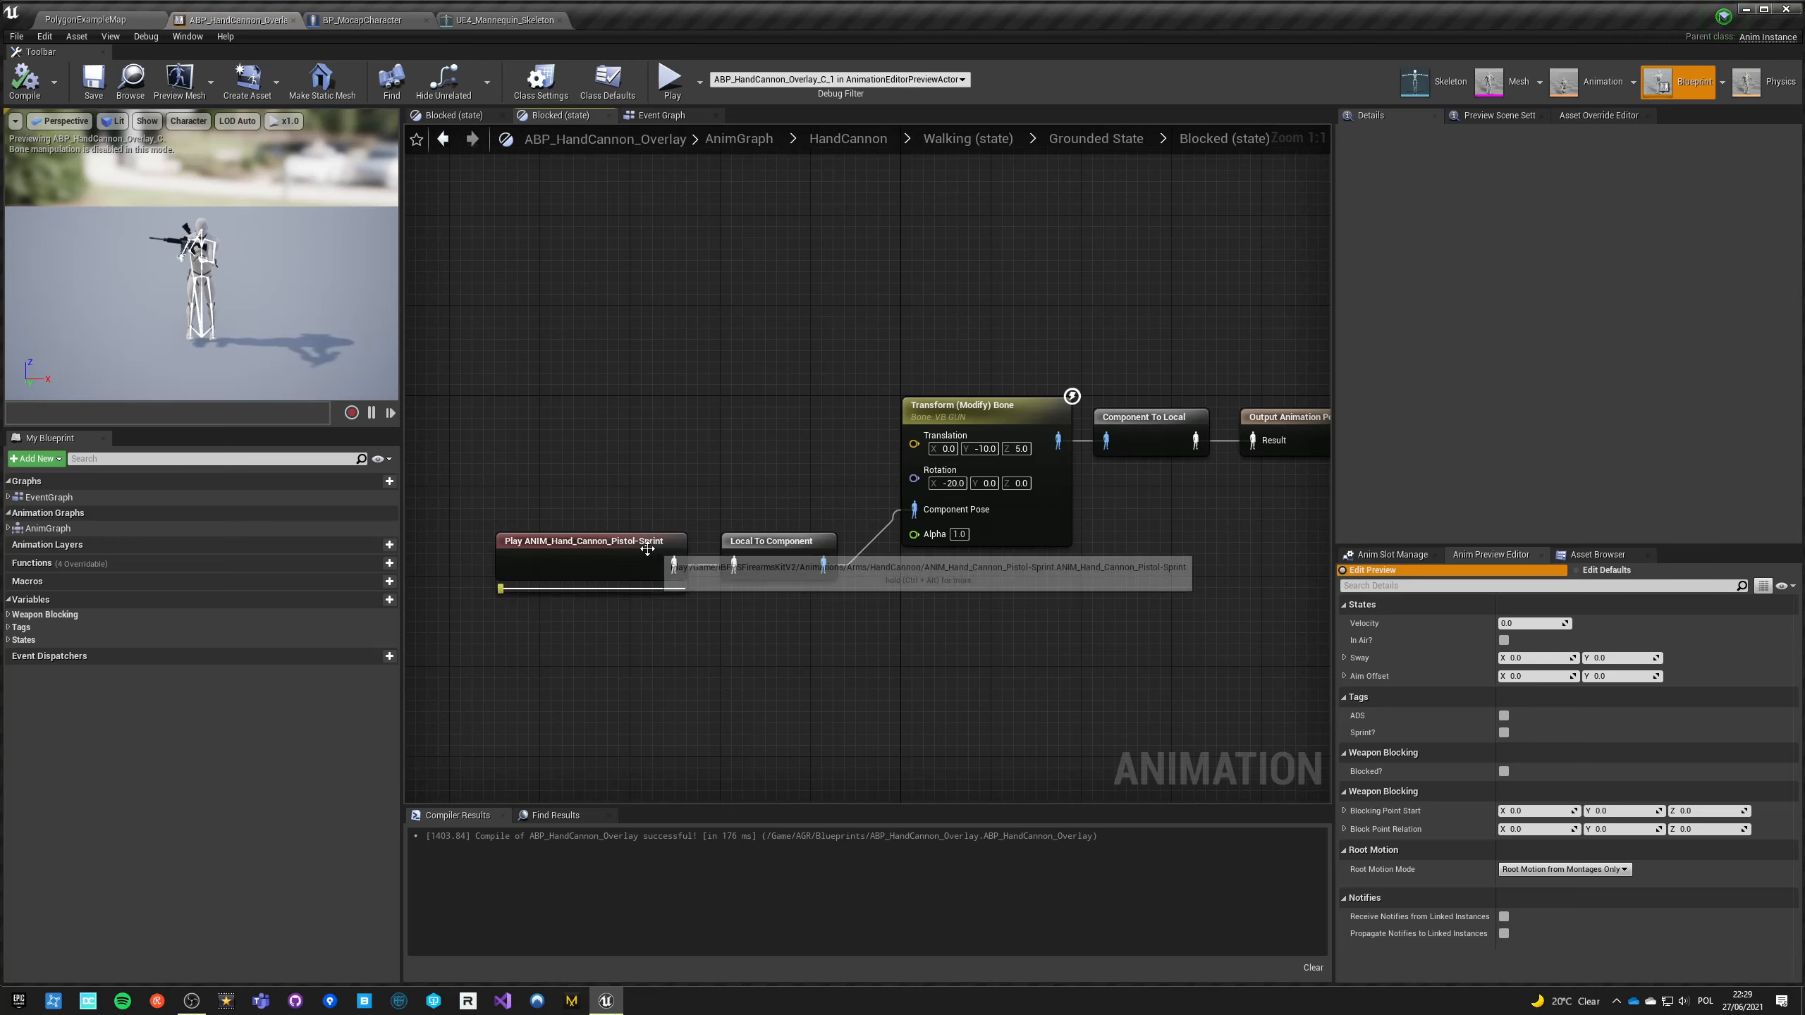
mouse_move(791, 560)
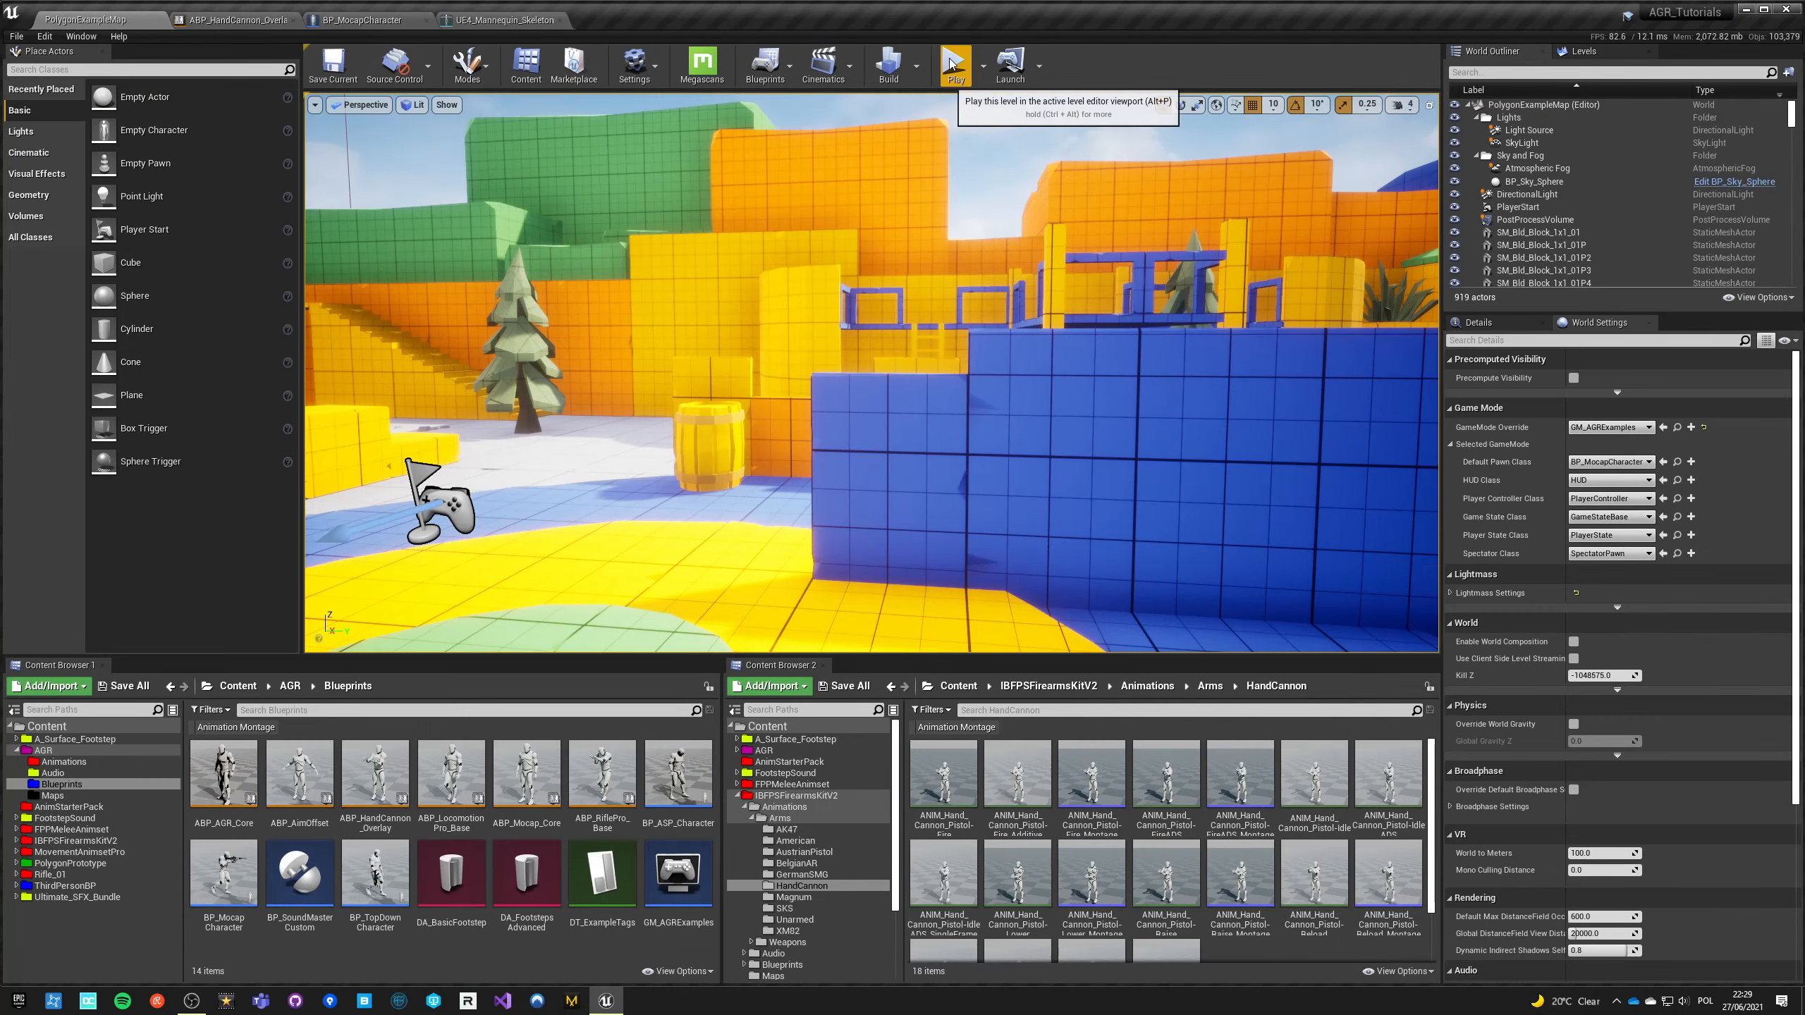
Step: Start Play in the level editor to test the level
left_click(952, 64)
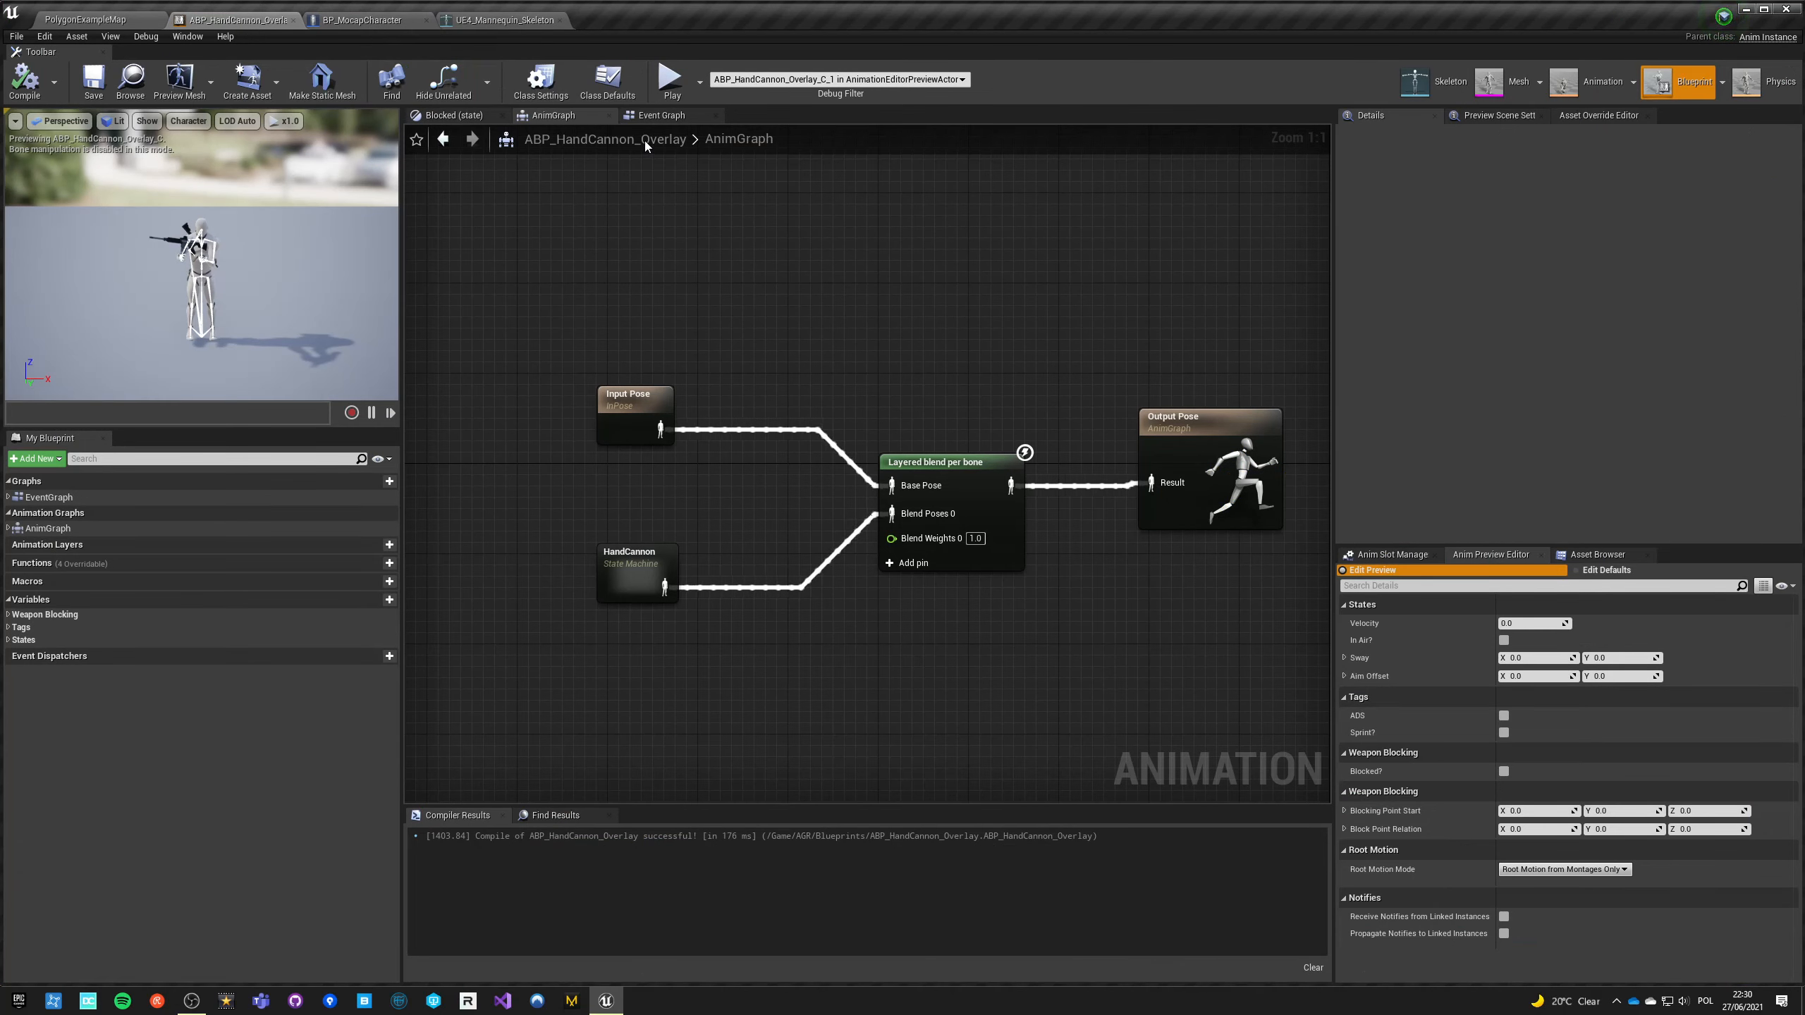
Step: In the Event Graph, set SphereTraceForObjects' Draw Debug Type to For Duration
left_click(657, 115)
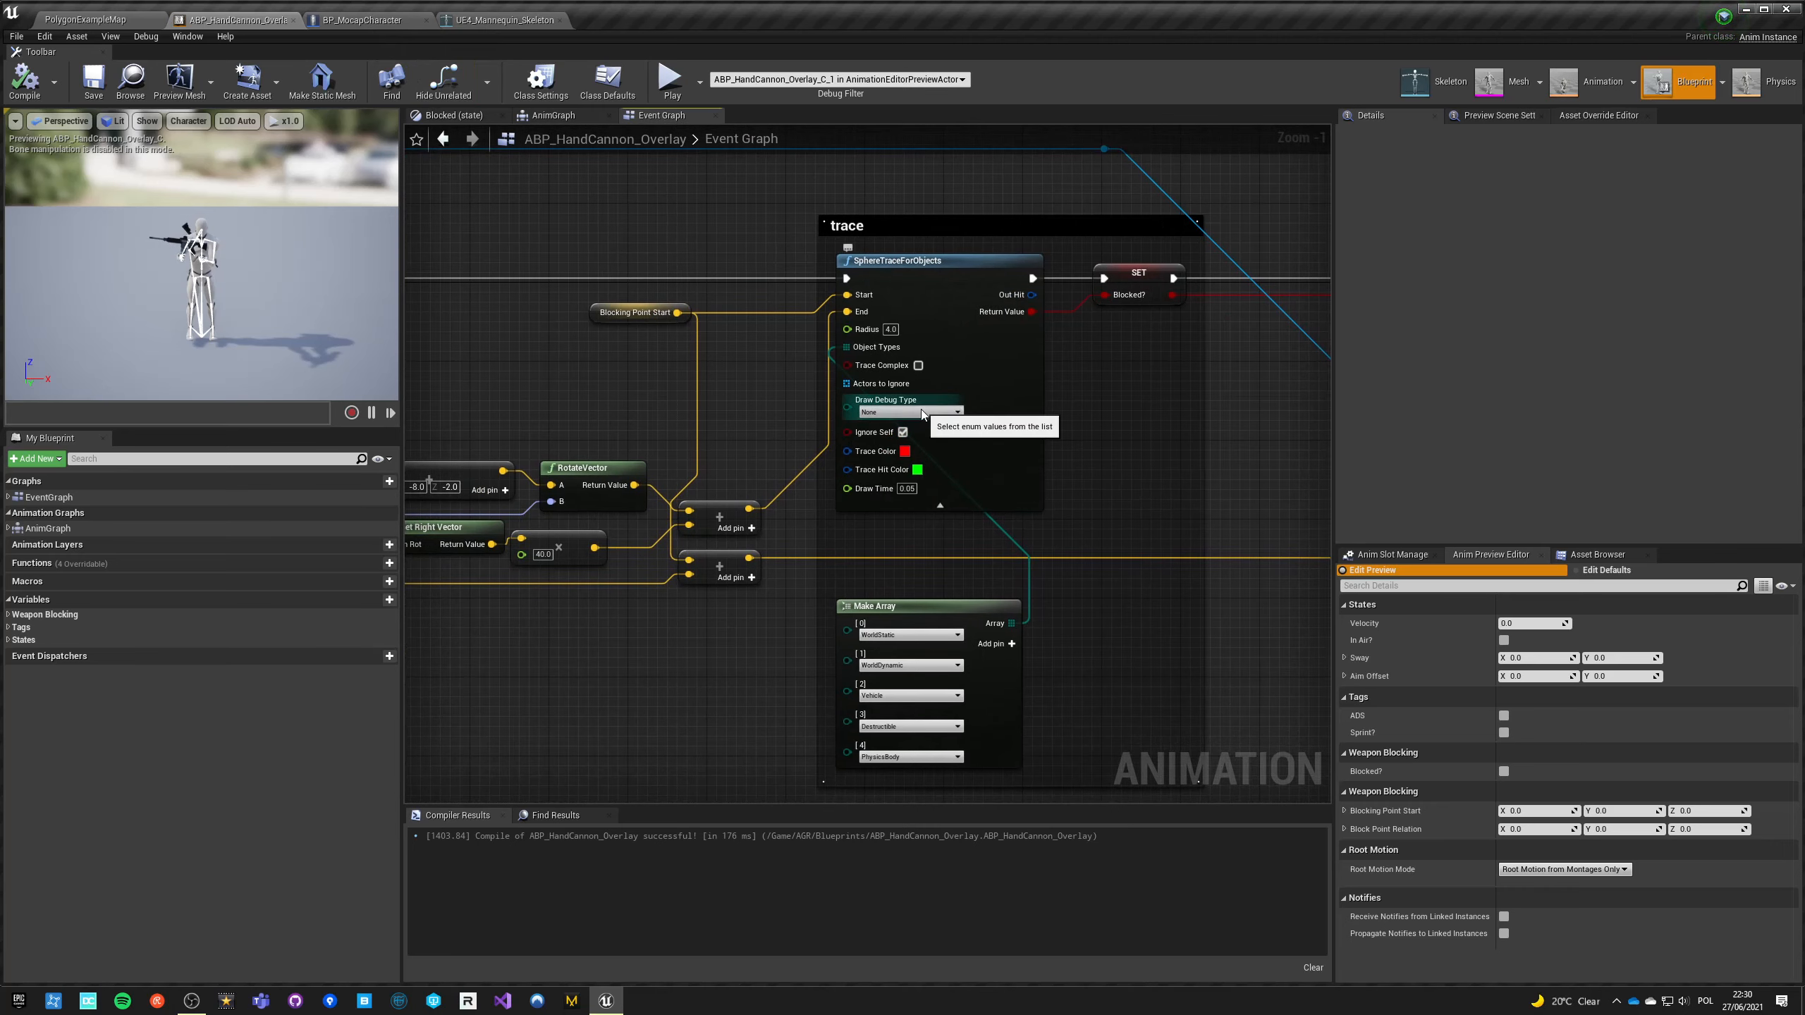
left_click(907, 411)
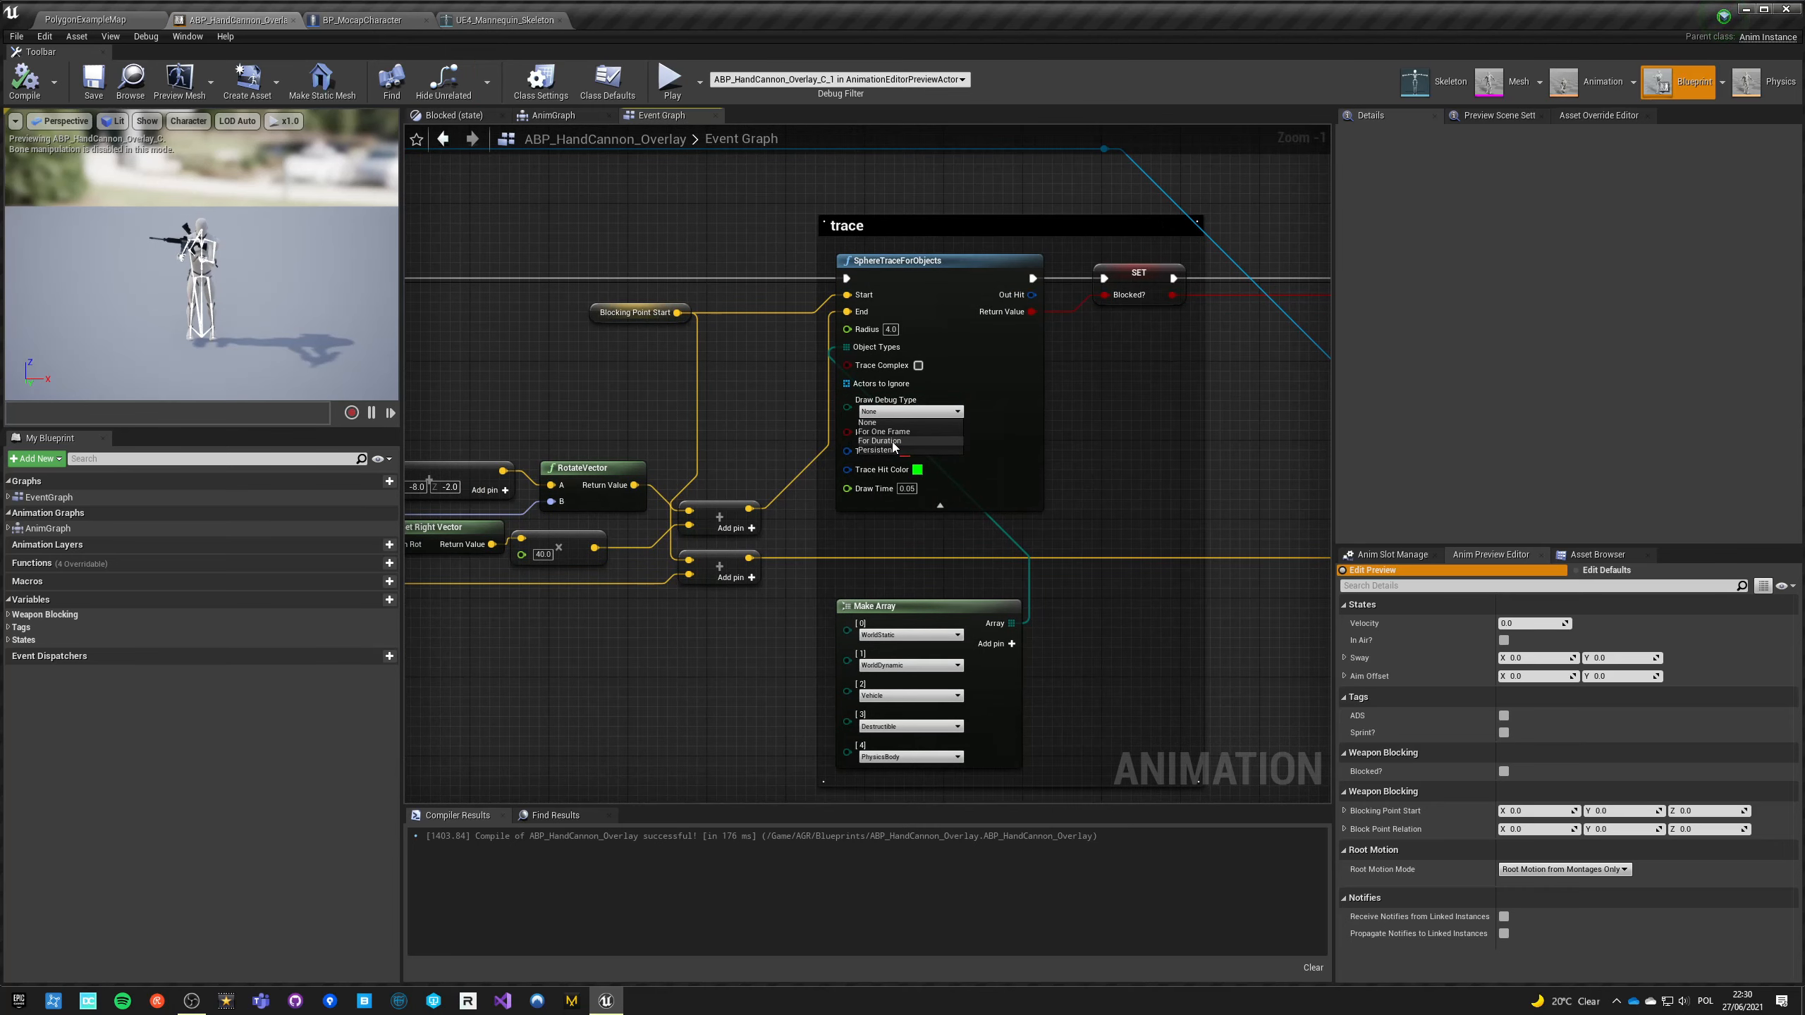
left_click(879, 440)
type("0.1")
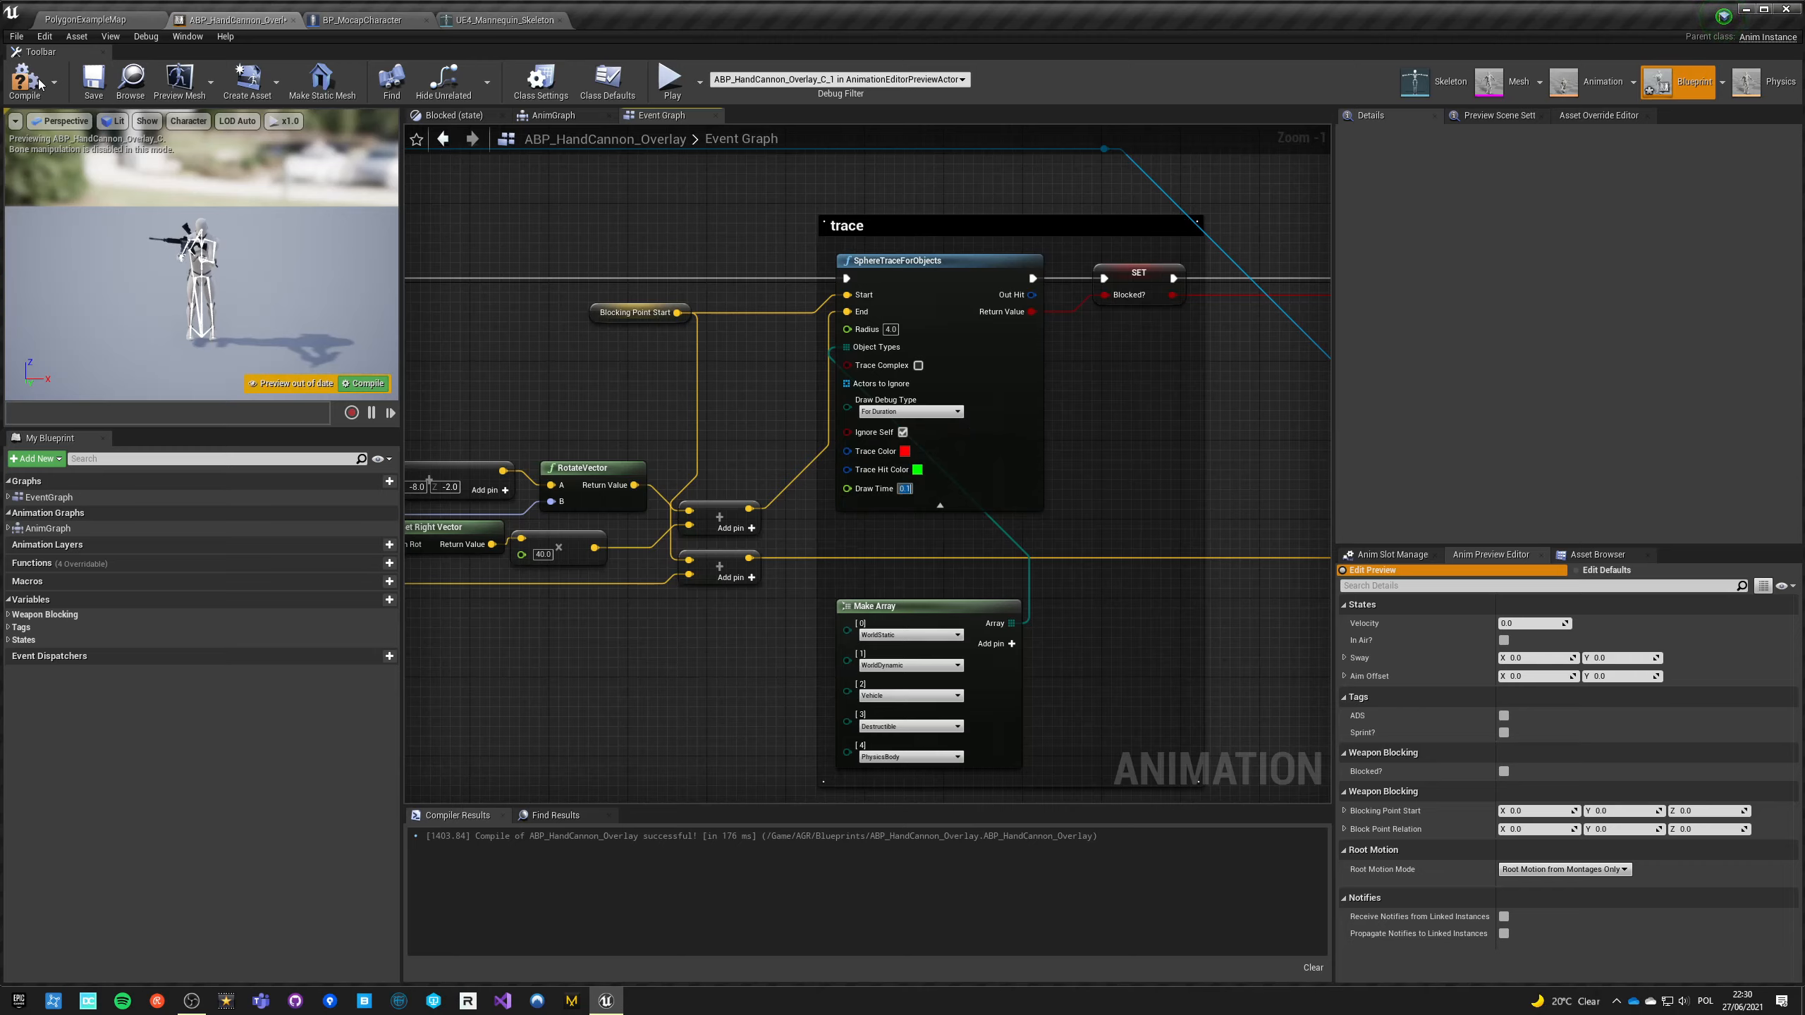
Step: Switch back to the level editor and Play to test the blocking trace
left_click(98, 19)
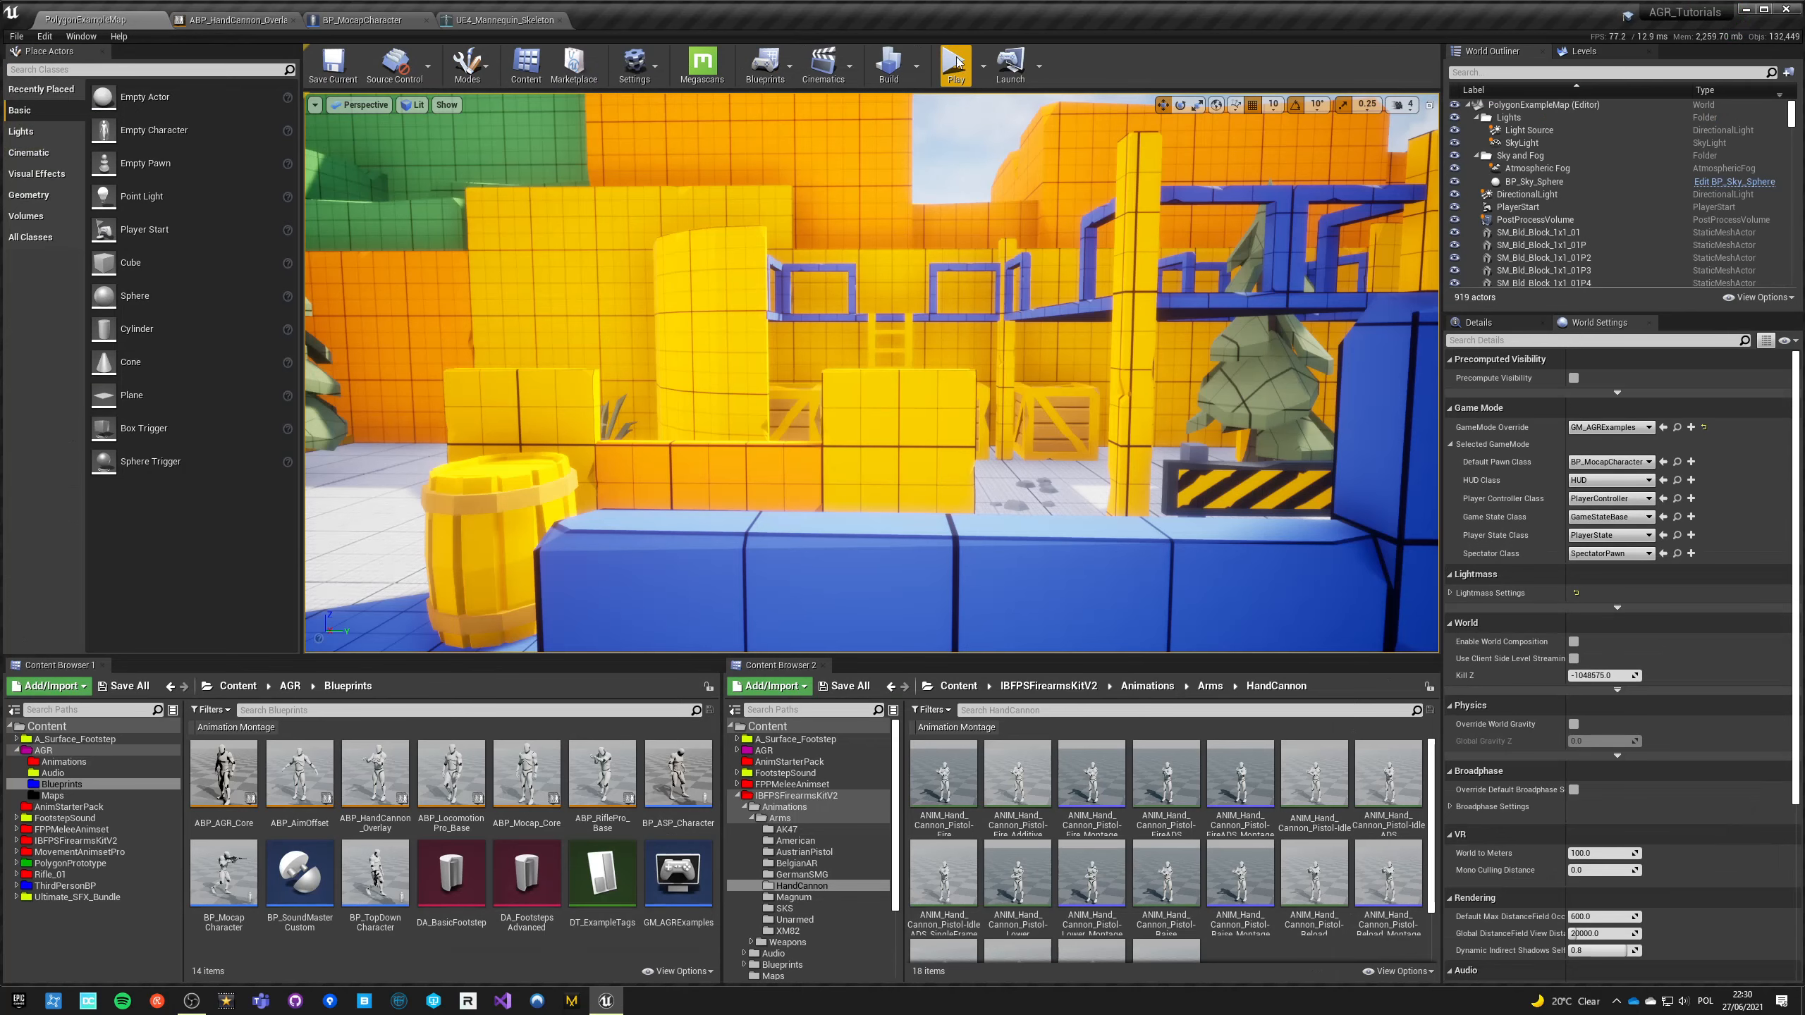
left_click(953, 64)
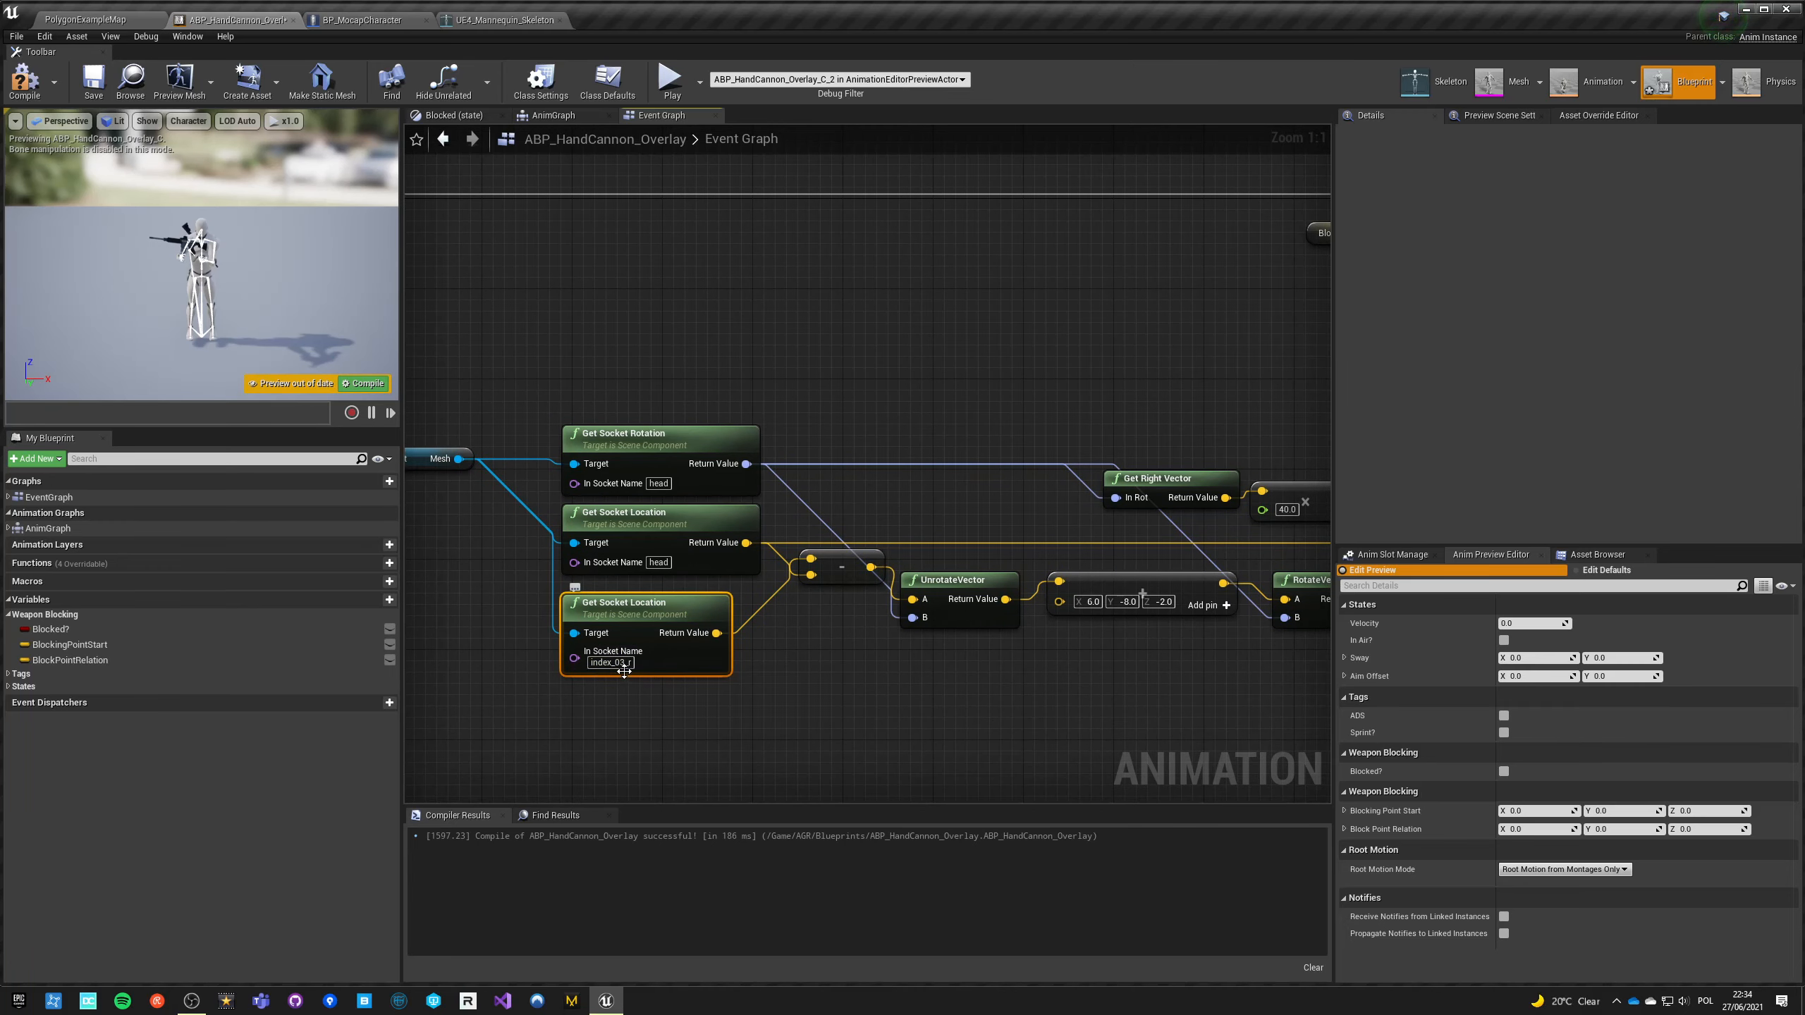
mouse_move(610, 650)
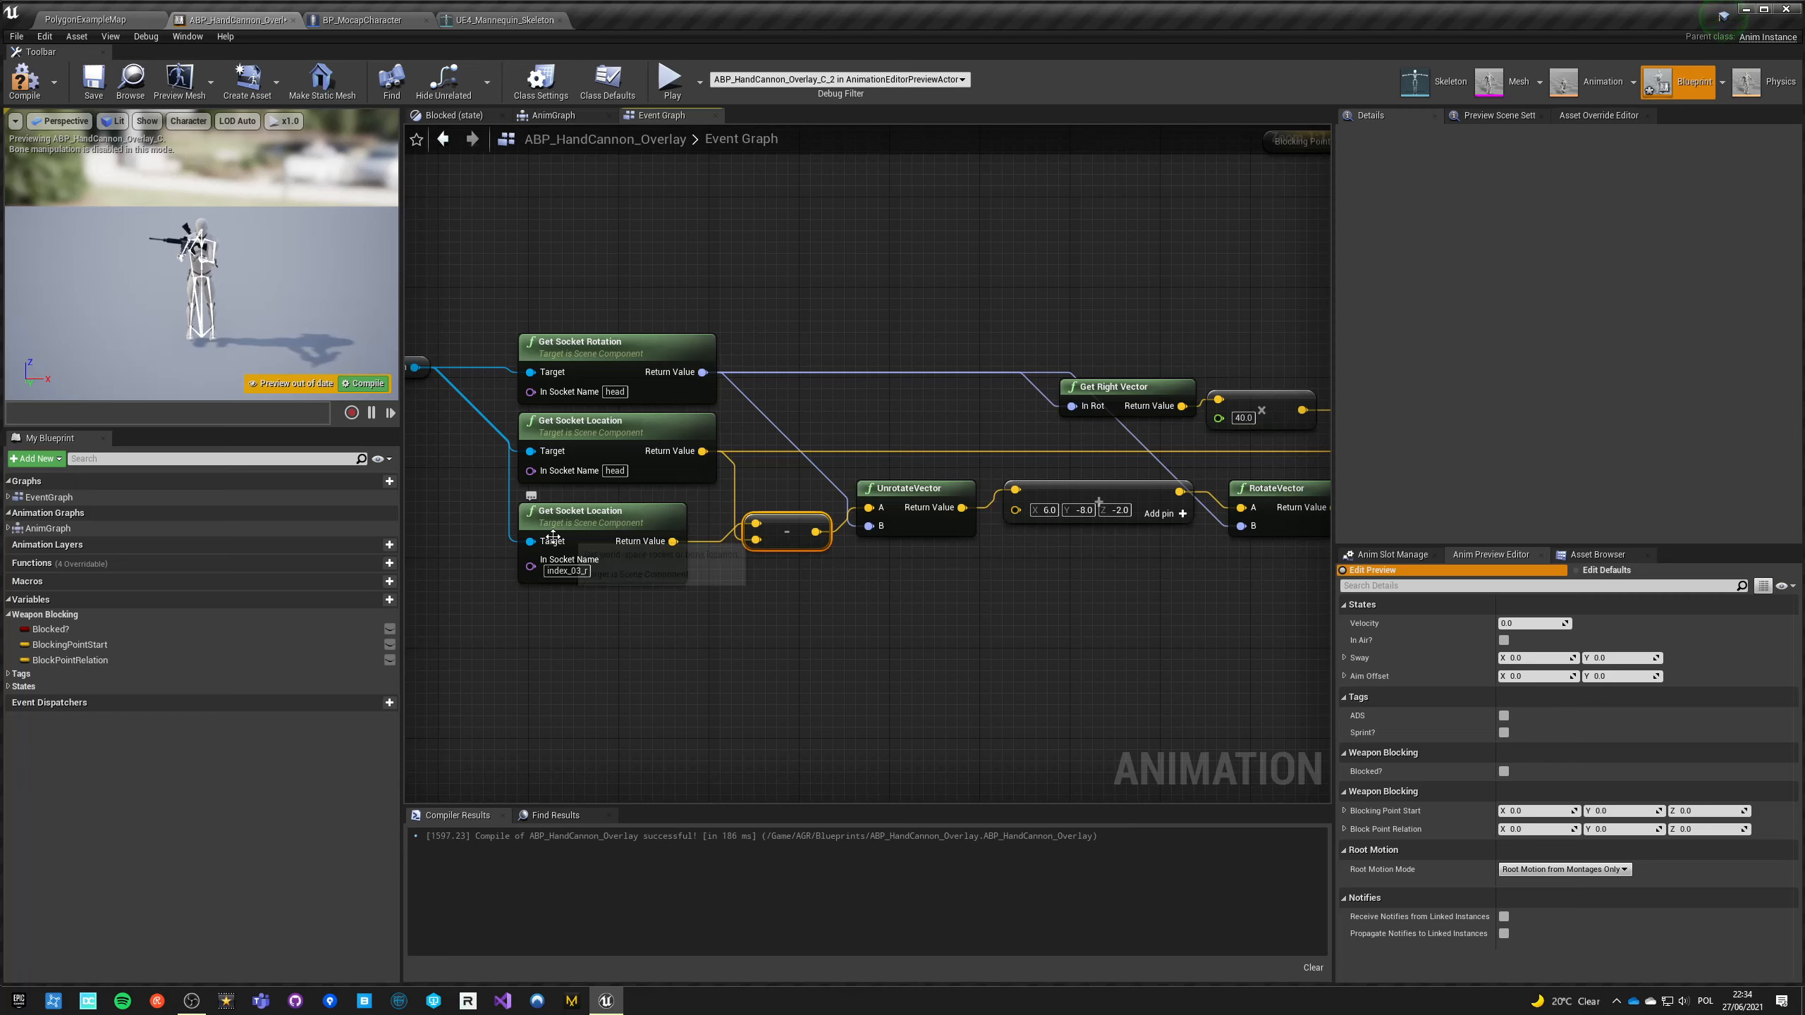
mouse_move(784, 525)
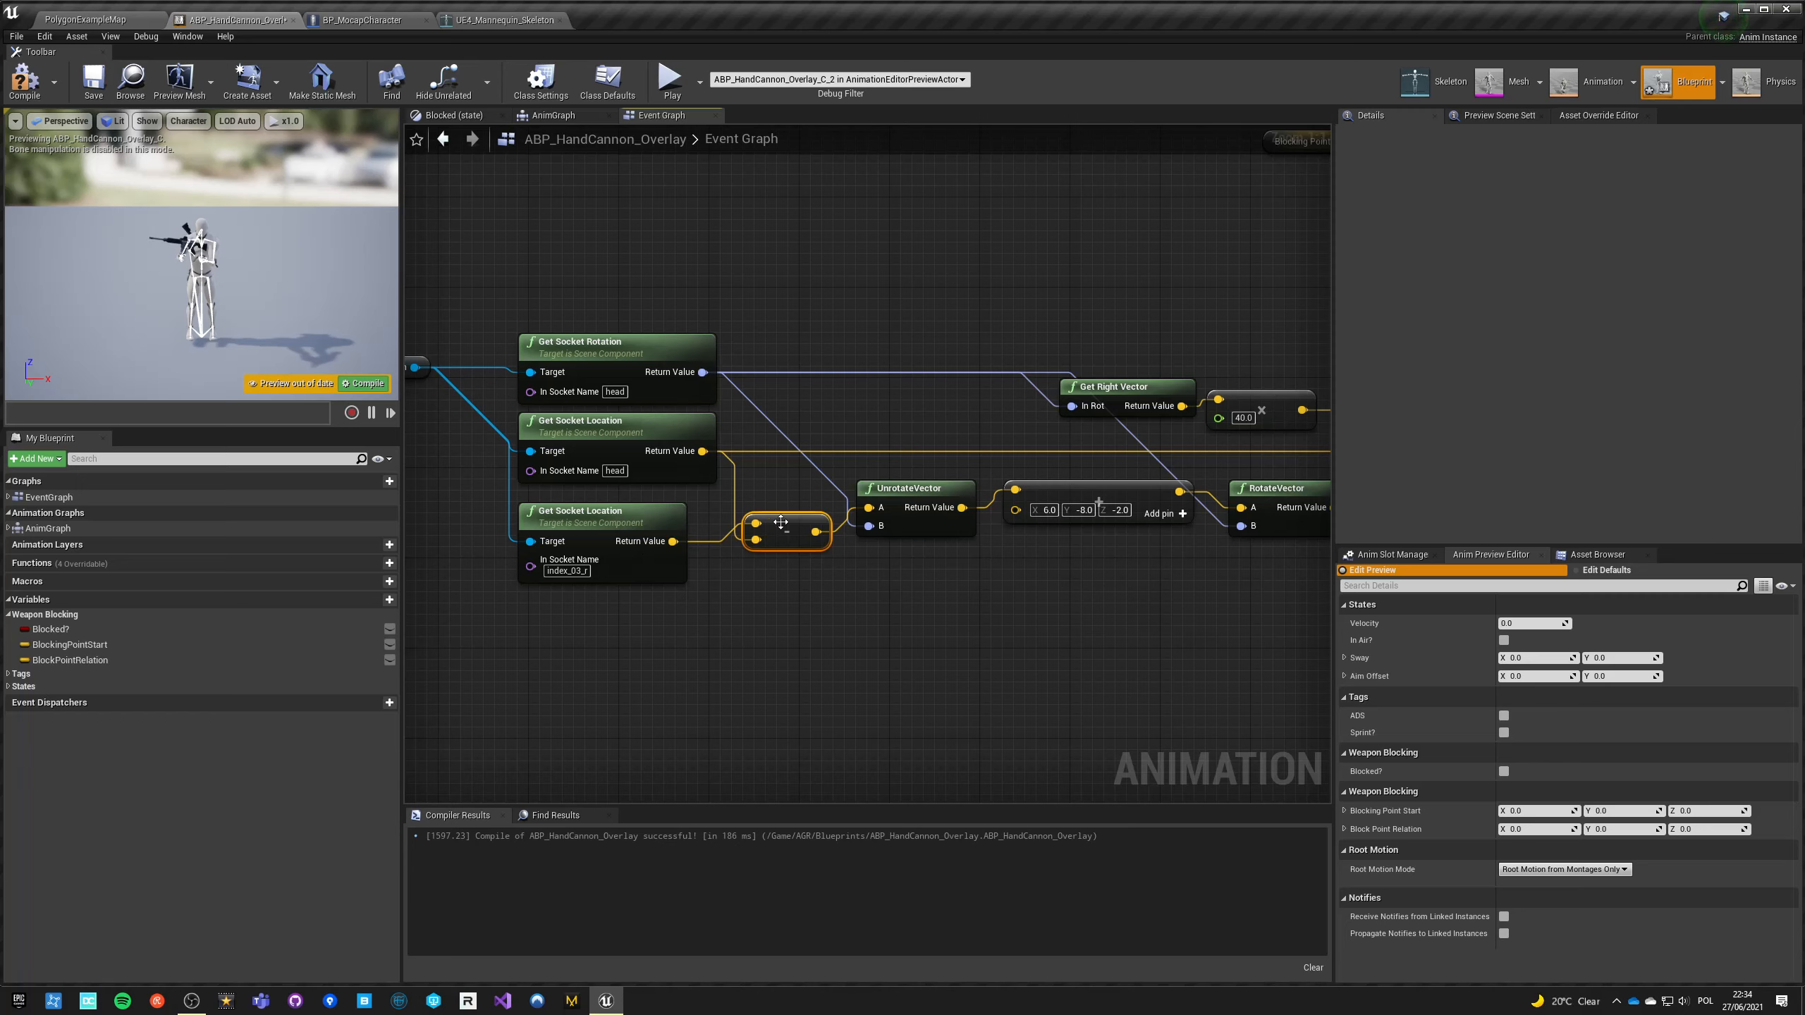
mouse_move(627, 441)
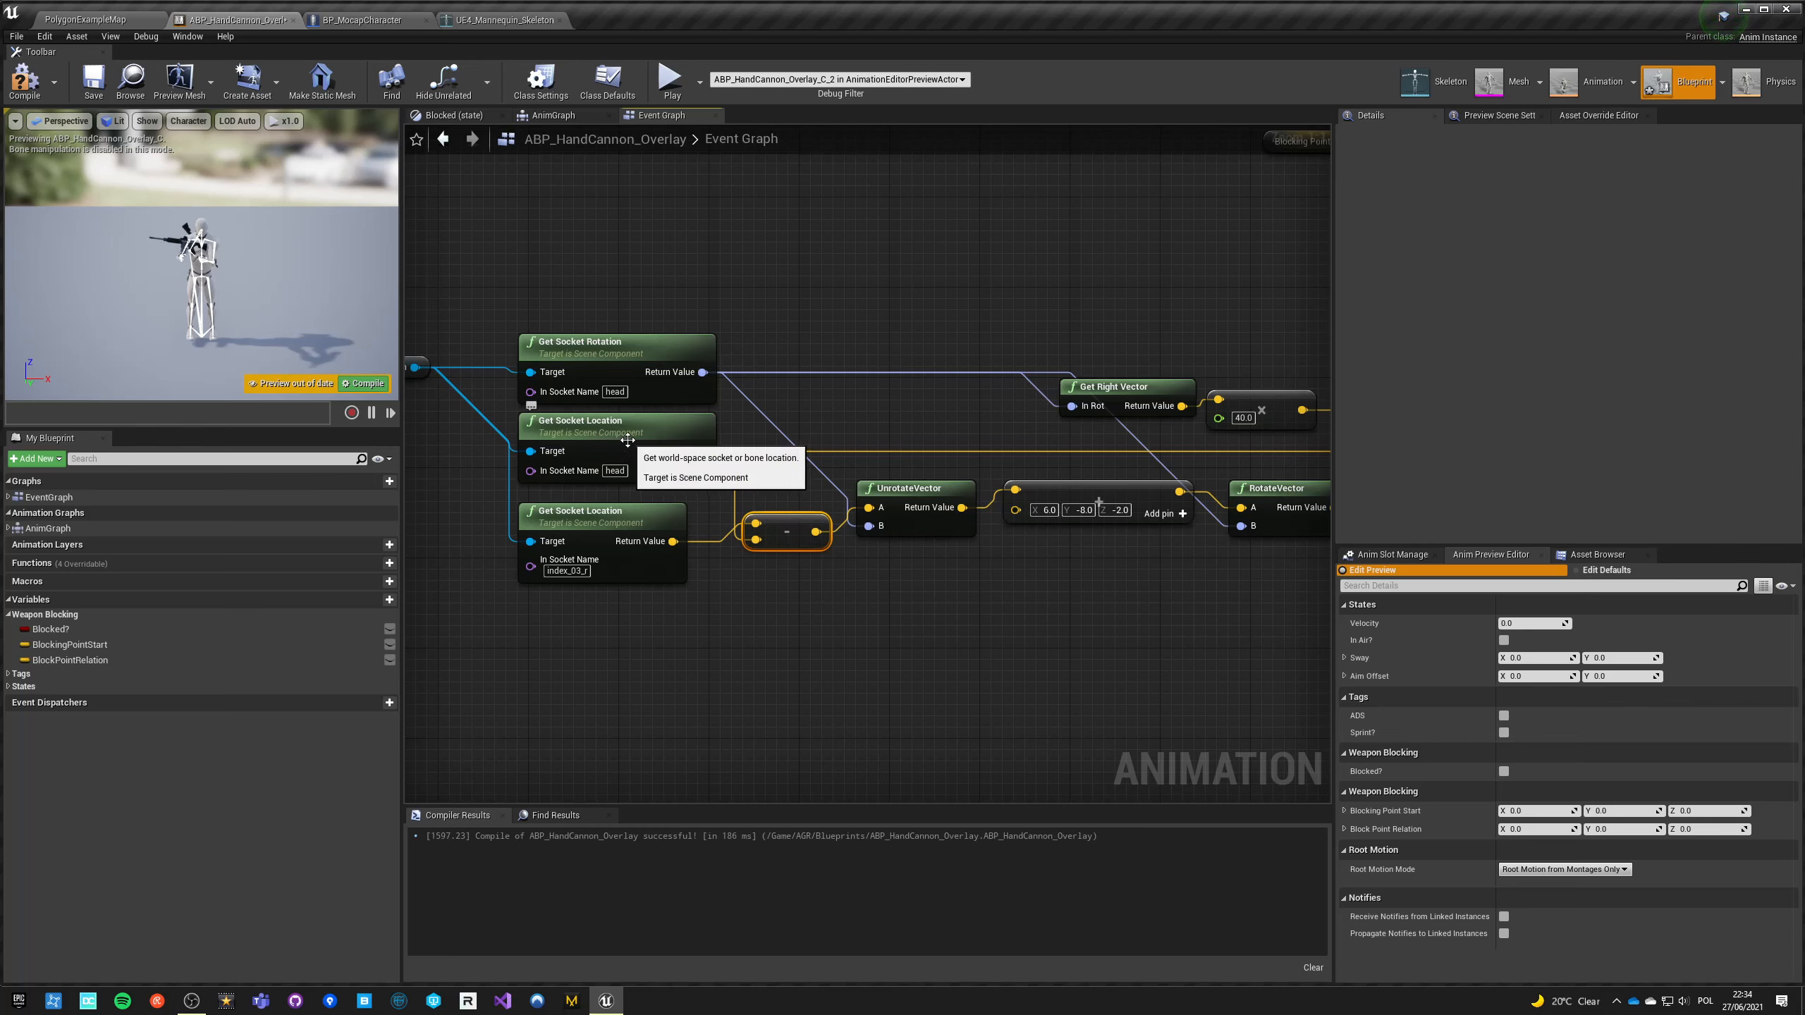
mouse_move(904, 479)
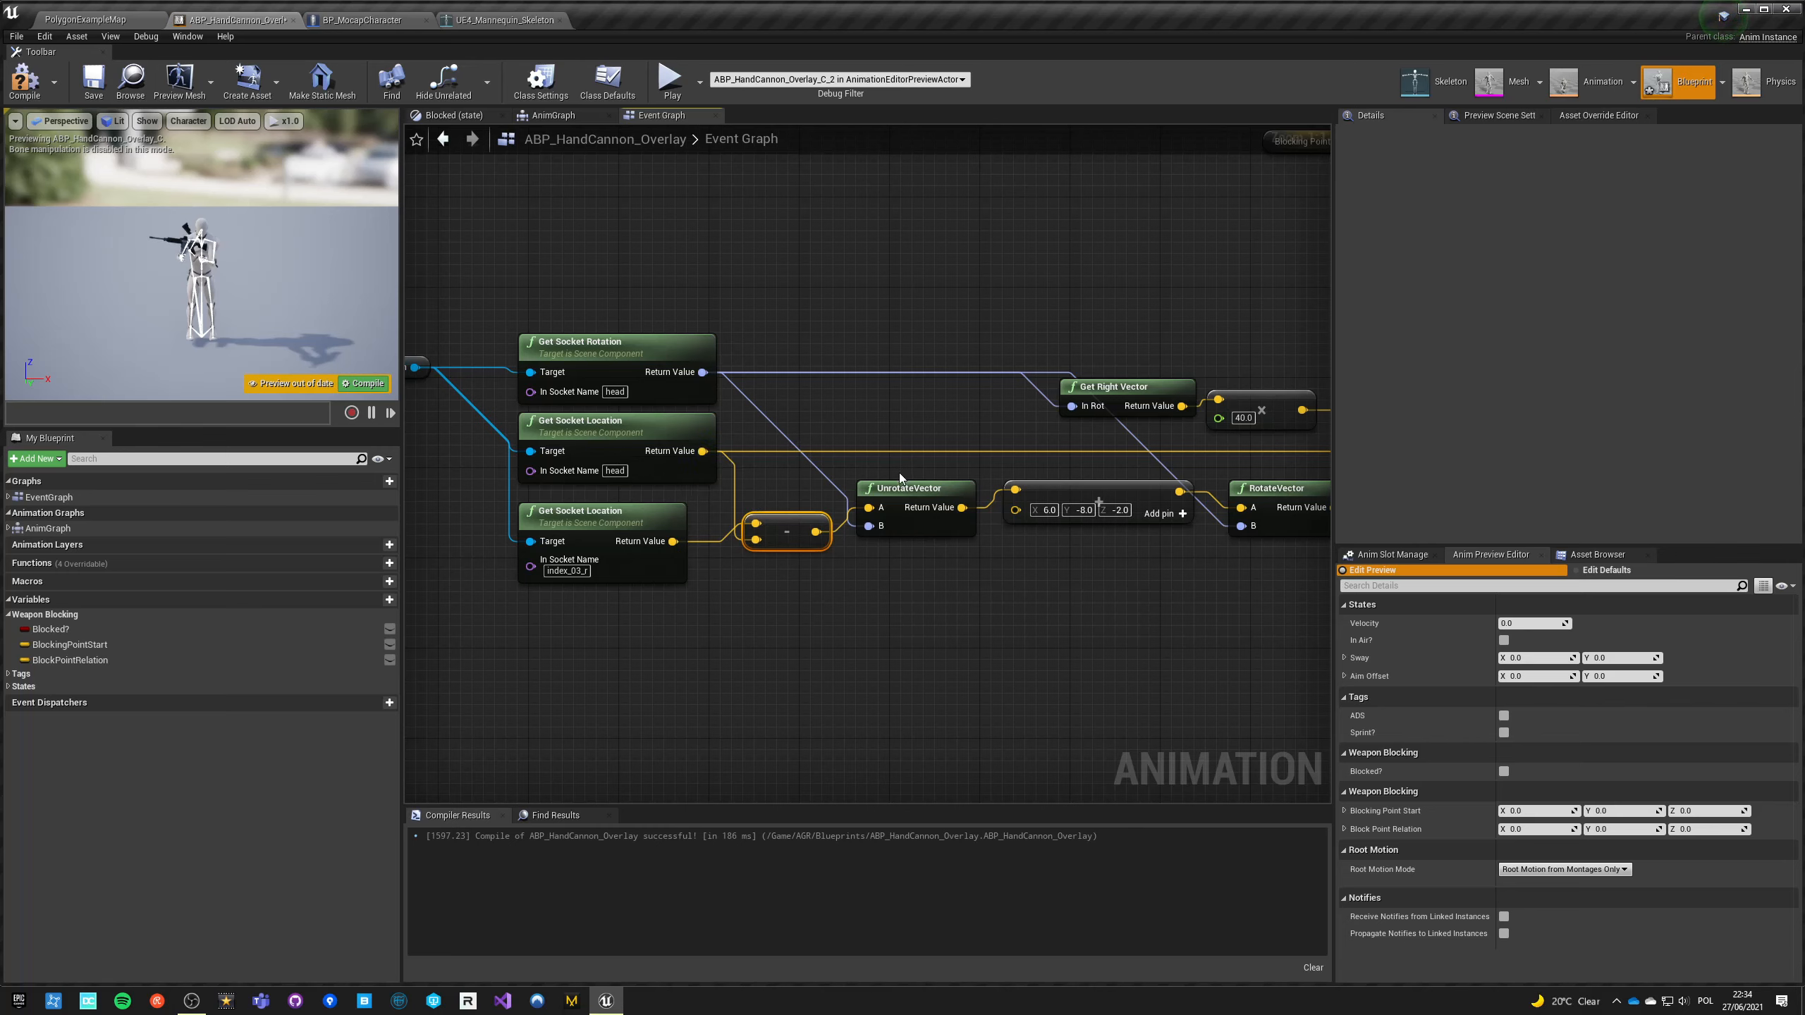
mouse_move(802, 436)
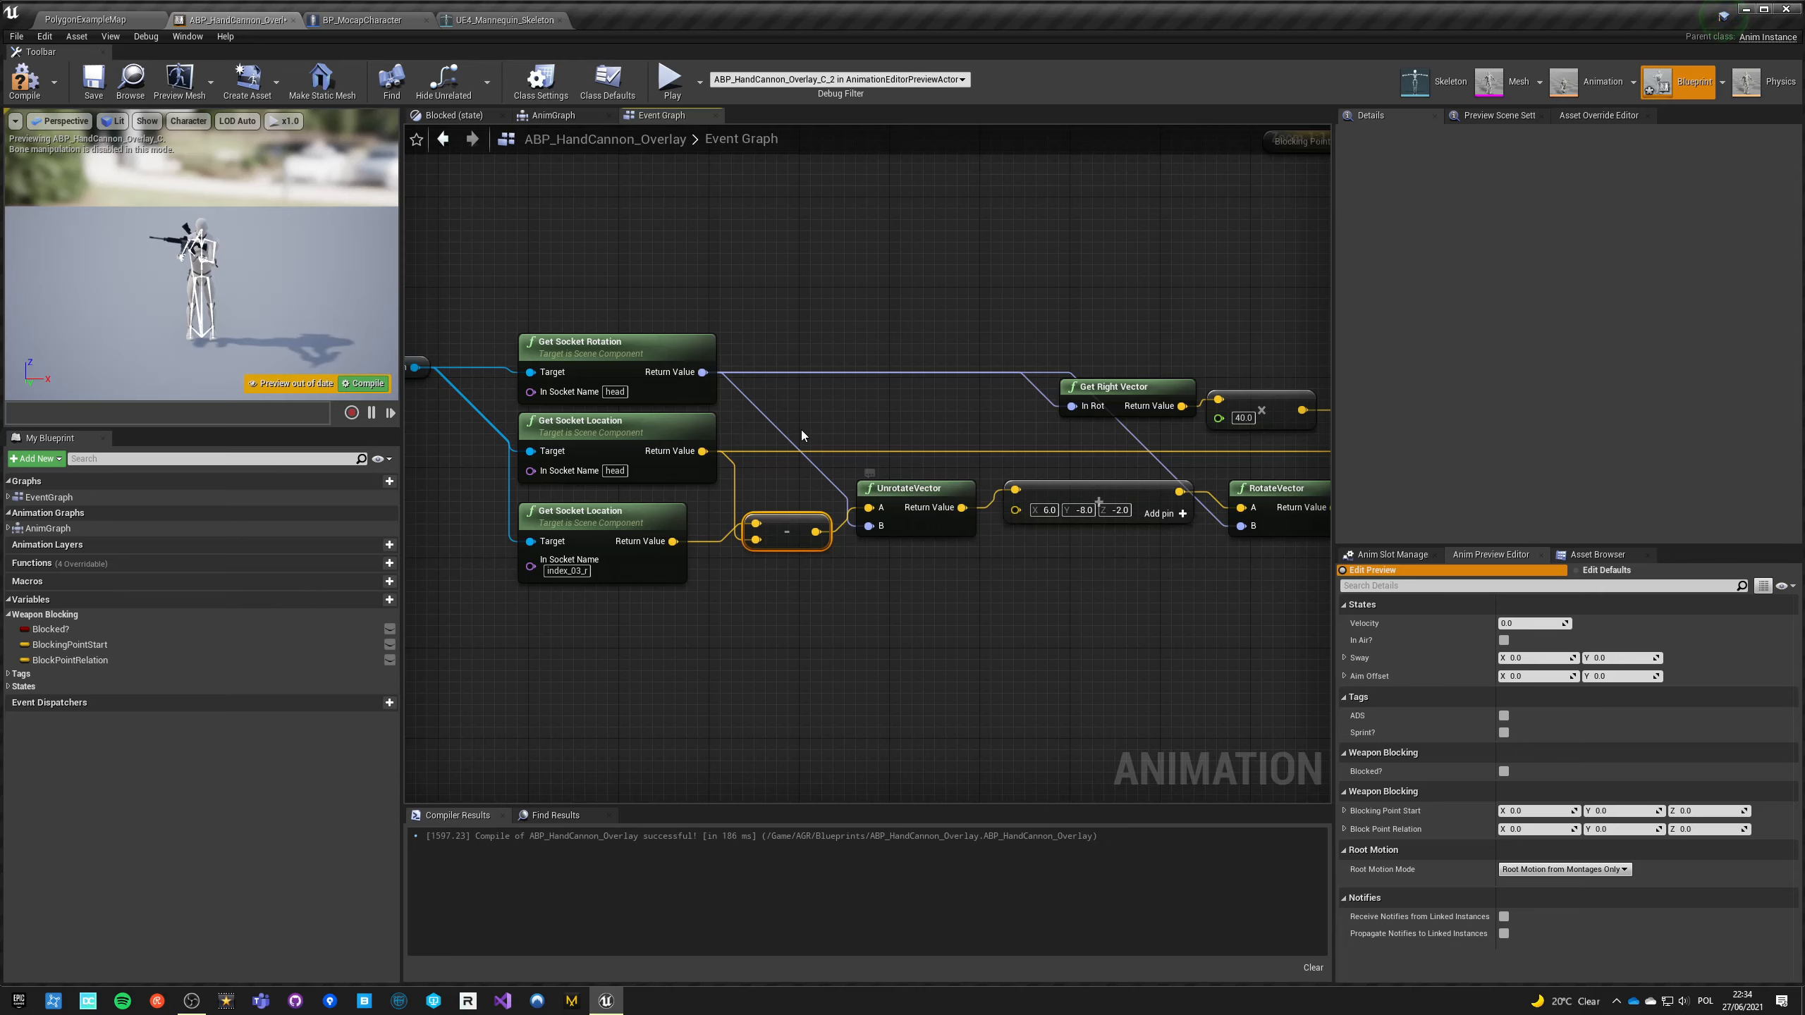
mouse_move(604, 355)
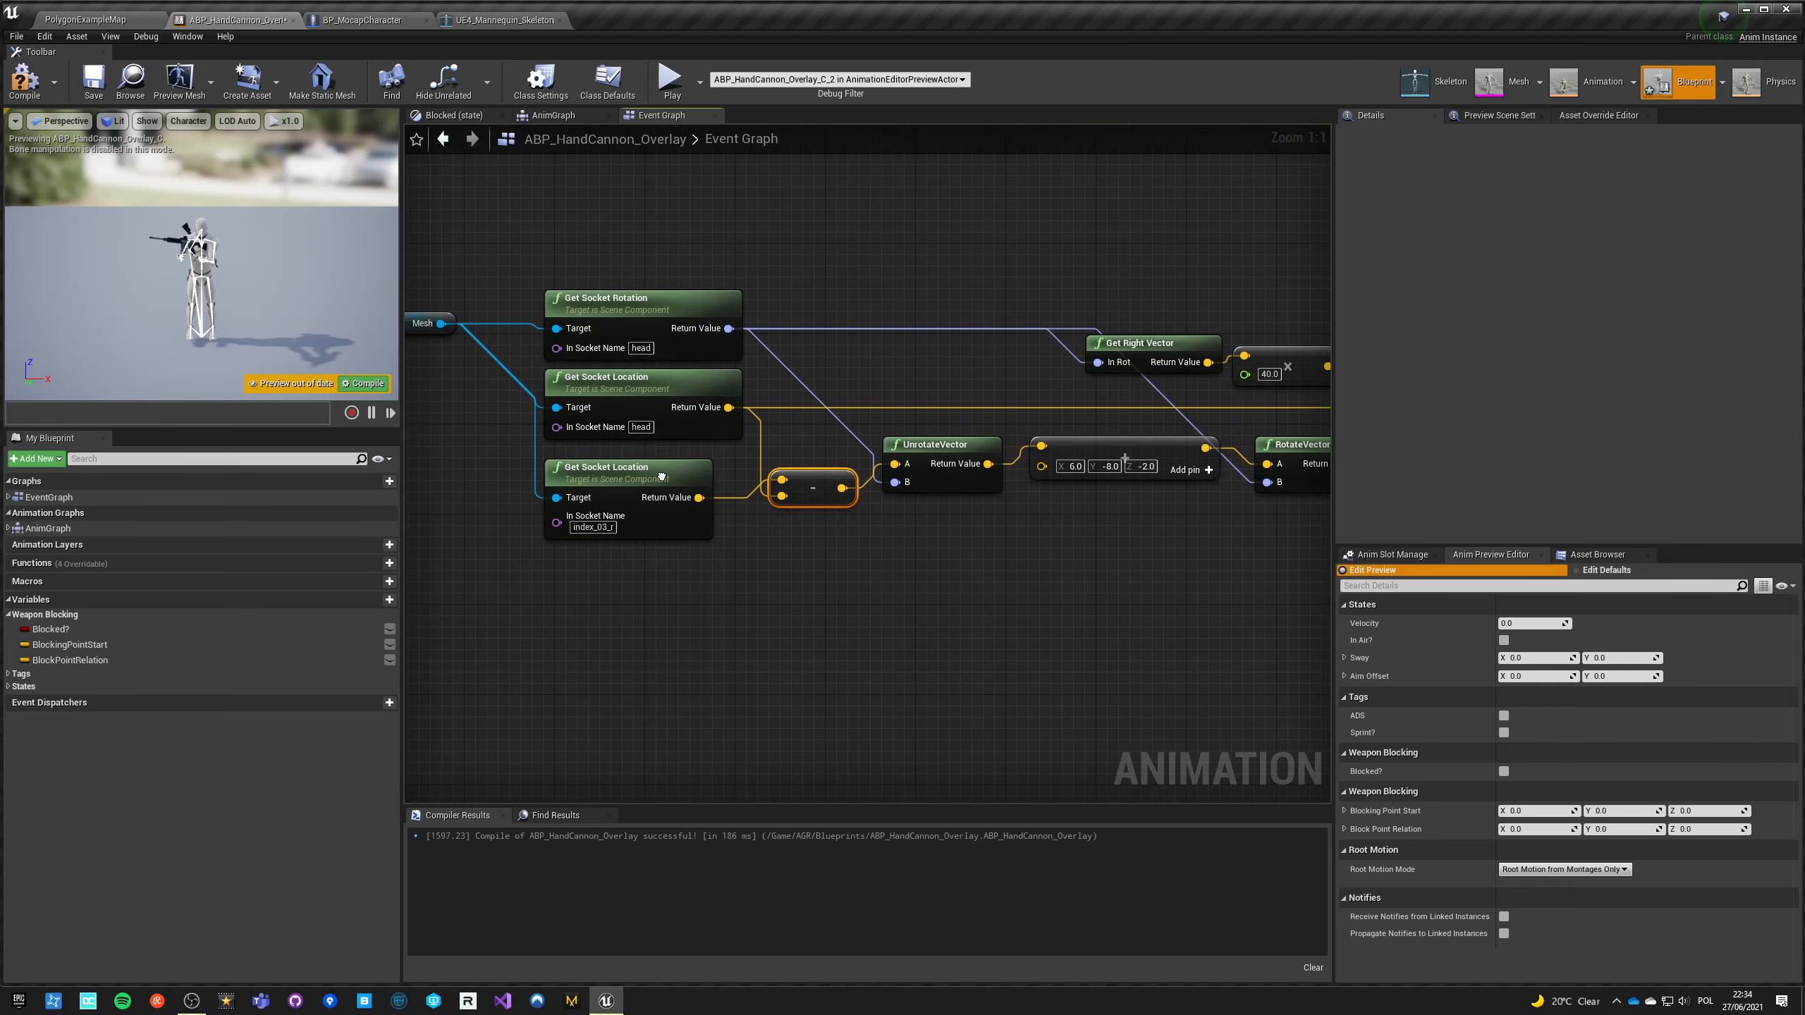
mouse_move(676, 452)
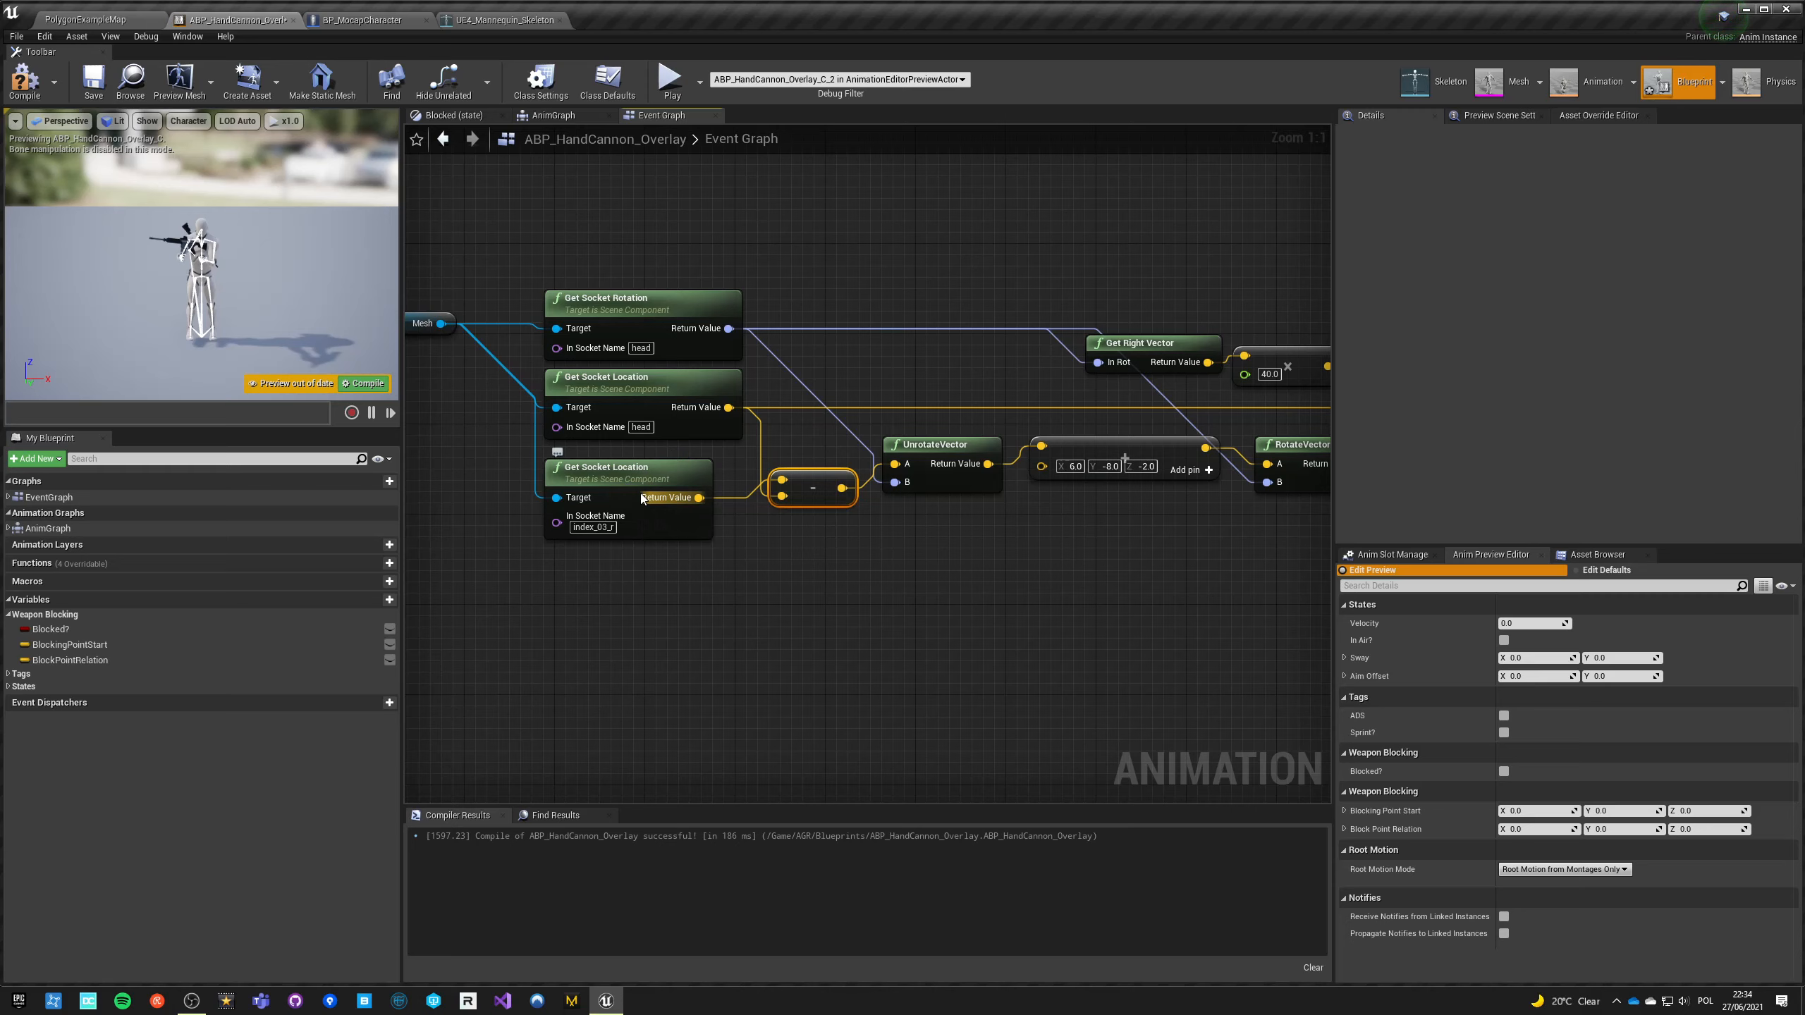
mouse_move(678, 384)
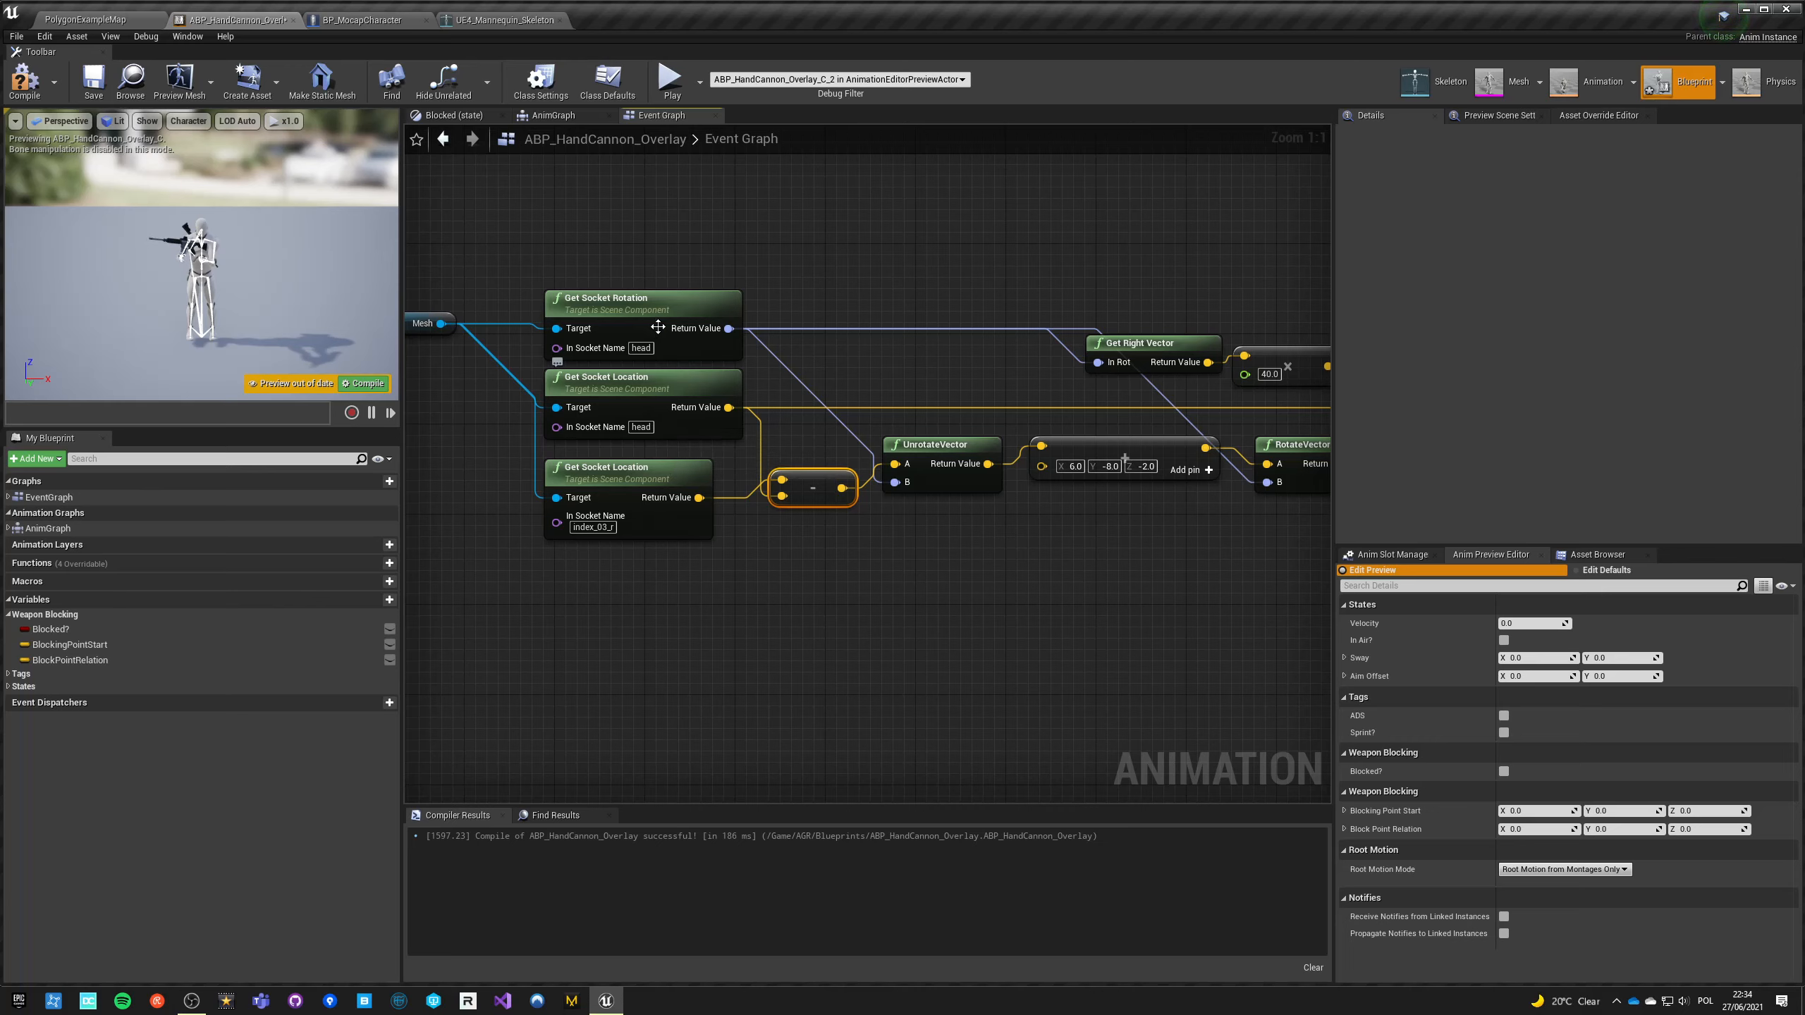
mouse_move(664, 352)
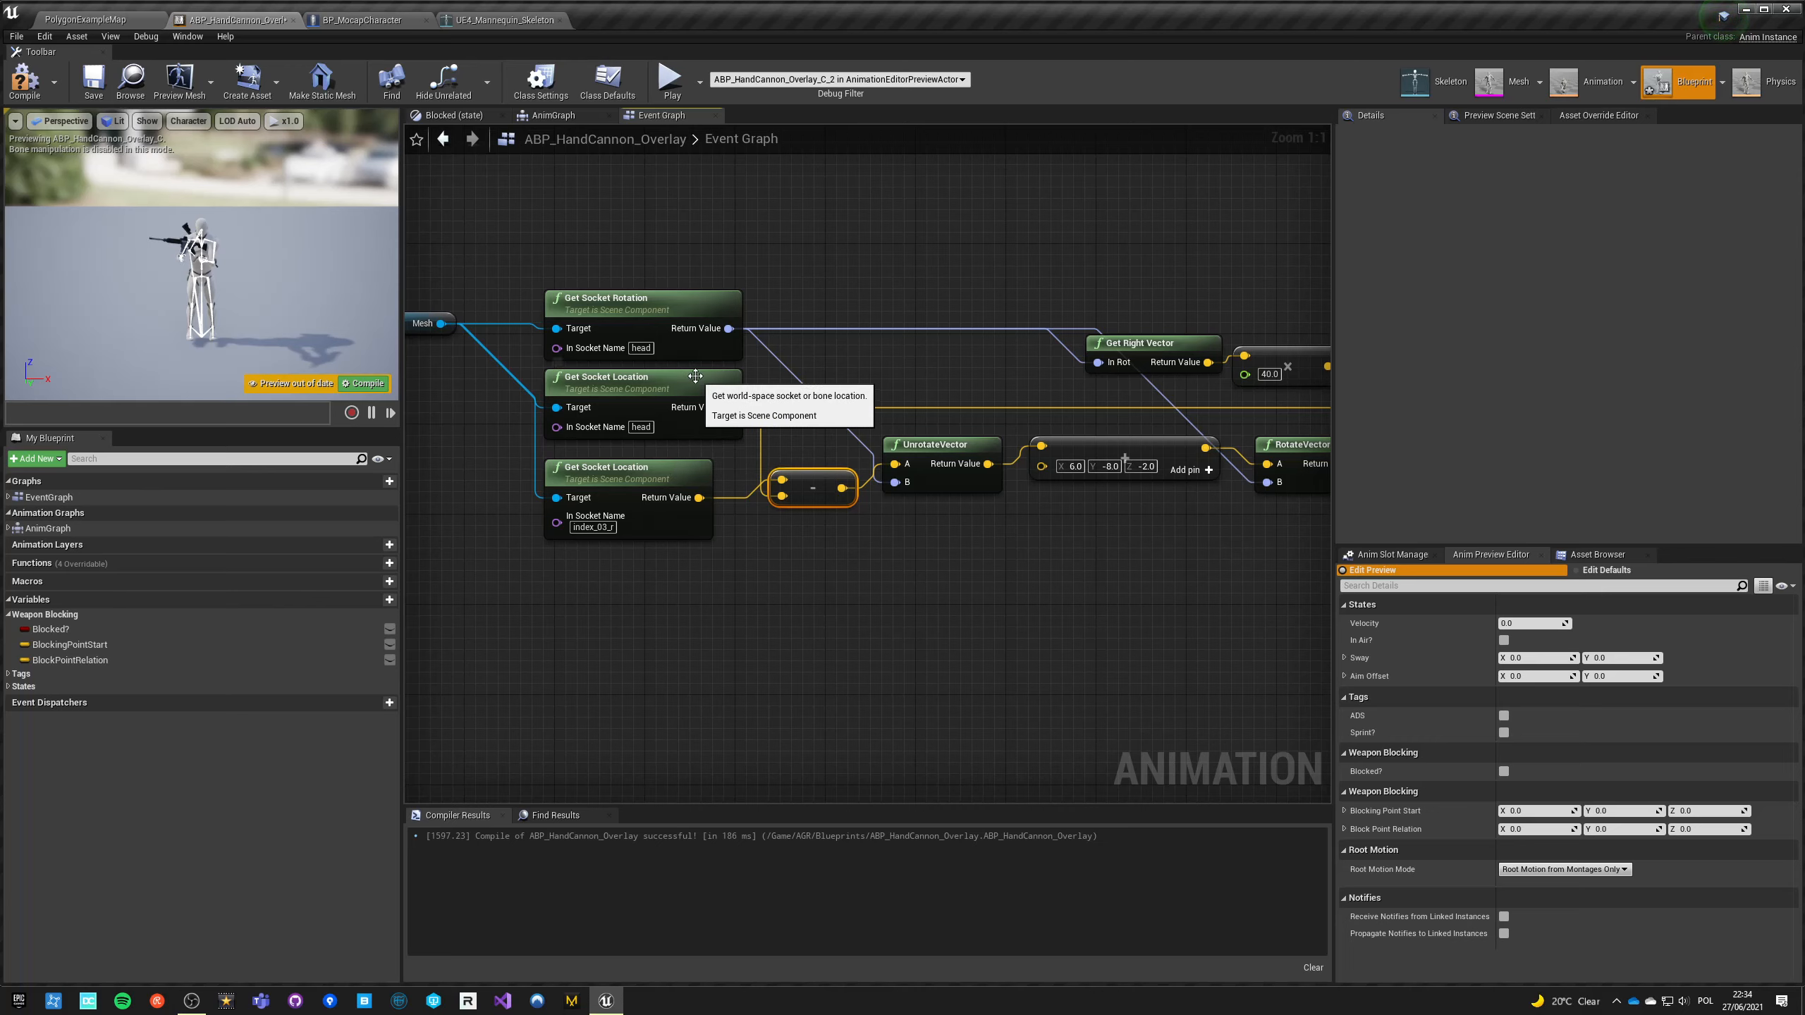
mouse_move(584, 481)
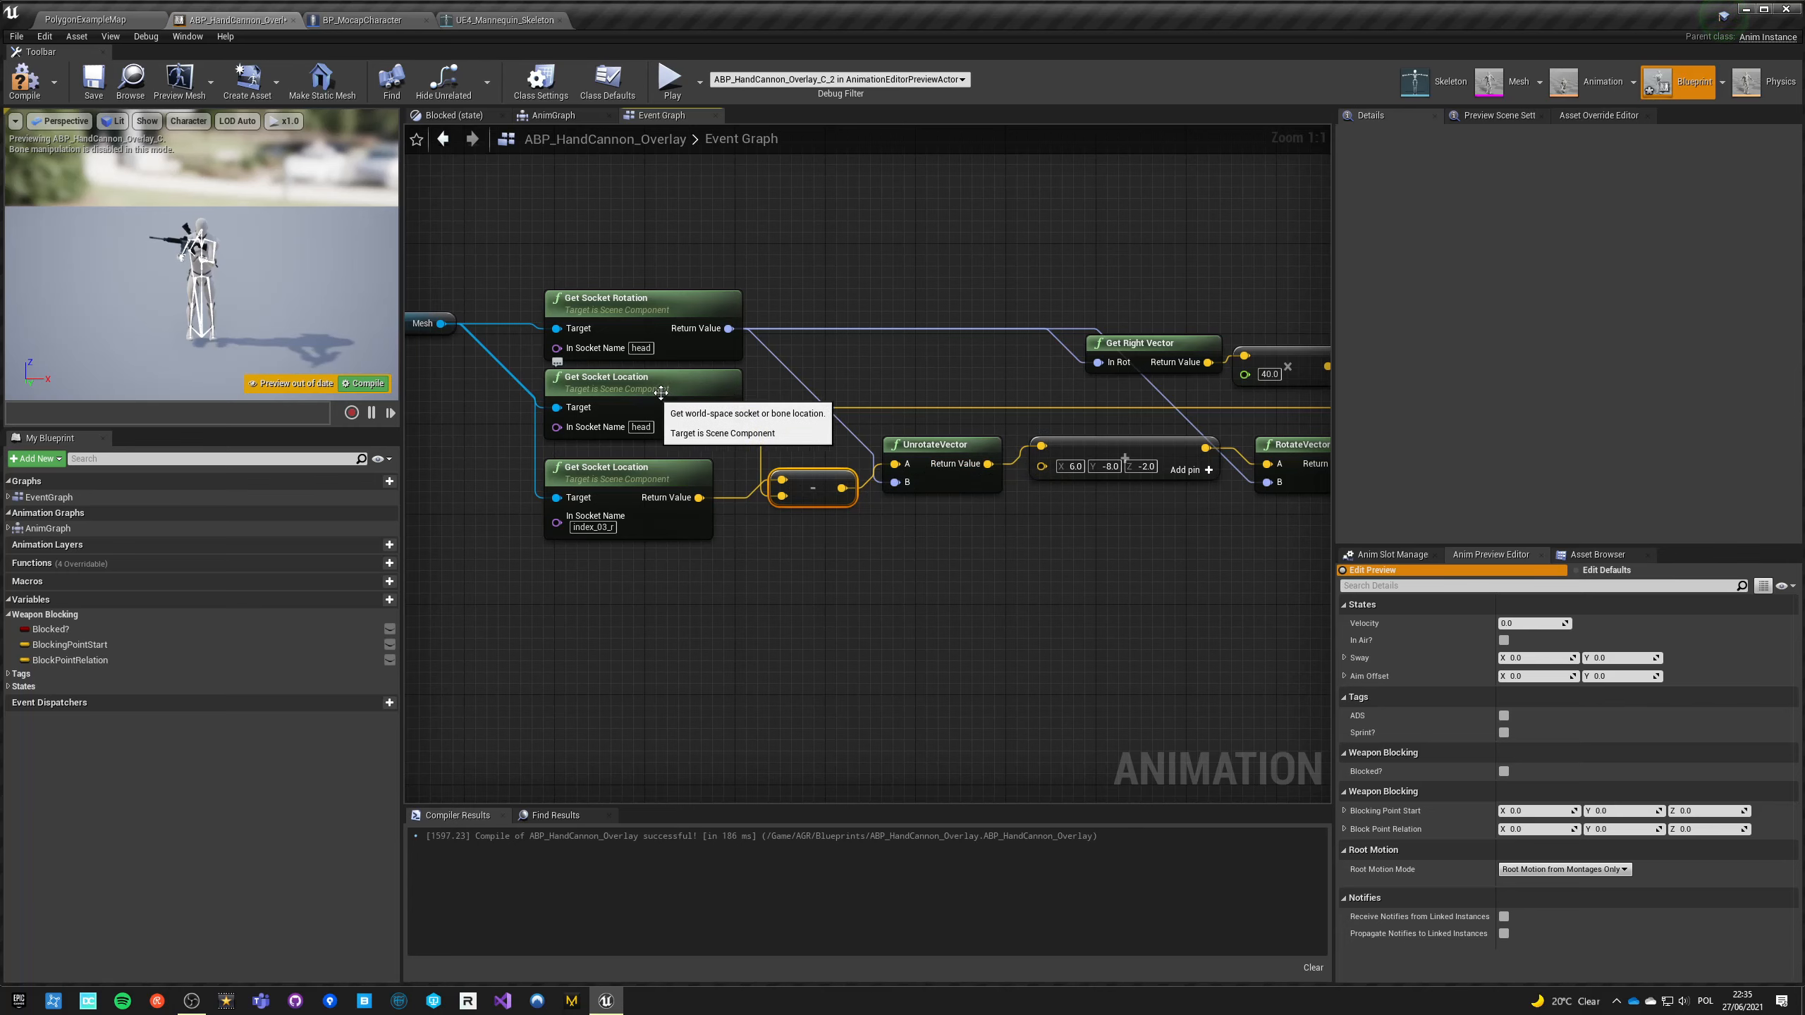
mouse_move(806, 410)
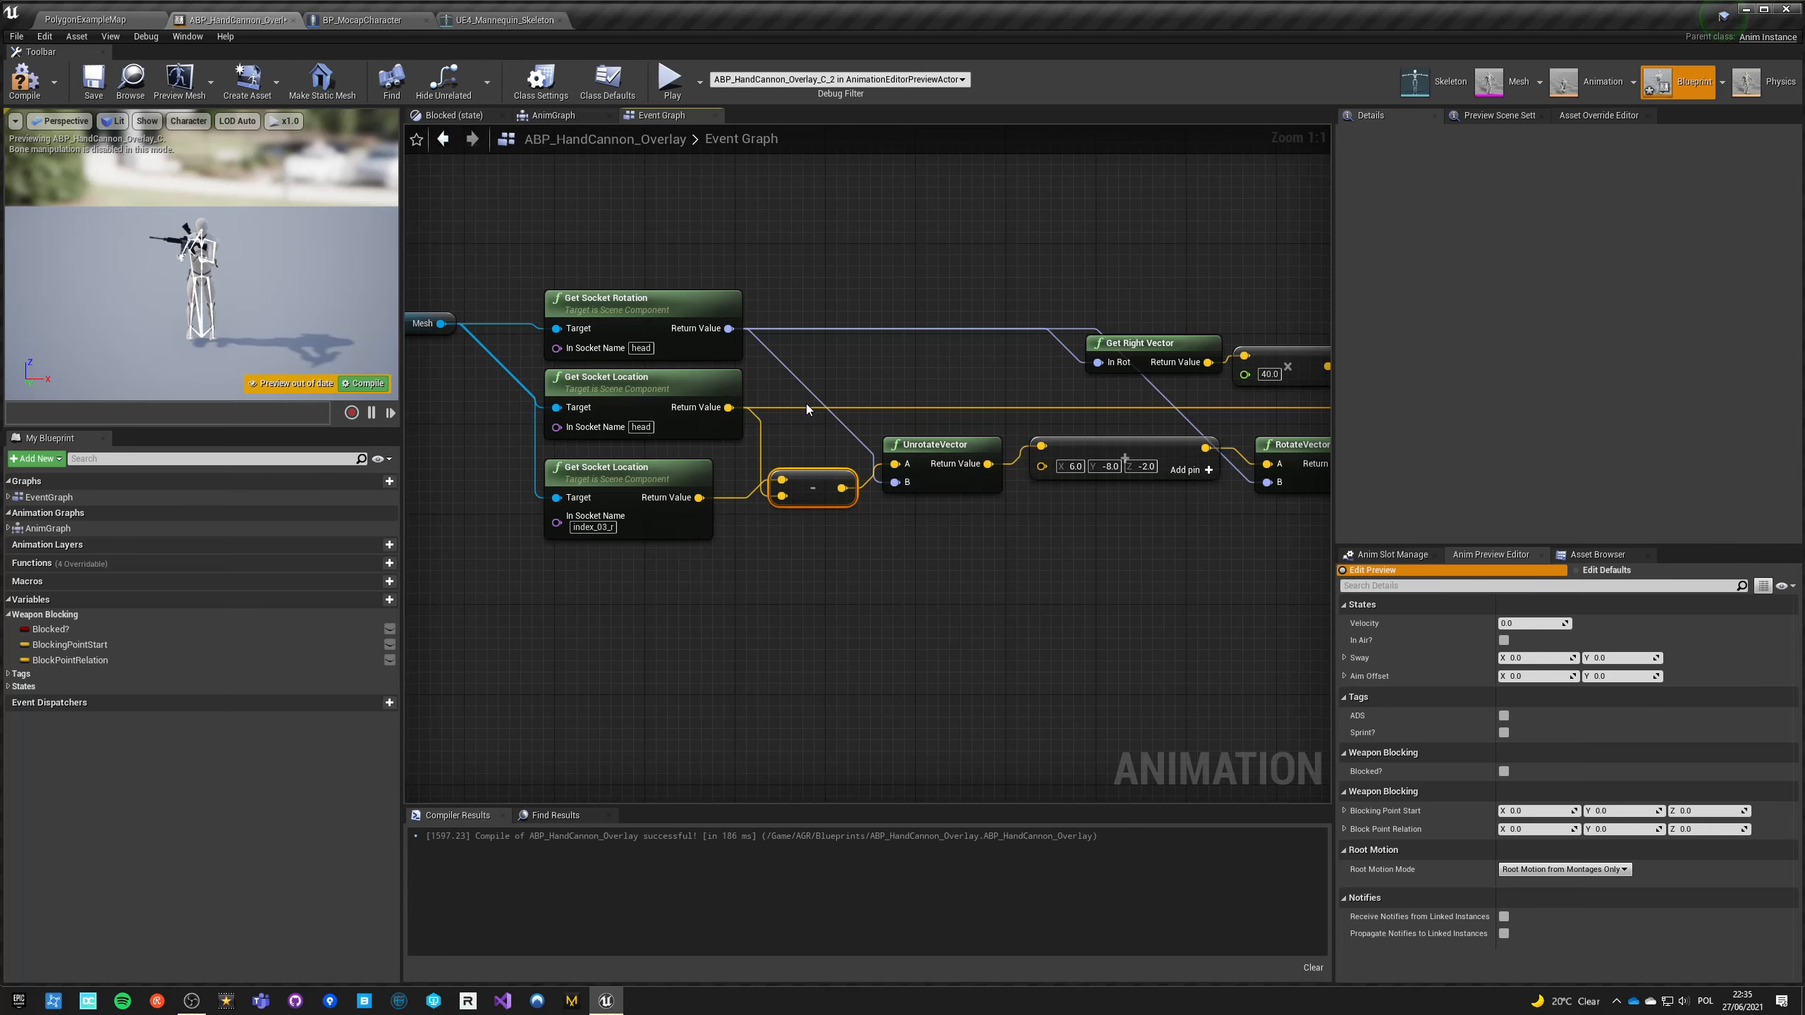
mouse_move(627, 467)
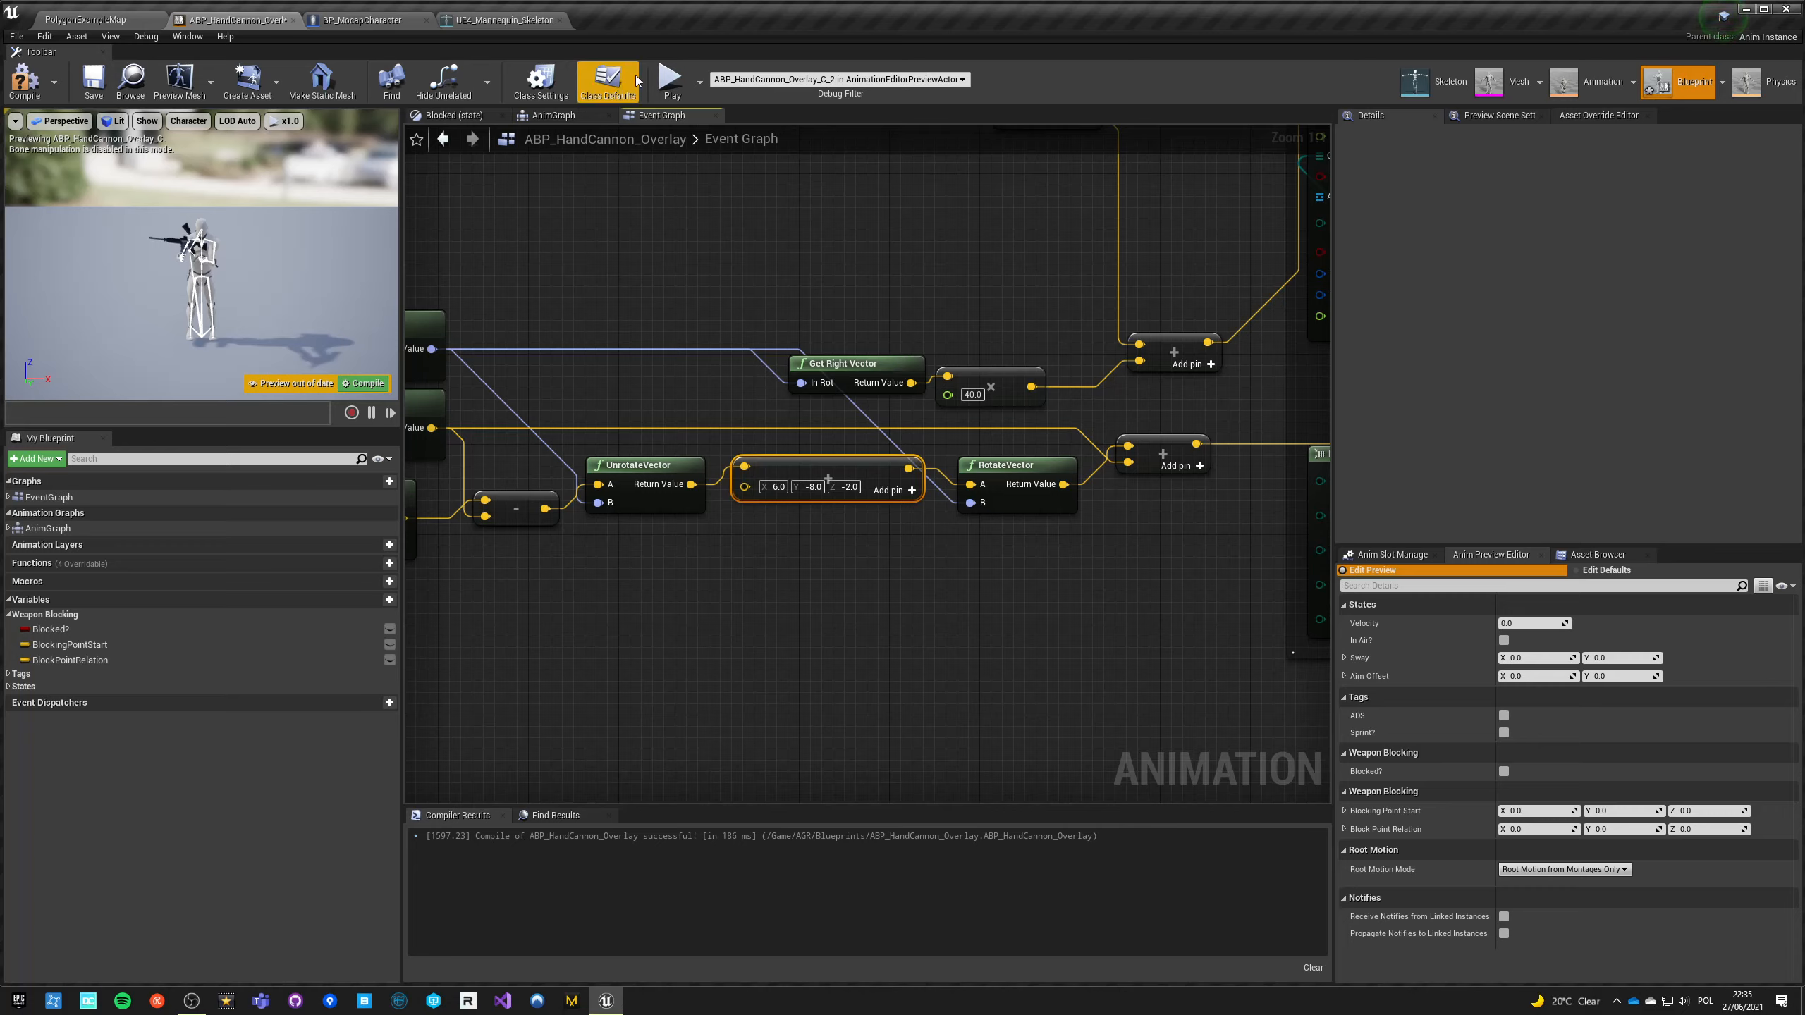
left_click(667, 82)
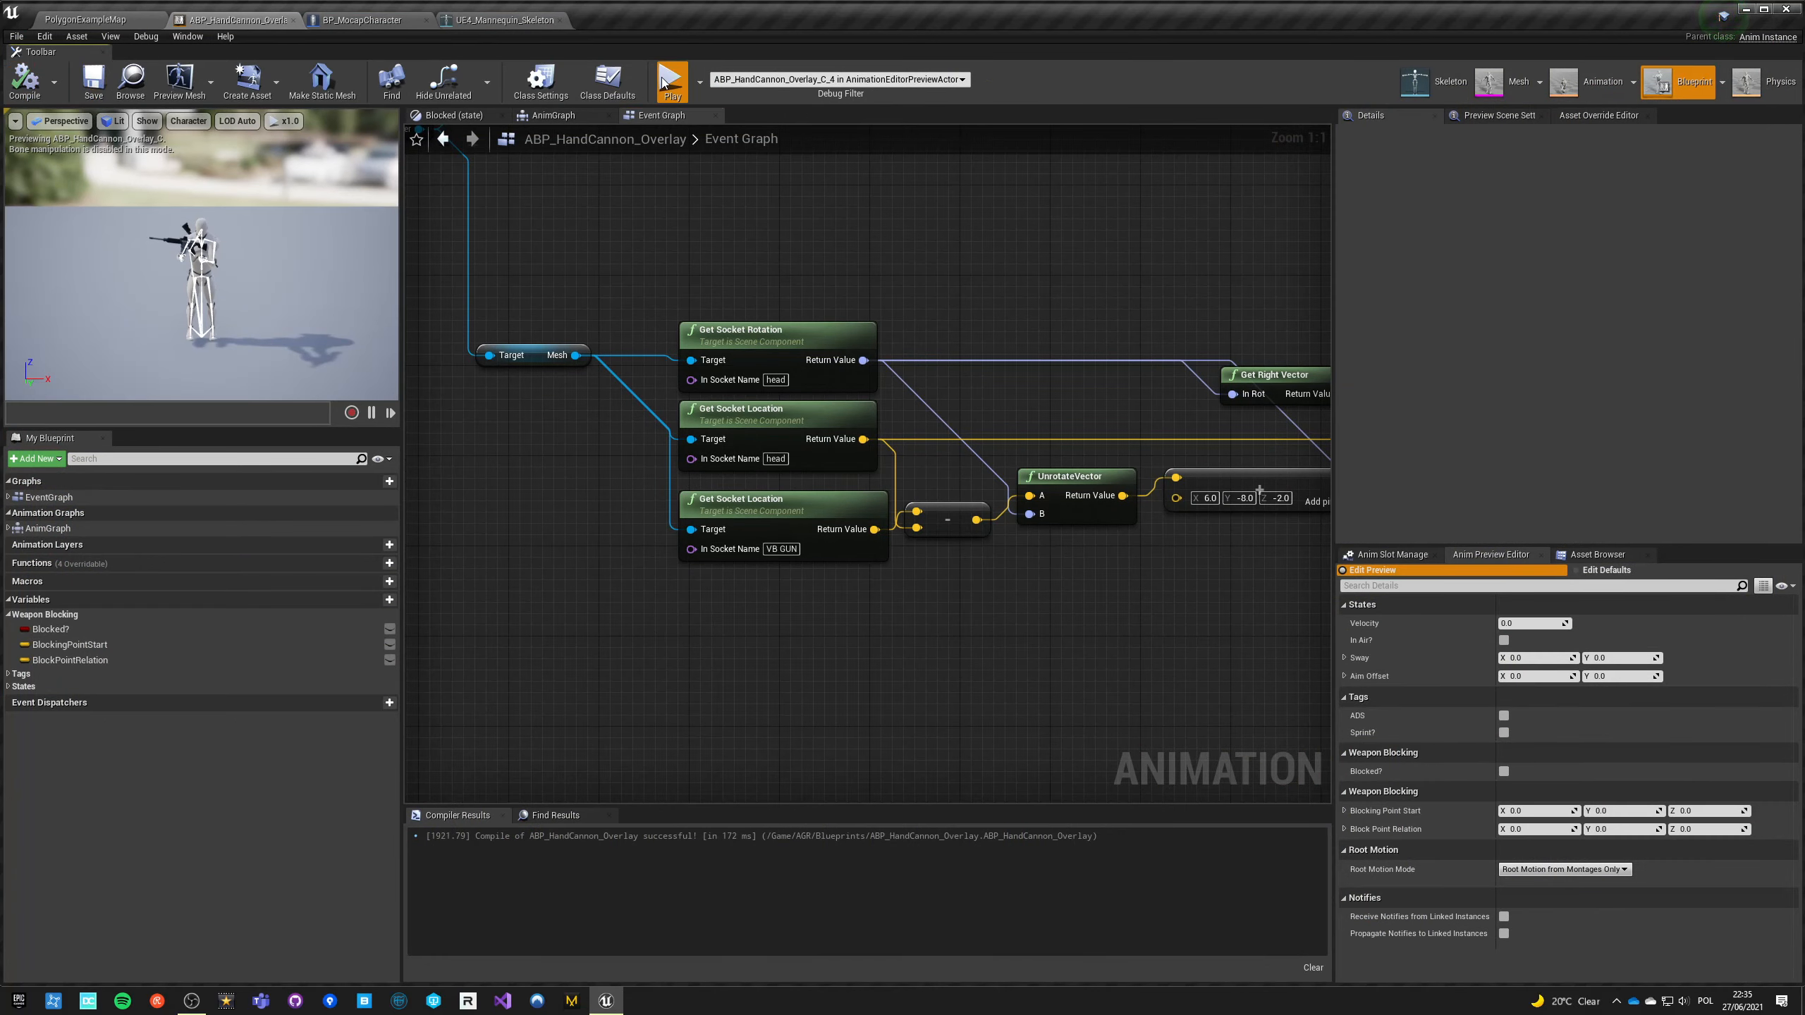
Step: Set the third socket lookup's name to hand_l, recompile, and reopen the name field
left_click(671, 80)
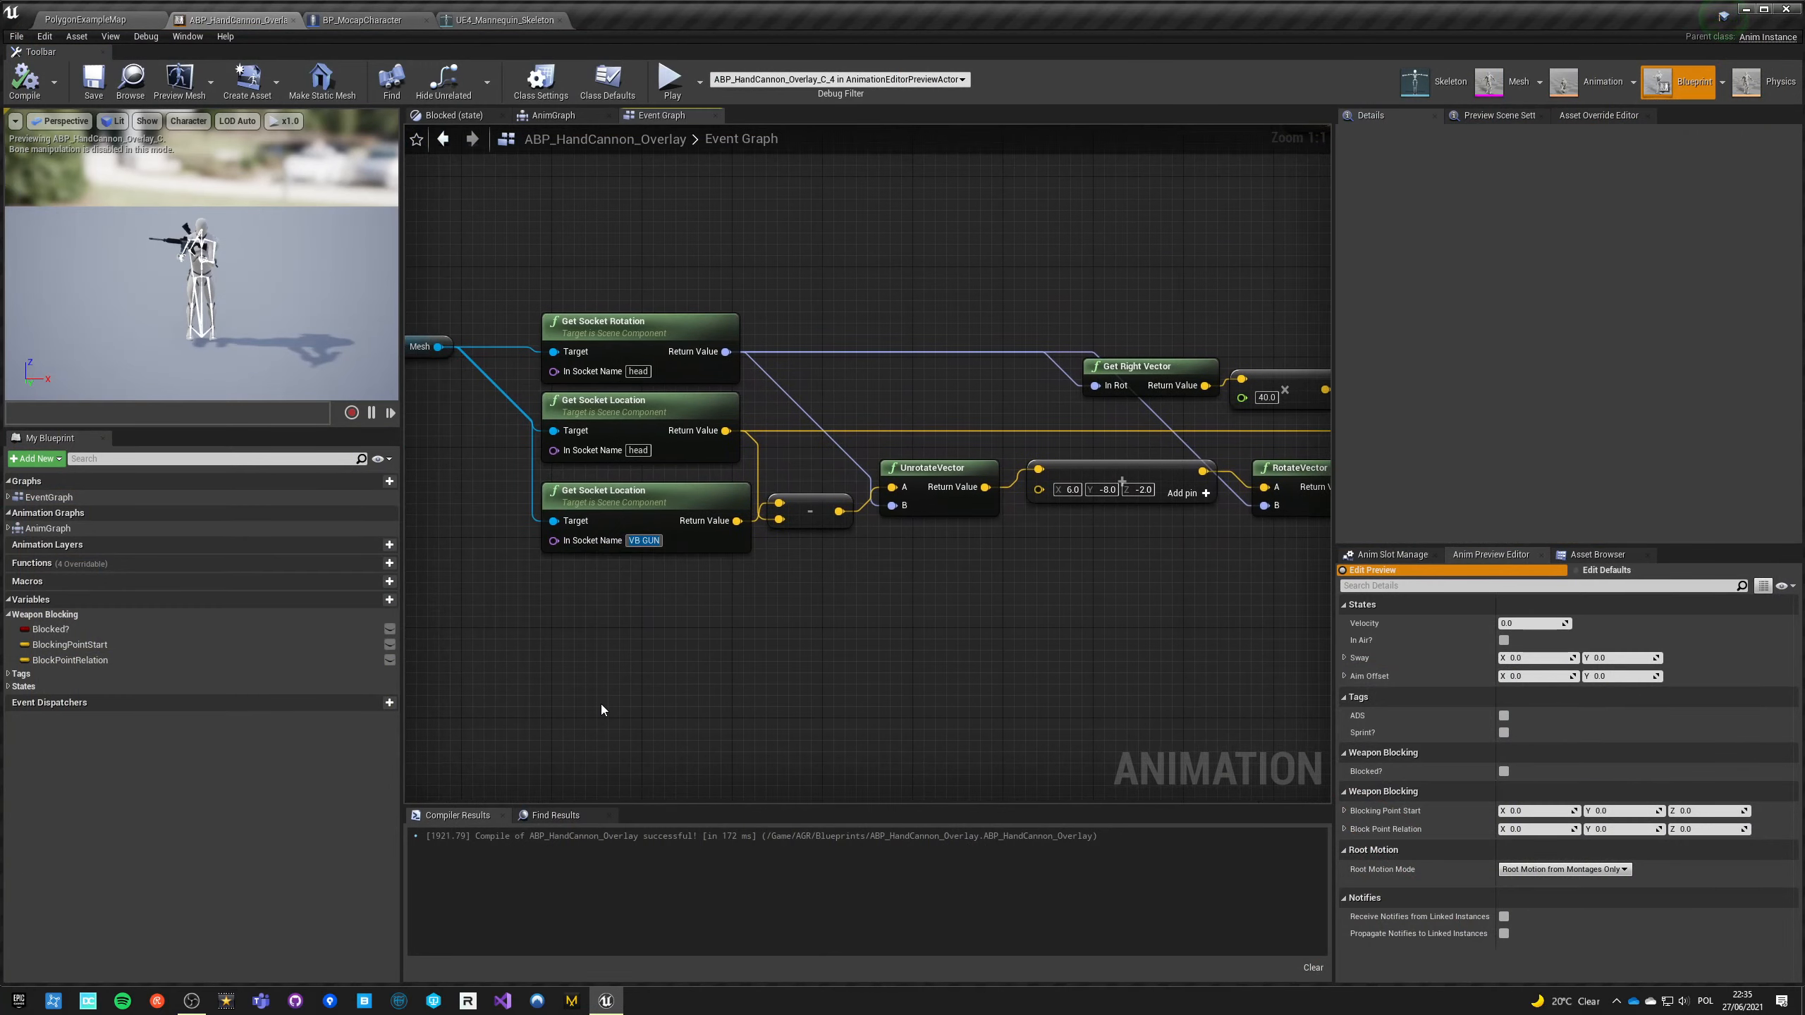
type("hand_l")
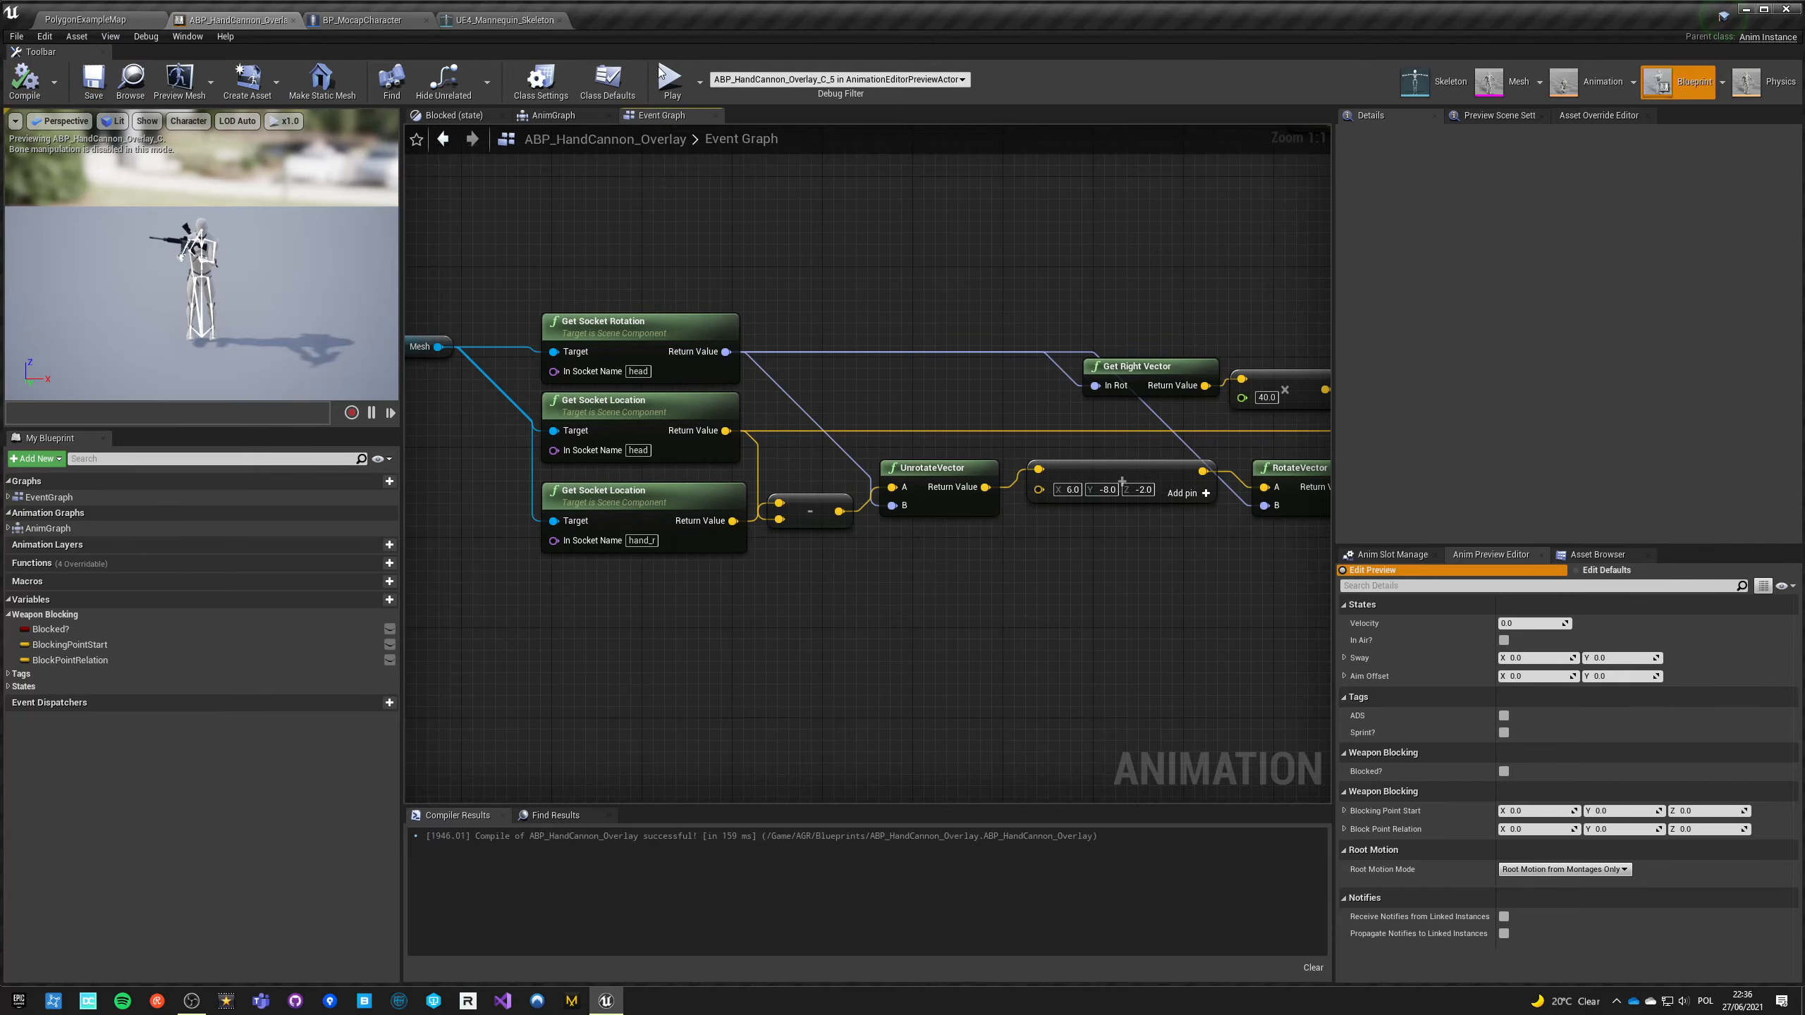
left_click(673, 82)
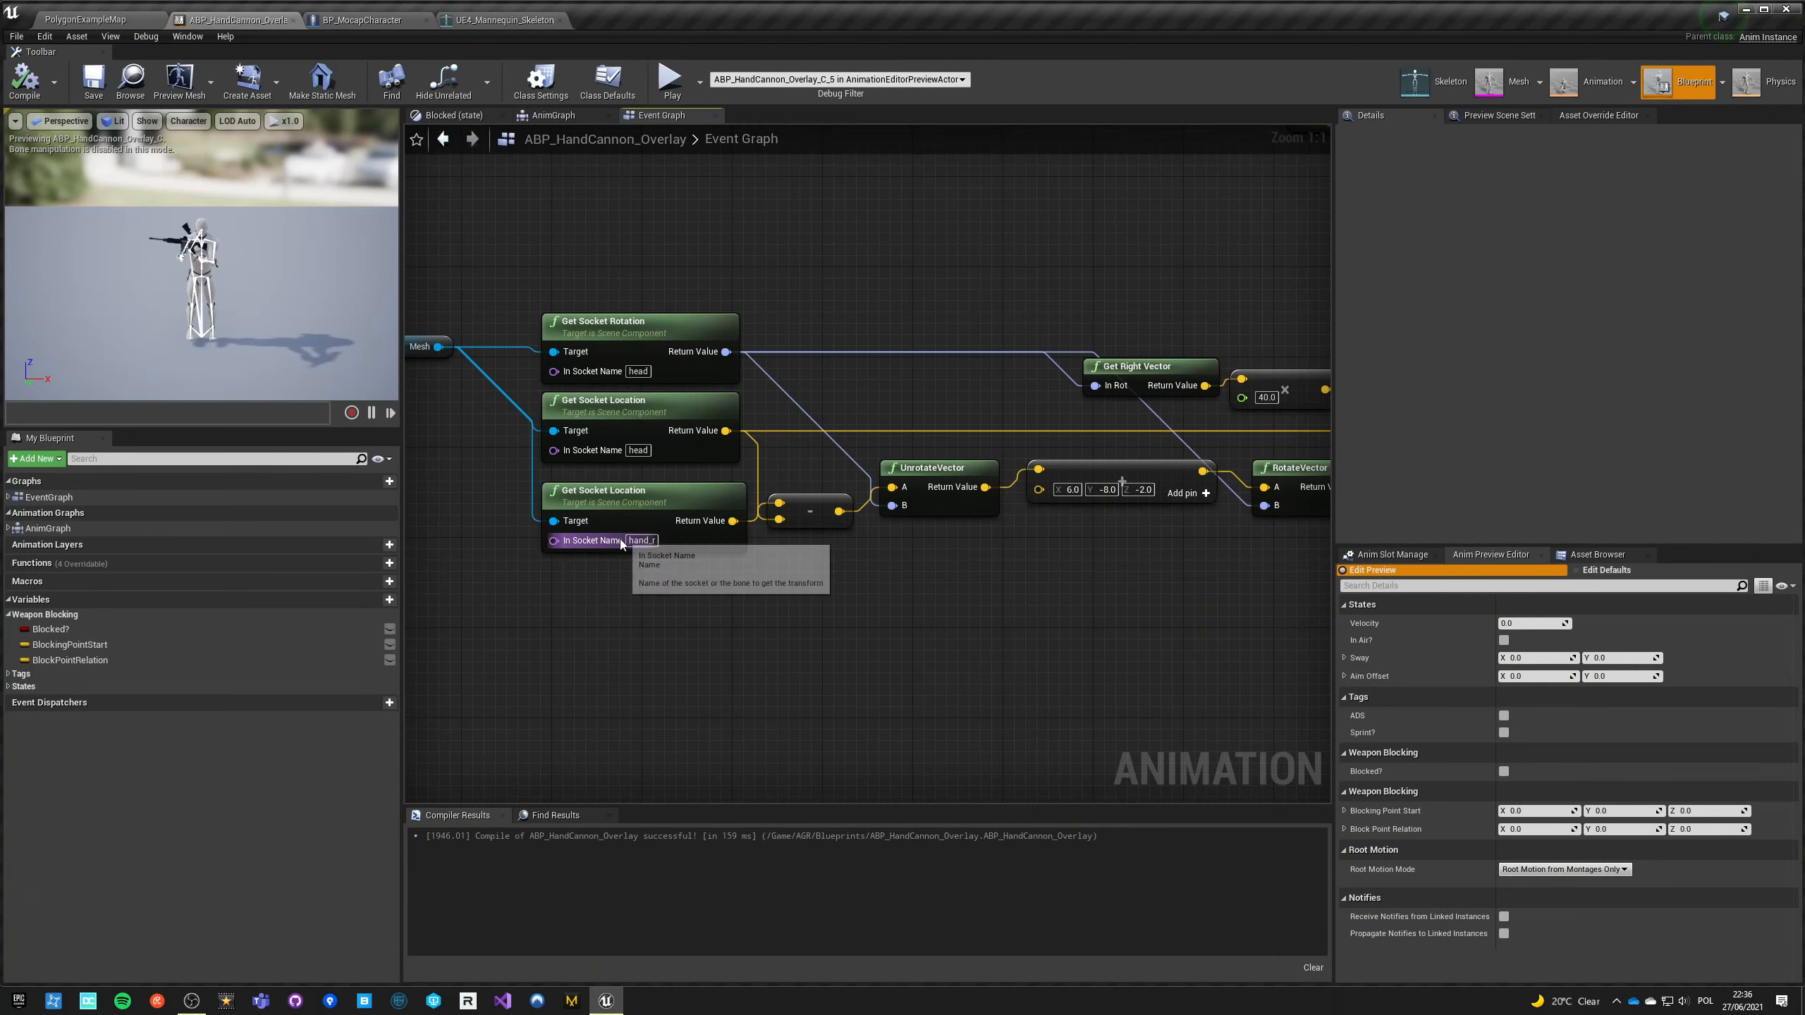
double_click(641, 541)
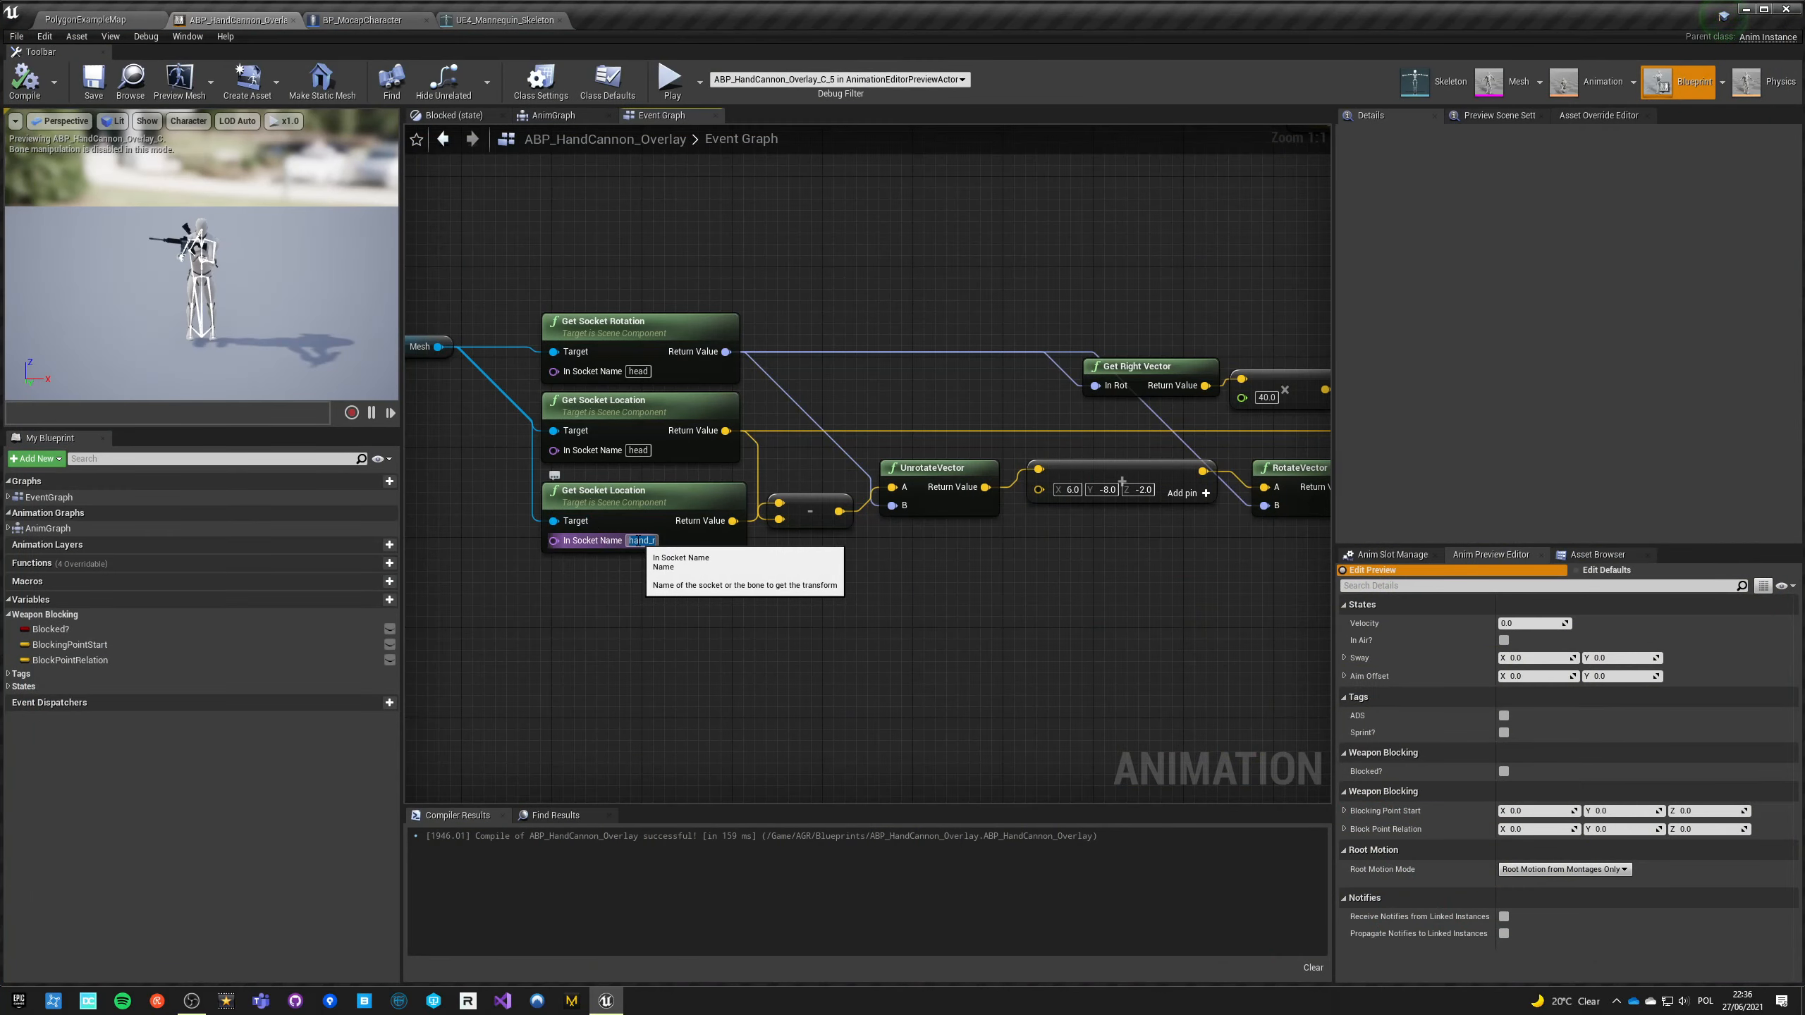
Step: Open UE4_Mannequin_Skeleton and inspect the right-hand finger bones, including the middle finger's options
left_click(495, 20)
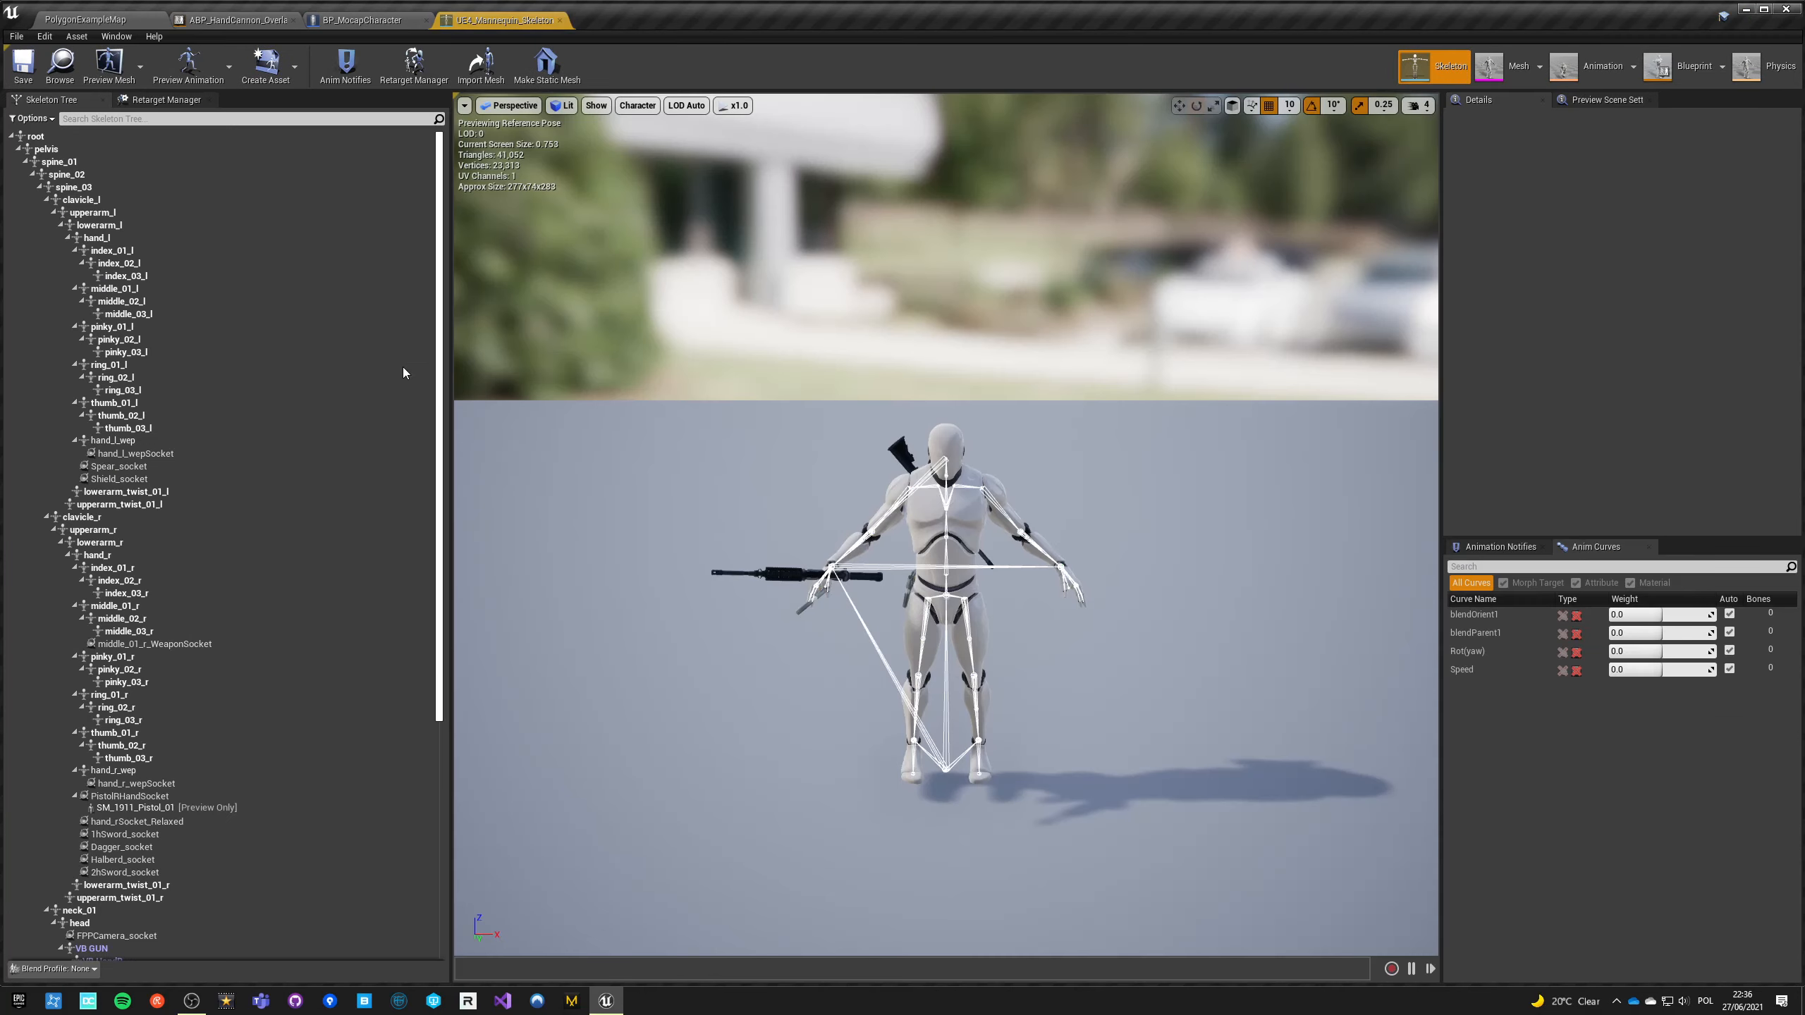
left_click(120, 593)
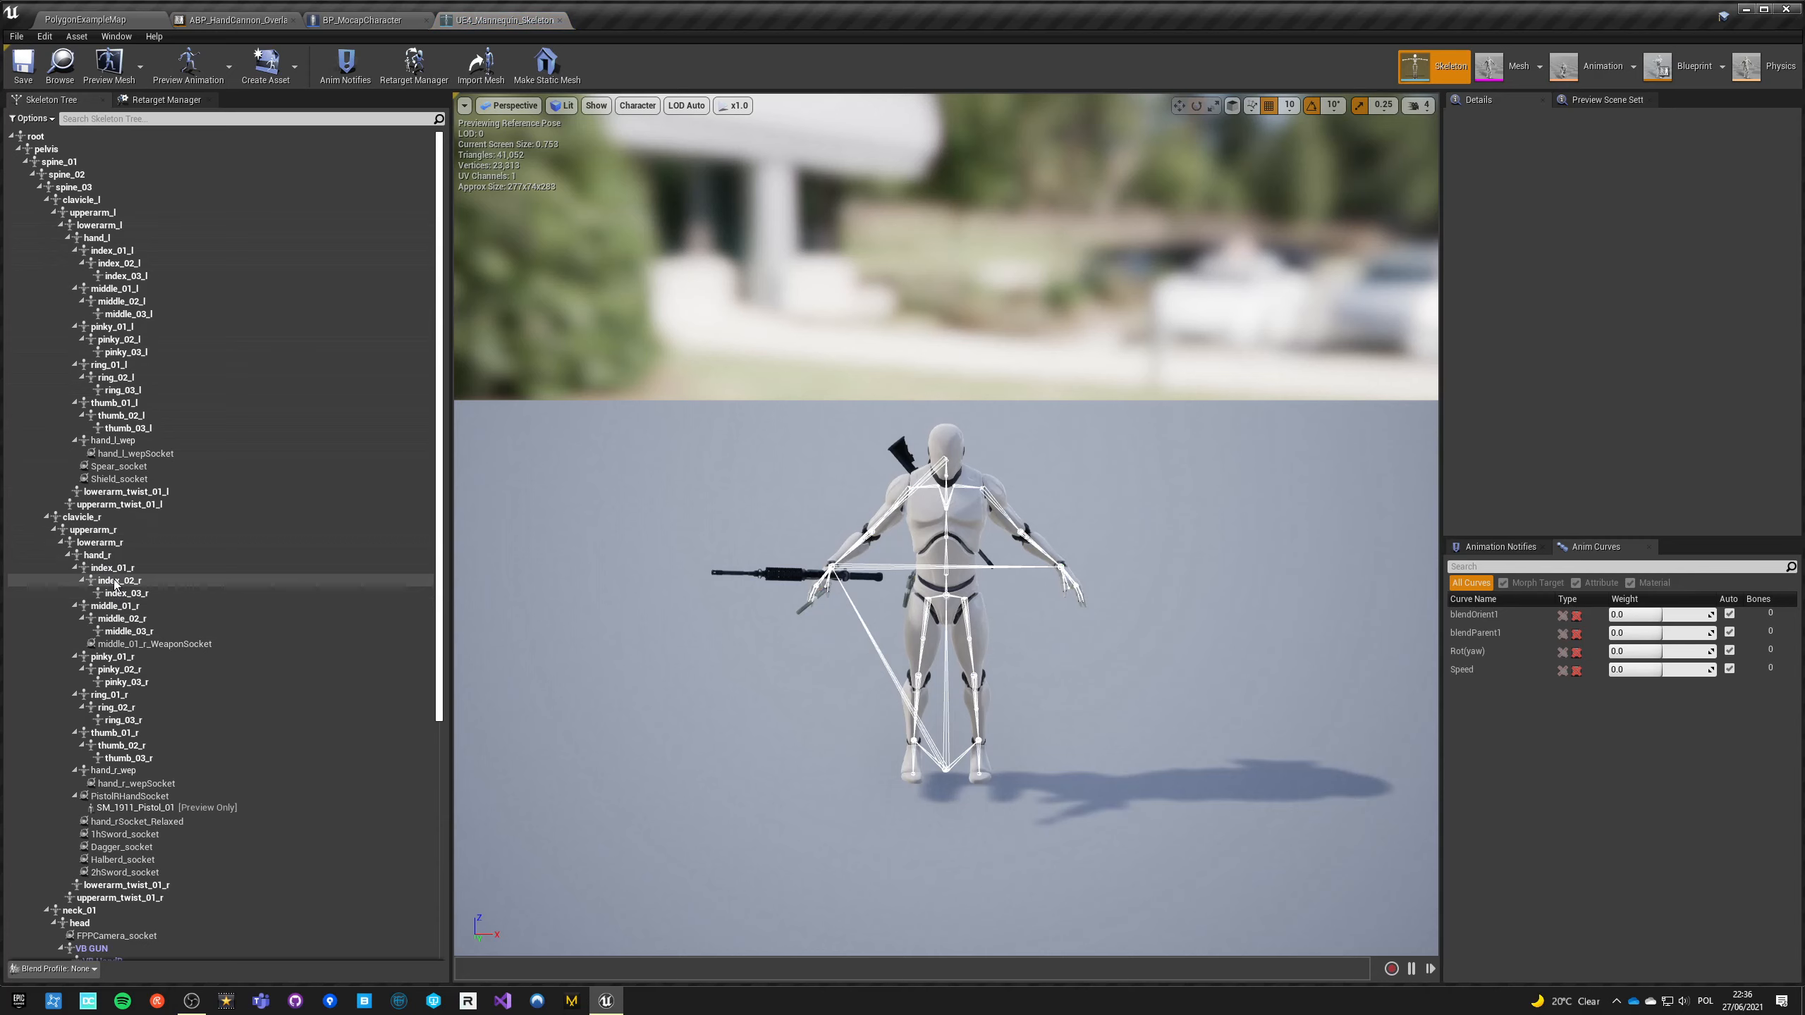
mouse_move(115, 610)
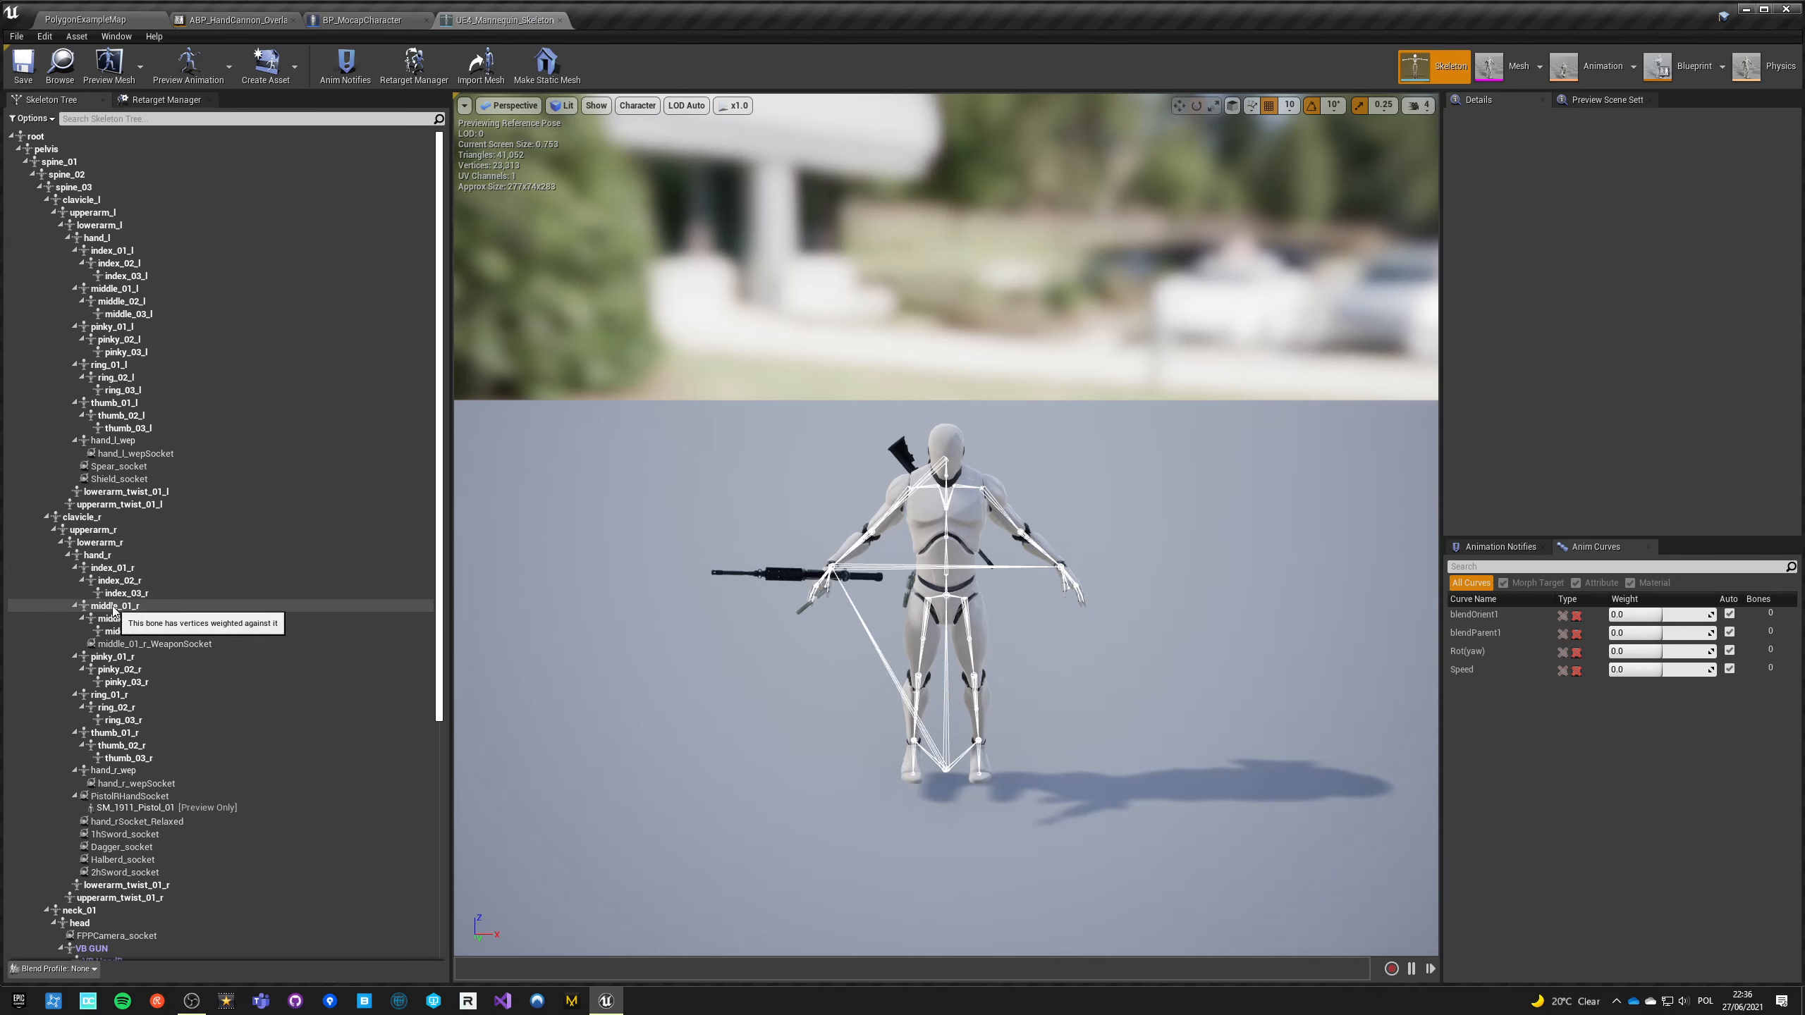
right_click(114, 631)
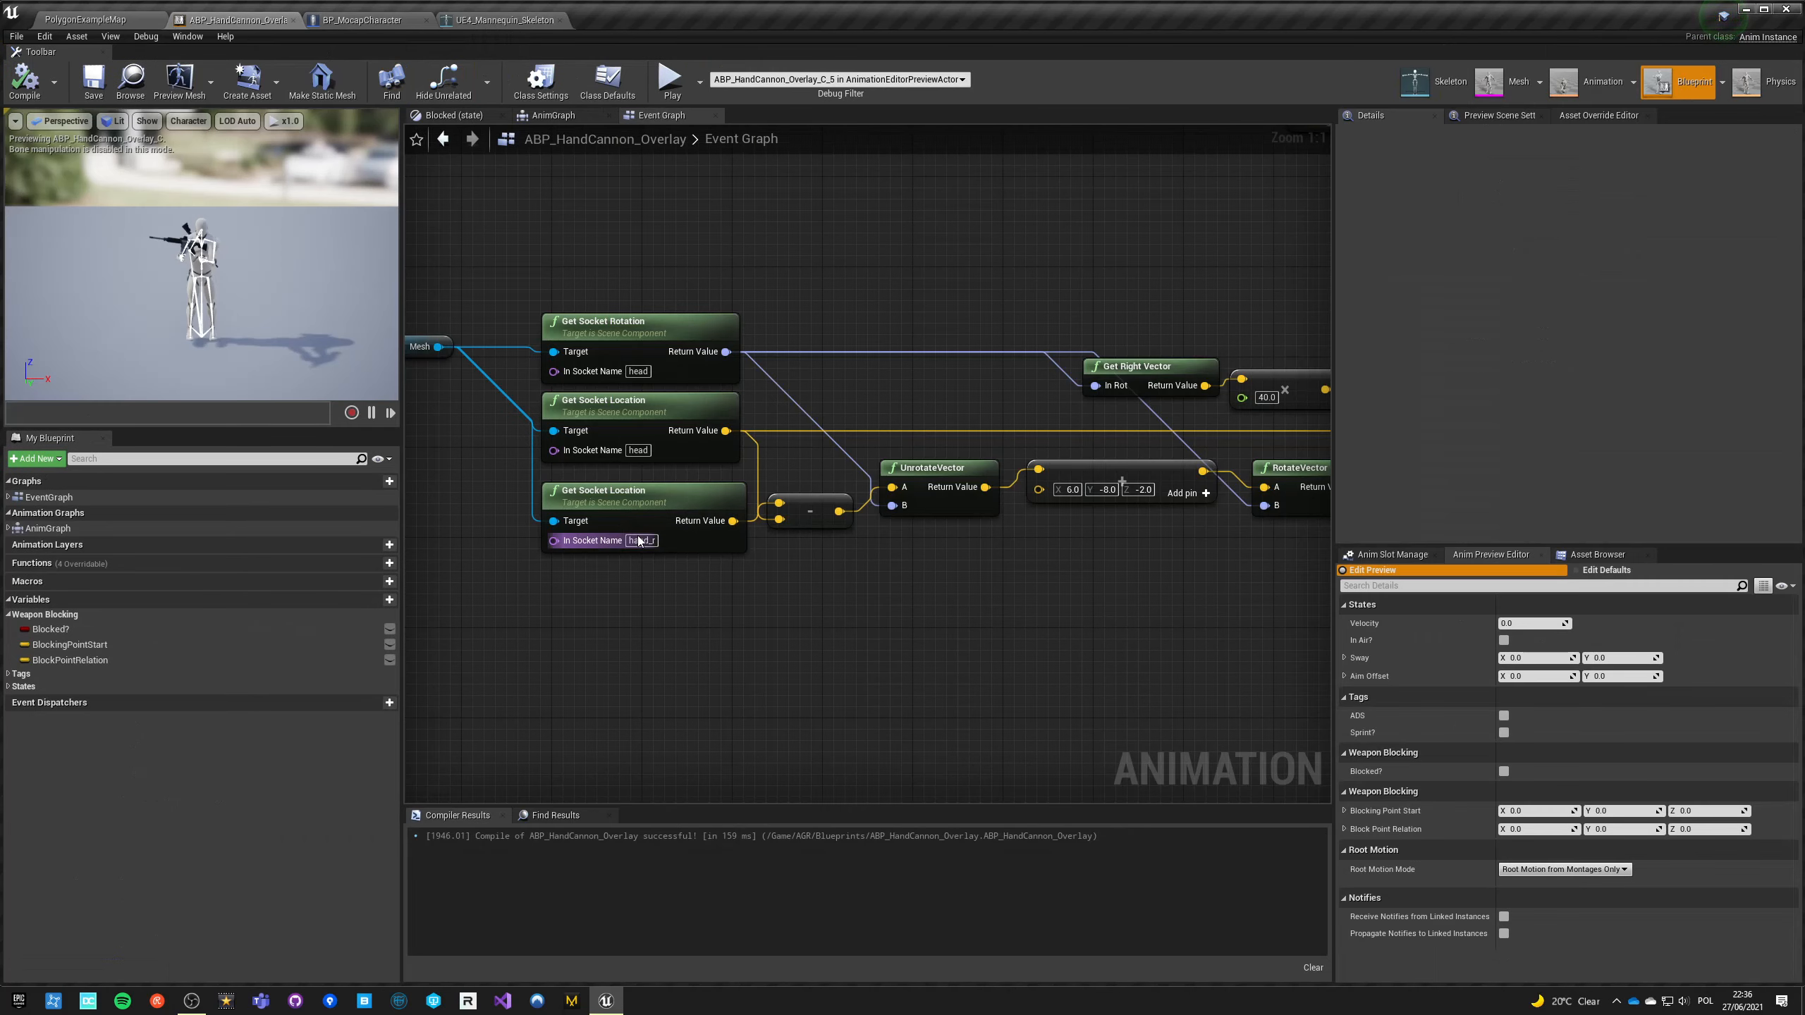
Step: Set the socket lookup's In Socket Name to middle_03_r and recompile
type("middle_03_r")
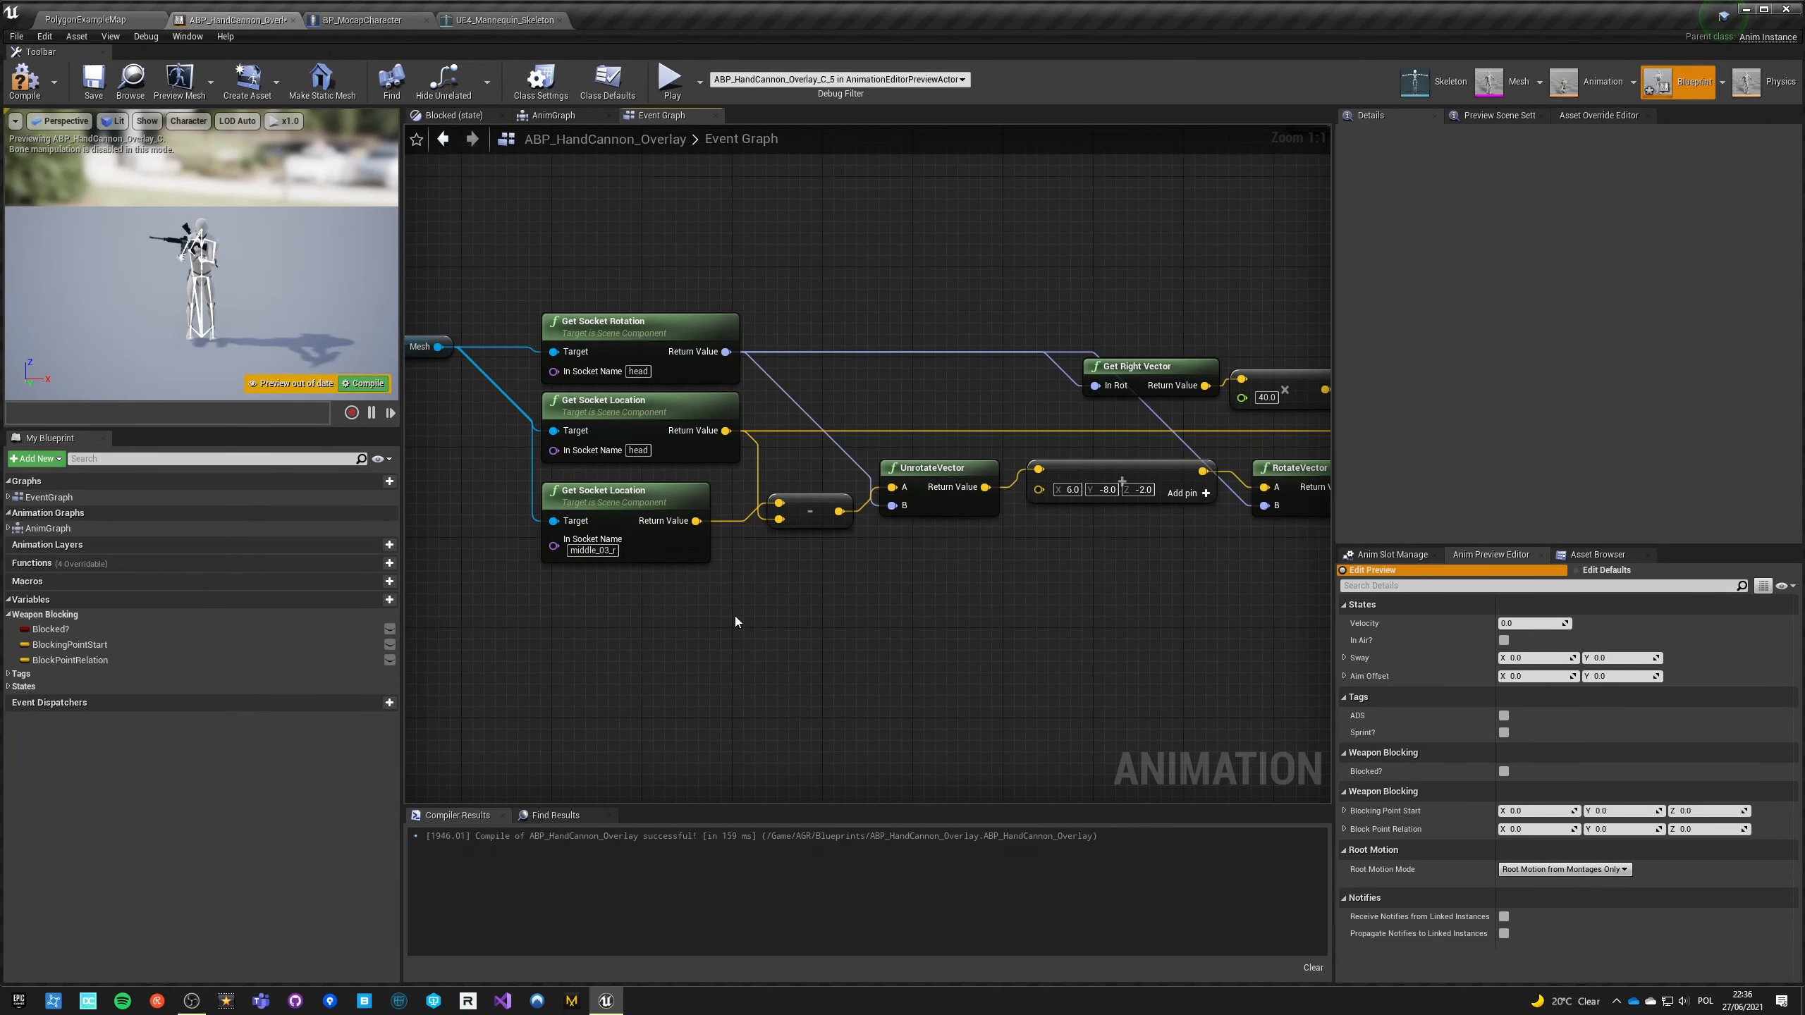
left_click(669, 82)
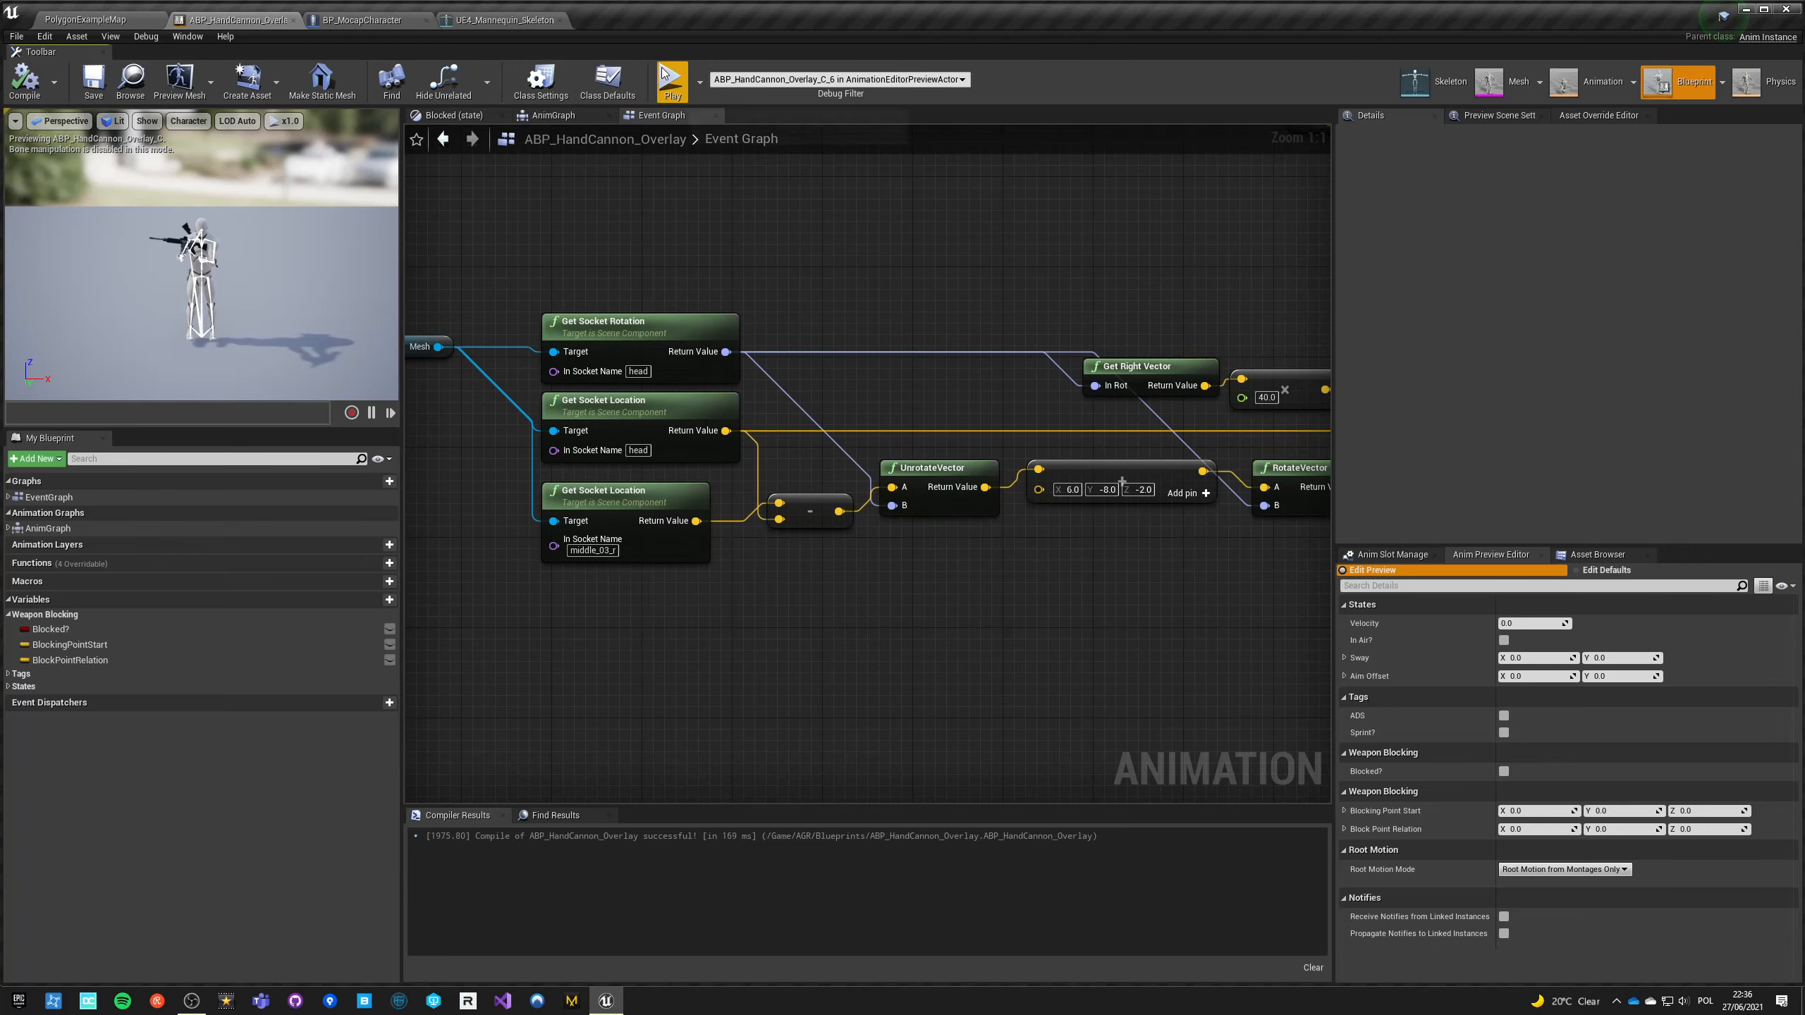
left_click(671, 79)
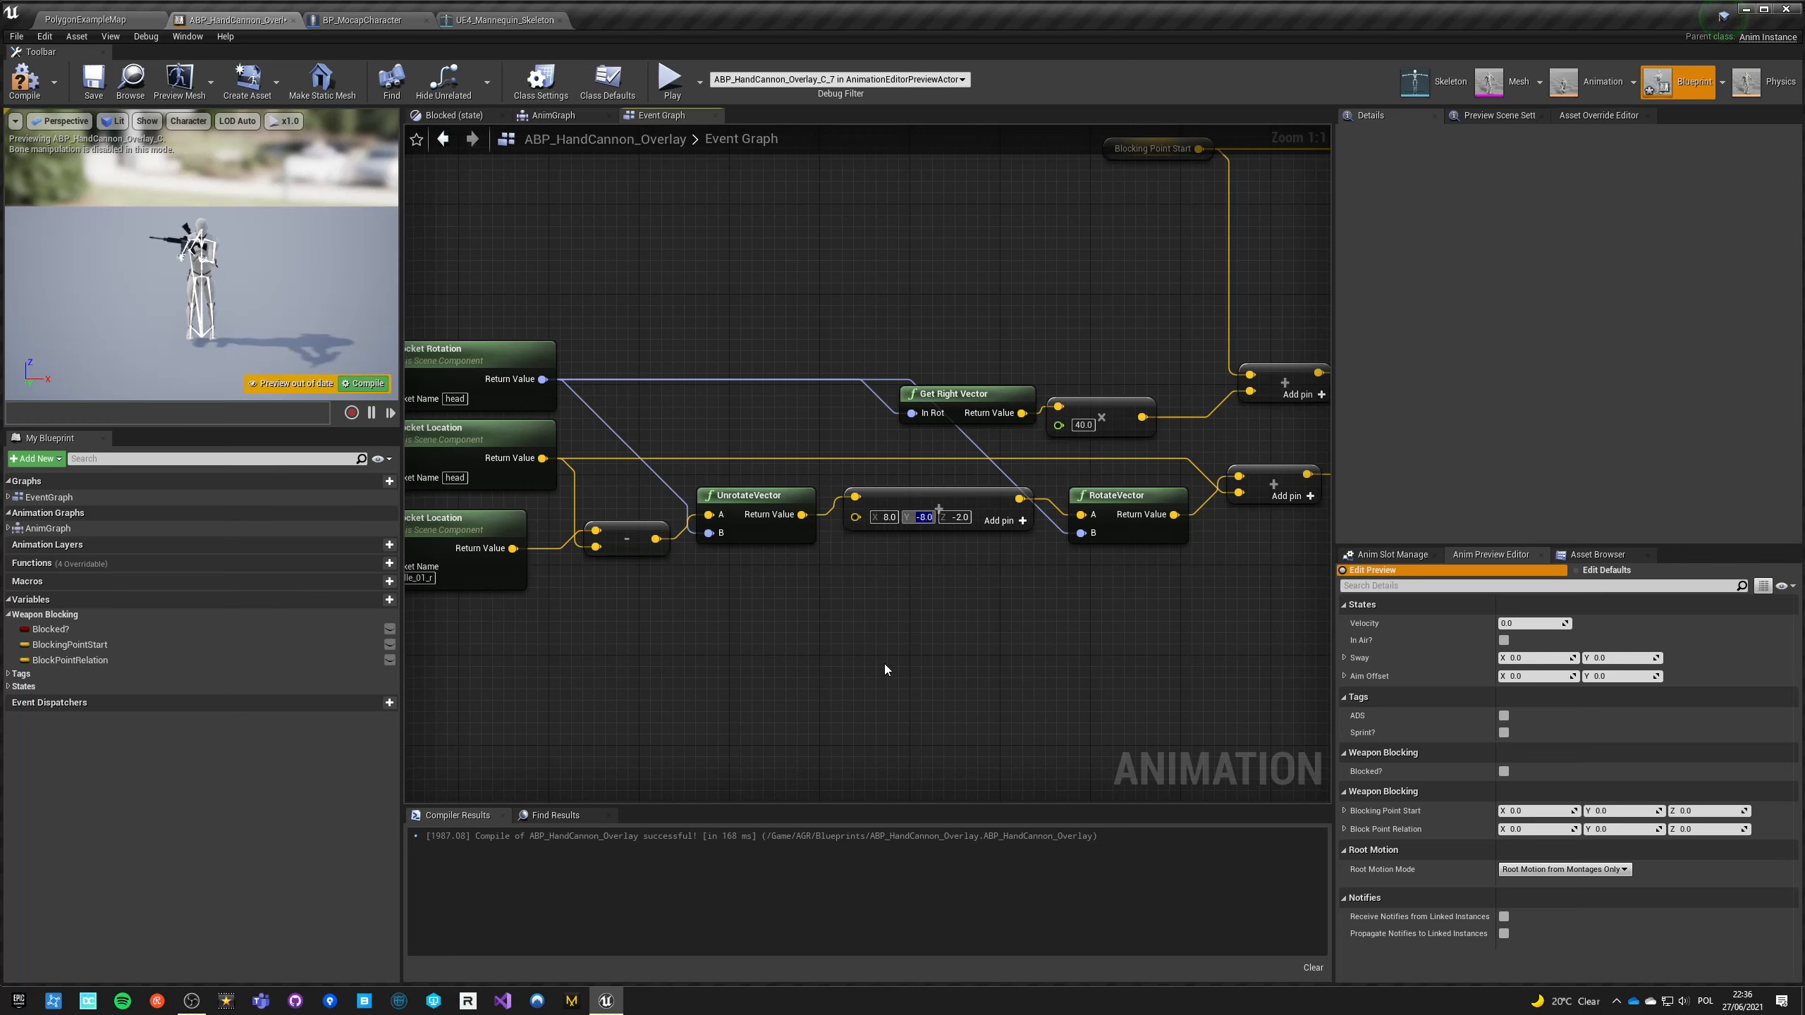
mouse_move(955, 537)
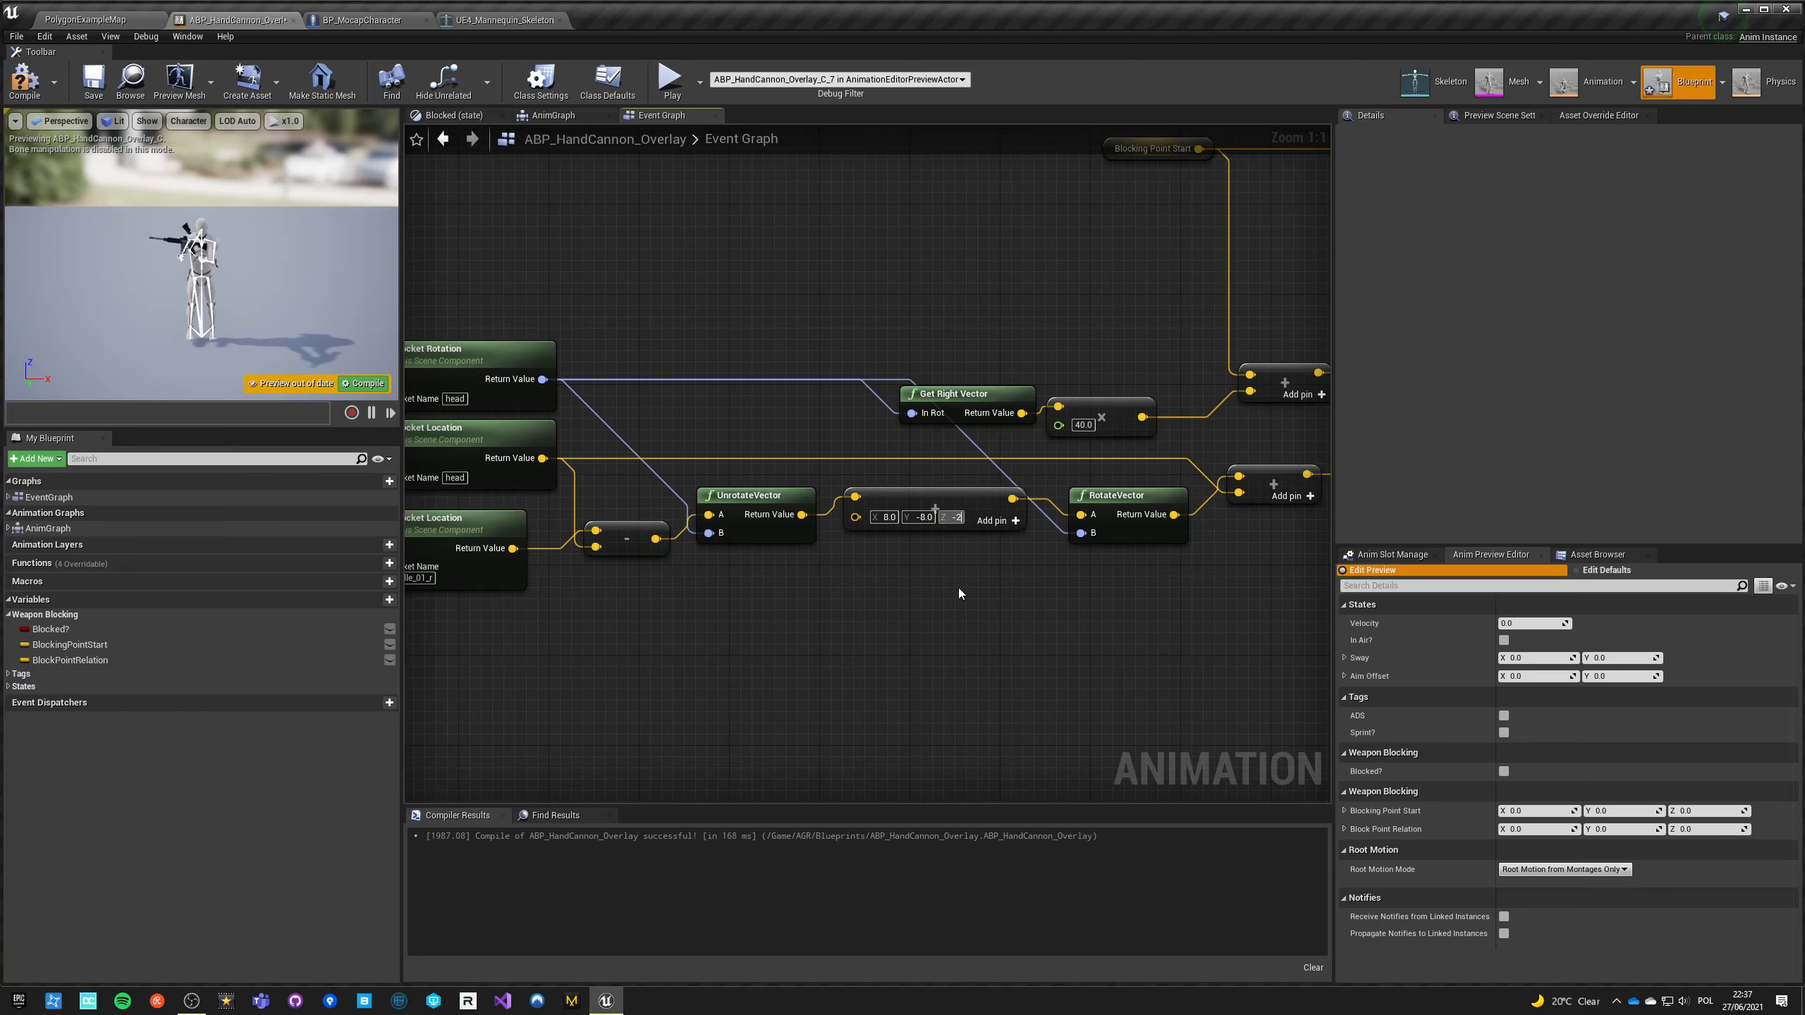
Step: Change the Add node offset vector to (8, -8, -4), recompile, and save the blueprint
type("2.0")
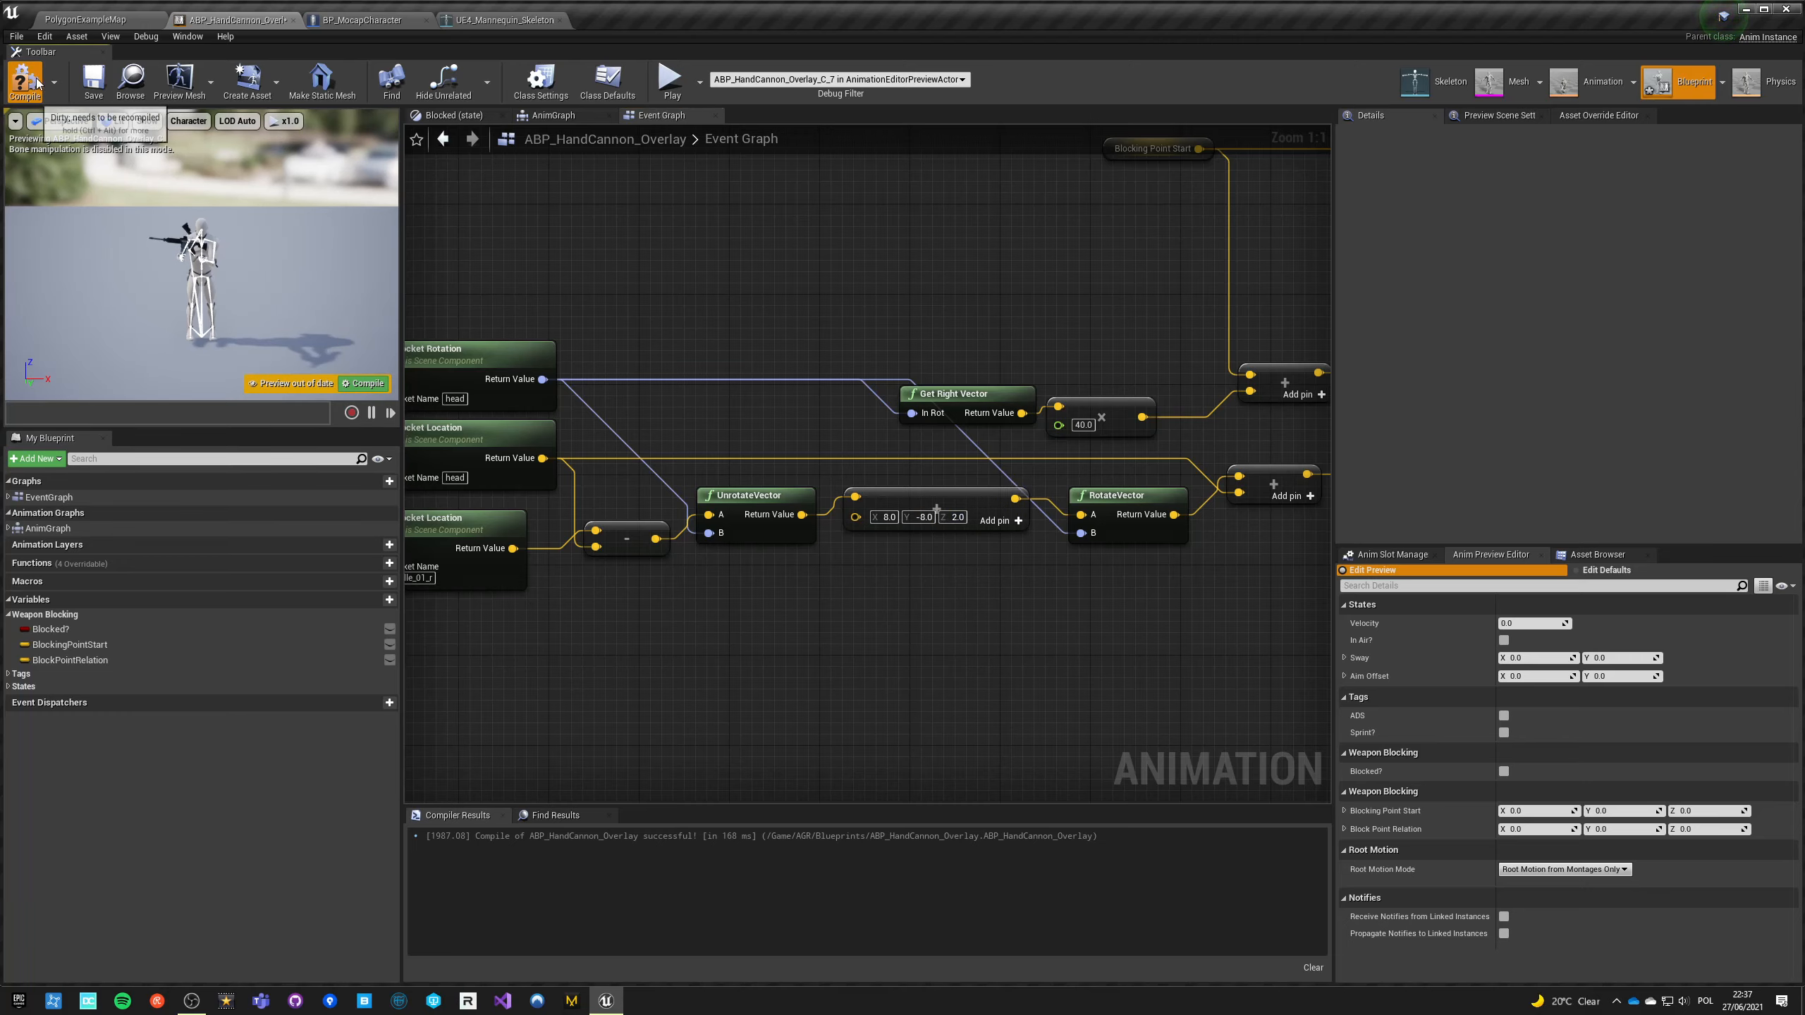
left_click(668, 78)
type("-4")
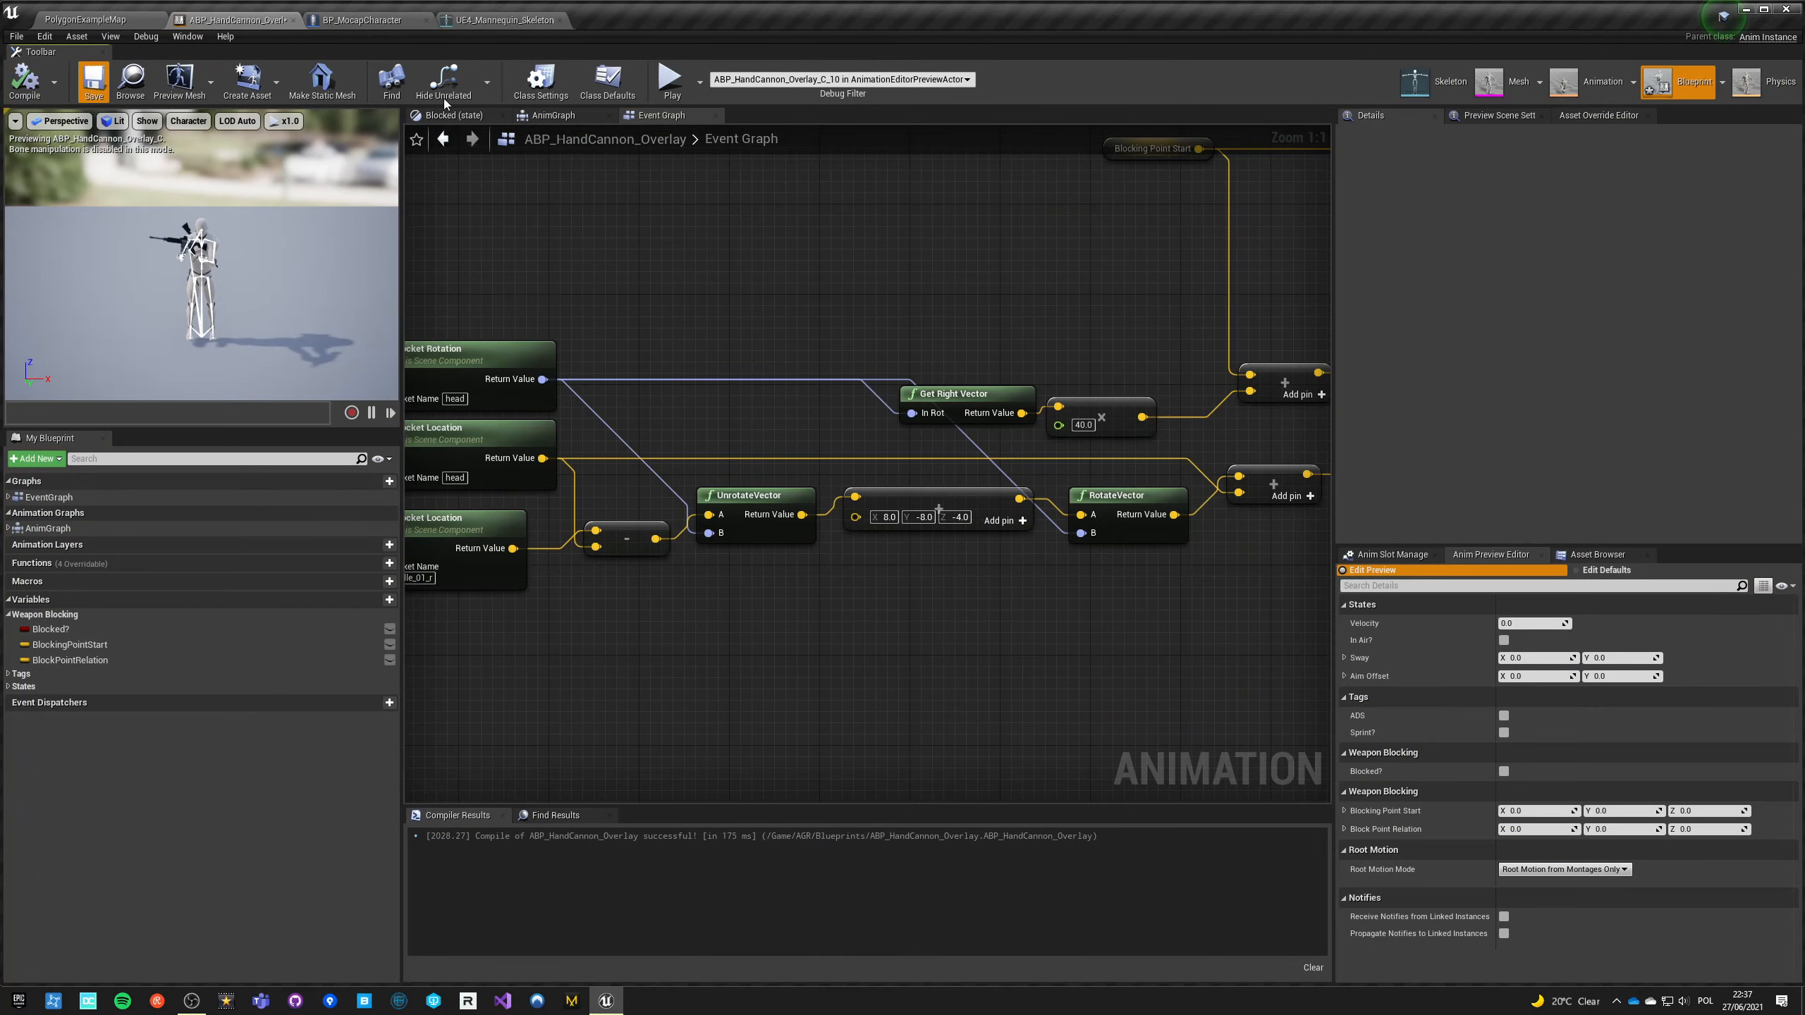
left_click(672, 82)
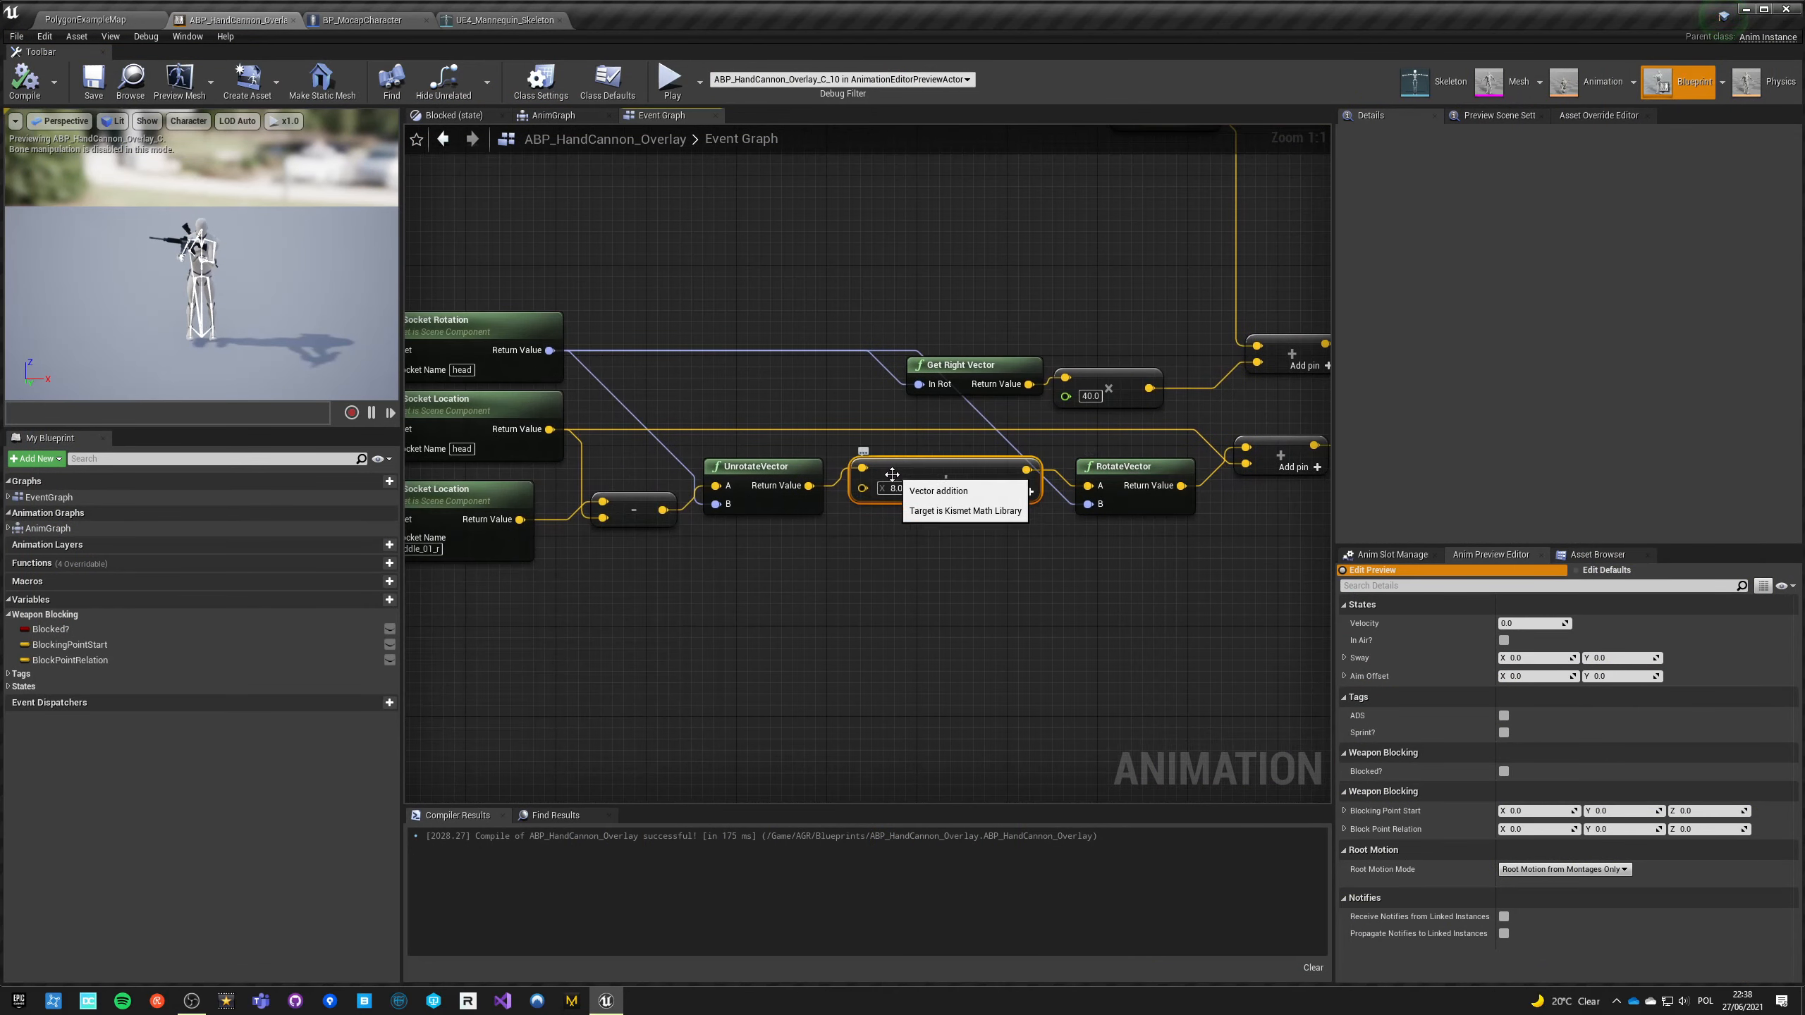
mouse_move(970, 524)
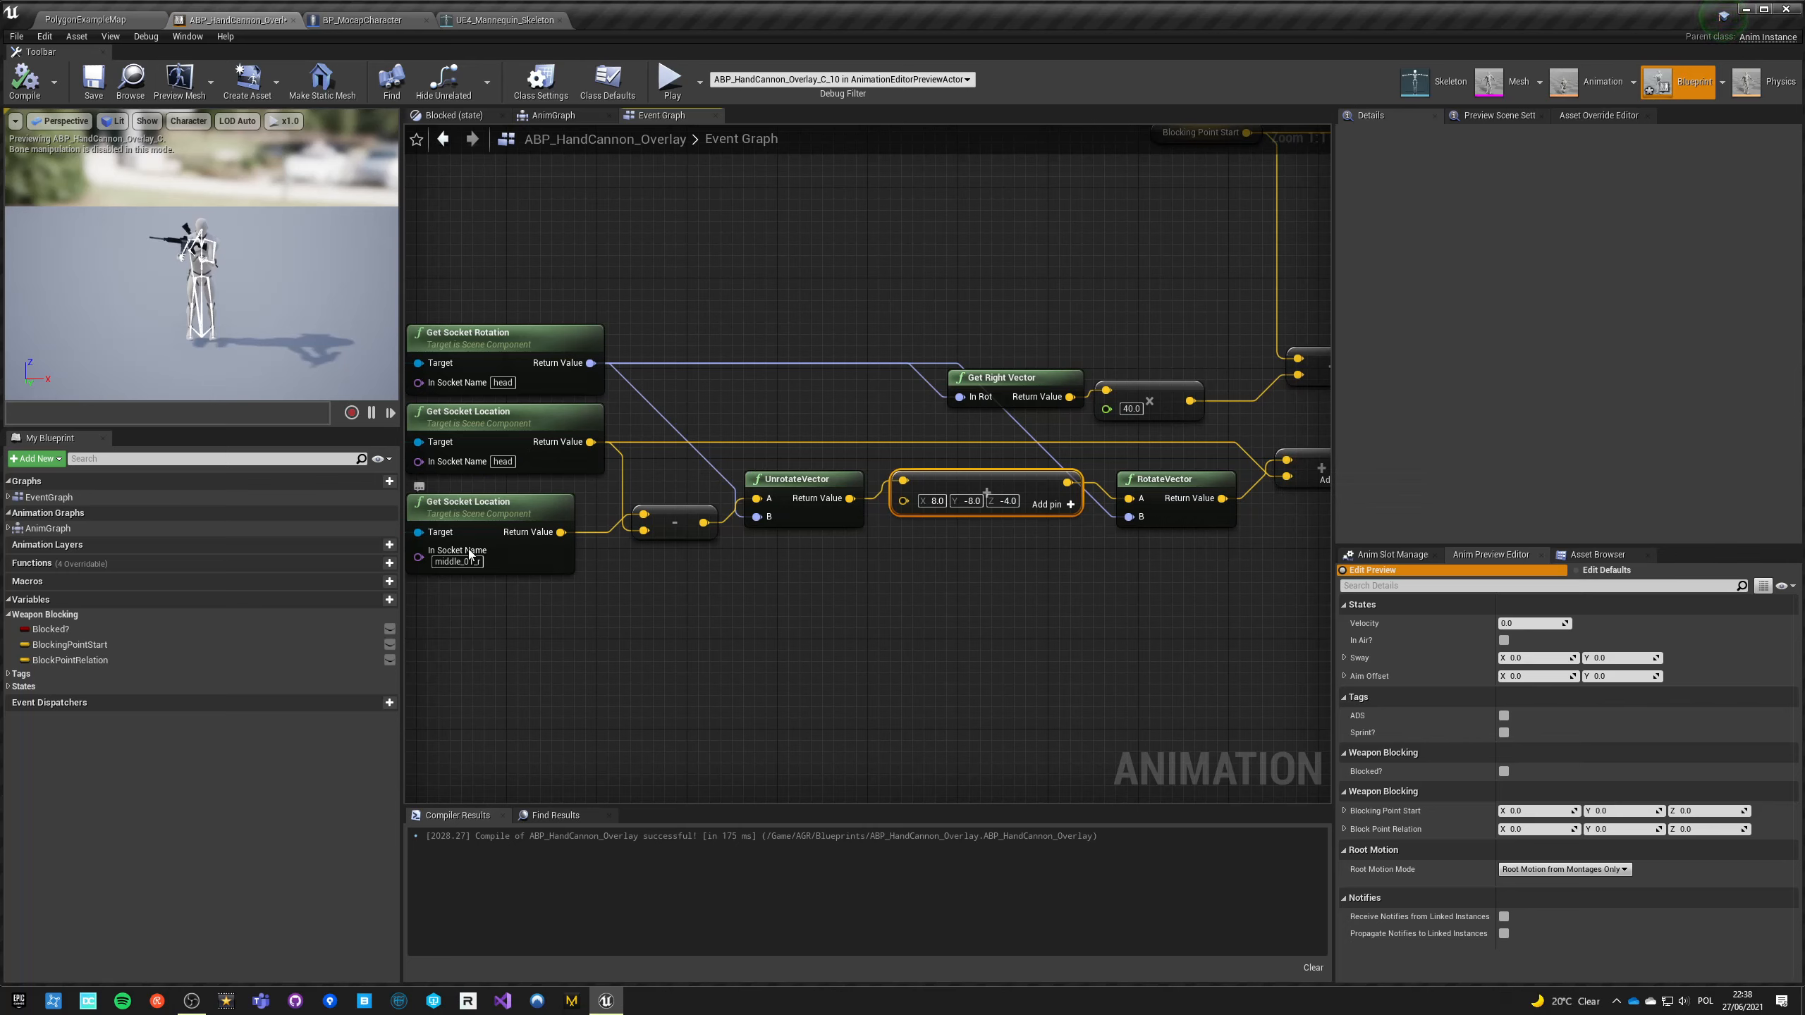
mouse_move(455, 550)
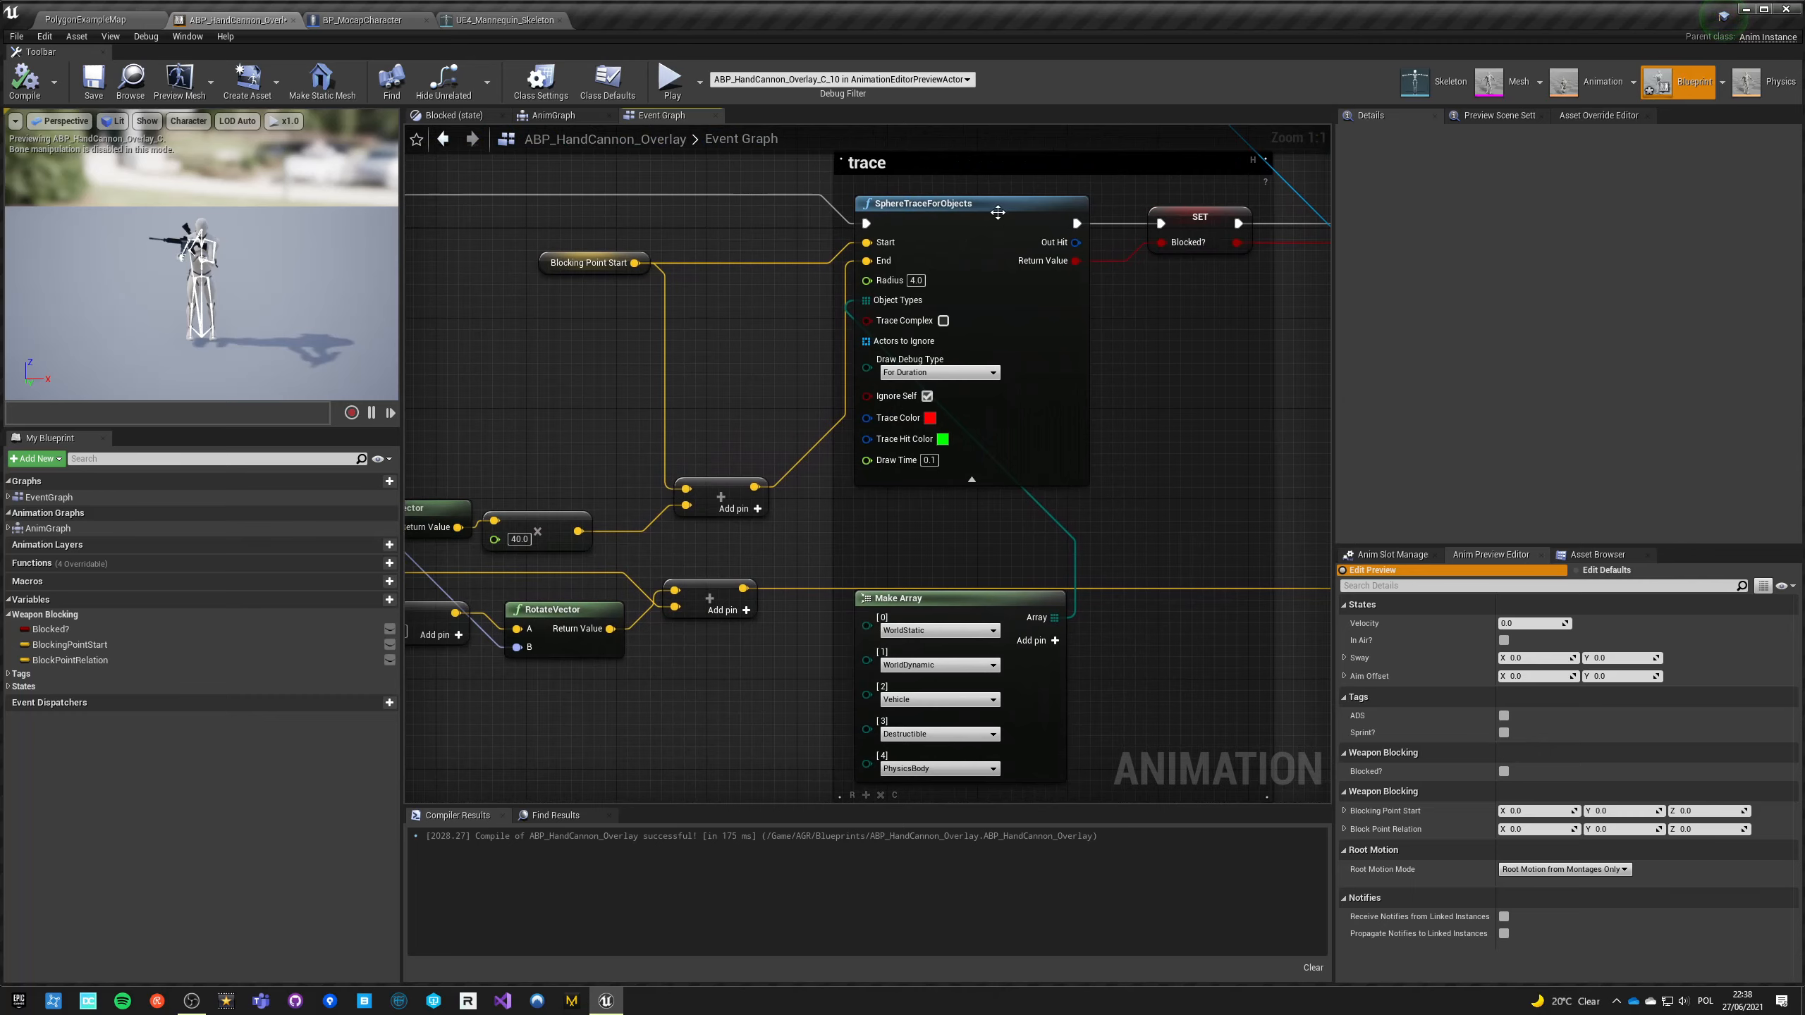
mouse_move(1212, 374)
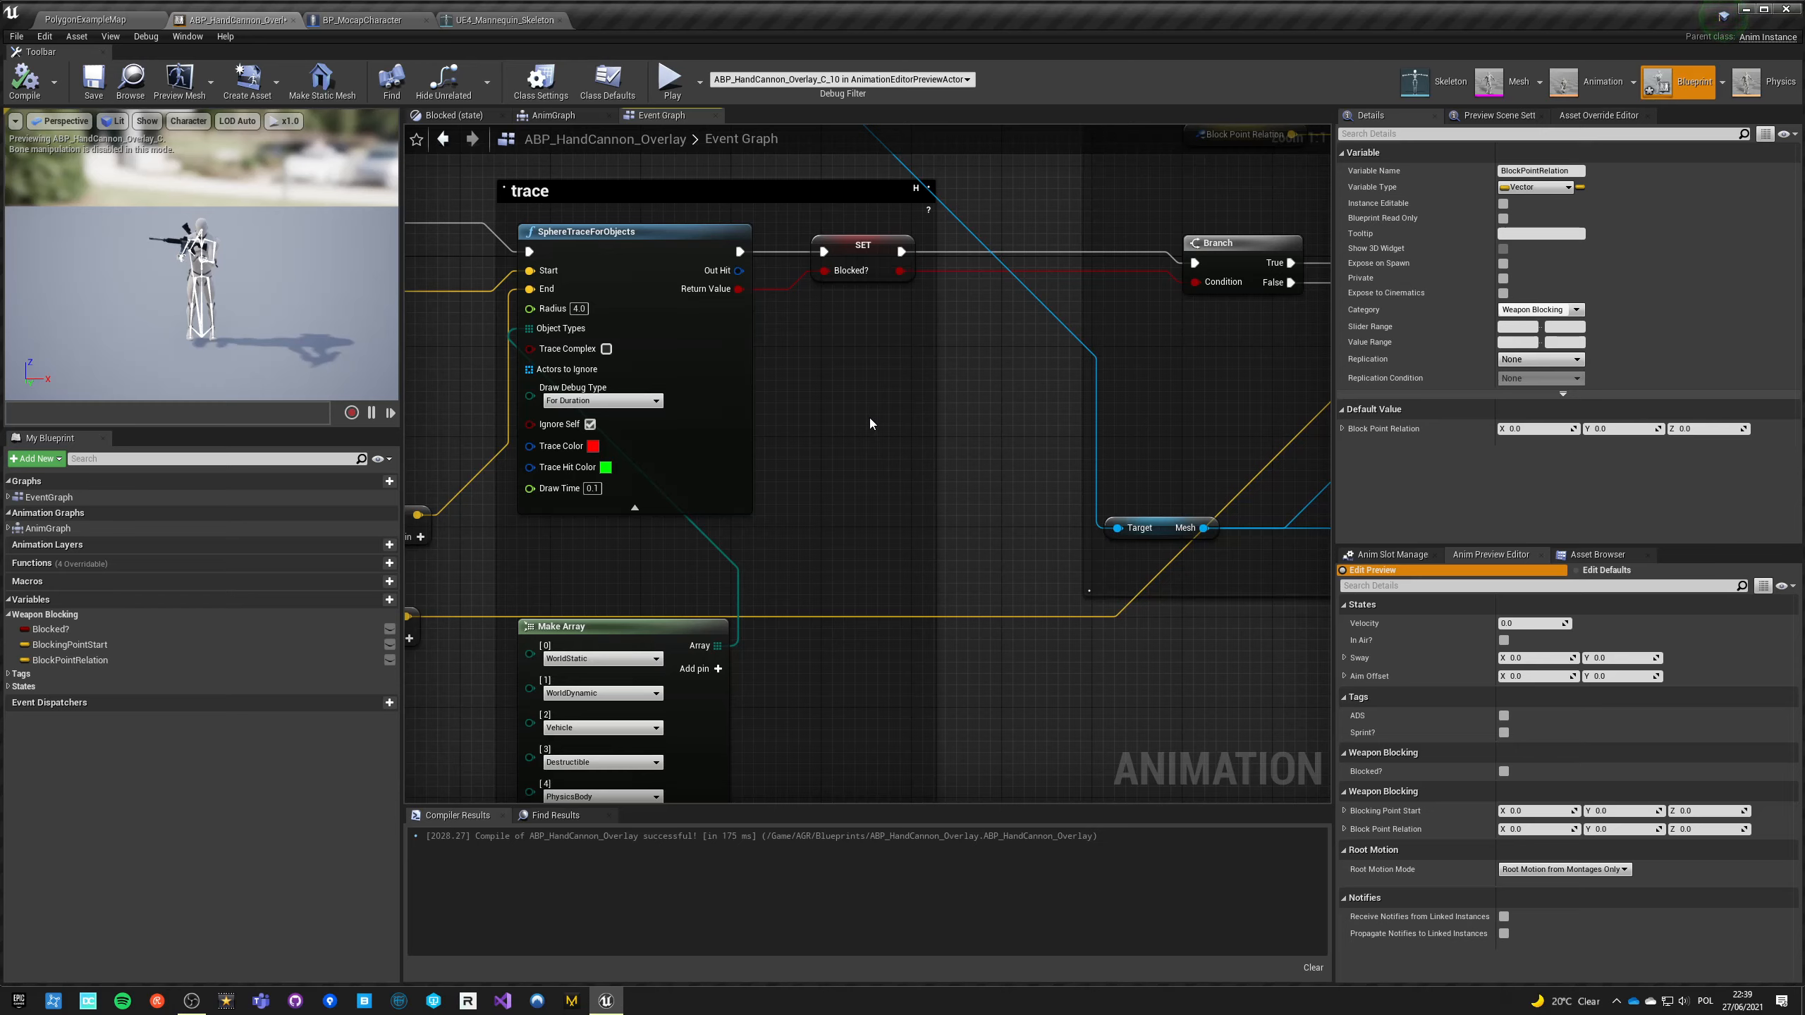
mouse_move(853, 411)
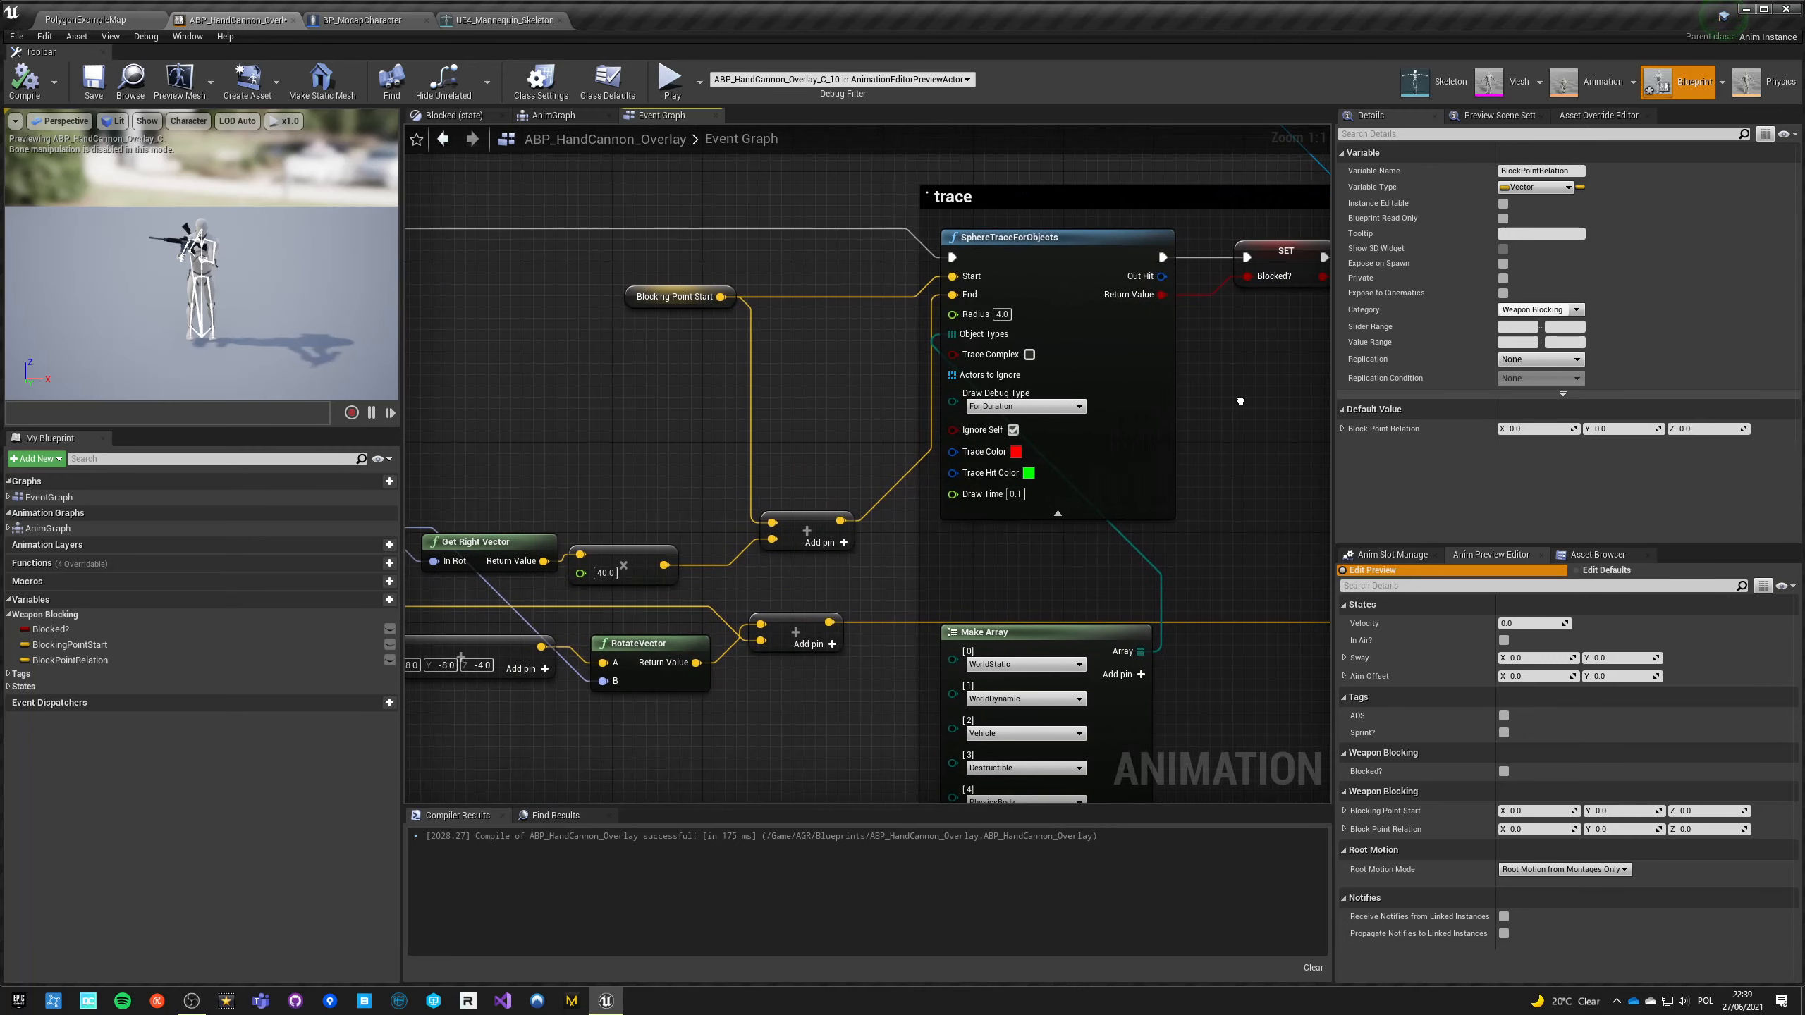
mouse_move(841, 406)
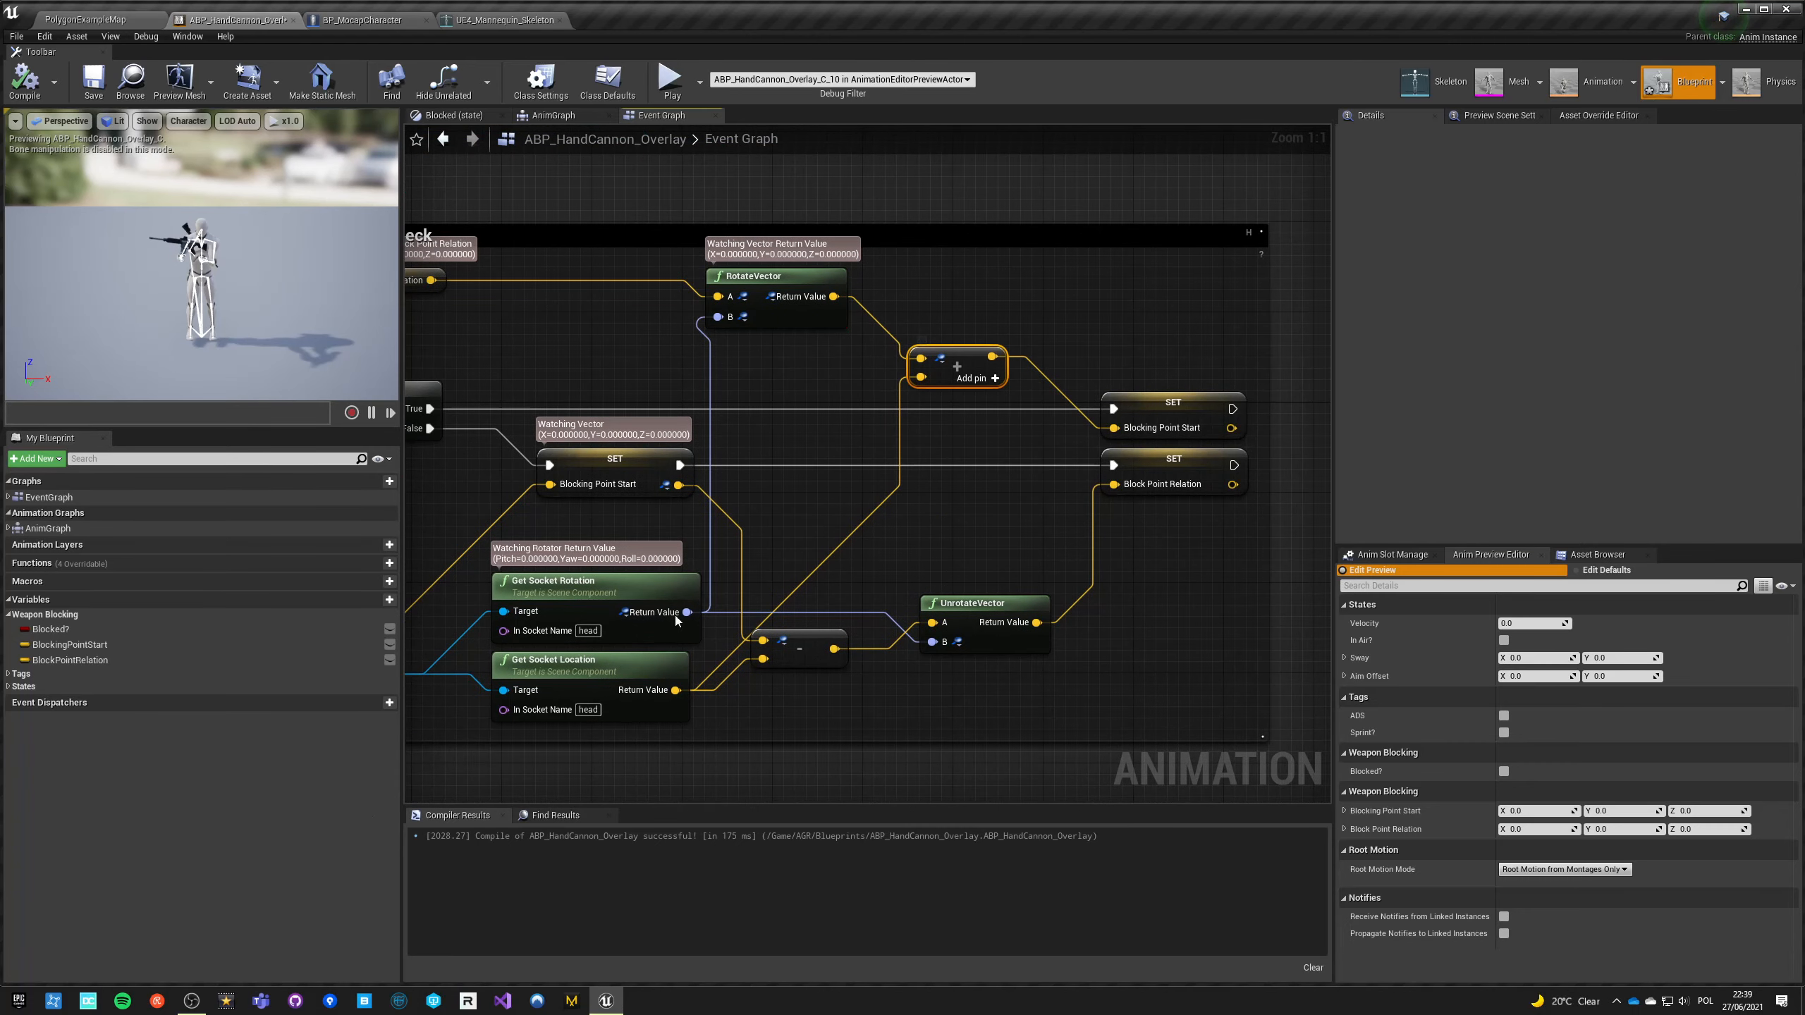
mouse_move(956, 357)
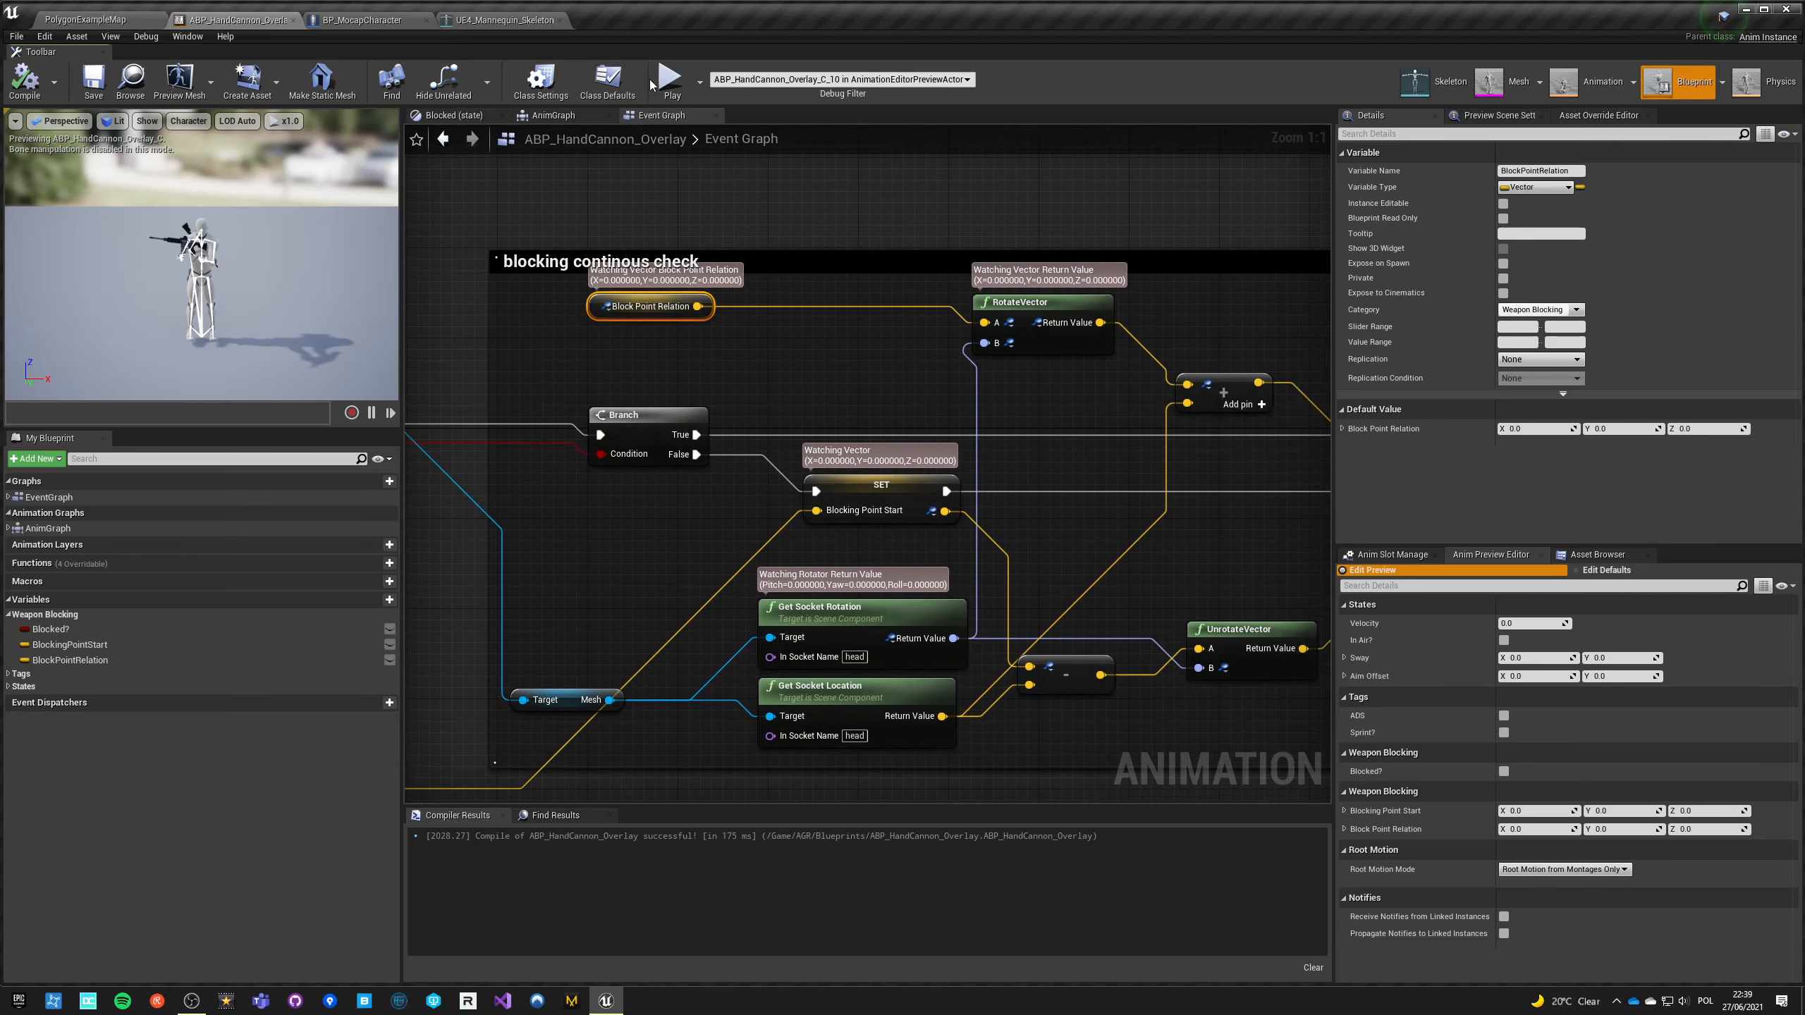
Step: Recompile the HandCannon overlay blueprint with the full blocking check network laid out
left_click(668, 79)
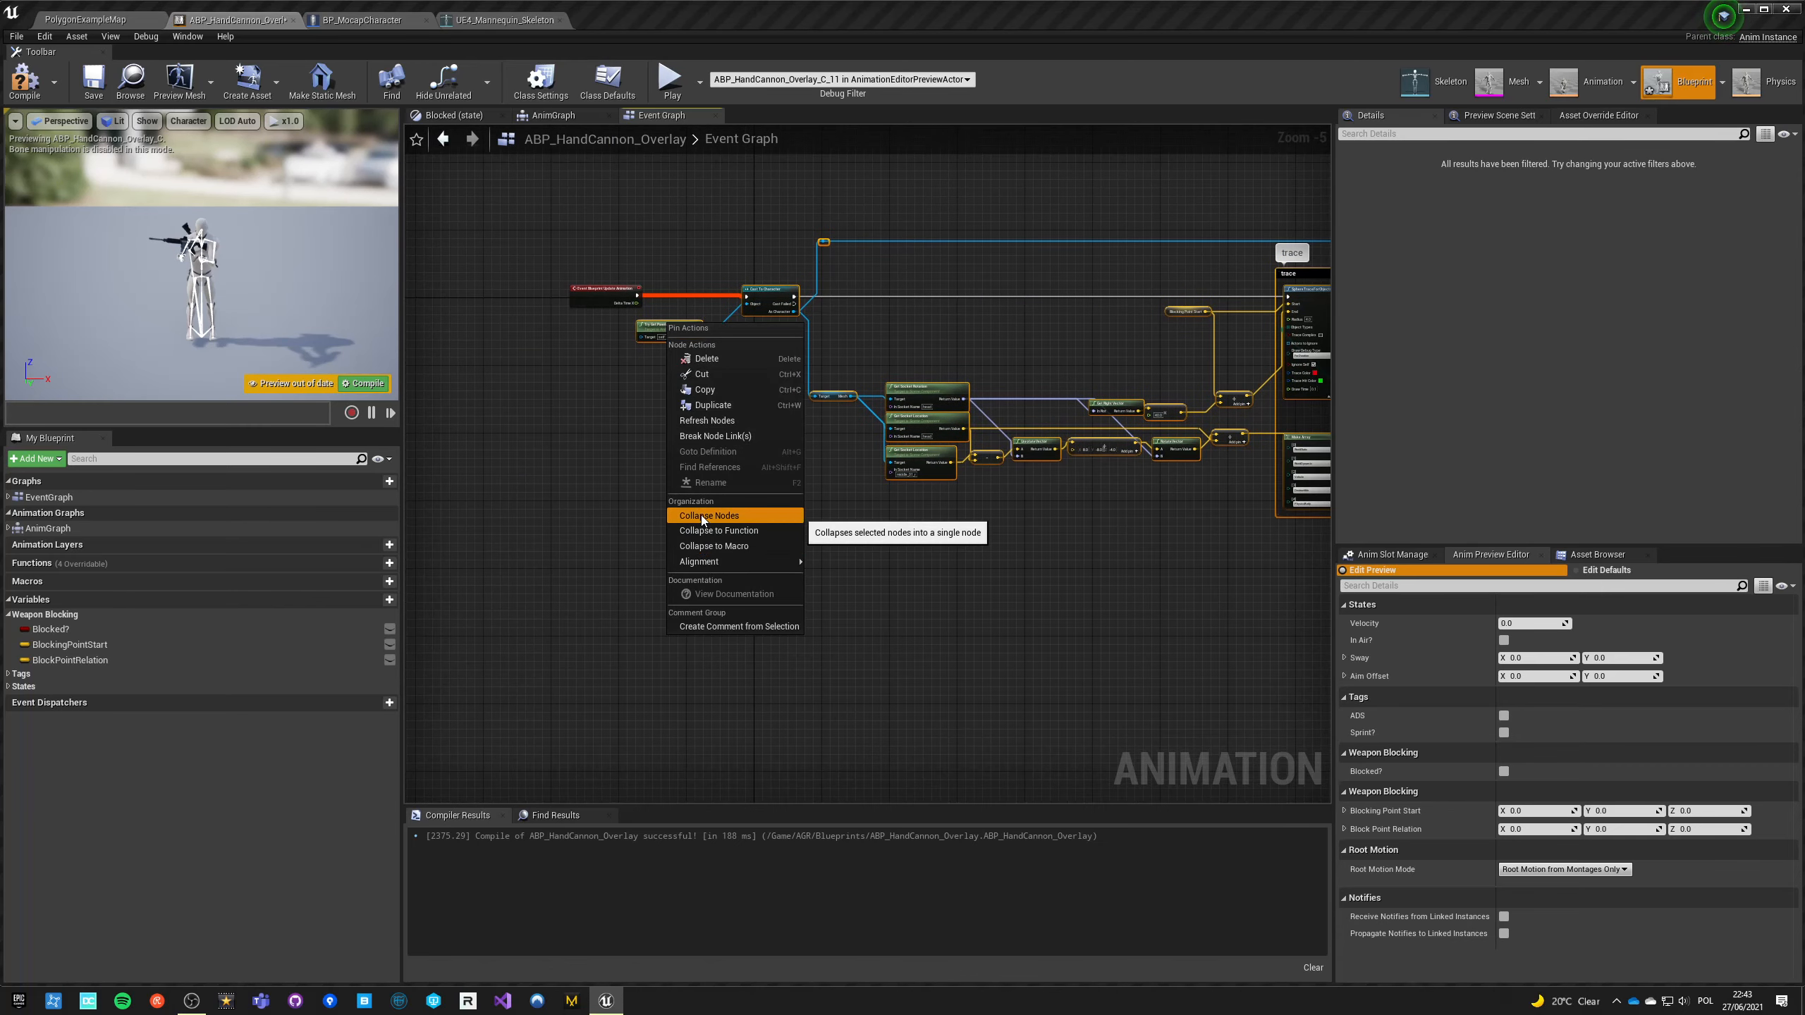
Step: Collapse the selected blocking check nodes into BlockingDetection and open its inner graph
left_click(707, 514)
type("BlockingDetection")
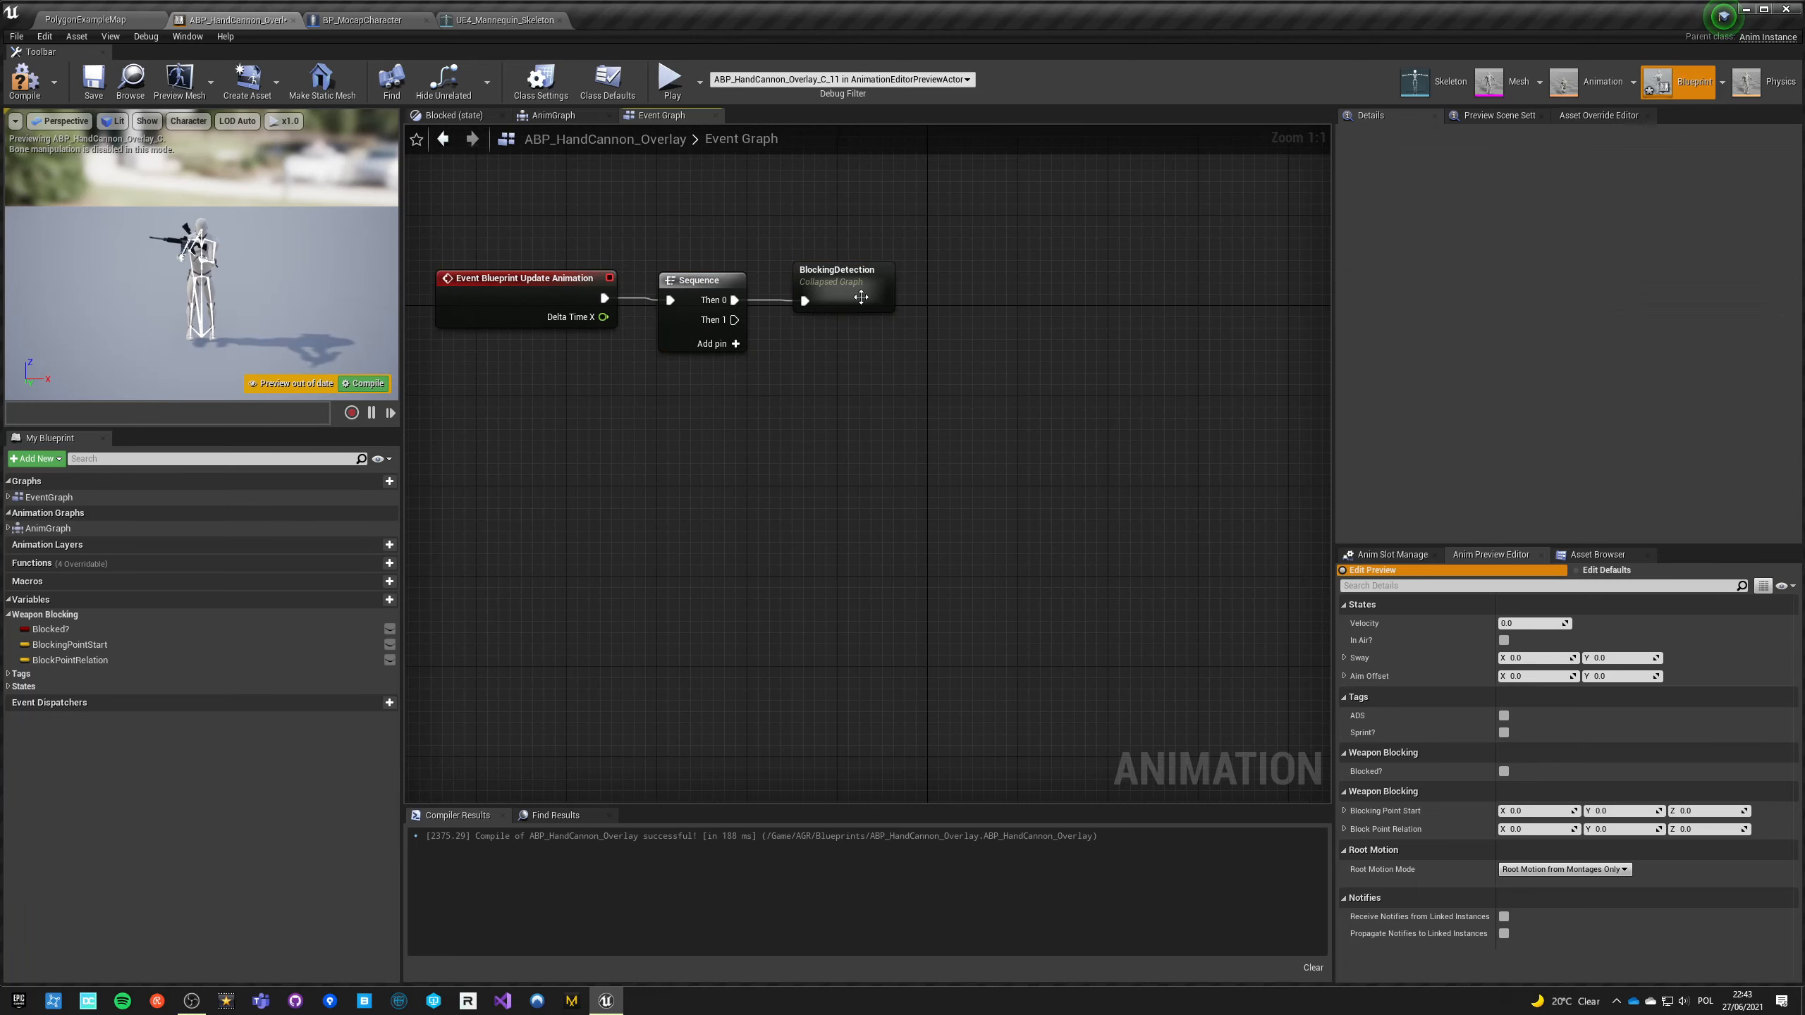
double_click(836, 282)
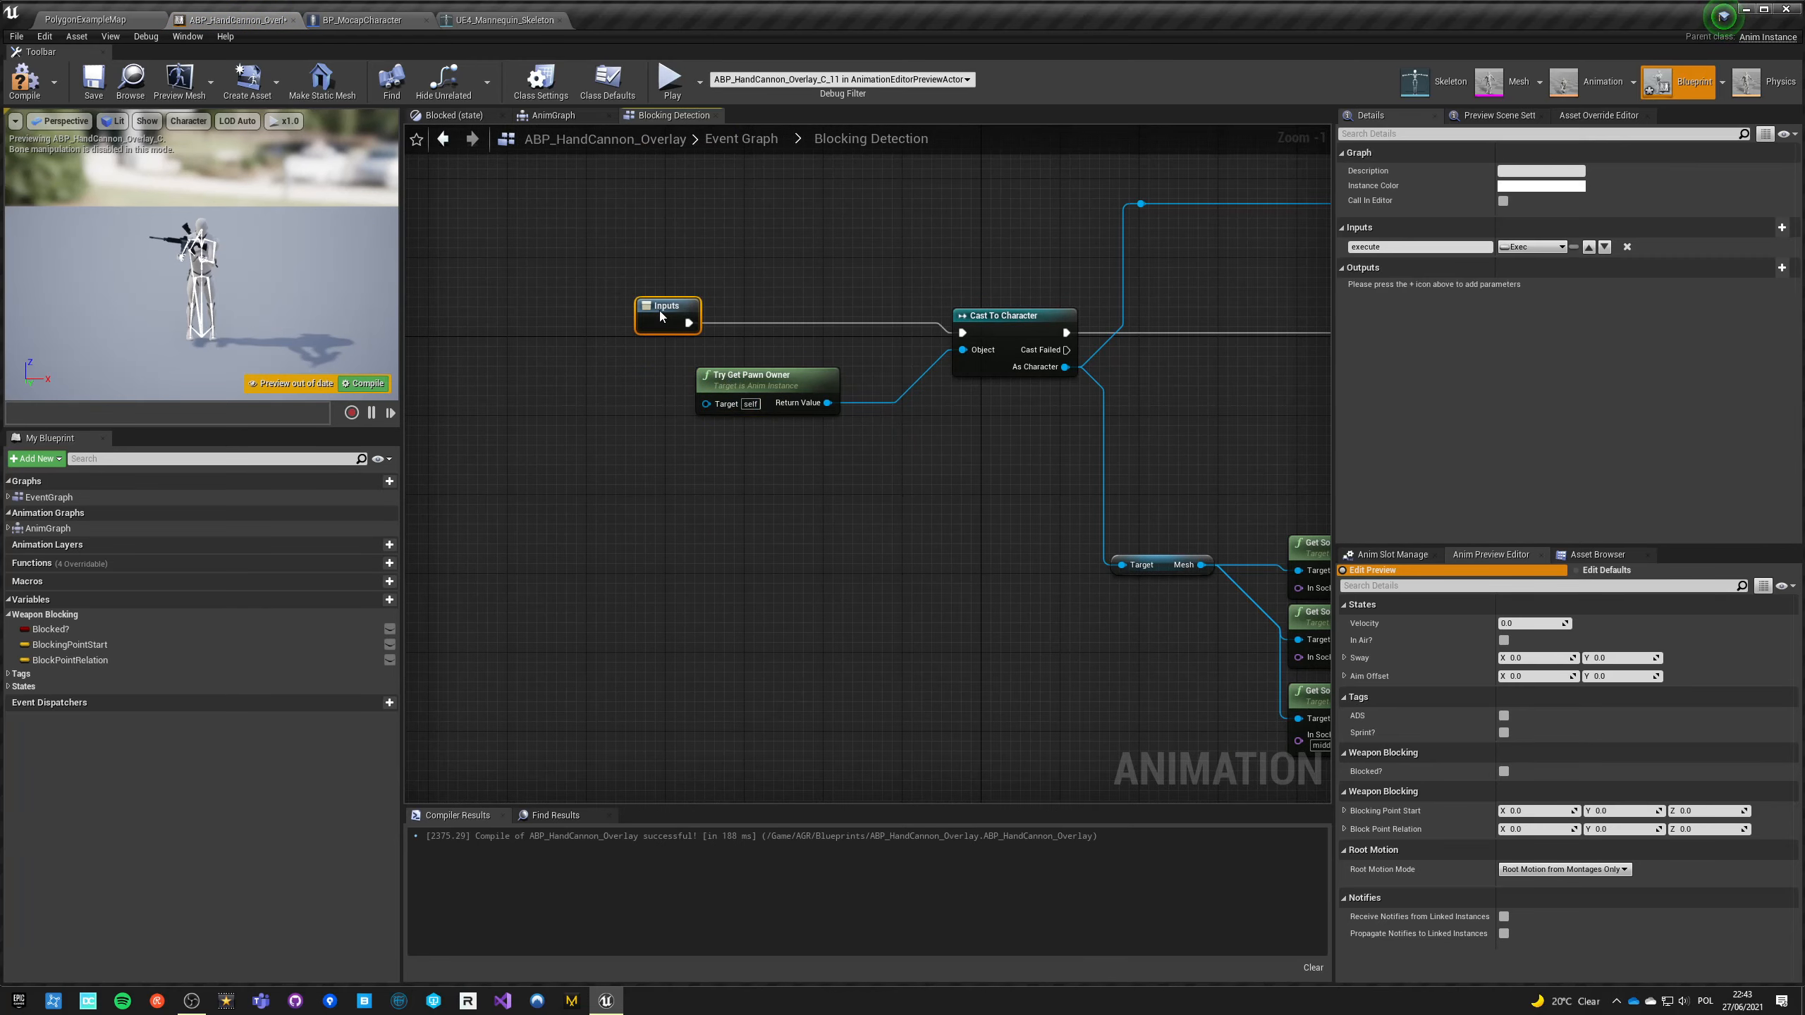
Step: Add a vector input named RelativeTranslation to BlockingDetection, defaulting to (0, -0, -4)
scroll("down", 3)
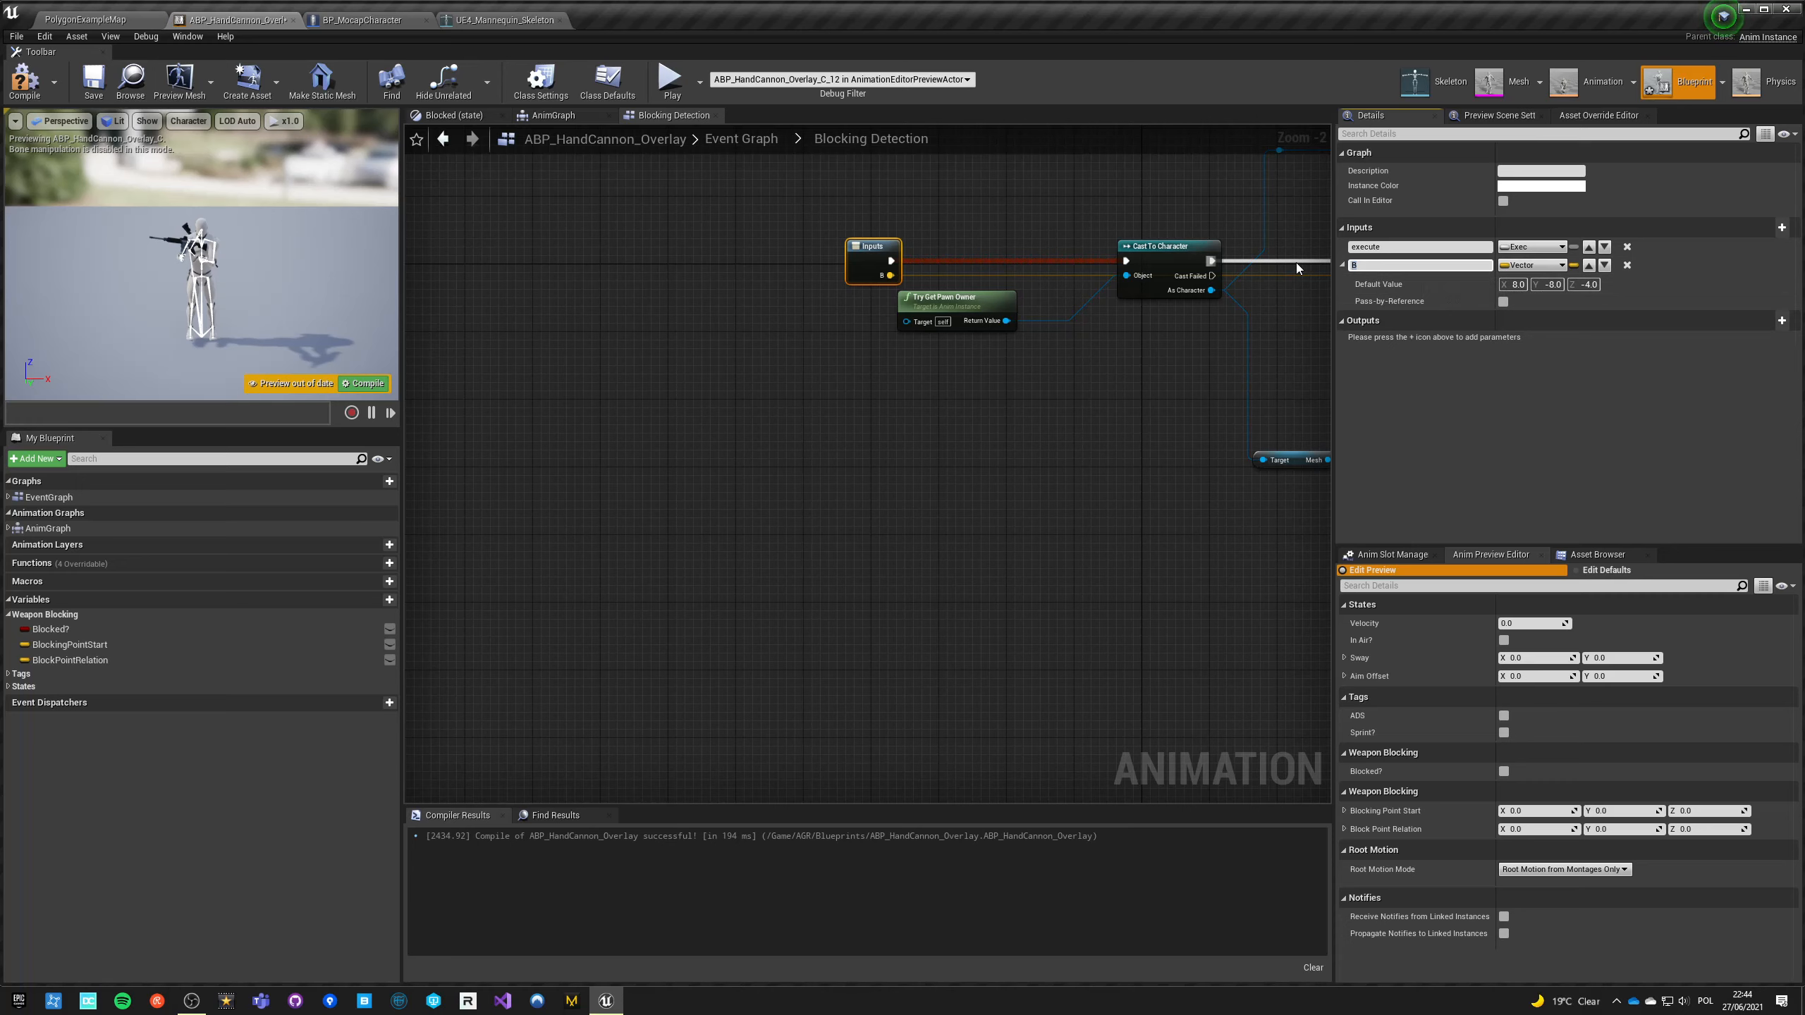
type("RelativeT")
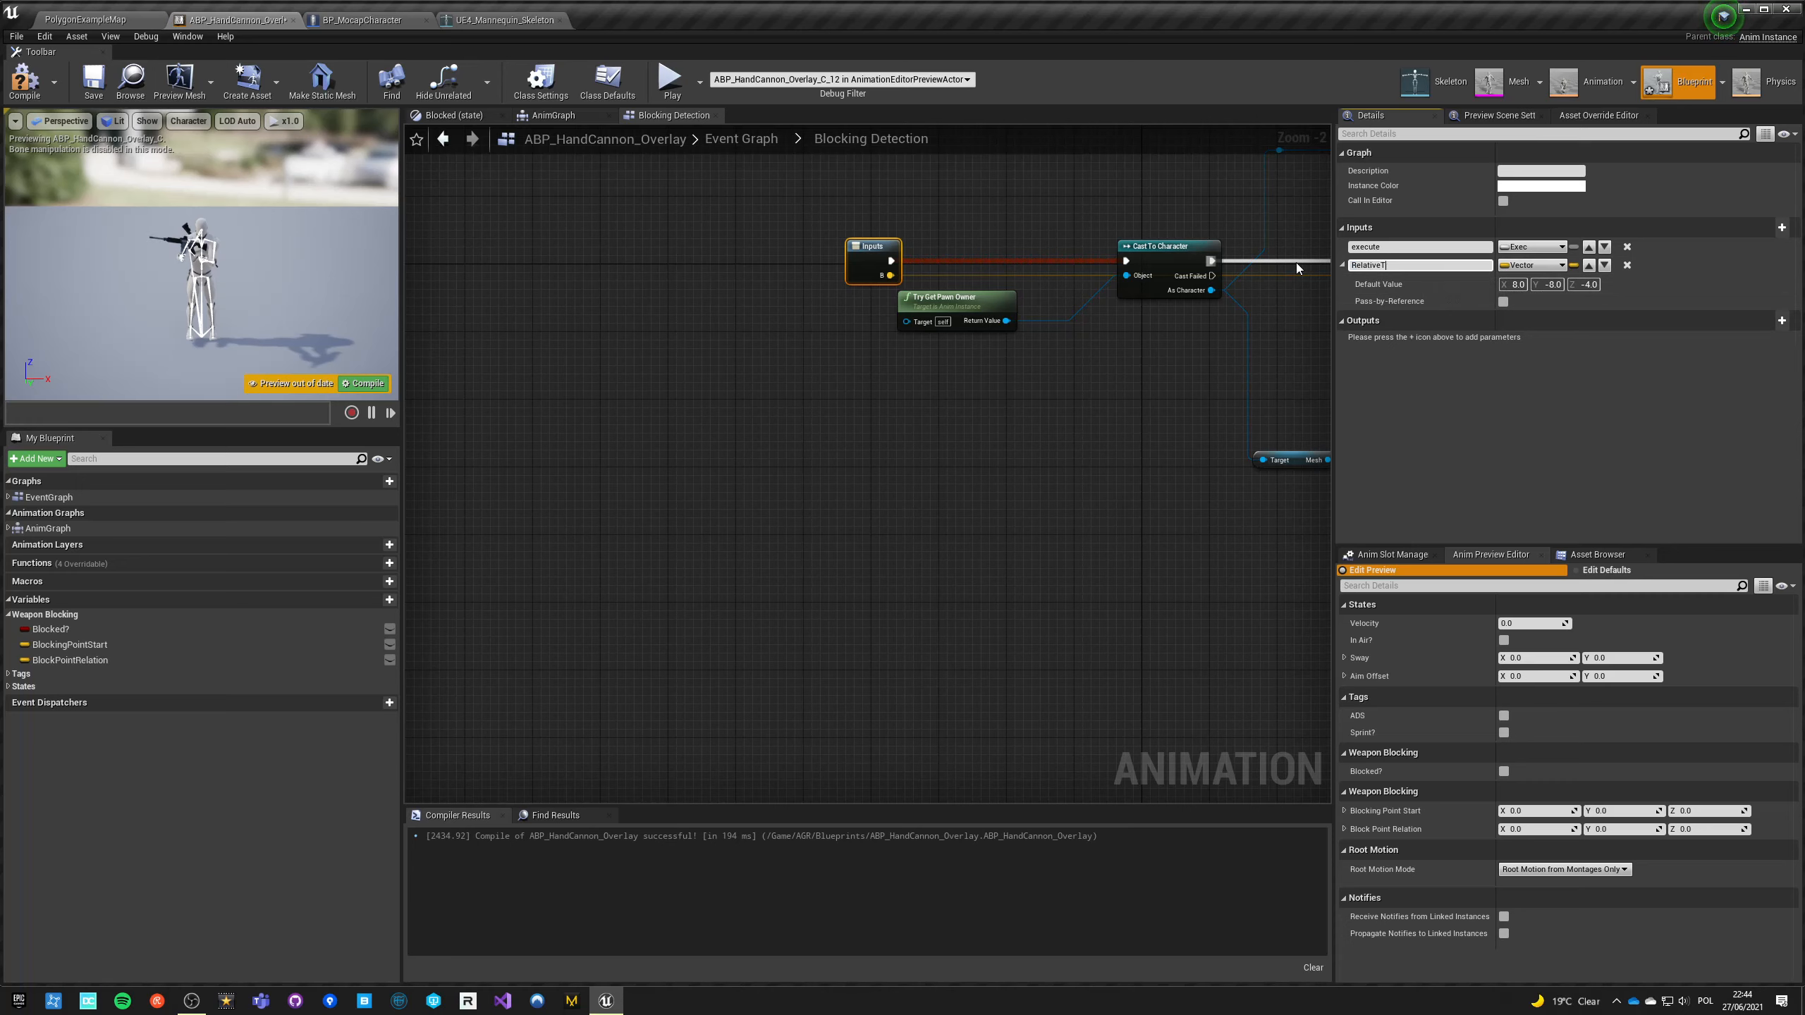
type("ra")
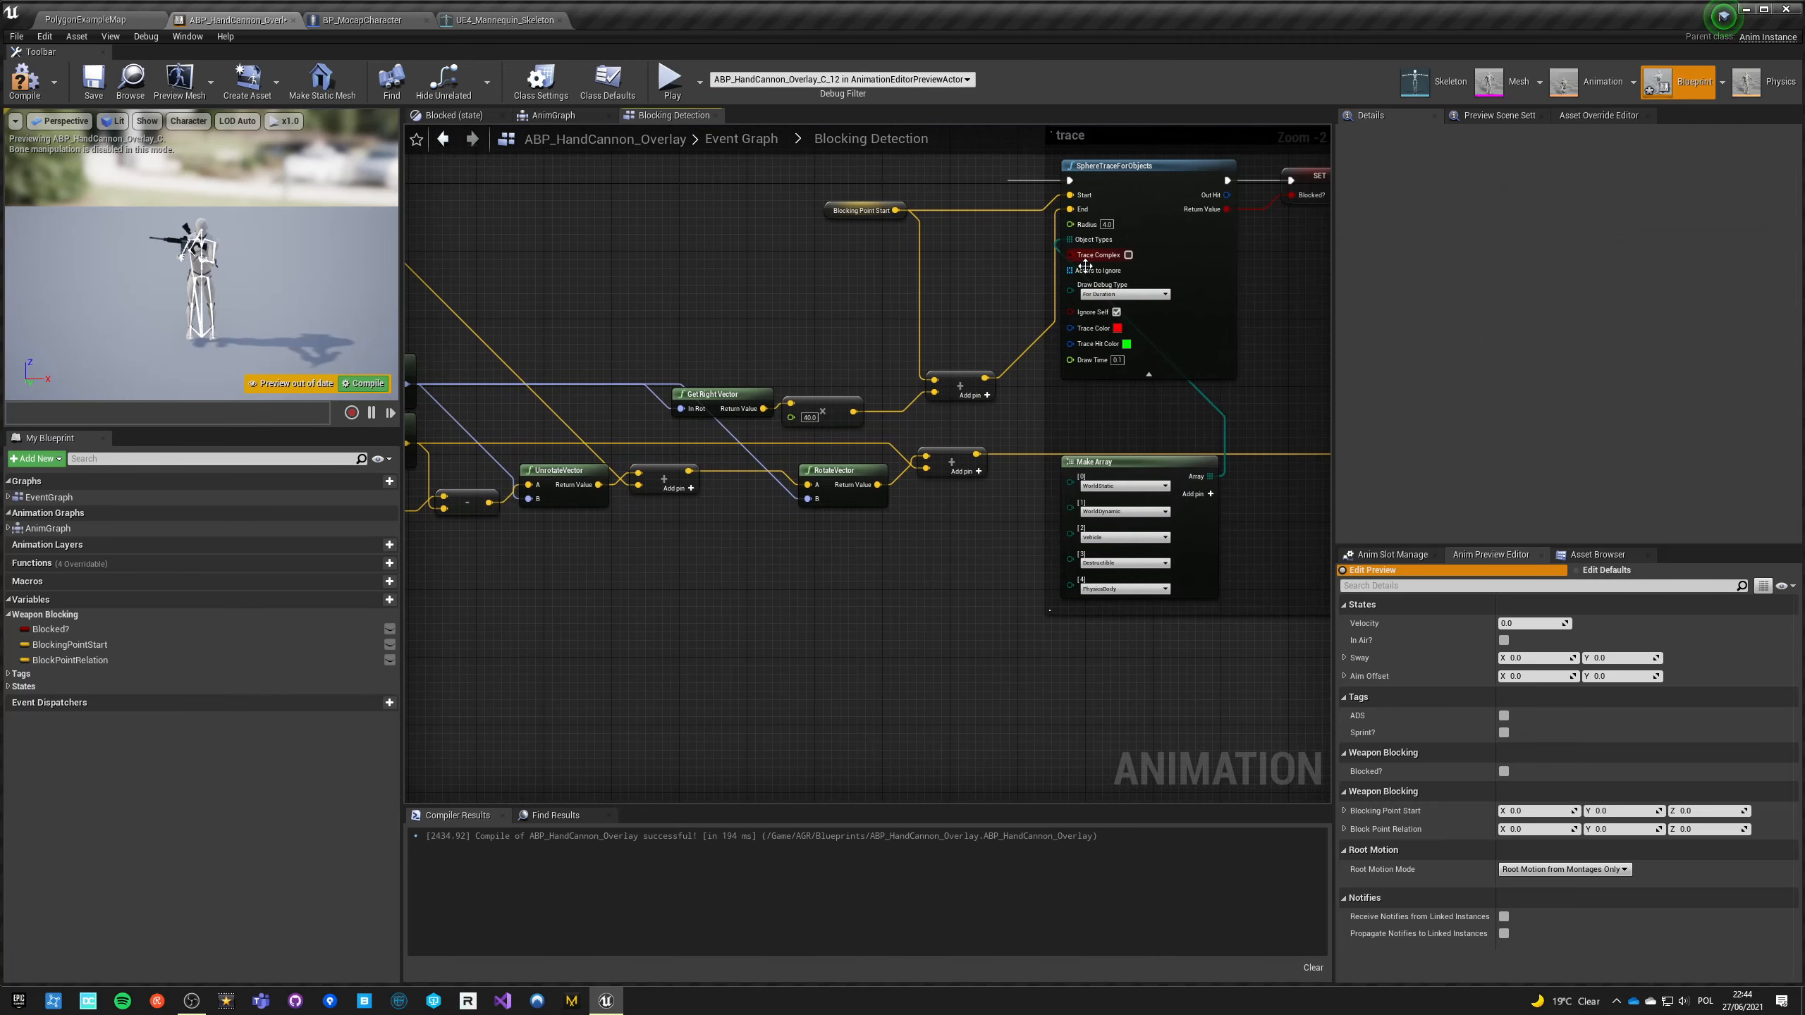
mouse_move(1123, 292)
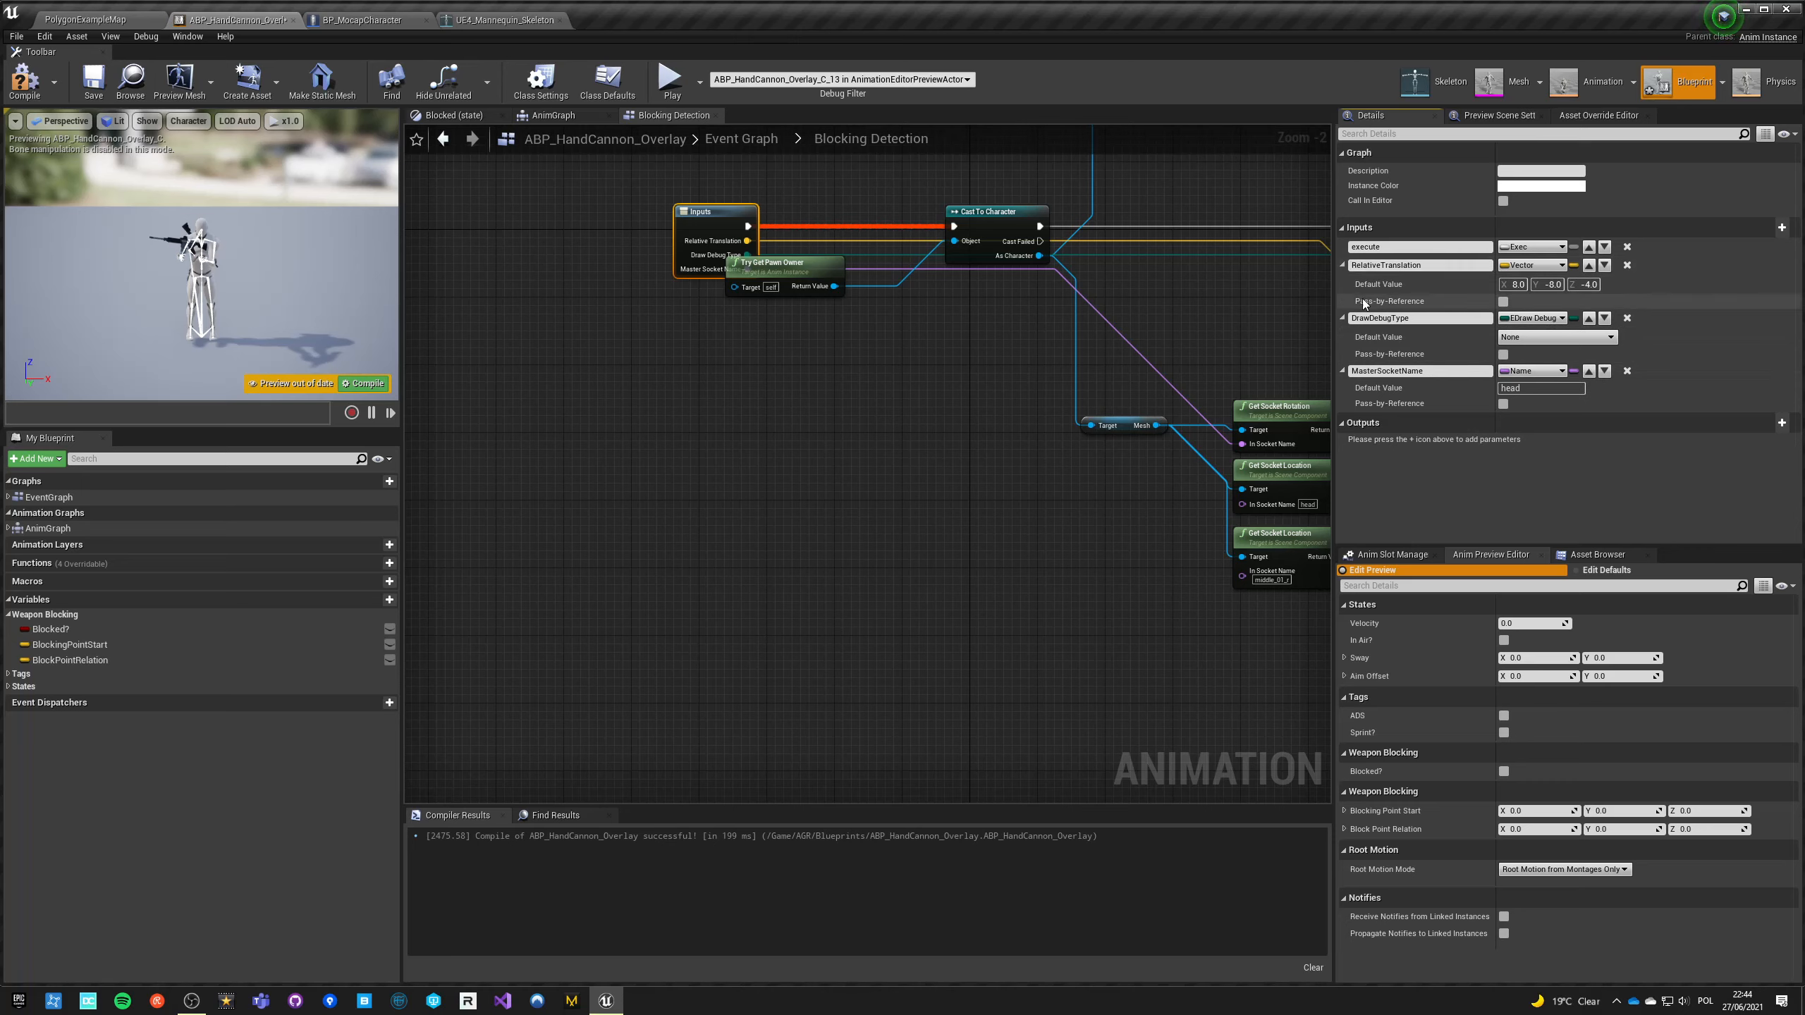
Step: Default DrawDebugType to For One Frame and expose In Socket Name as TargetSocketName
left_click(1554, 337)
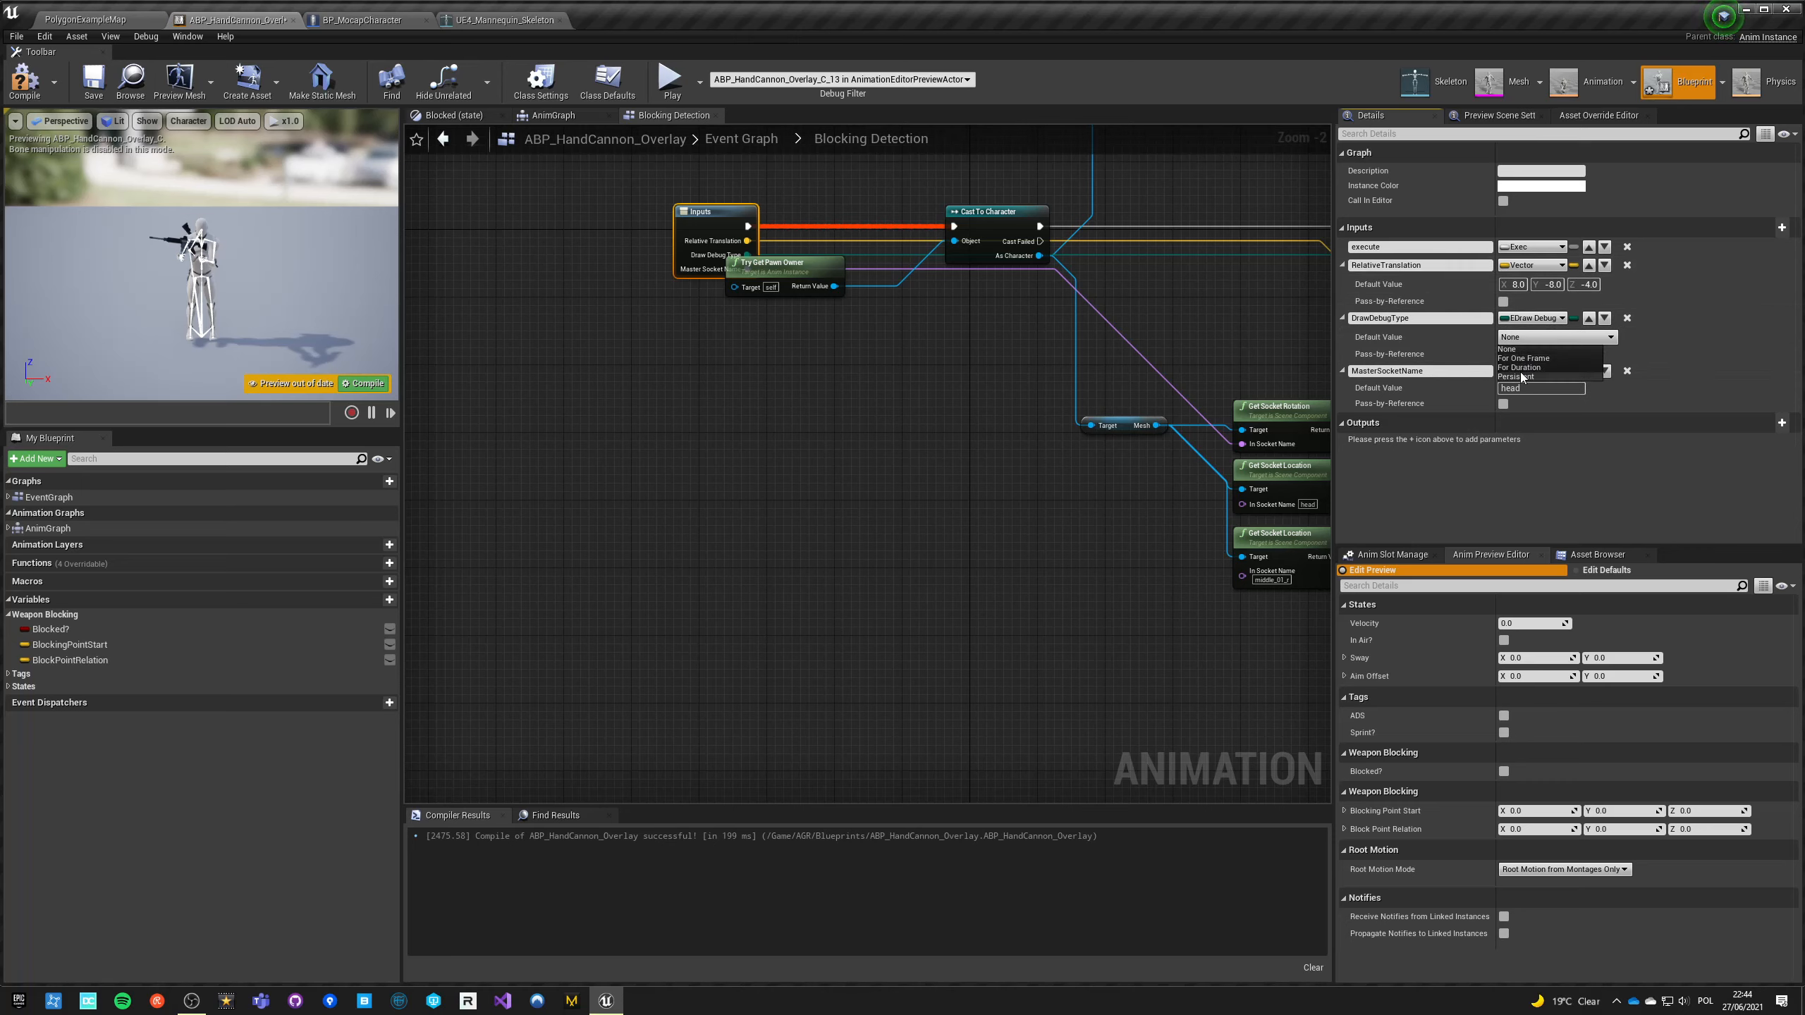
left_click(1524, 358)
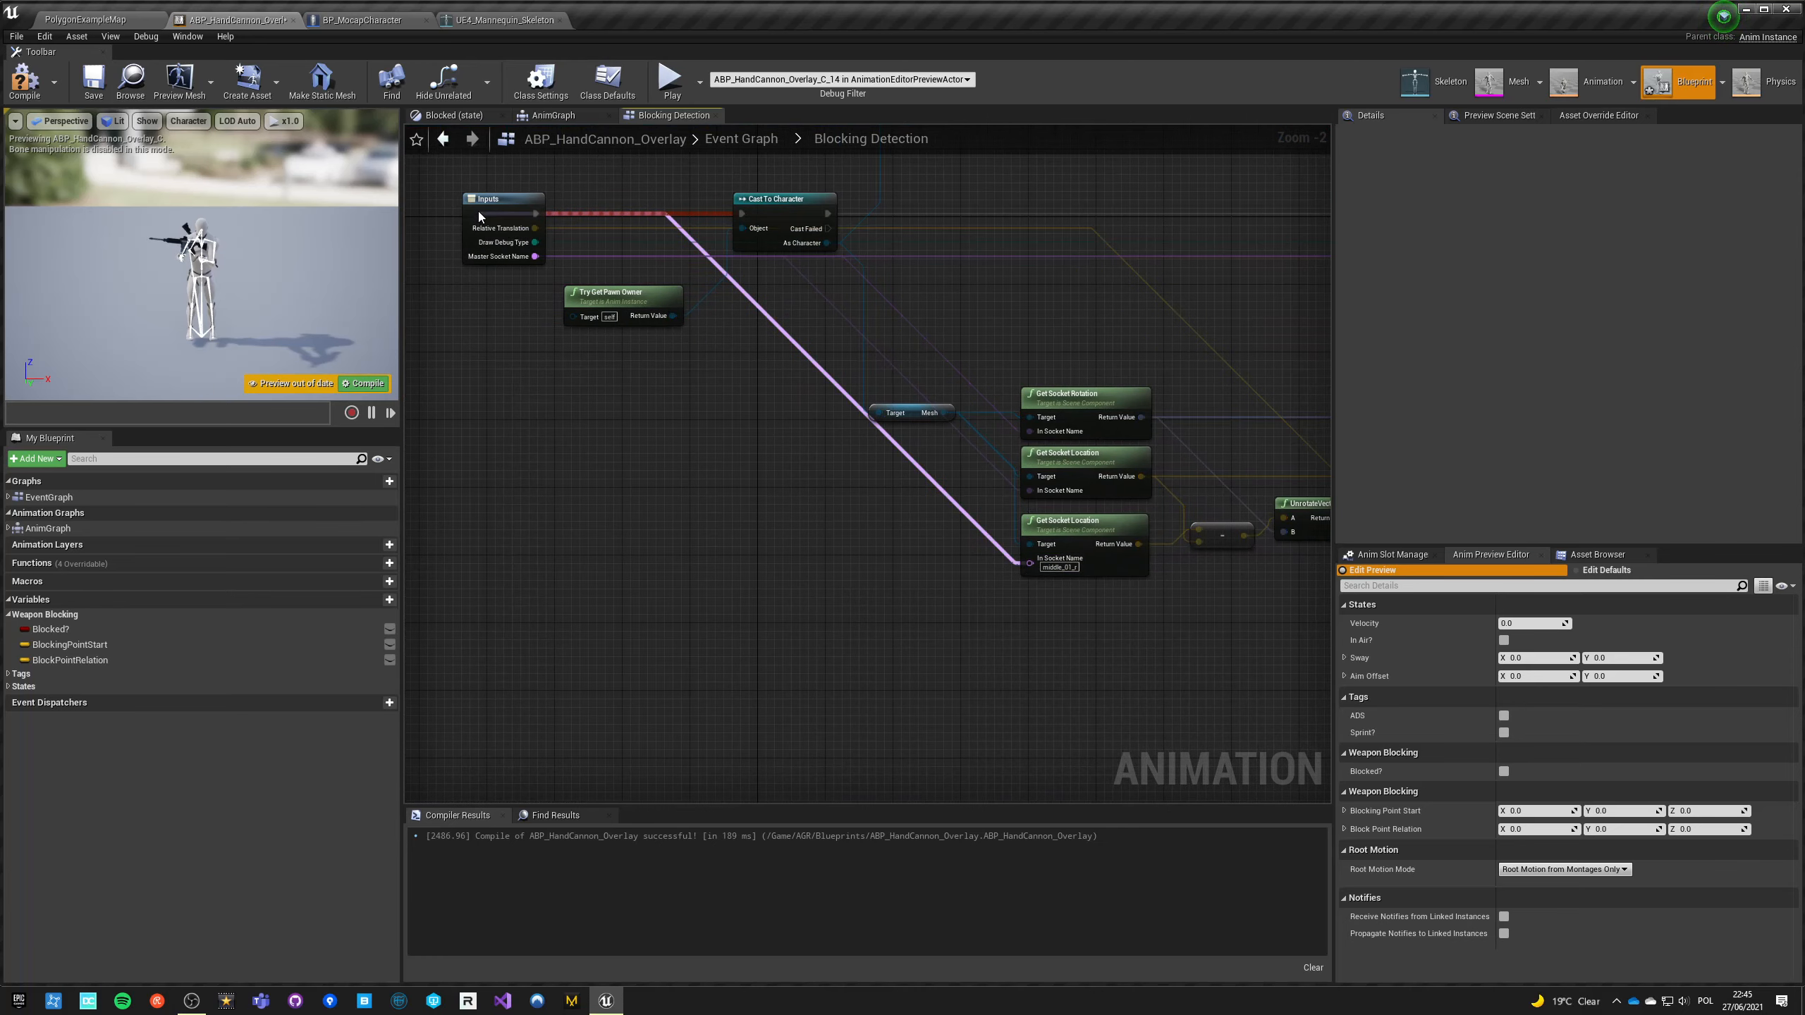
left_click(501, 198)
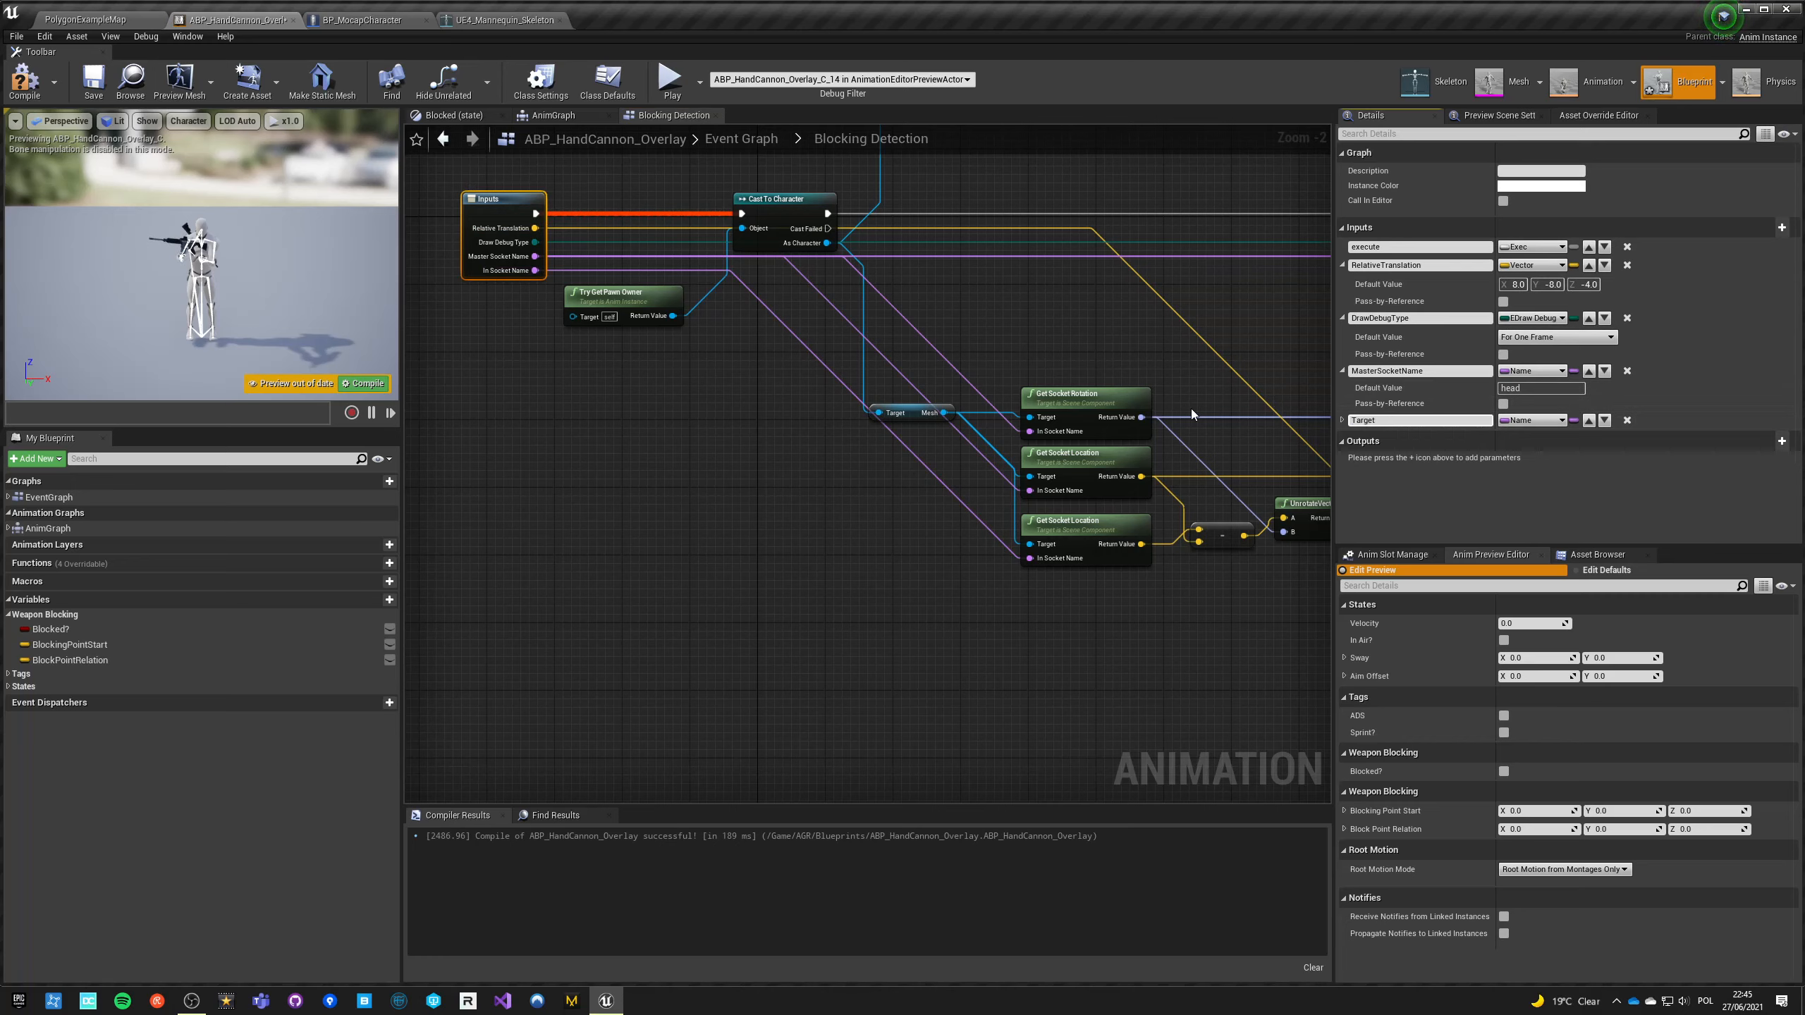
left_click(1418, 419)
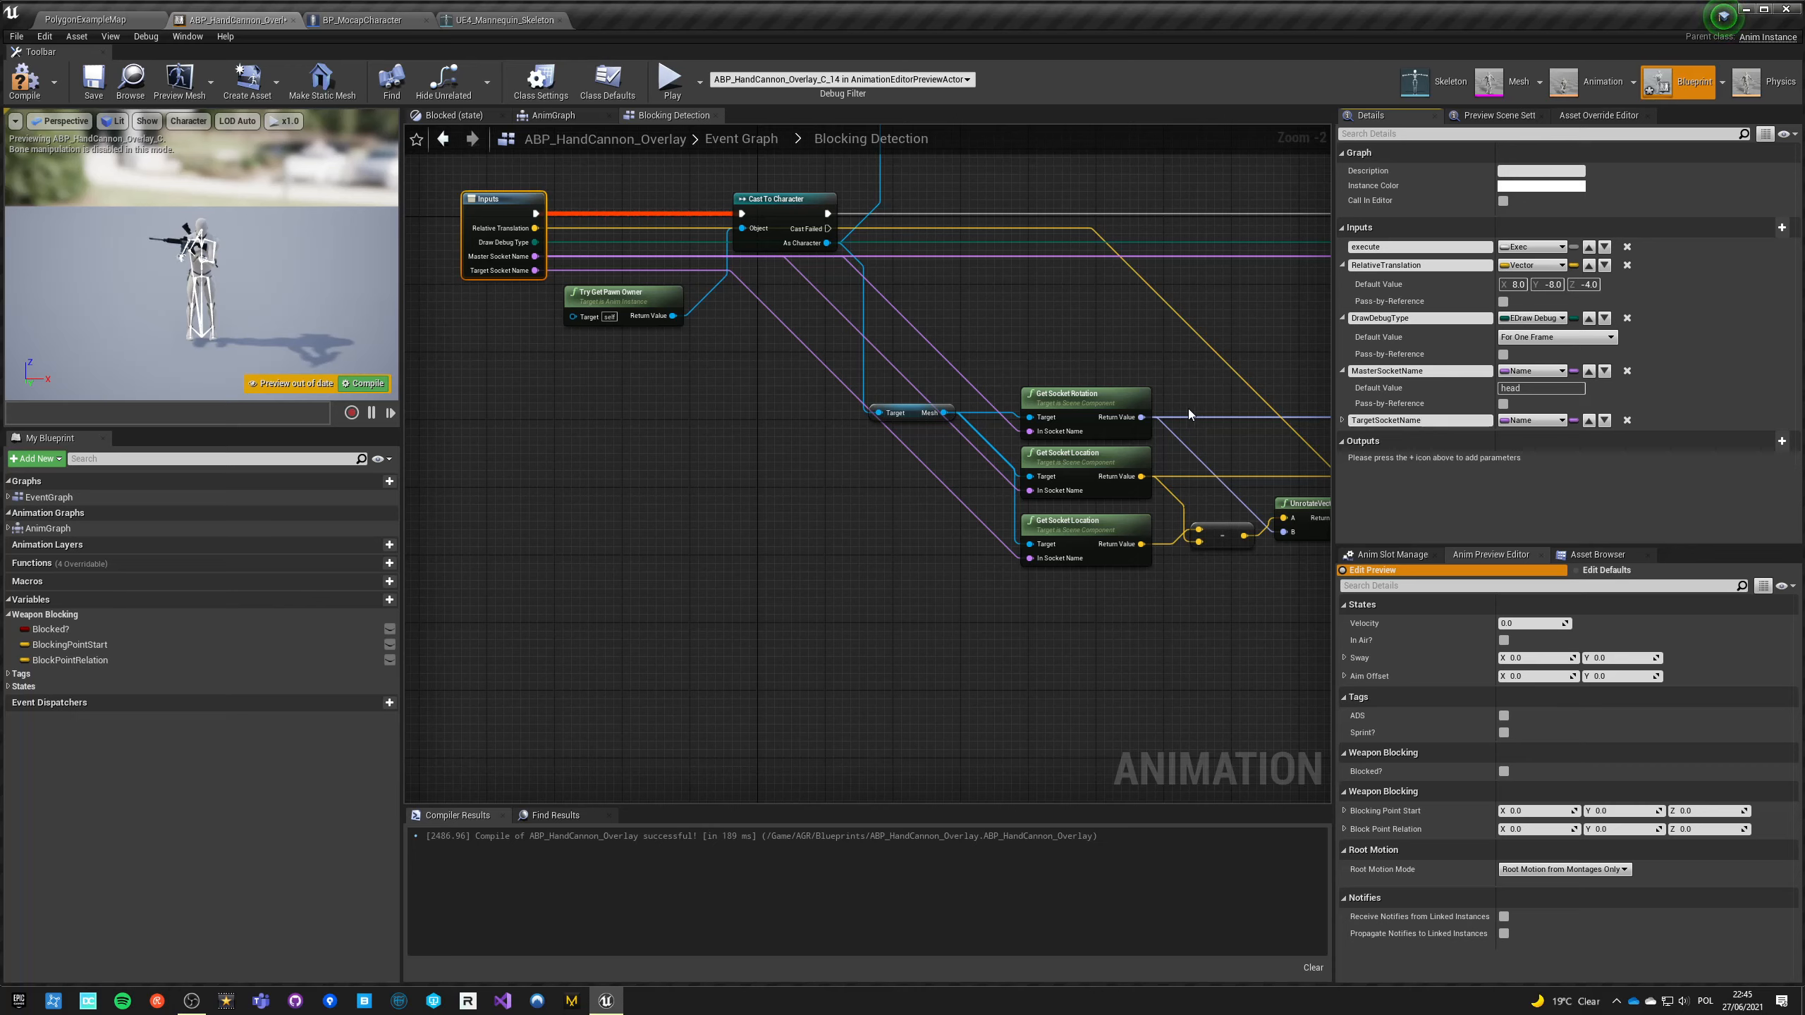
mouse_move(1030, 564)
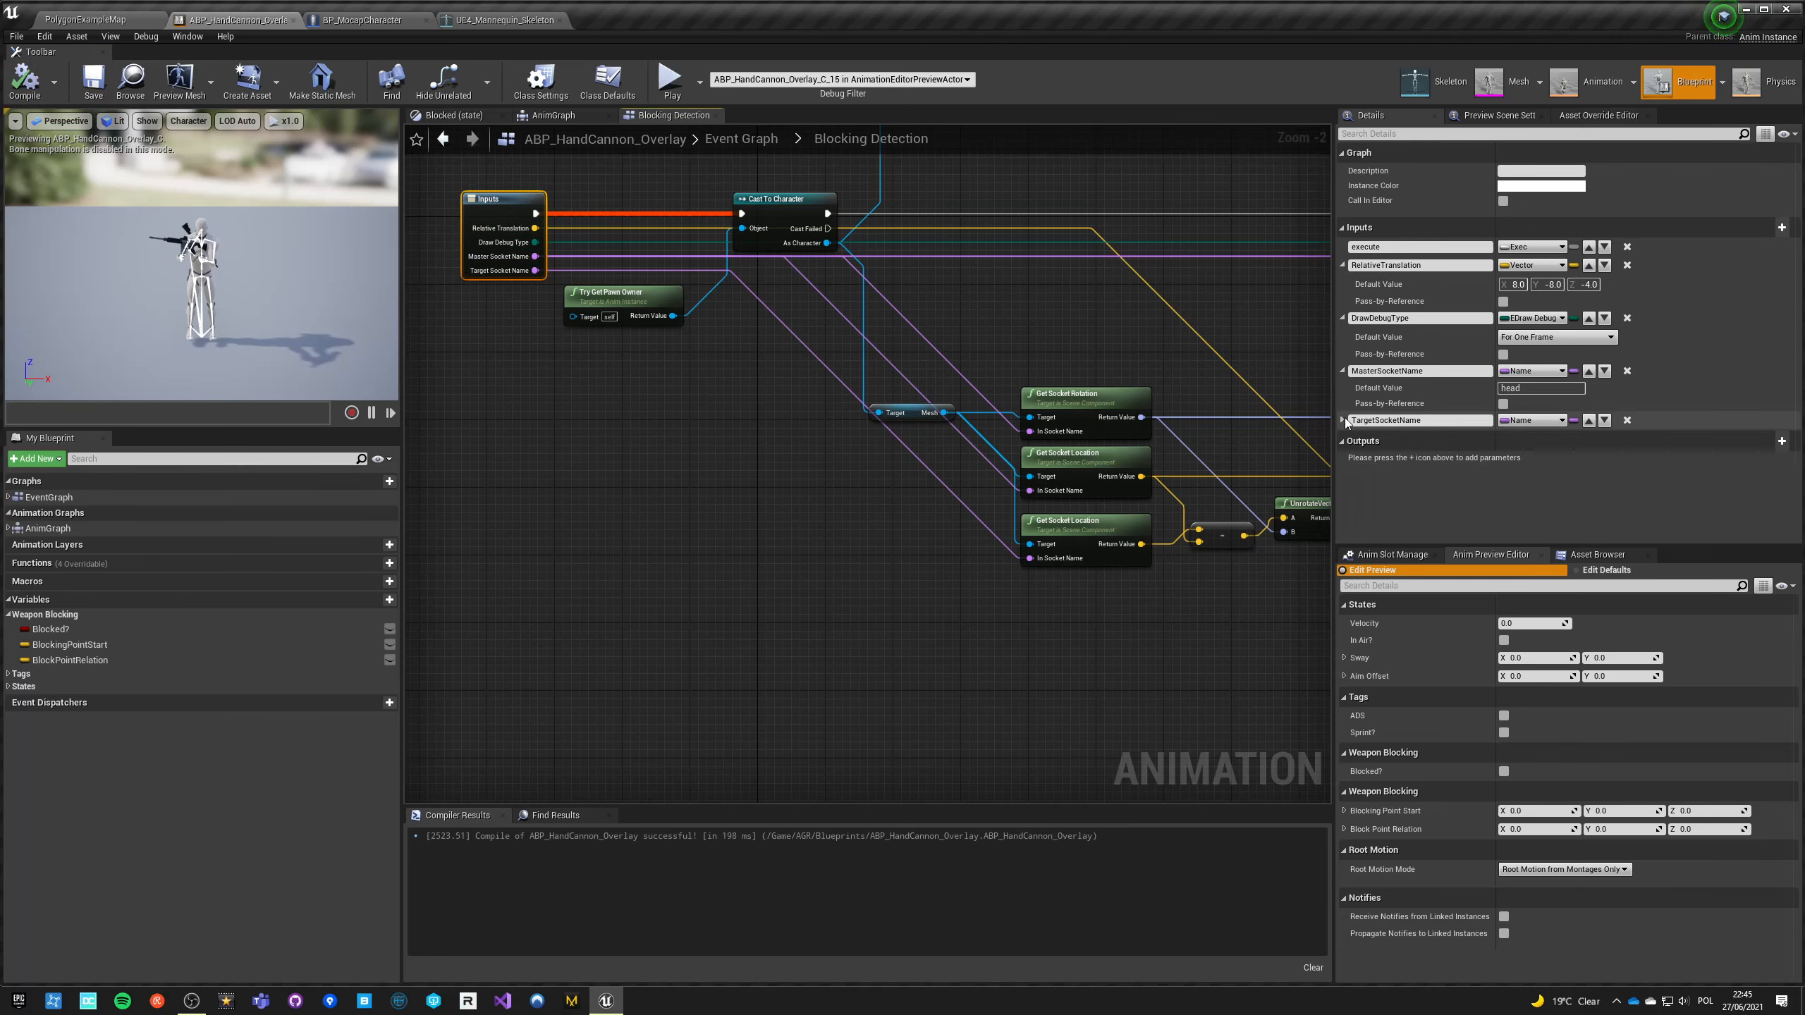
Step: Copy the middle_01_r bone name from the mannequin skeleton into Target Socket Name
left_click(501, 19)
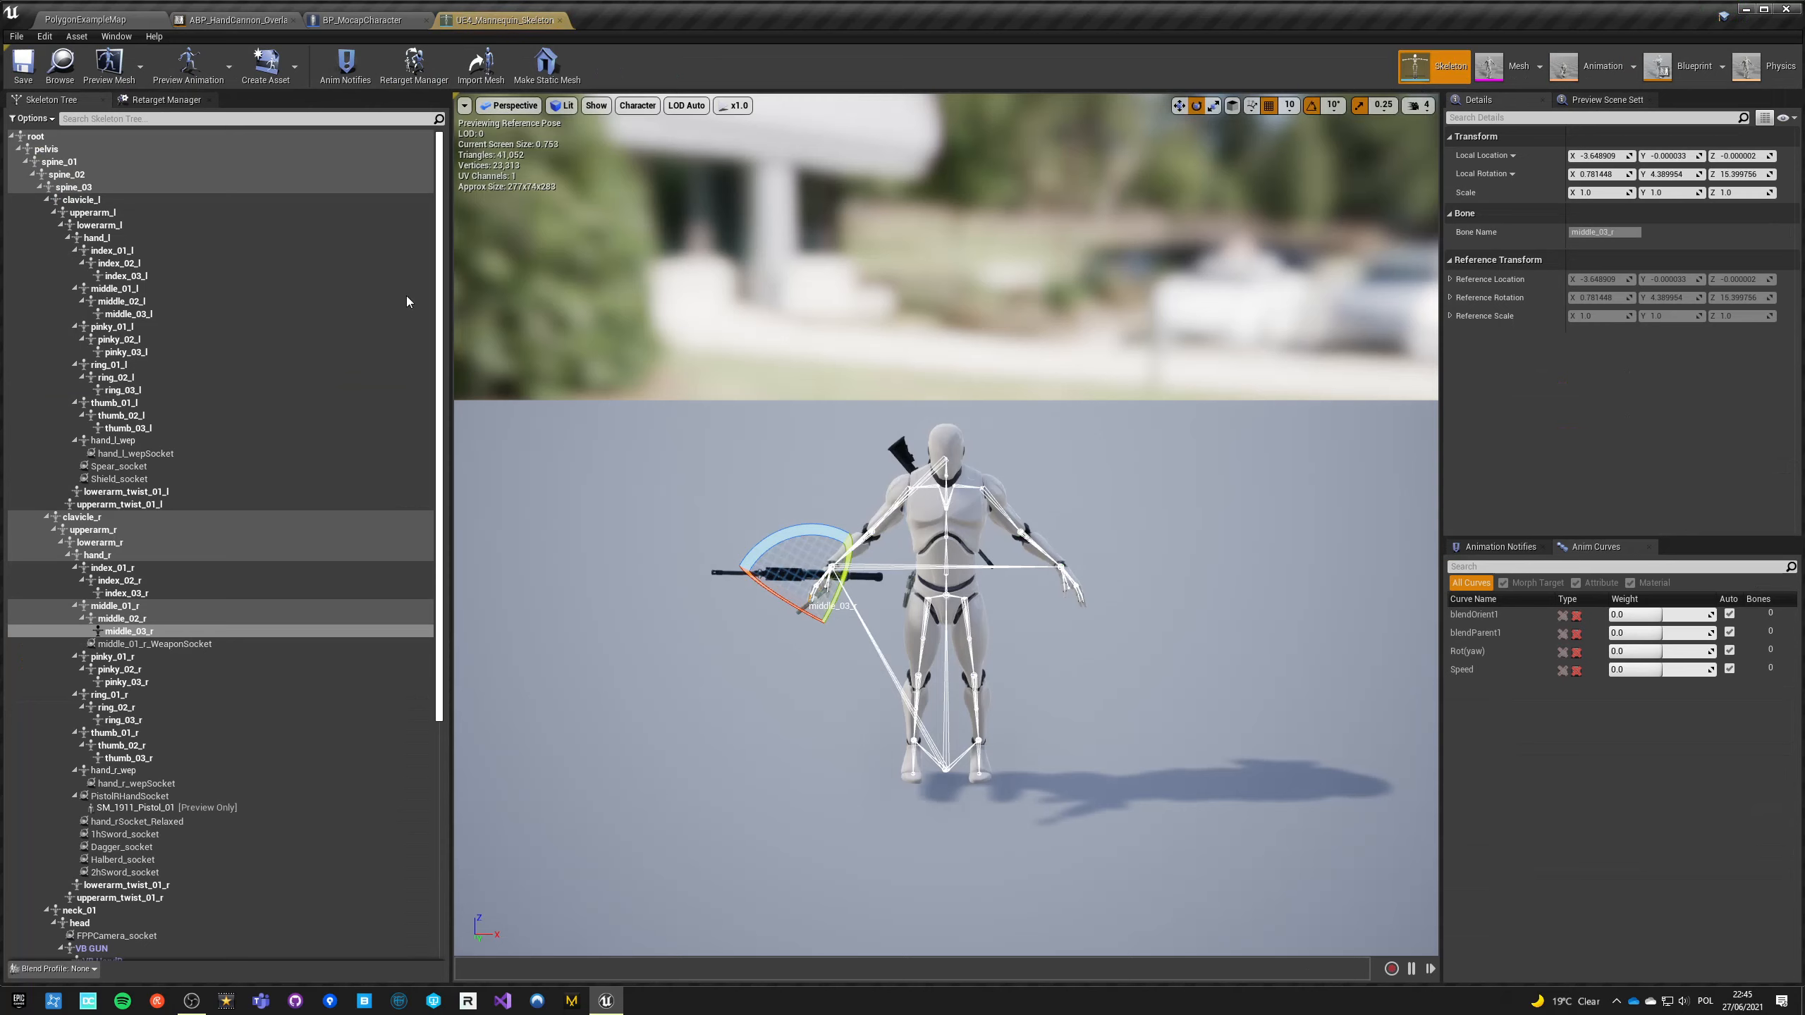
right_click(124, 631)
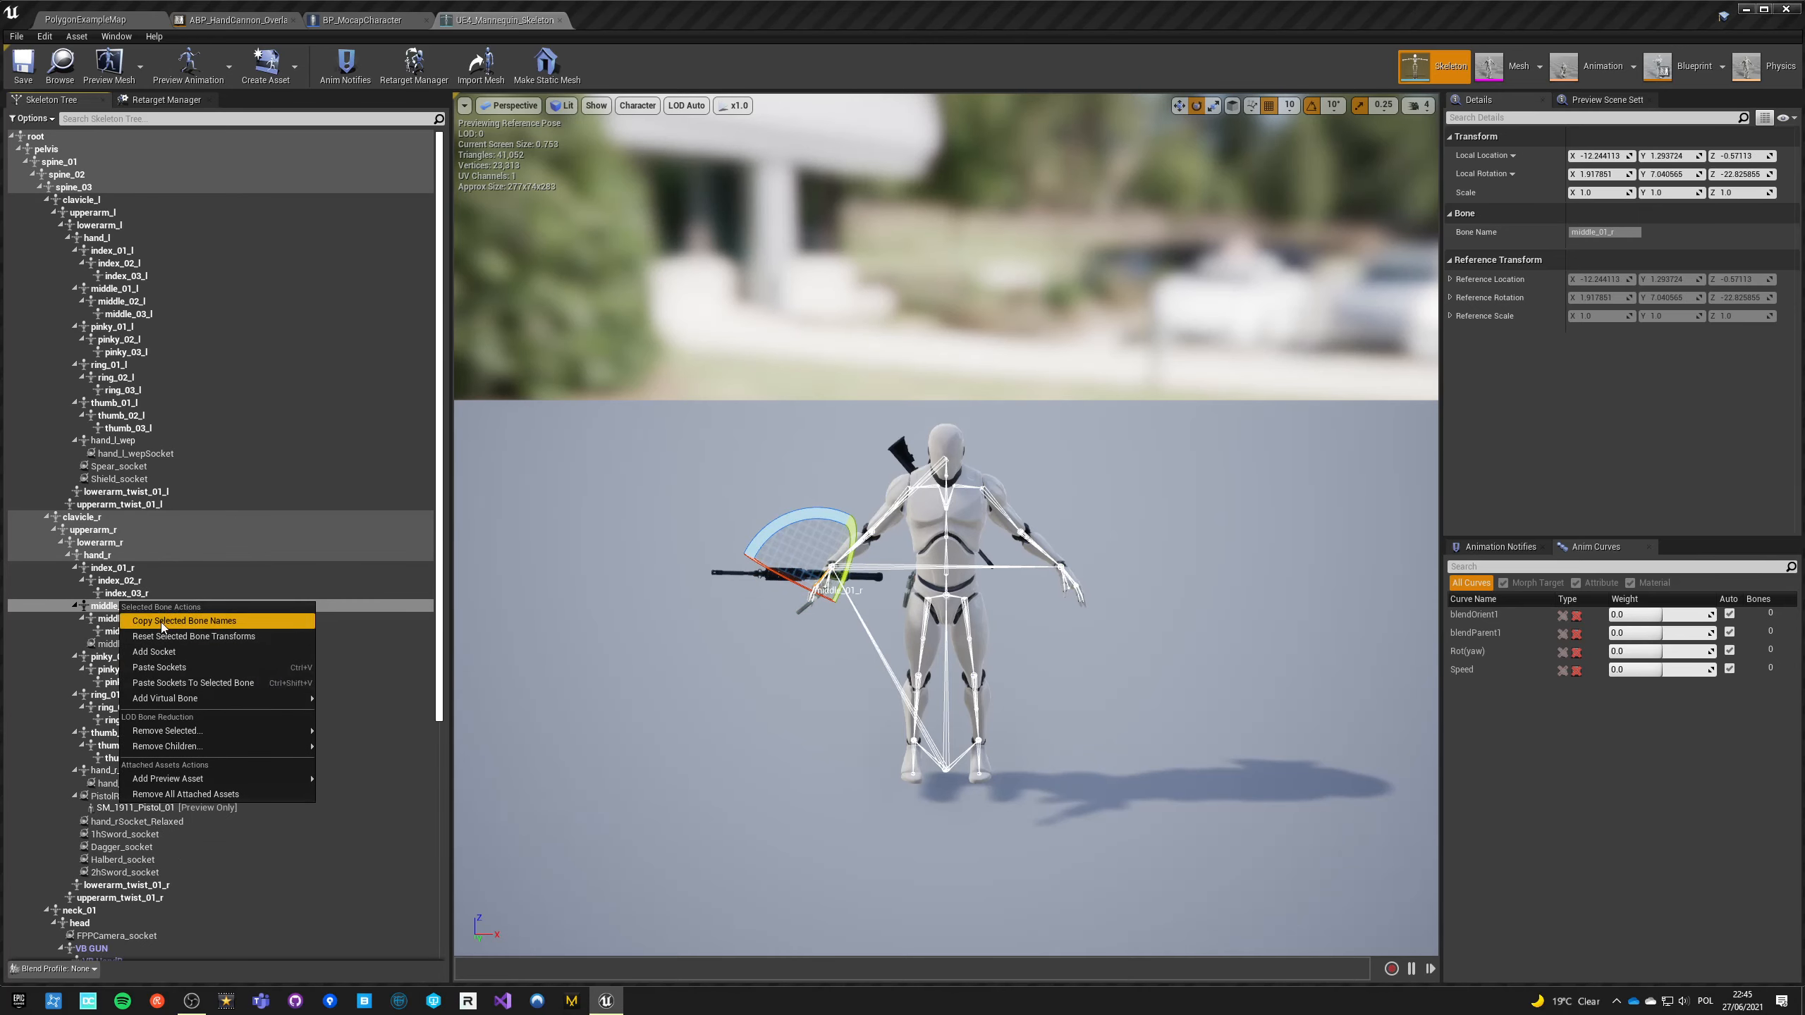
left_click(92, 20)
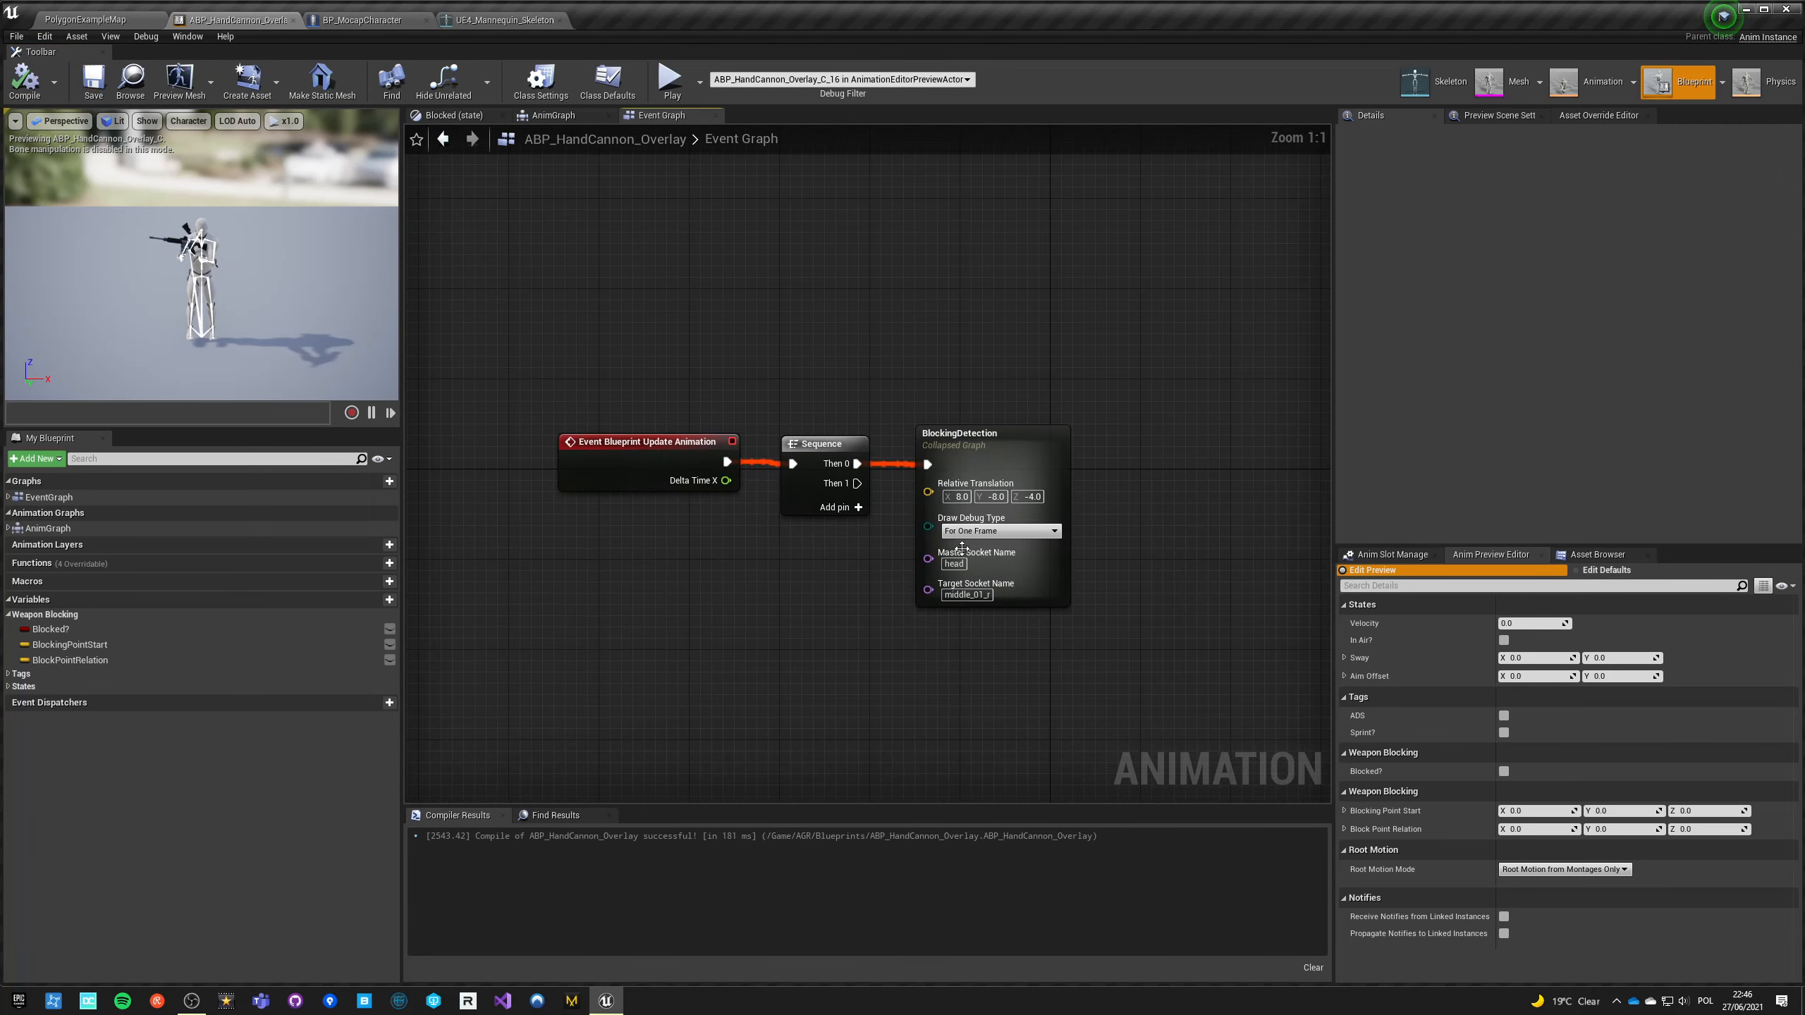
Step: Add Trace Len and Trace Size float inputs to BlockingDetection, set Trace Len to 40.0, and compile
left_click(973, 433)
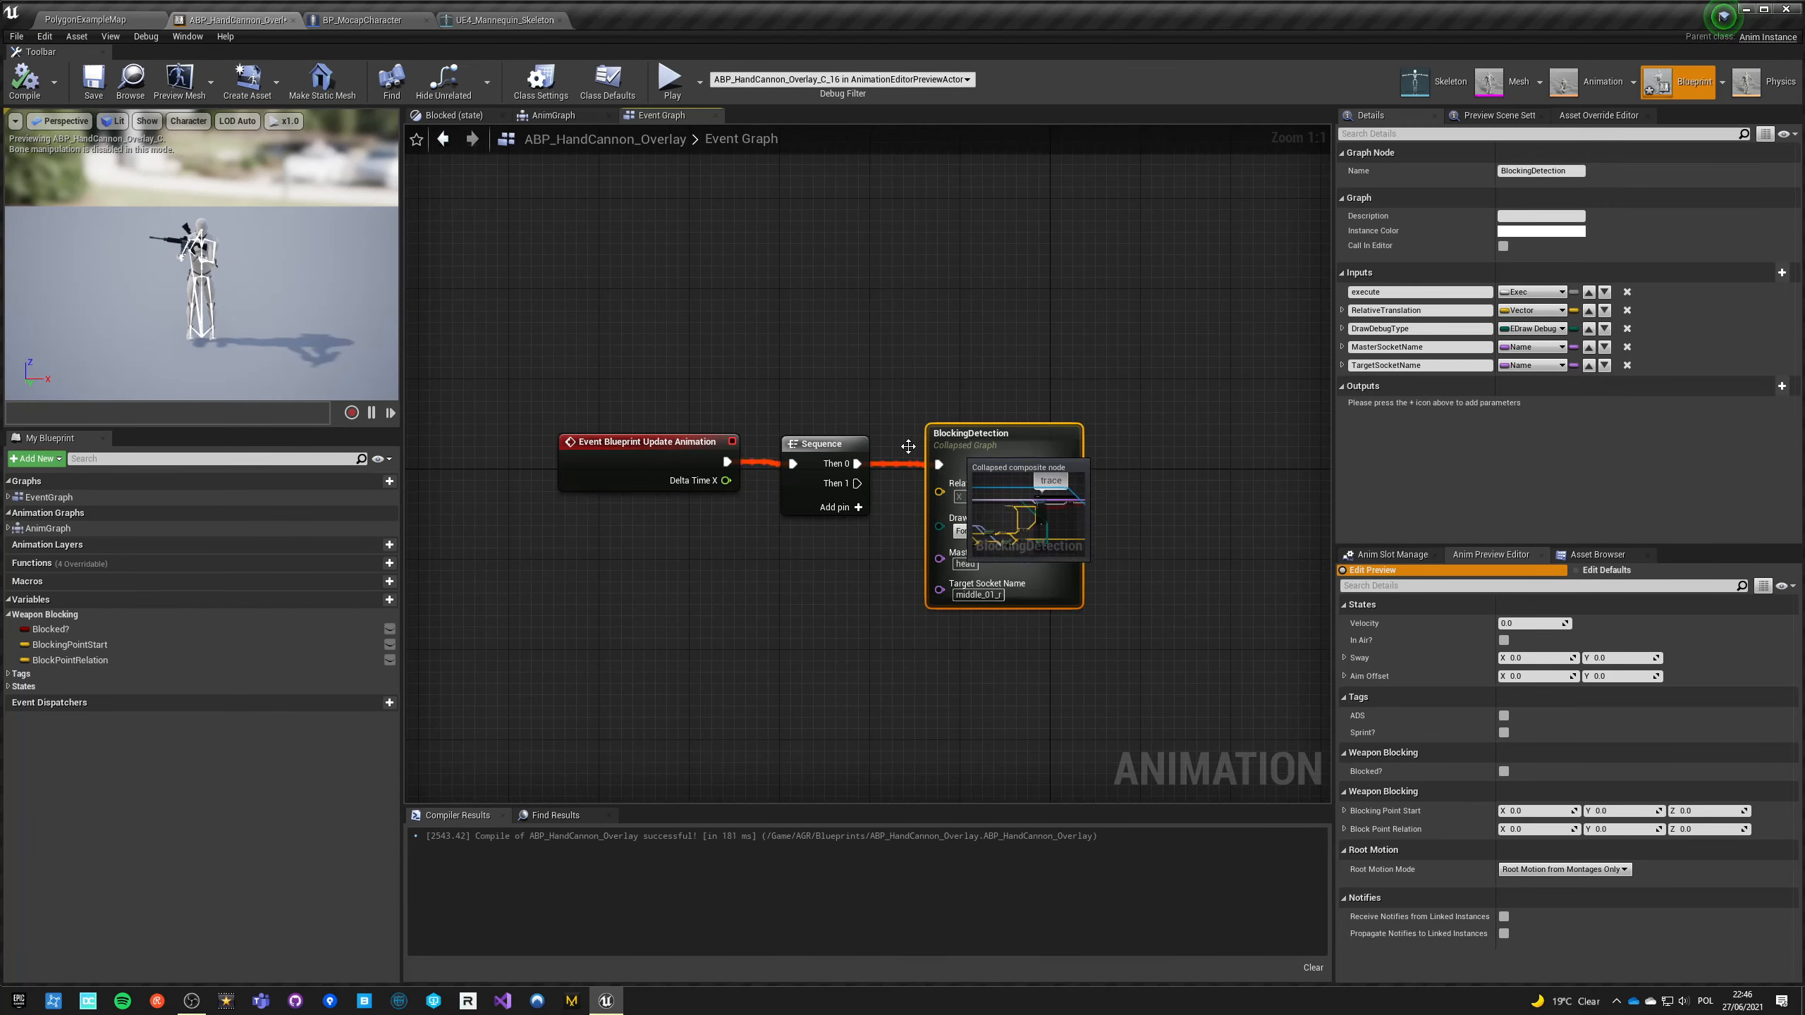
left_click(672, 80)
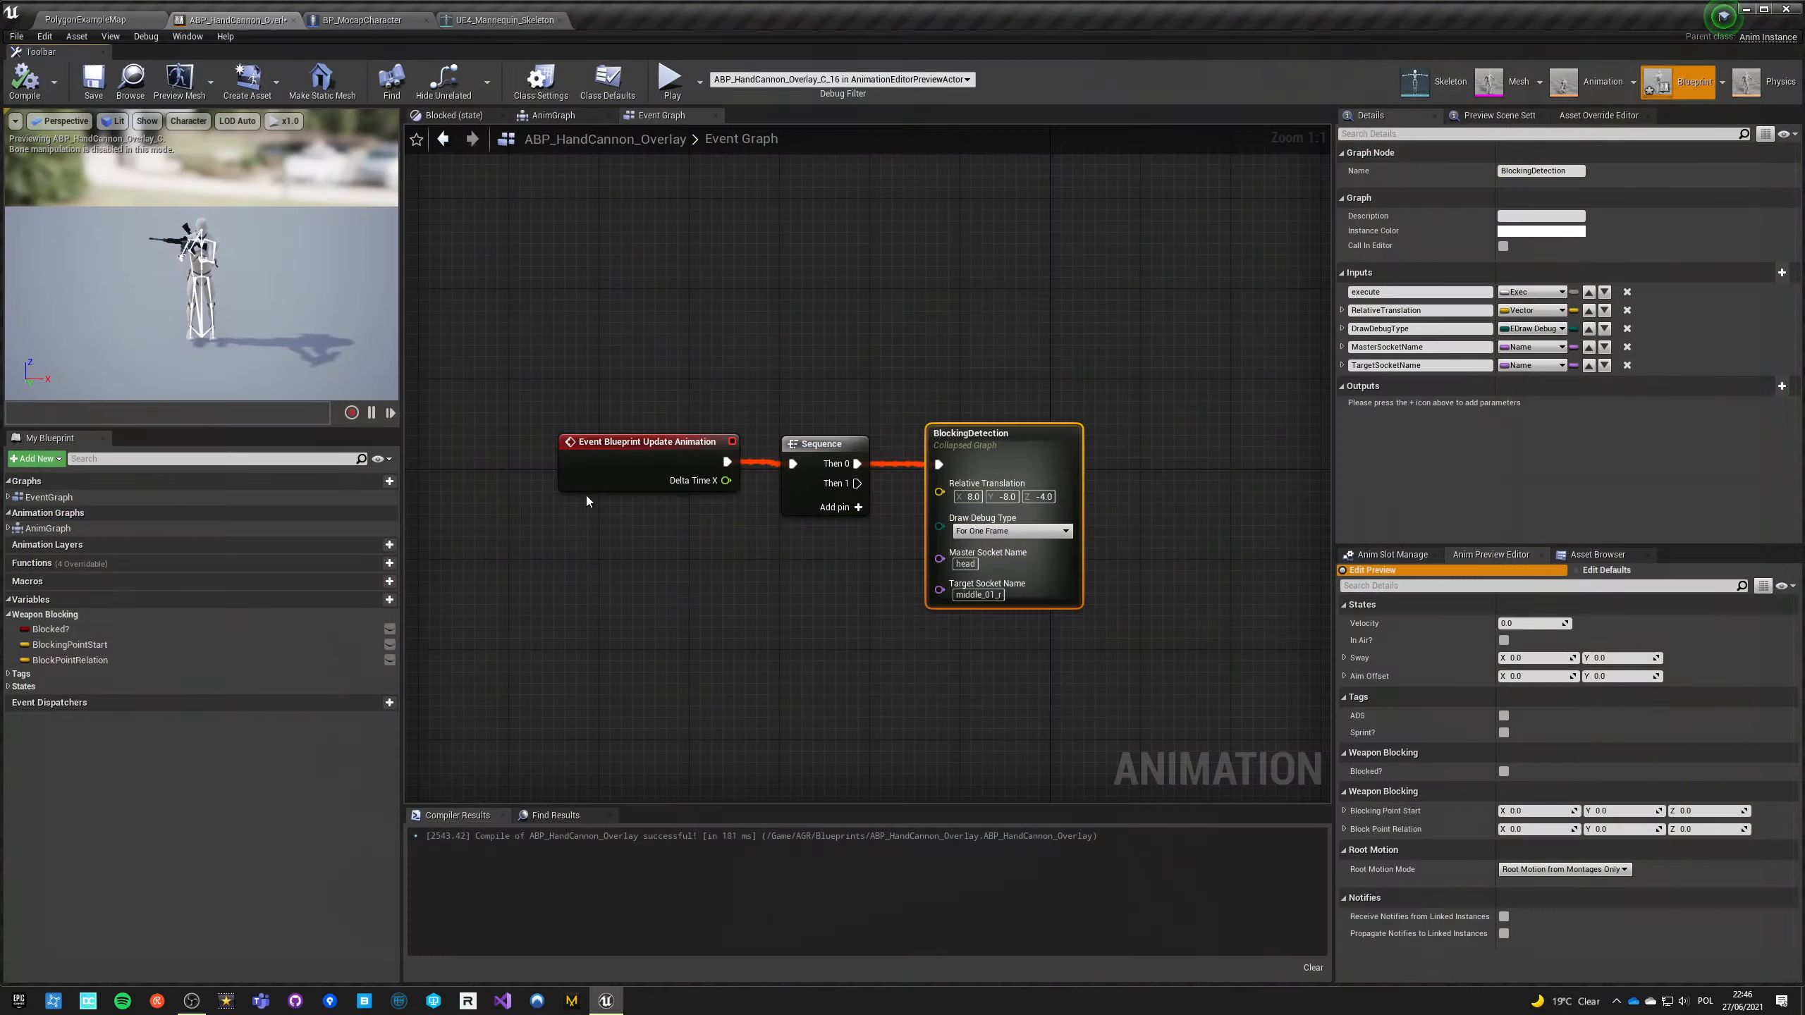
double_click(1001, 433)
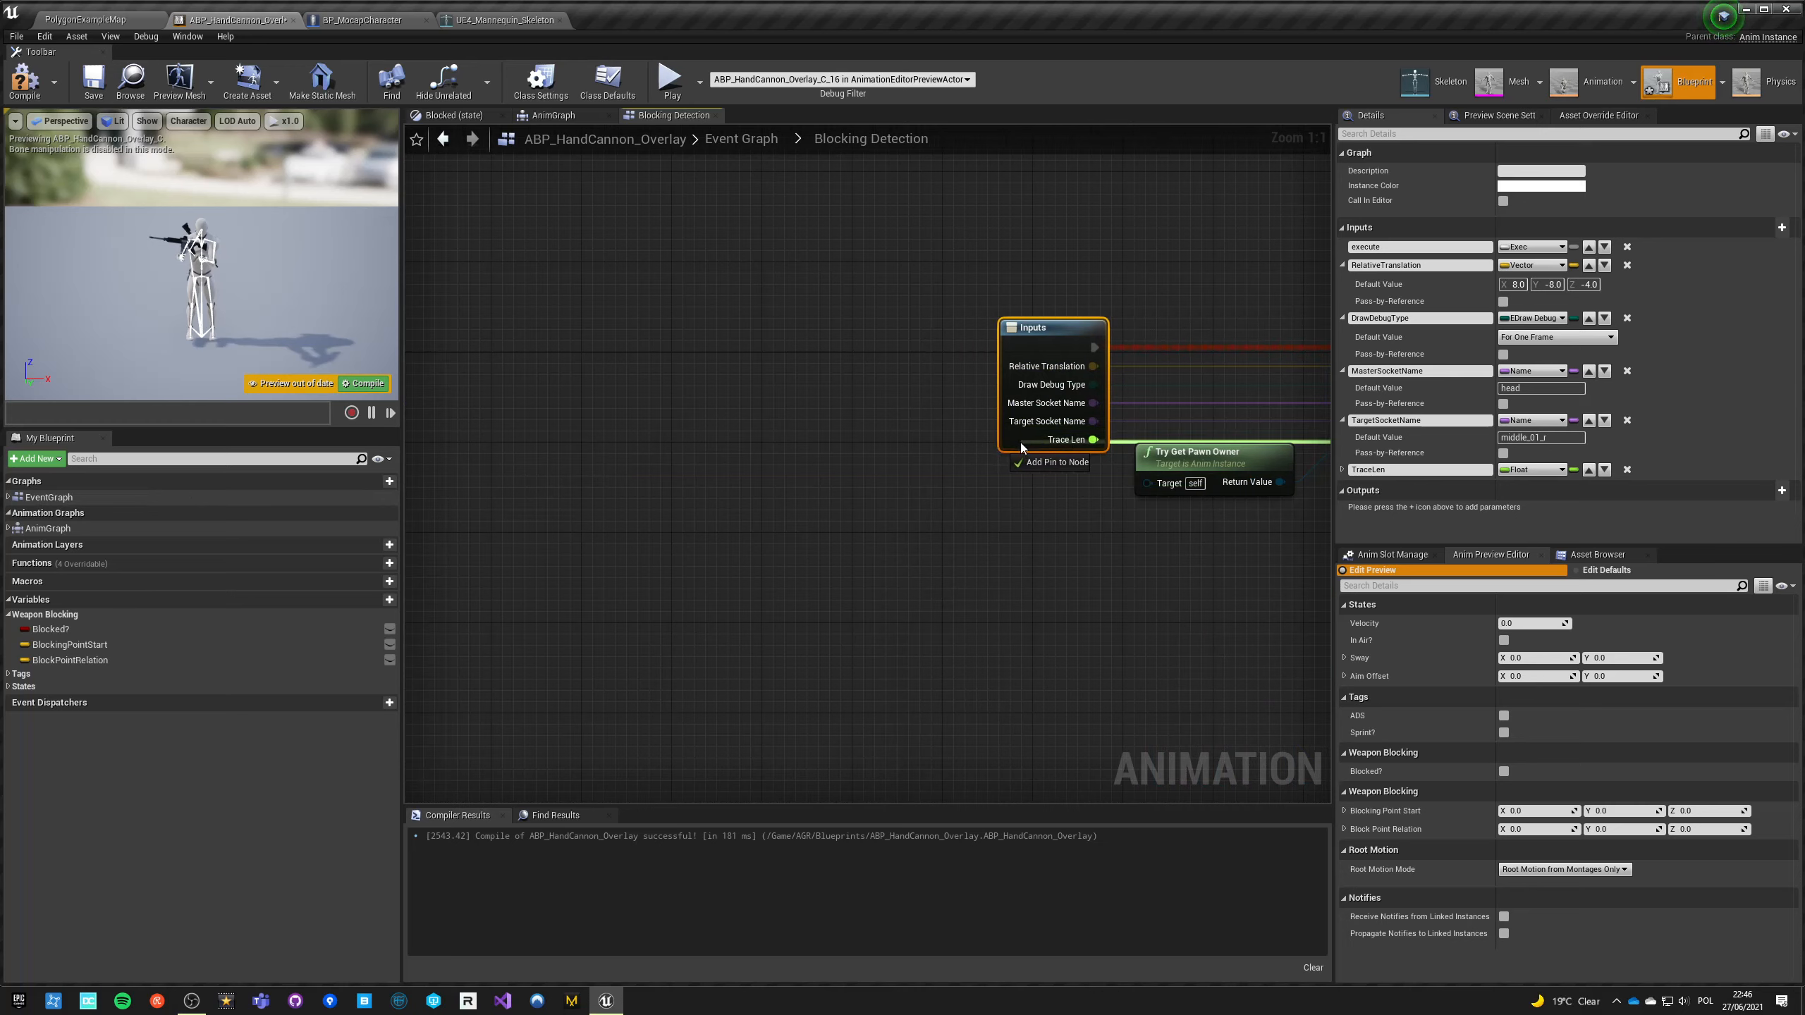
left_click(1055, 462)
type("TraceSize")
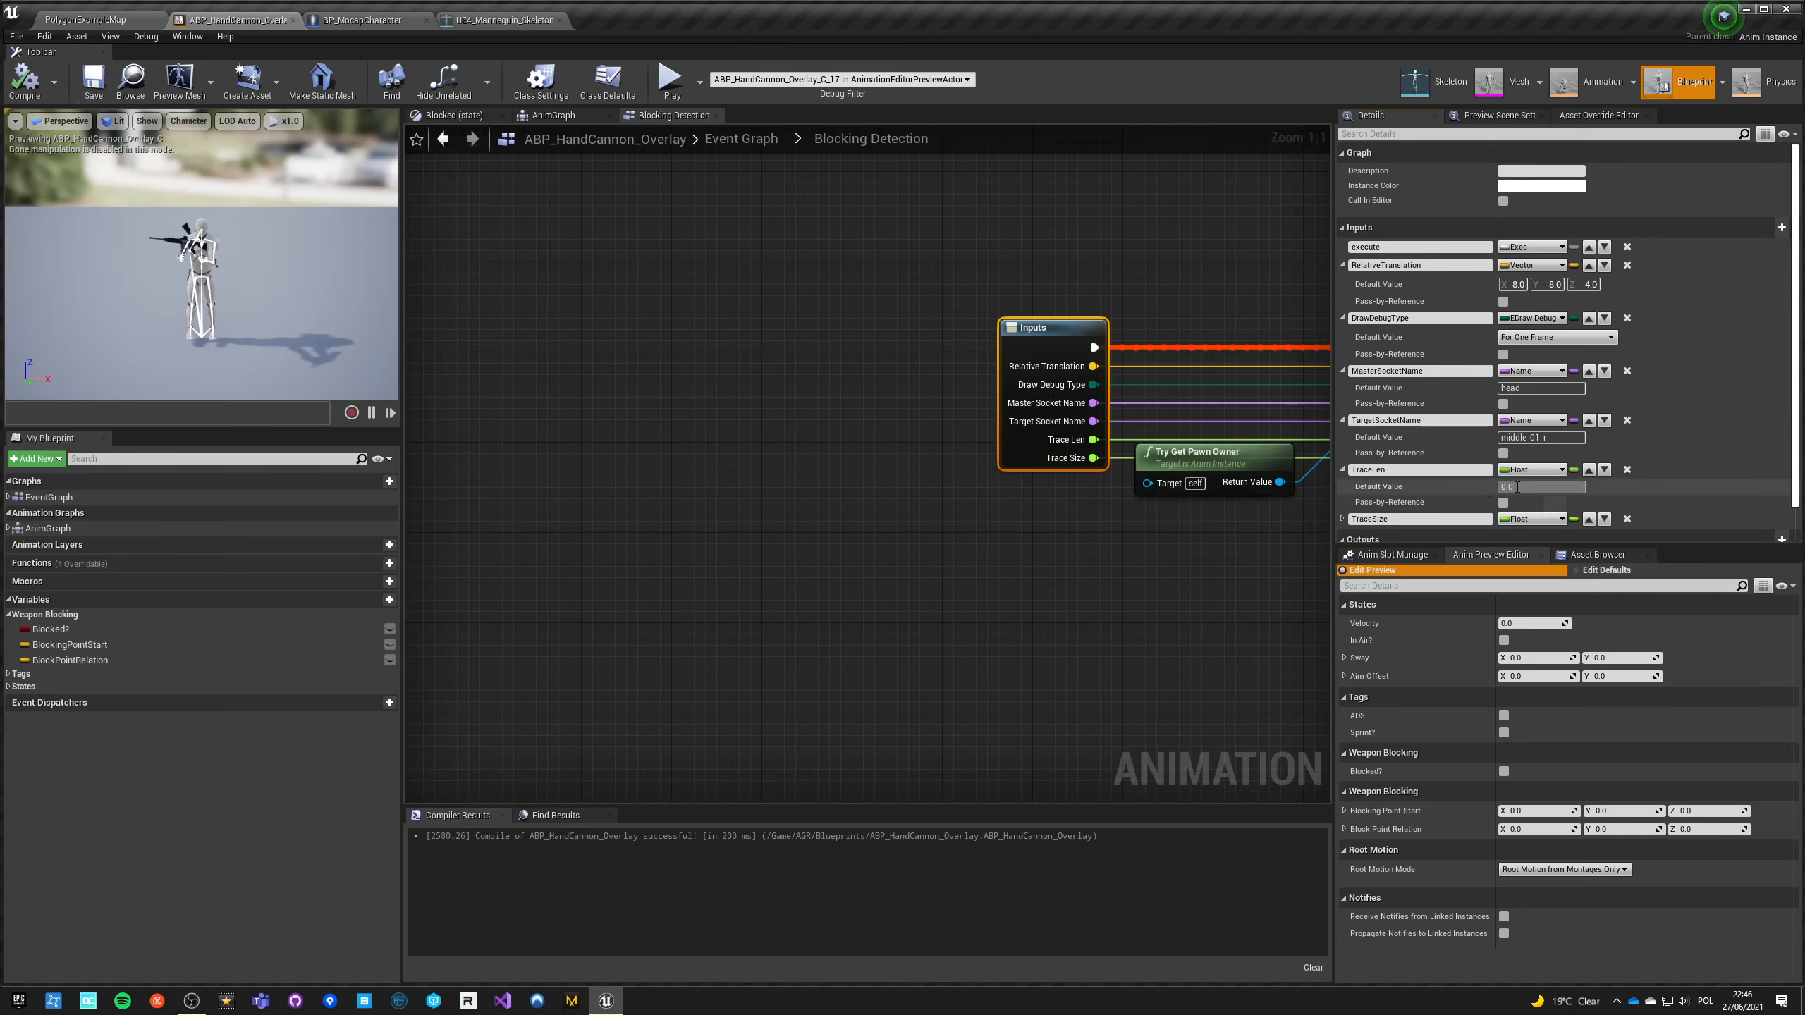
type("40.0")
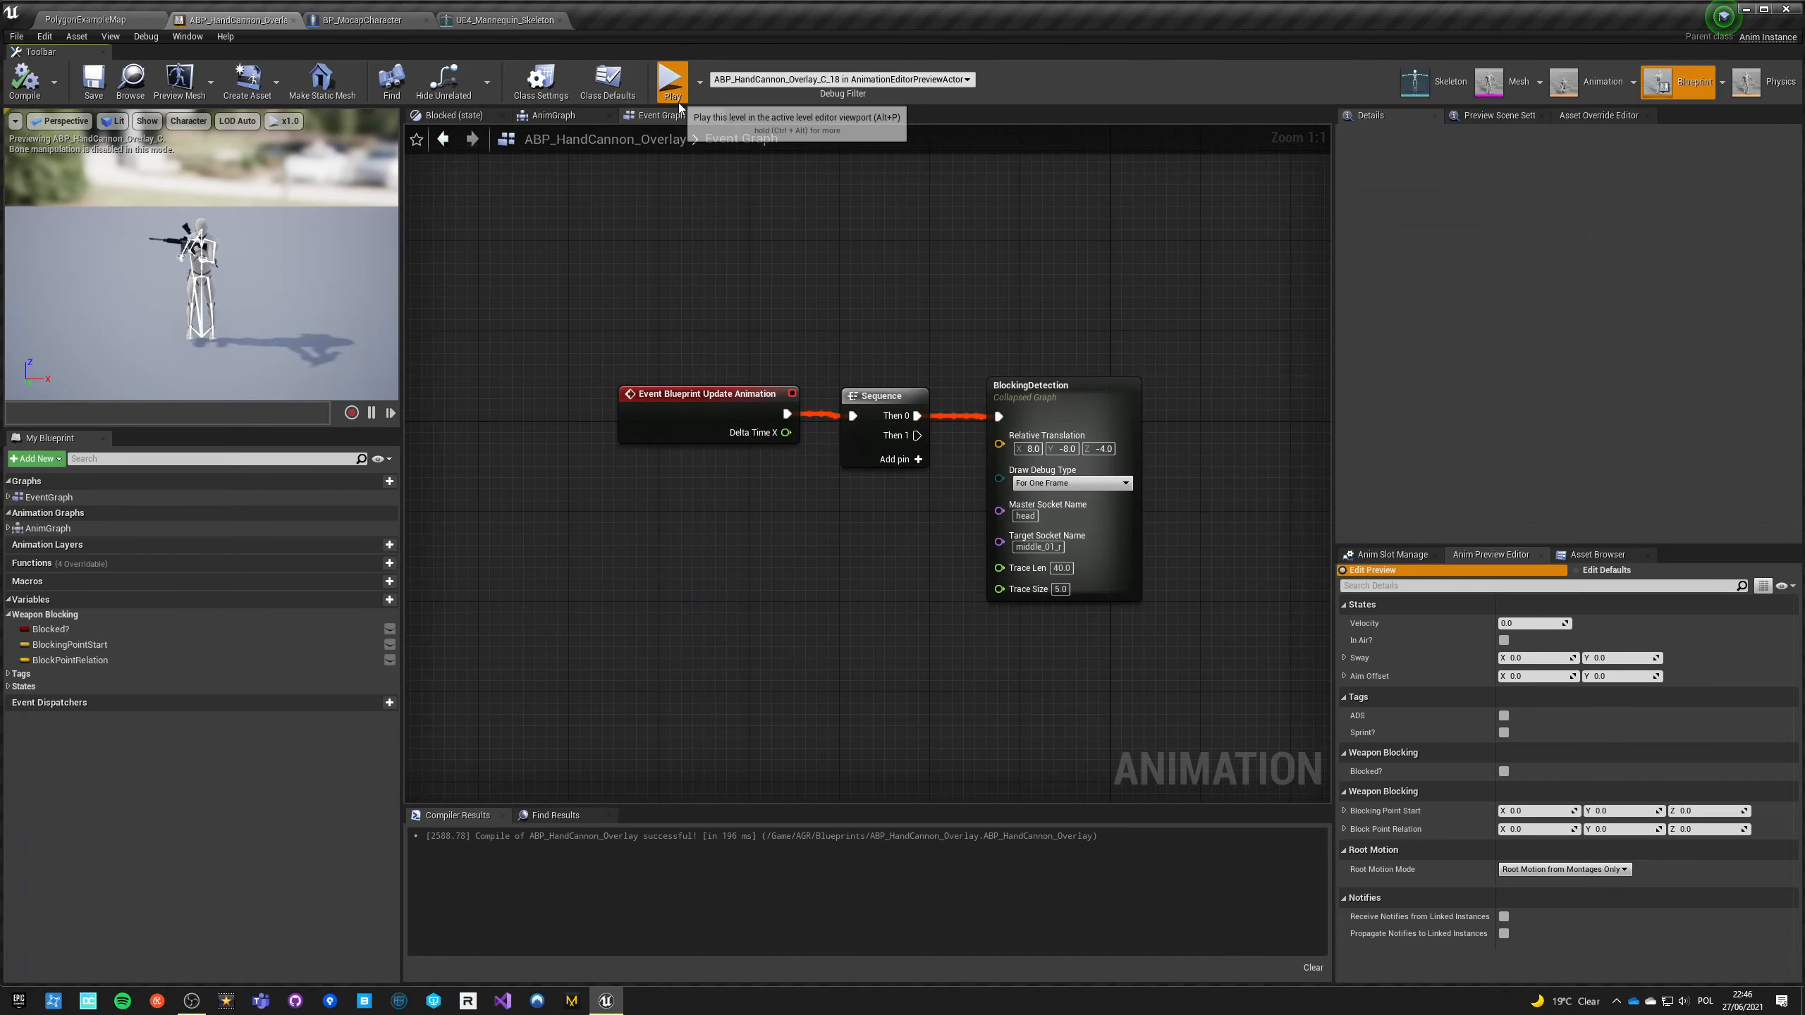
left_click(671, 79)
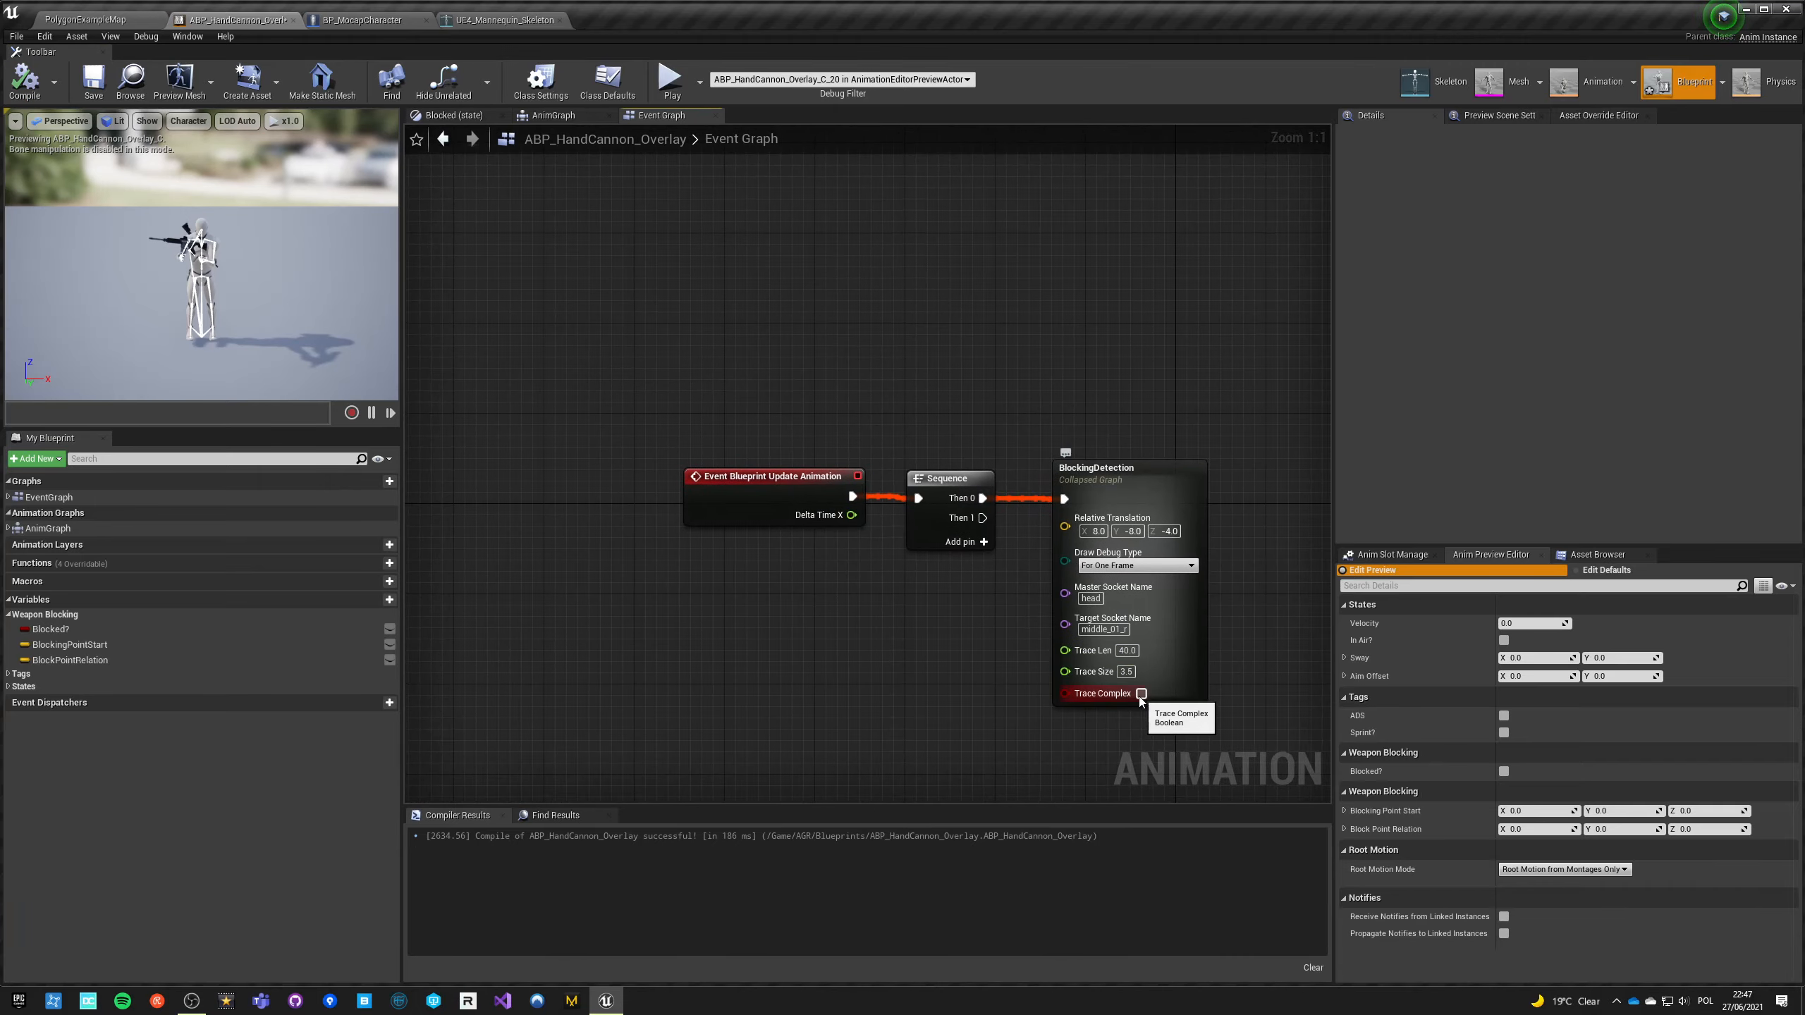
Step: Enable Trace Complex on the BlockingDetection node and recompile the blueprint
left_click(1141, 693)
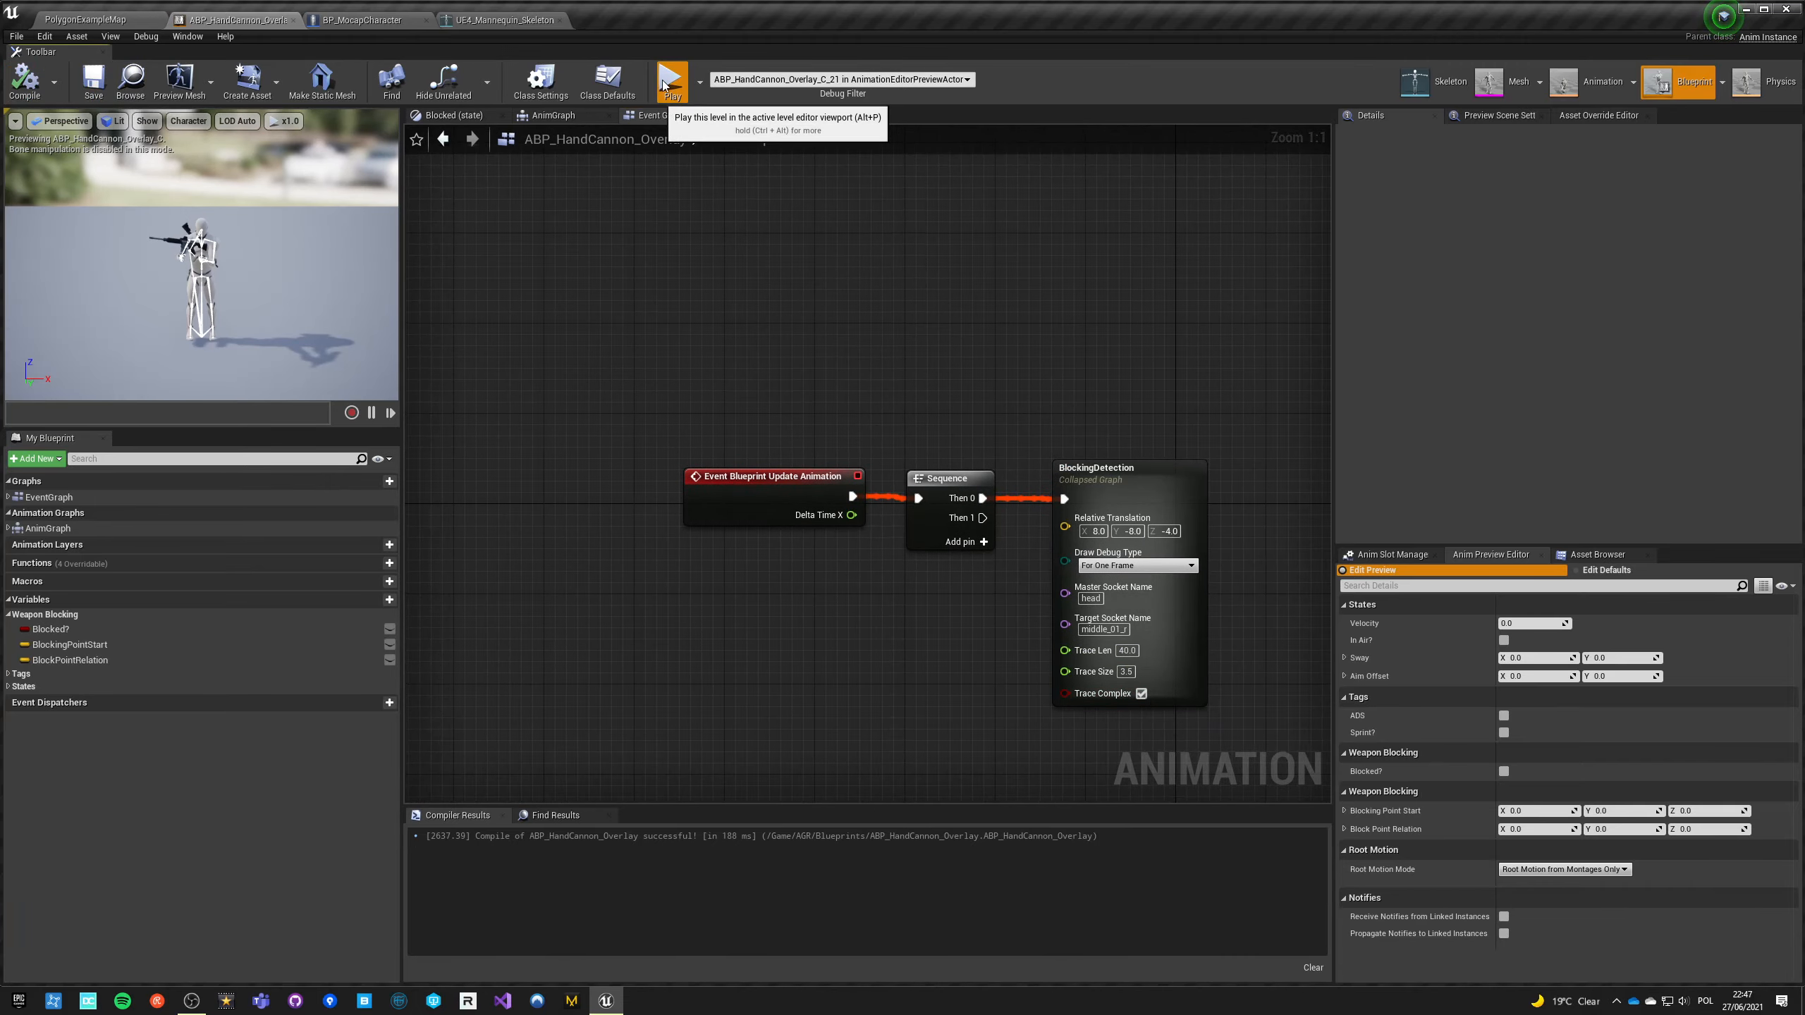
left_click(671, 80)
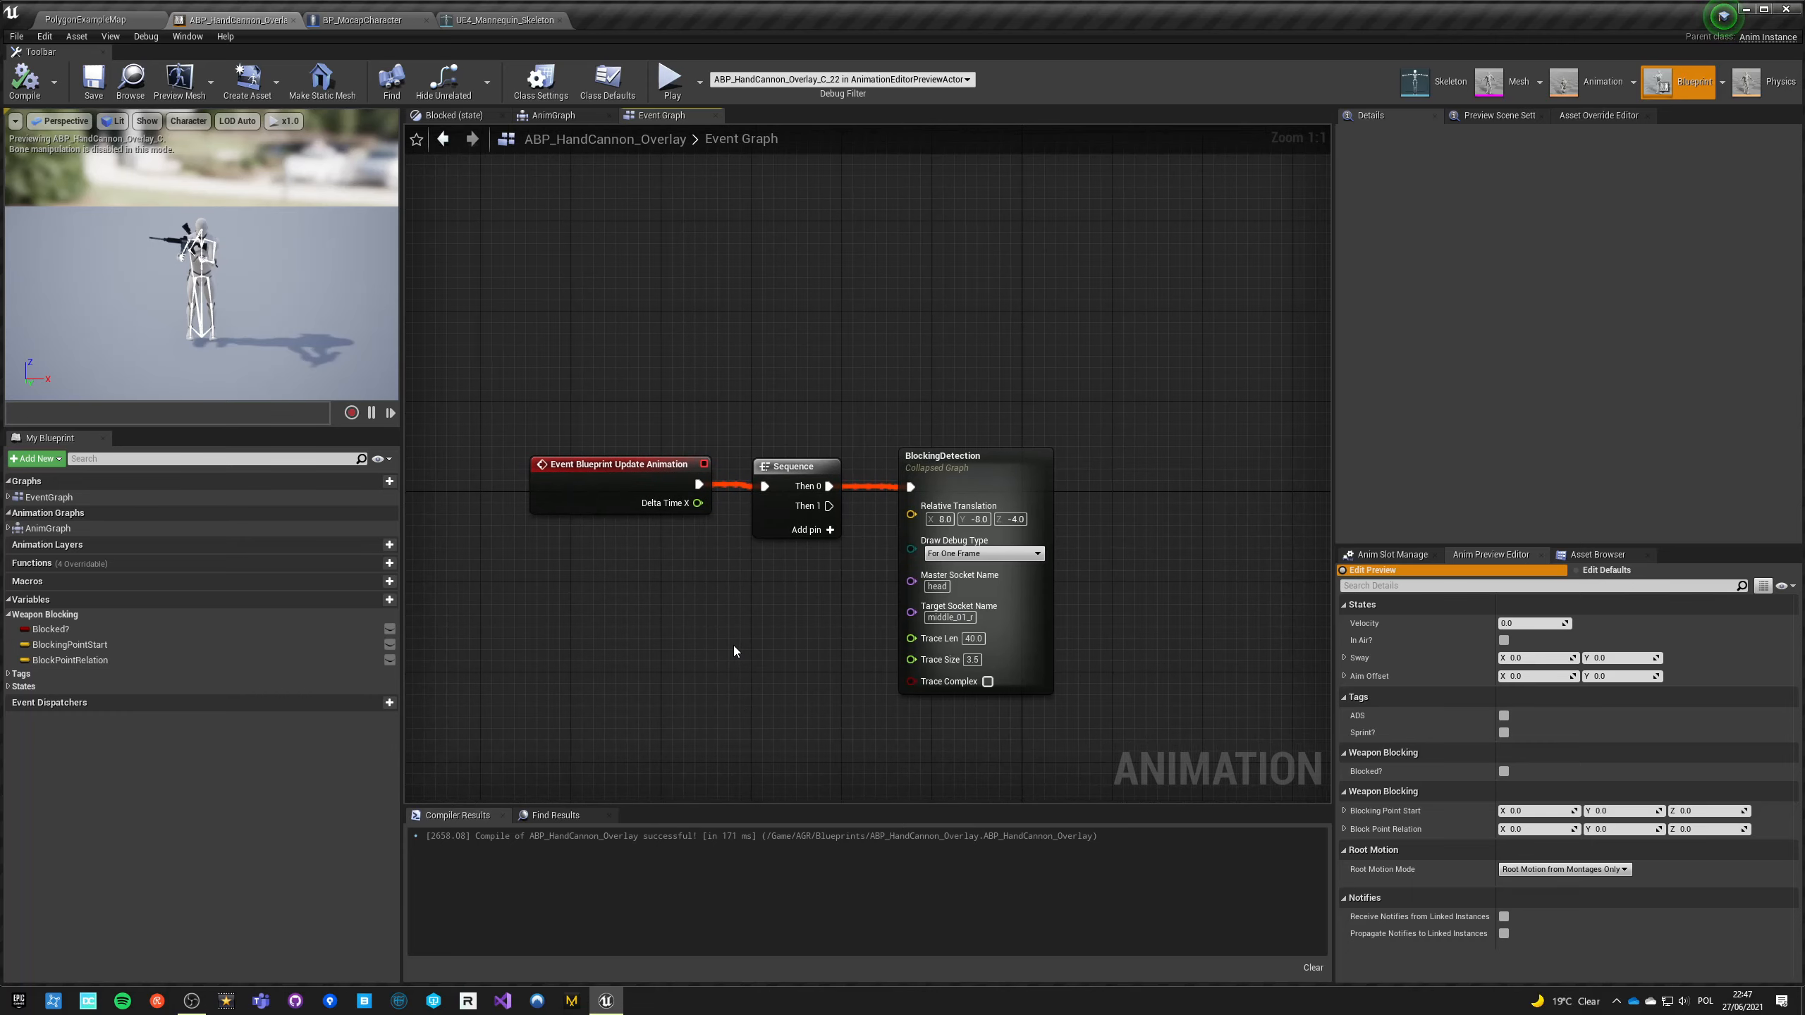
mouse_move(755, 722)
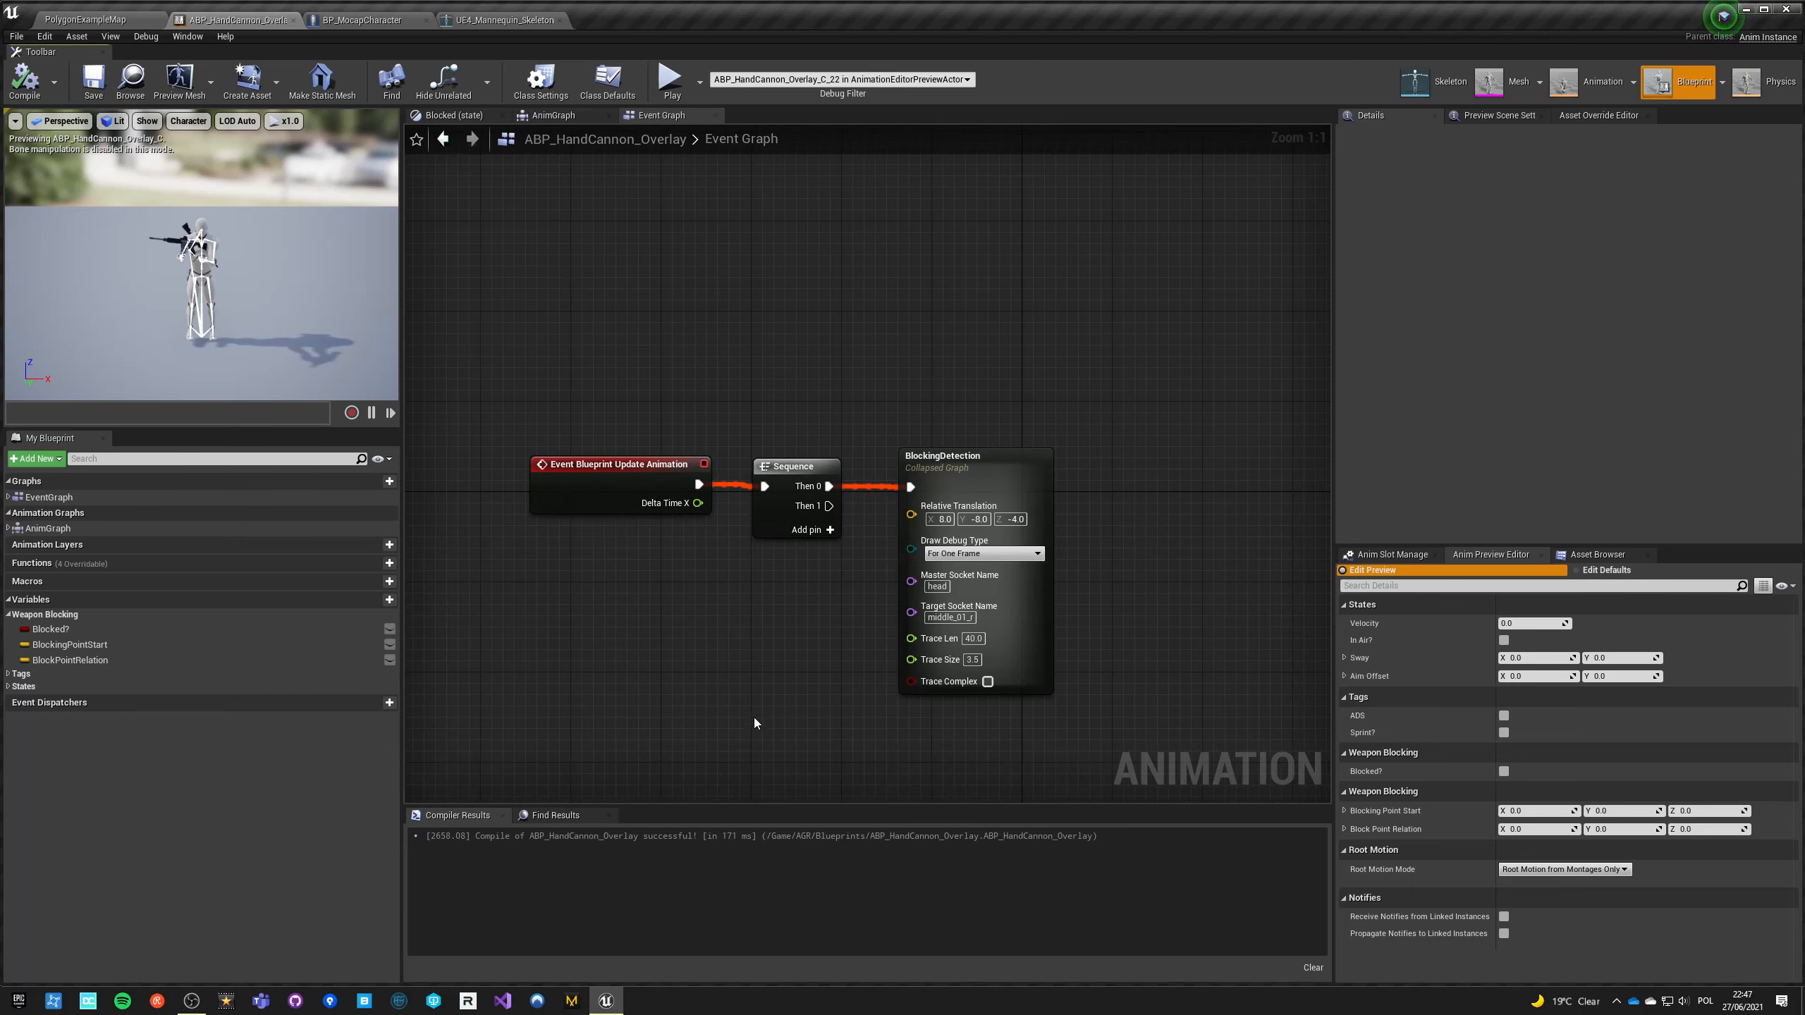
mouse_move(1017, 603)
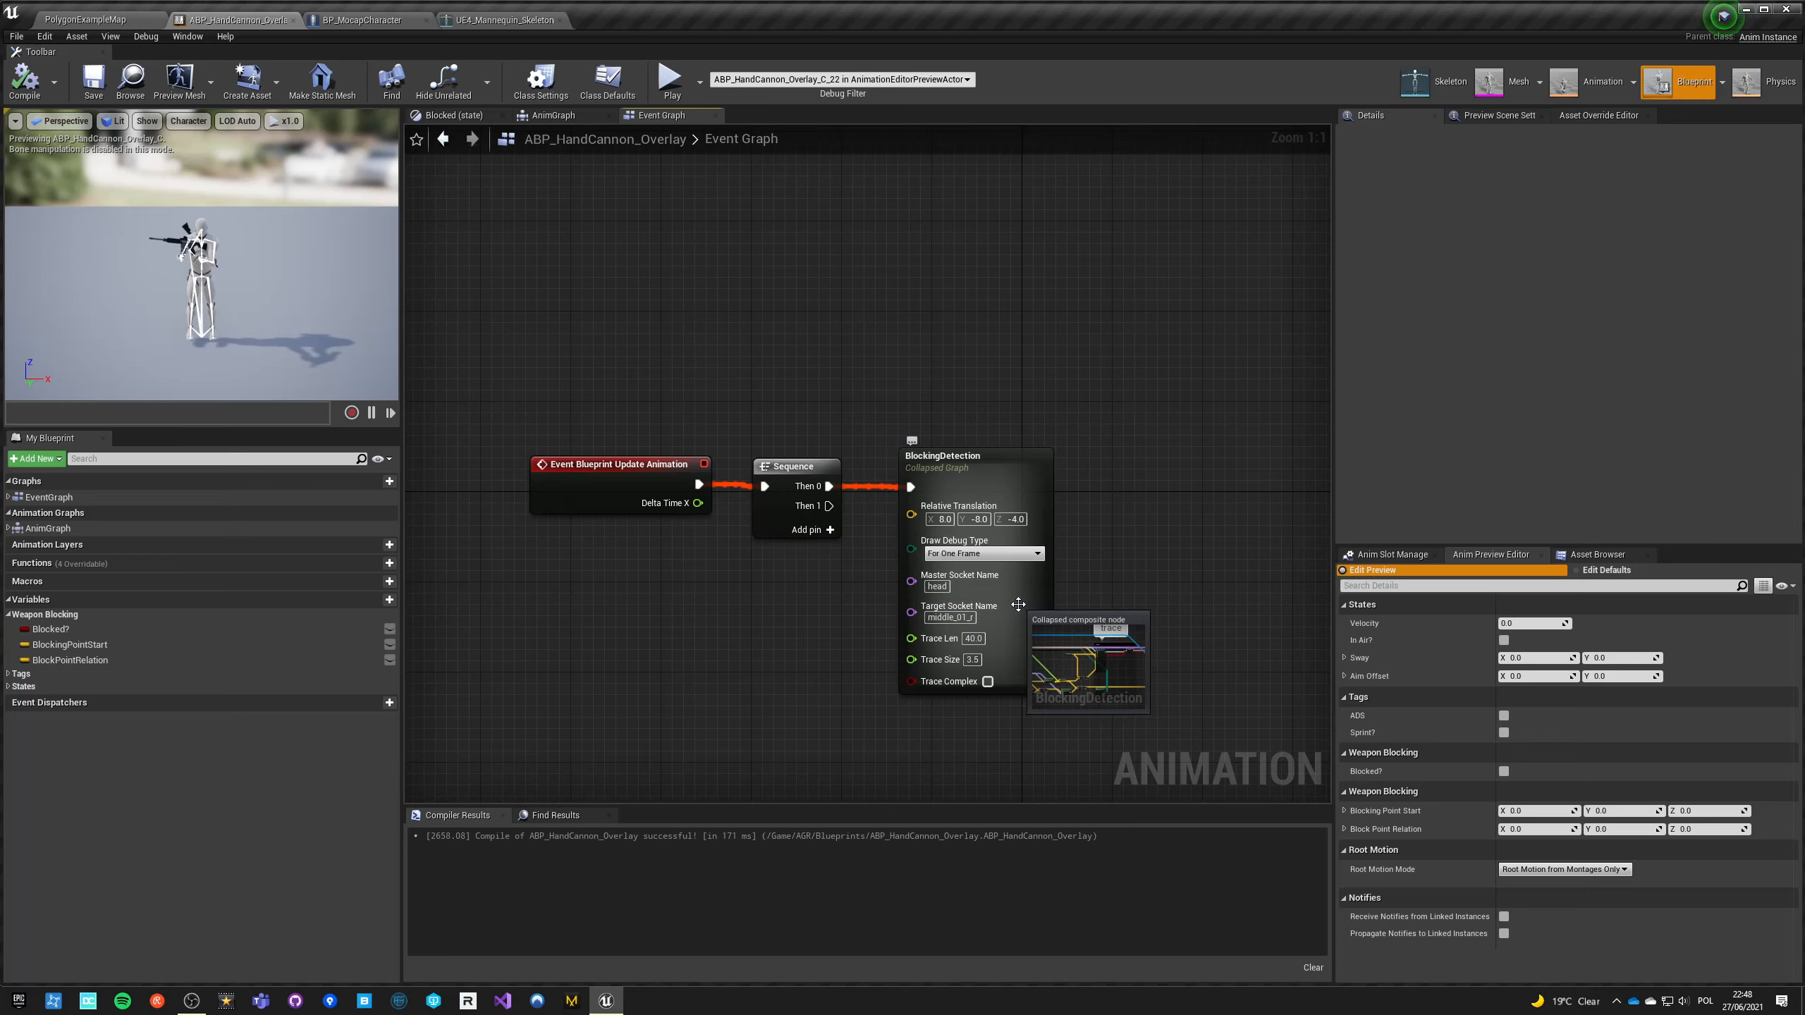
mouse_move(725, 653)
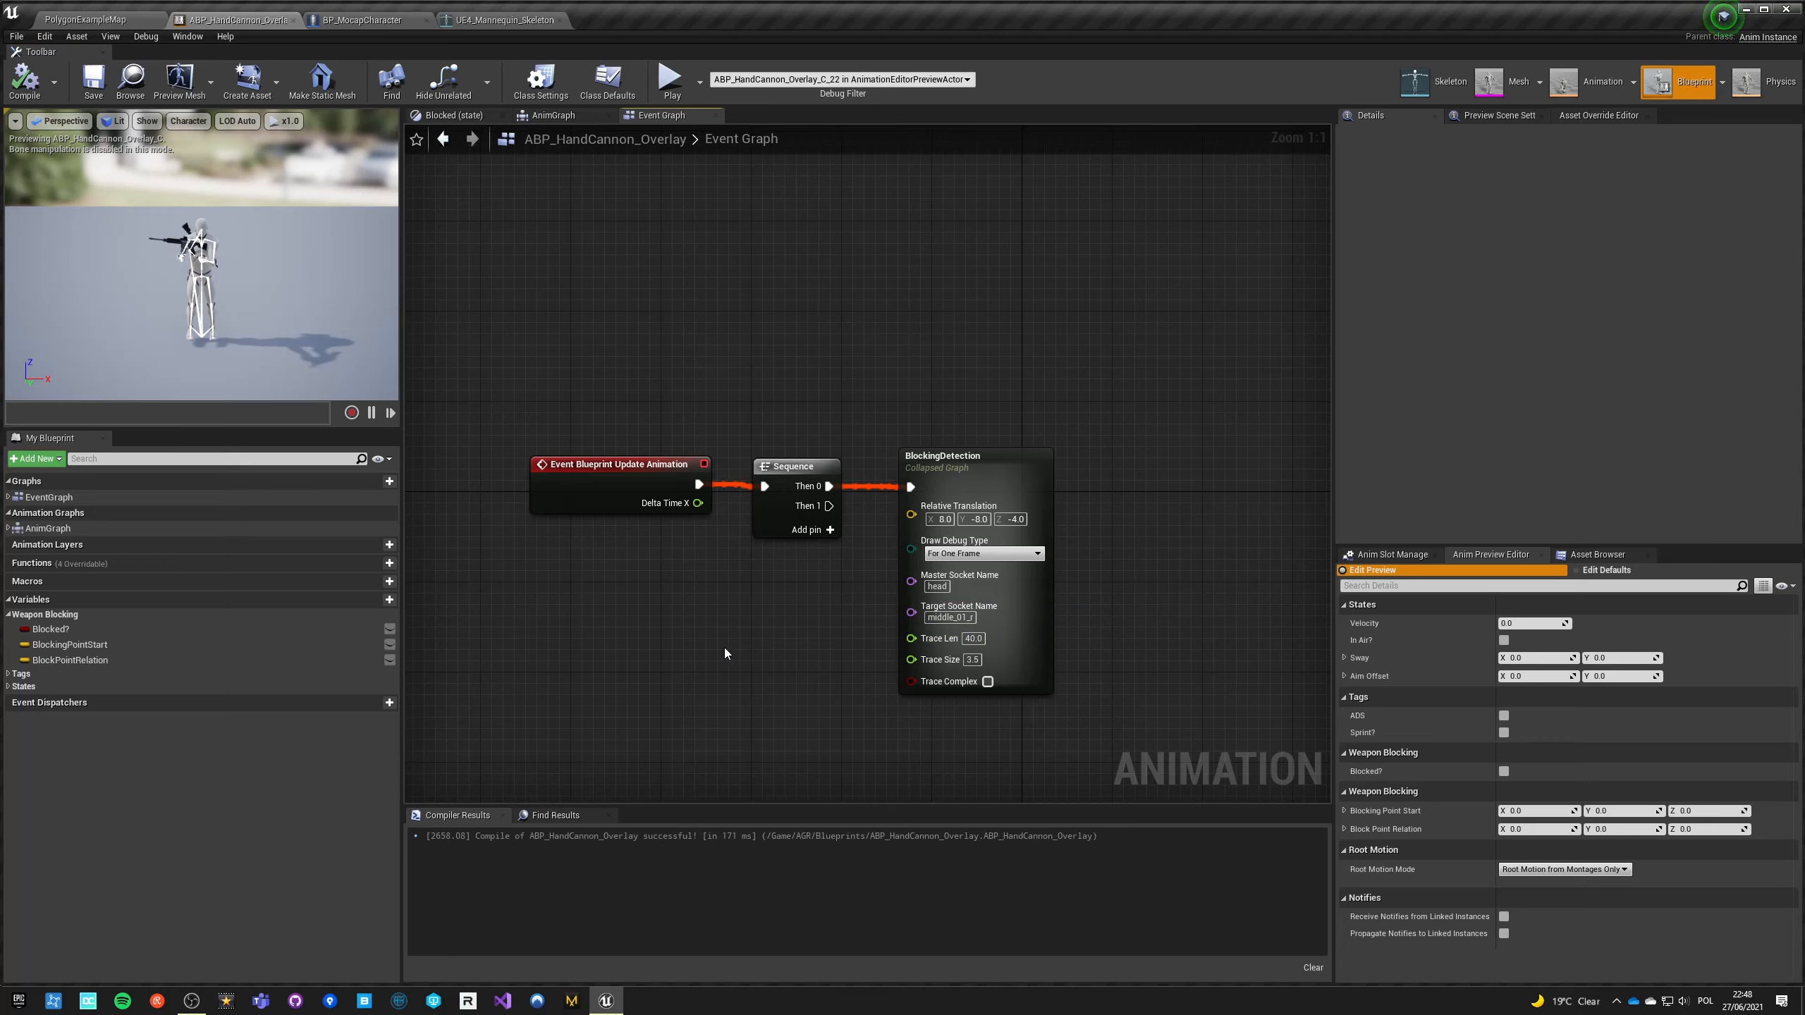